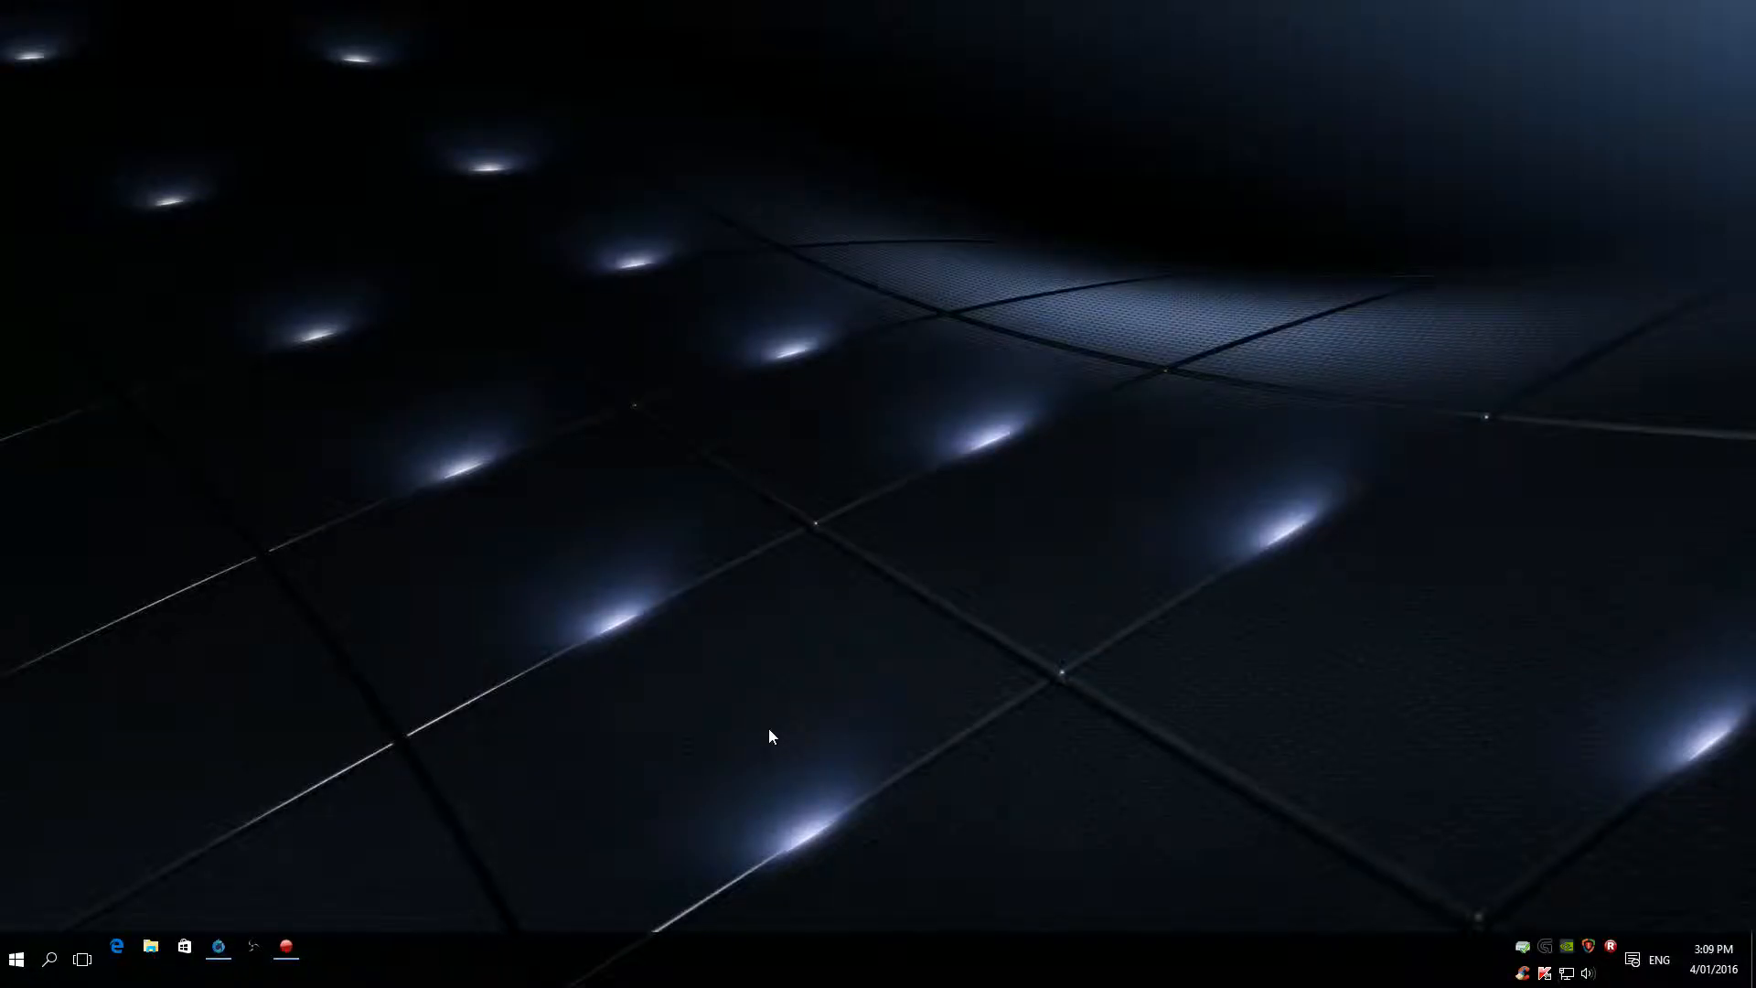
mouse_move(761, 721)
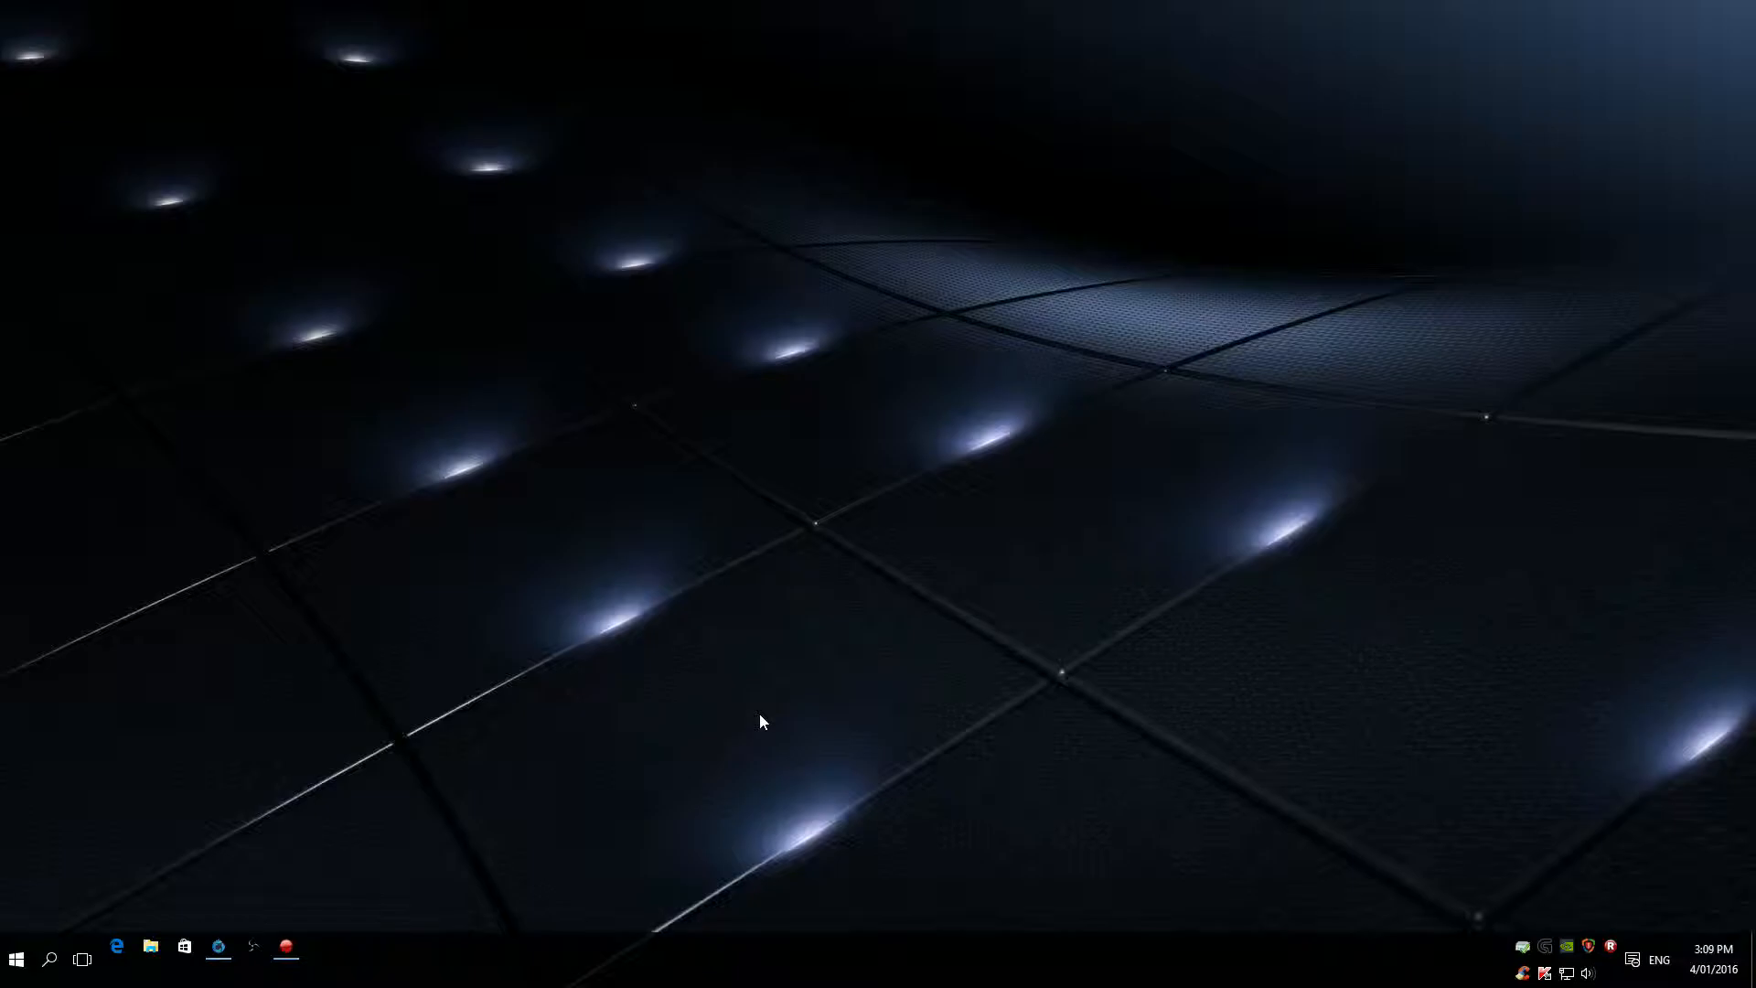
mouse_move(245, 925)
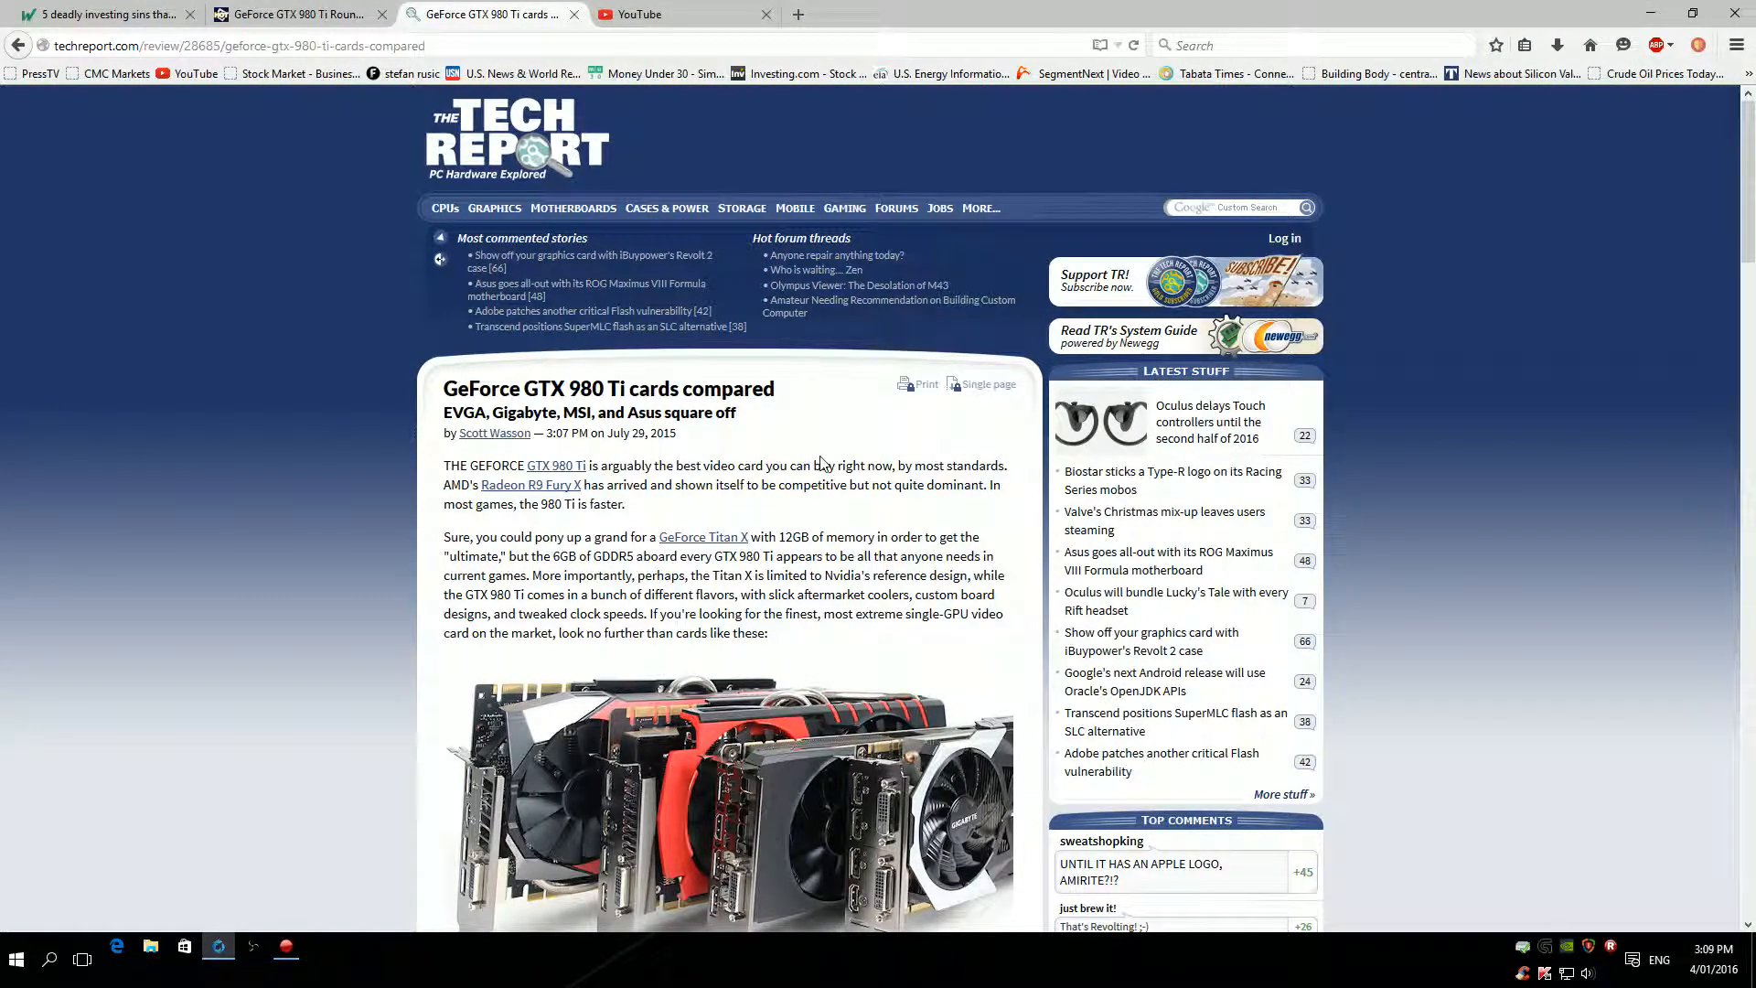
mouse_move(759, 485)
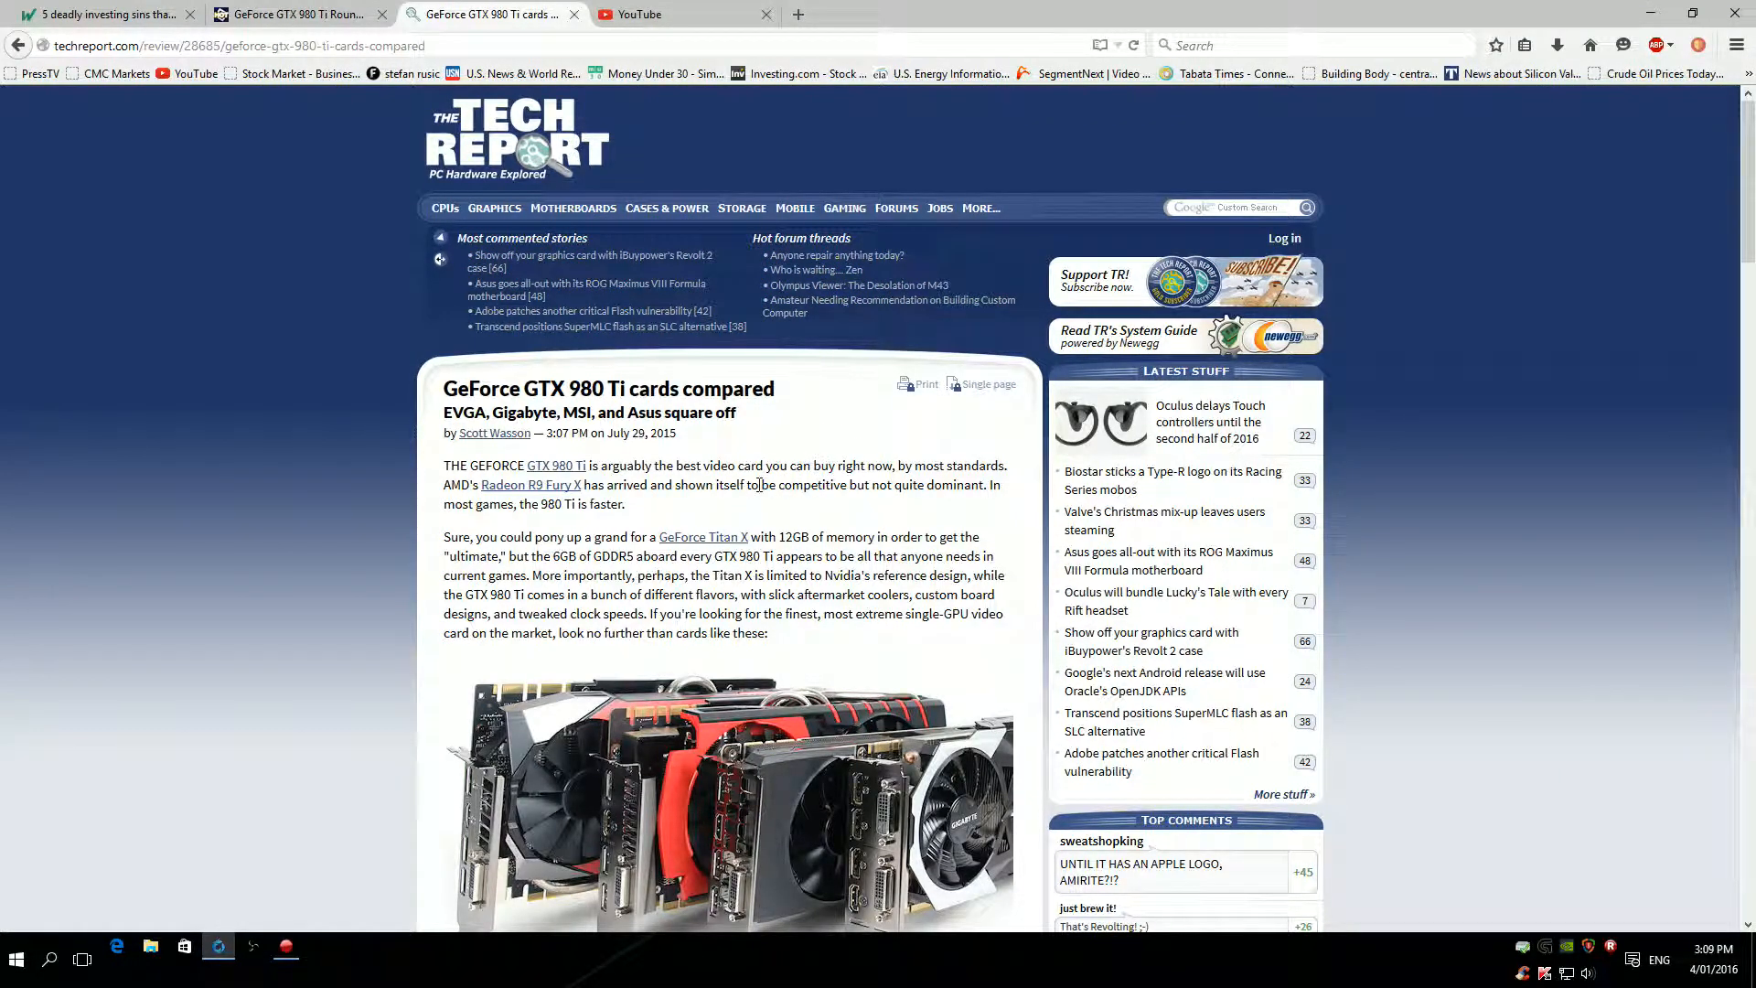
mouse_move(613, 461)
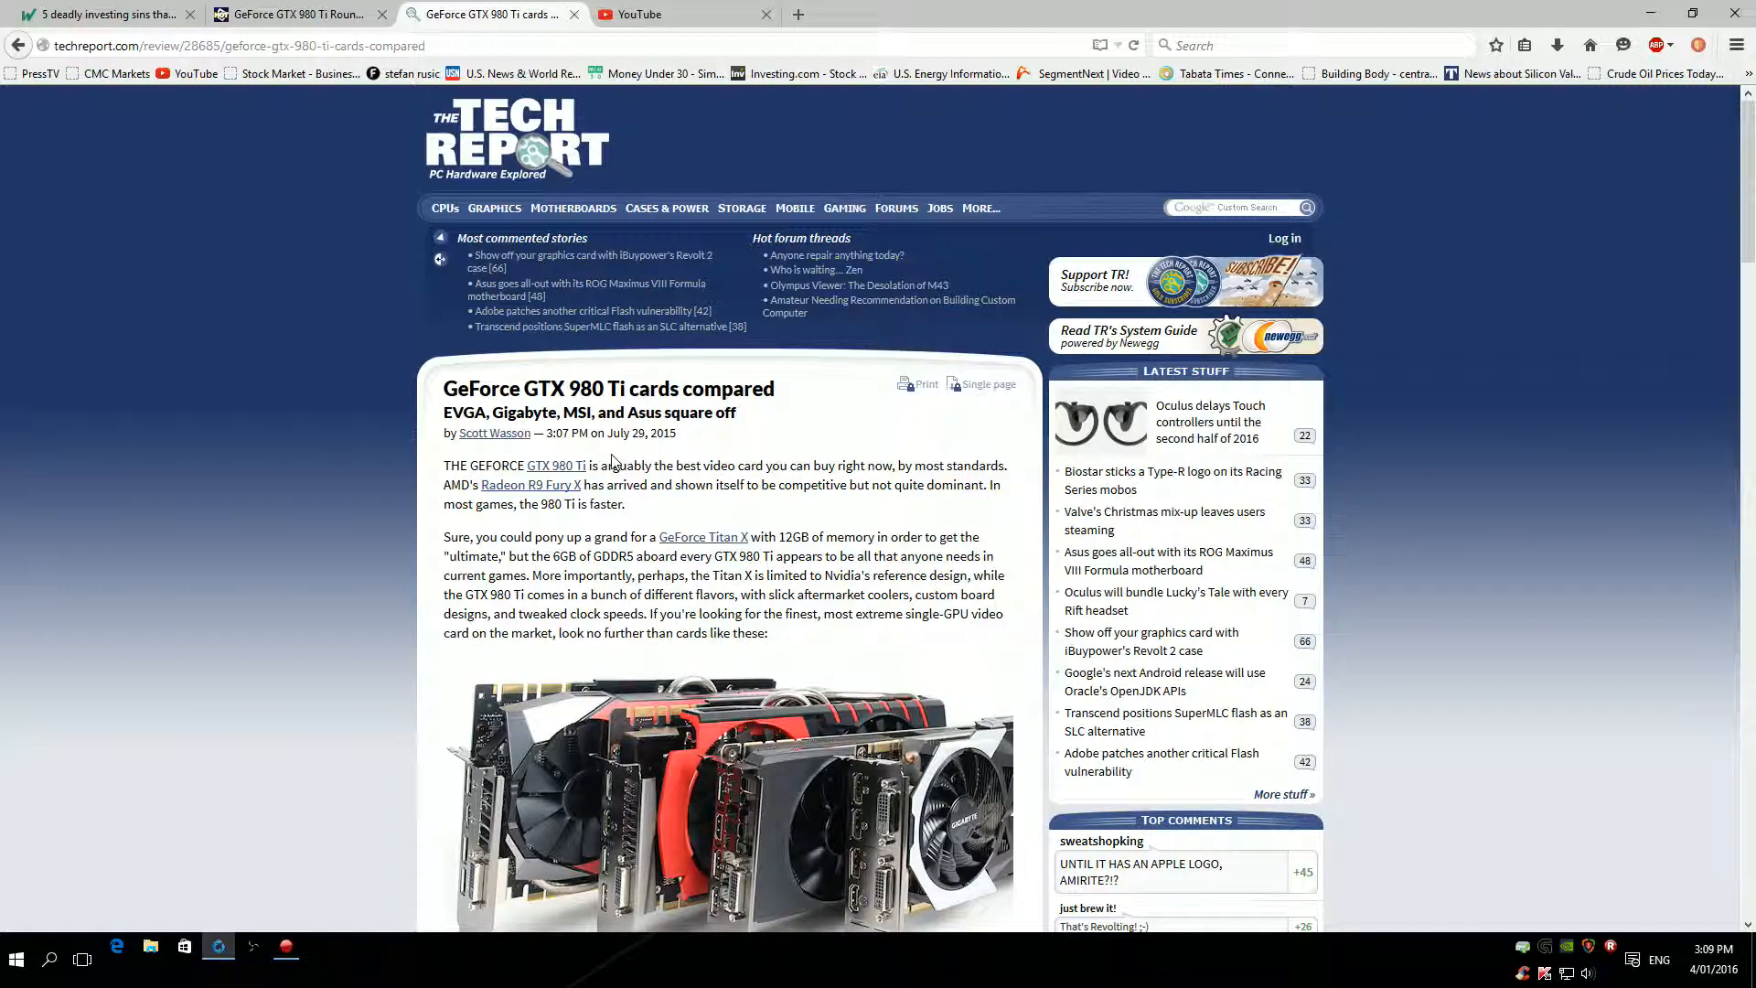
mouse_move(627, 516)
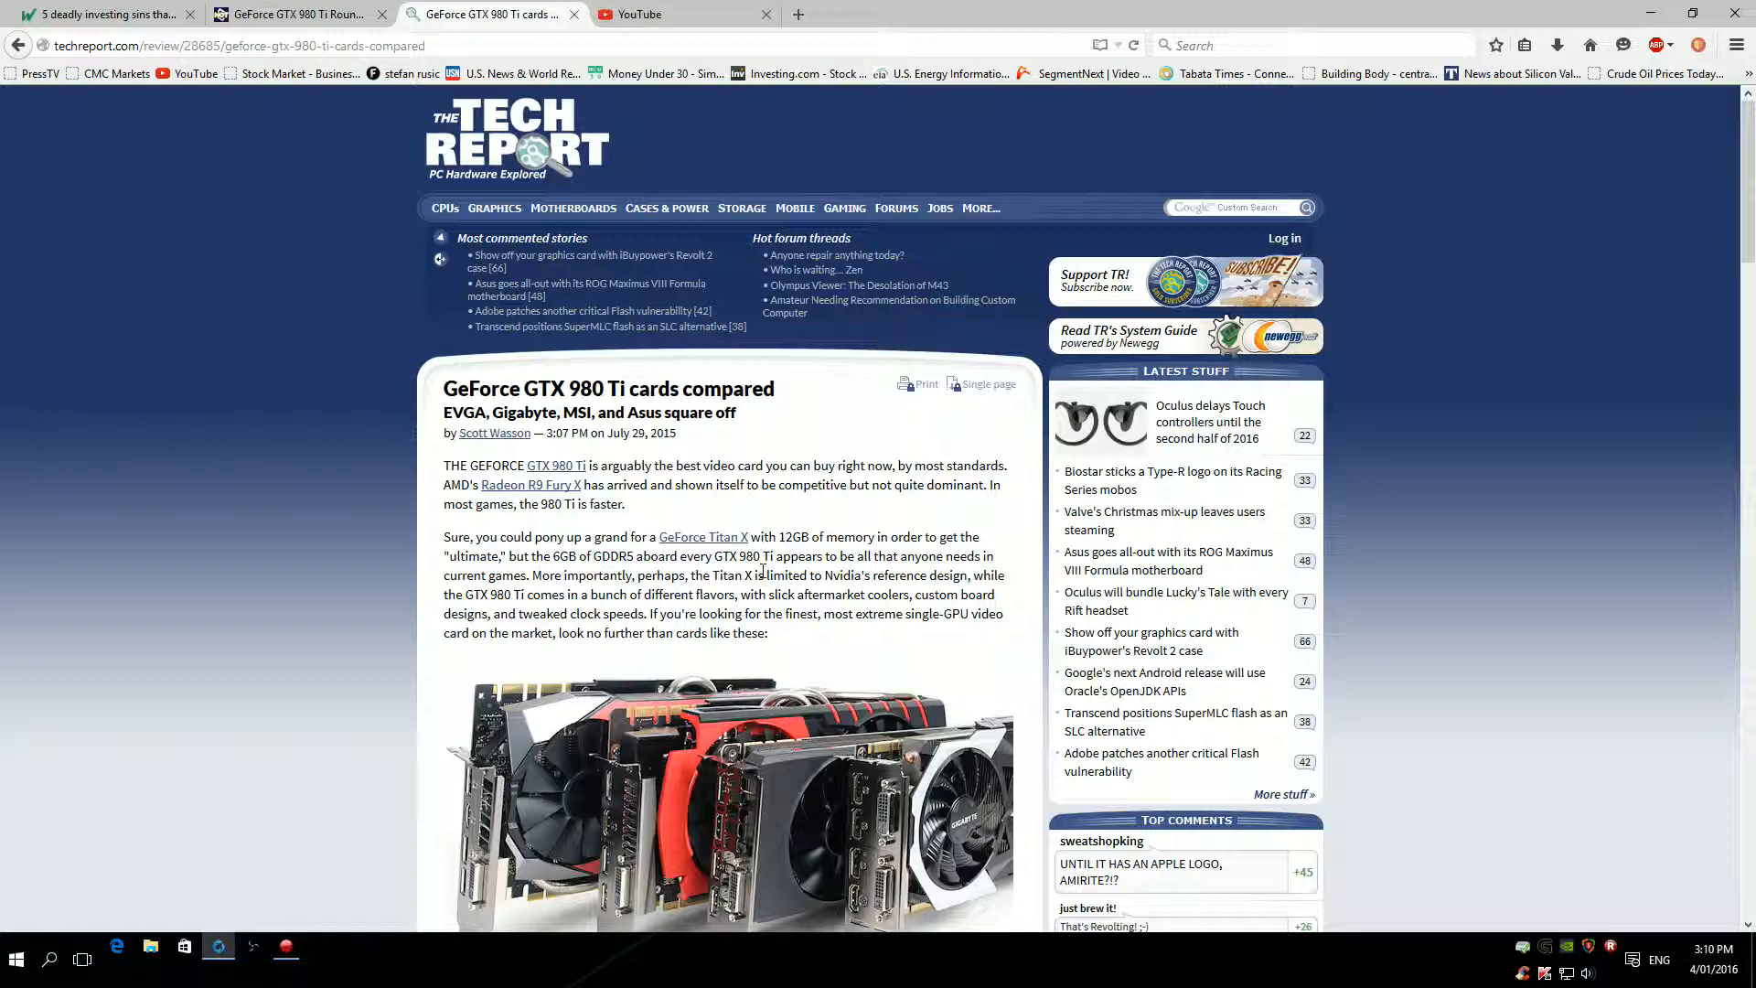
Scroll through page 1's introduction and EVGA section down to the page selector.
scroll(down, 3)
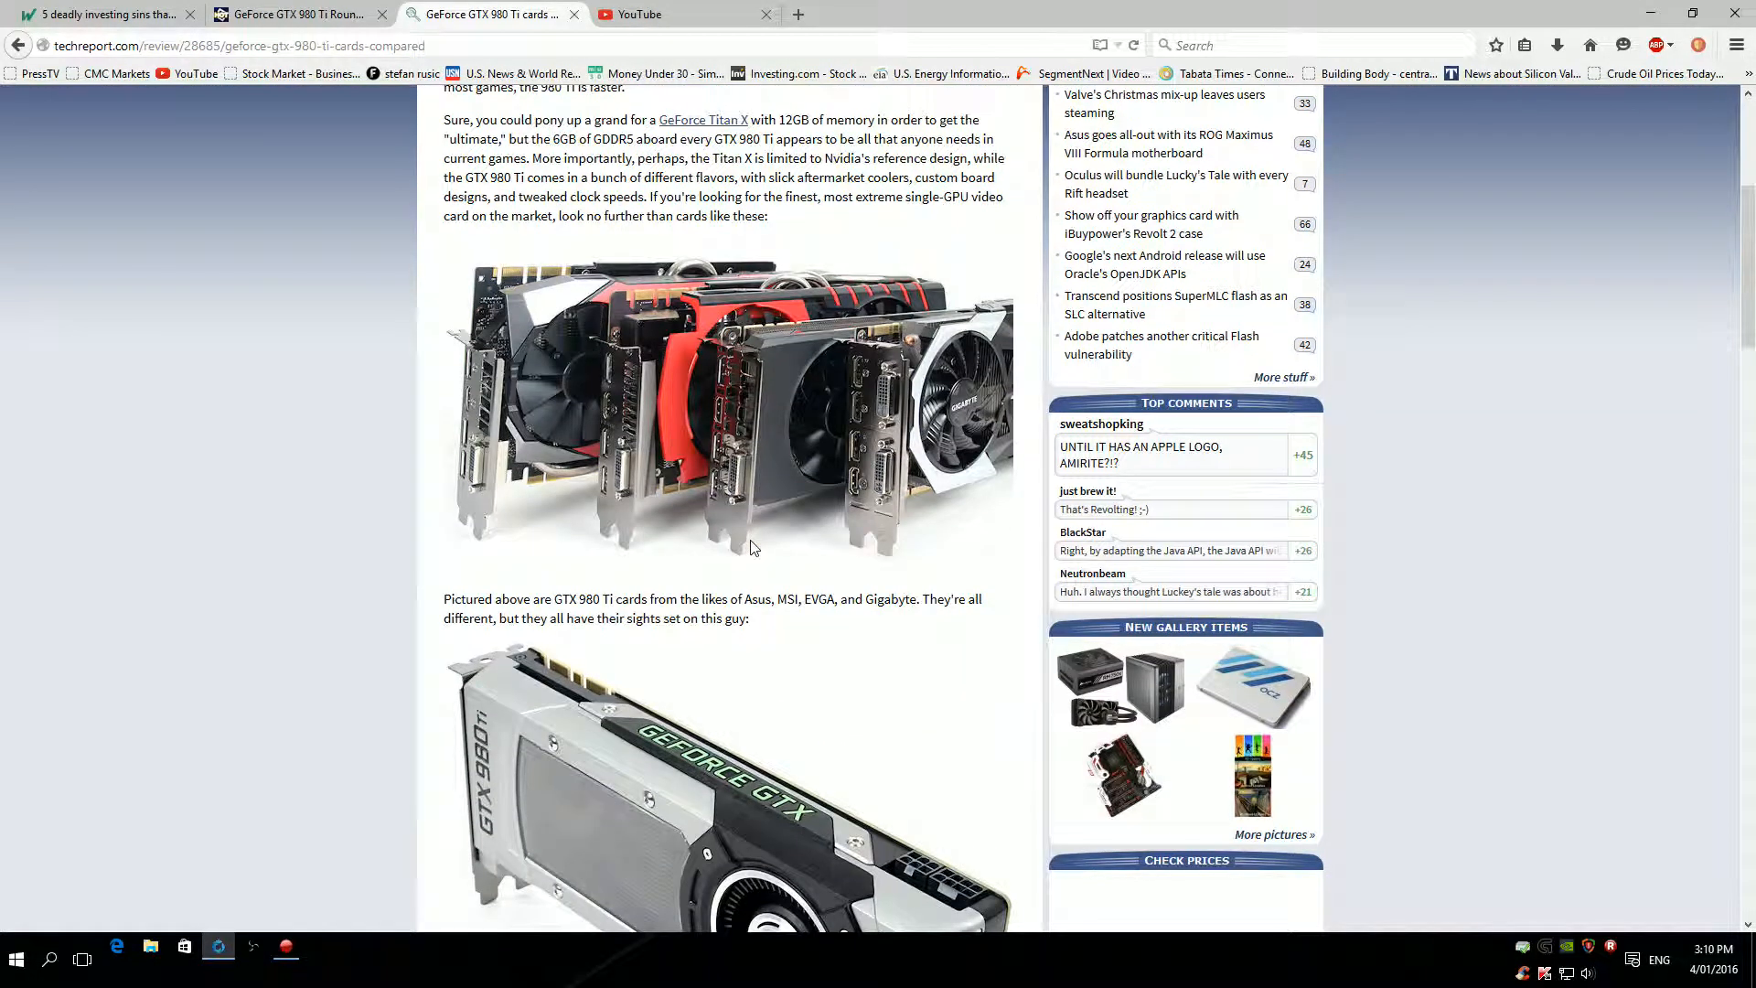
scroll(down, 3)
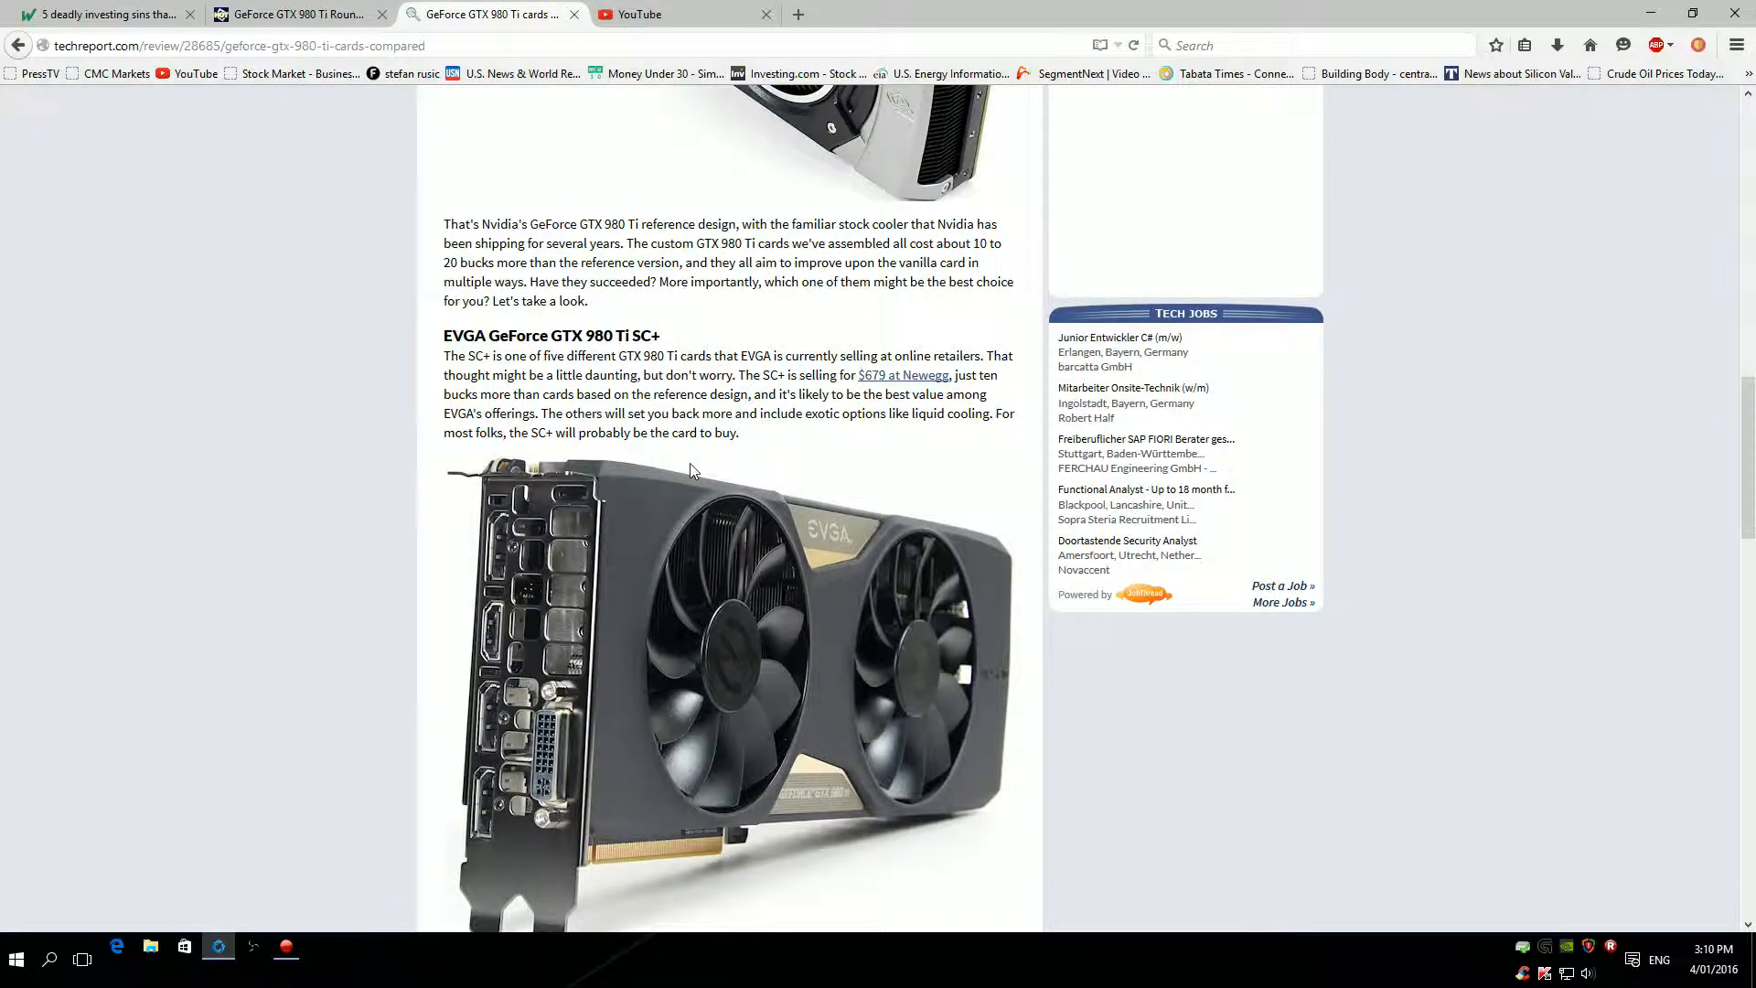
scroll(down, 3)
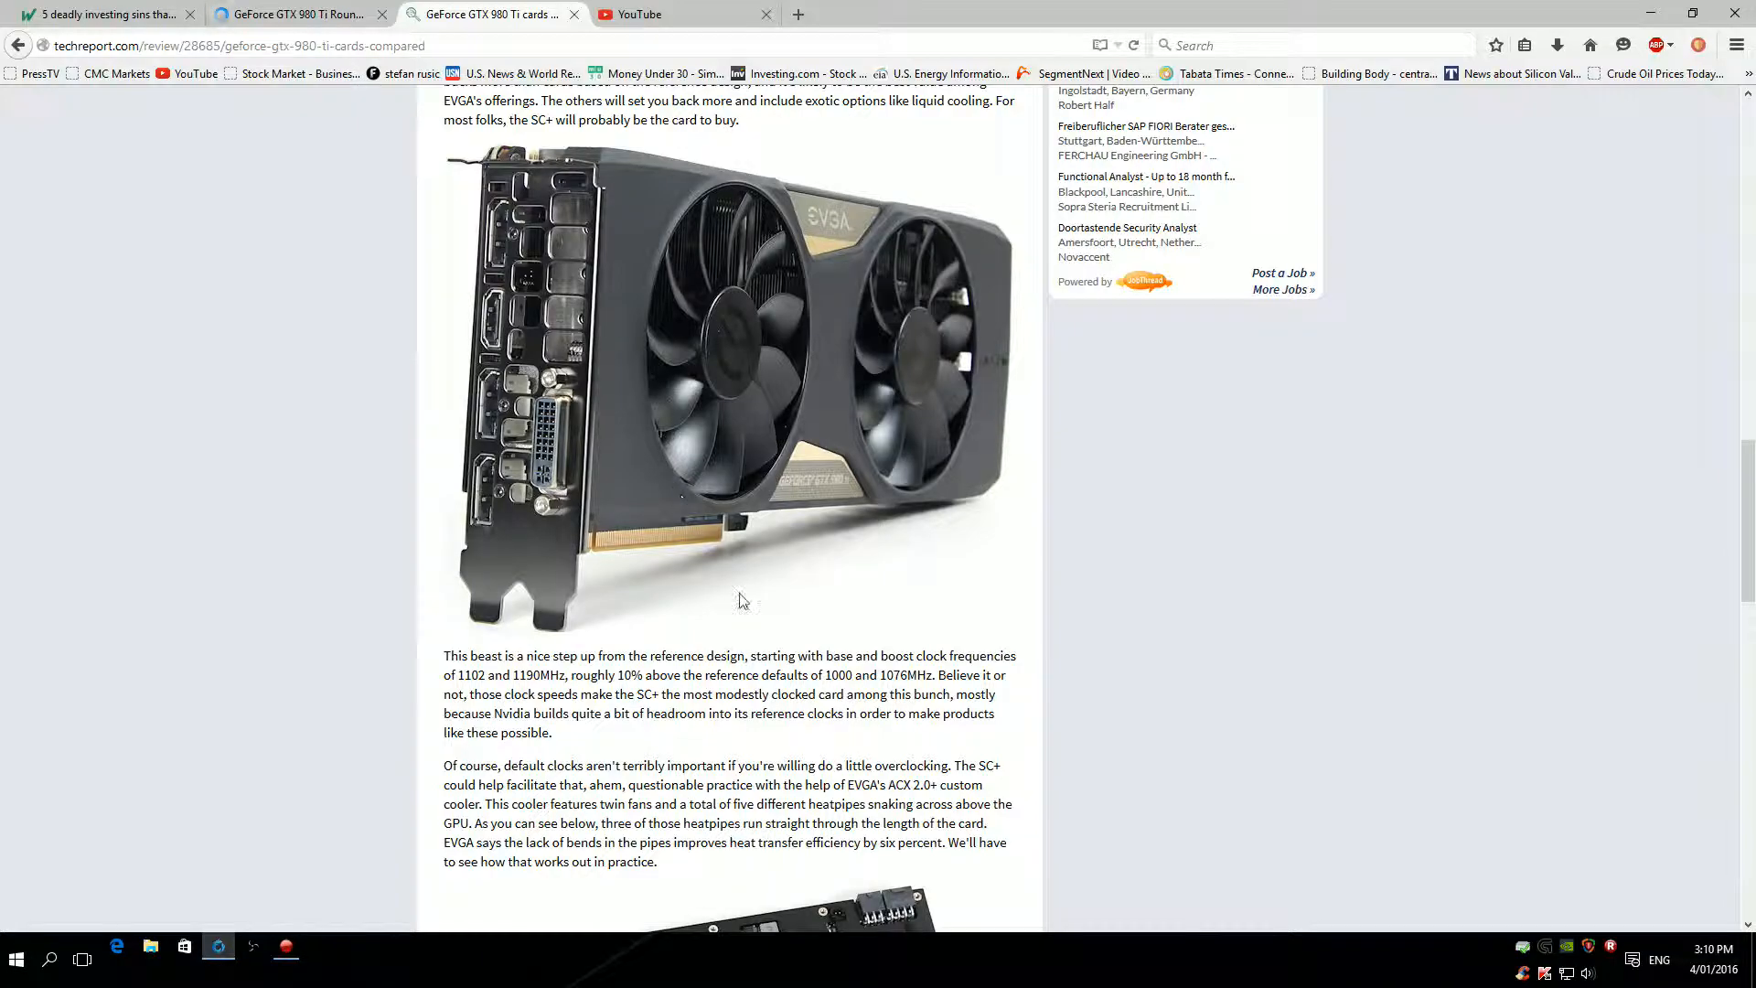
mouse_move(787, 370)
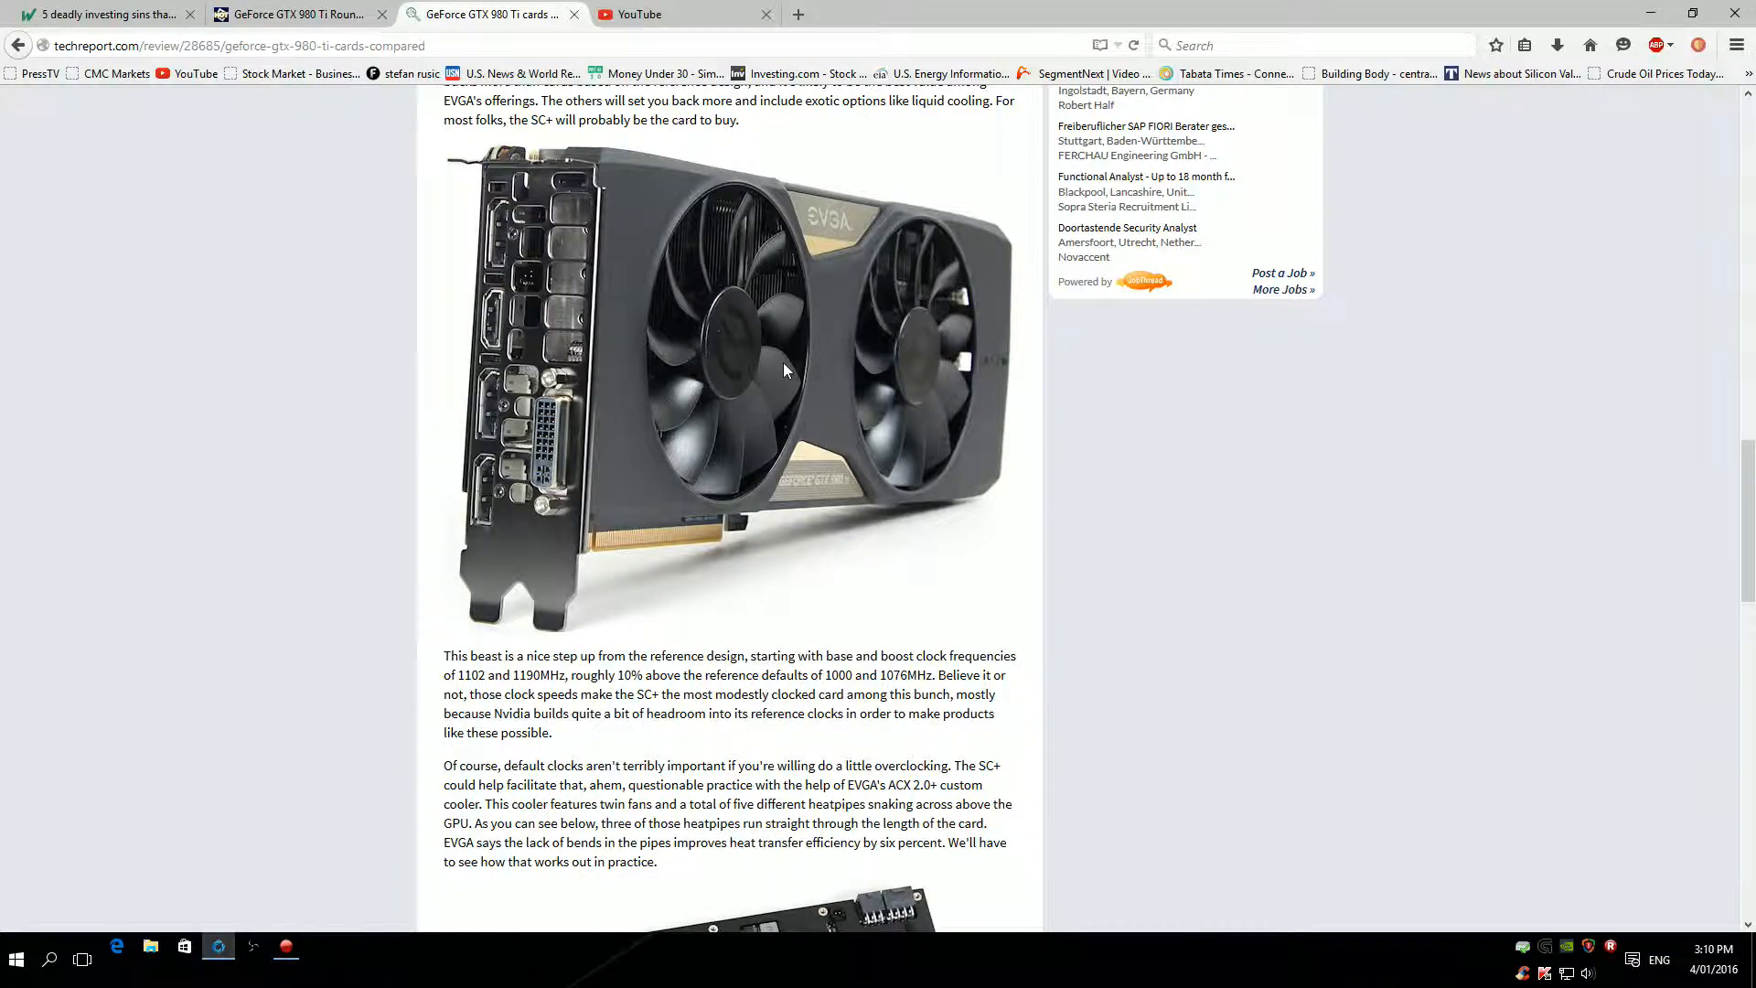
mouse_move(783, 611)
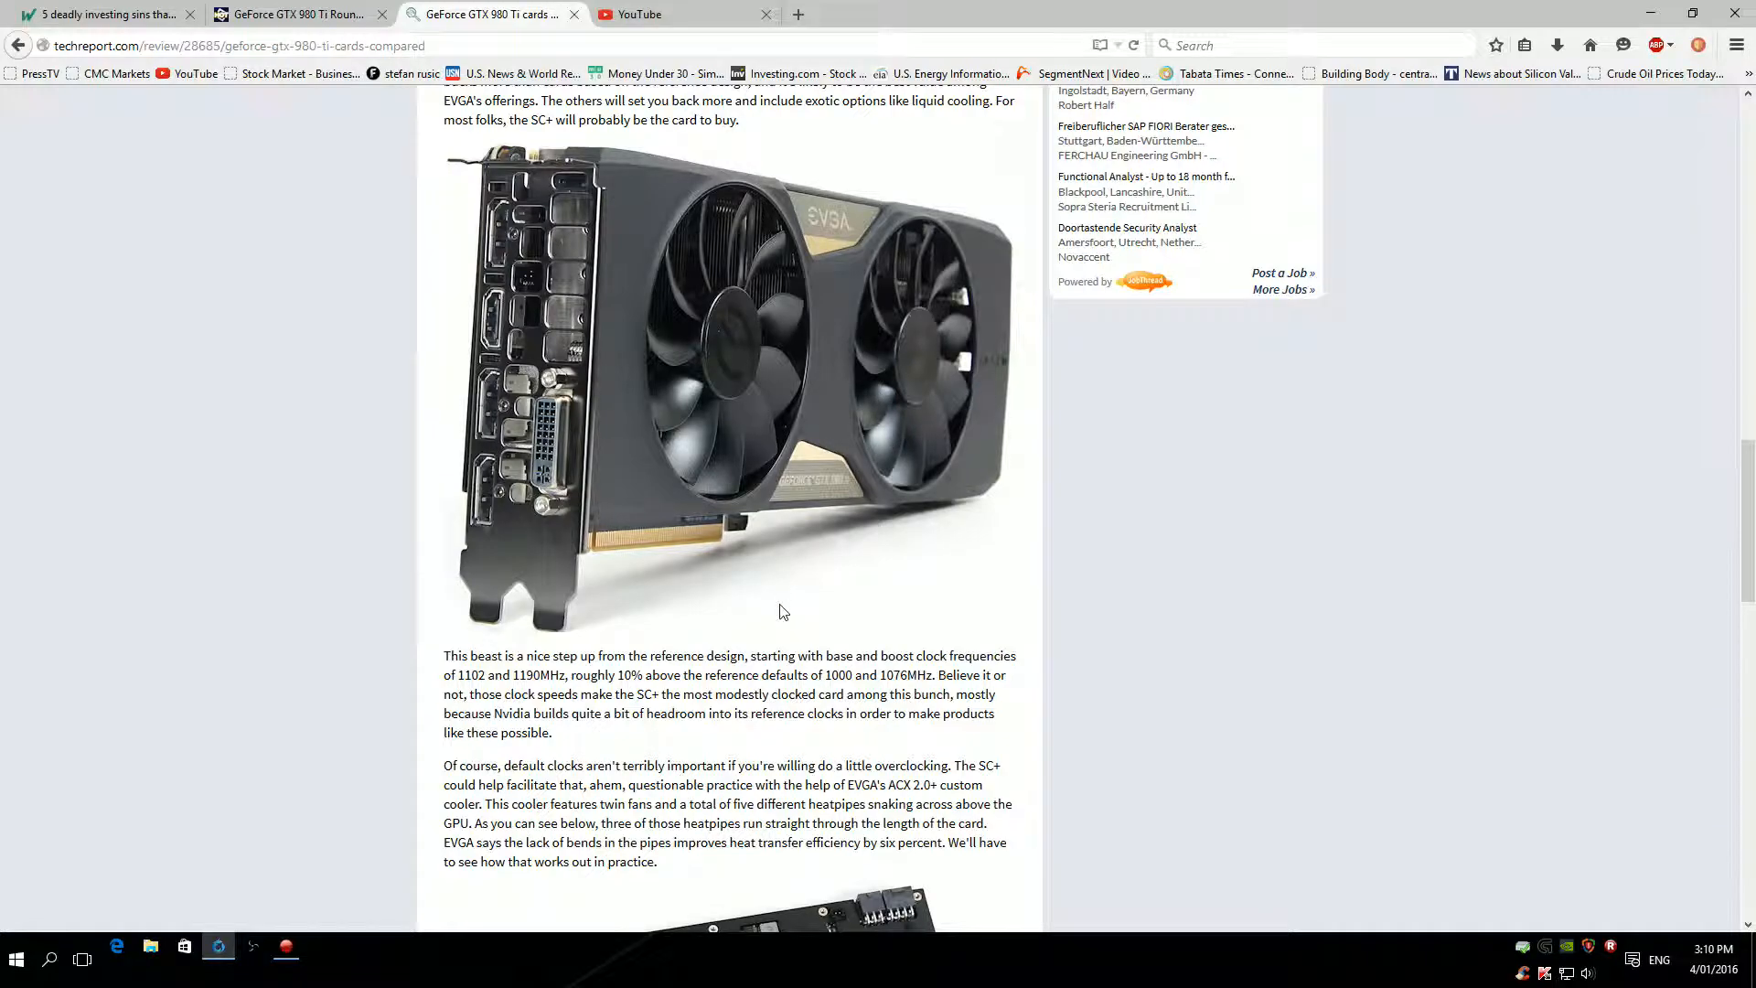
mouse_move(768, 597)
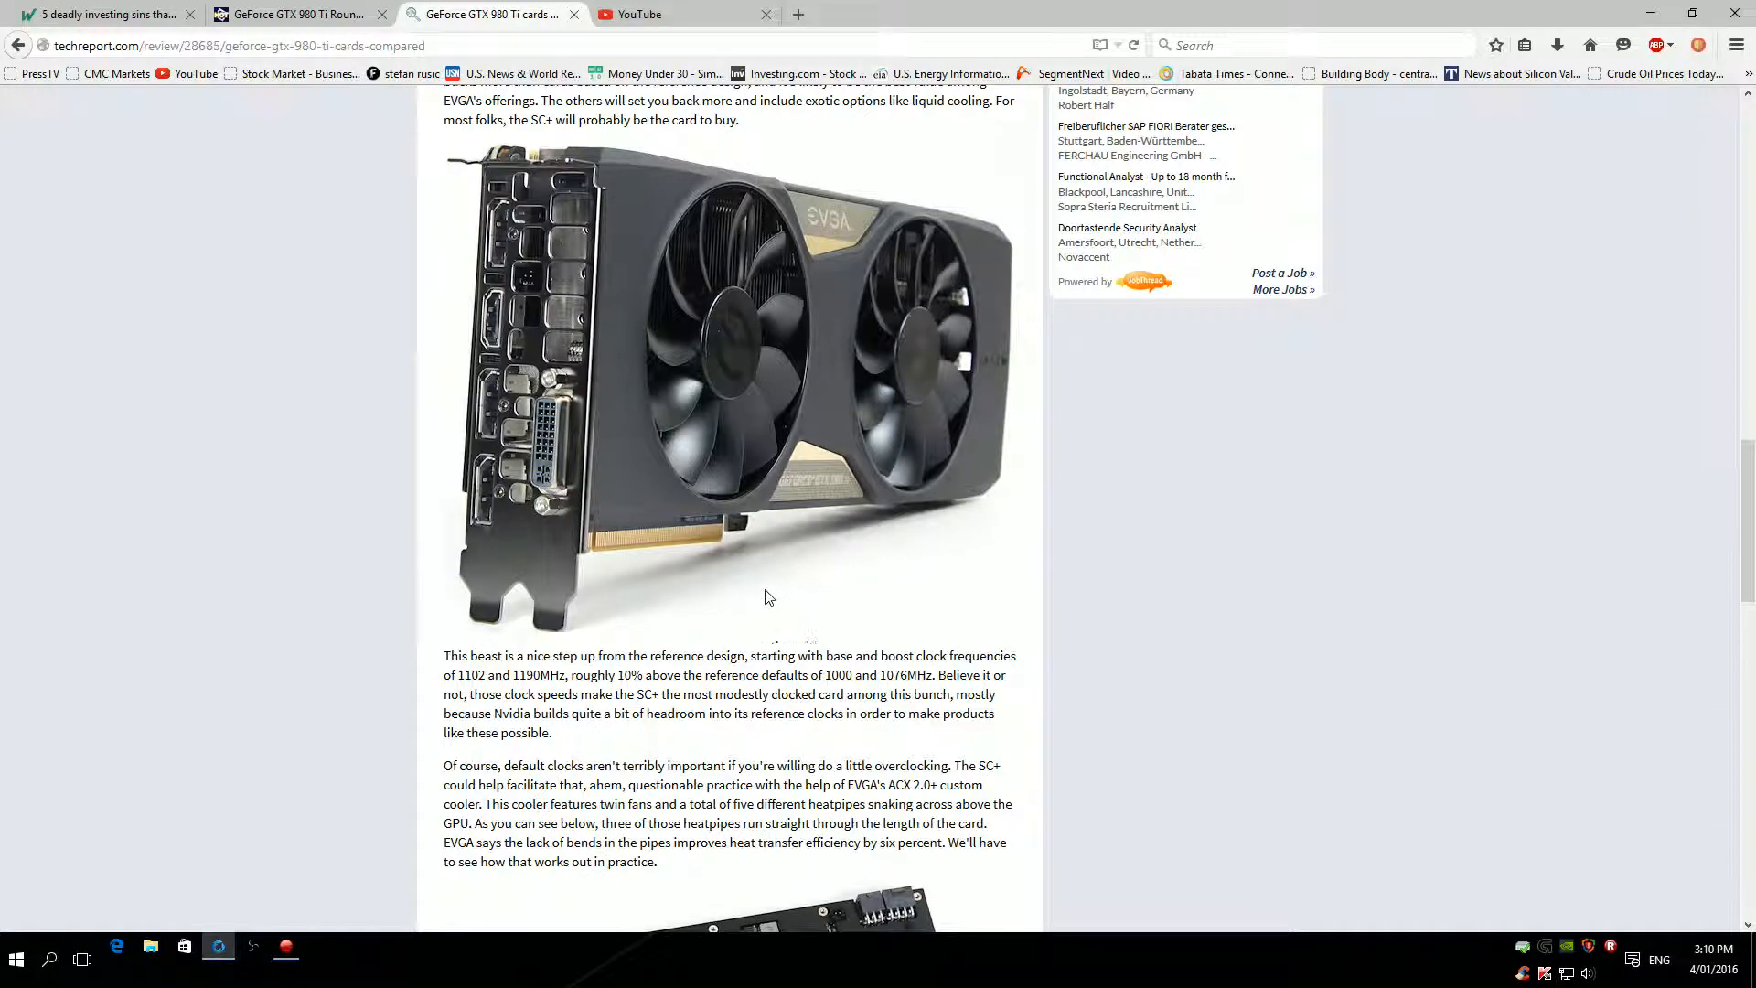
mouse_move(739, 547)
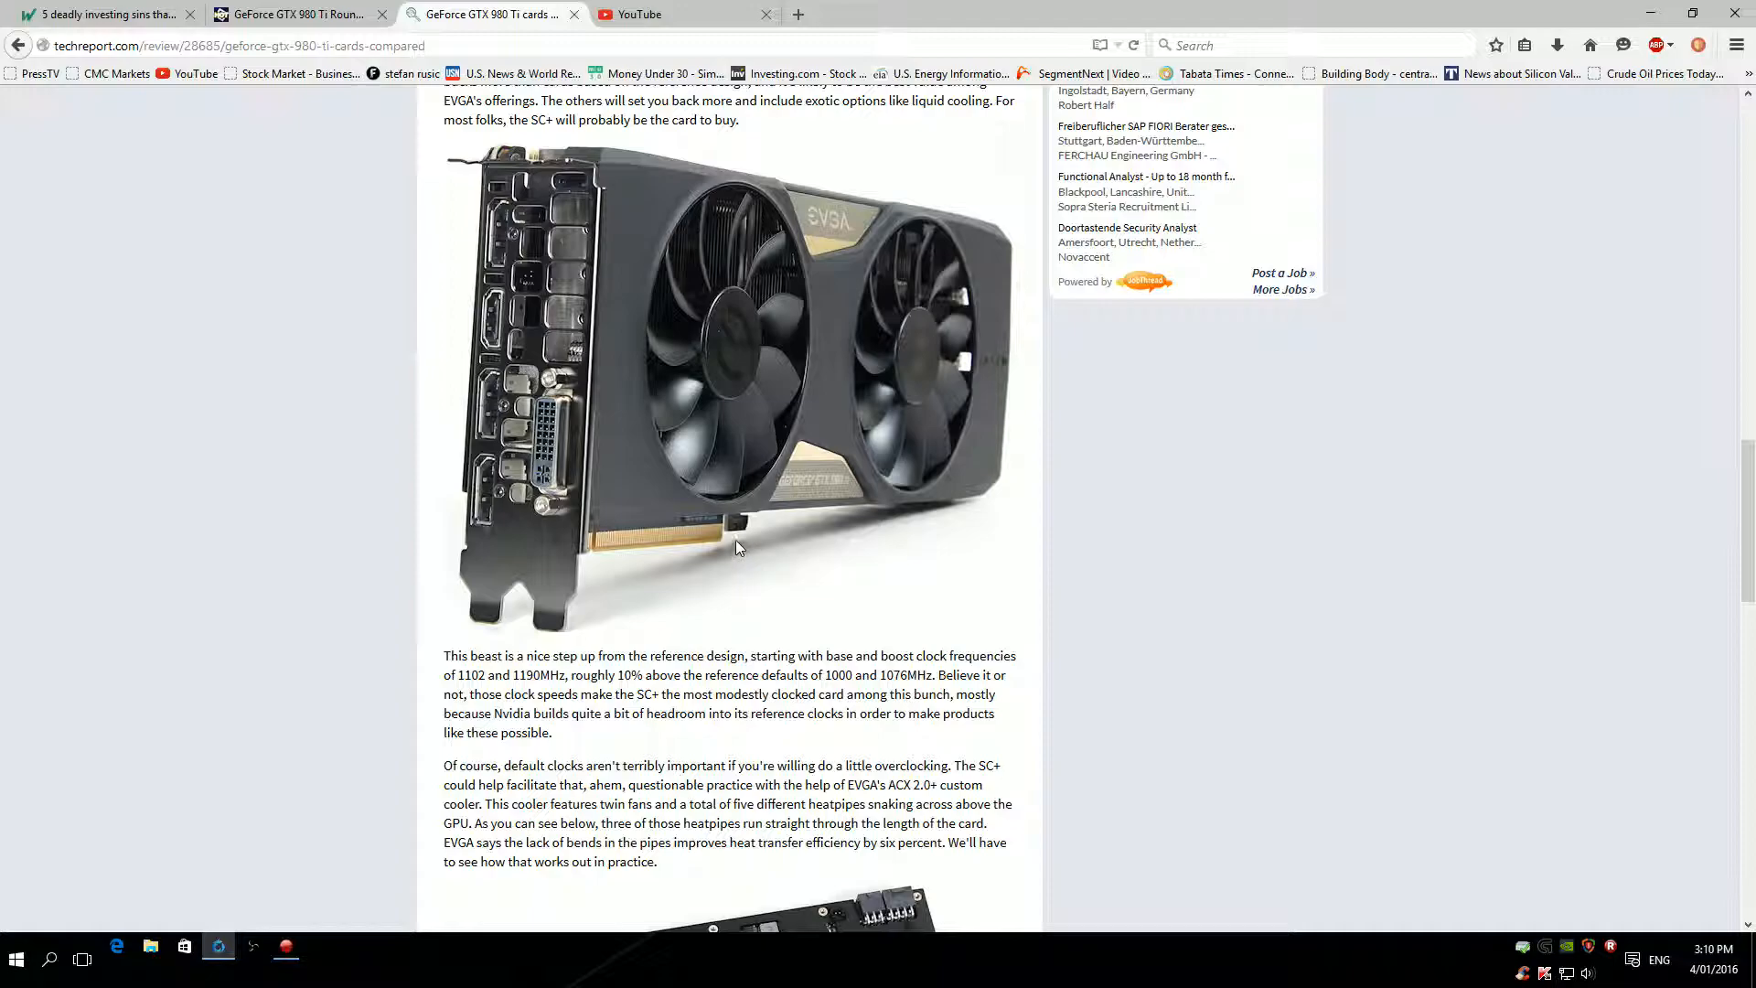
scroll(down, 3)
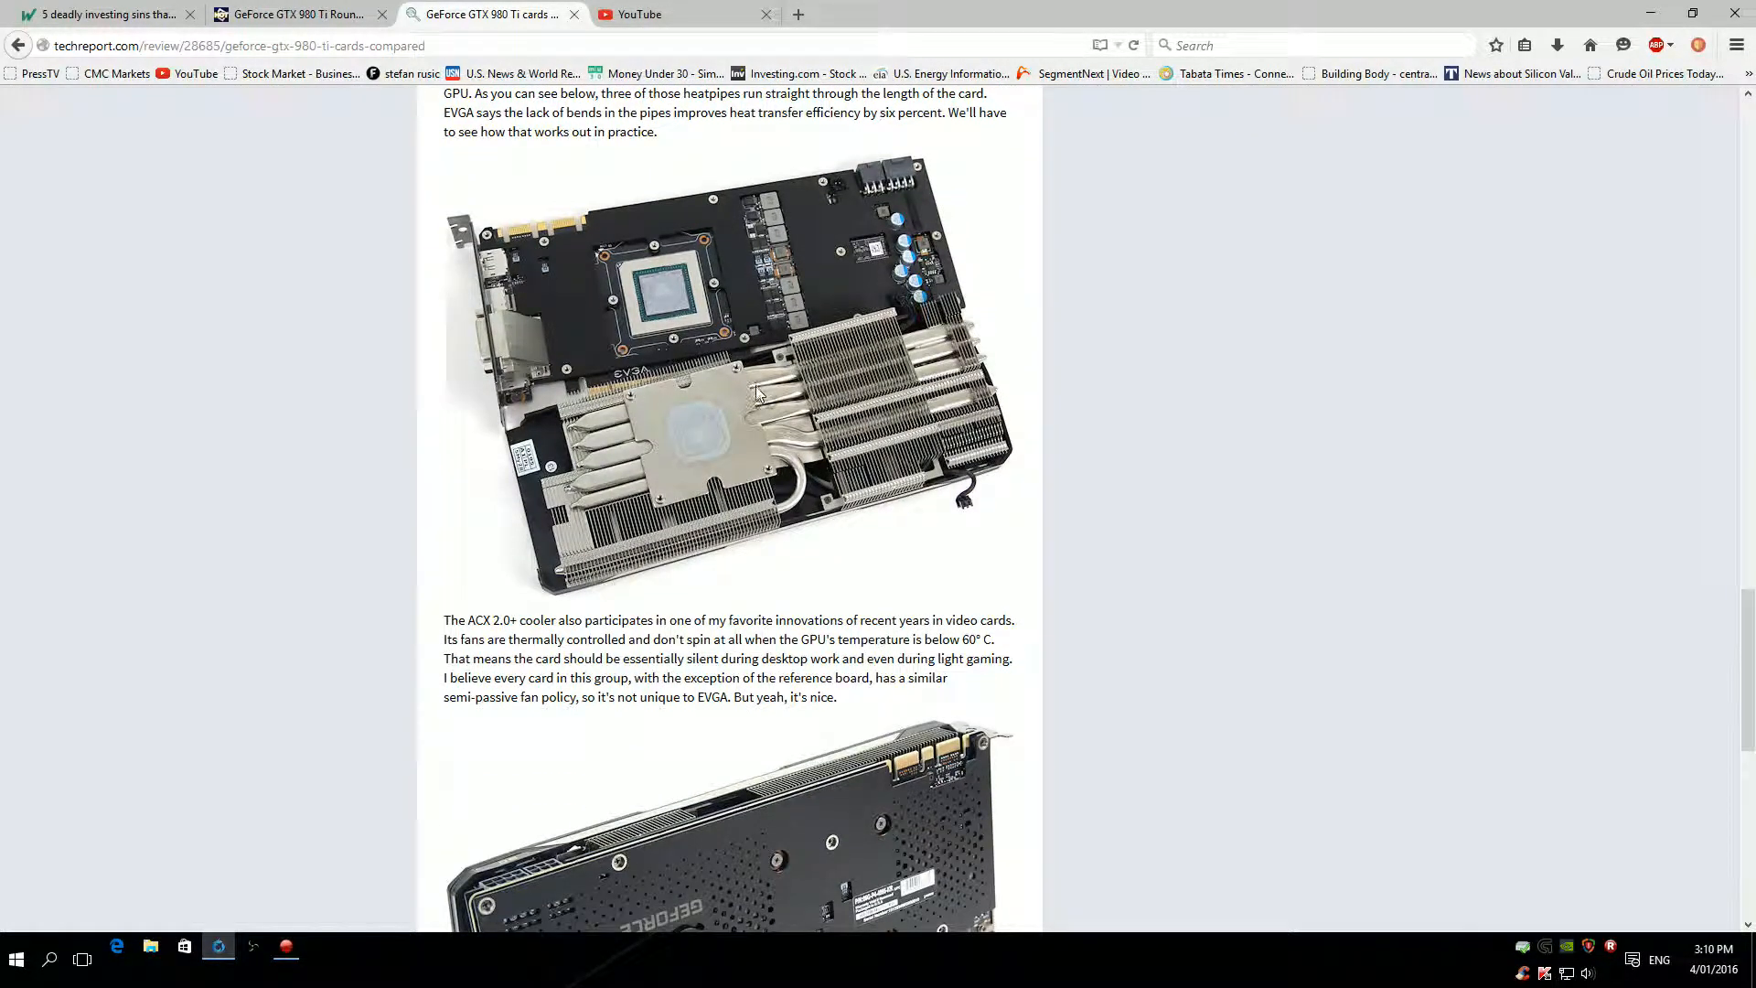
scroll(down, 3)
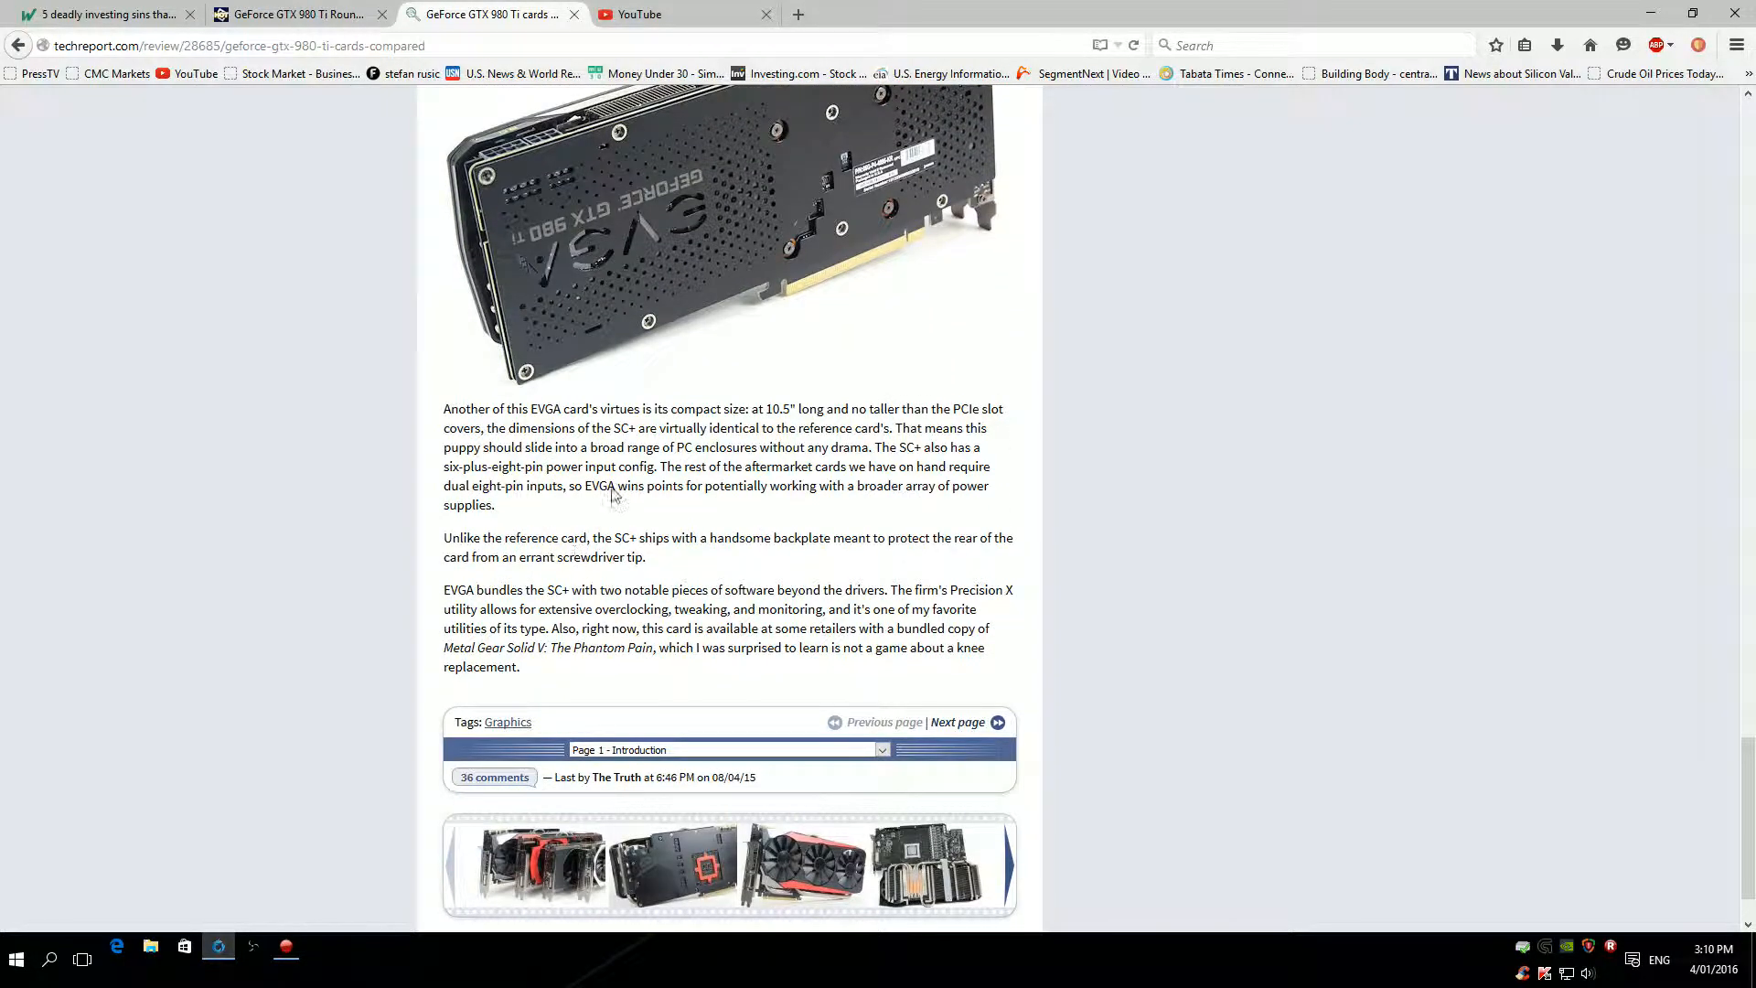
scroll(up, 3)
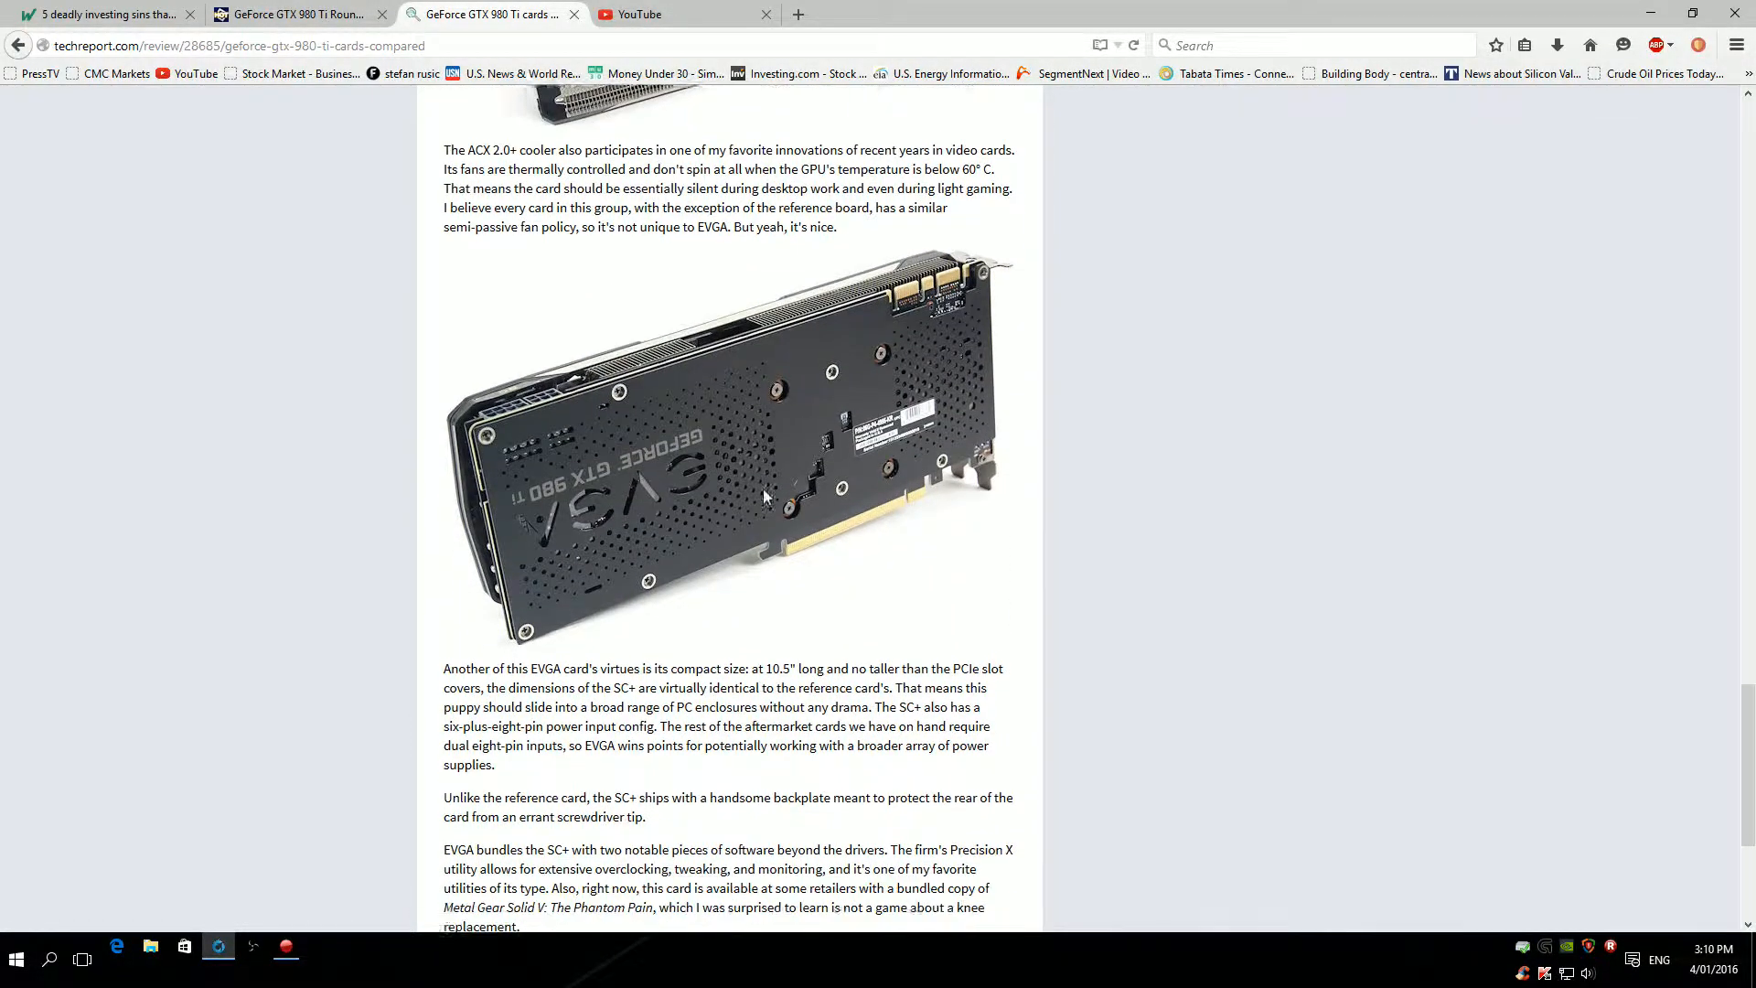
scroll(down, 3)
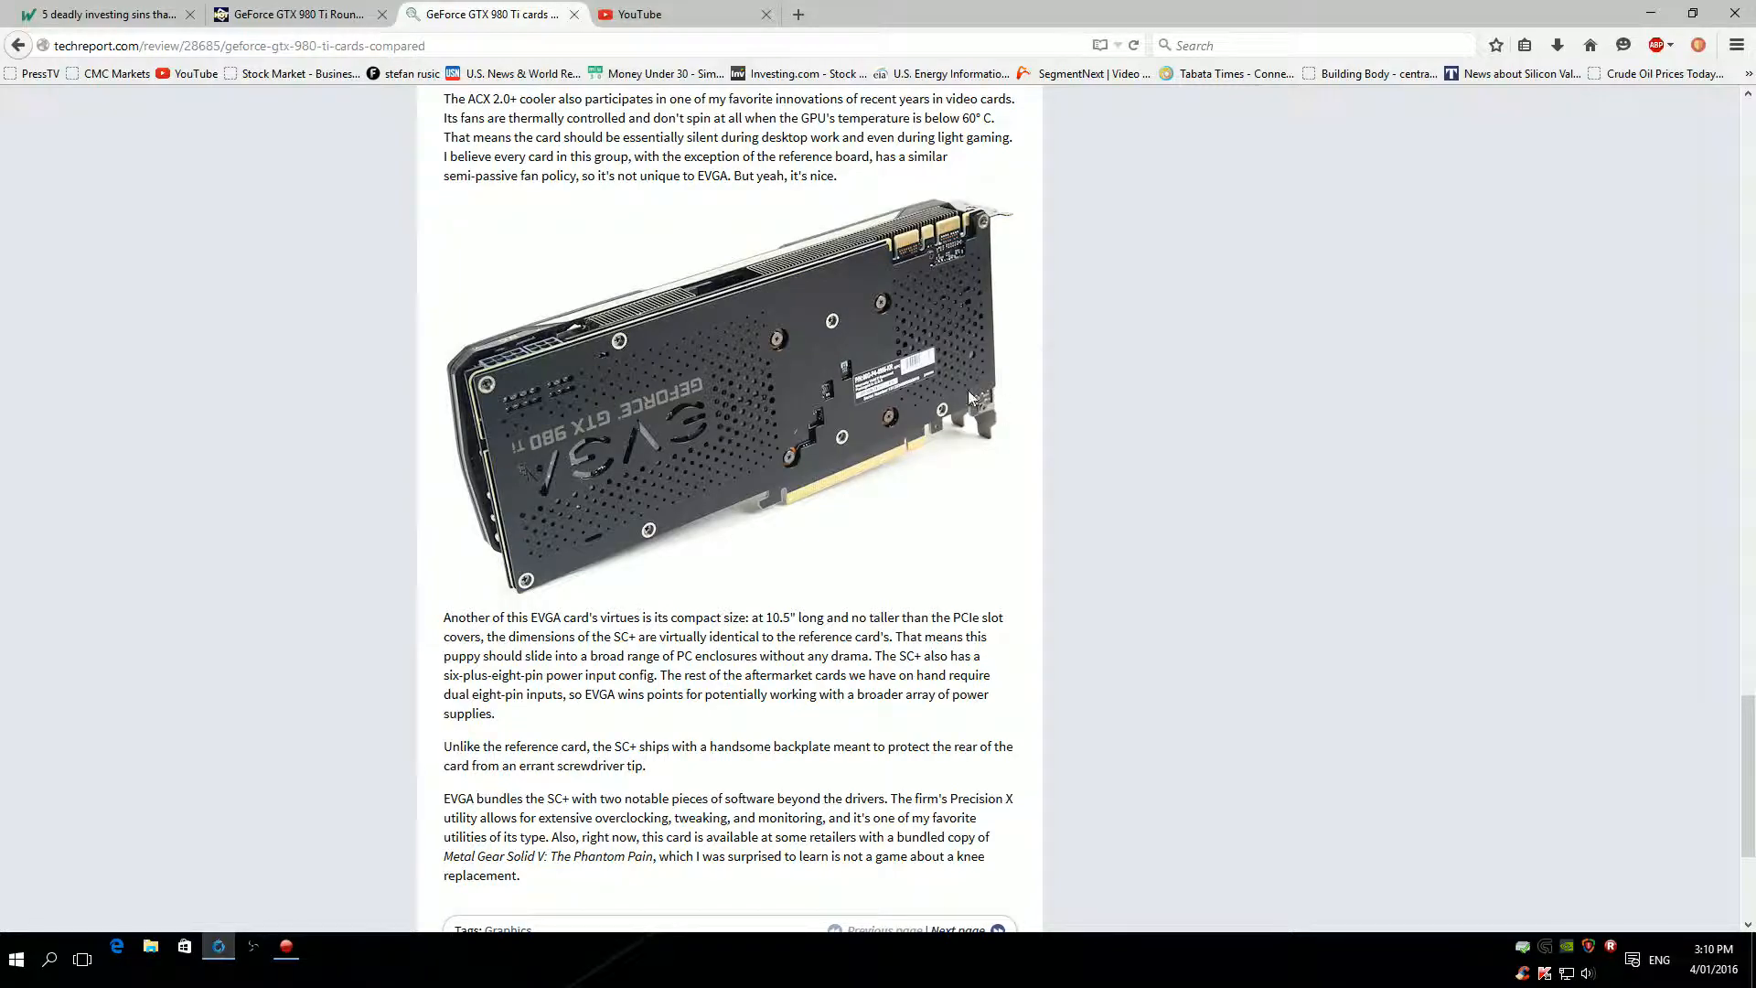
scroll(down, 3)
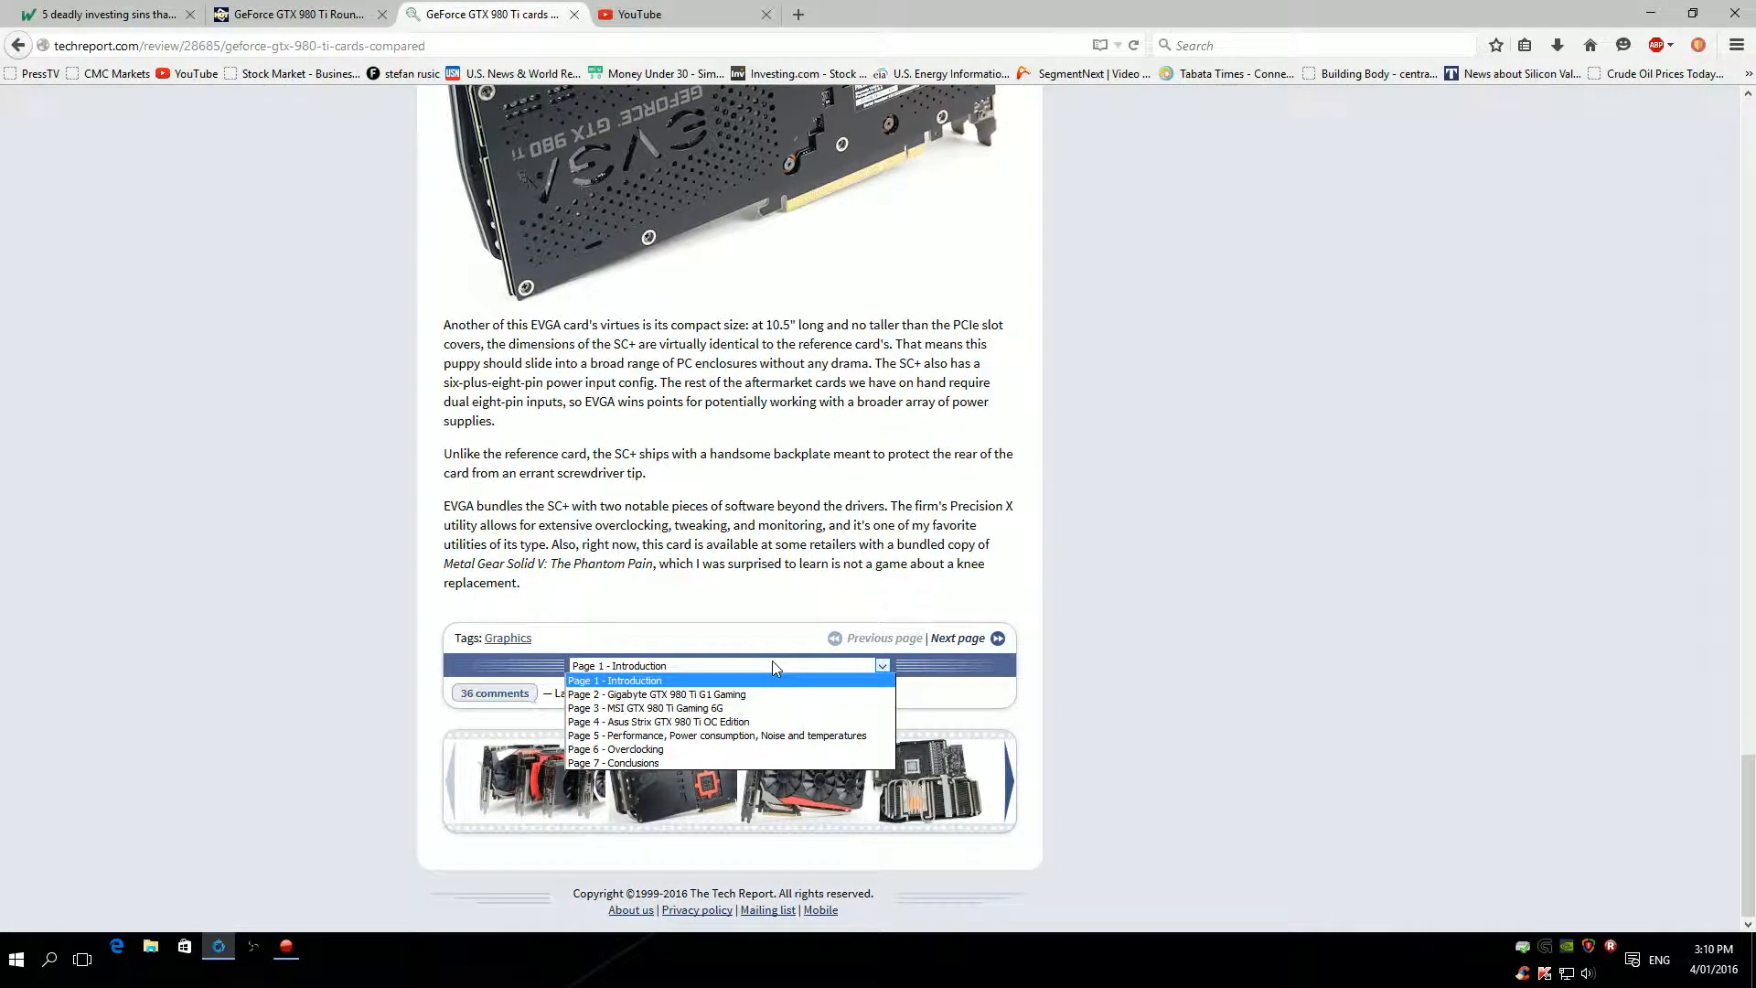
Switch to 'Page 3 - MSI GTX 980 Ti Gaming 6G' and read it to the bottom.
click(646, 708)
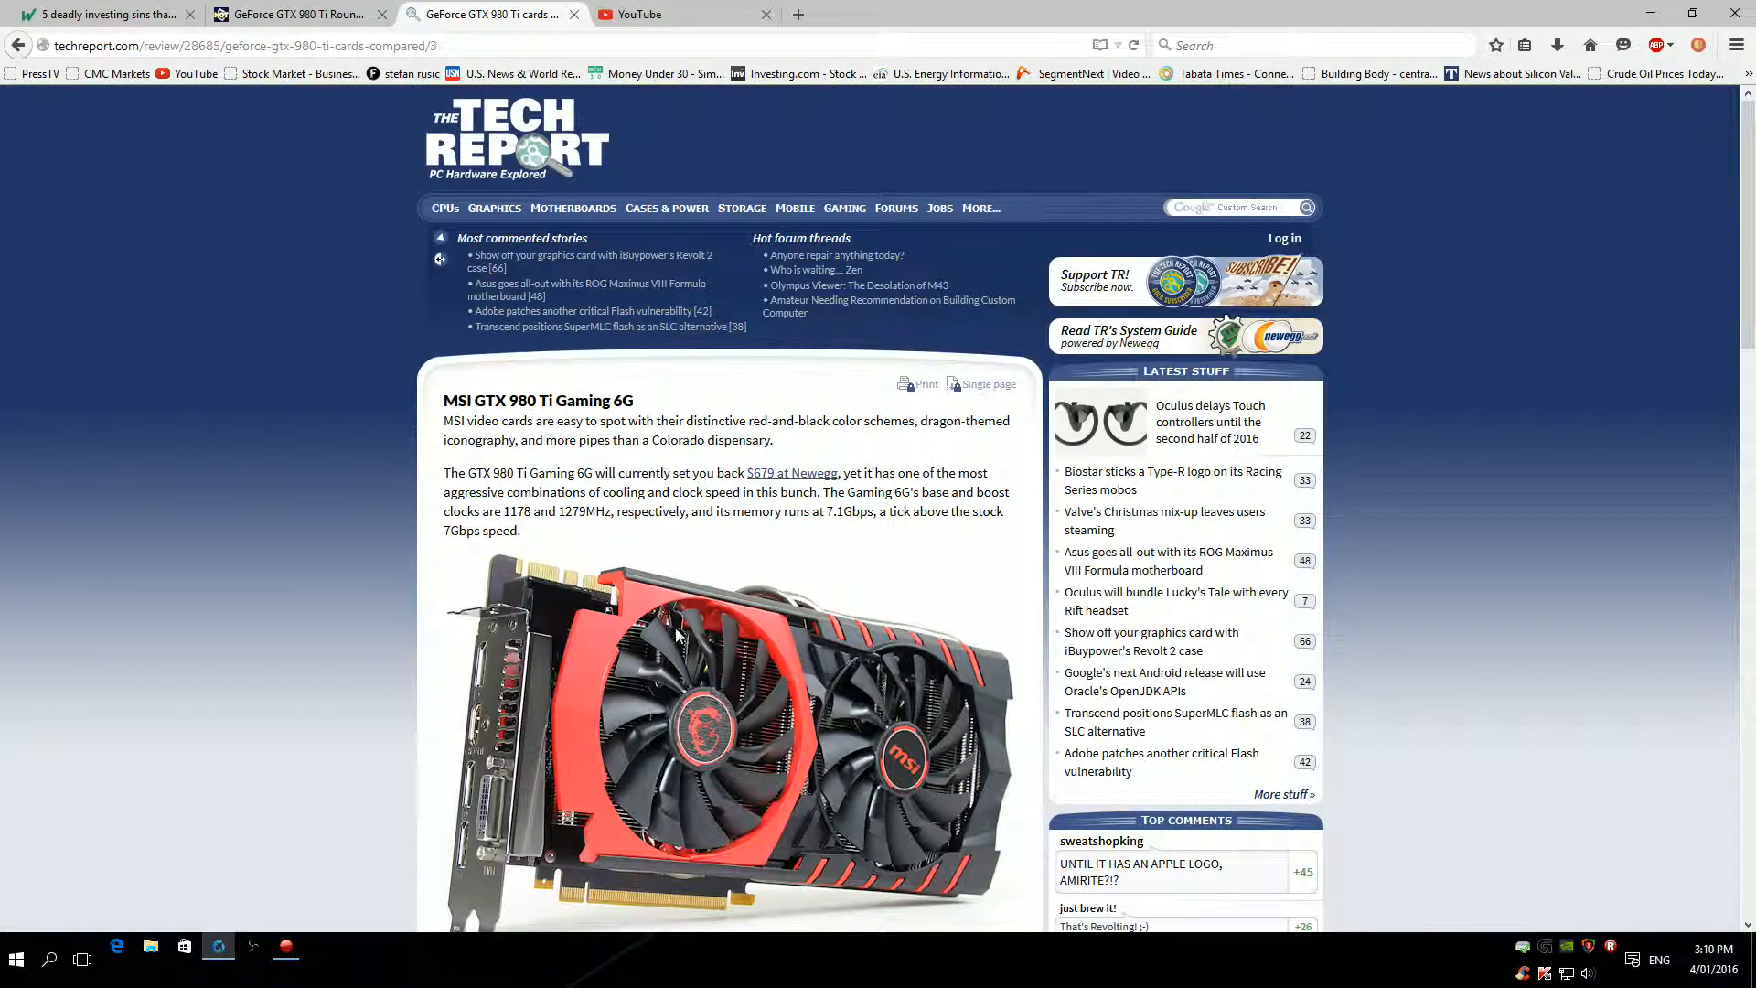
mouse_move(787, 685)
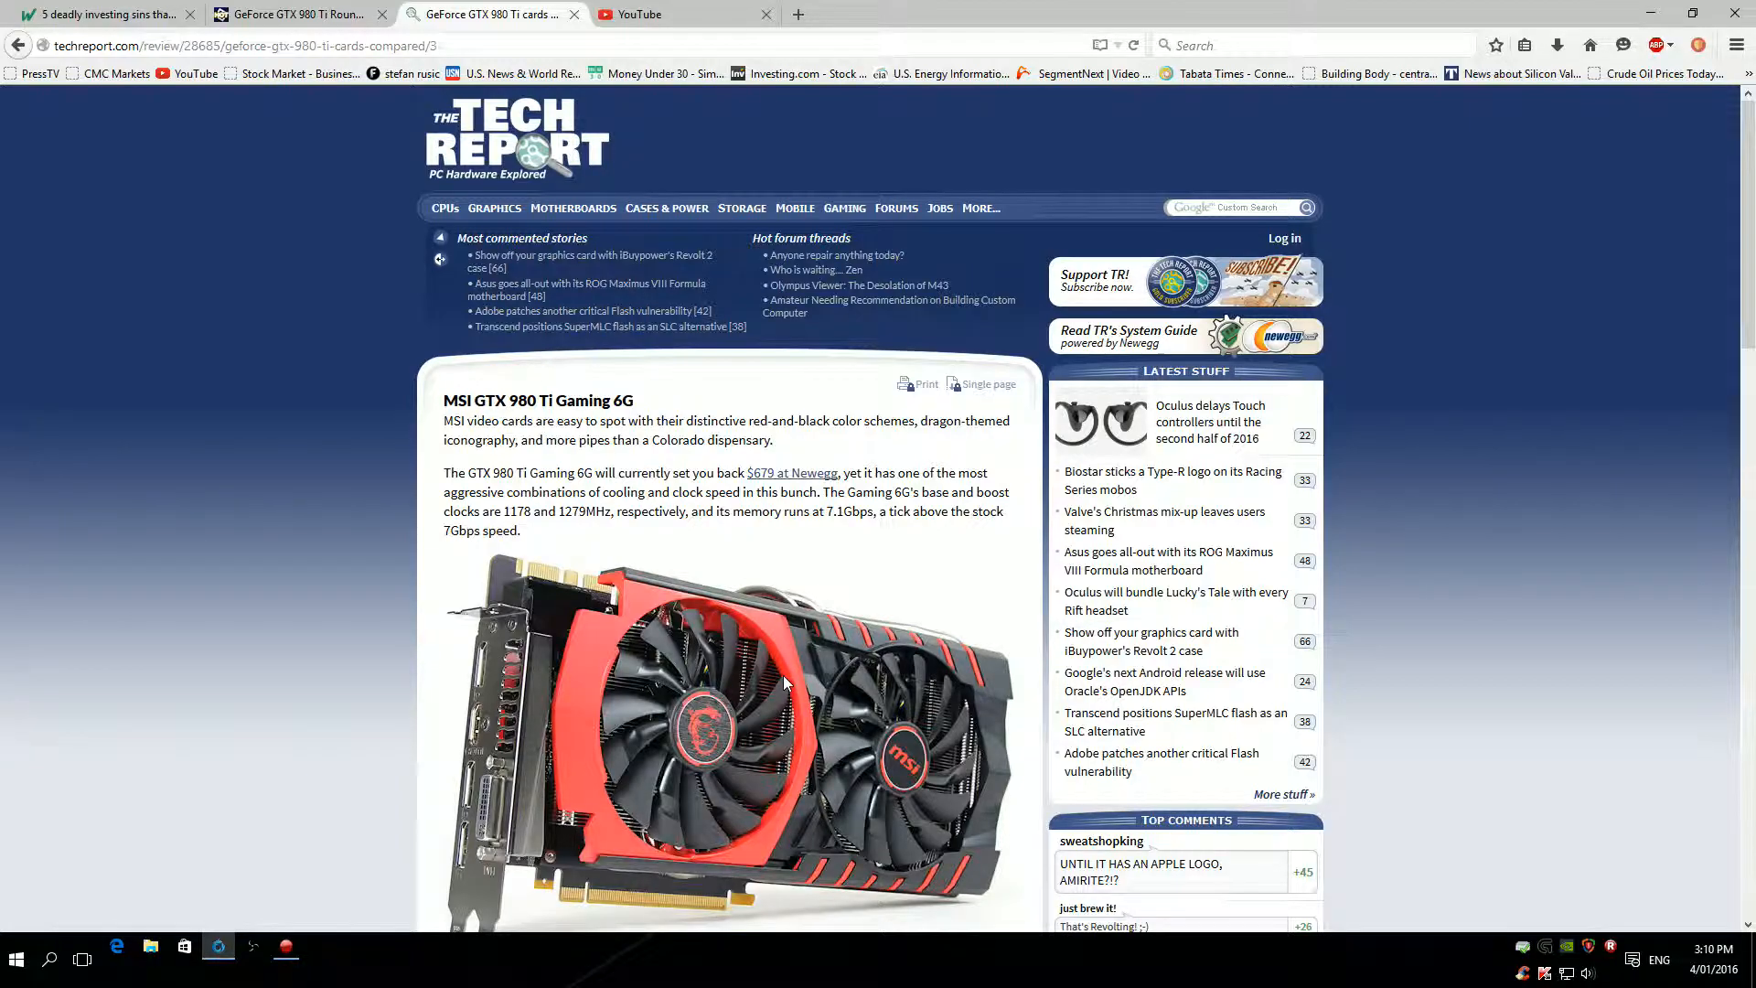
scroll(down, 3)
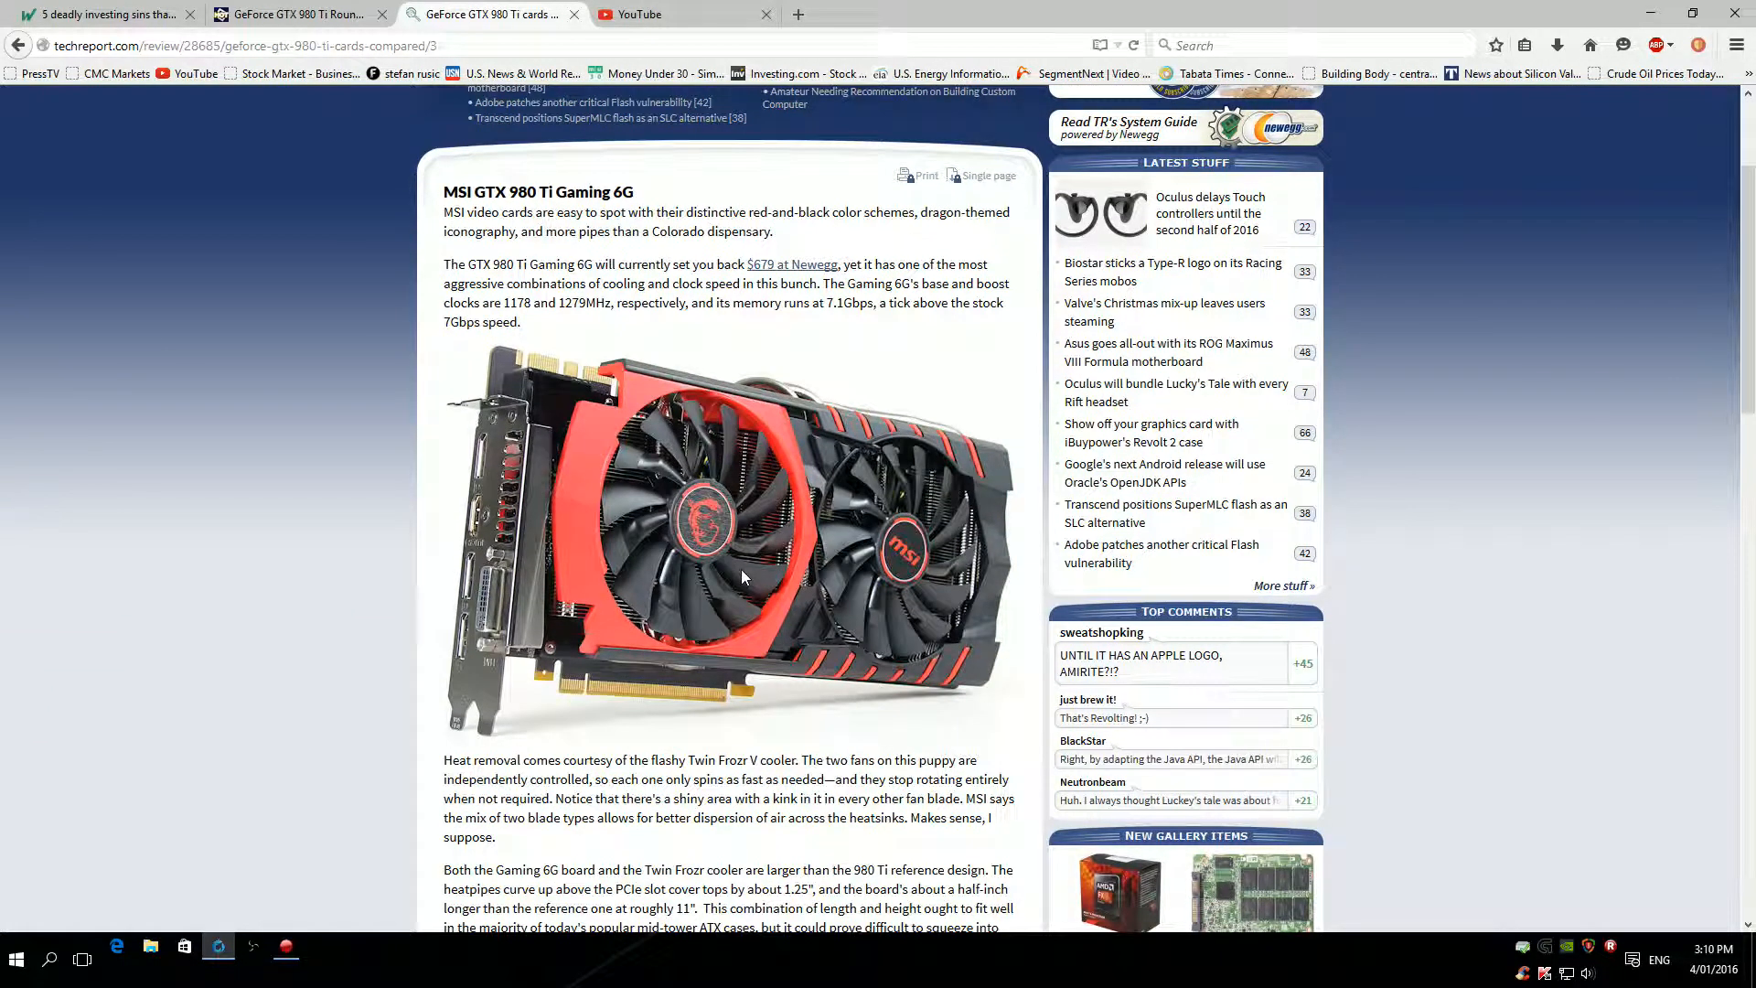
scroll(down, 3)
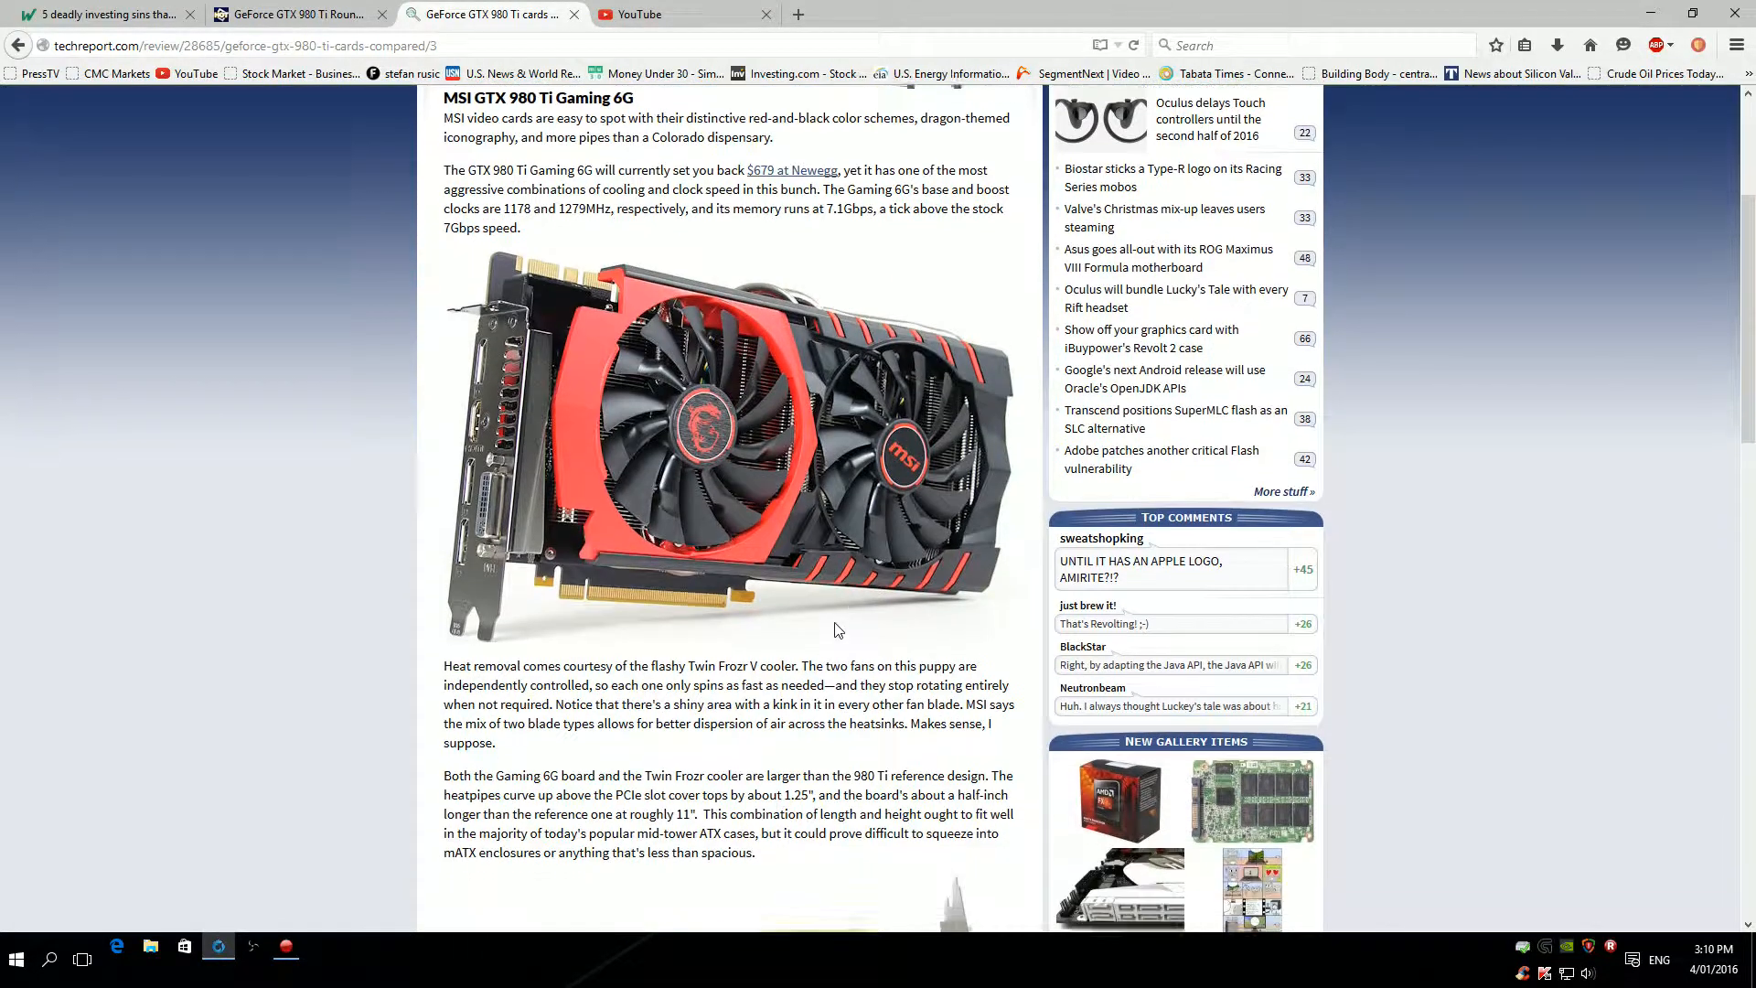
scroll(down, 3)
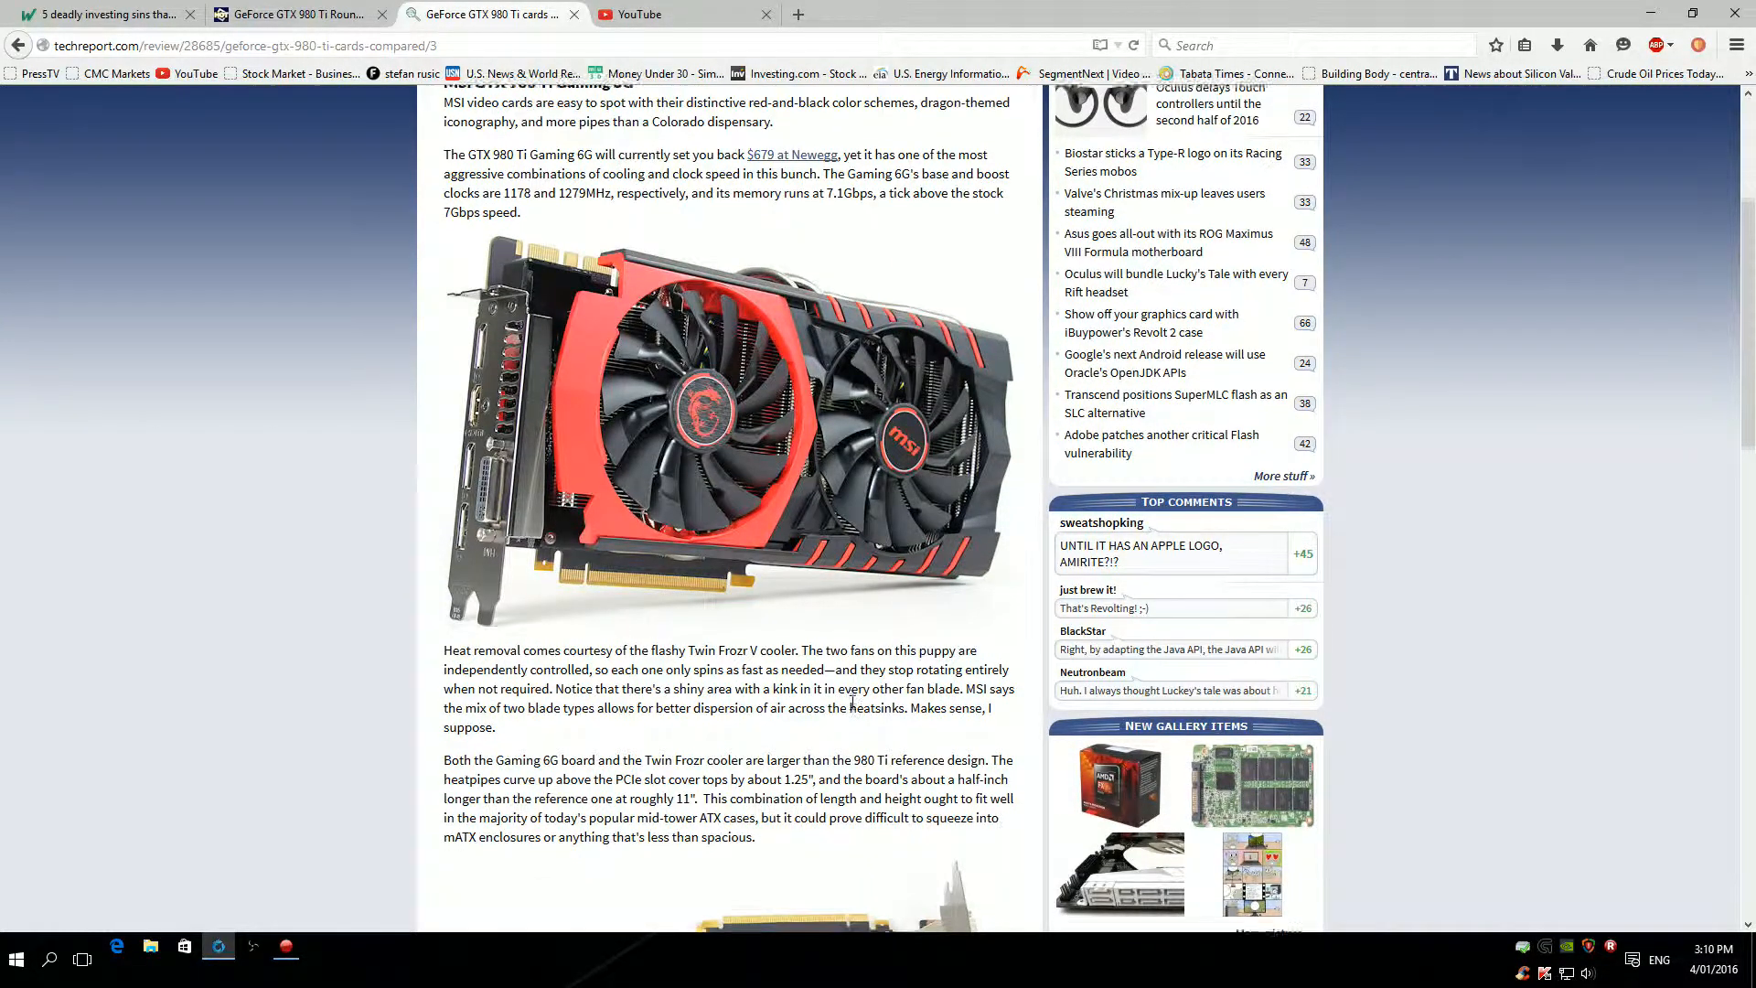
scroll(down, 3)
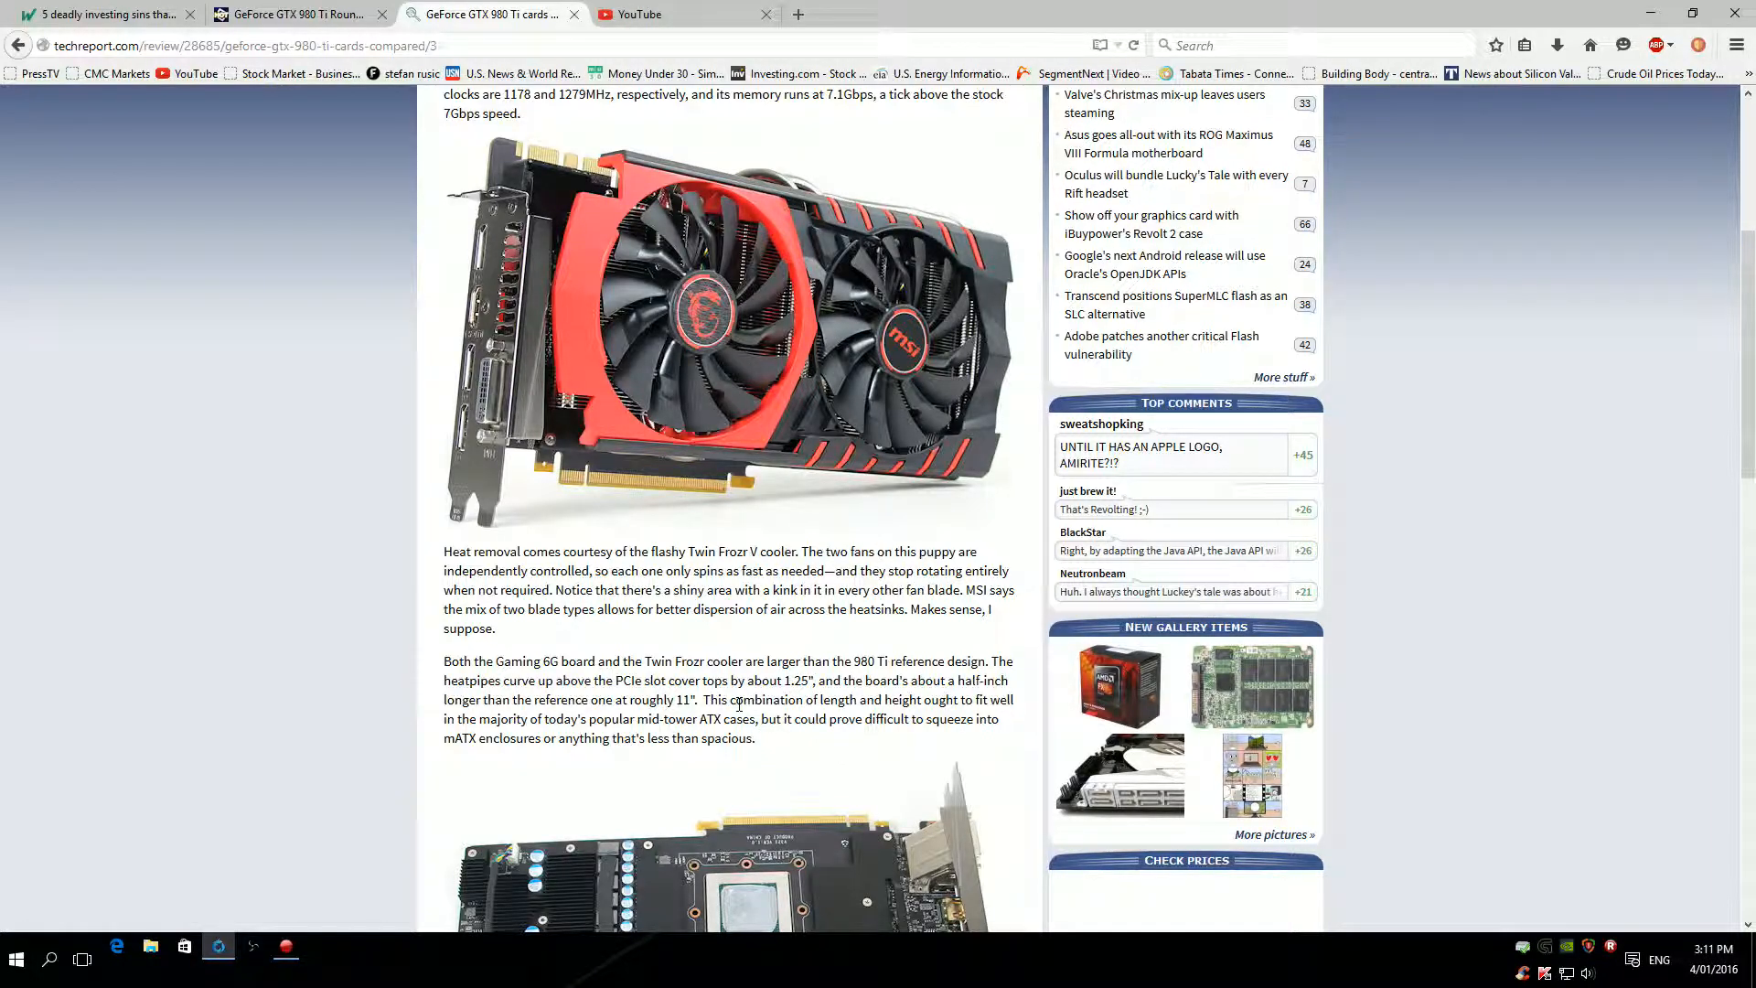
mouse_move(790, 609)
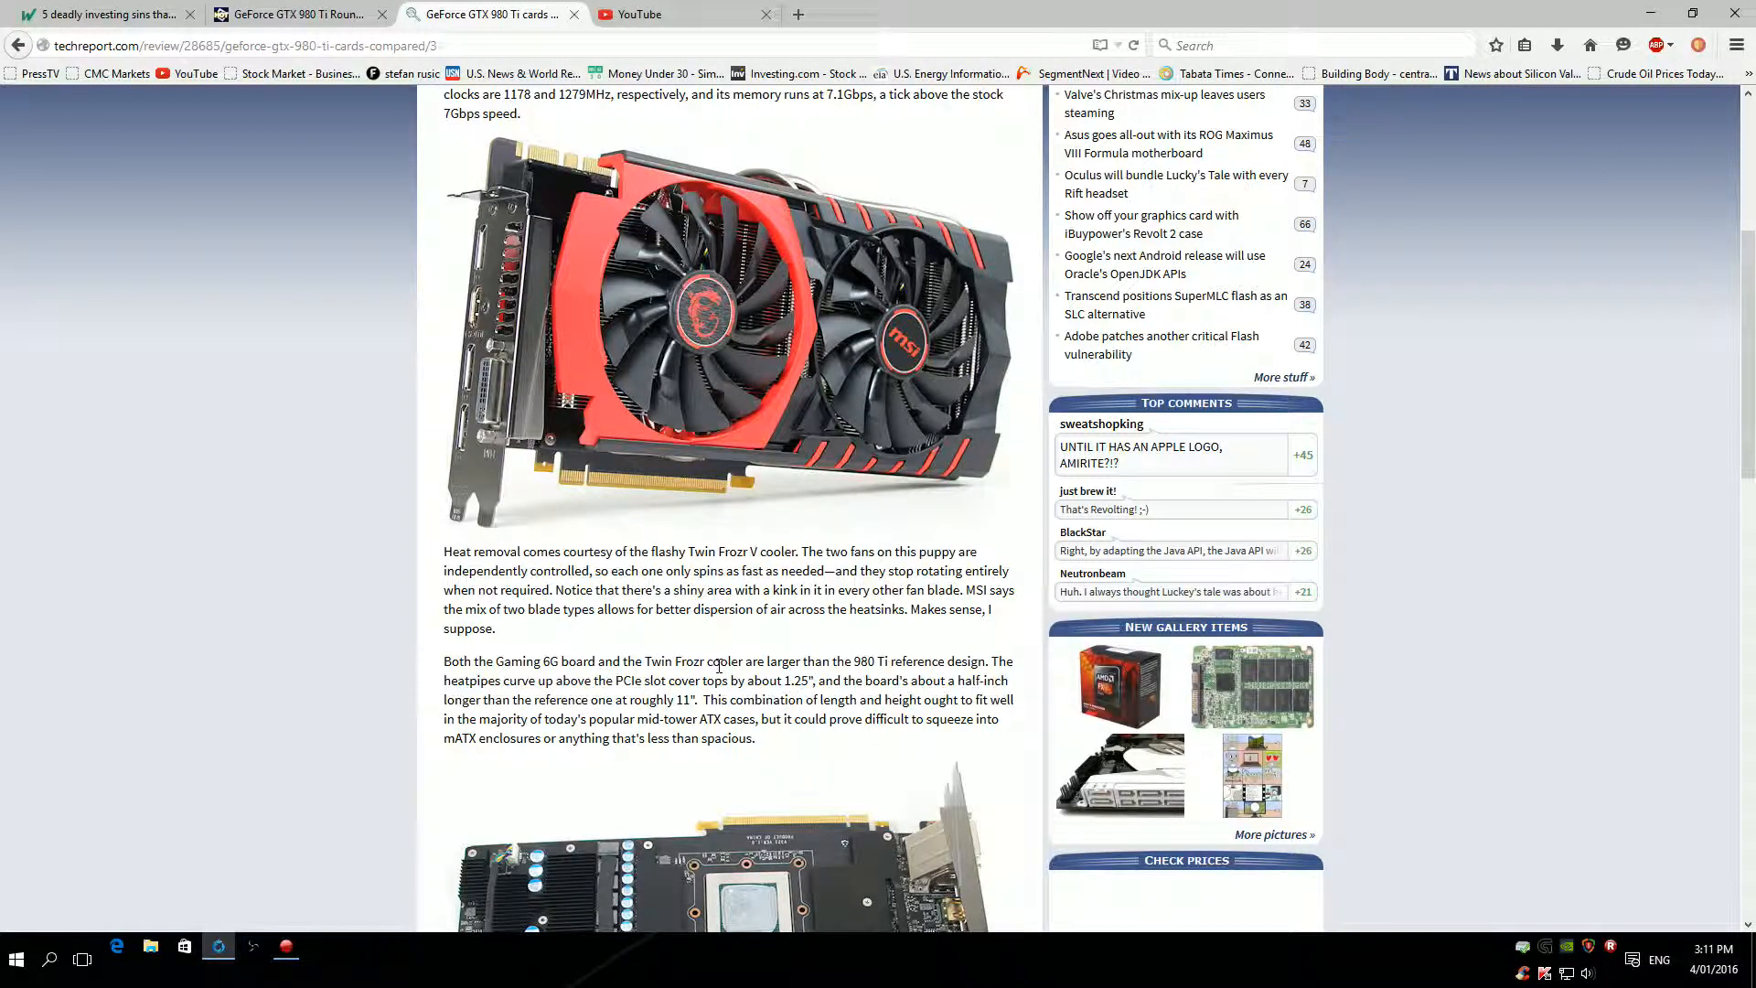
scroll(down, 3)
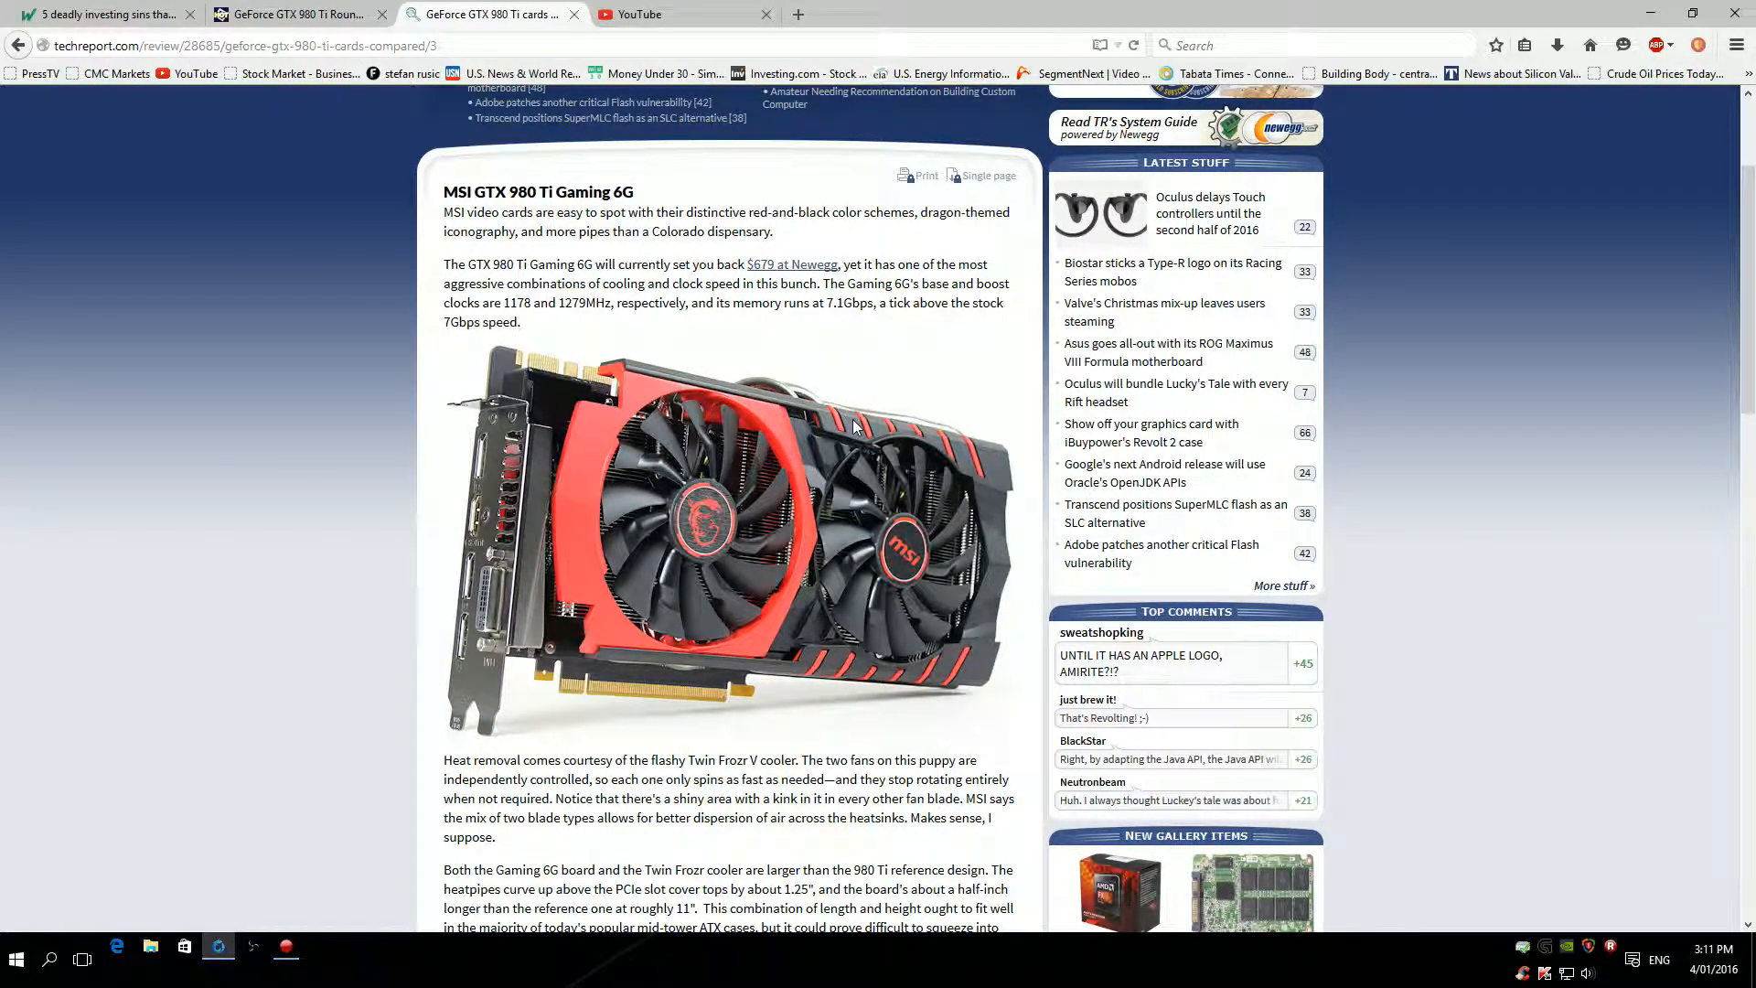
scroll(down, 3)
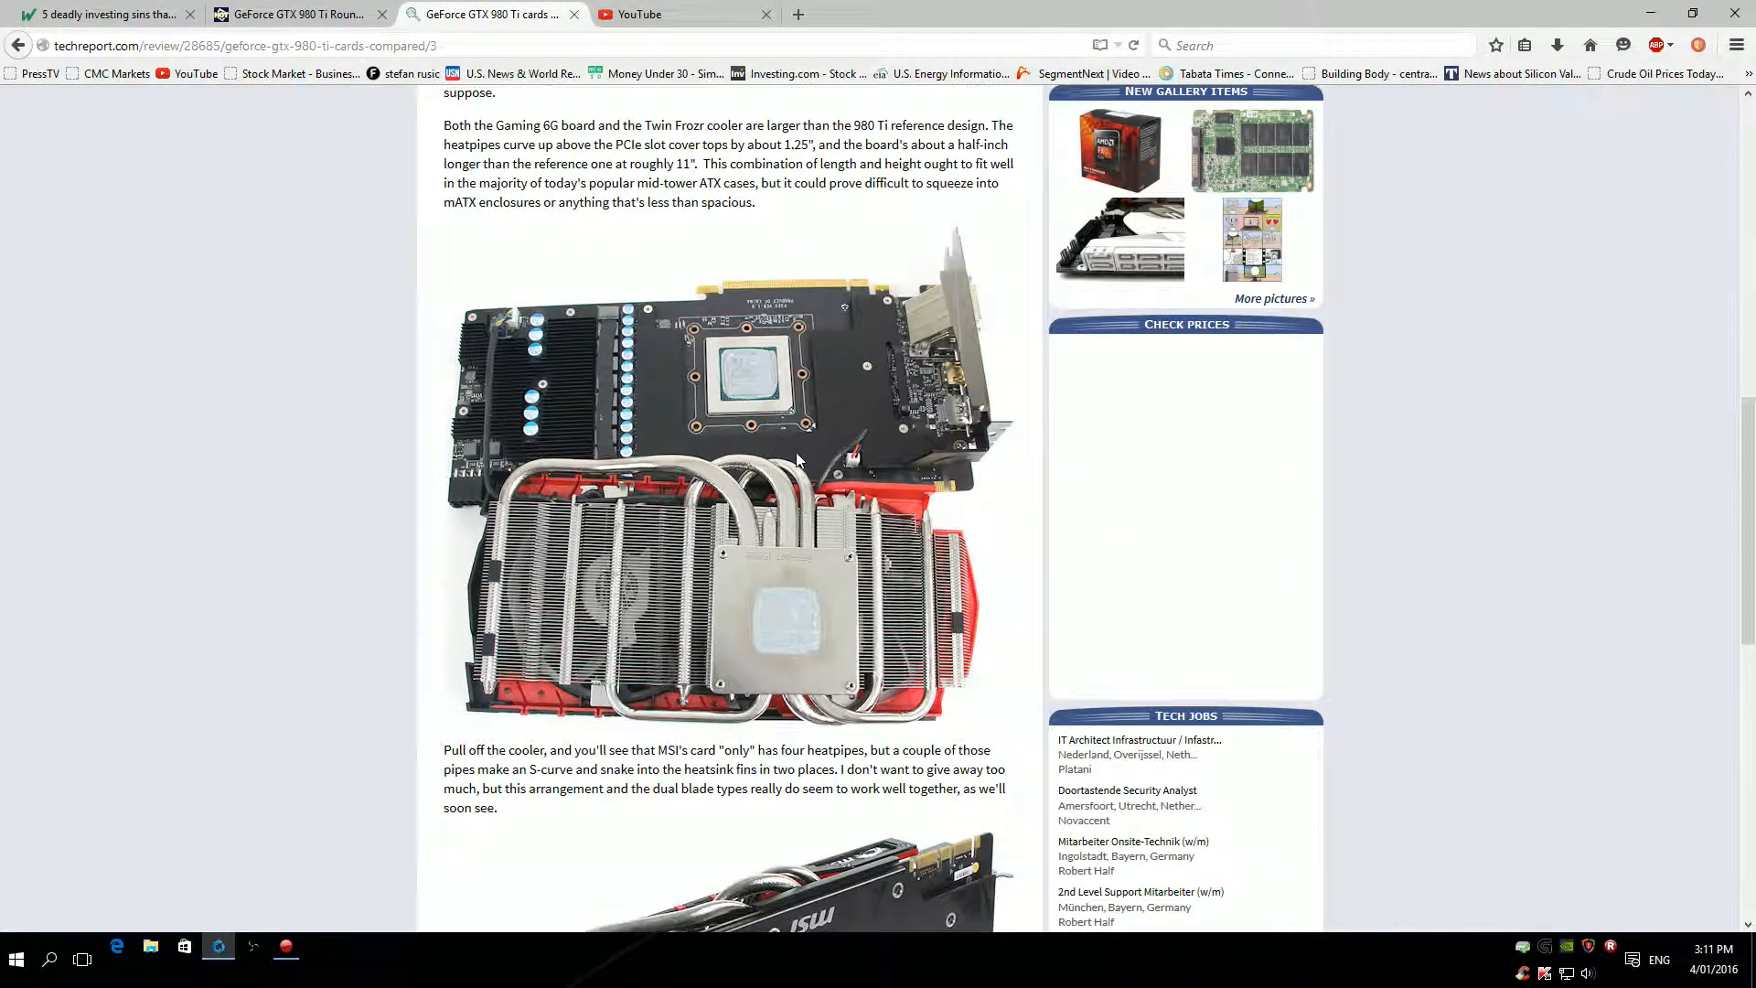
scroll(down, 3)
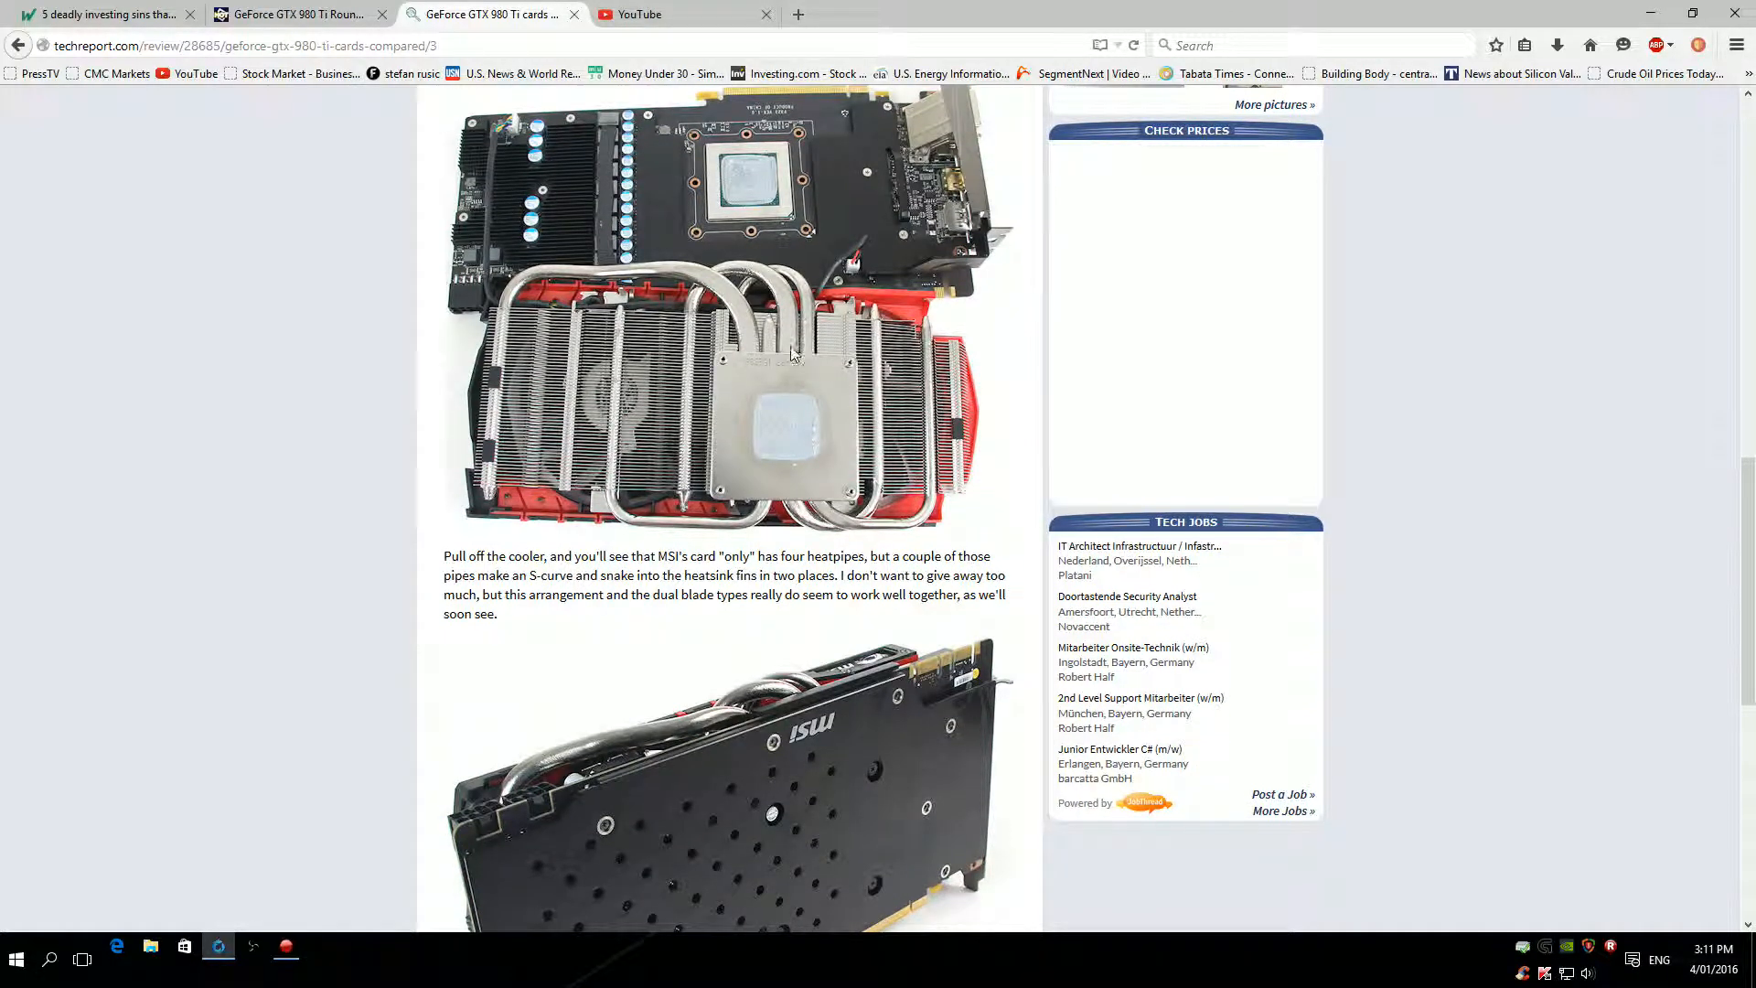
scroll(down, 3)
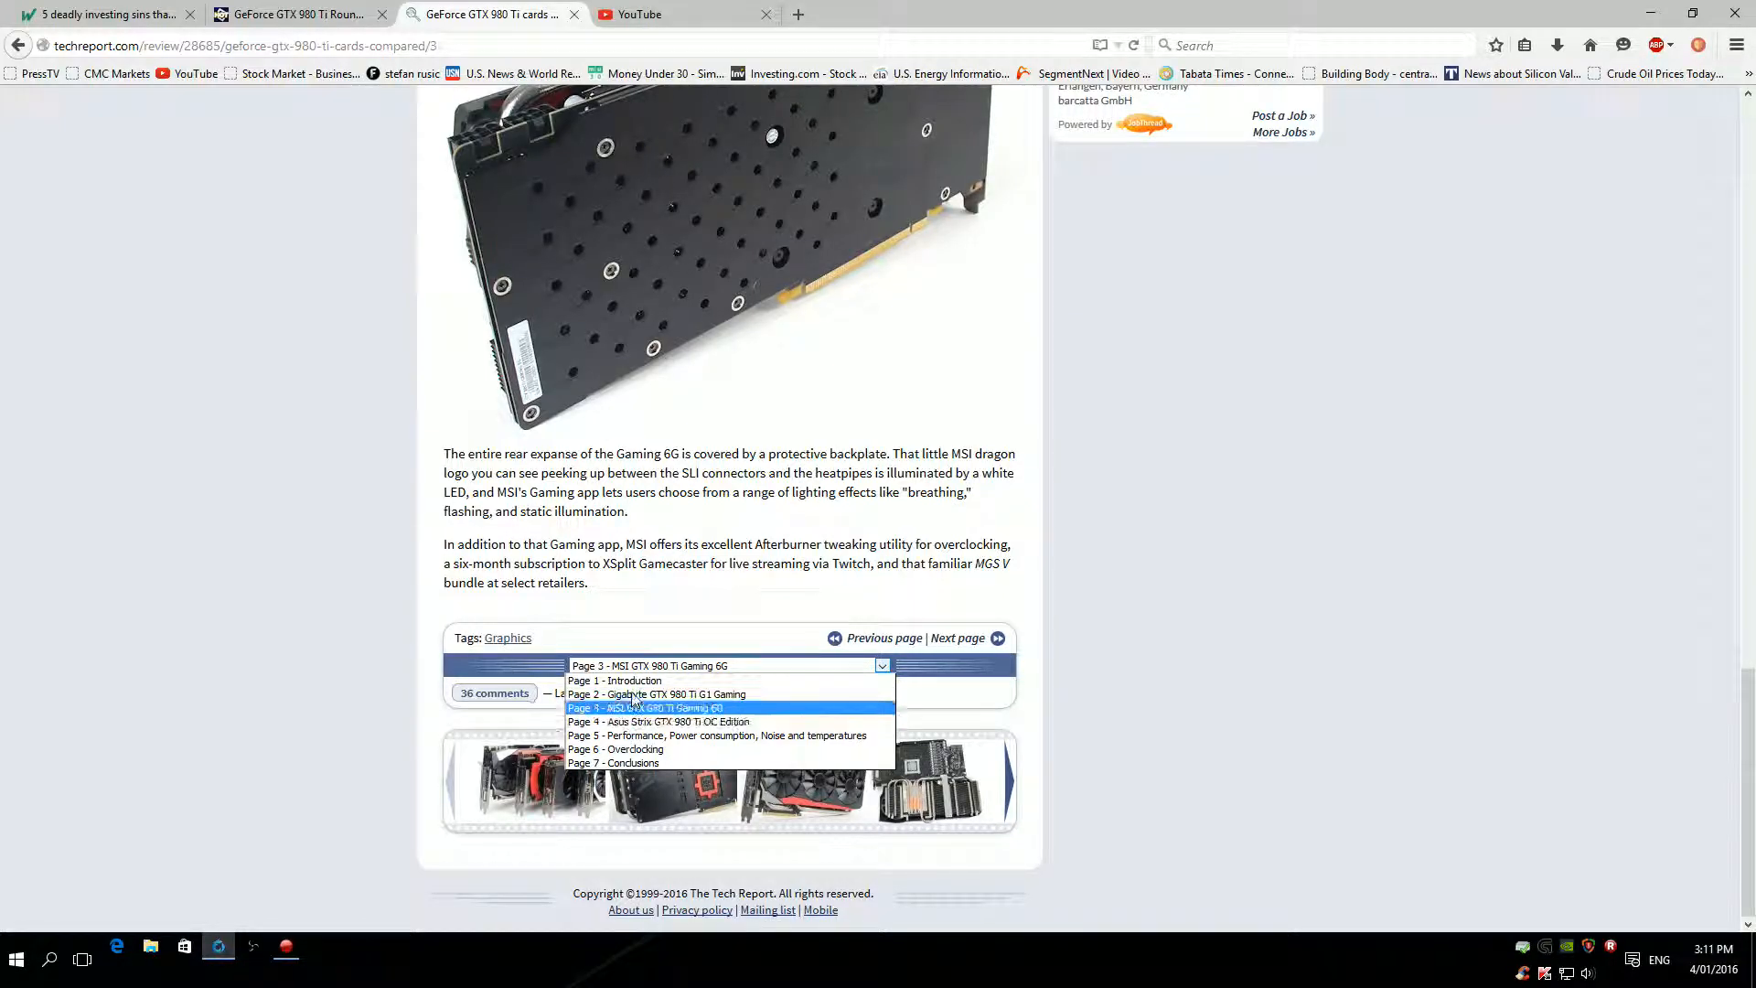
Switch to 'Page 2 - Gigabyte GTX 980 Ti G1 Gaming' and read it to the bottom.
click(671, 695)
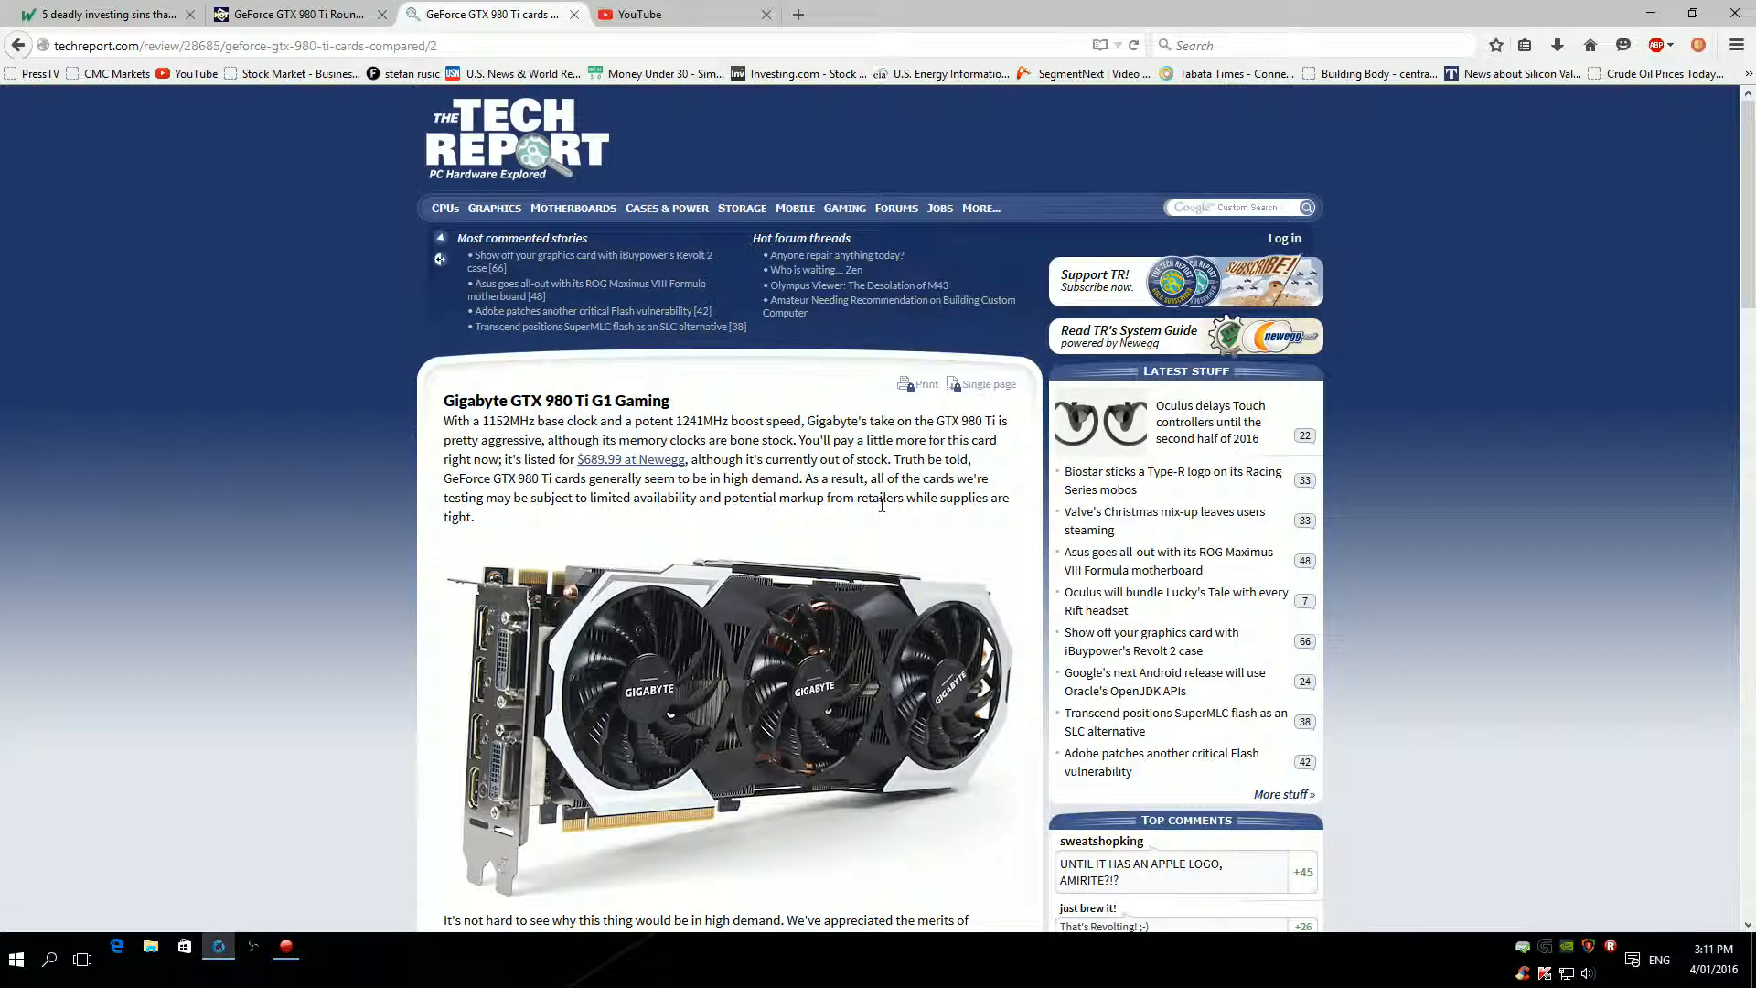
mouse_move(574, 679)
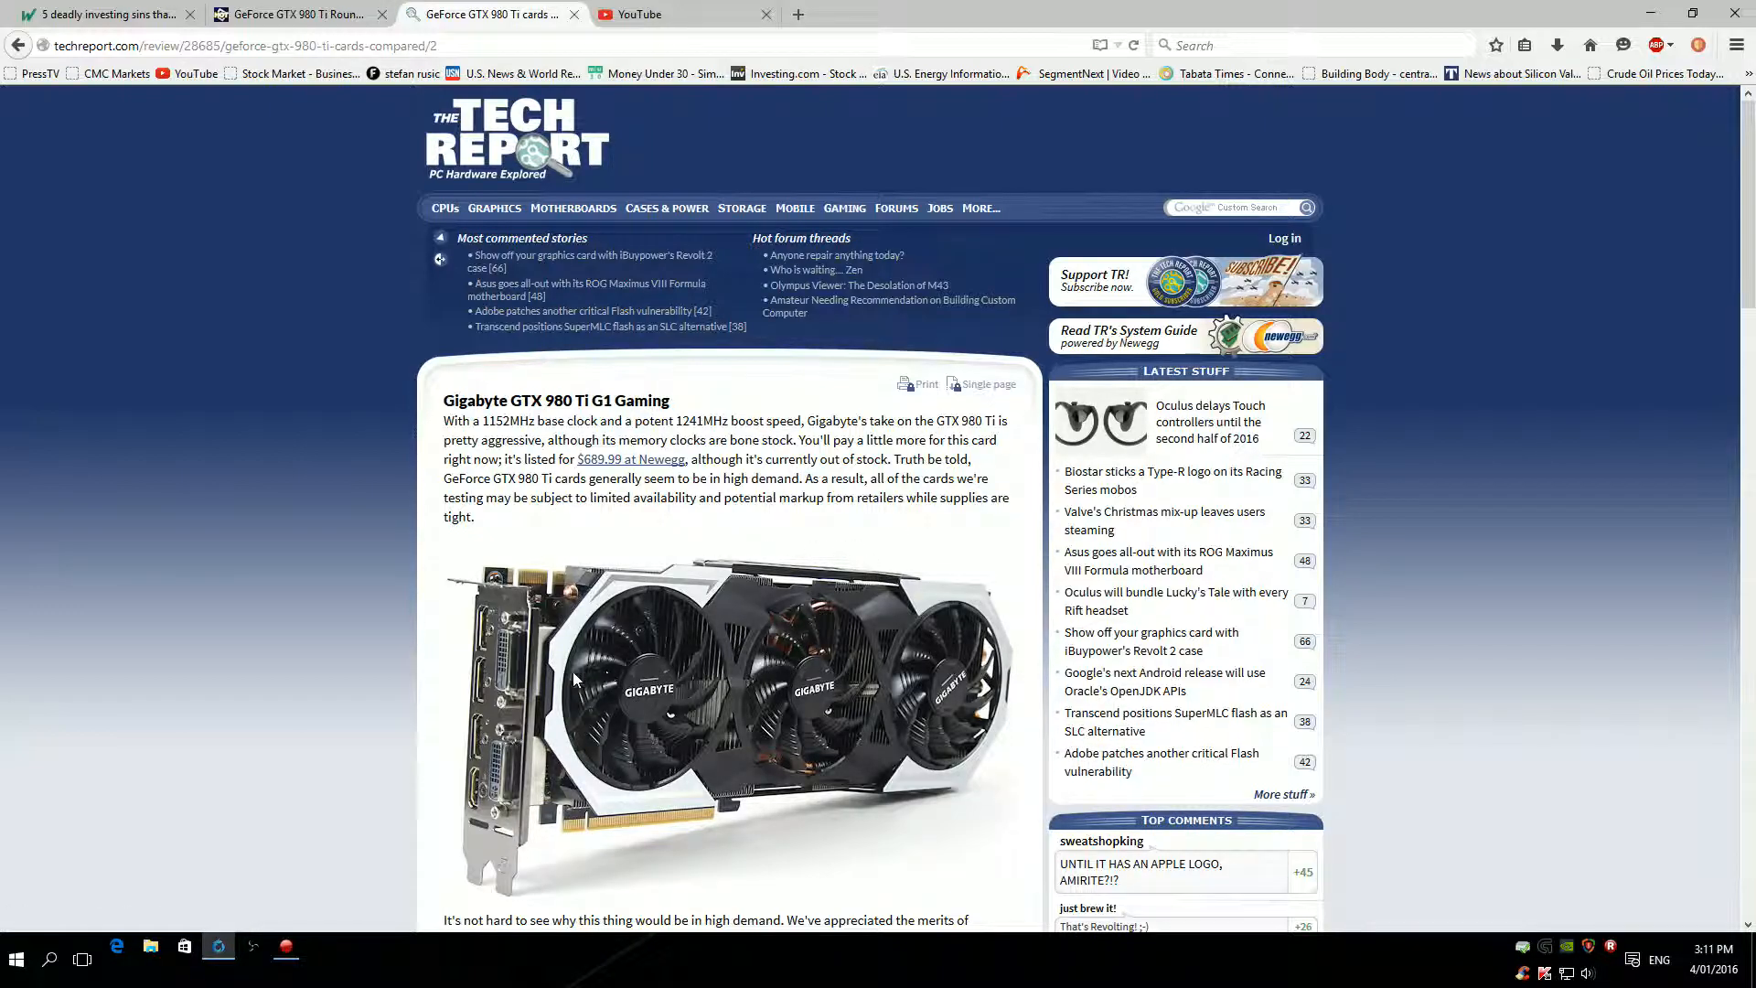
mouse_move(636, 737)
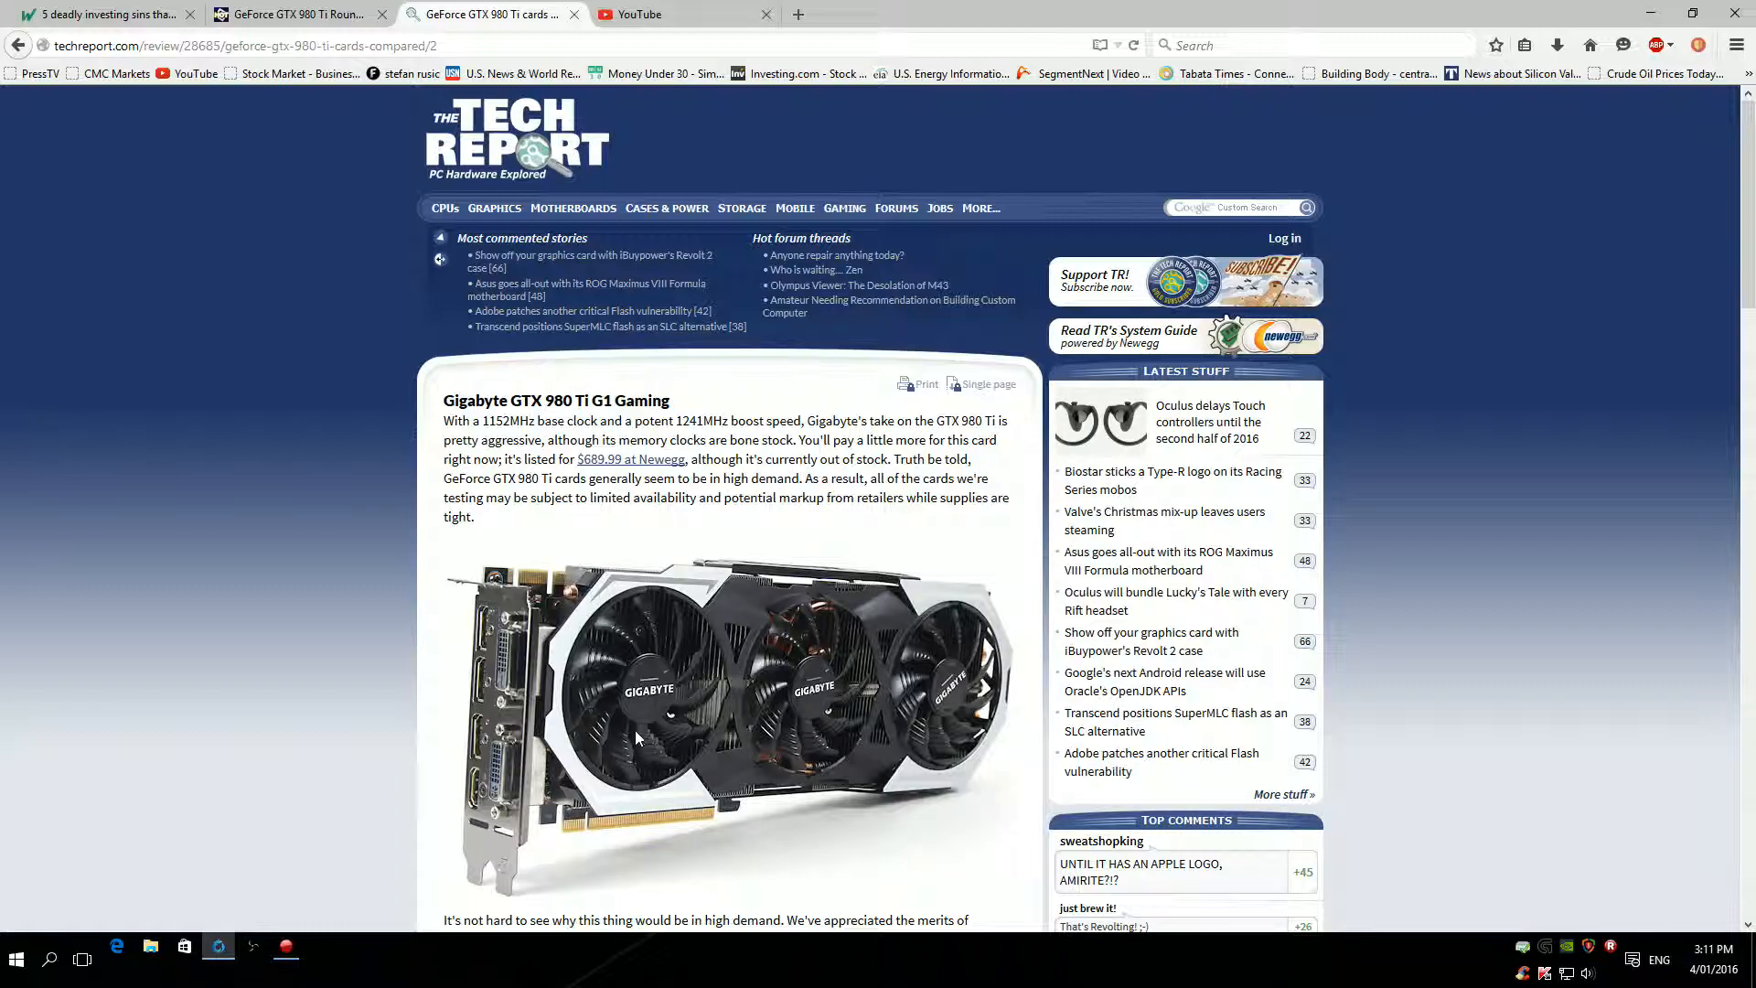
mouse_move(684, 706)
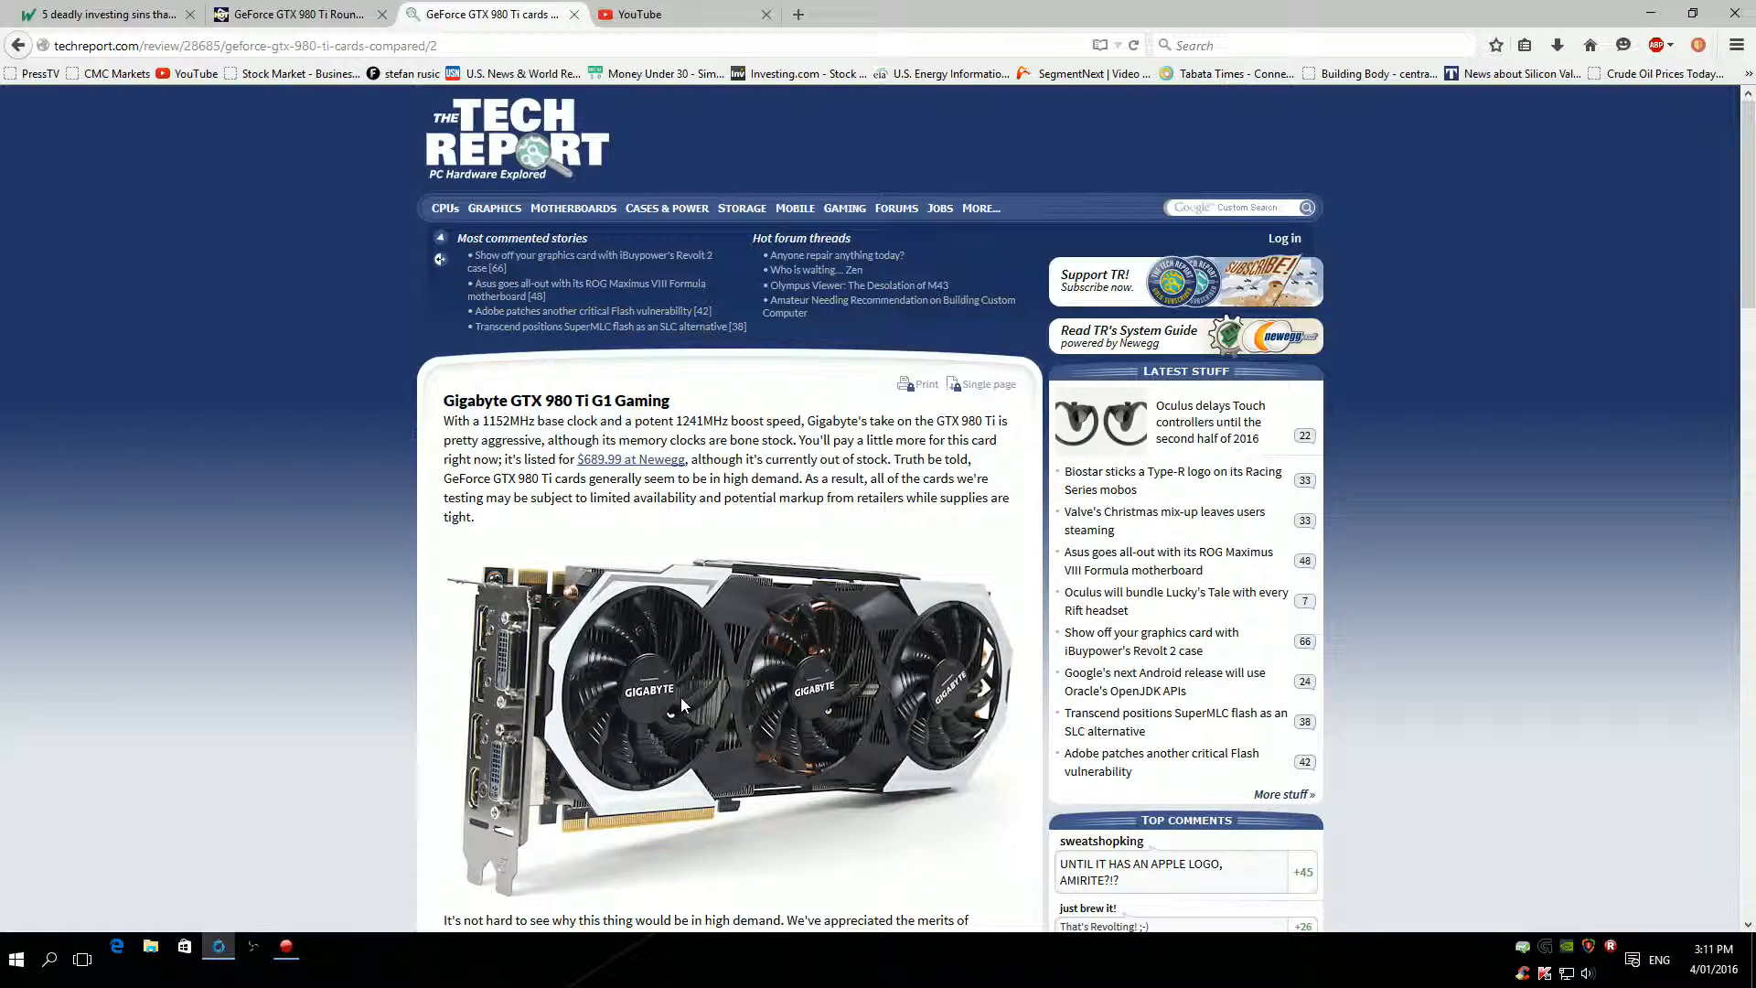
mouse_move(757, 688)
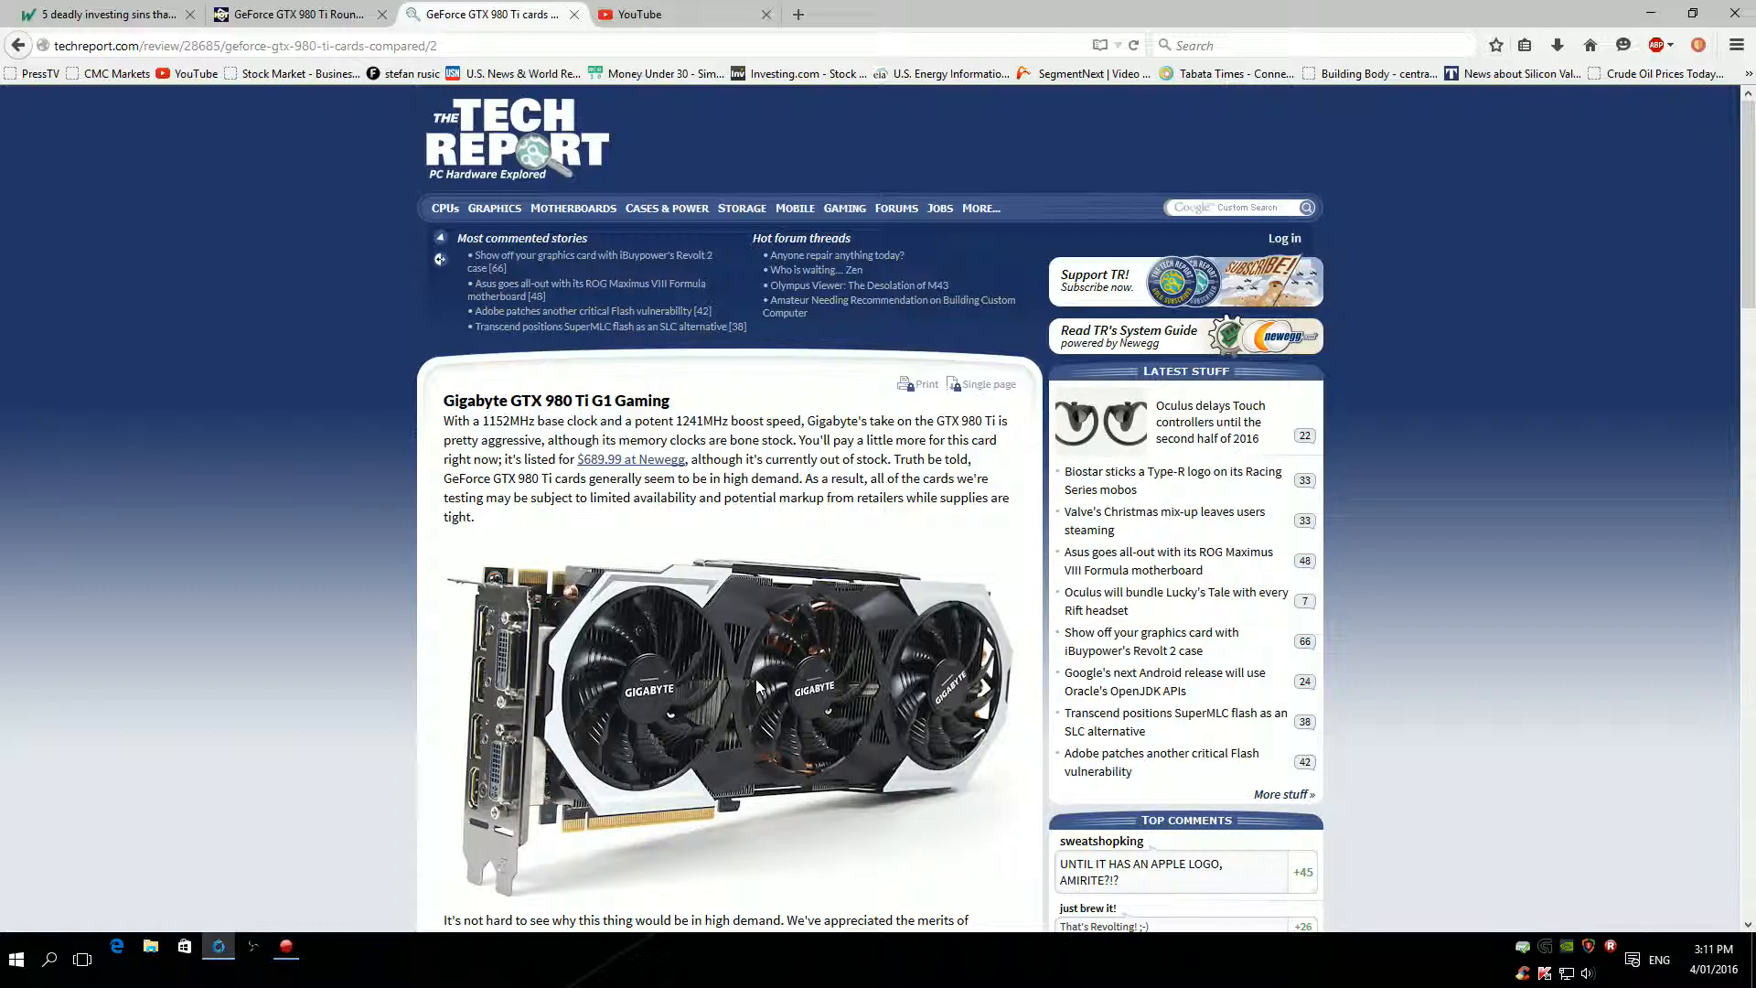
mouse_move(875, 639)
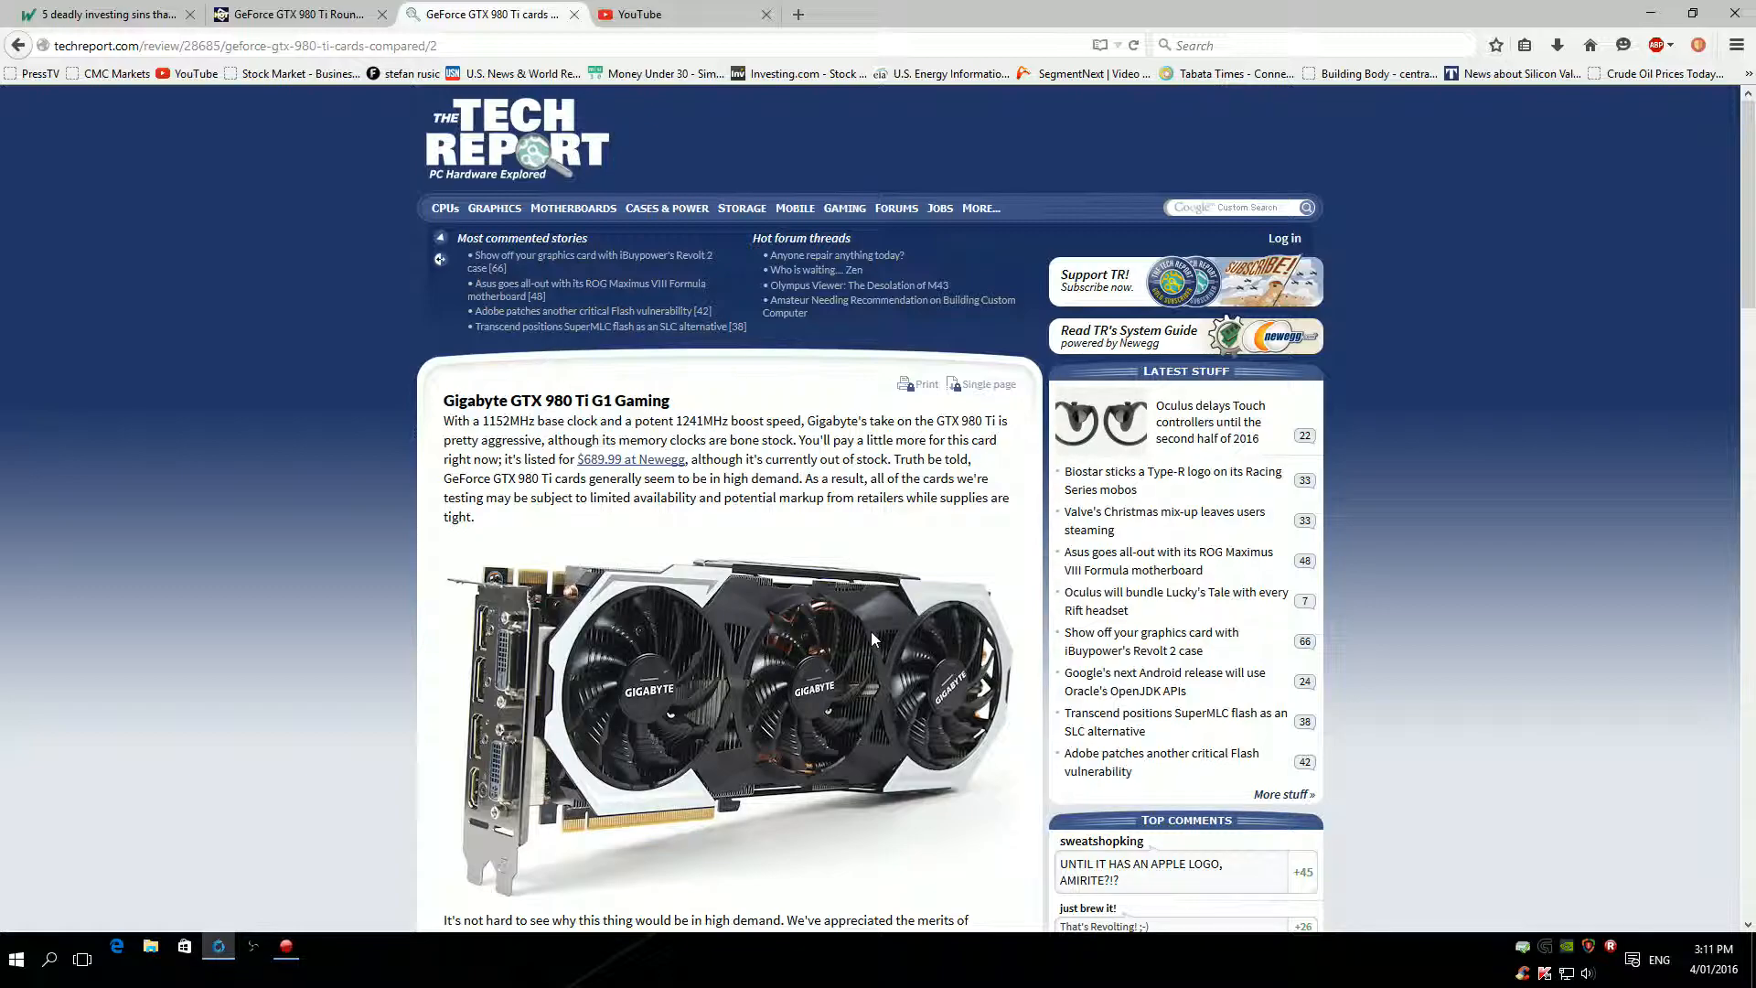
mouse_move(681, 644)
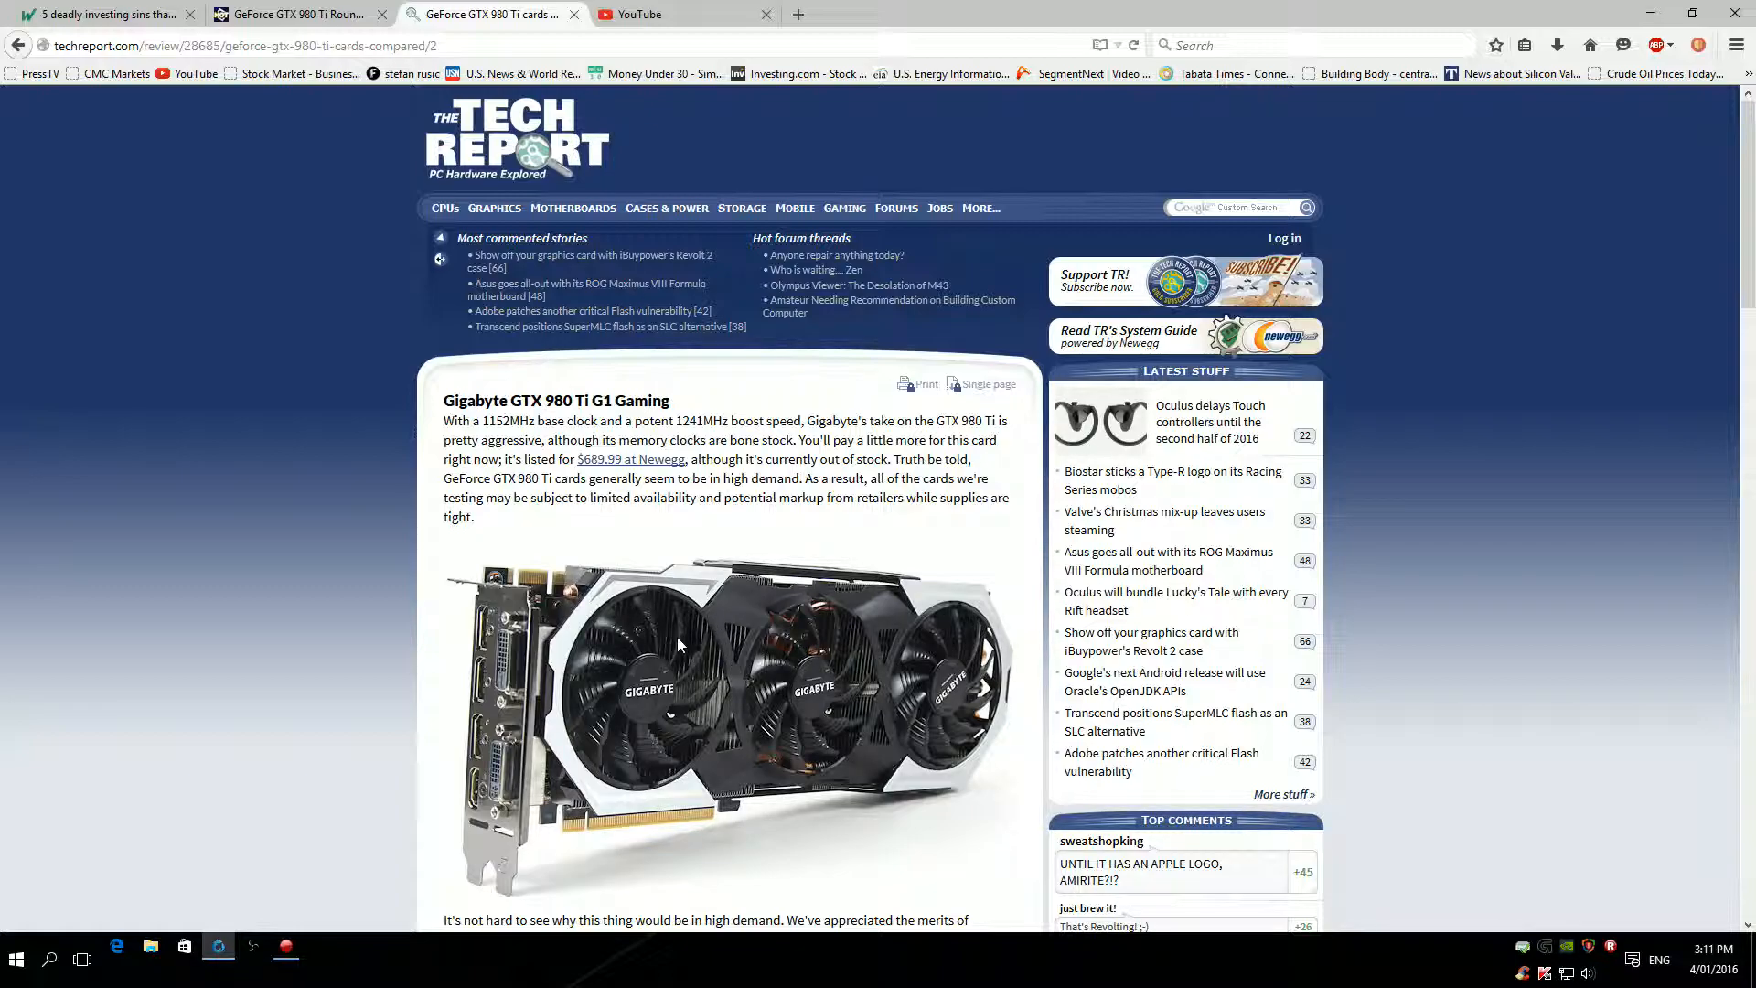
mouse_move(686, 622)
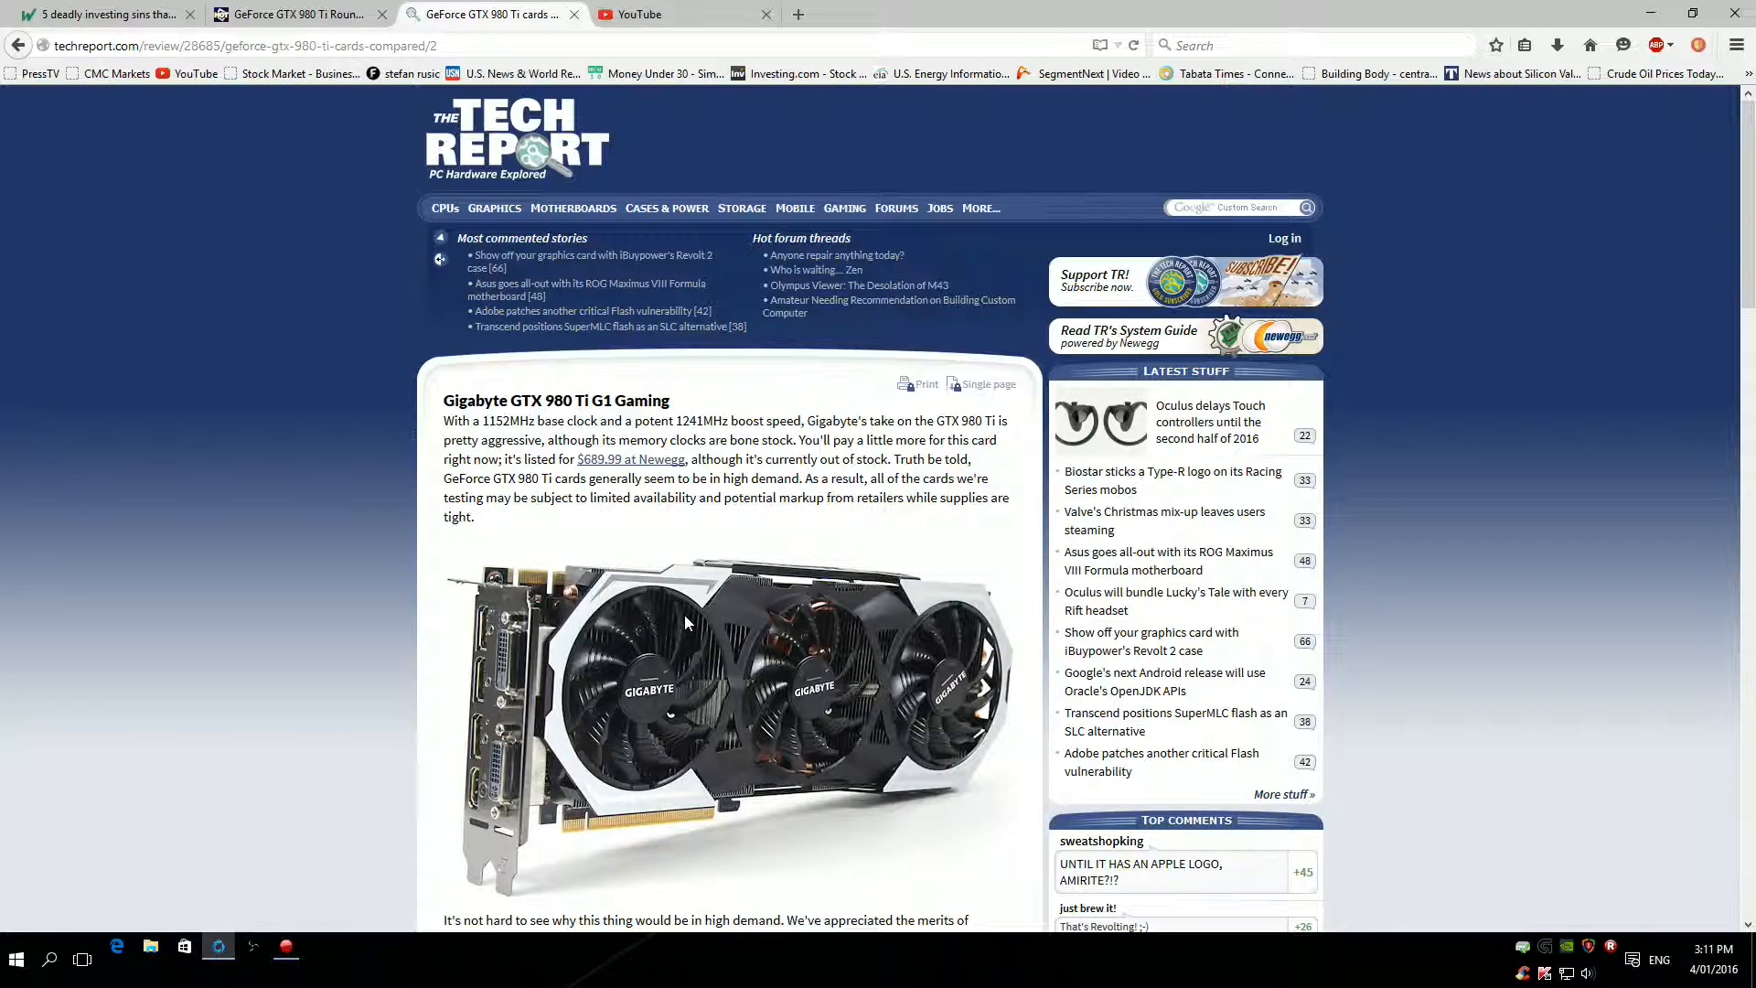
scroll(down, 3)
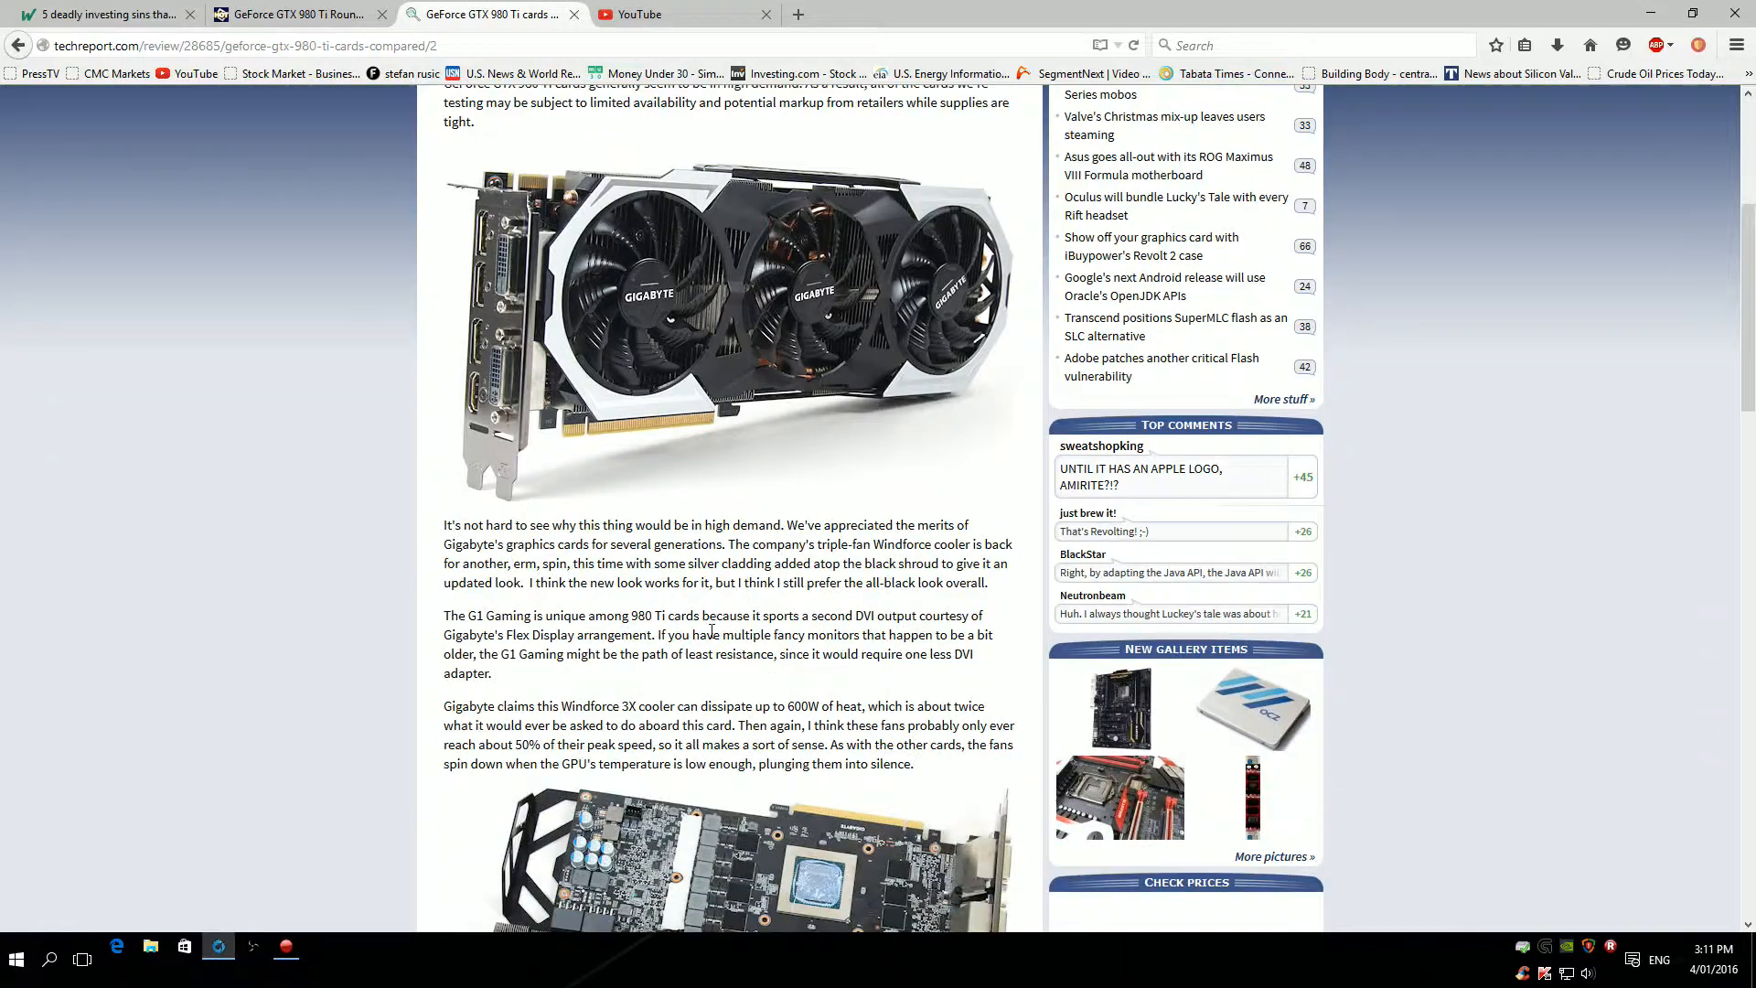
scroll(up, 3)
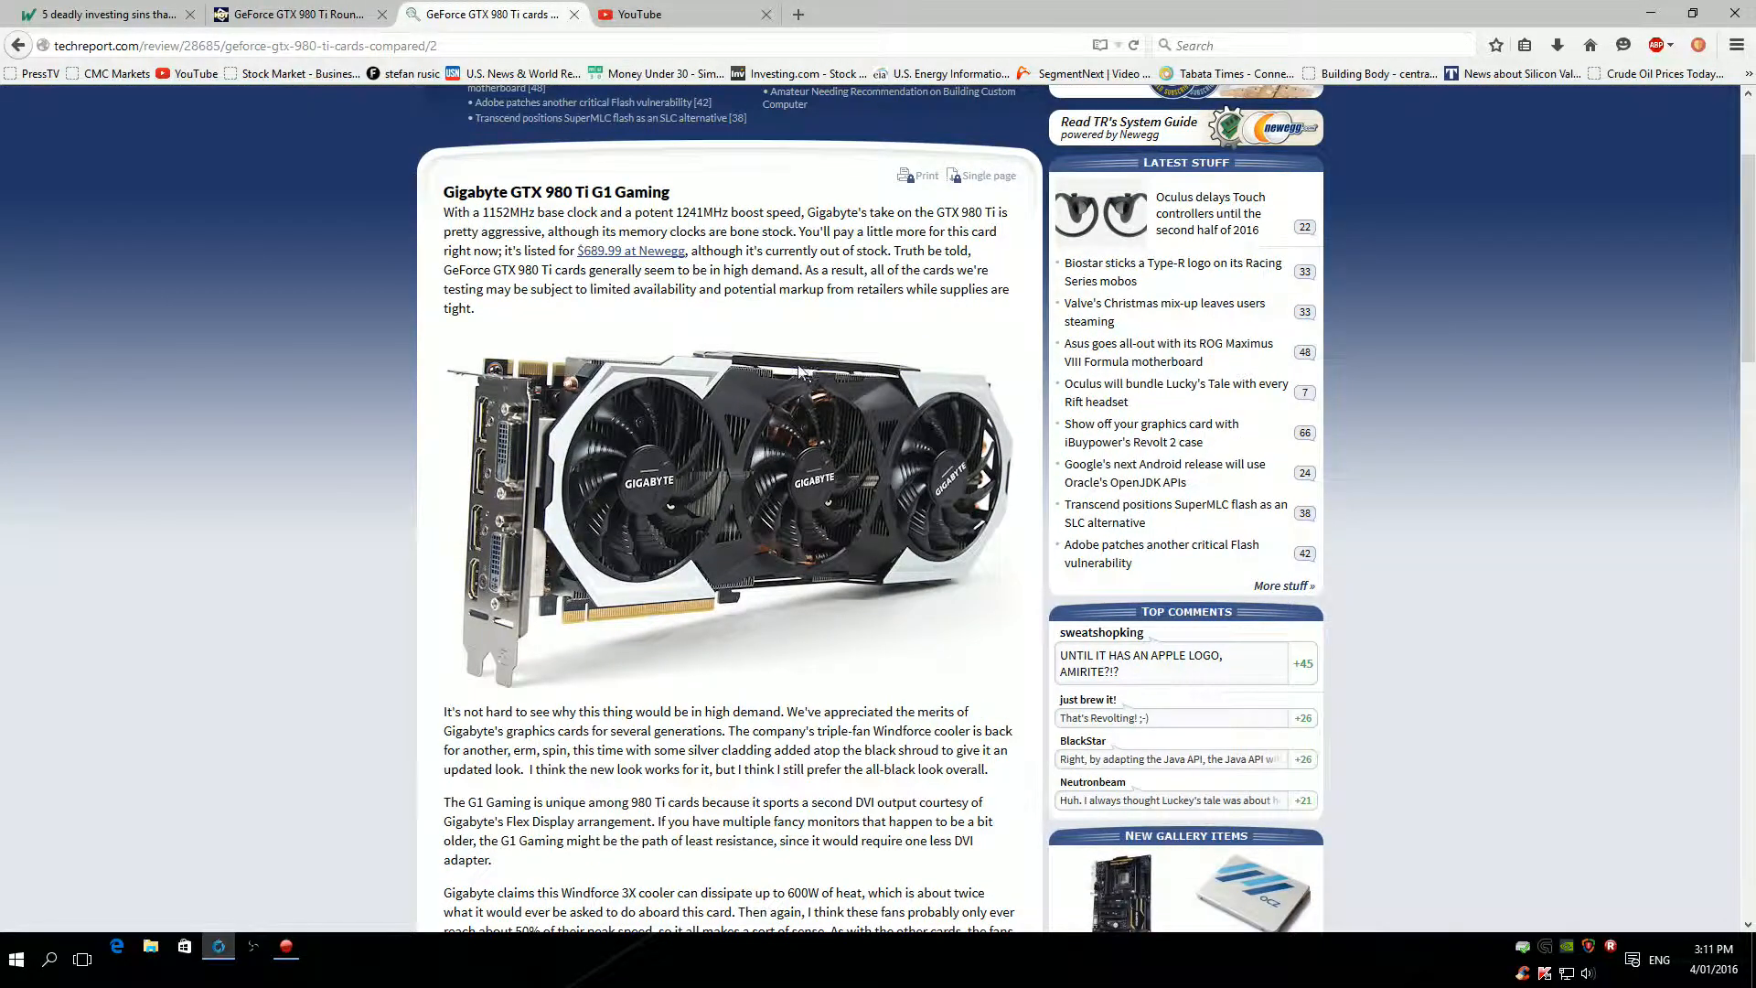
mouse_move(816, 600)
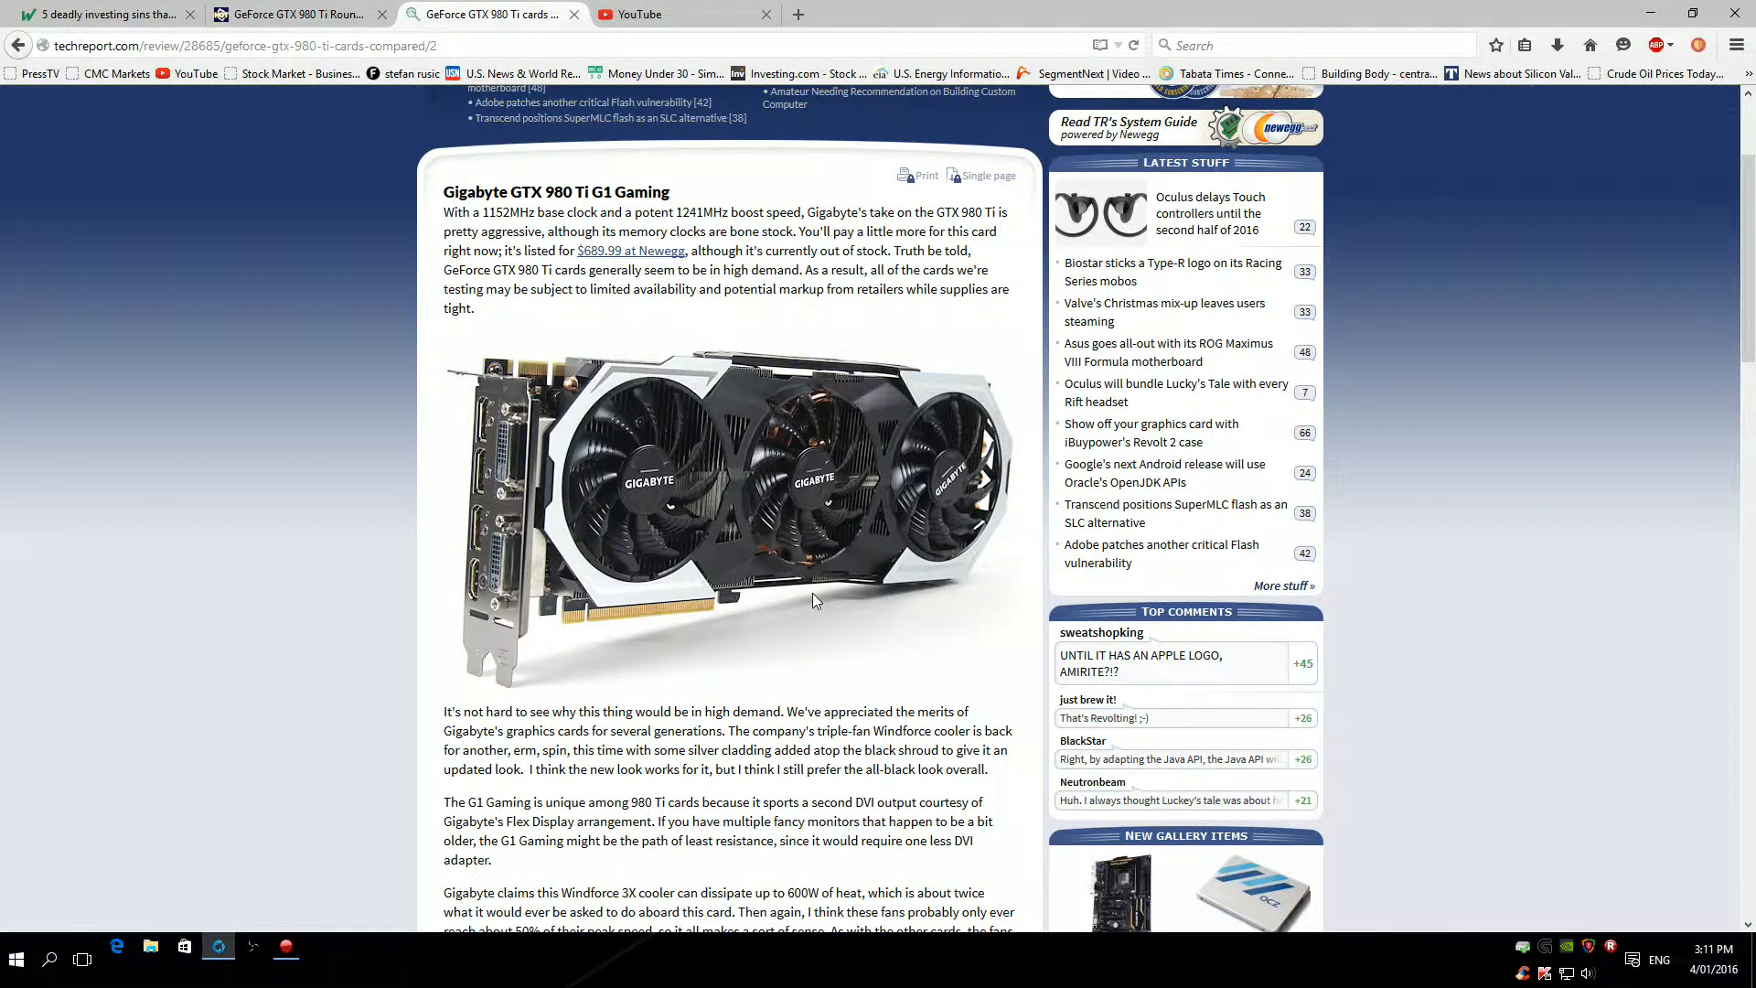
scroll(down, 3)
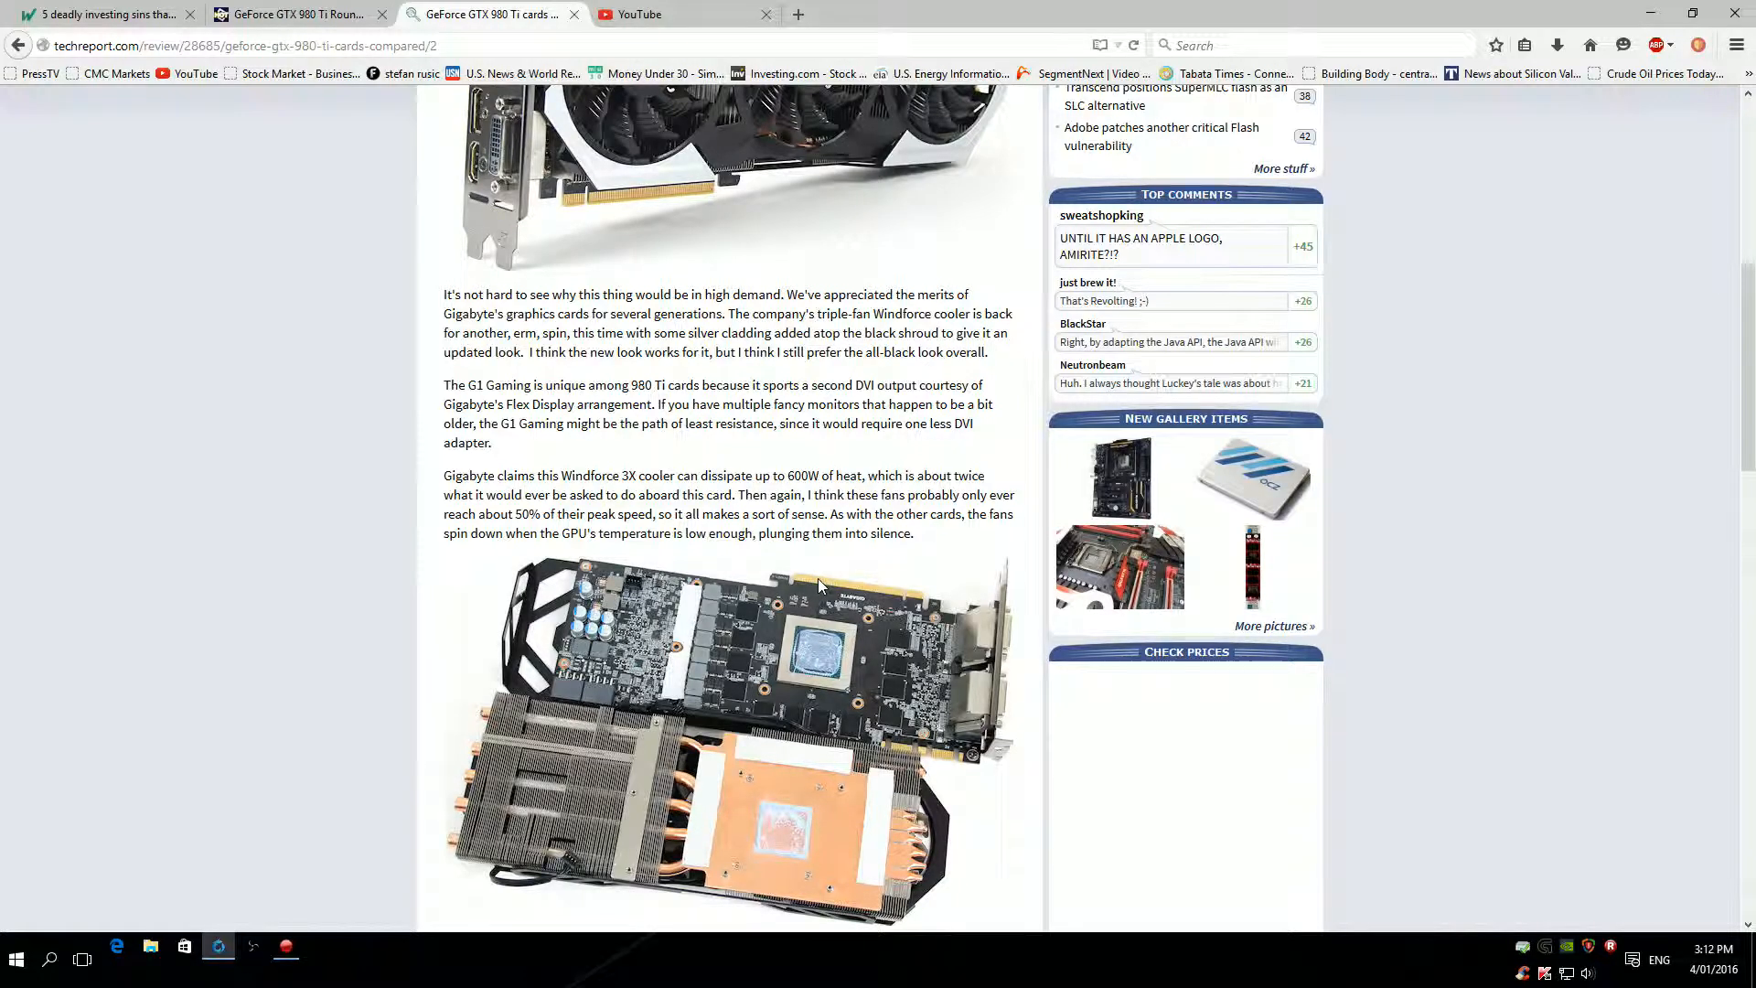
scroll(up, 3)
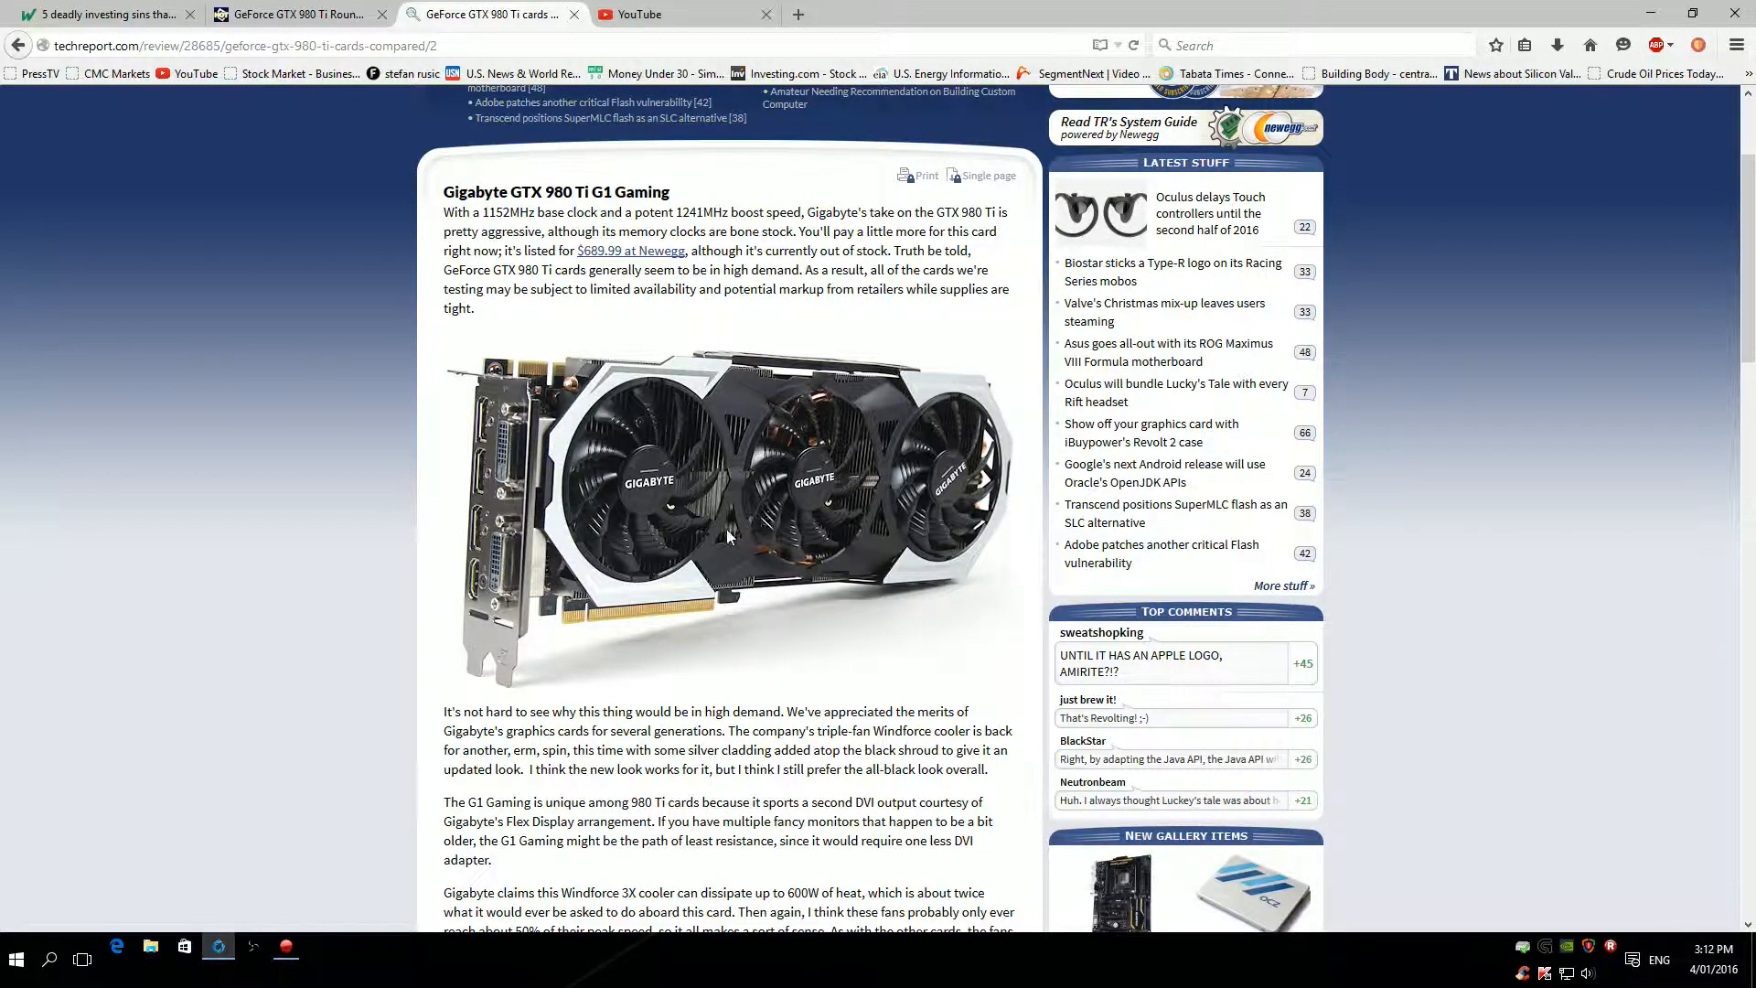
mouse_move(712, 472)
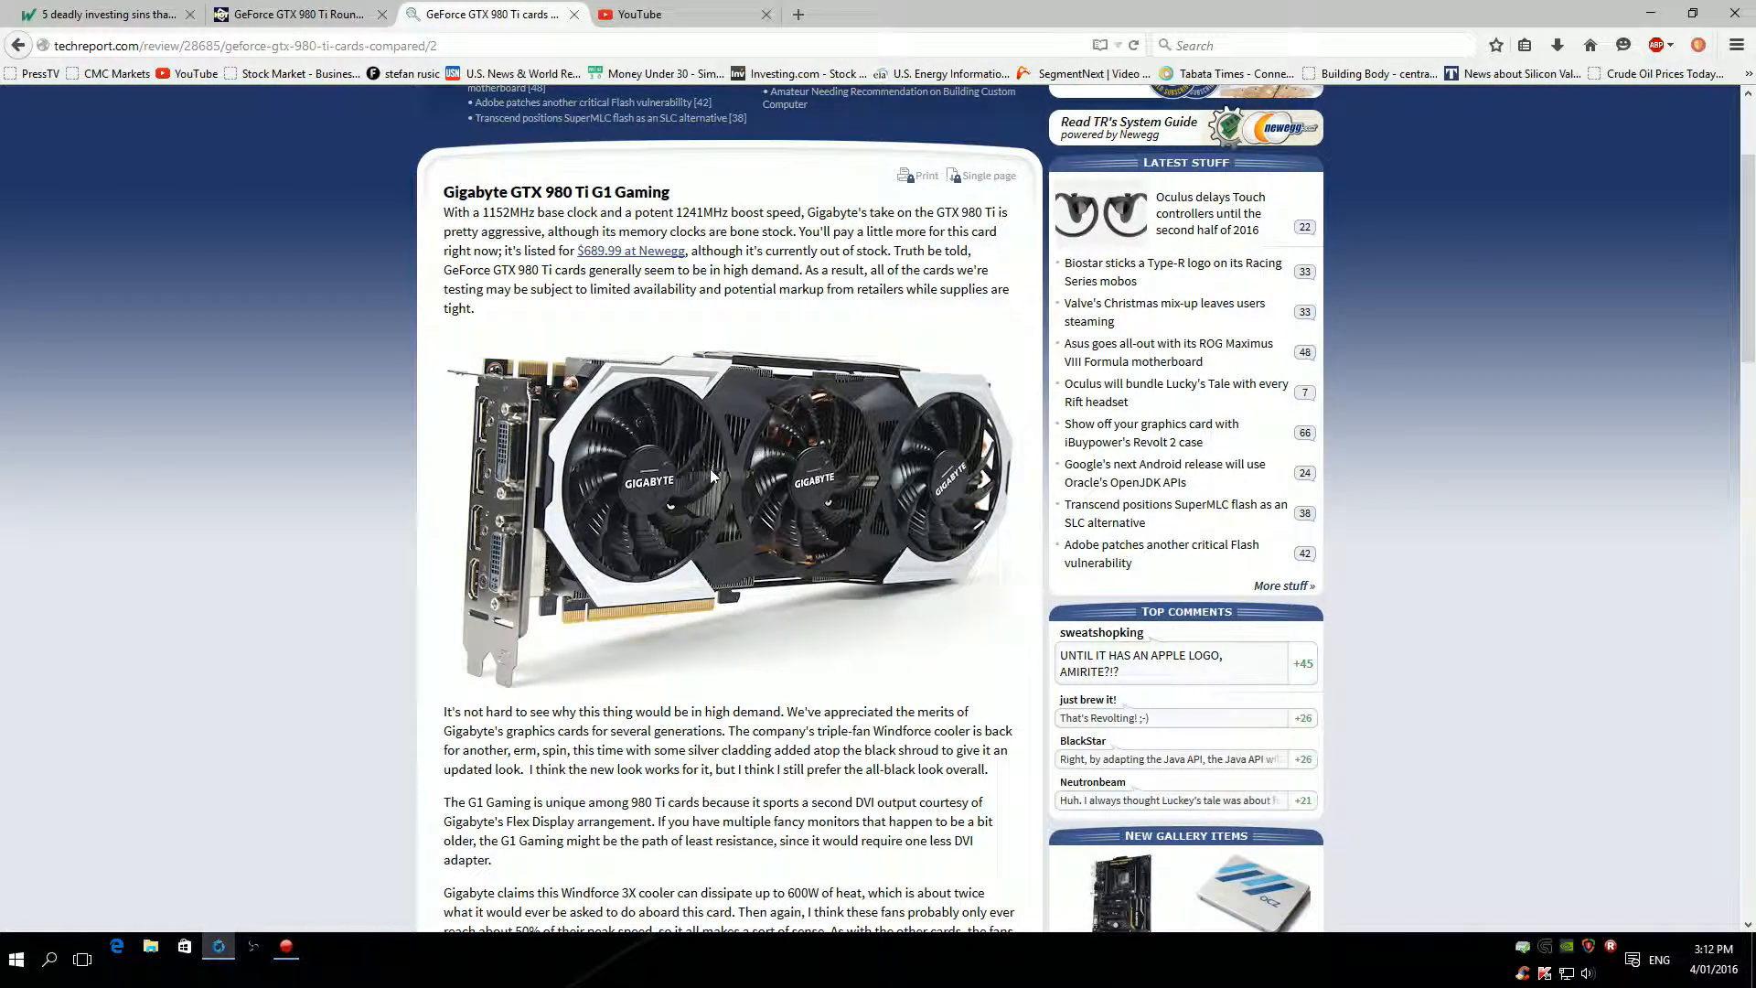
mouse_move(768, 504)
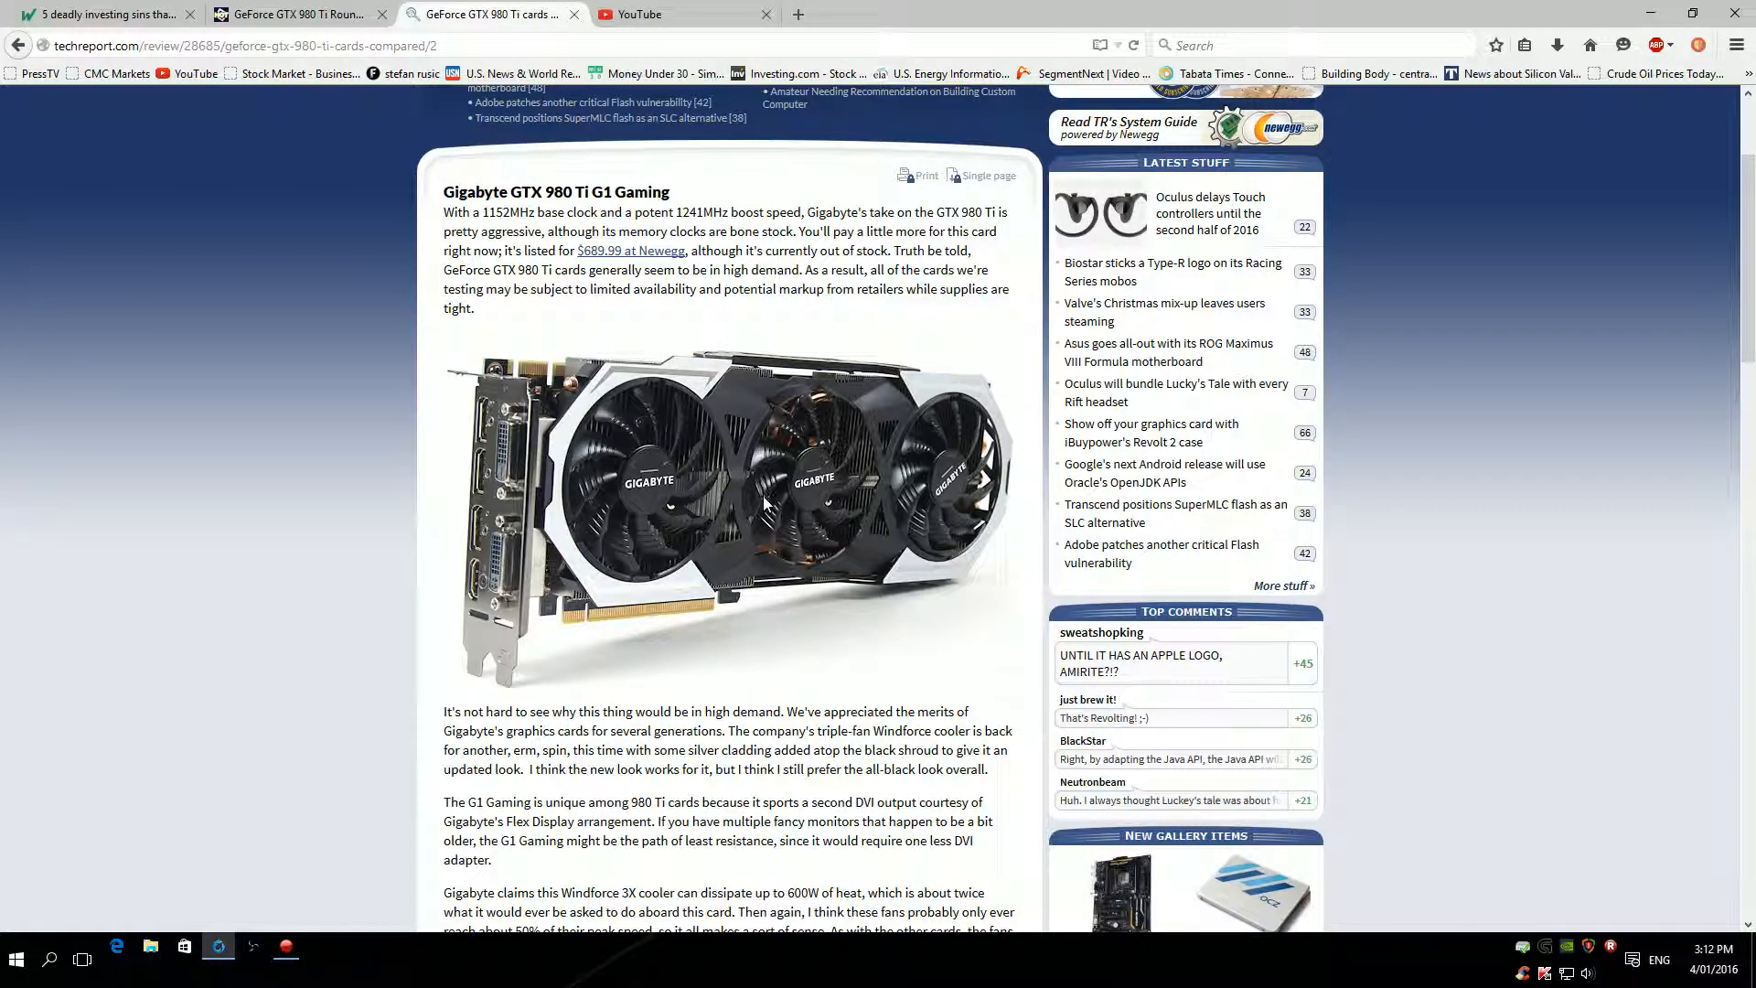
mouse_move(772, 609)
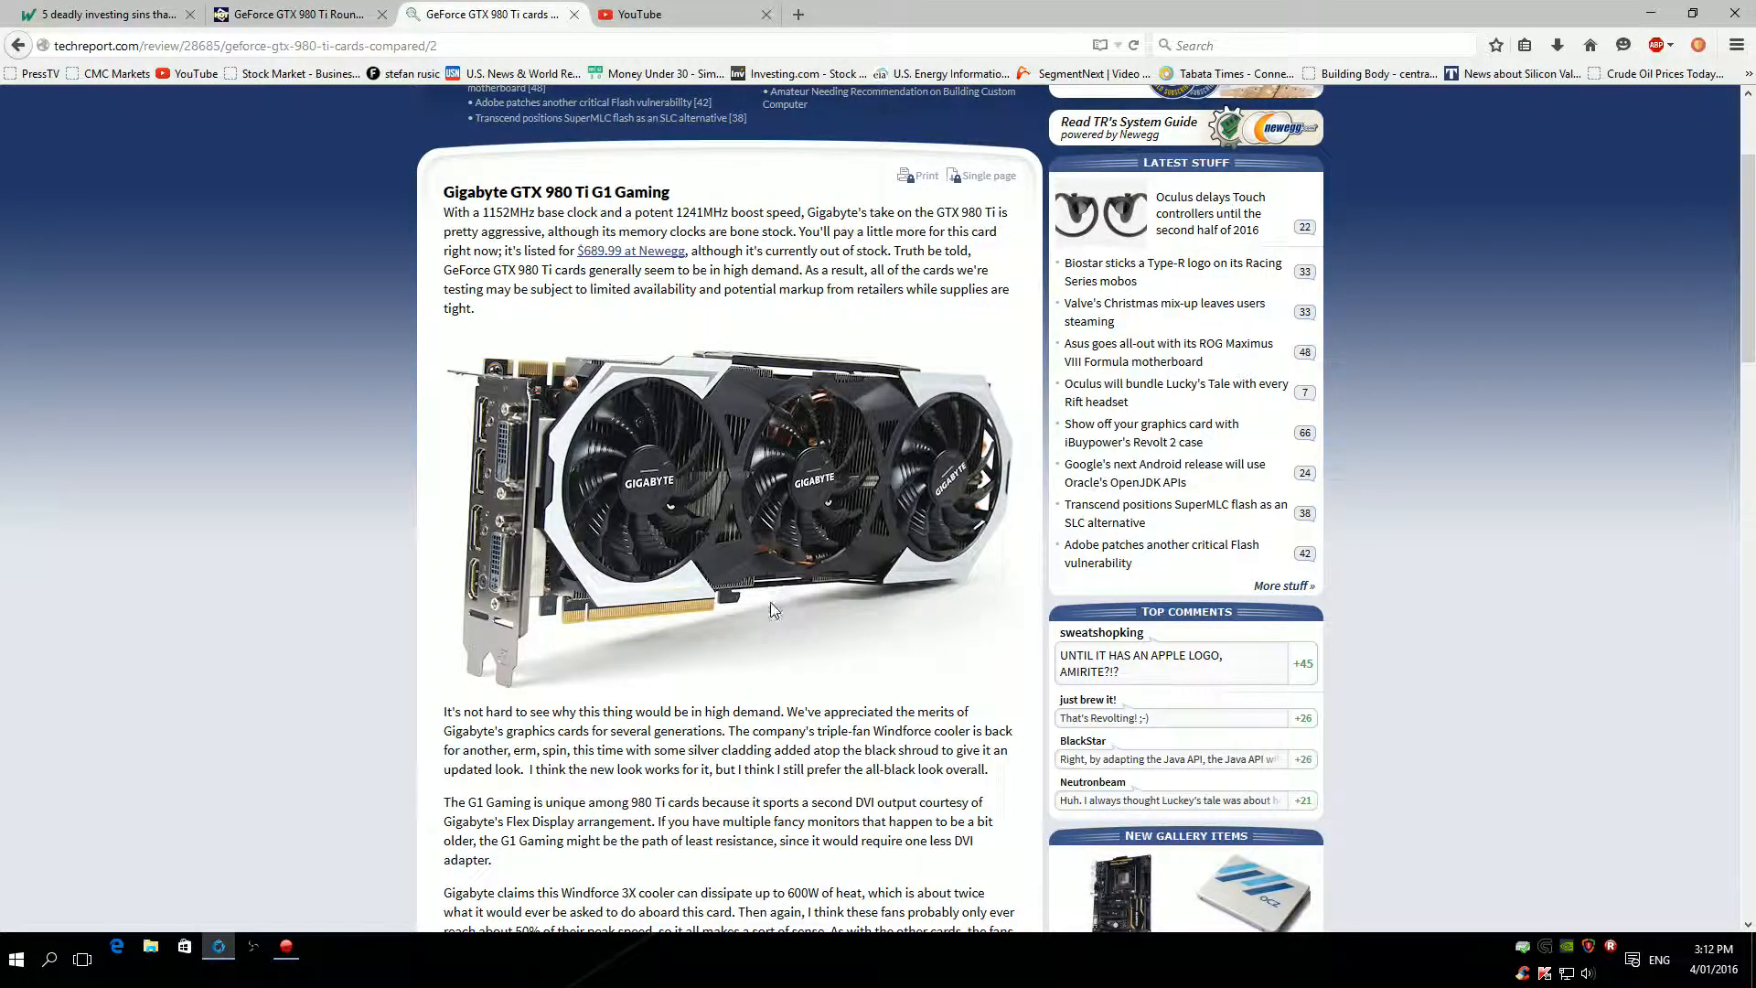
scroll(down, 3)
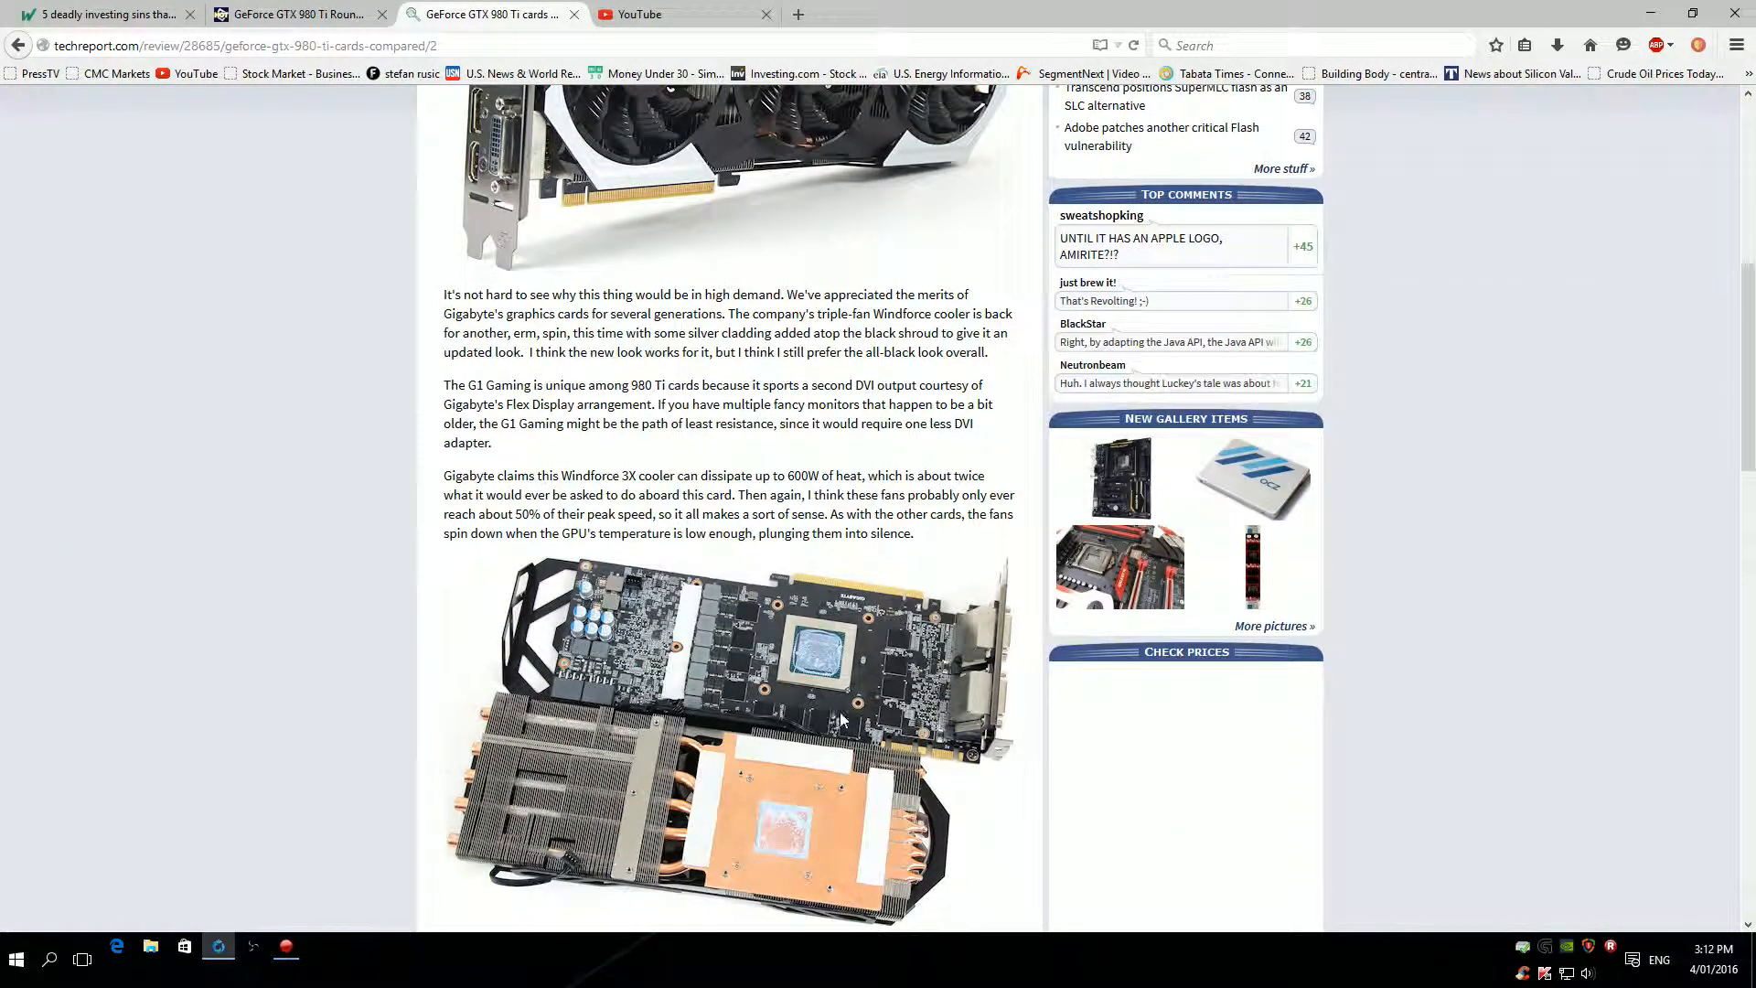
scroll(down, 3)
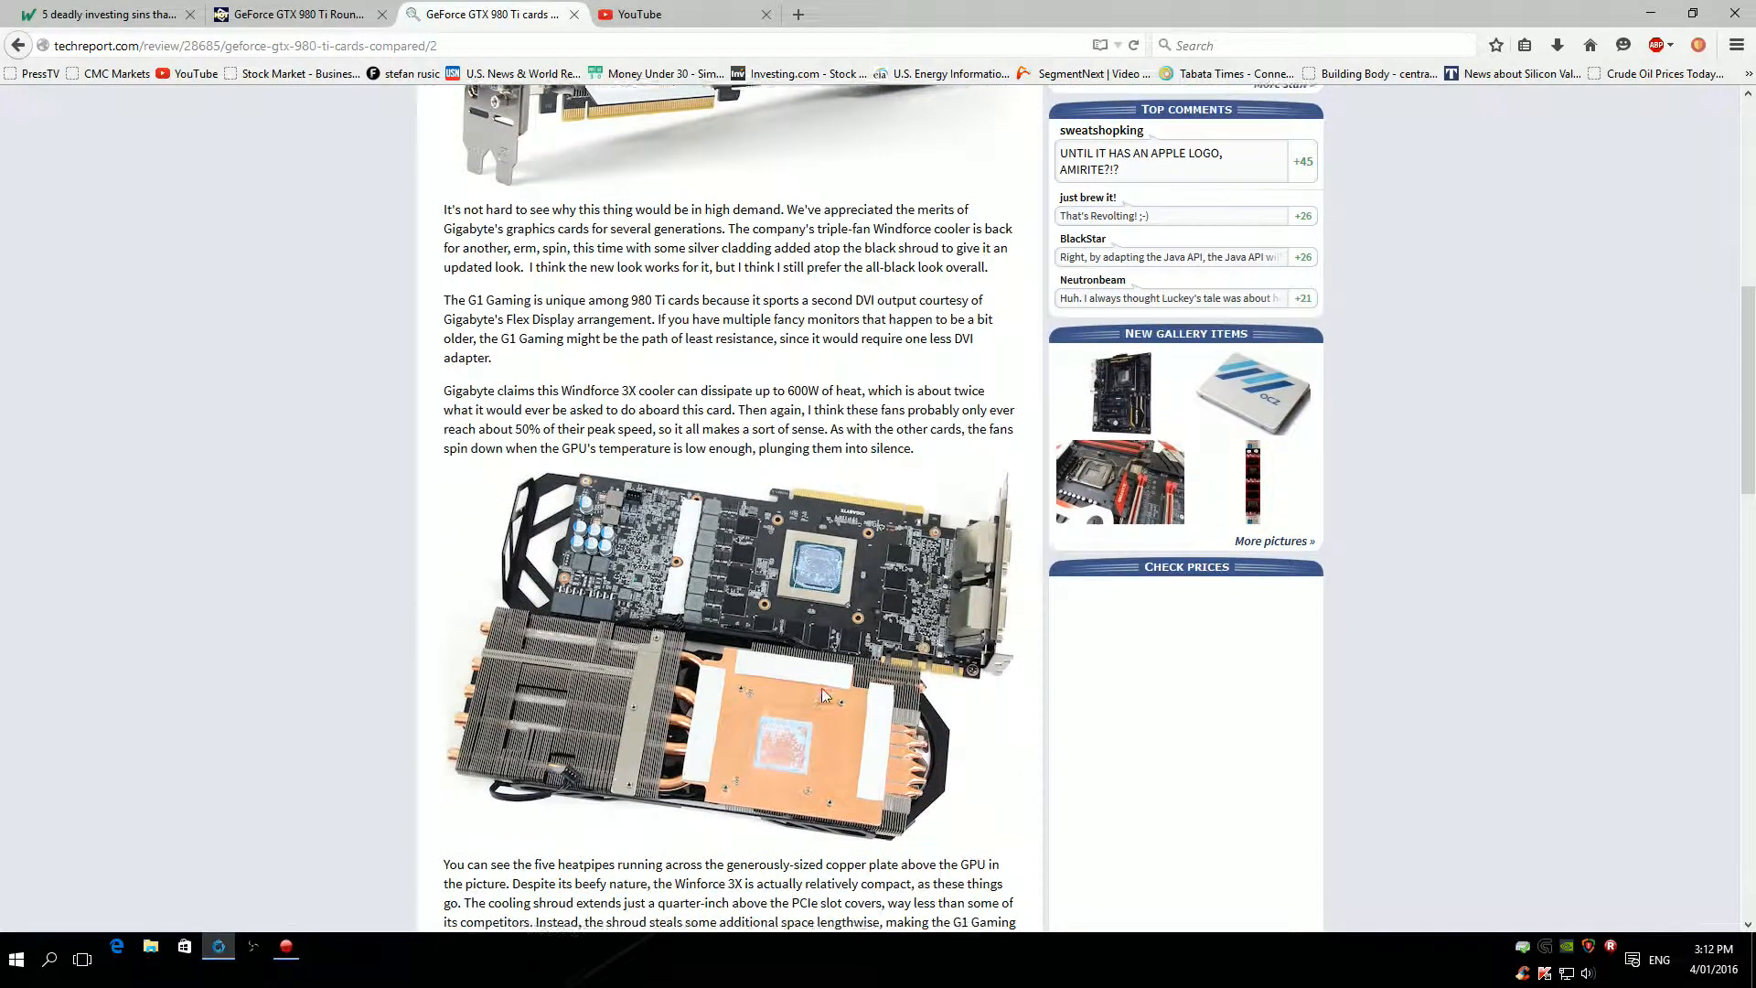
scroll(down, 3)
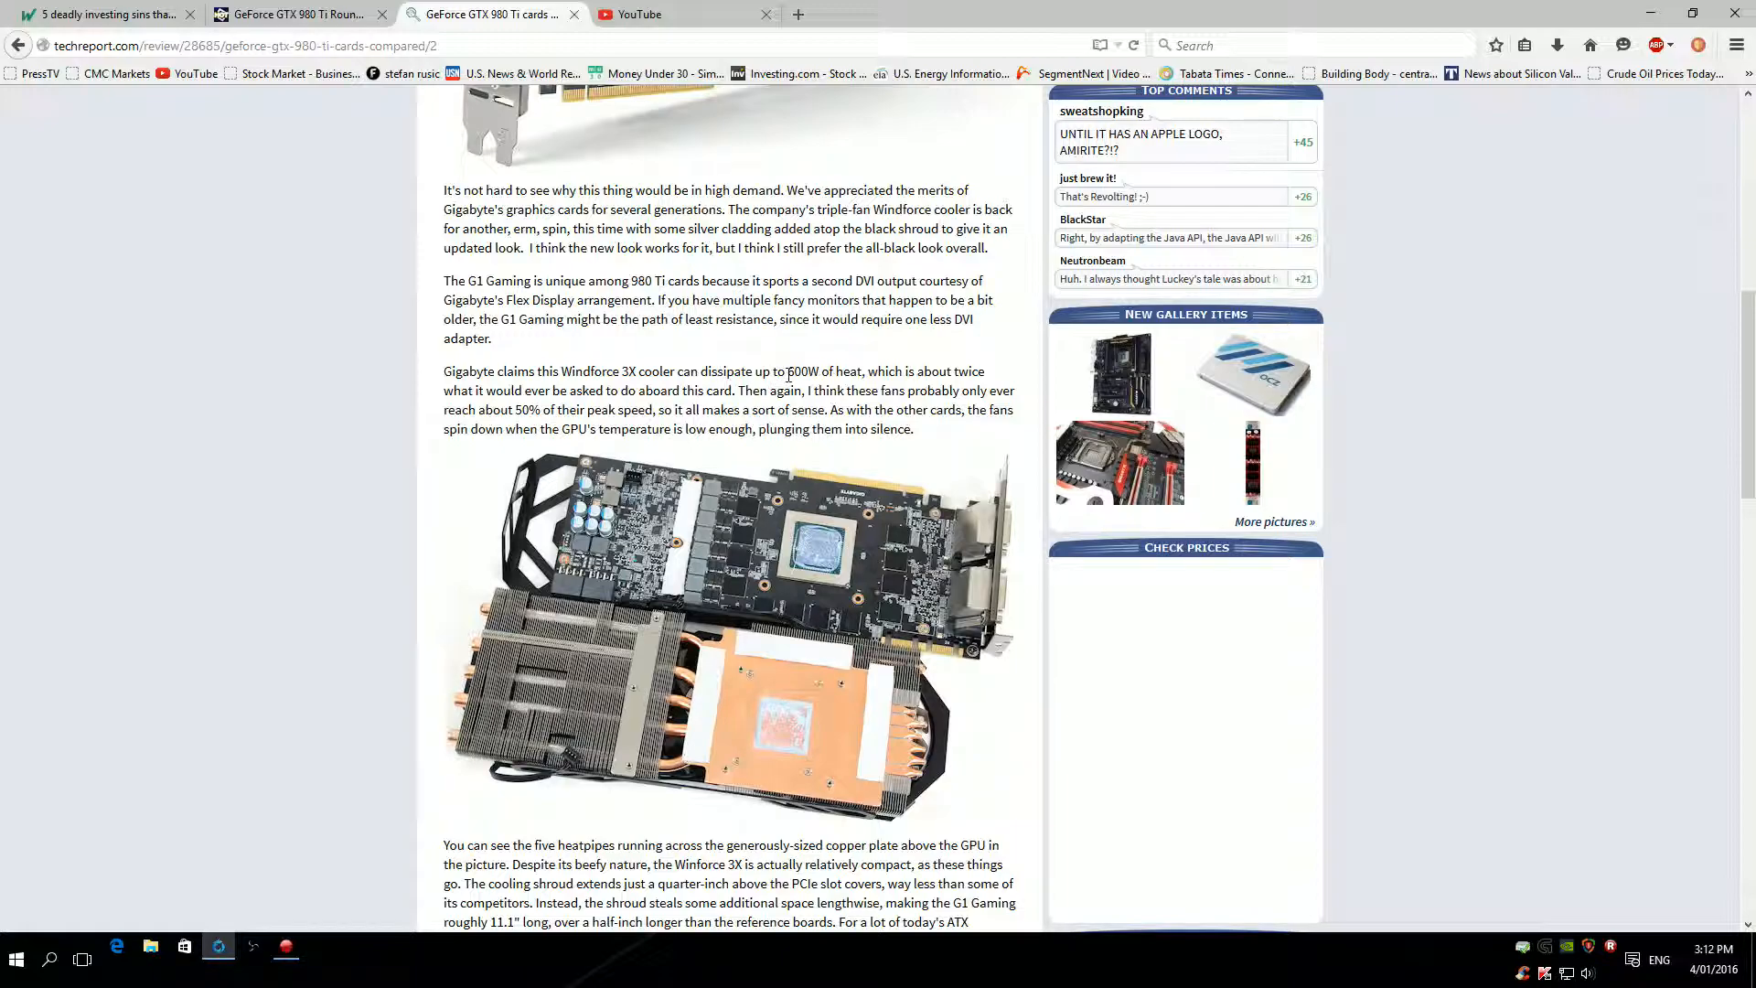
mouse_move(693, 616)
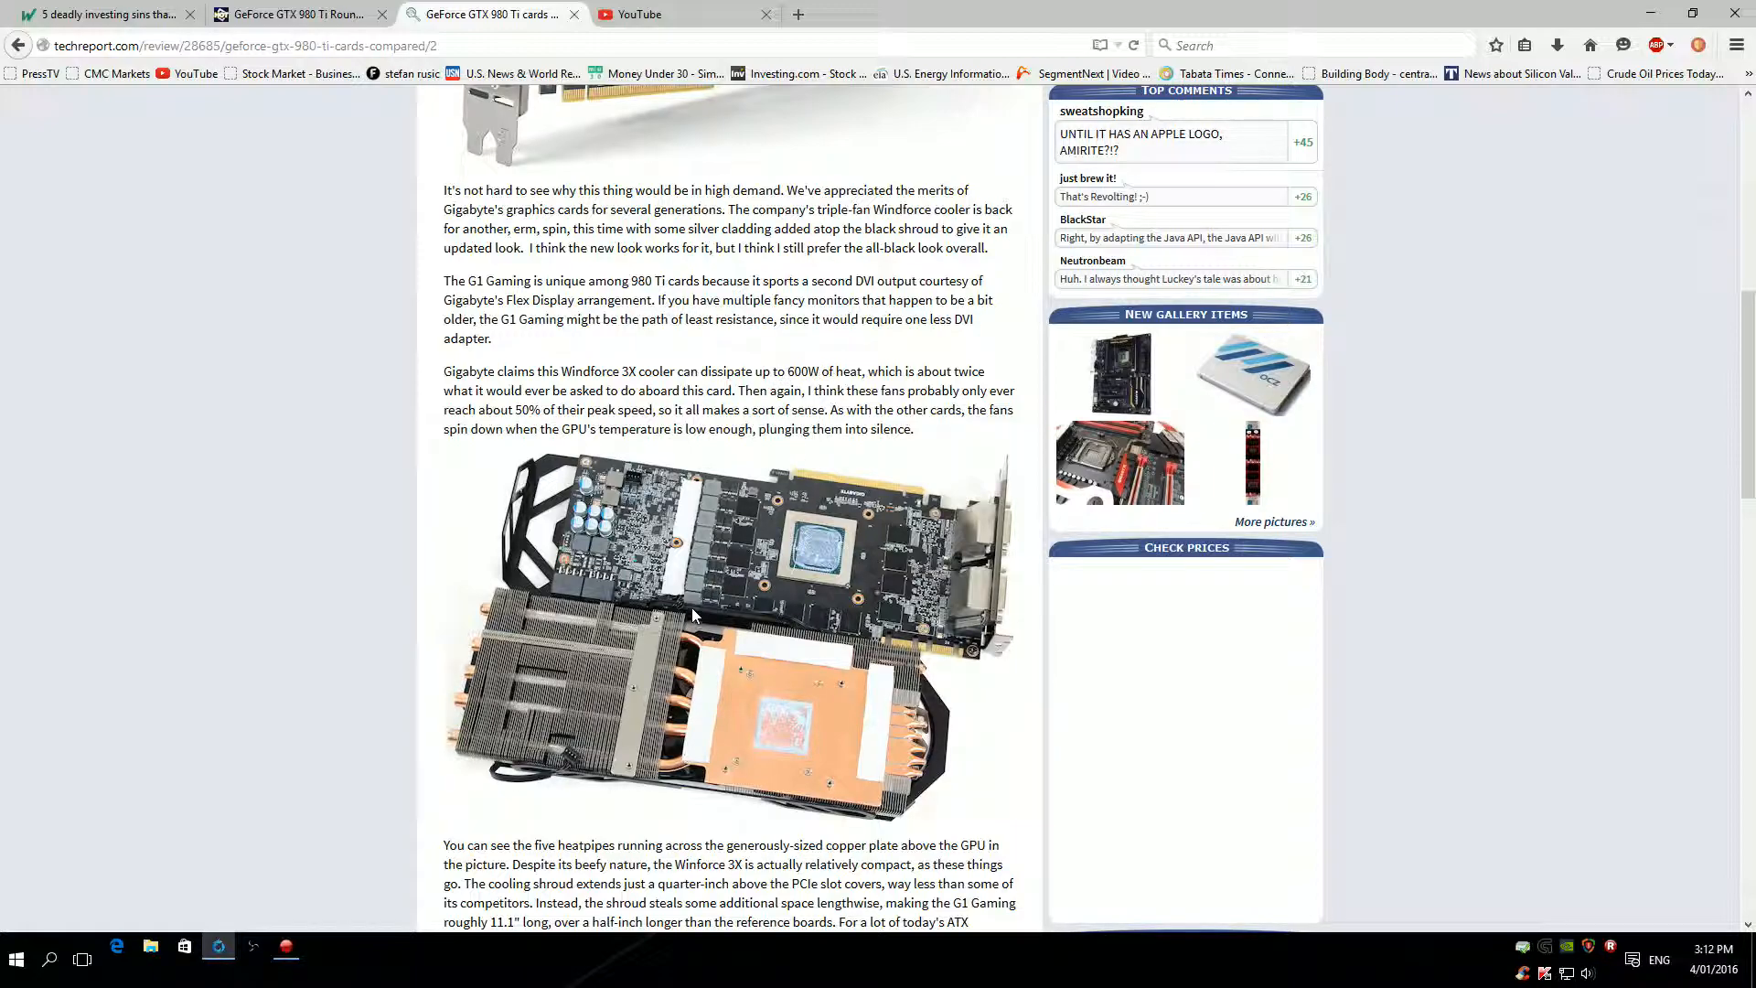
mouse_move(703, 585)
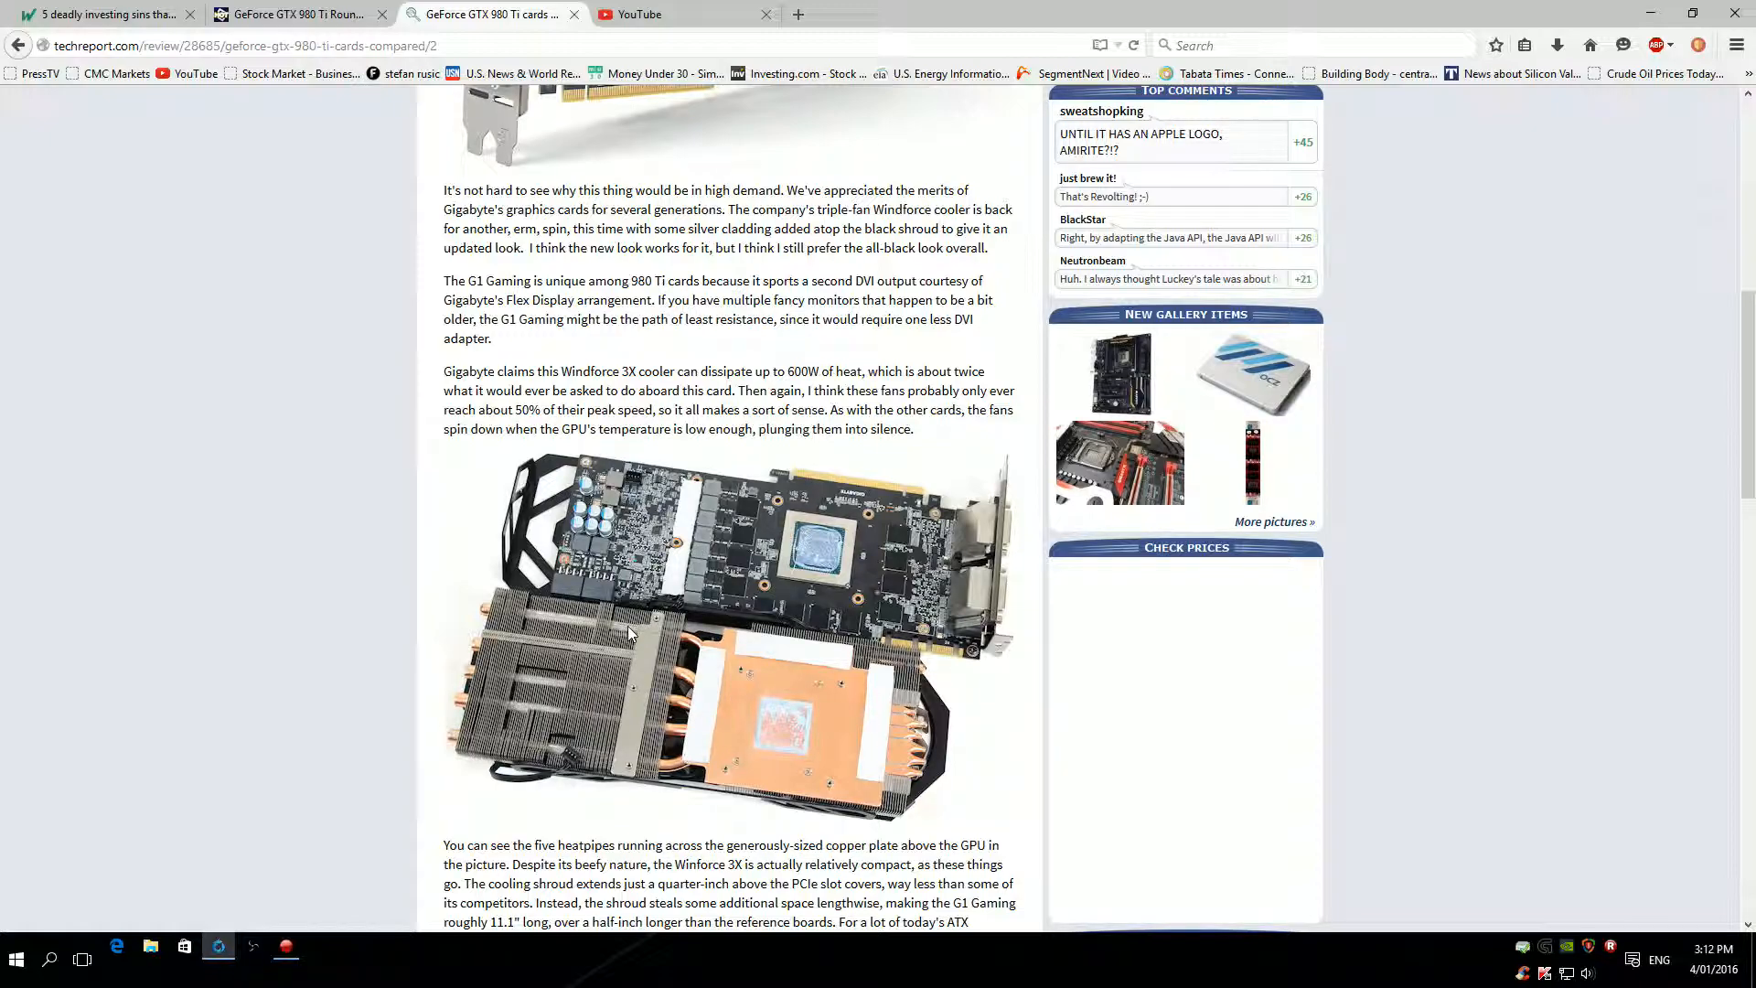
mouse_move(681, 589)
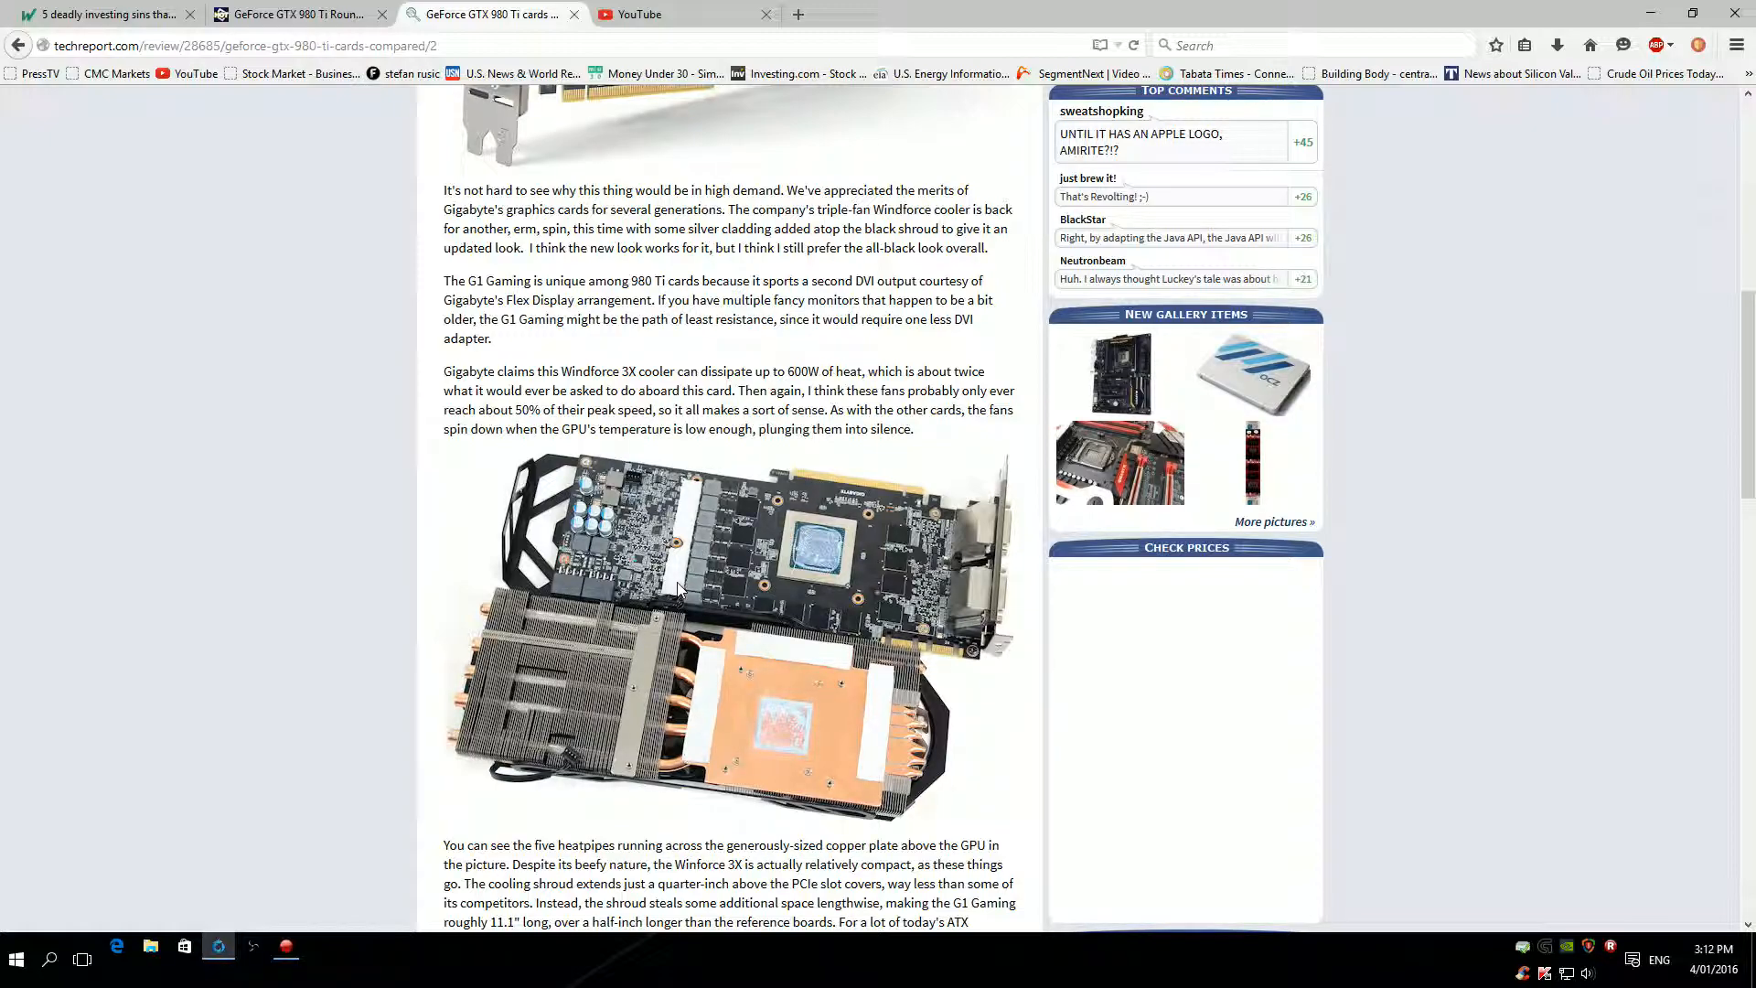
mouse_move(683, 600)
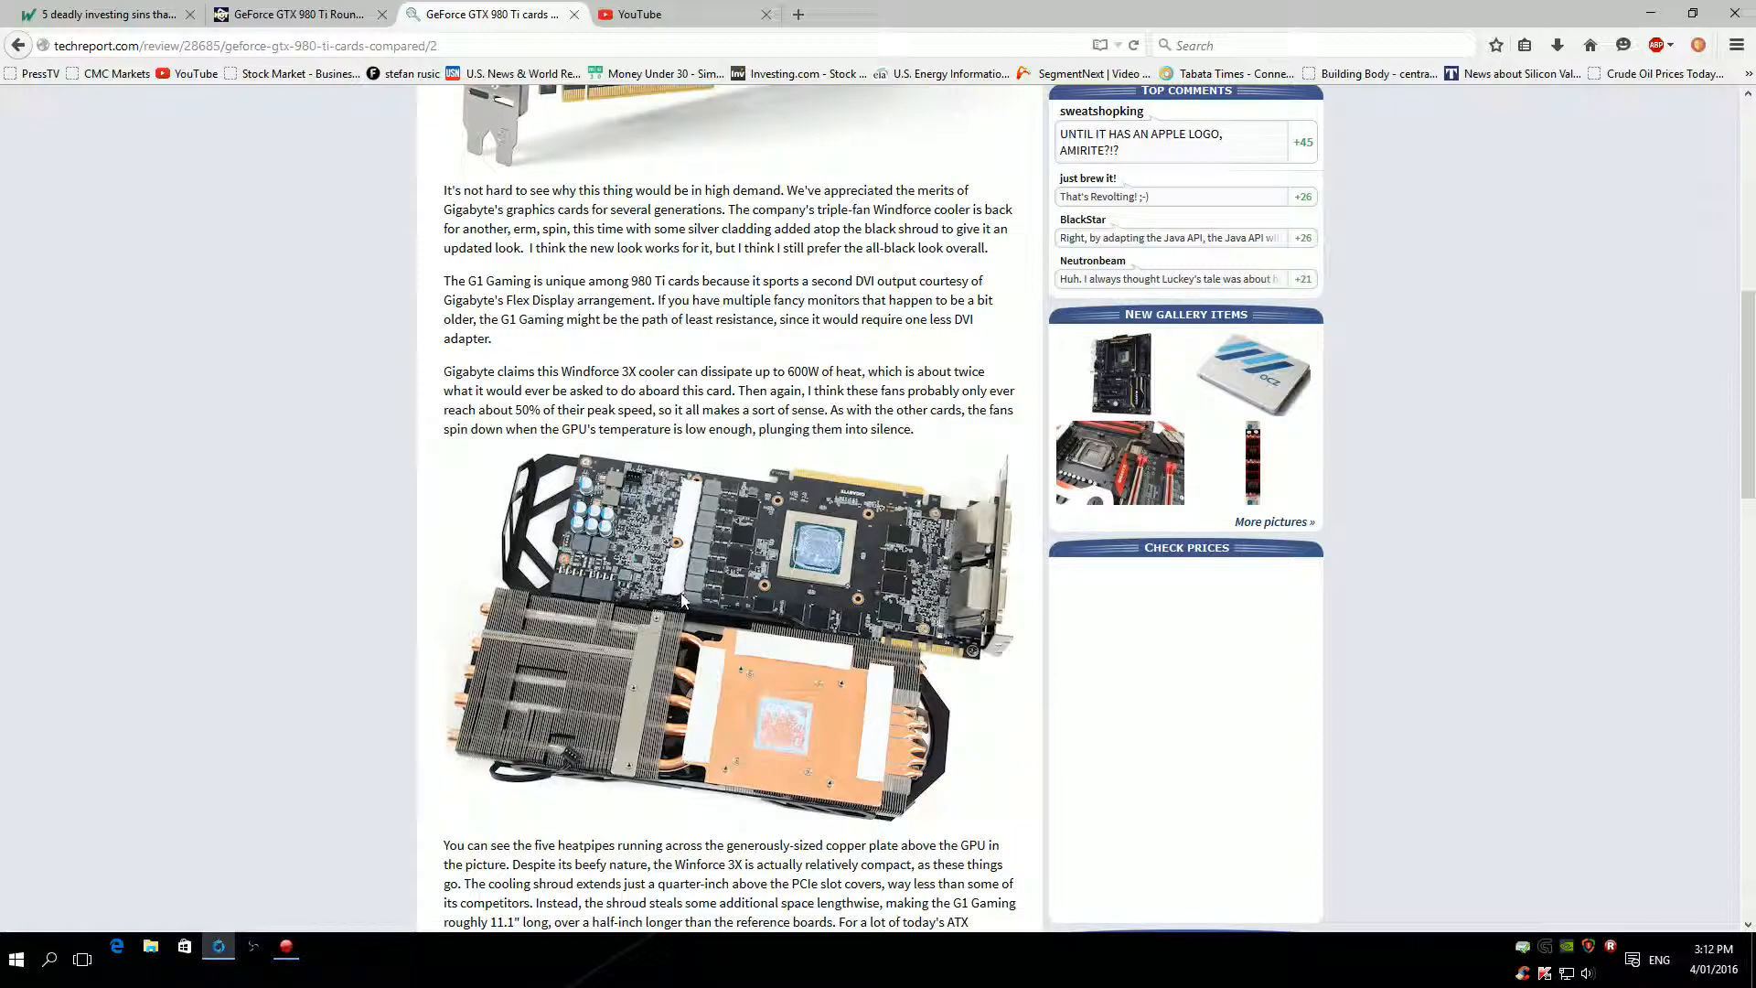
scroll(down, 3)
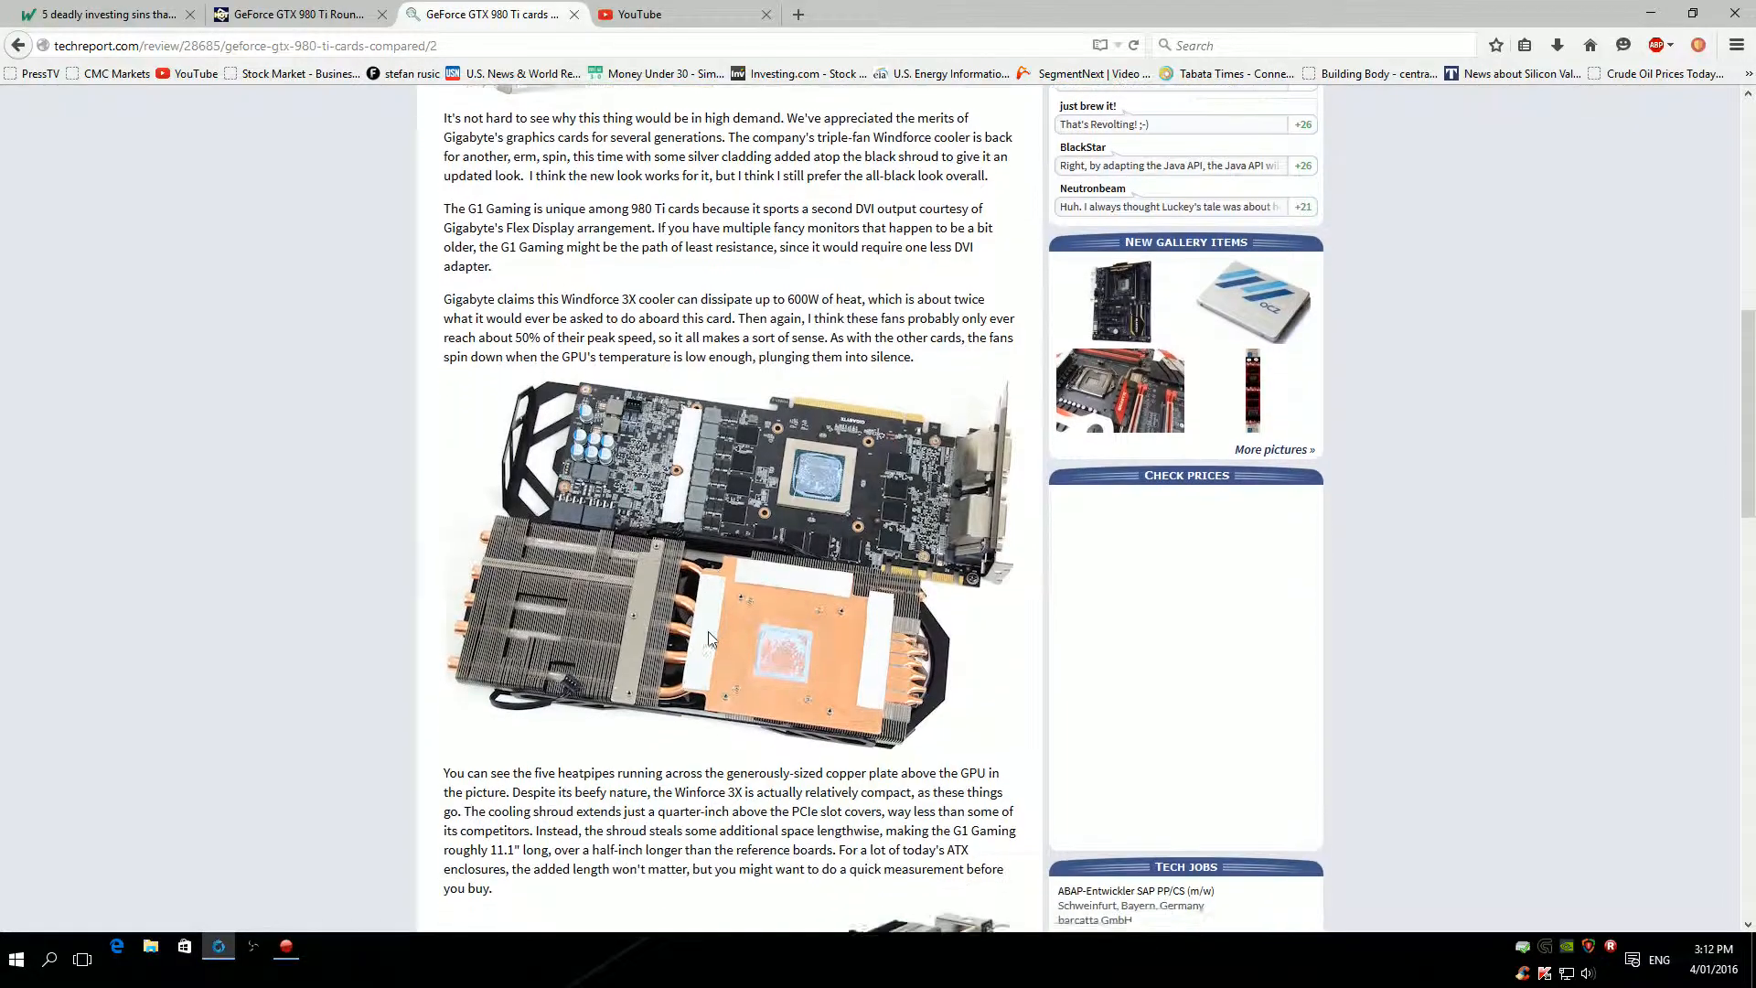
scroll(down, 3)
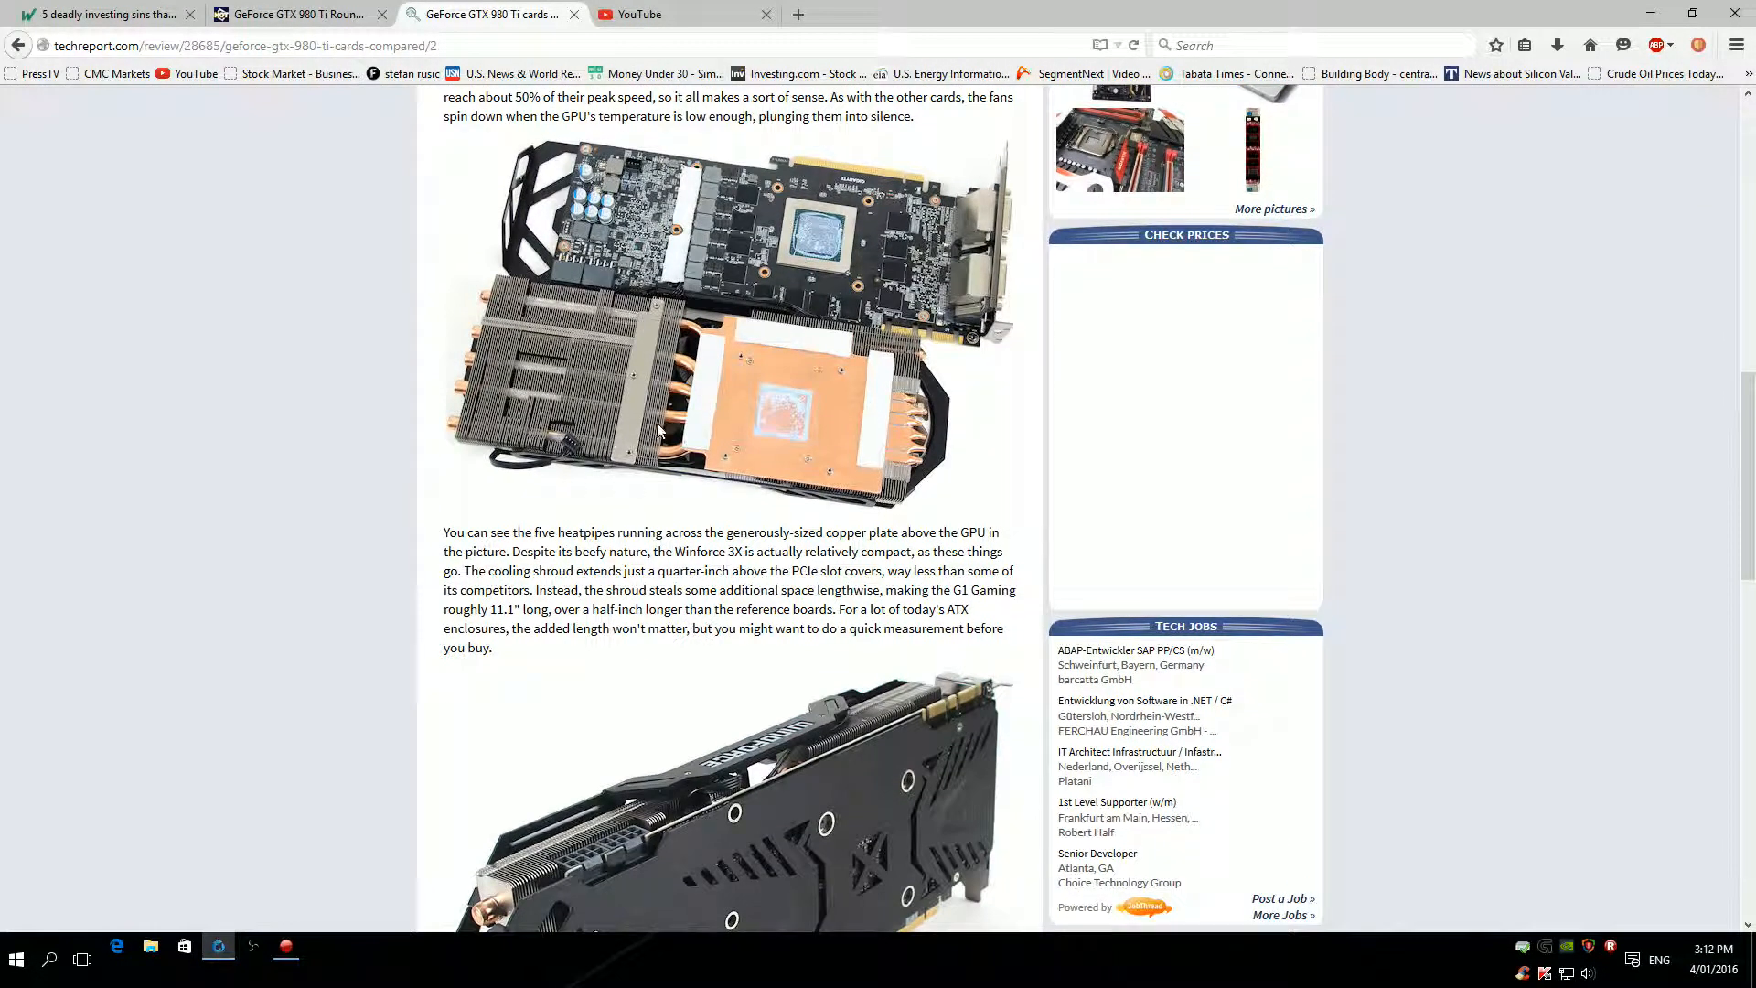
scroll(down, 3)
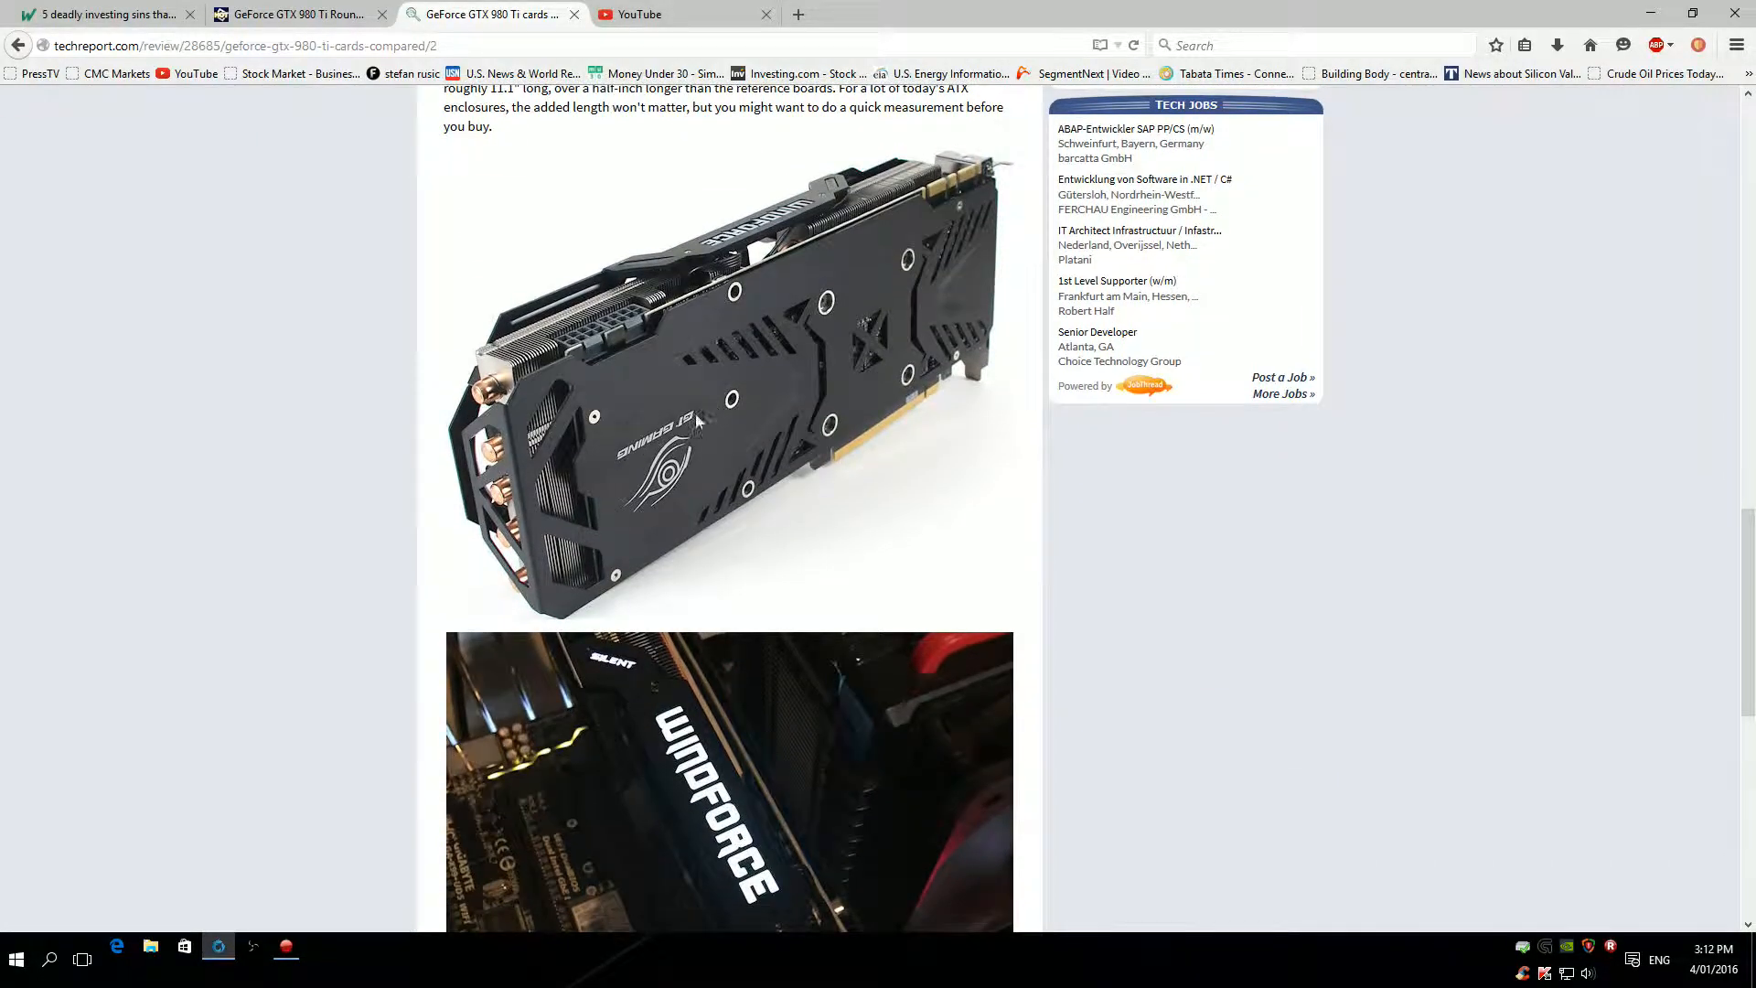
scroll(down, 3)
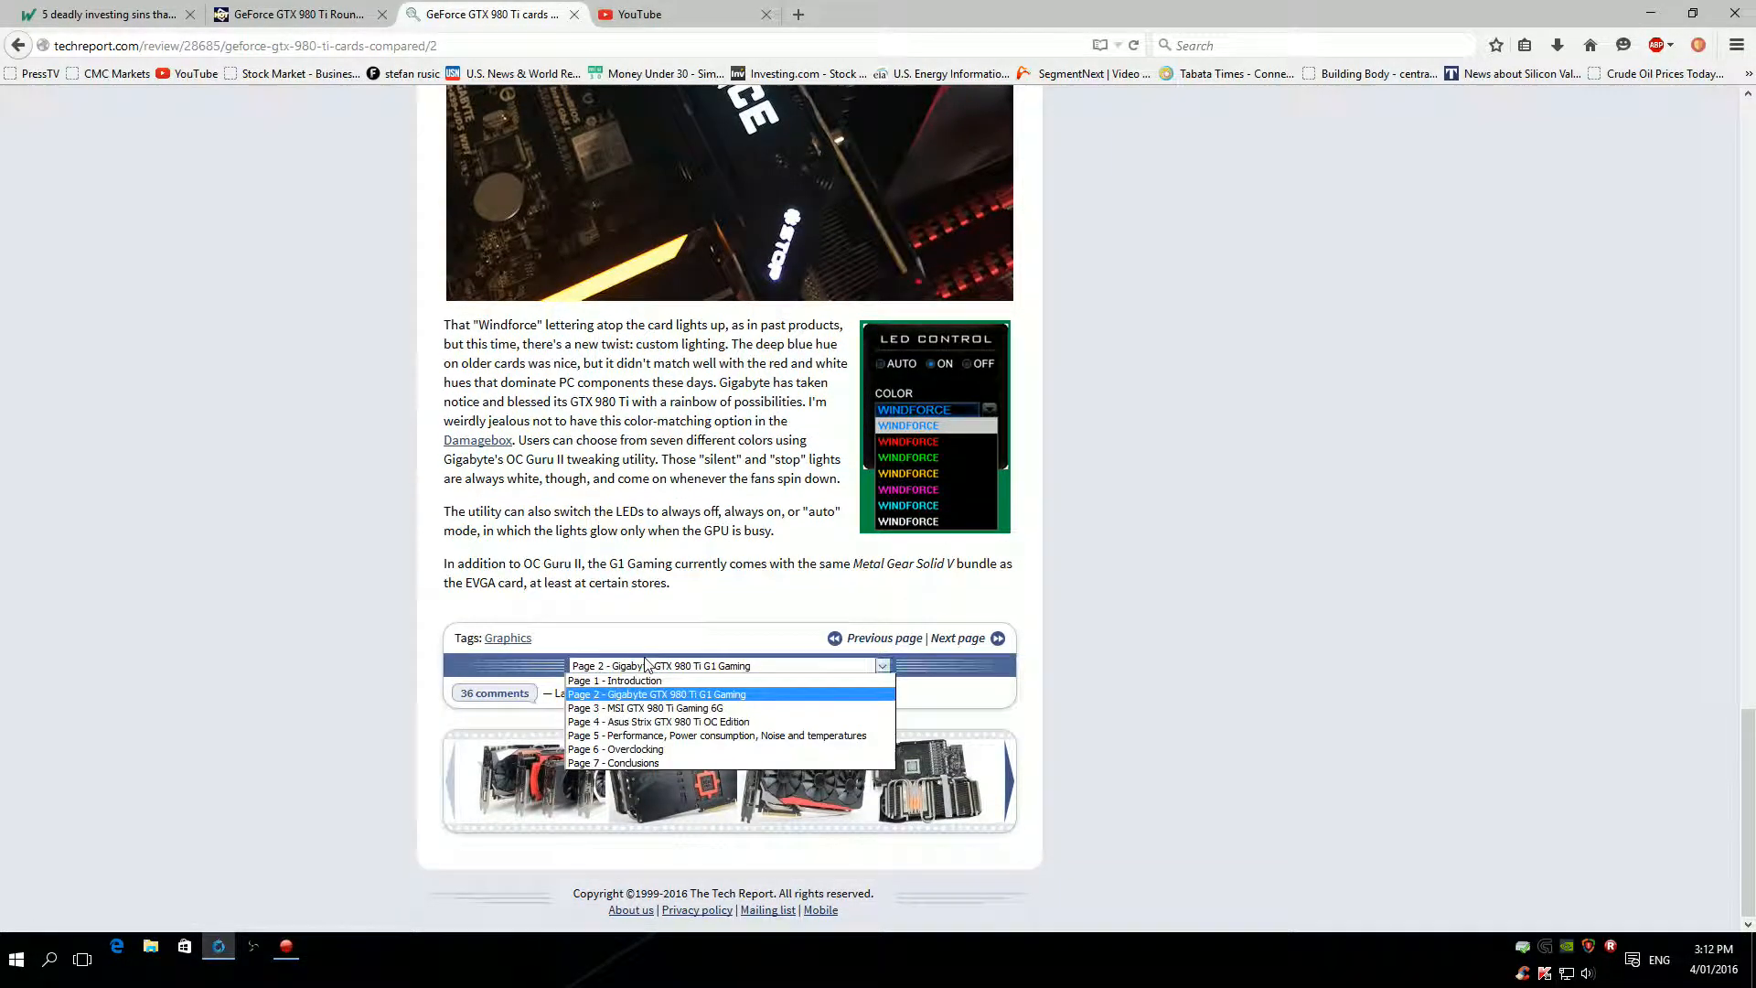
Switch to 'Page 4 - Asus Strix GTX 980 Ti OC Edition' and read it to the bottom.
click(661, 721)
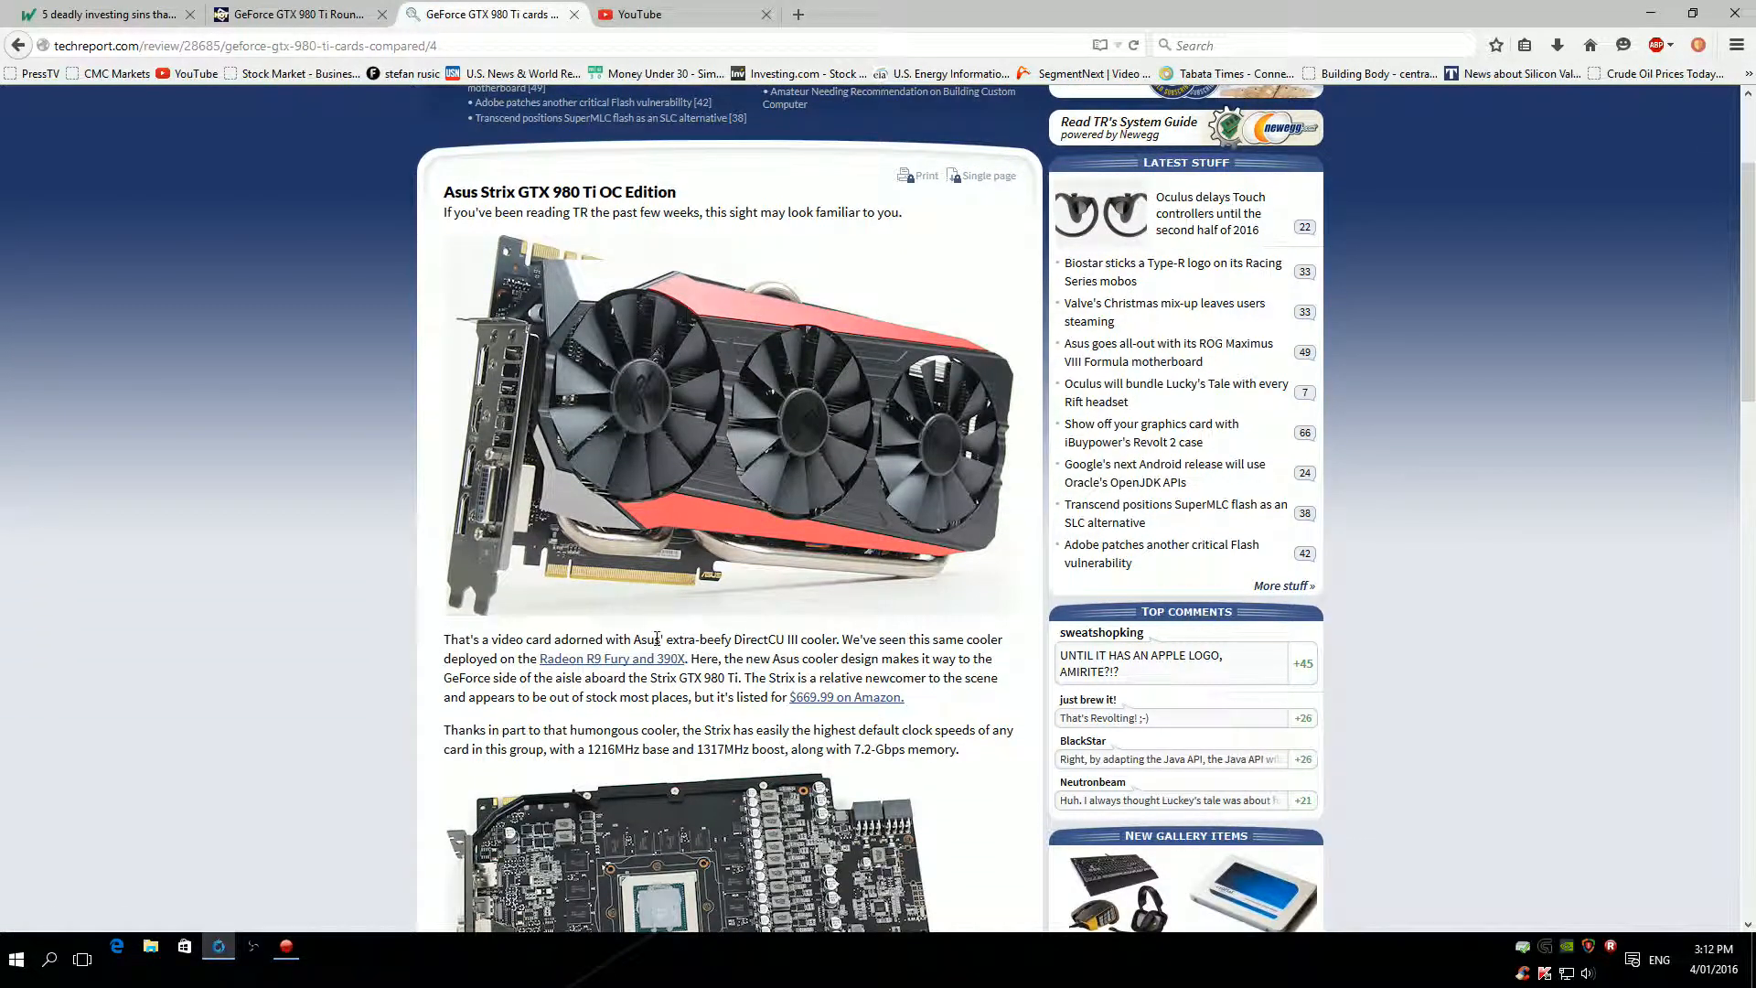
scroll(down, 3)
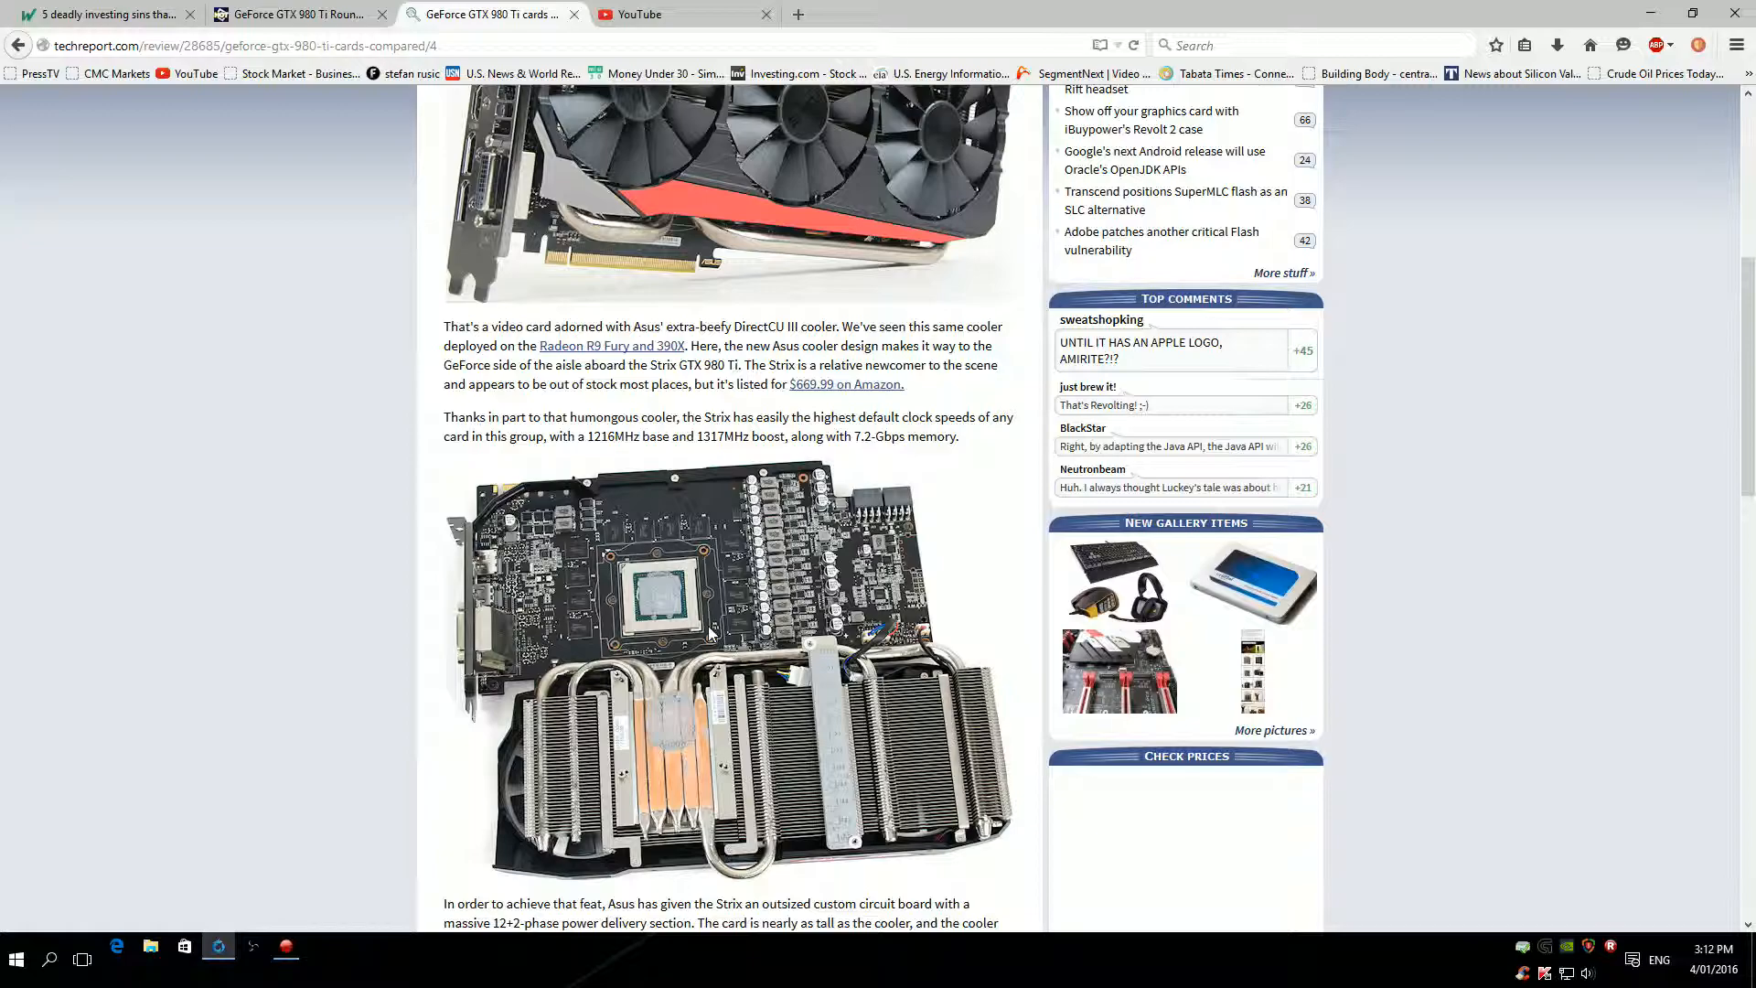
scroll(down, 3)
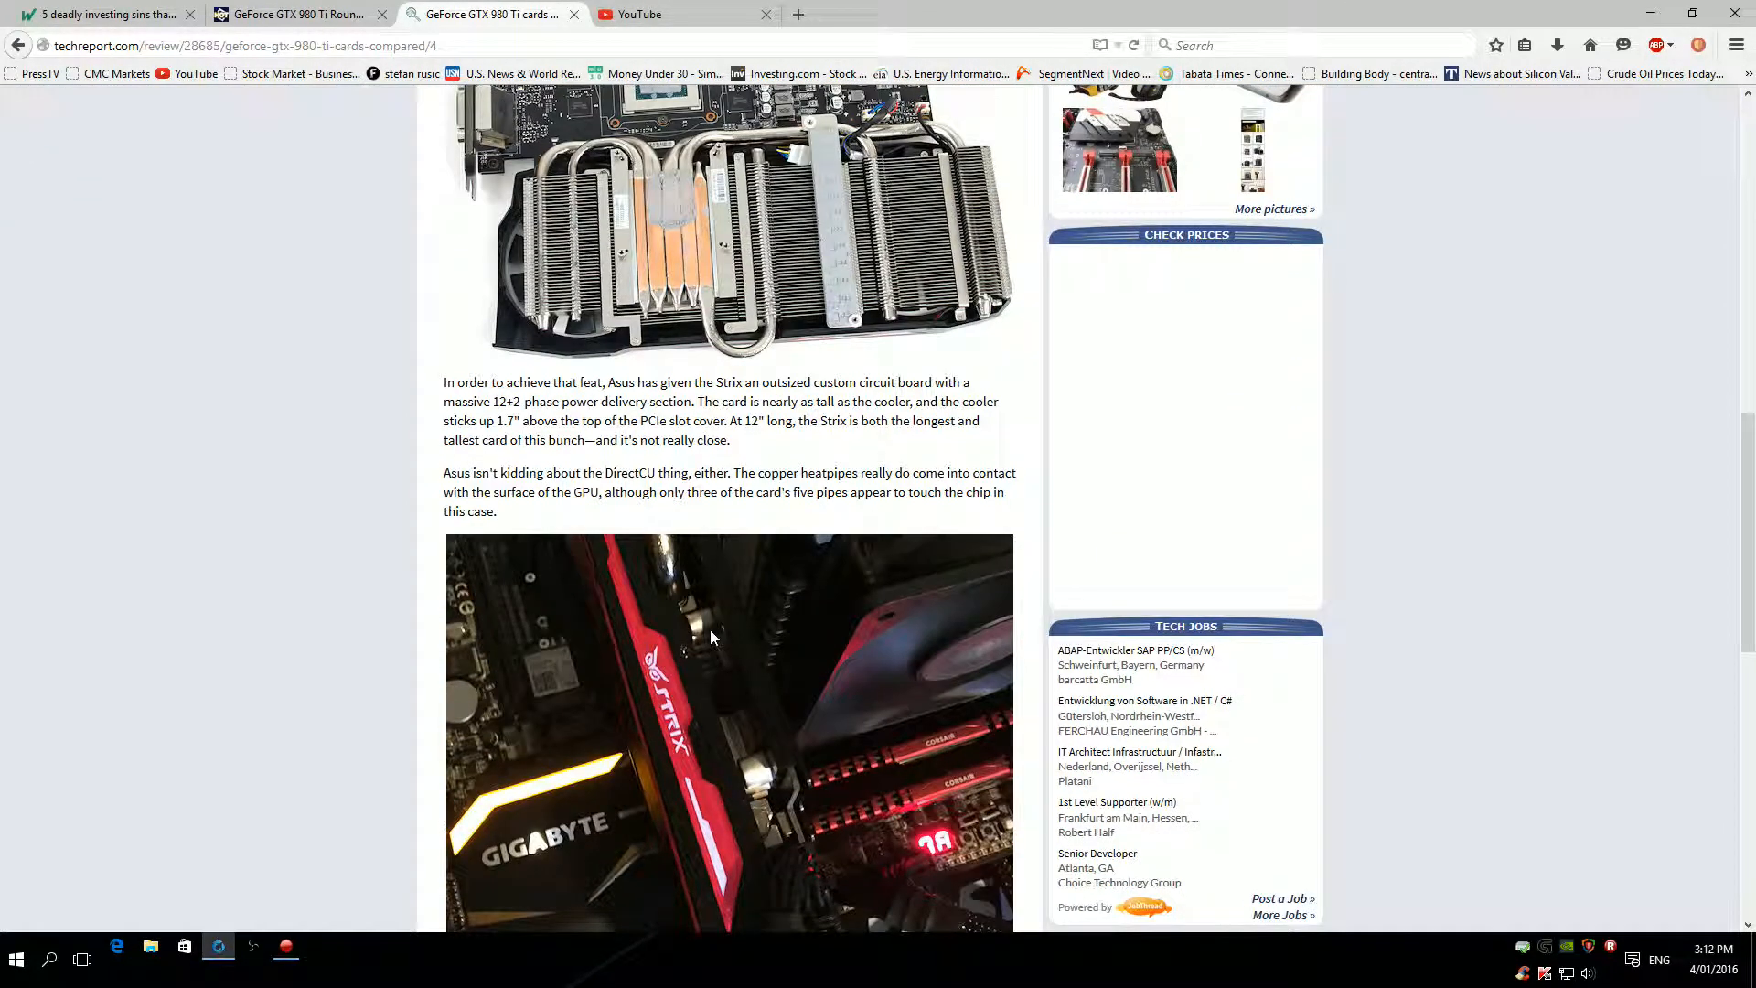
scroll(up, 3)
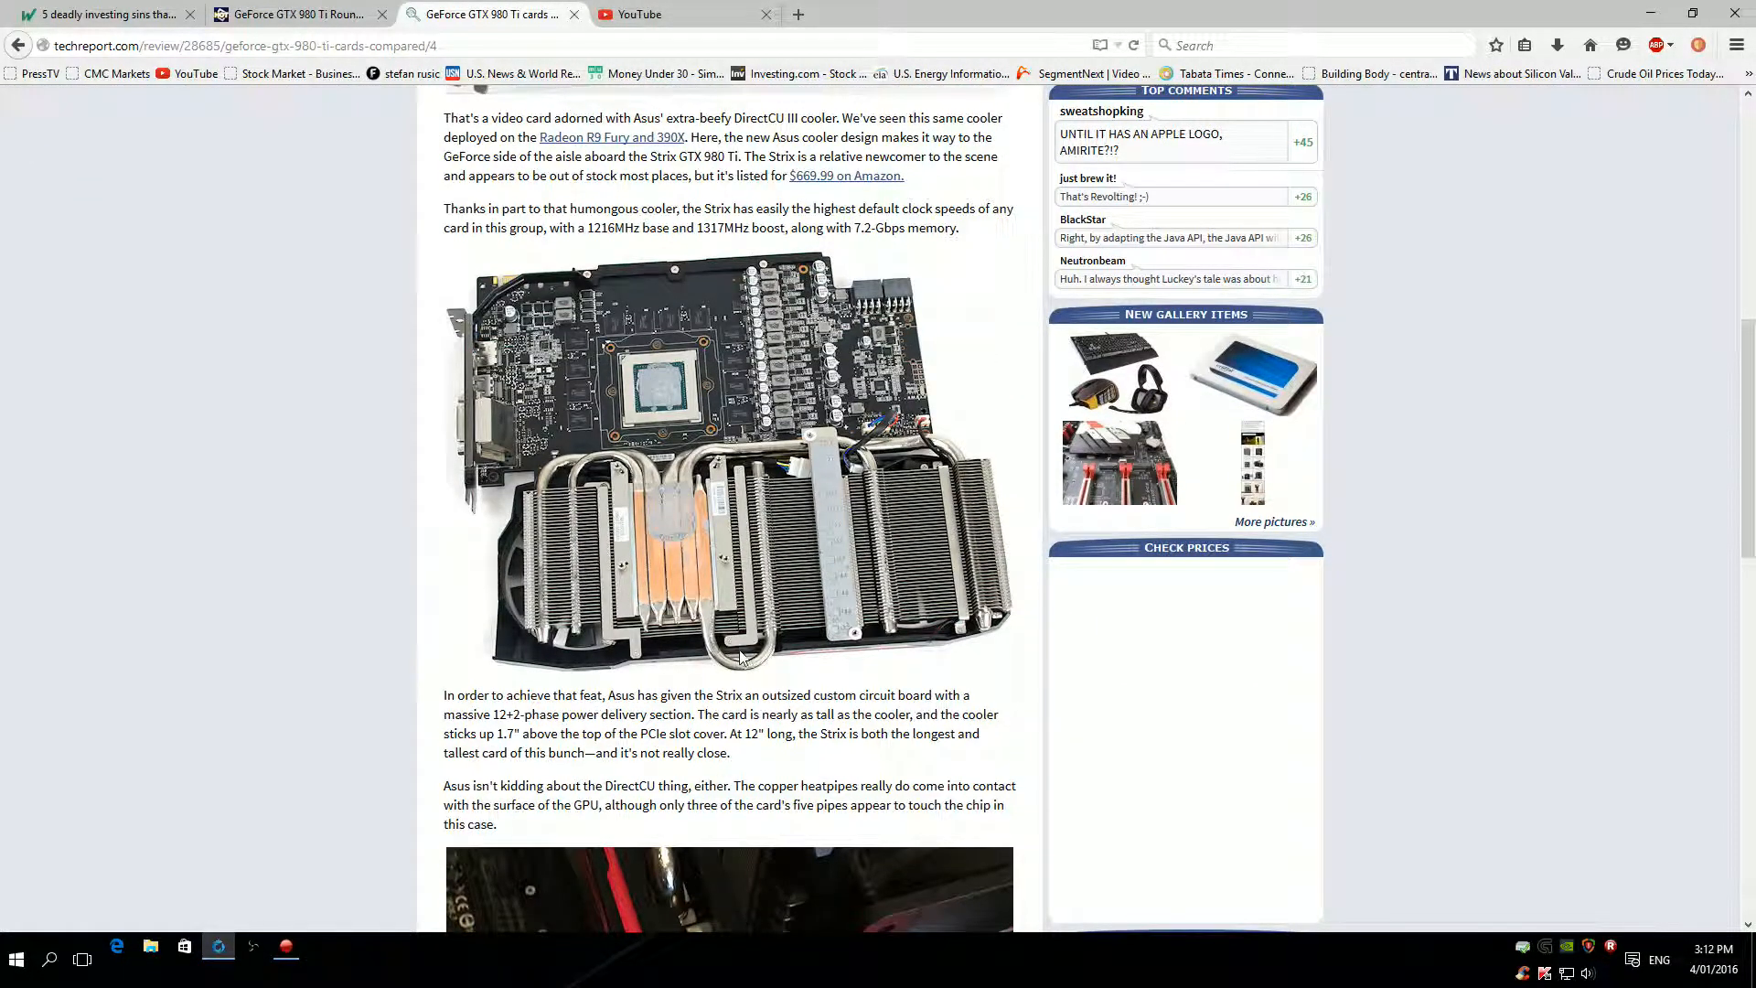
scroll(down, 3)
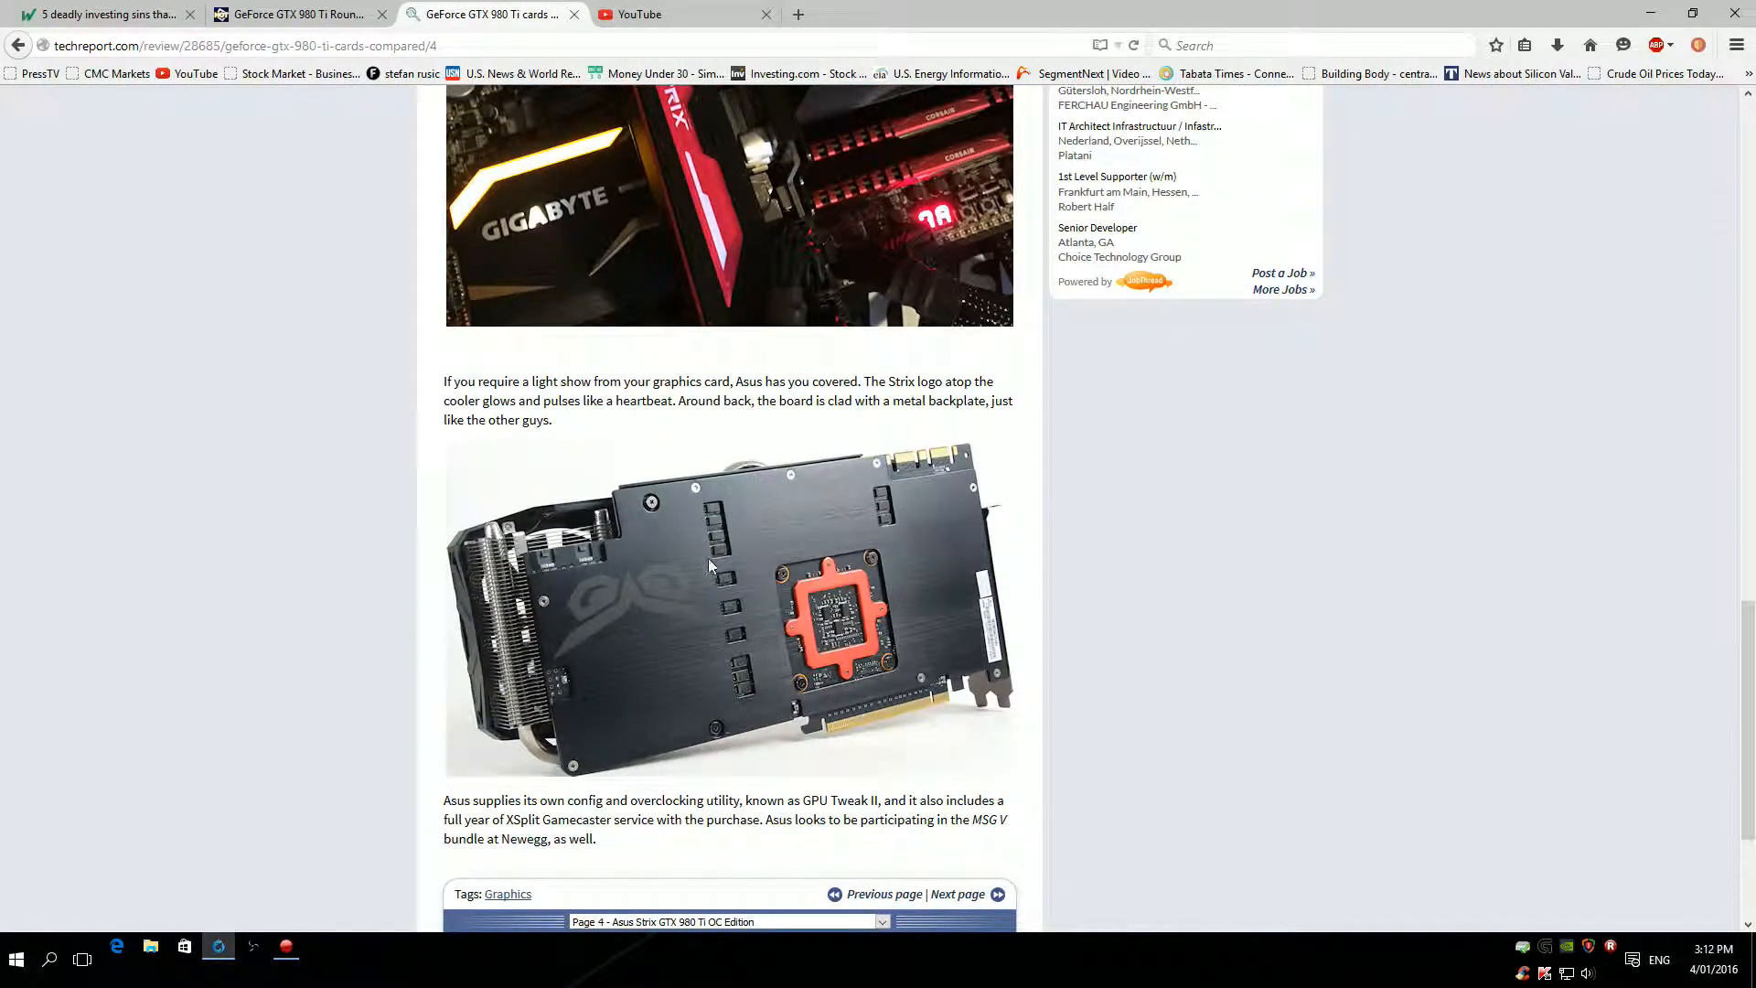
scroll(up, 3)
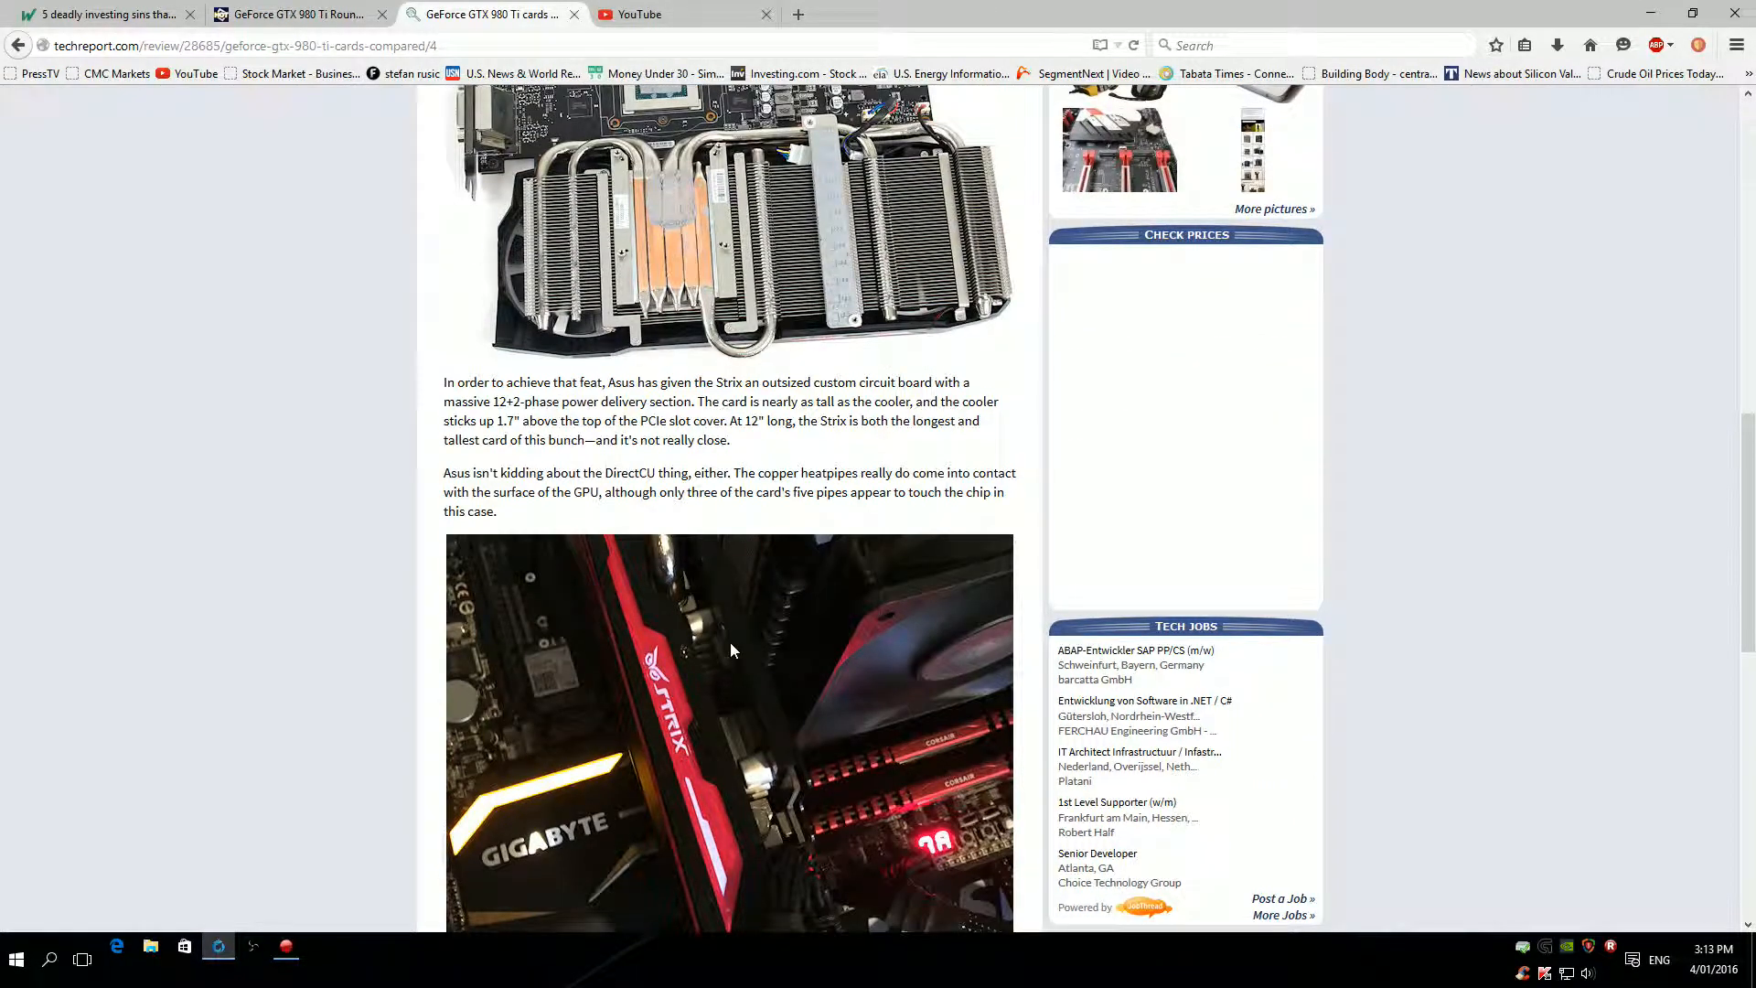
scroll(up, 3)
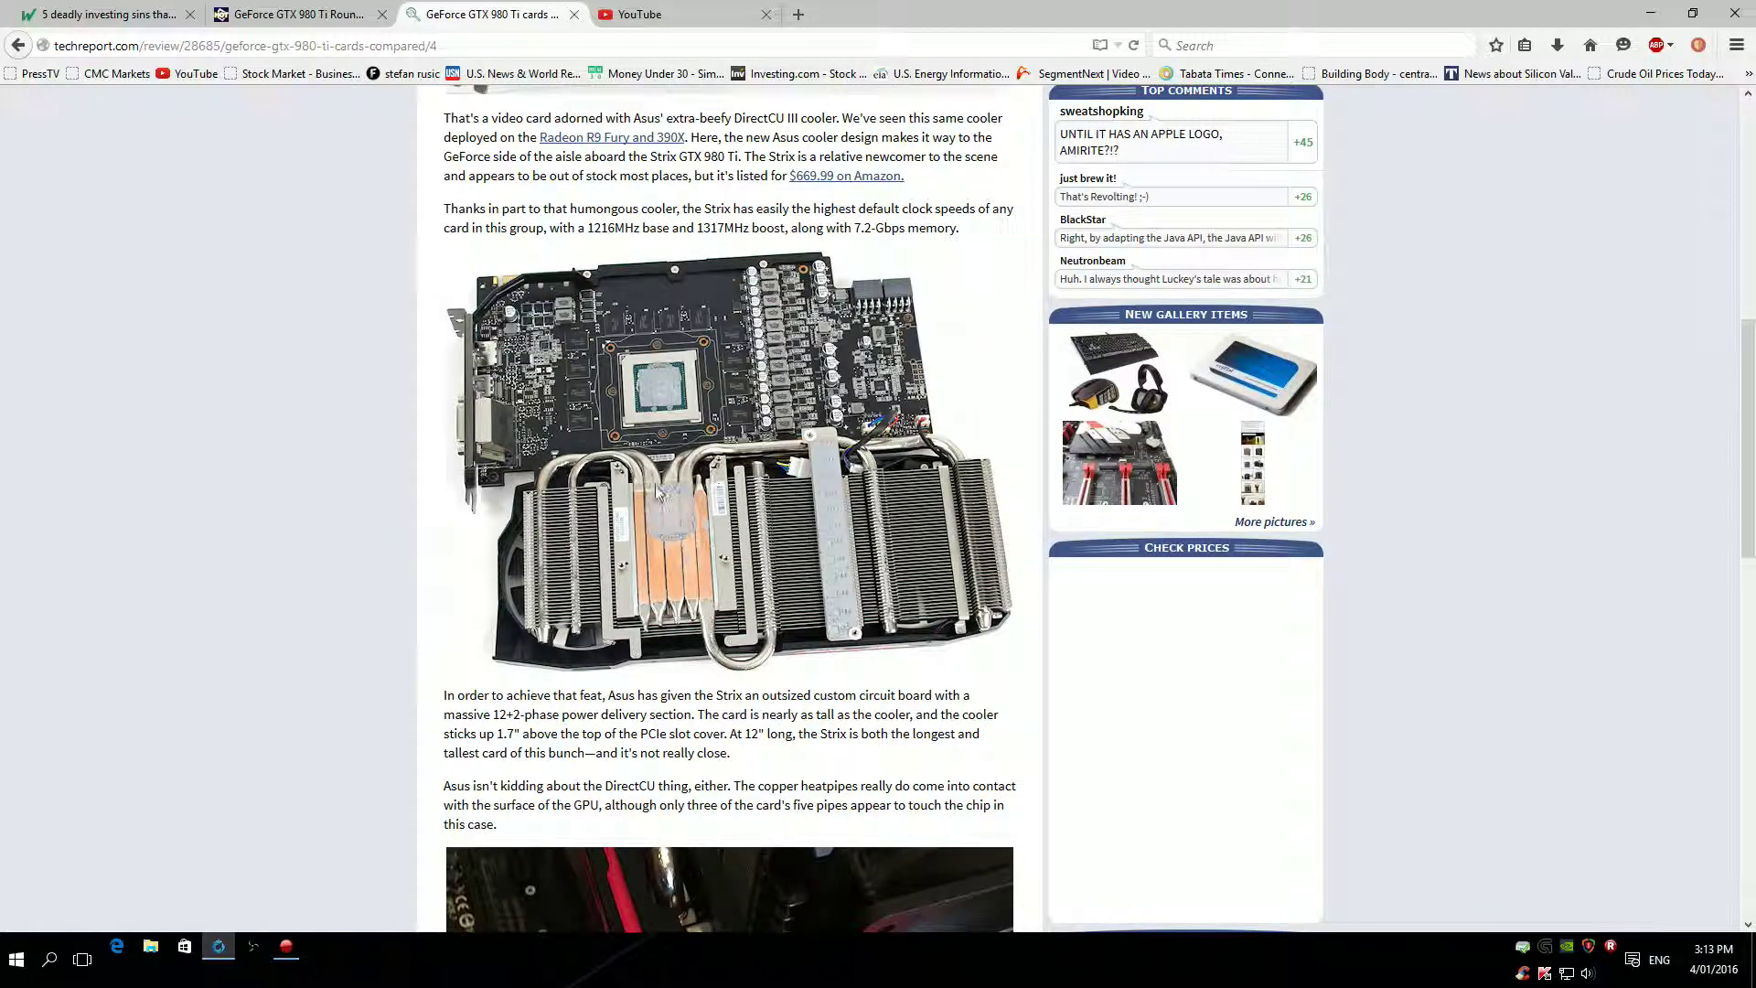
mouse_move(735, 557)
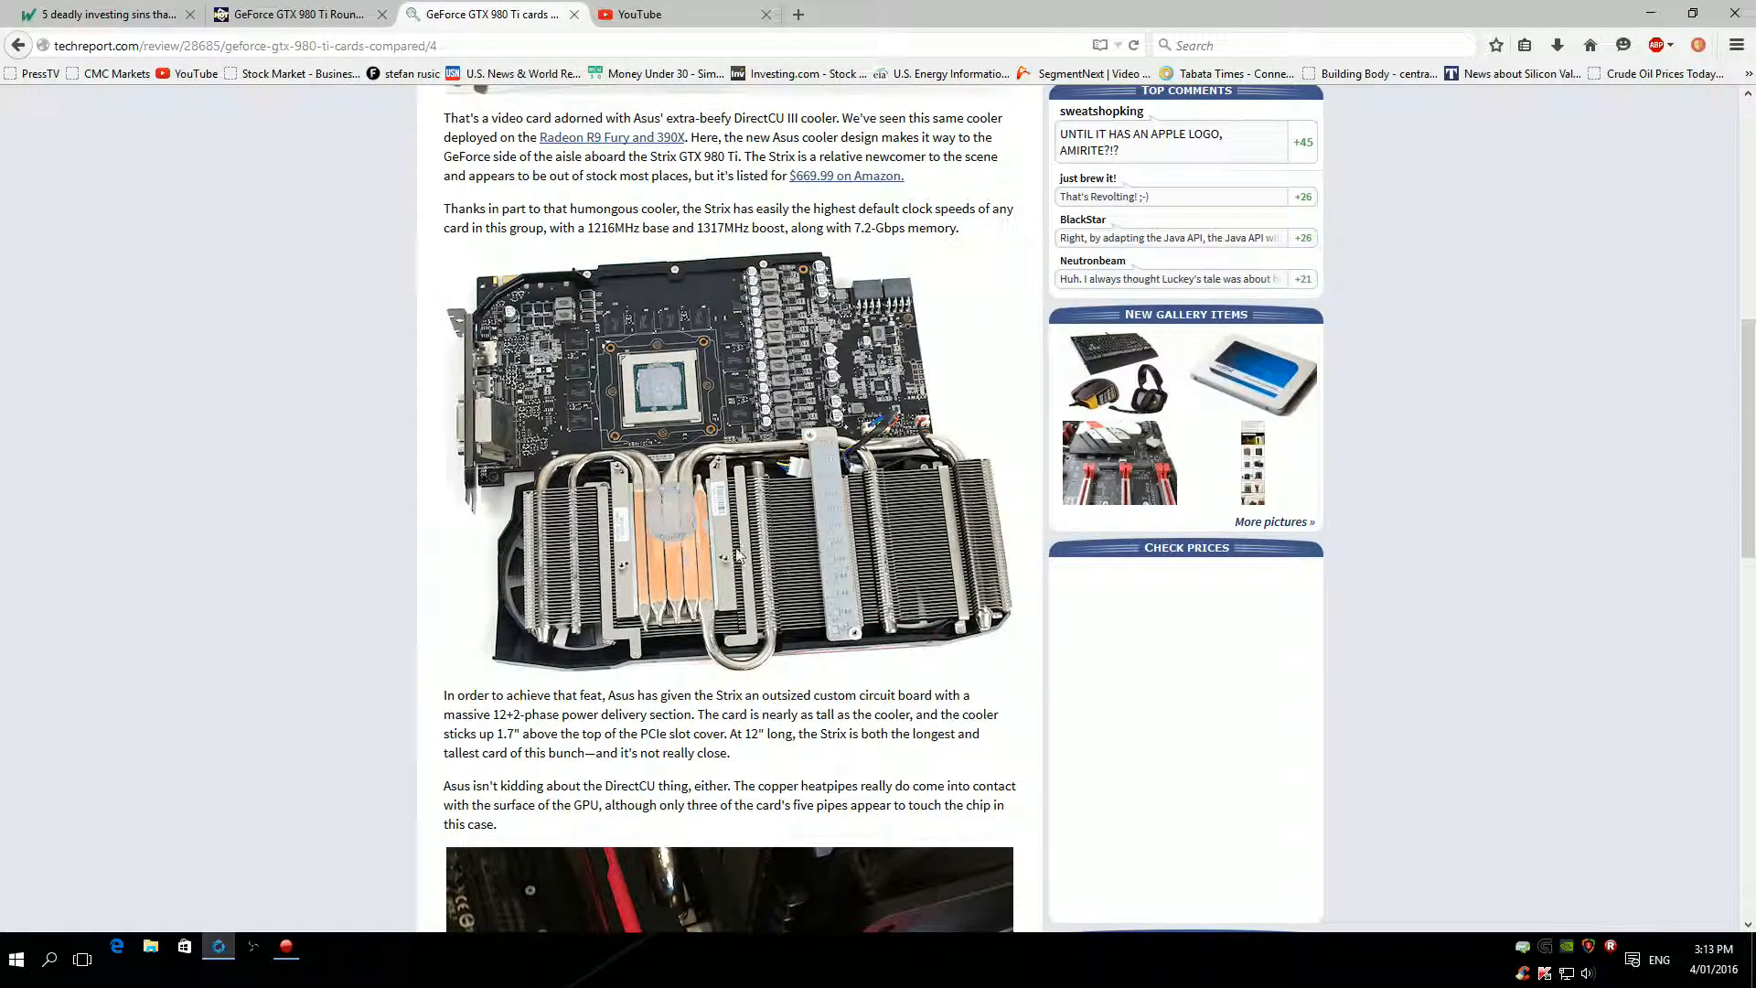
mouse_move(710, 538)
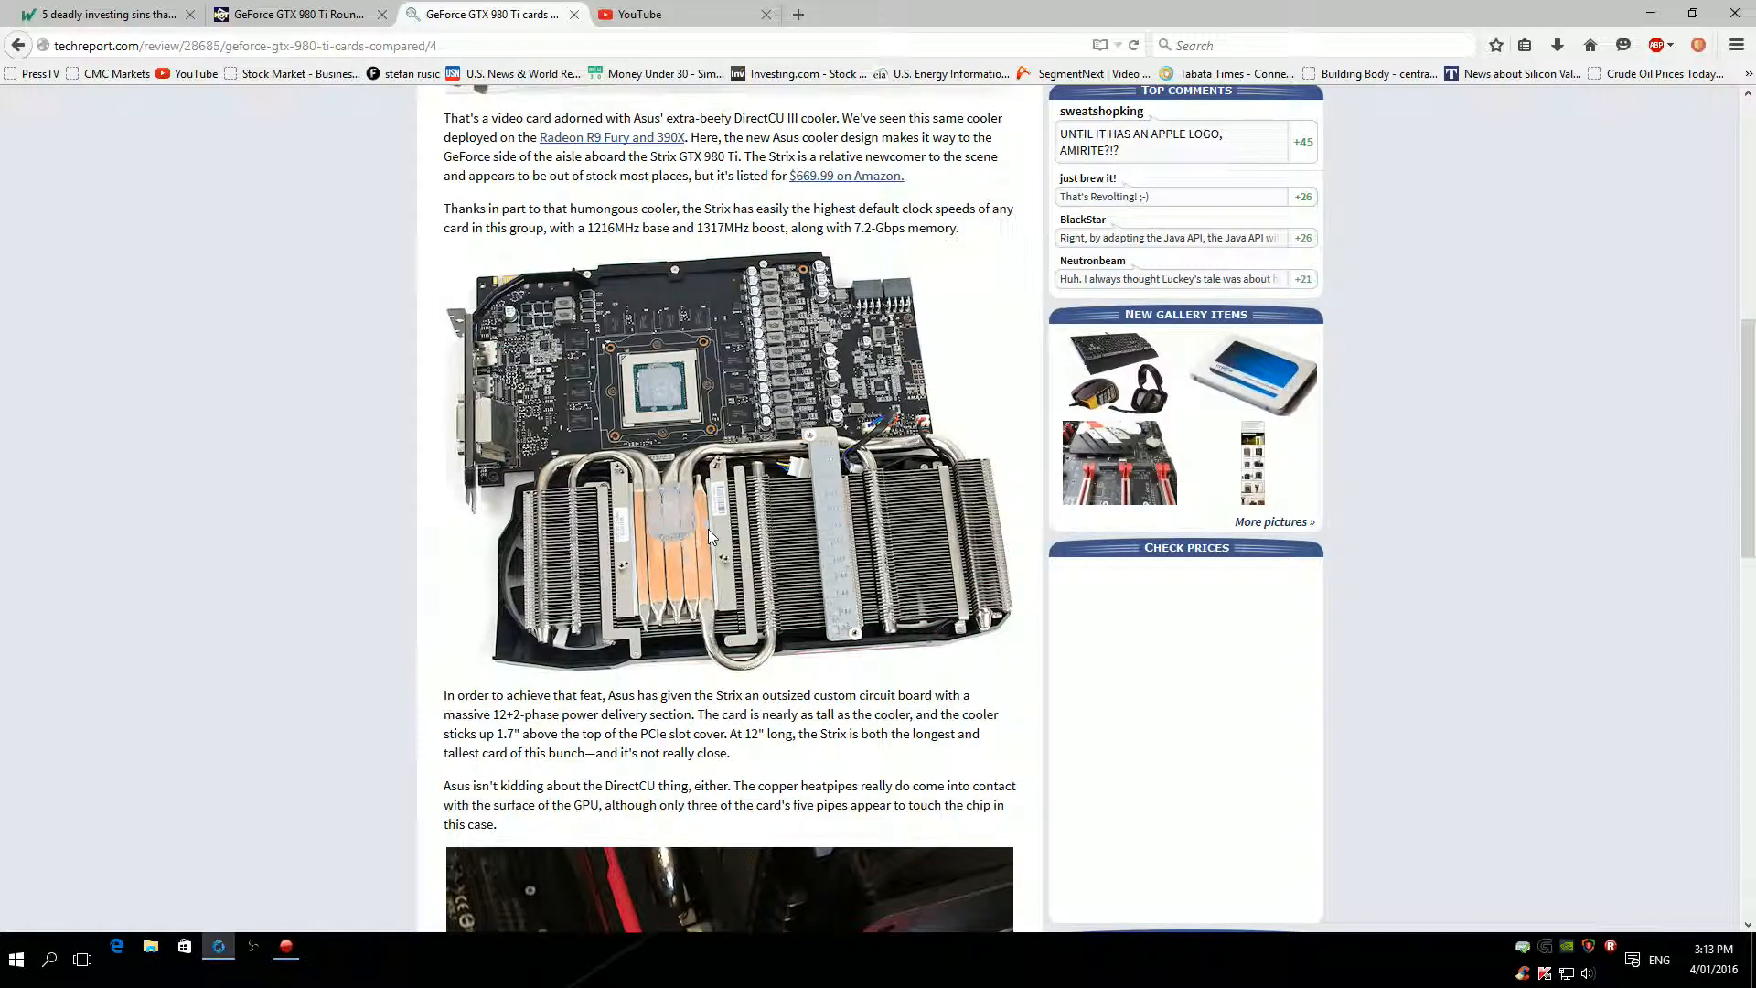
scroll(down, 3)
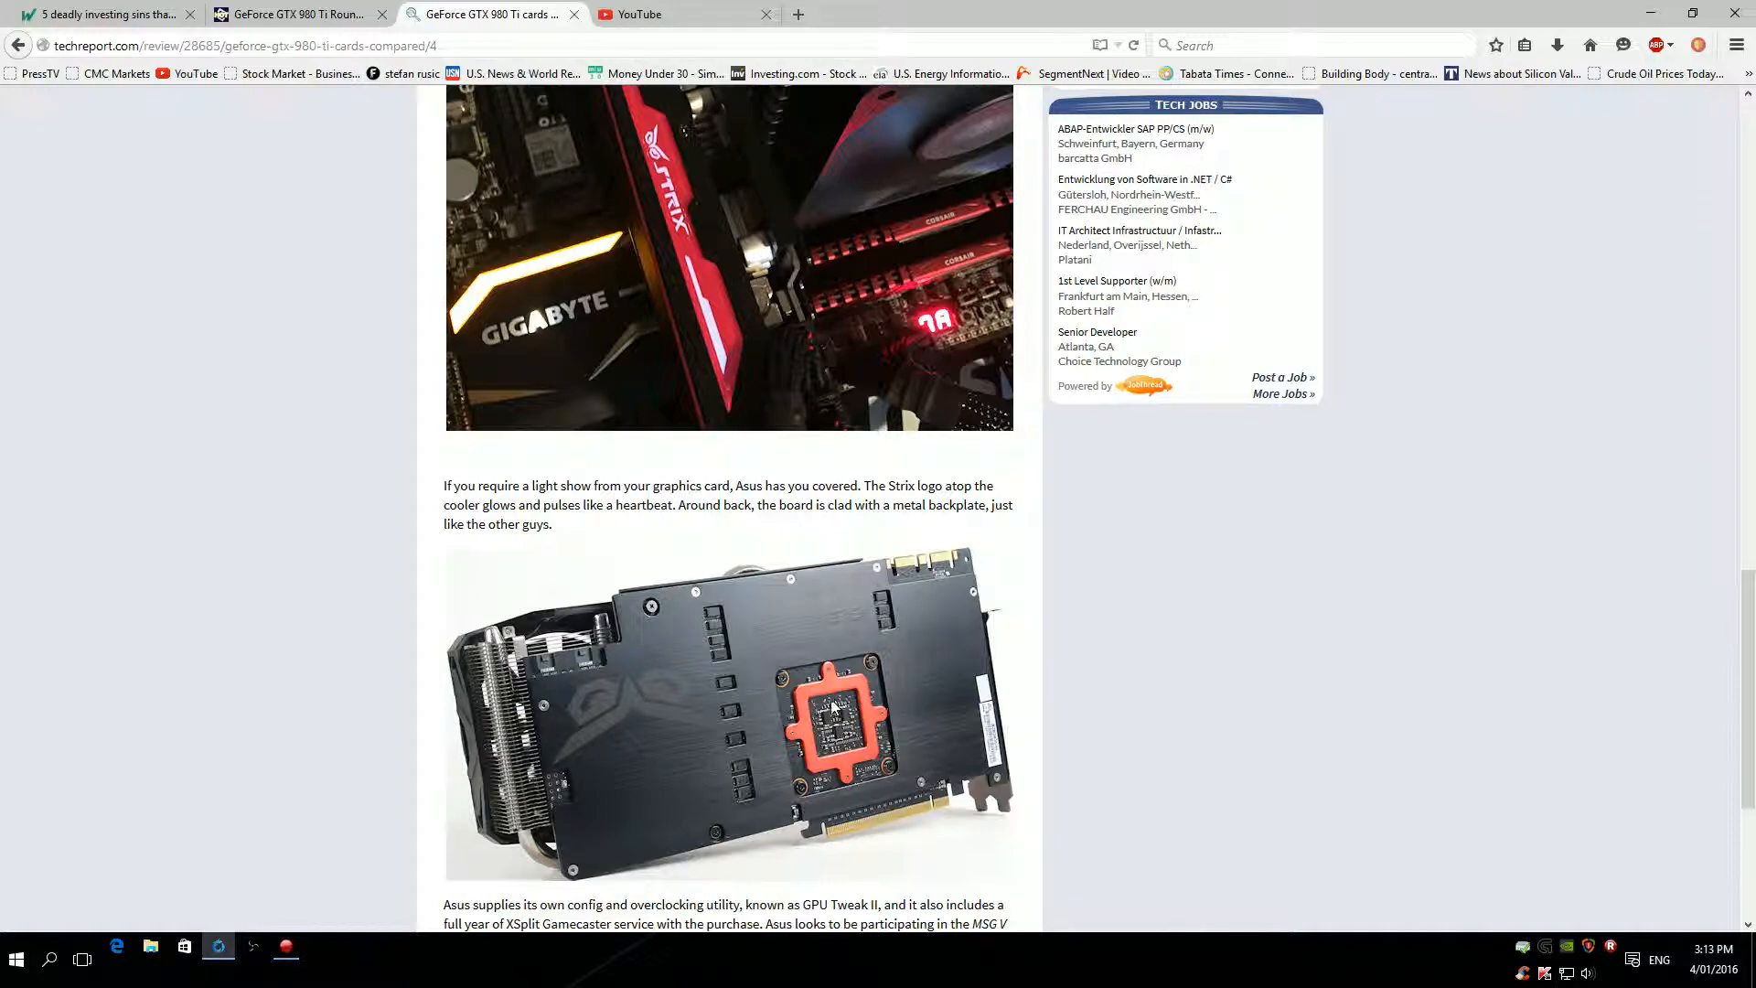
mouse_move(848, 743)
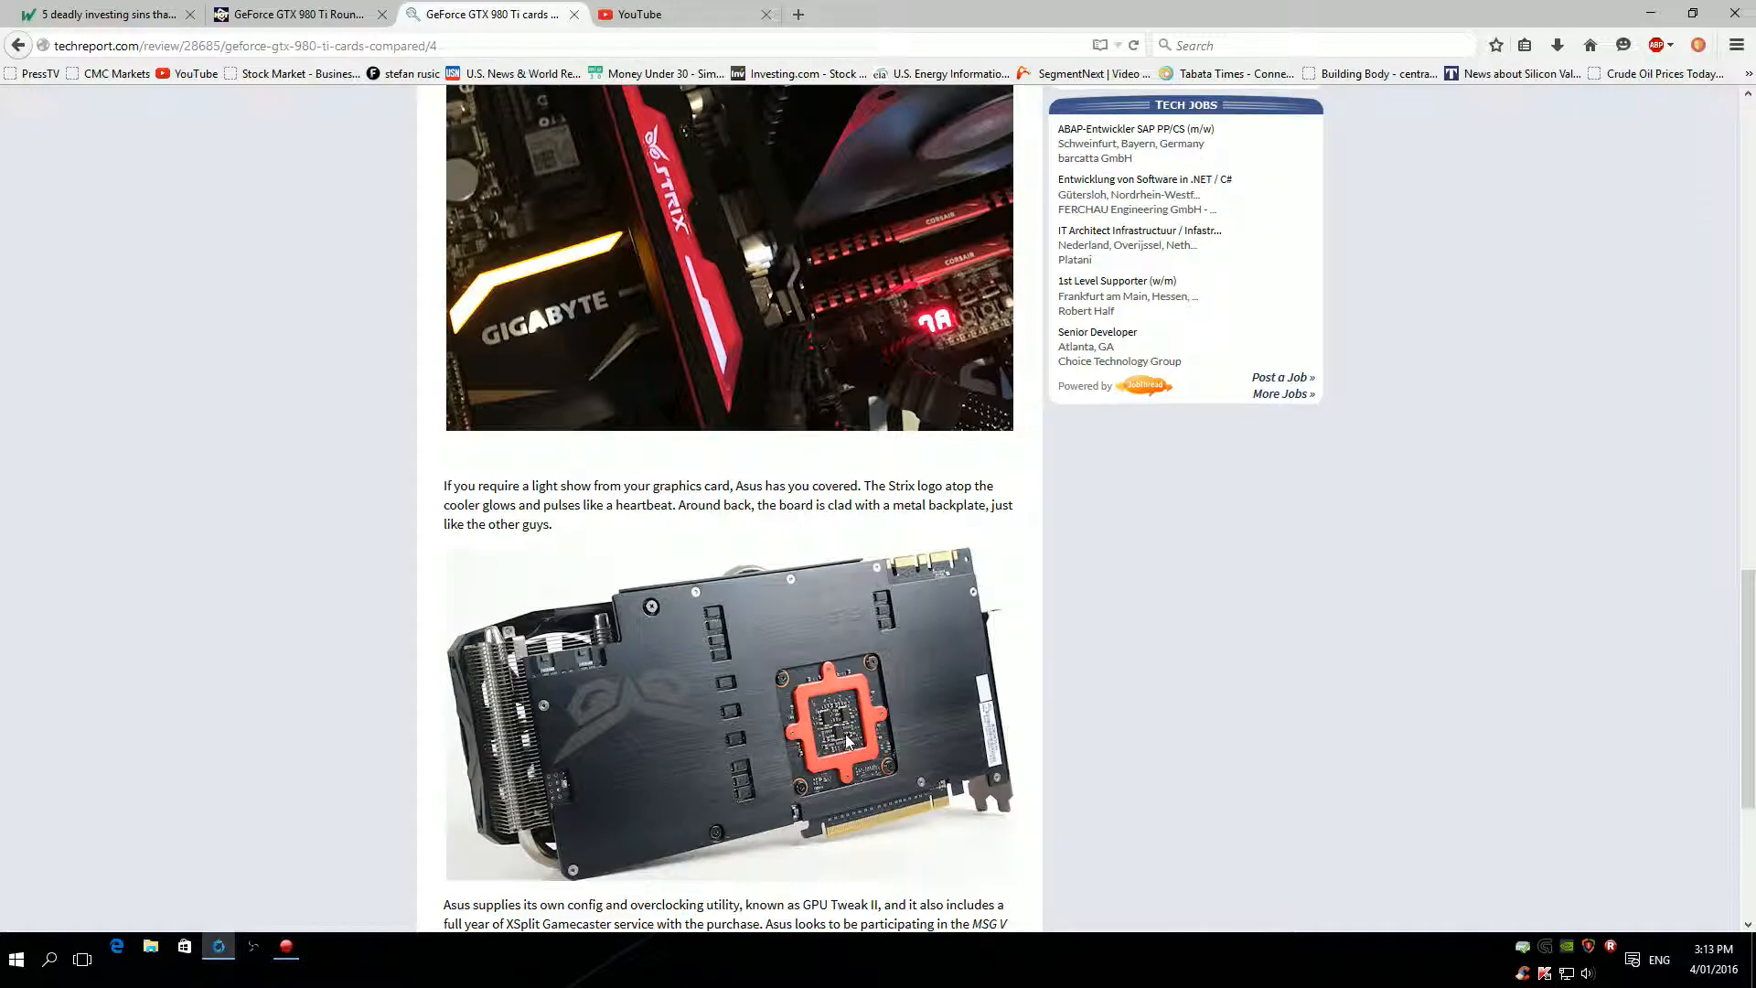
mouse_move(840, 712)
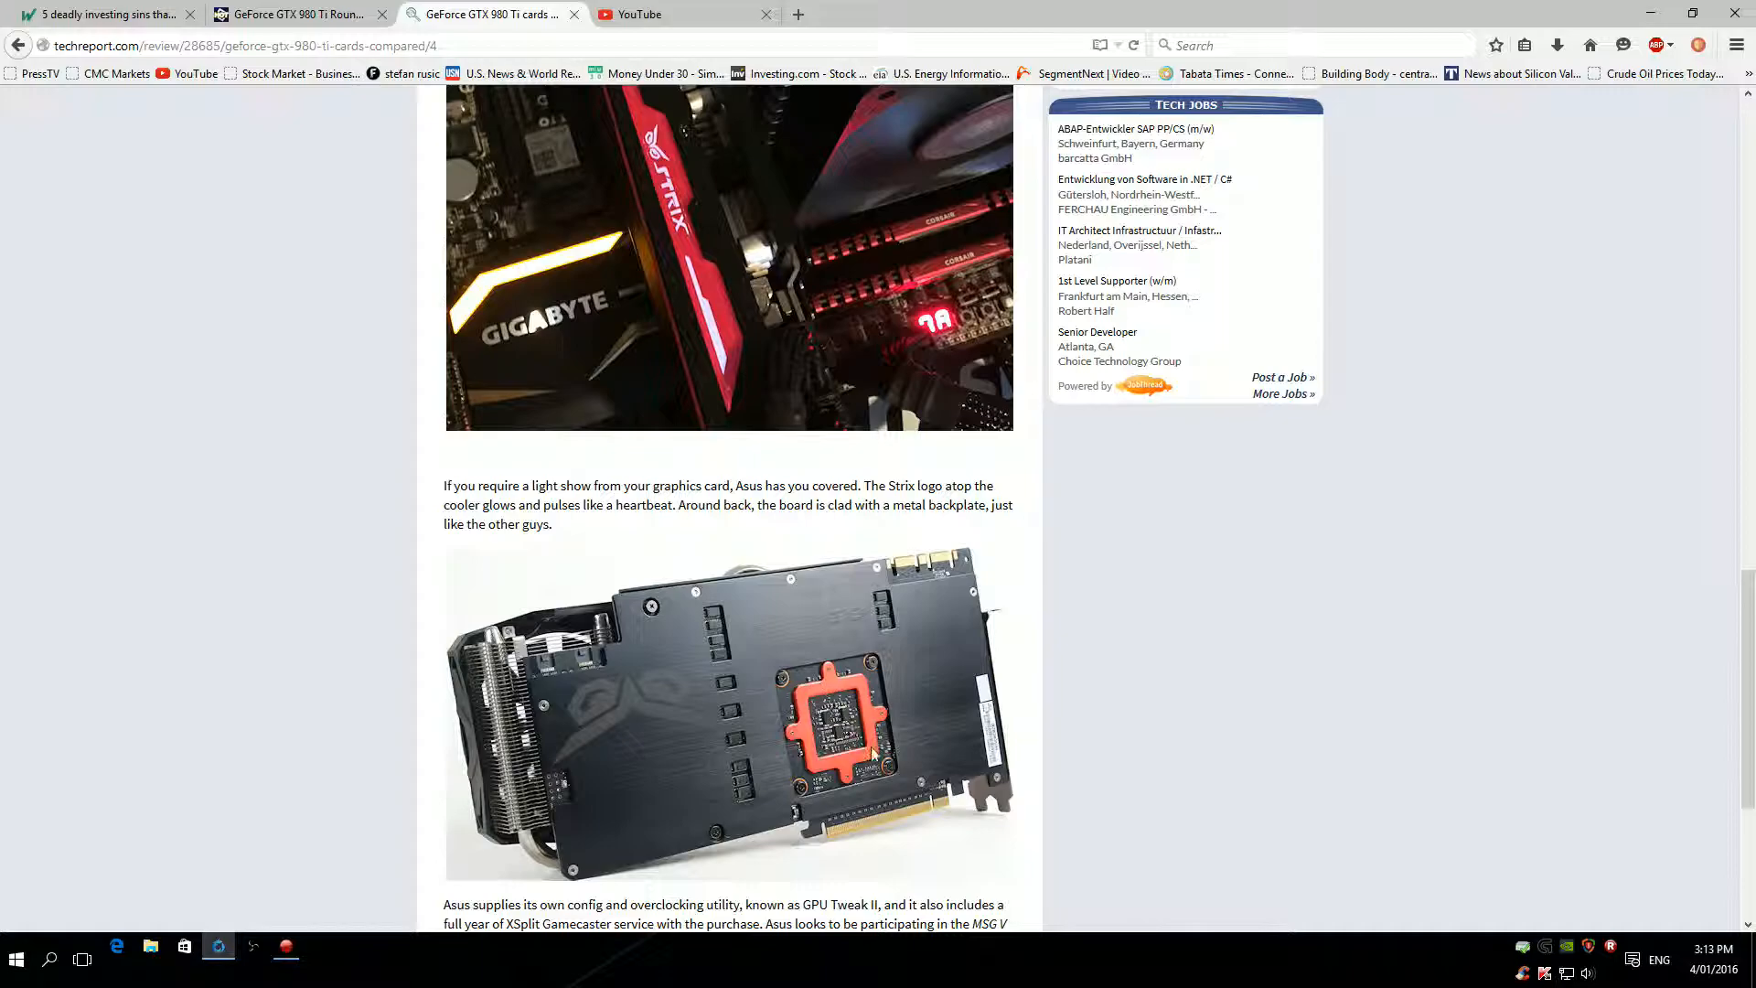
scroll(down, 3)
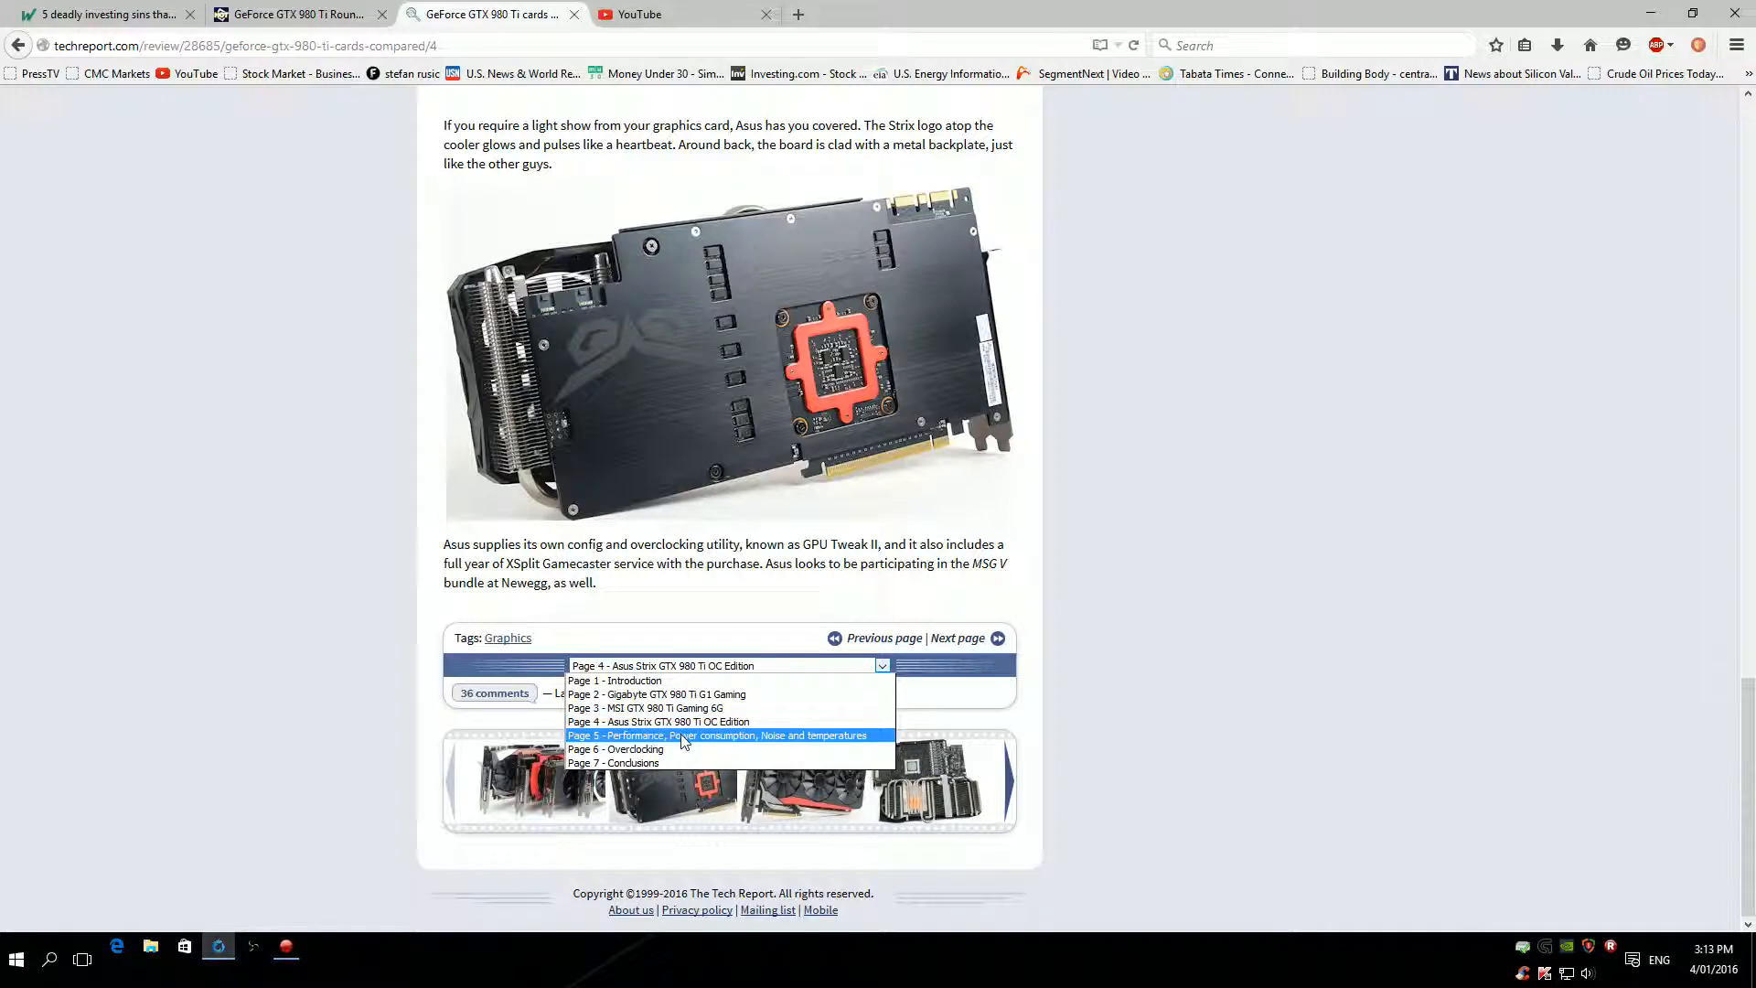
Switch to page 5 on performance and scroll to the Shadow of Mordor and Tomb Raider 4K charts.
click(721, 735)
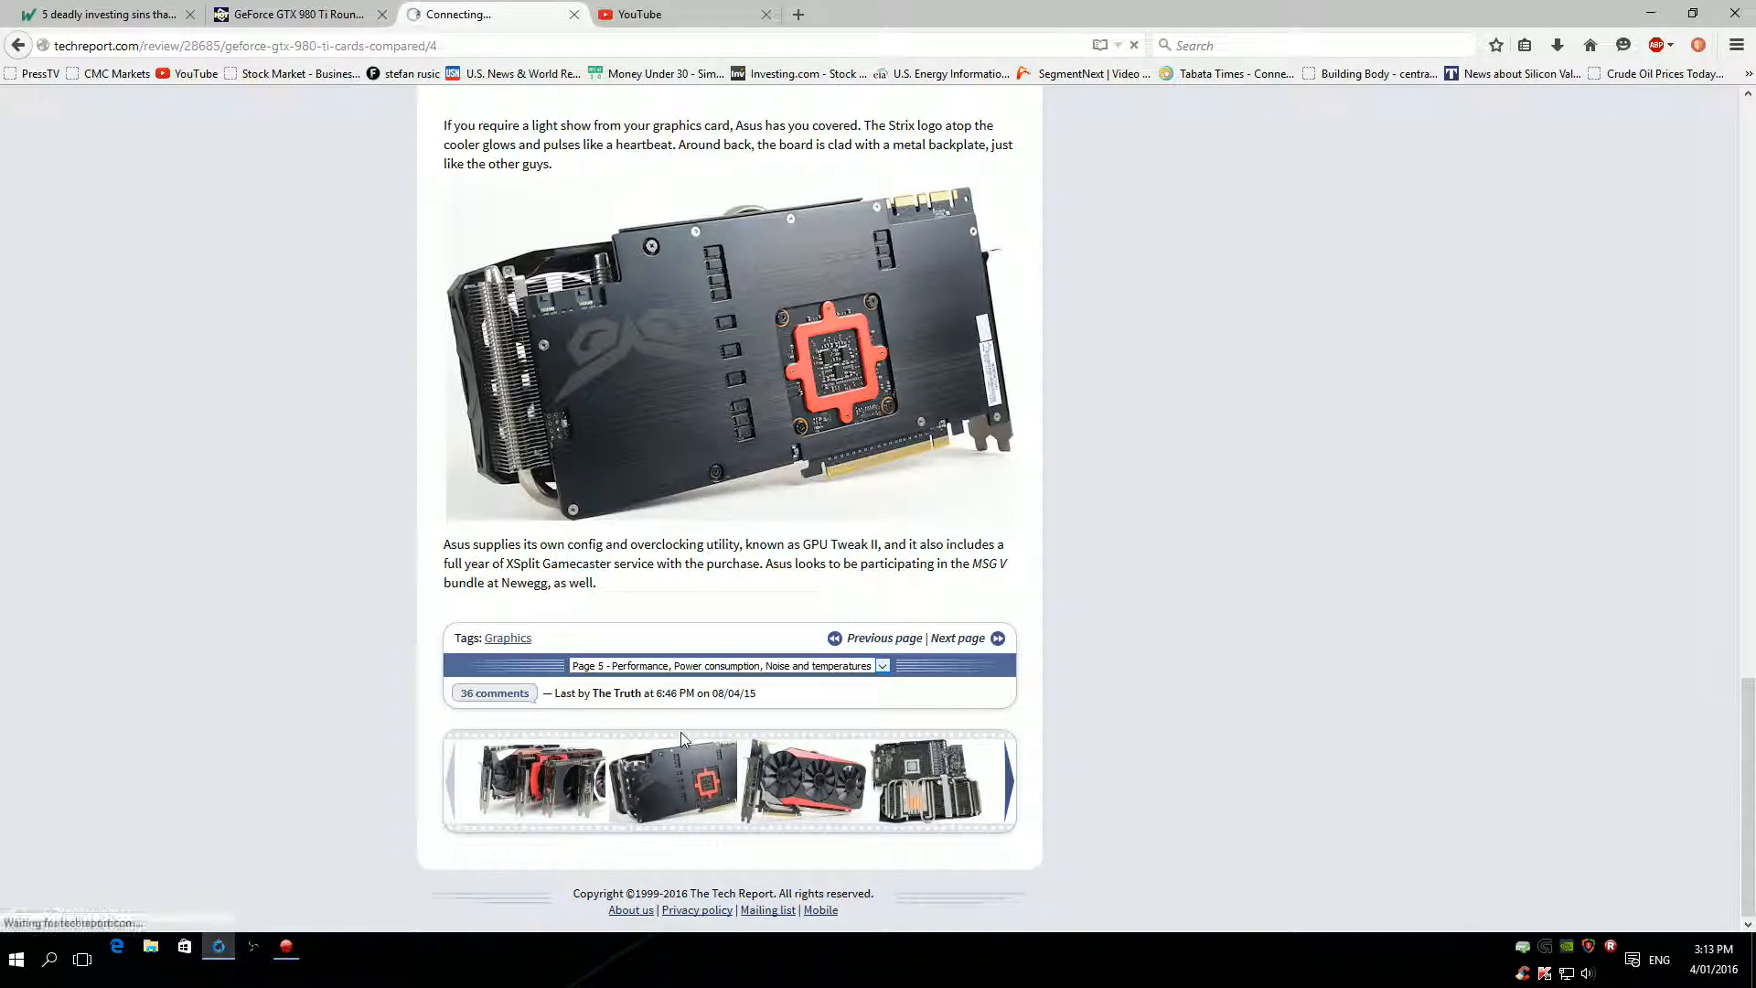
click(999, 636)
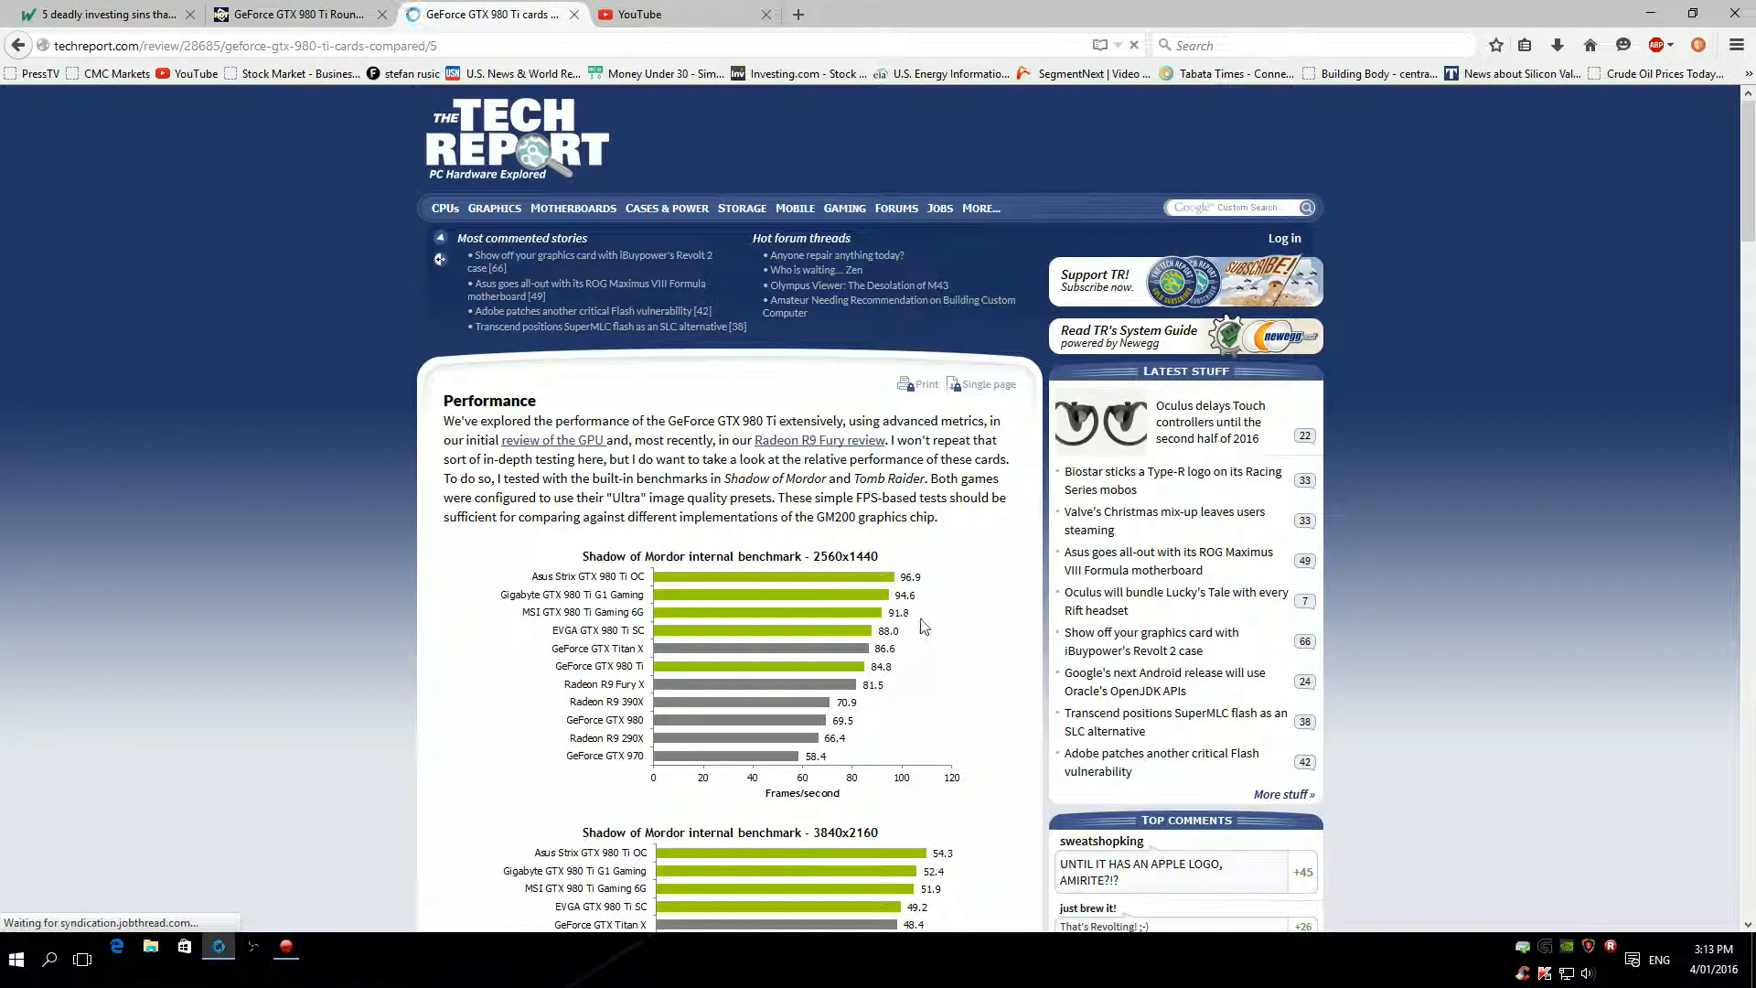
mouse_move(728, 565)
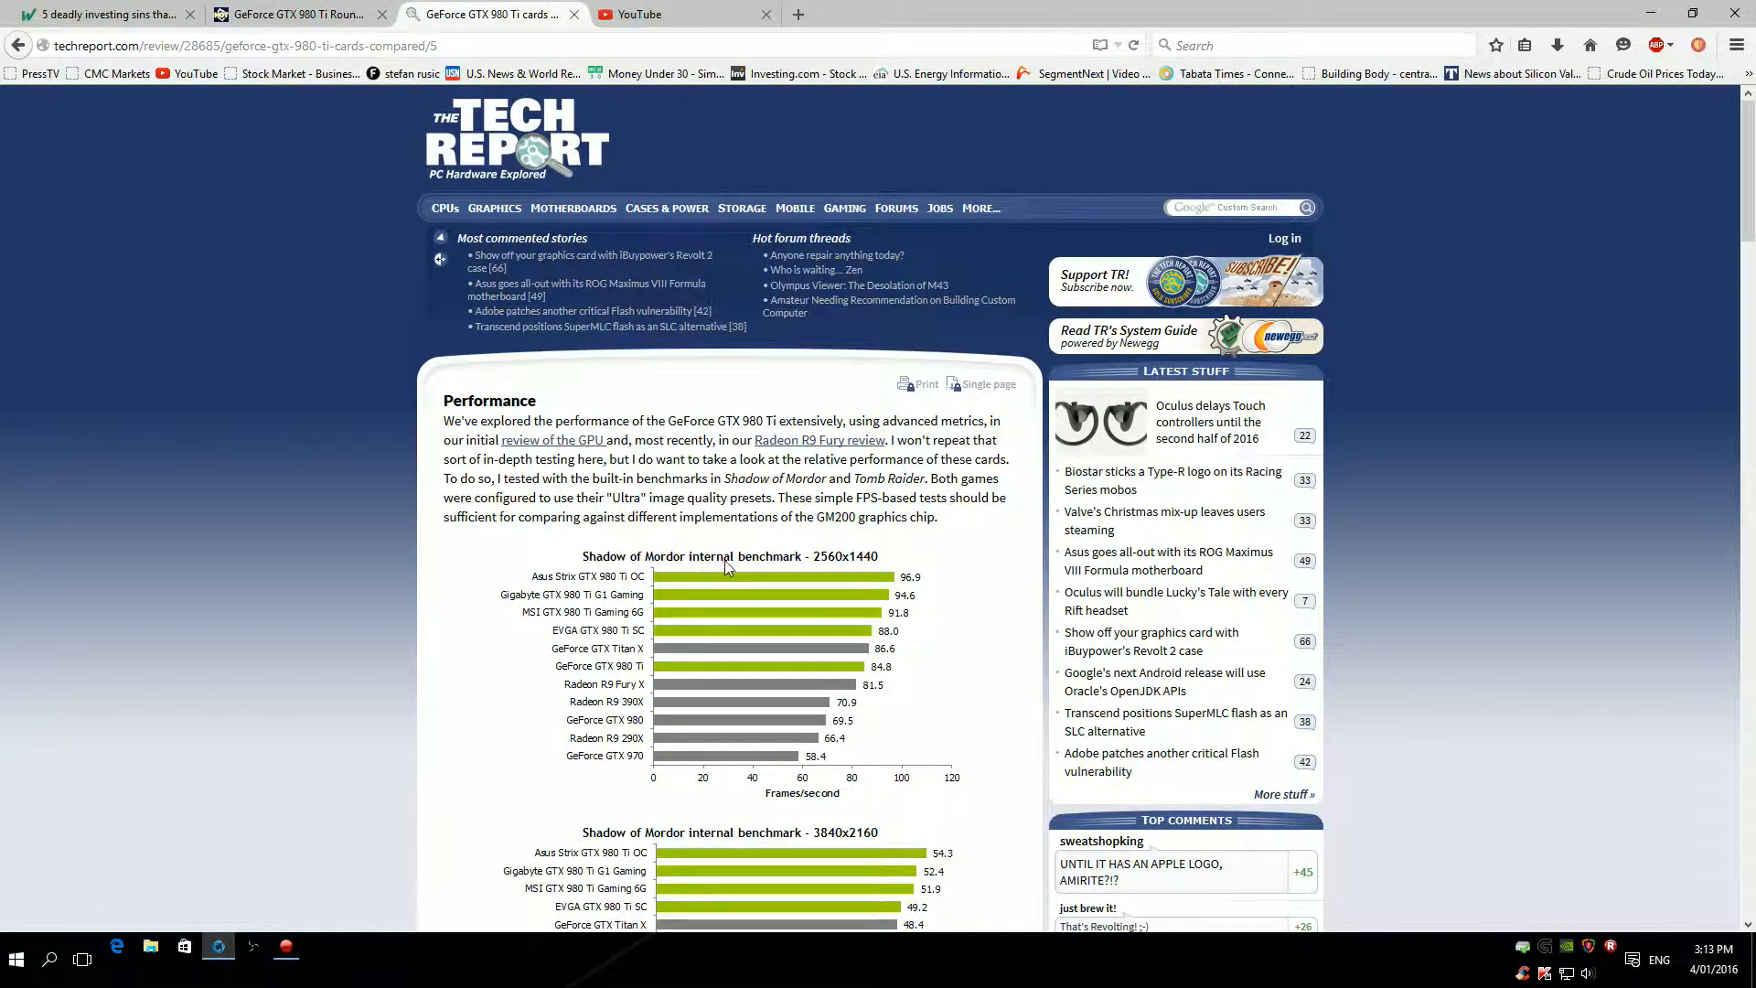
mouse_move(877, 585)
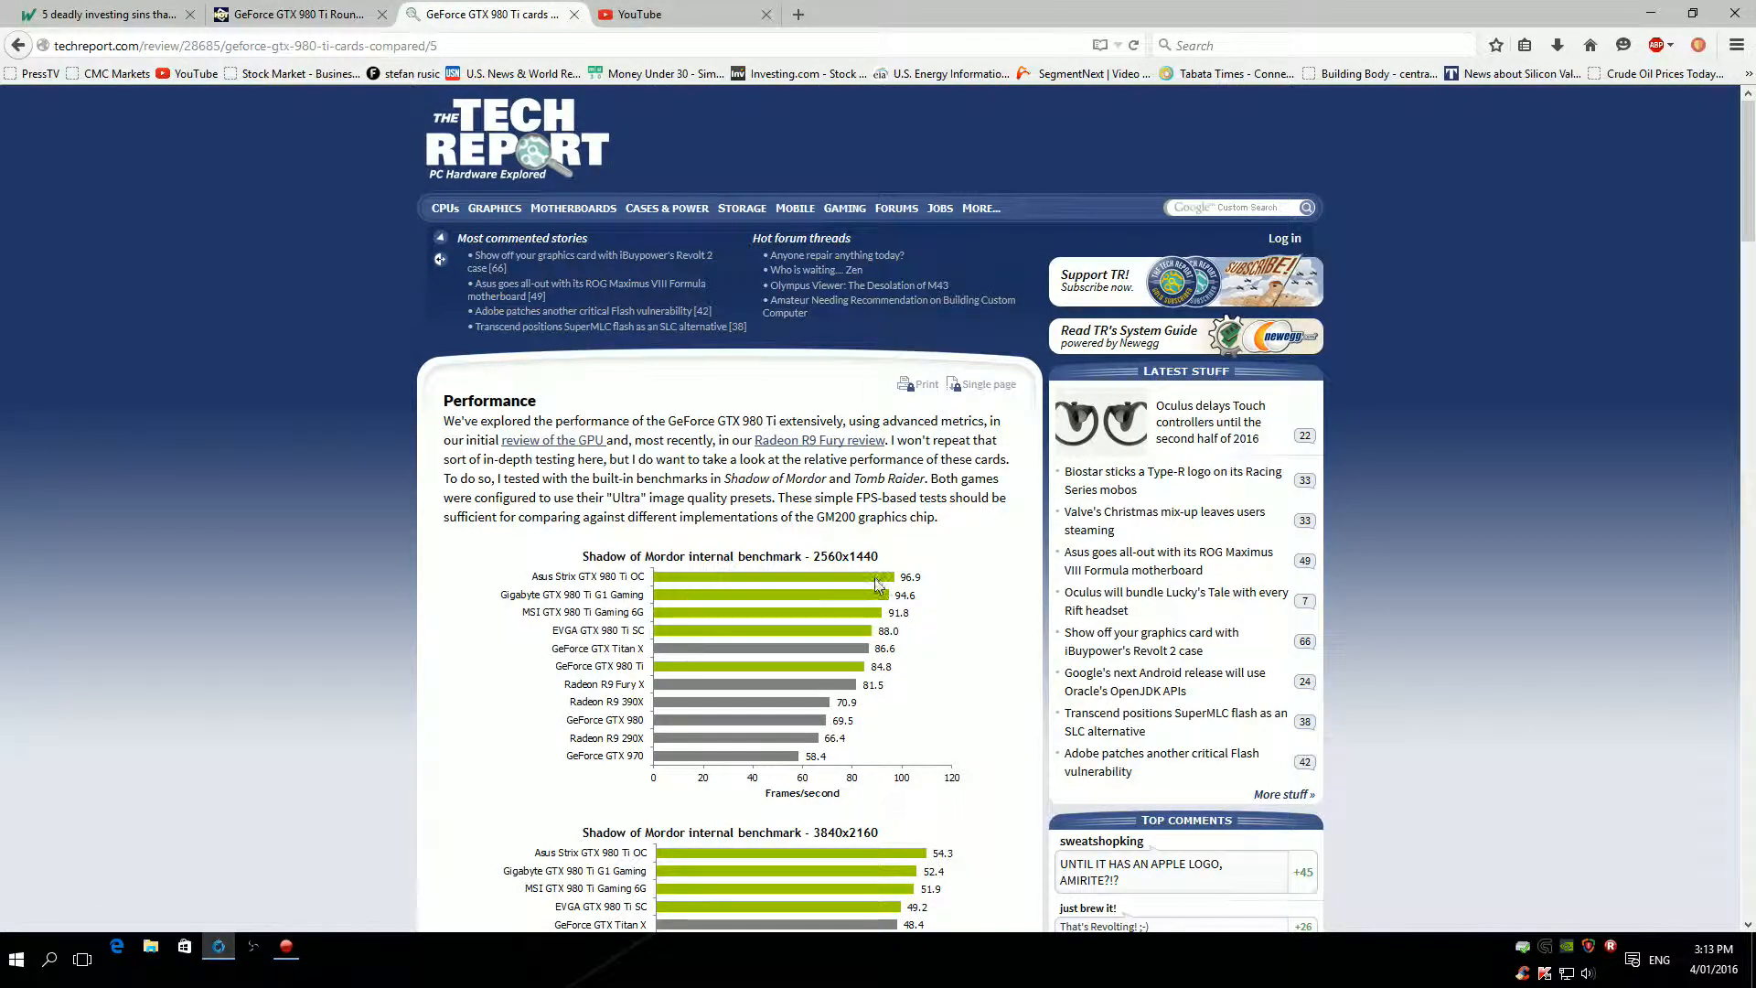
mouse_move(695, 629)
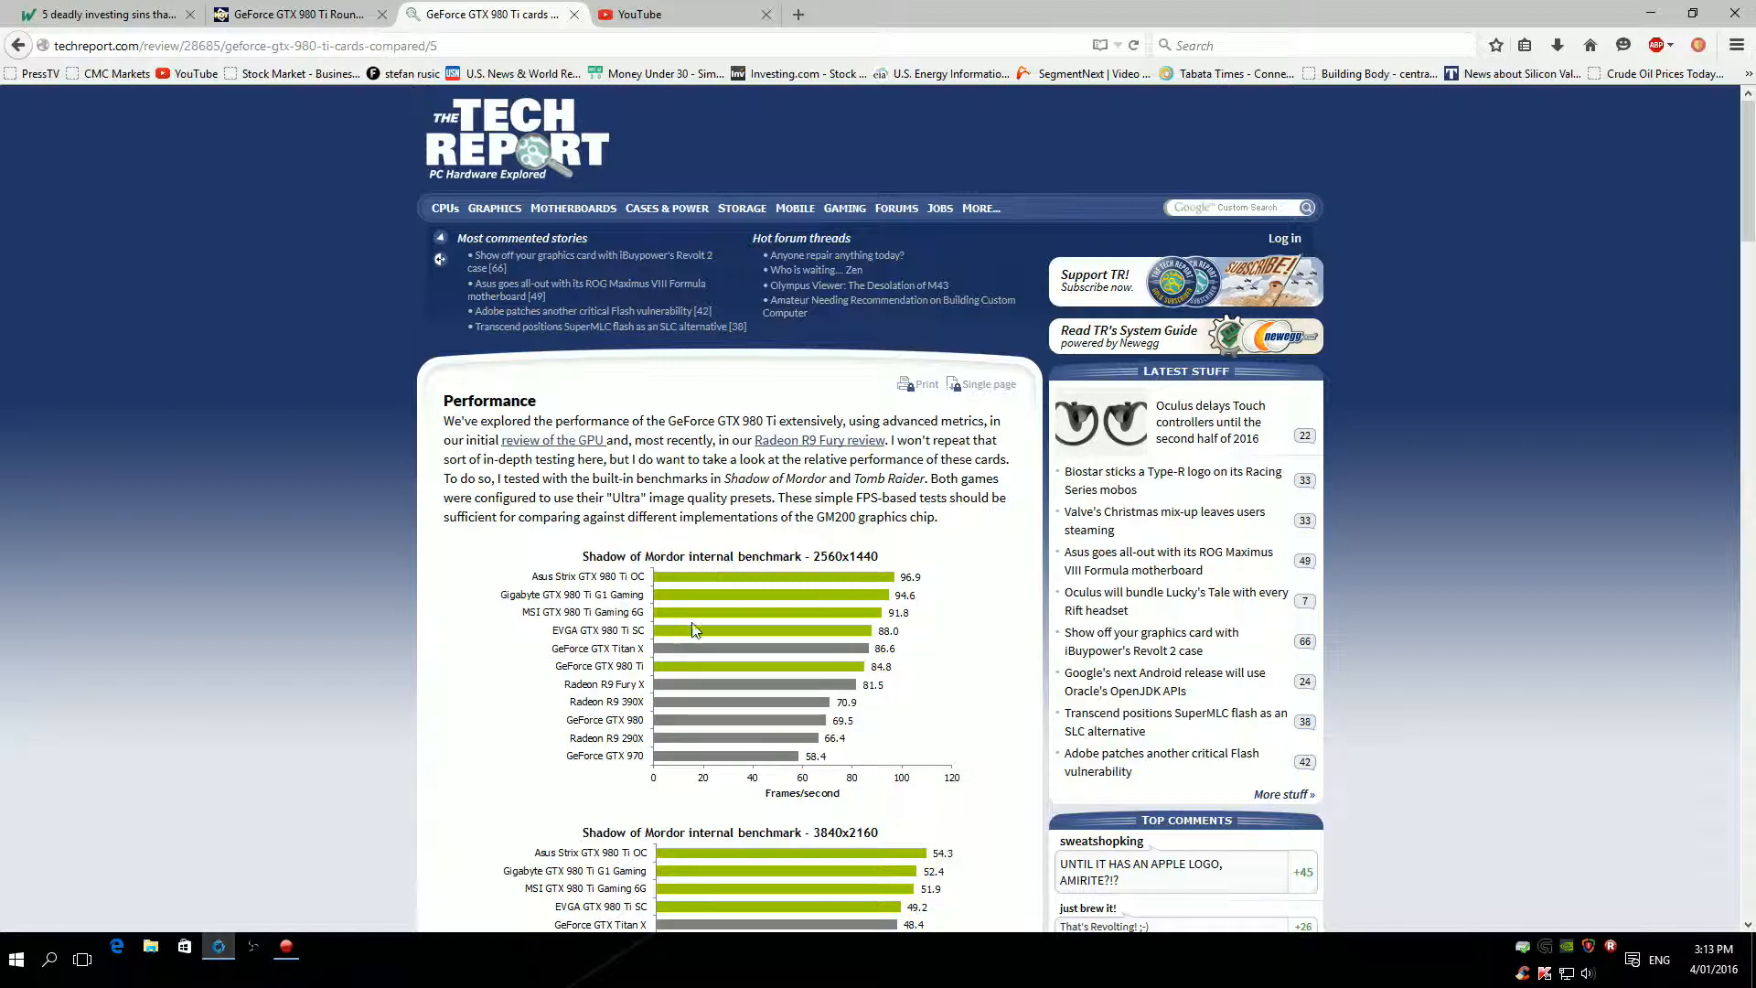
mouse_move(615, 593)
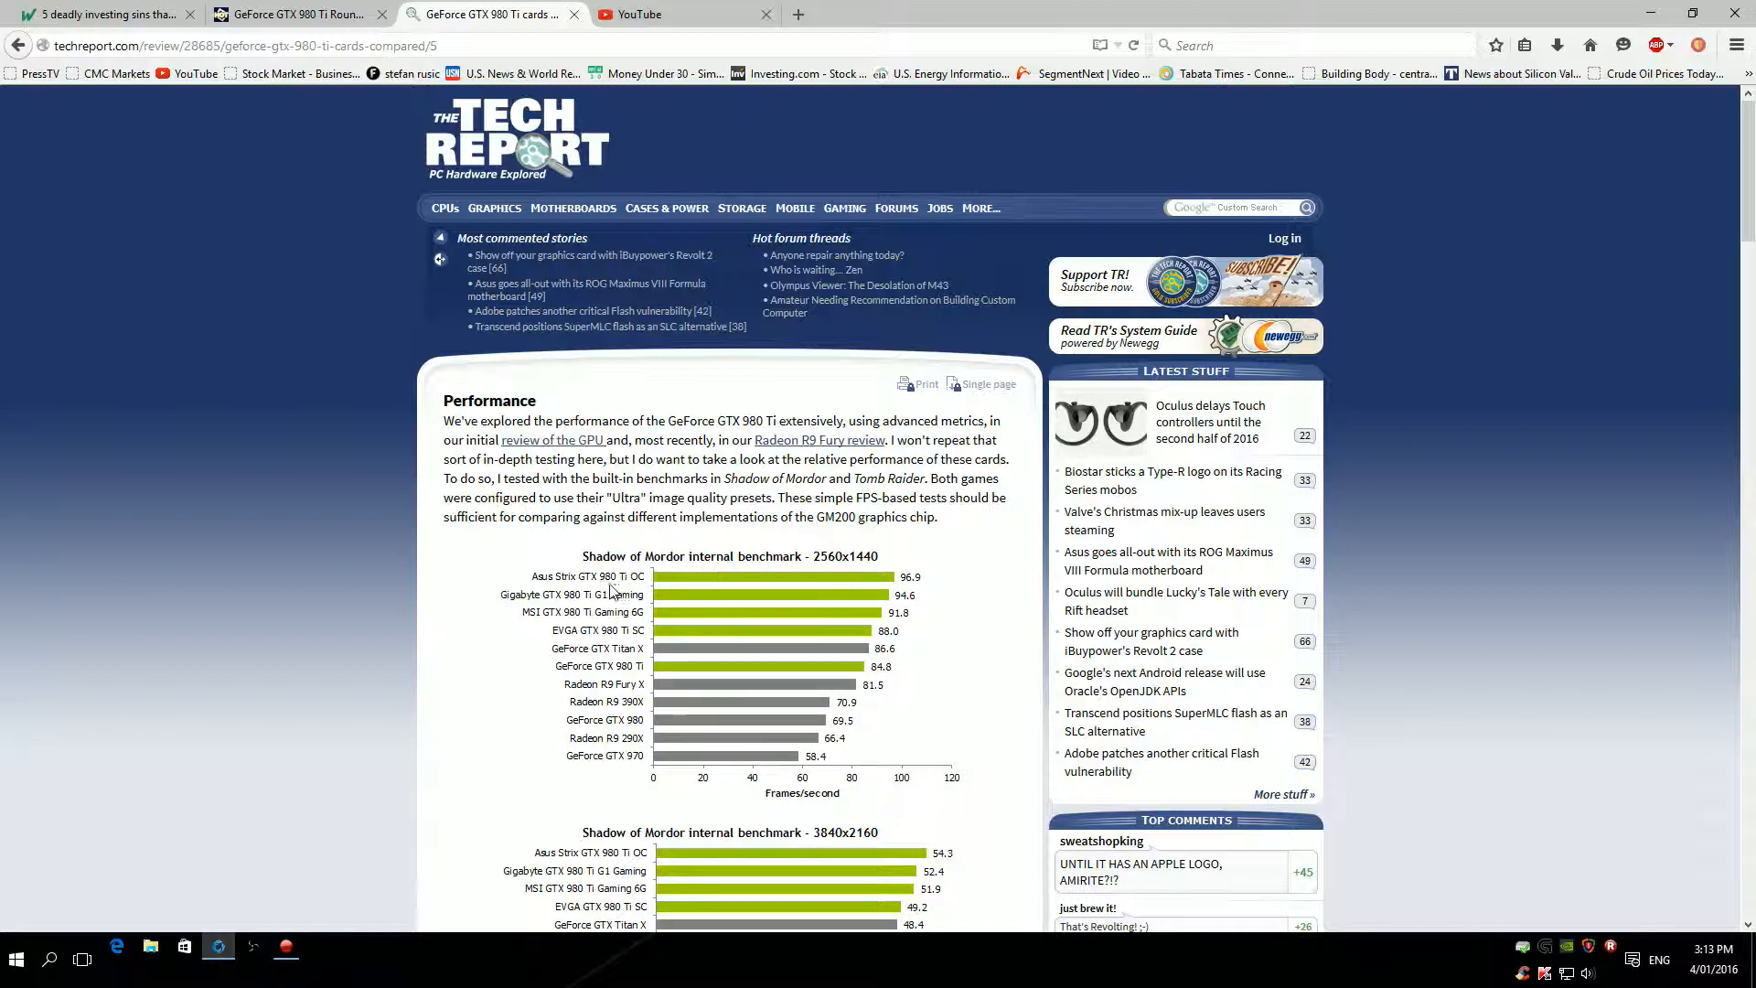
mouse_move(919, 615)
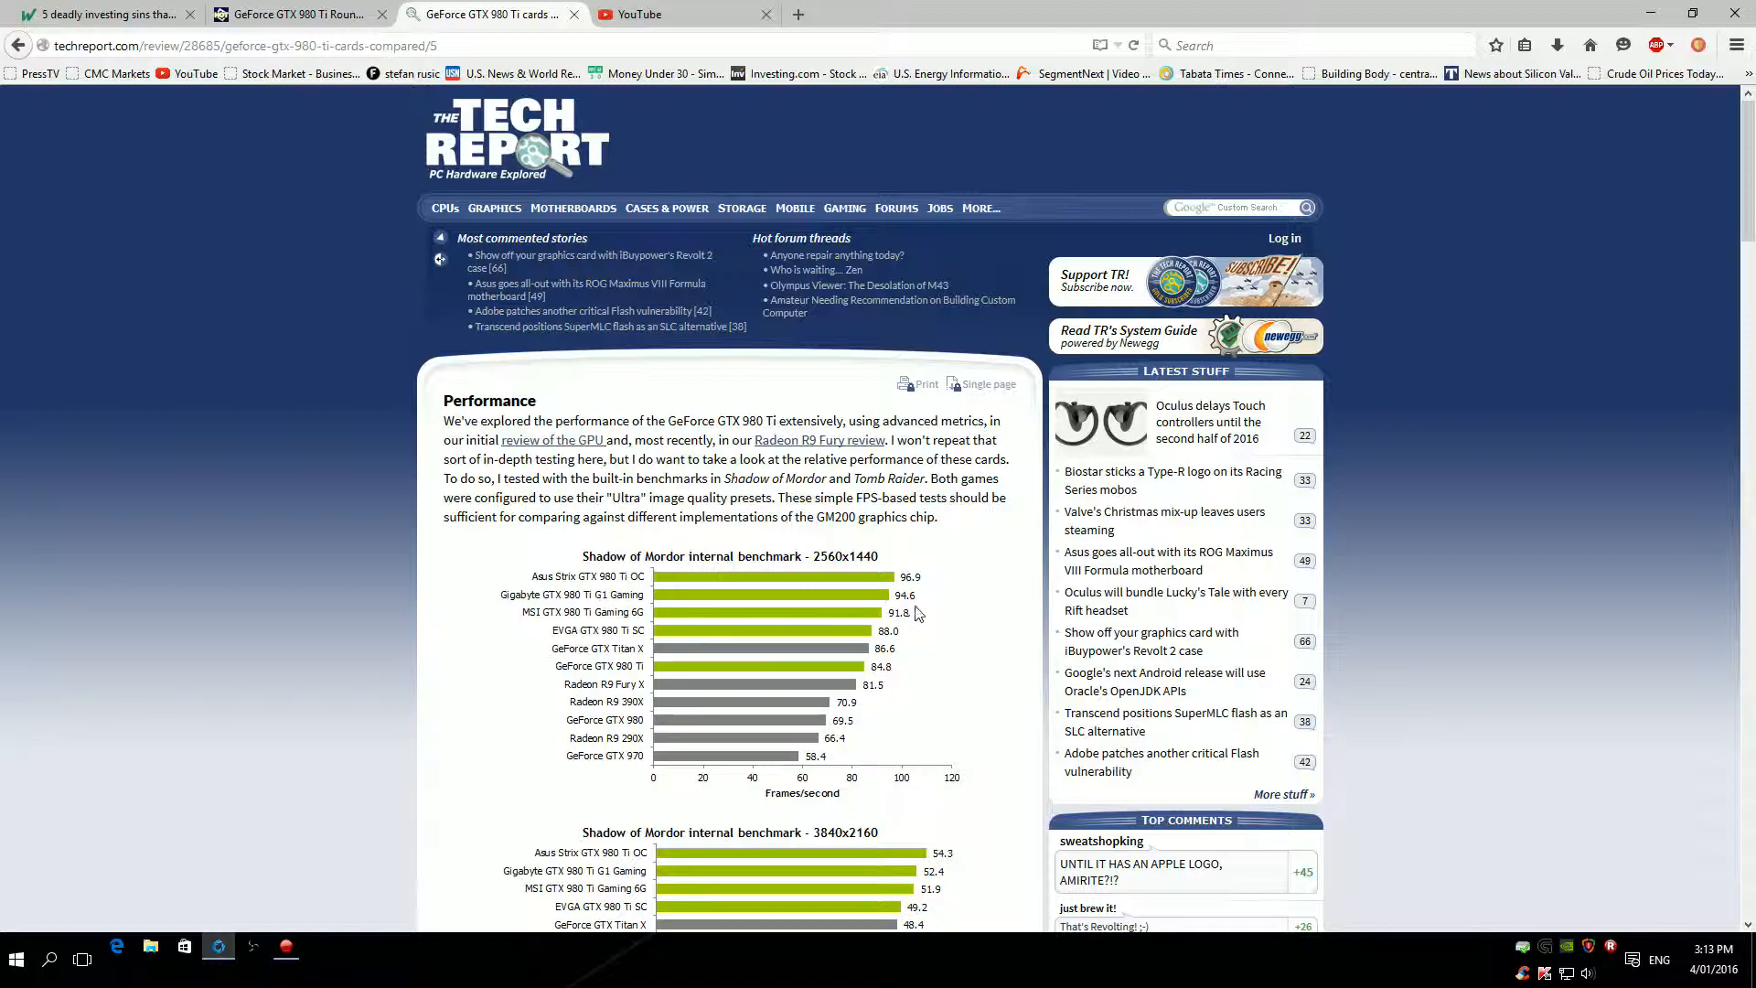
mouse_move(922, 626)
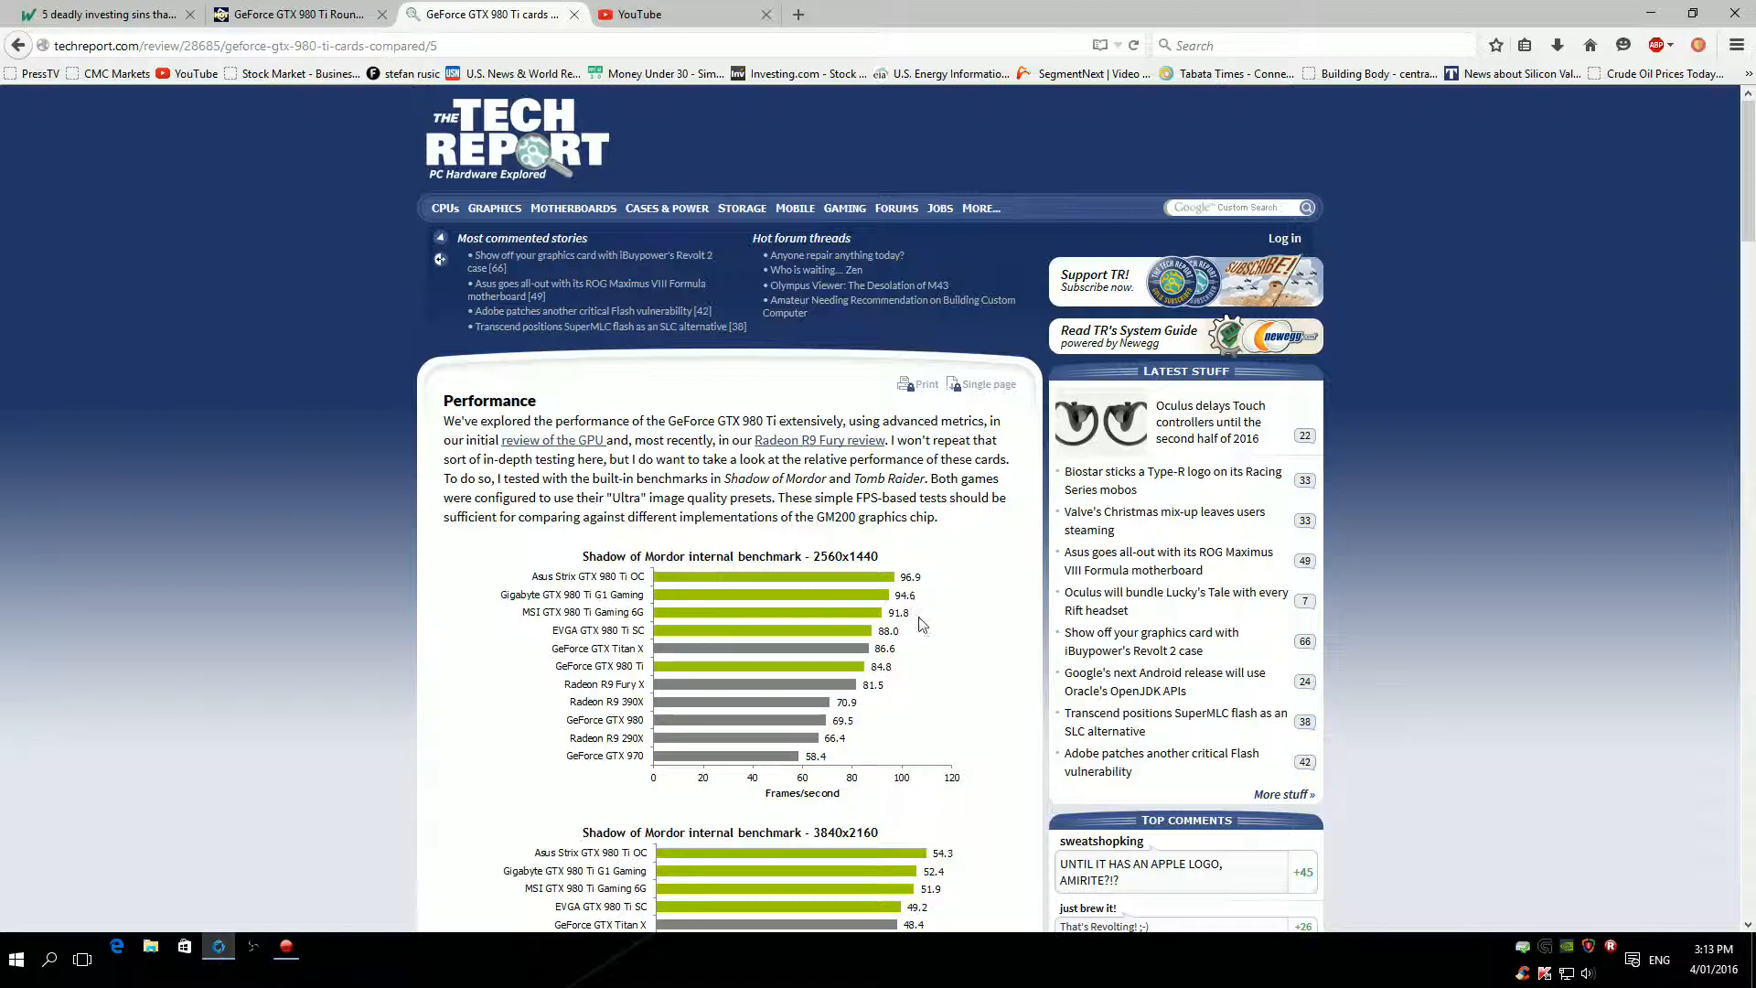
mouse_move(823, 675)
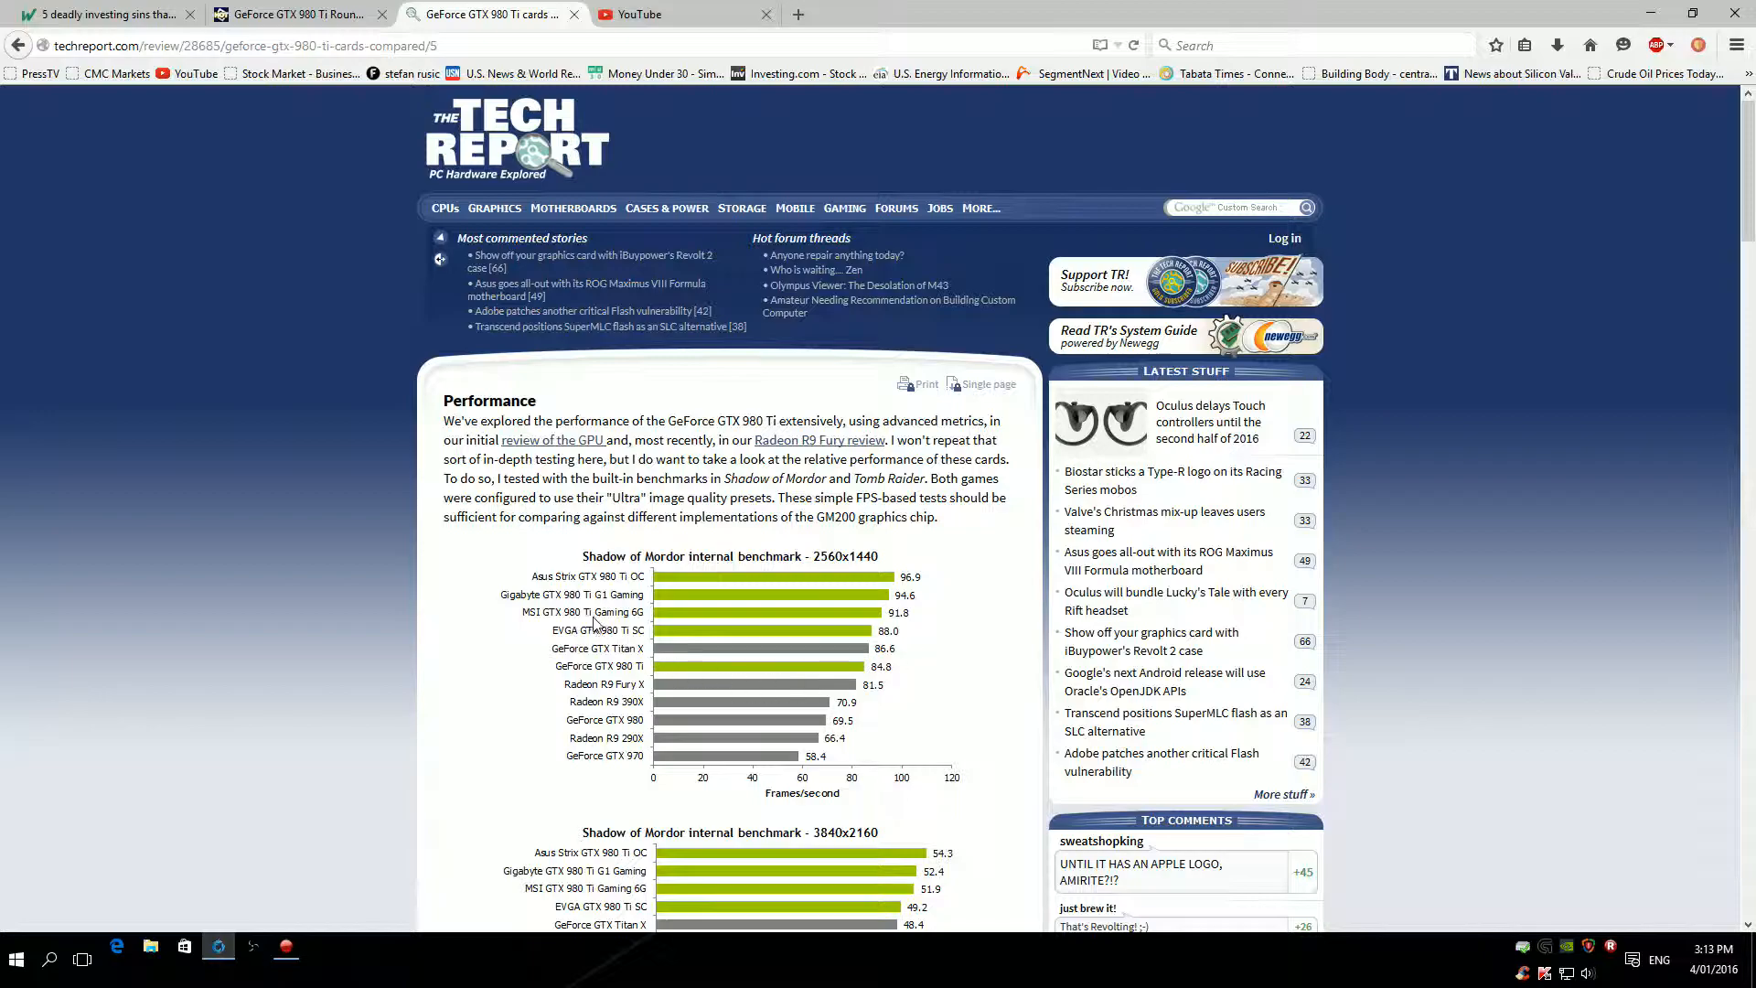
mouse_move(834, 651)
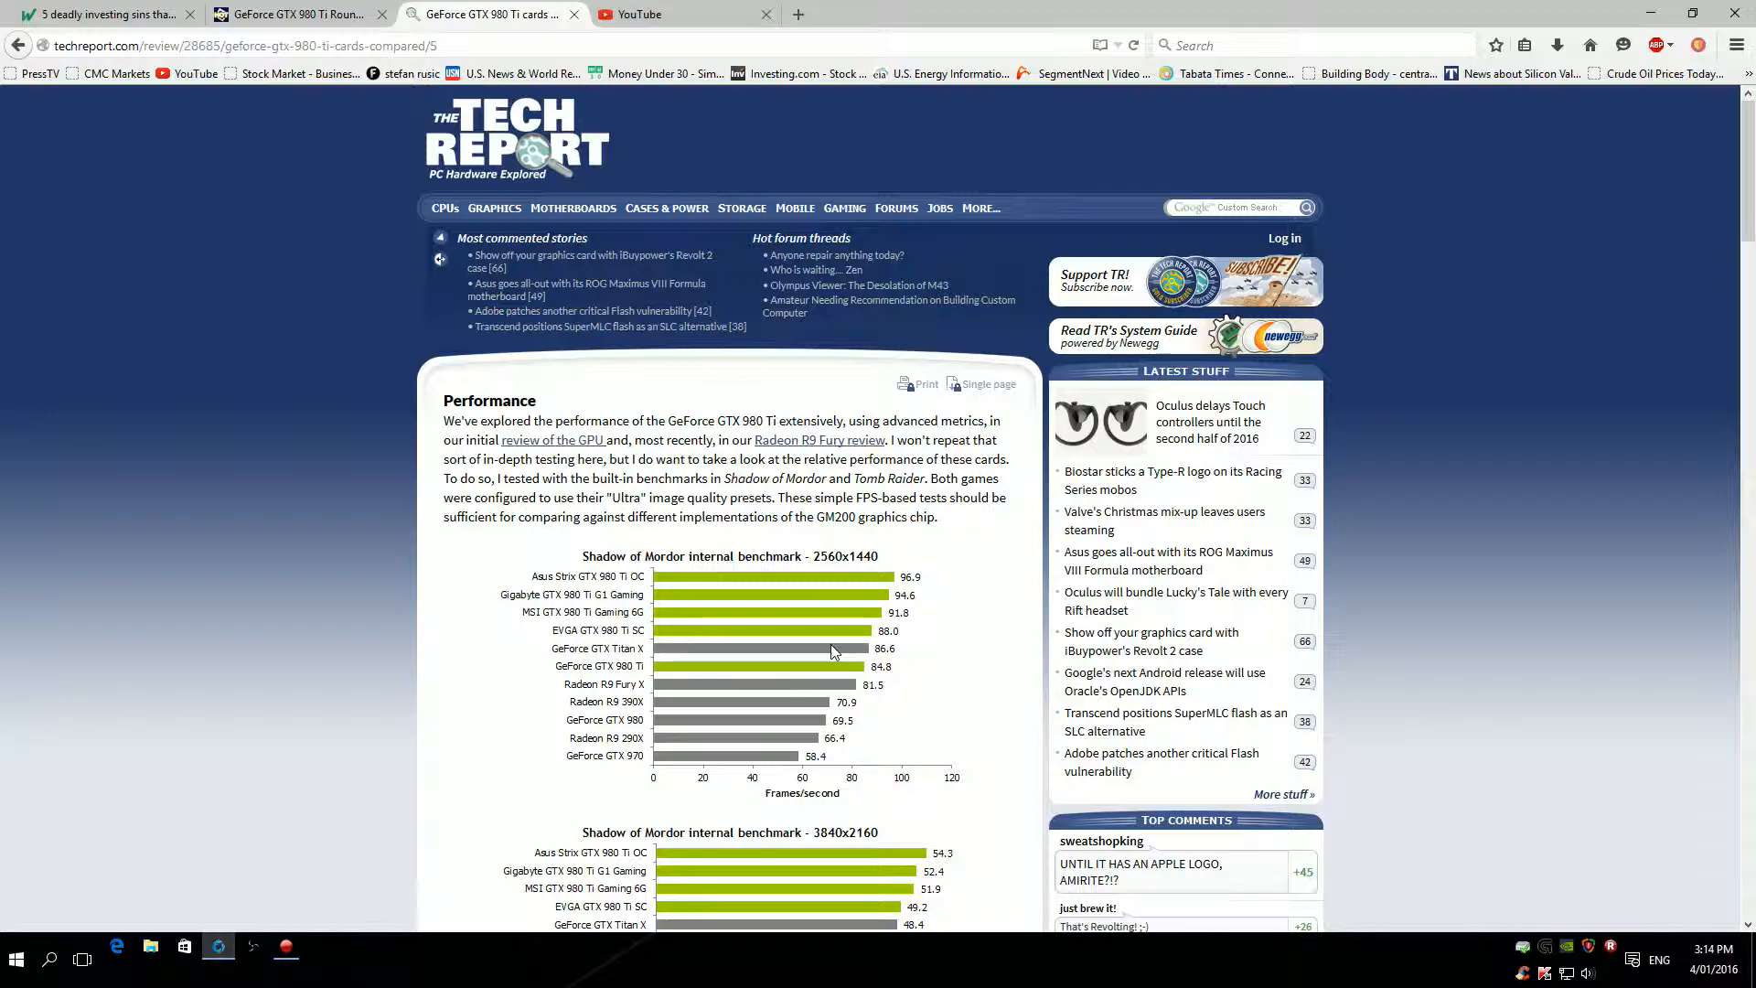
mouse_move(631, 640)
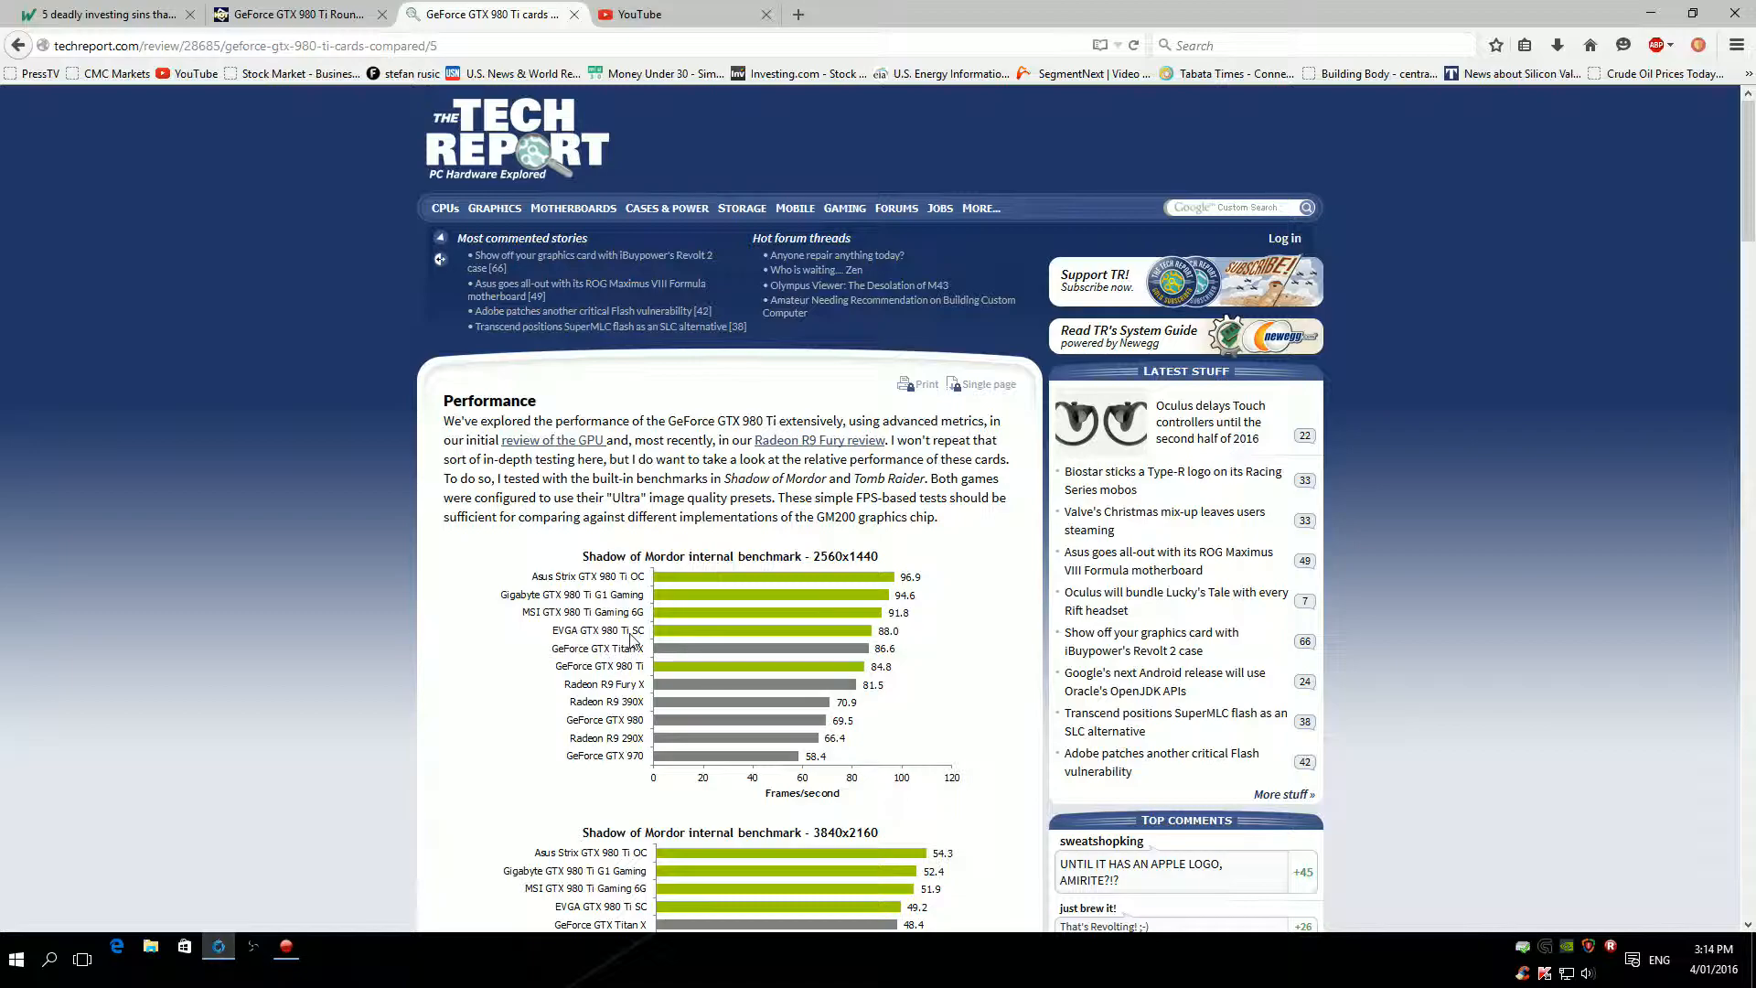
mouse_move(940, 684)
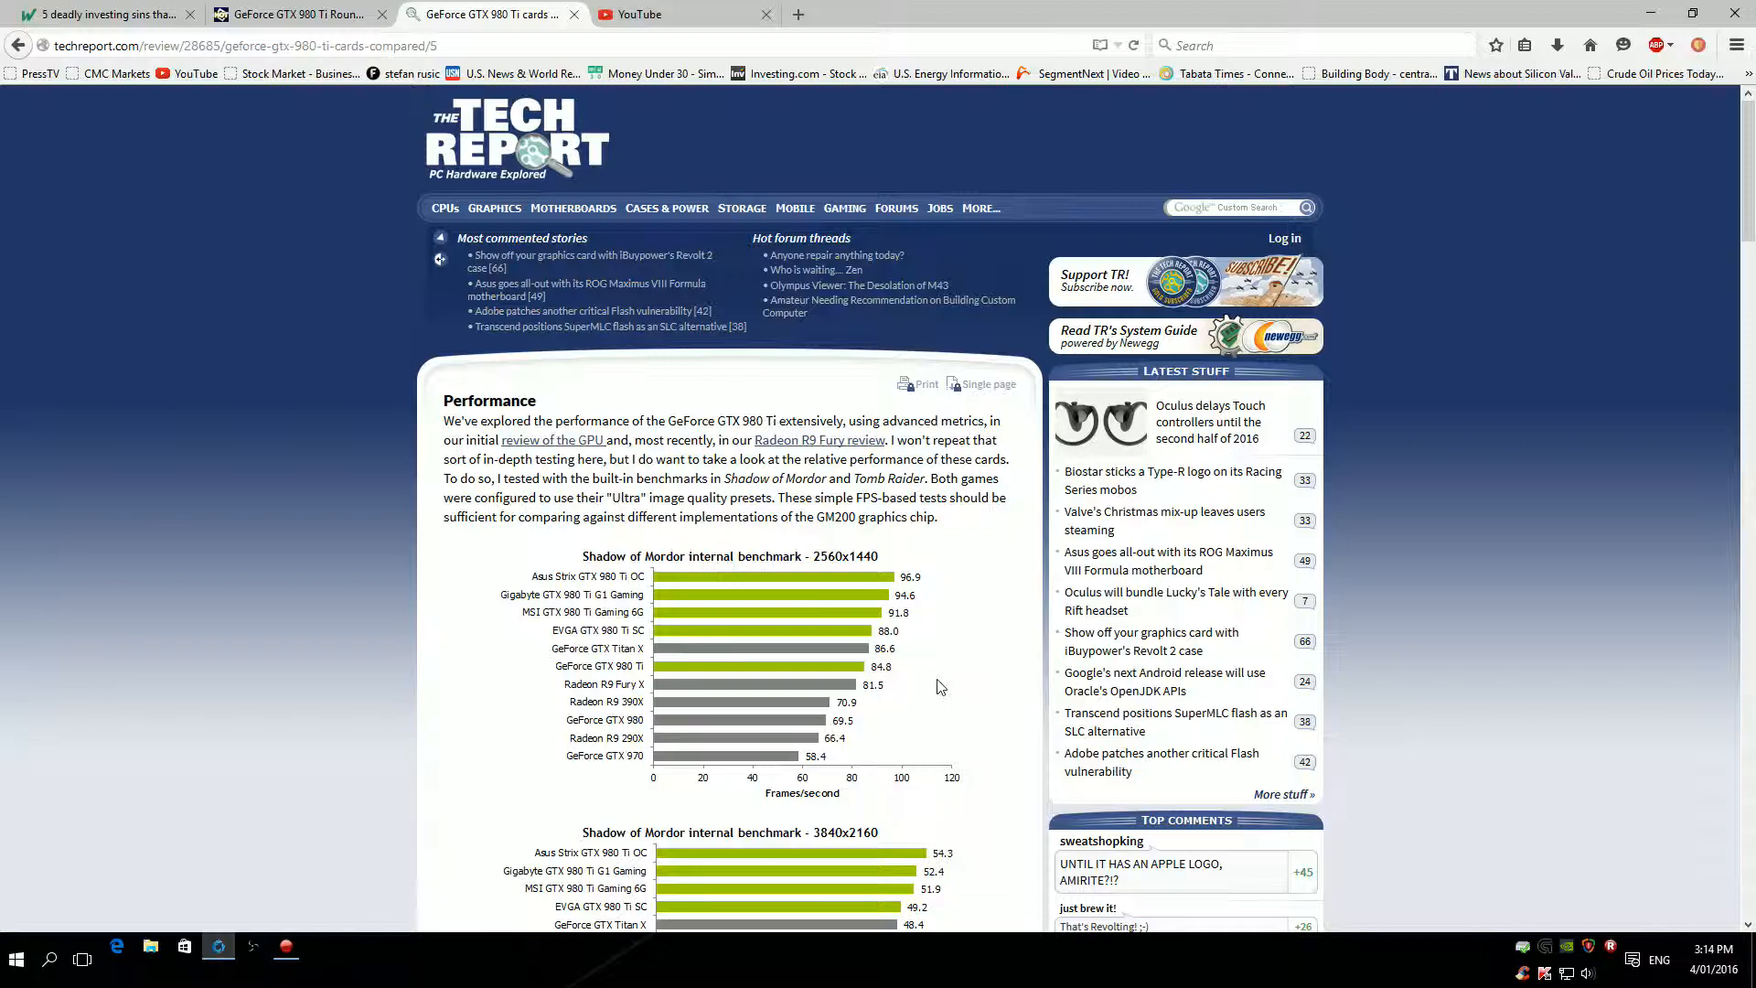
mouse_move(896, 662)
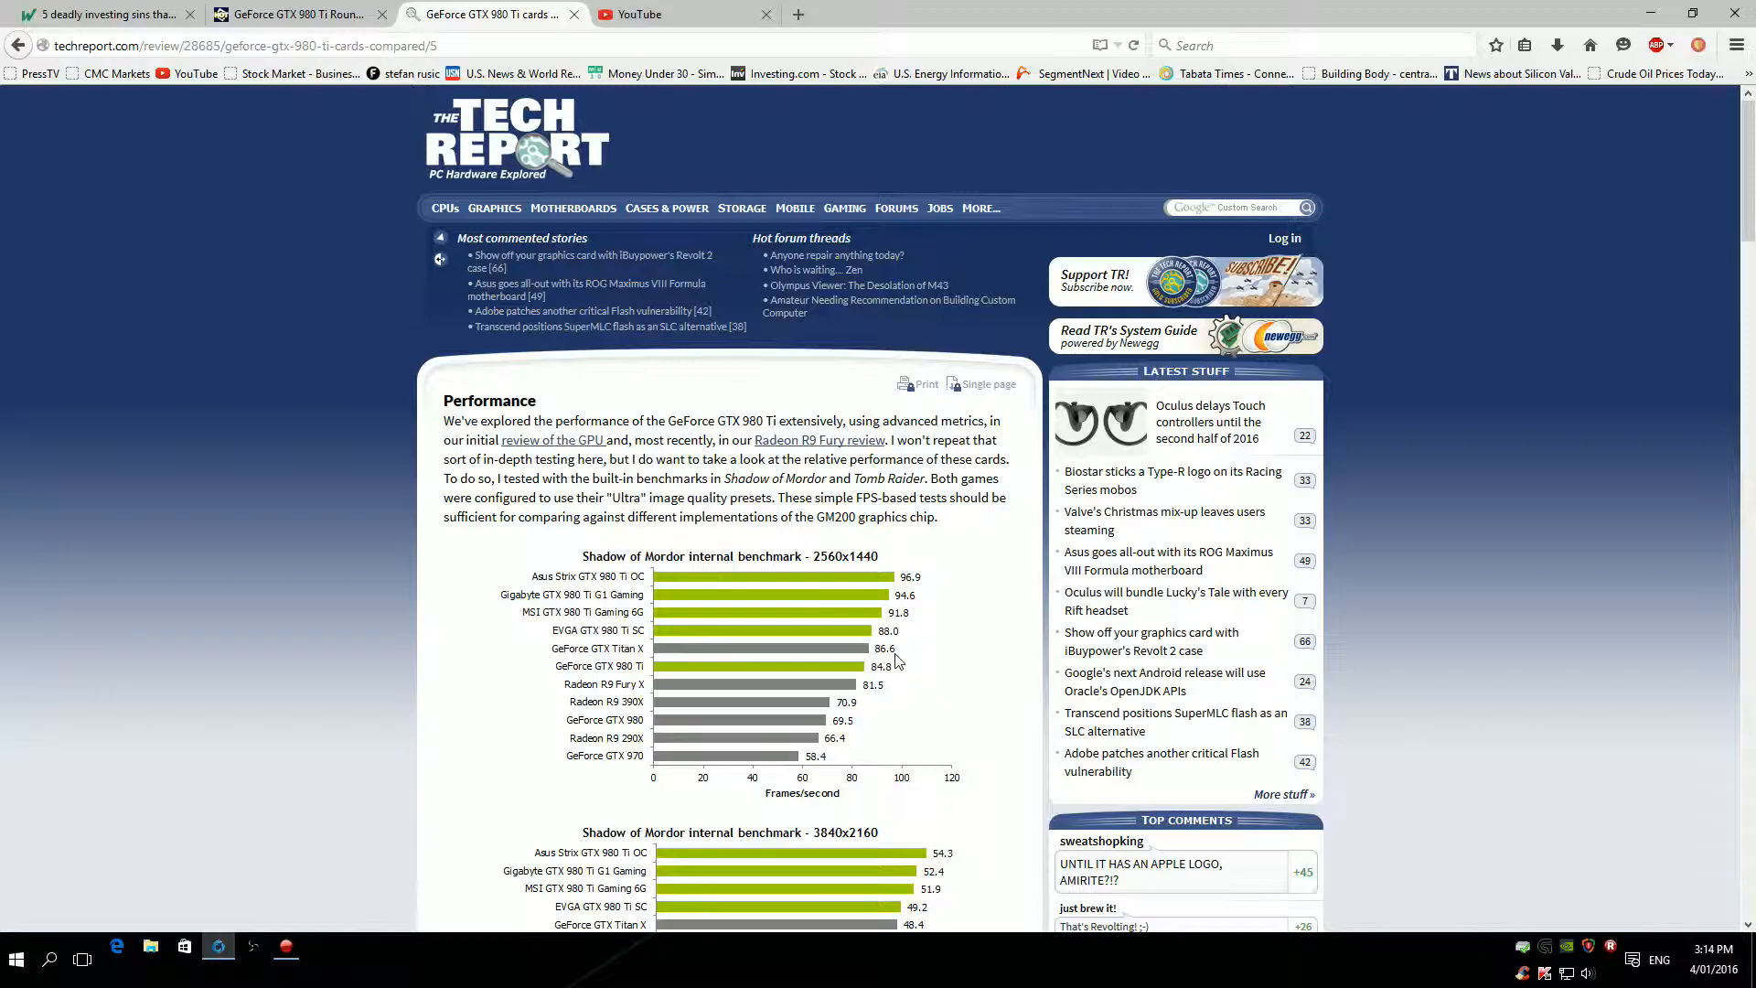
mouse_move(629, 653)
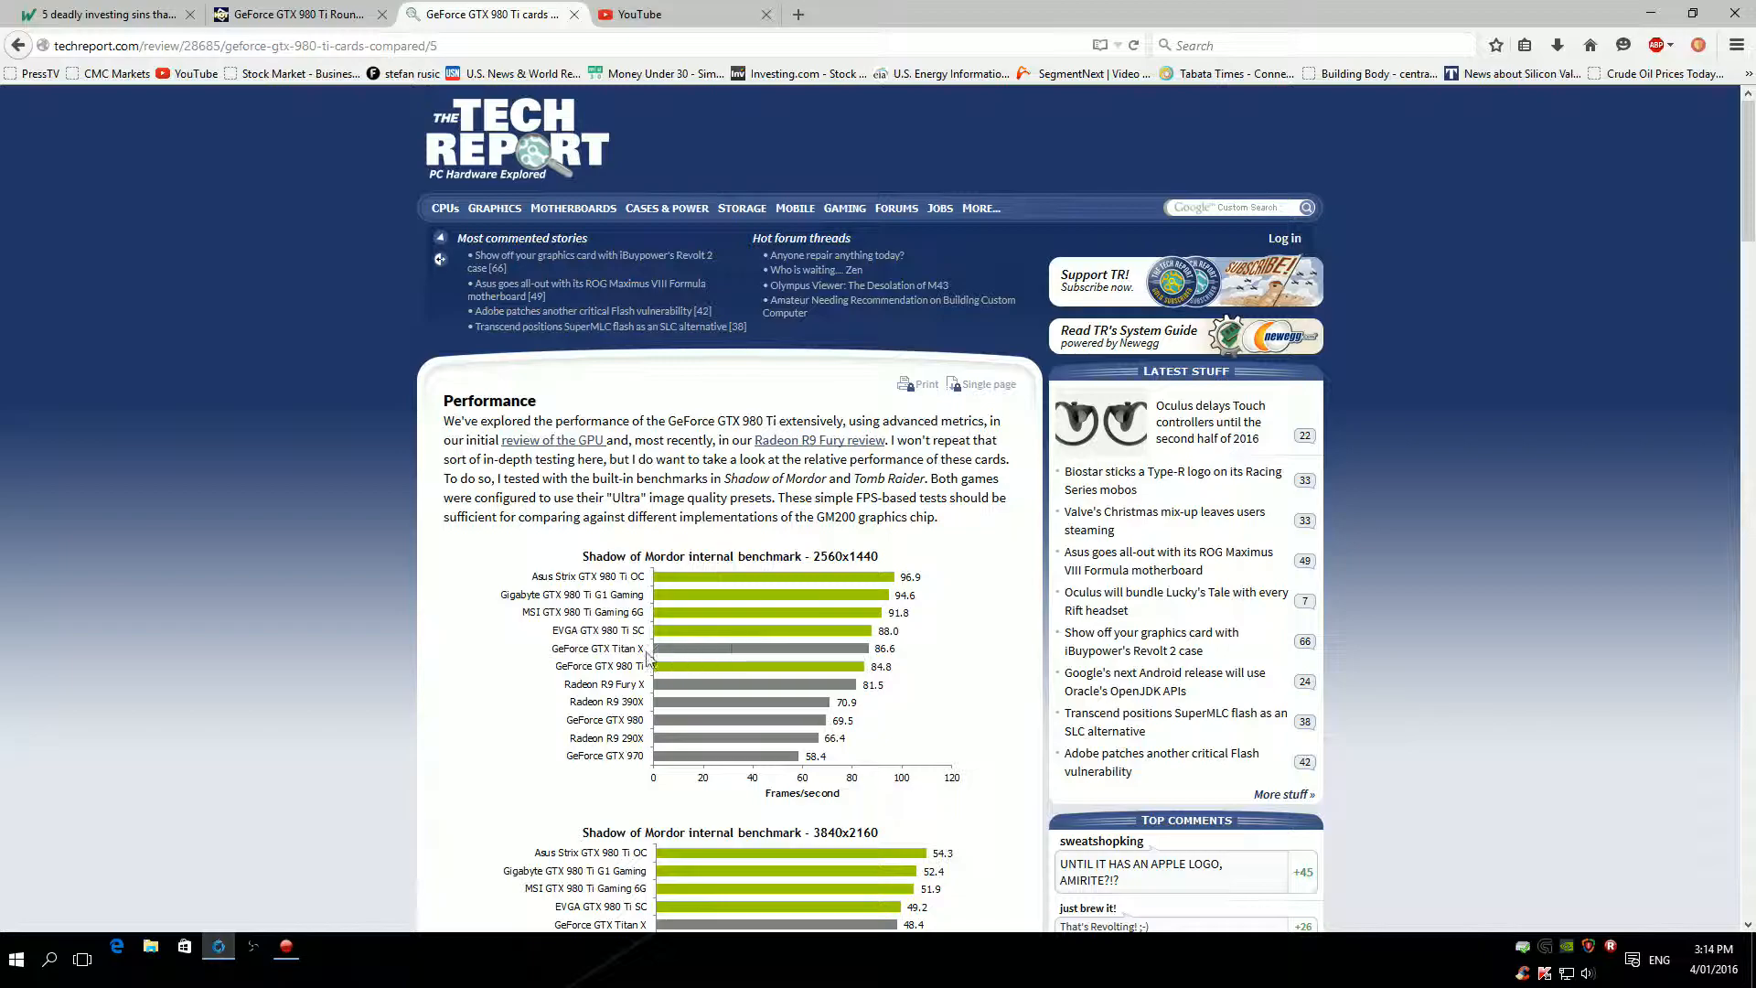
mouse_move(739, 571)
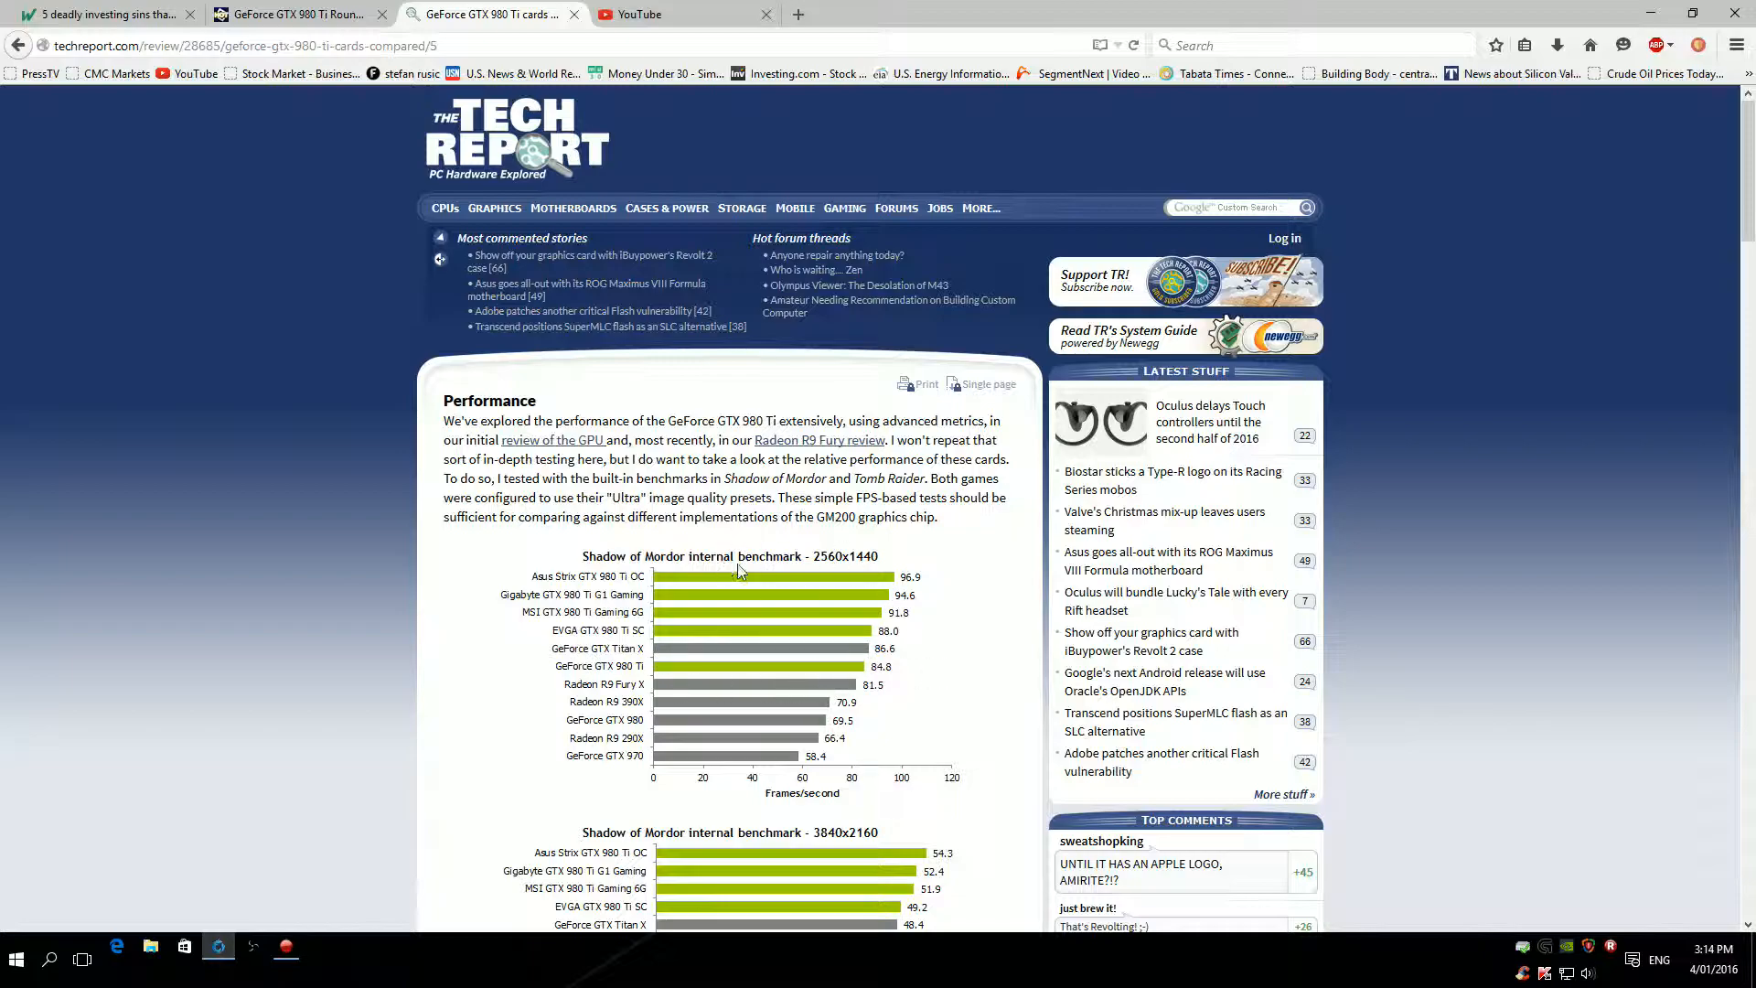
mouse_move(861, 685)
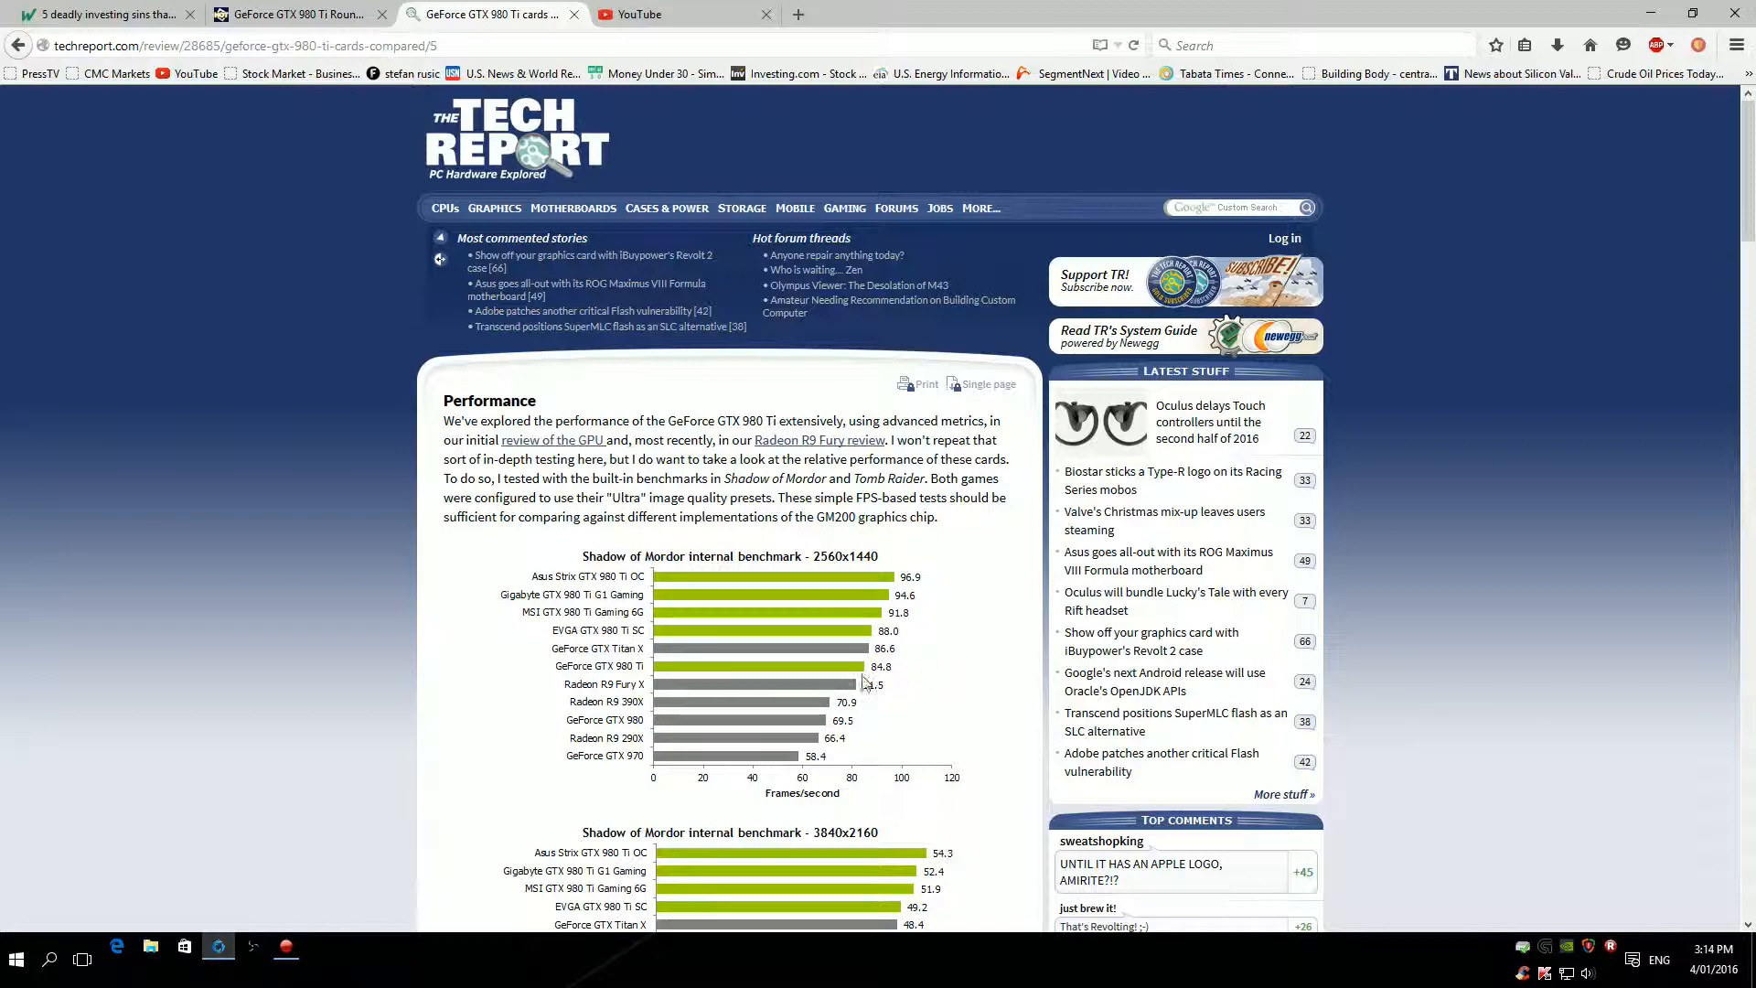
mouse_move(798, 688)
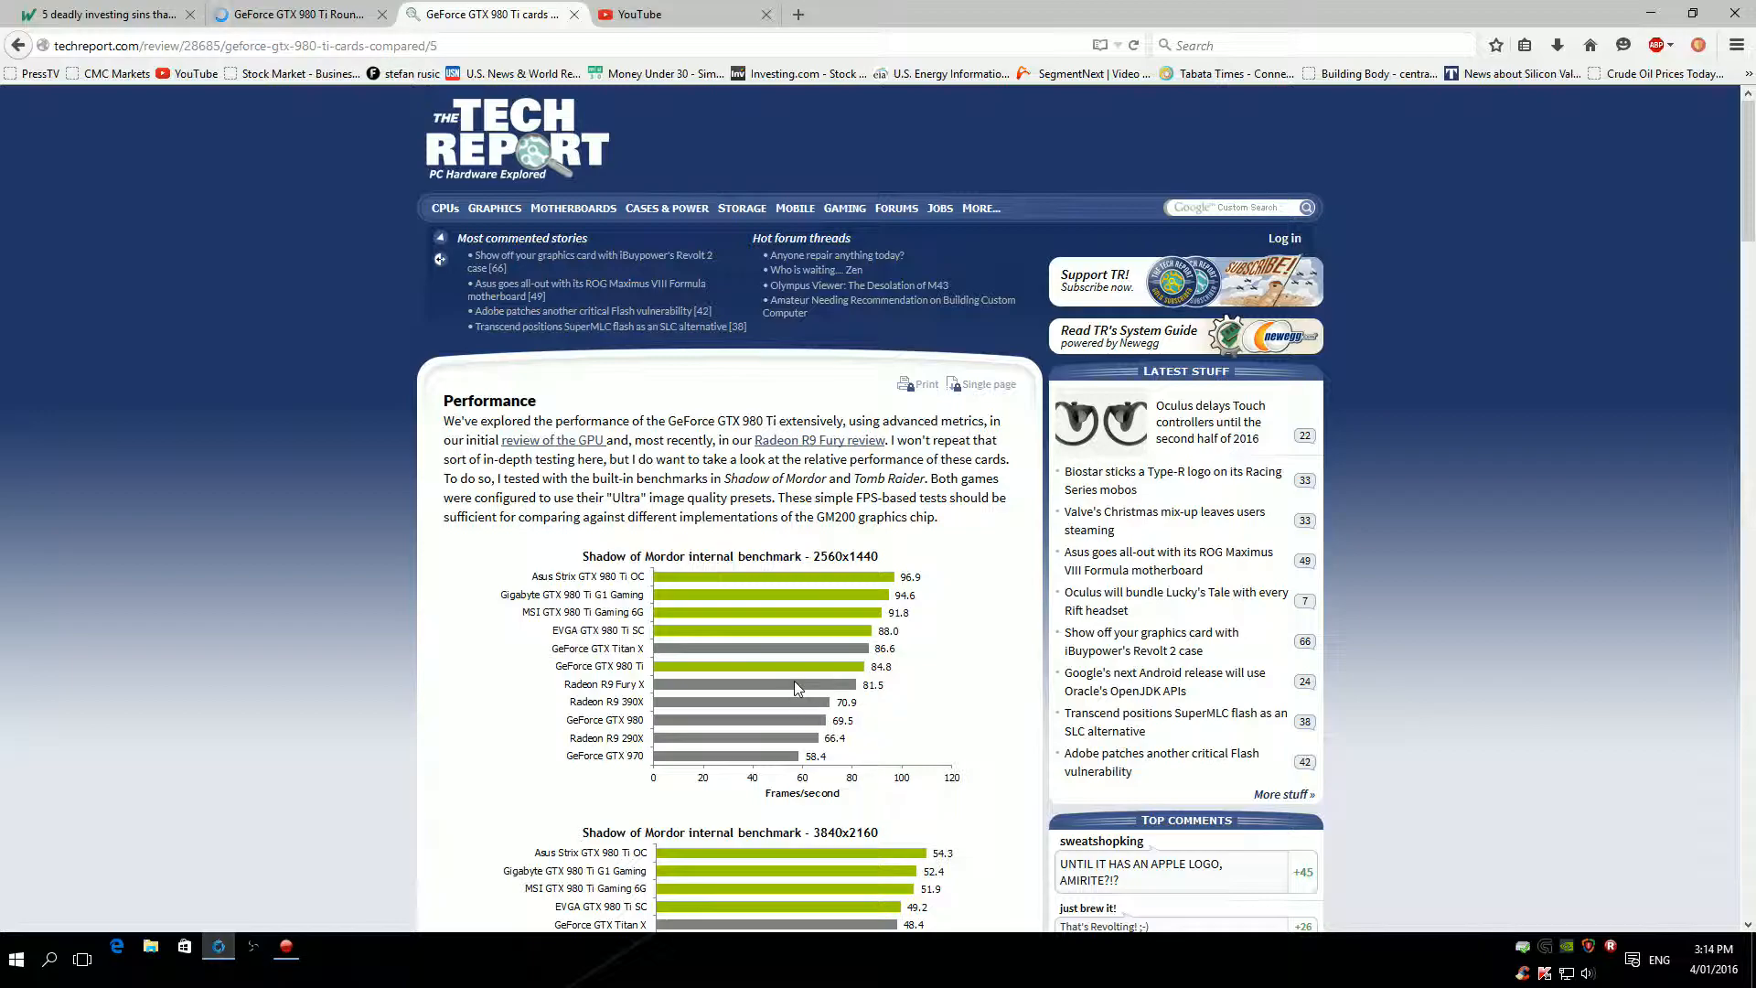
mouse_move(869, 702)
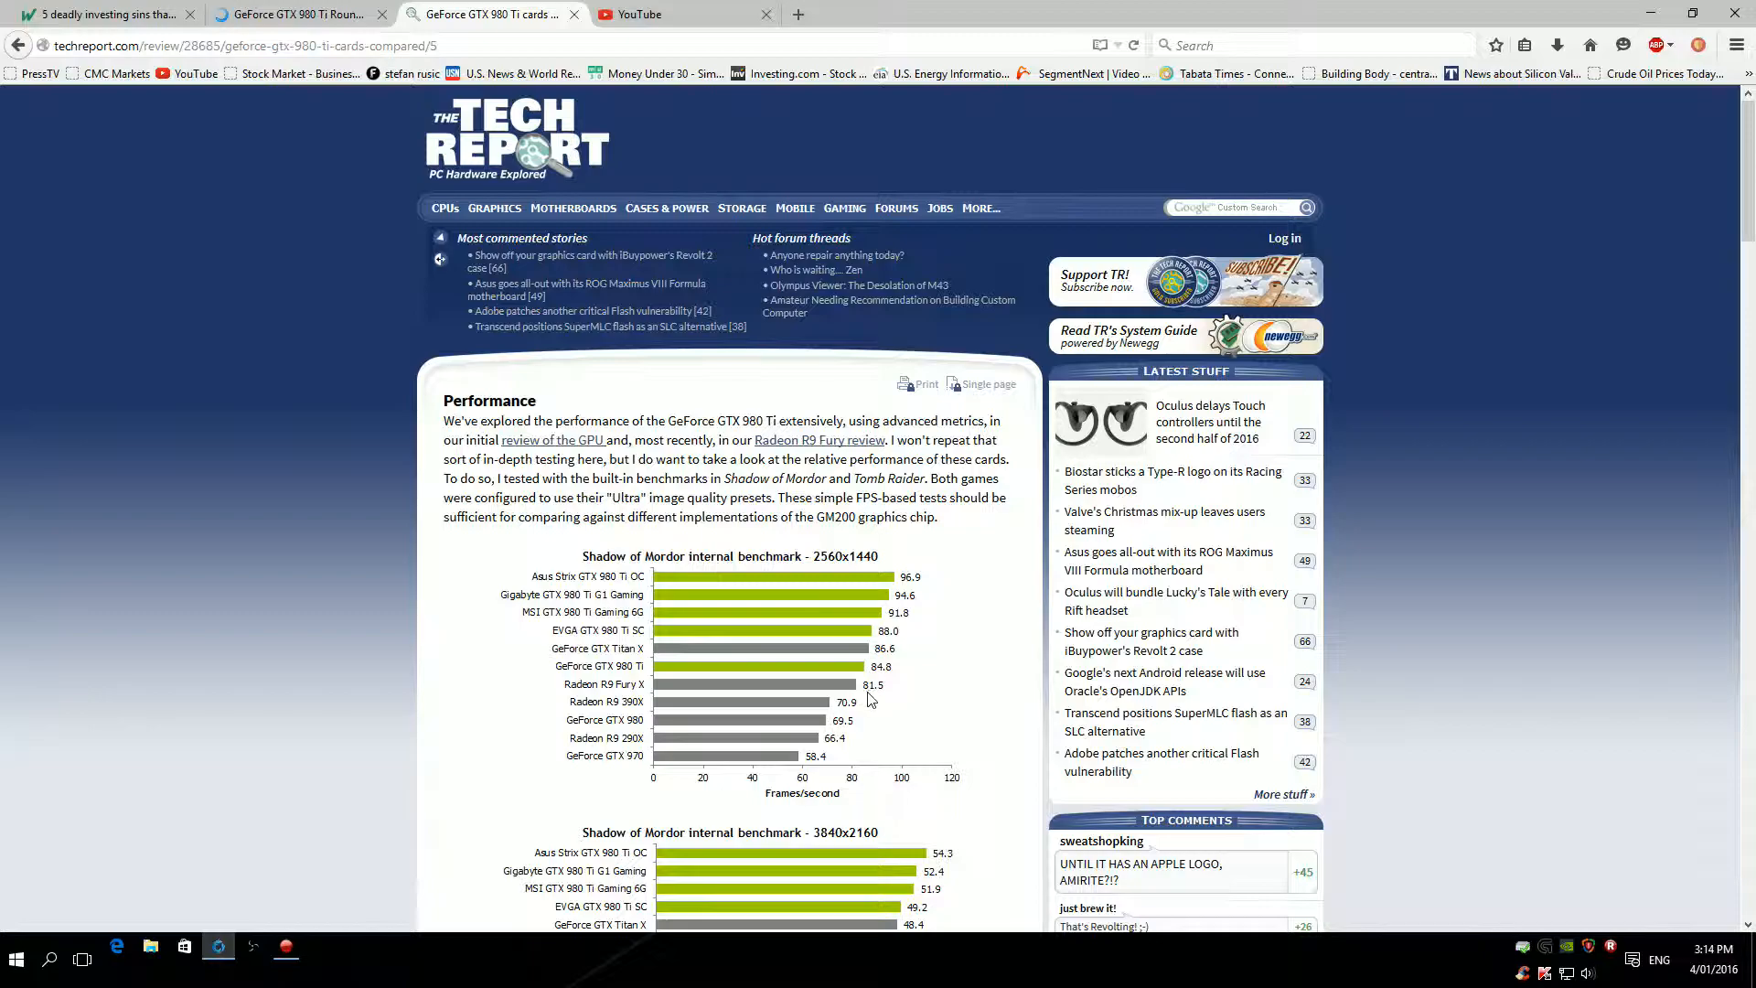
scroll(down, 3)
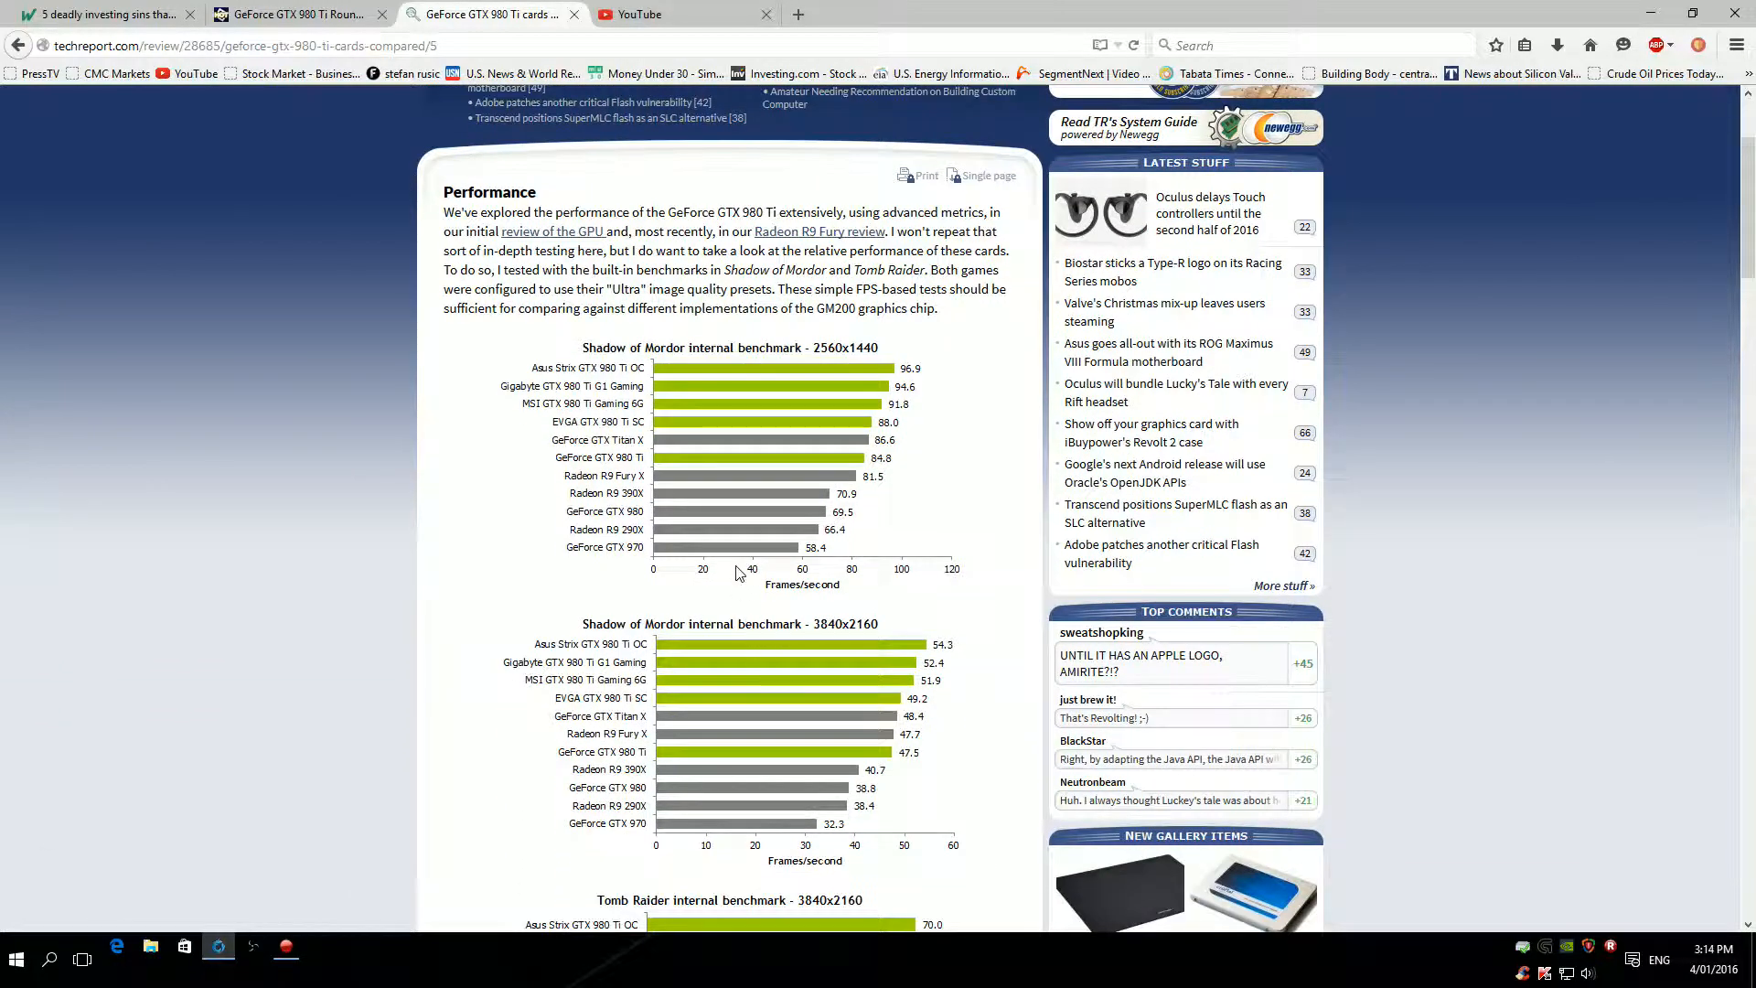
mouse_move(644, 545)
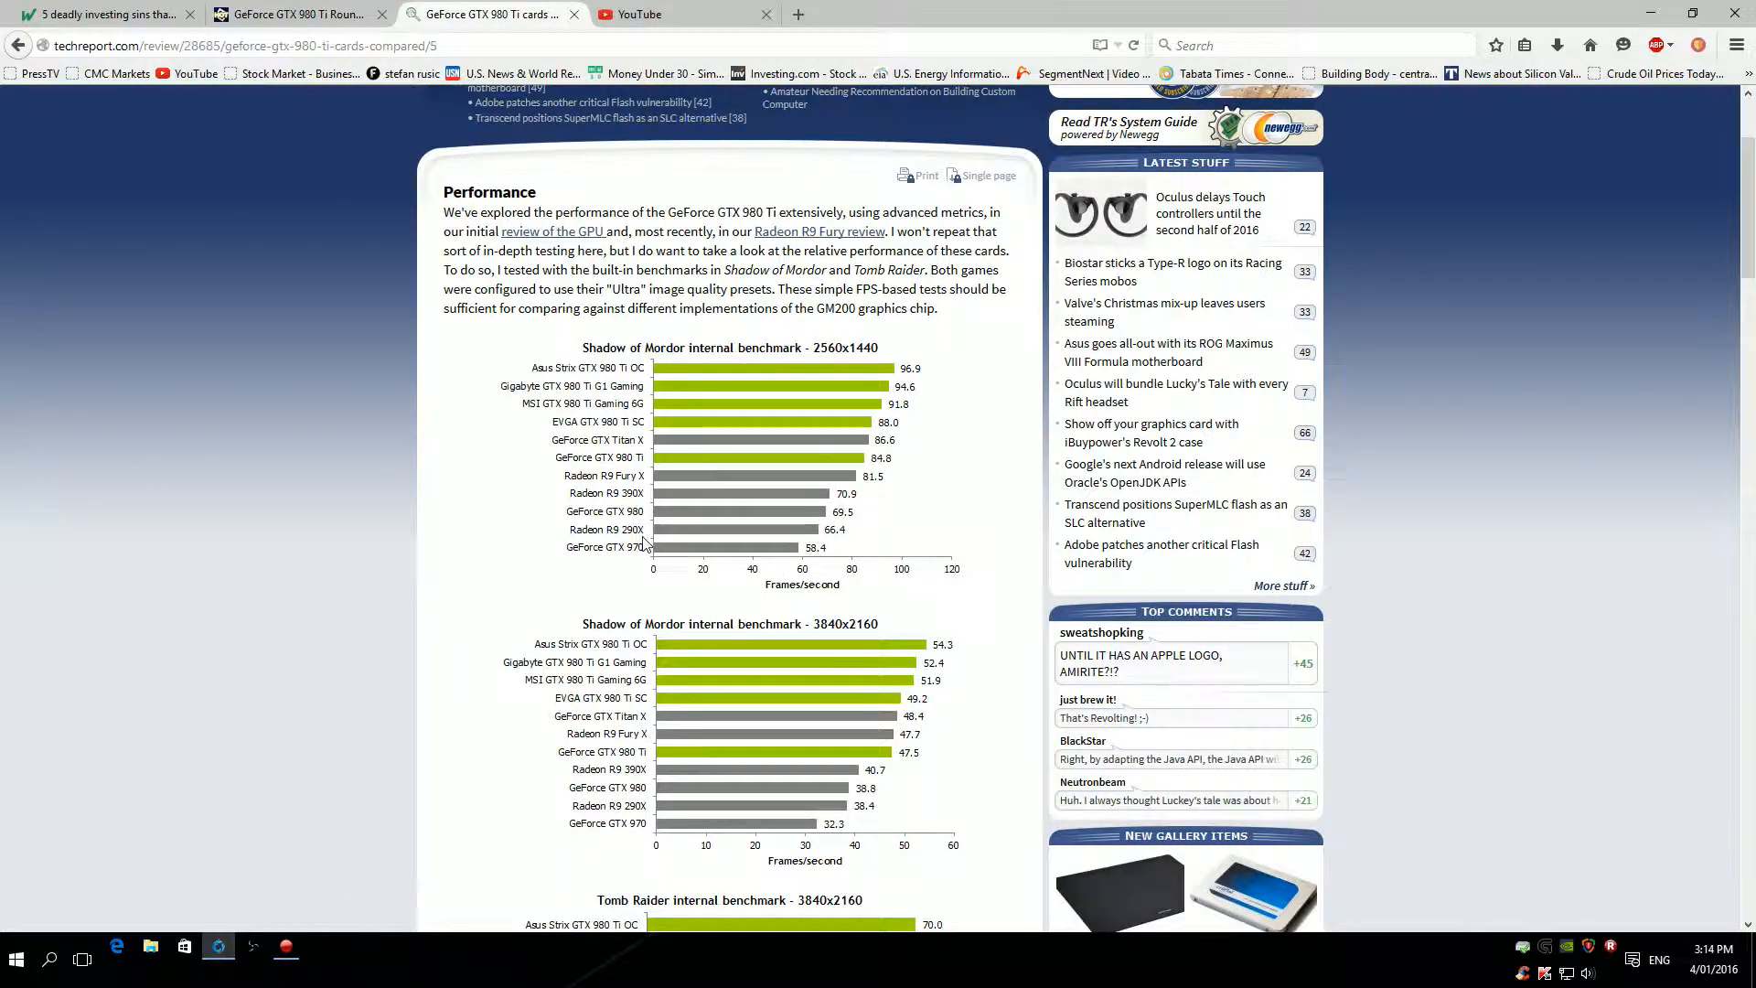
mouse_move(754, 660)
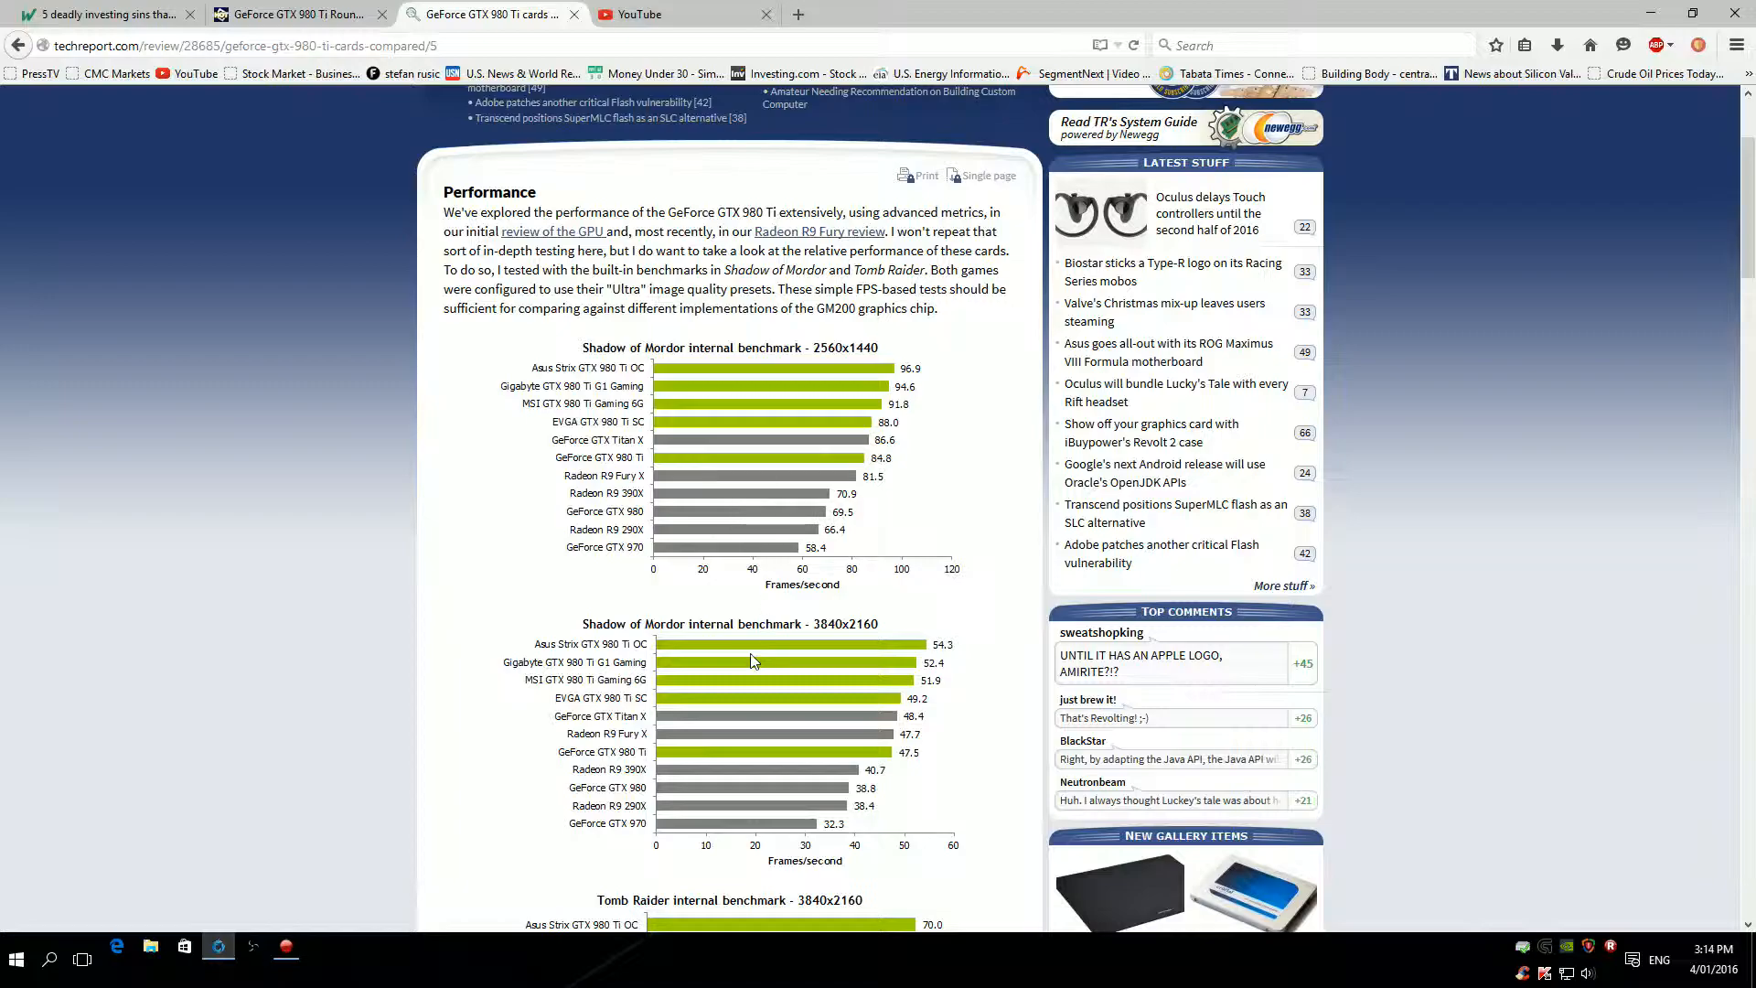
scroll(down, 3)
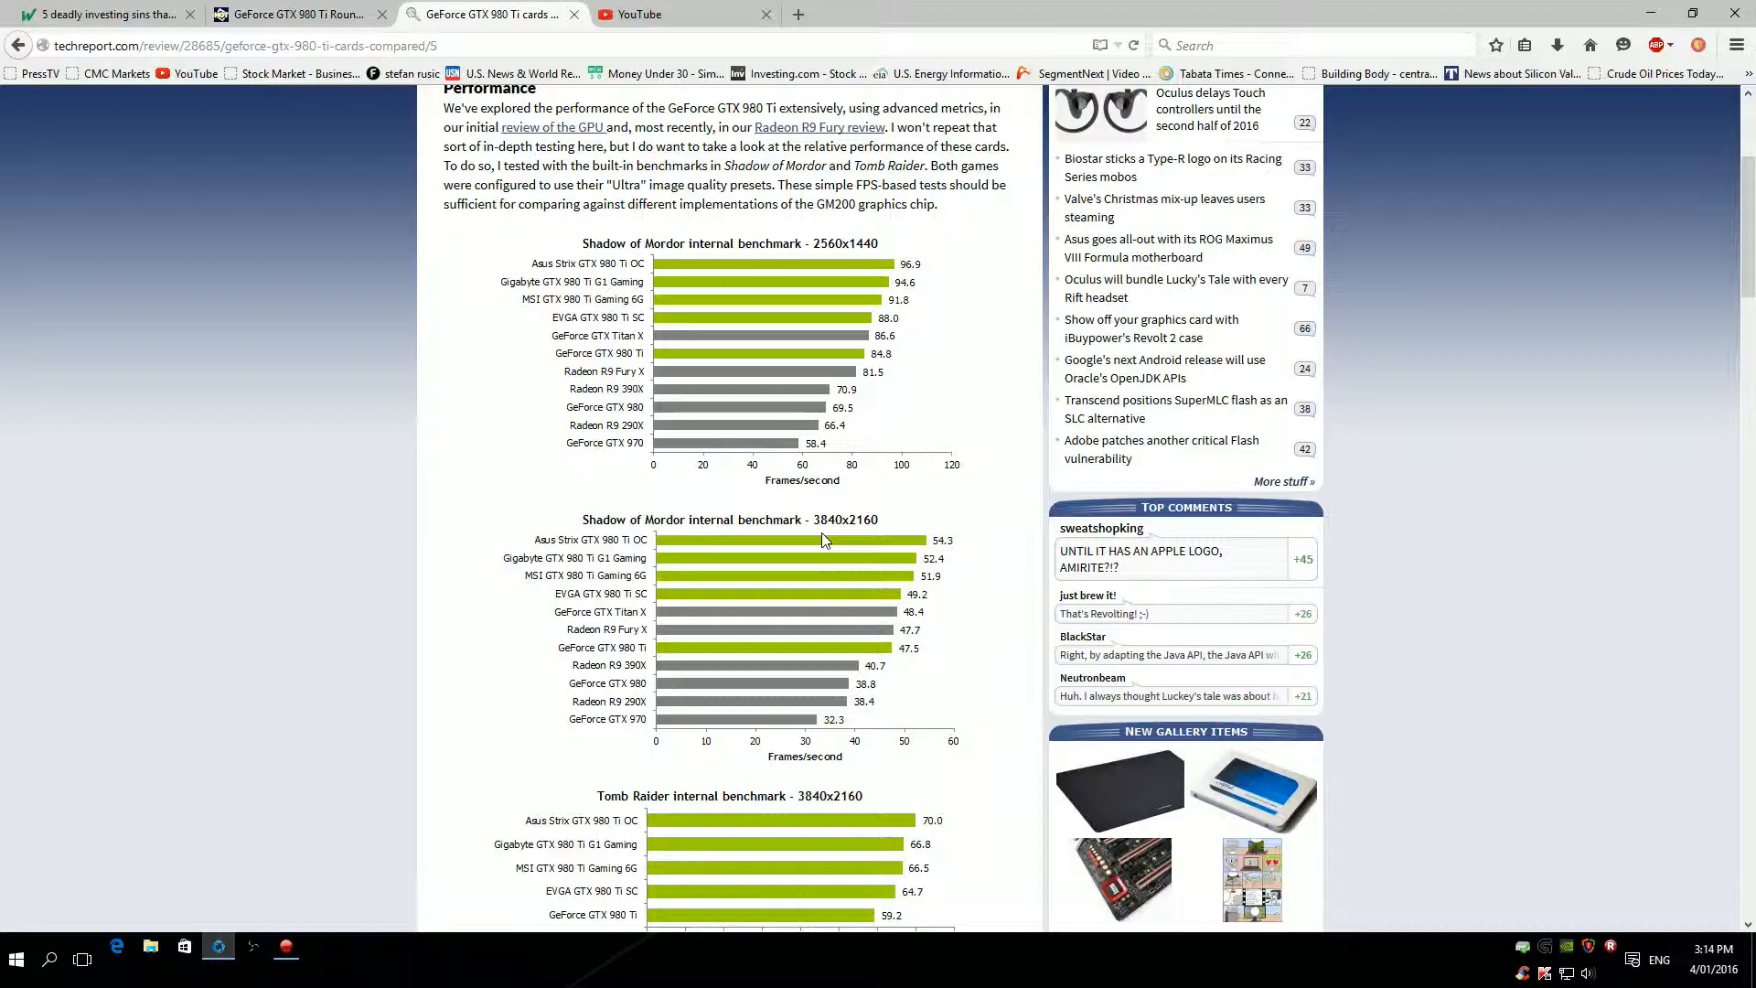
mouse_move(701, 570)
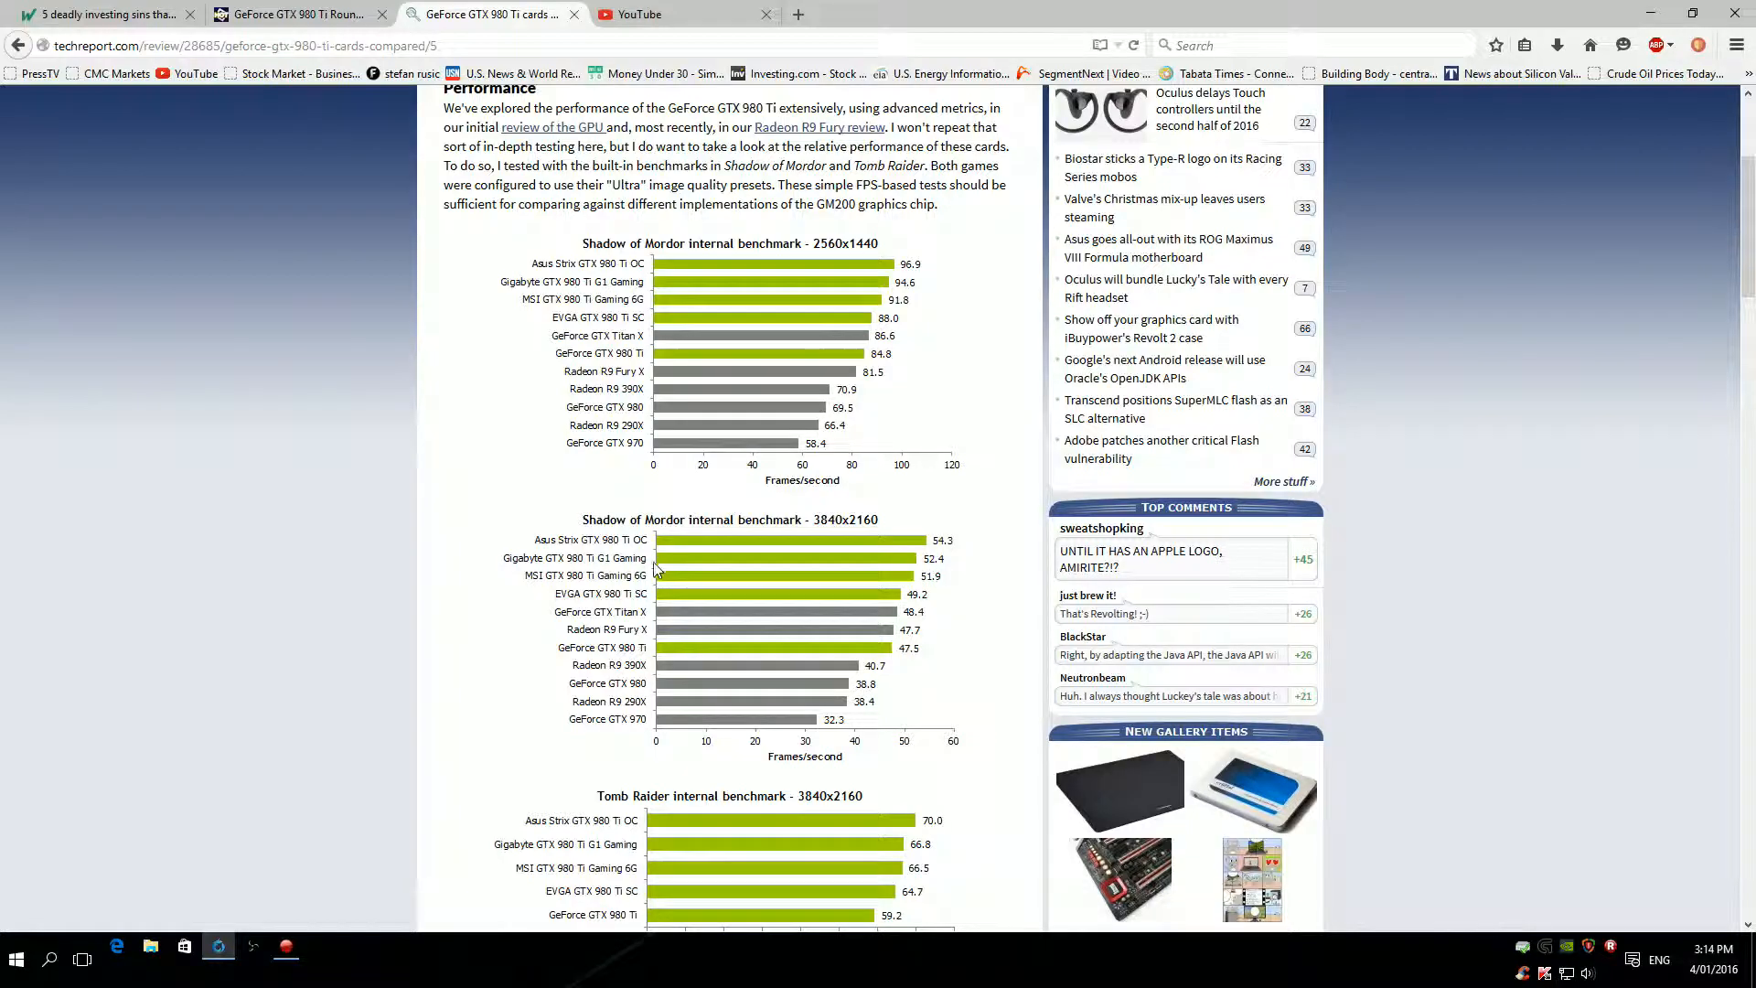
mouse_move(951, 552)
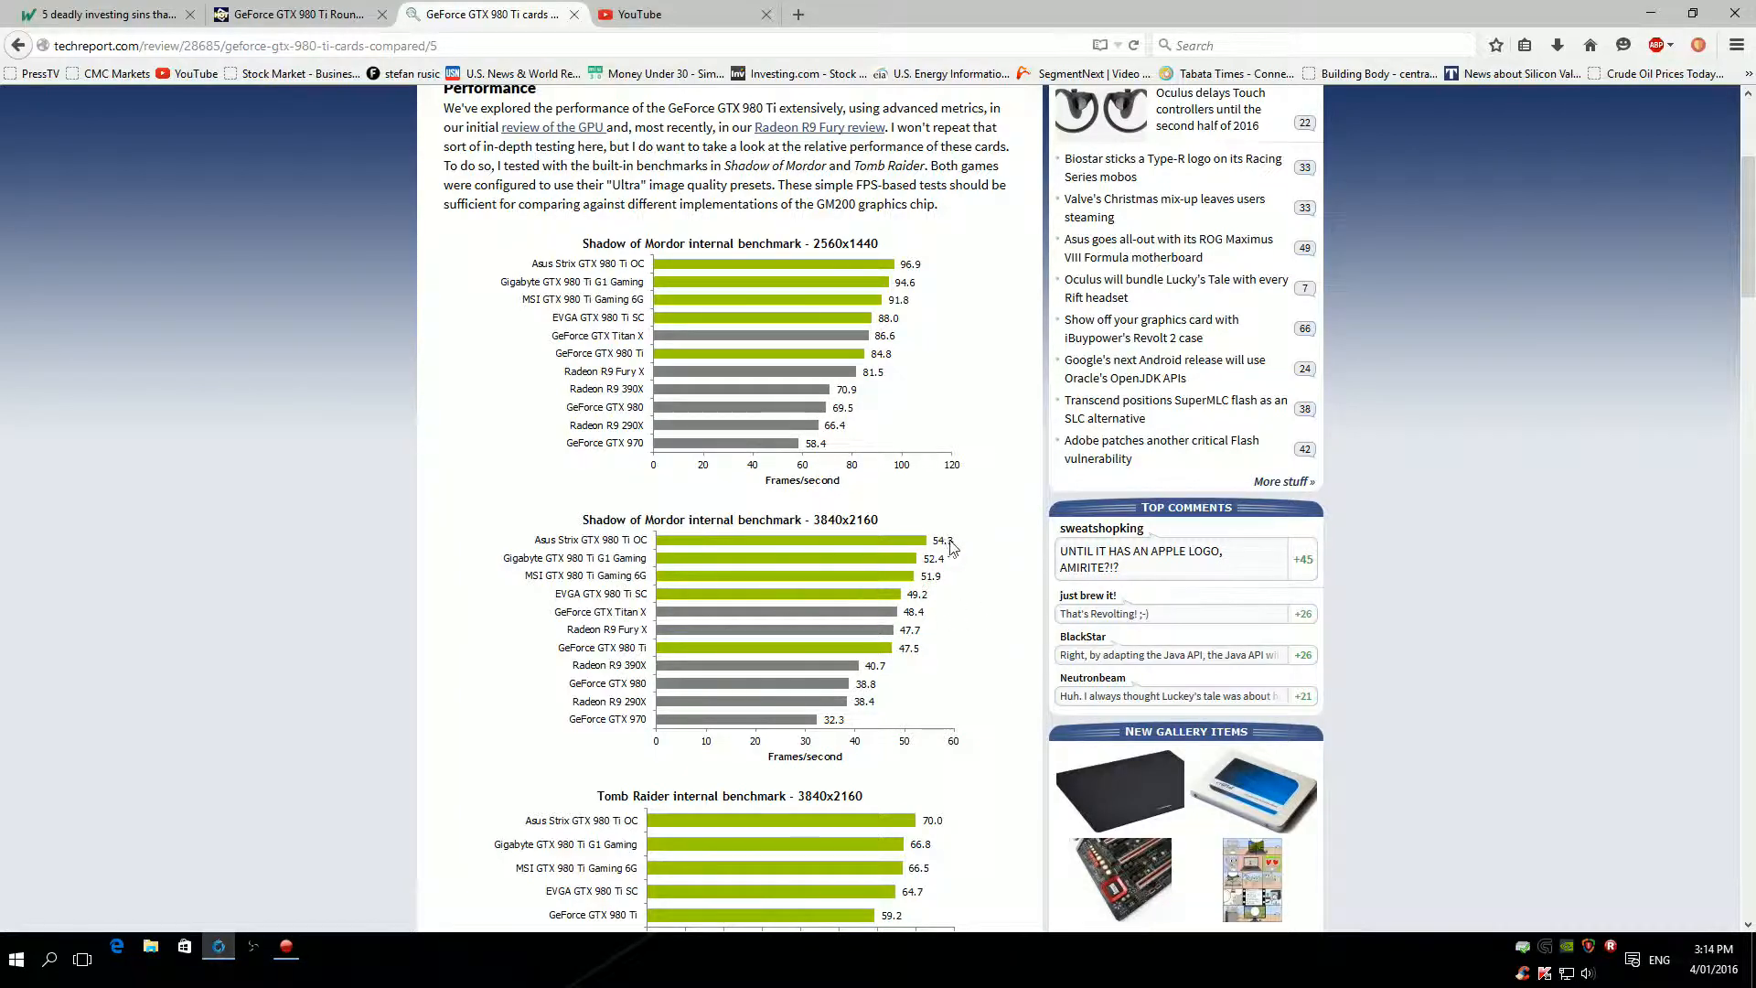
mouse_move(929, 561)
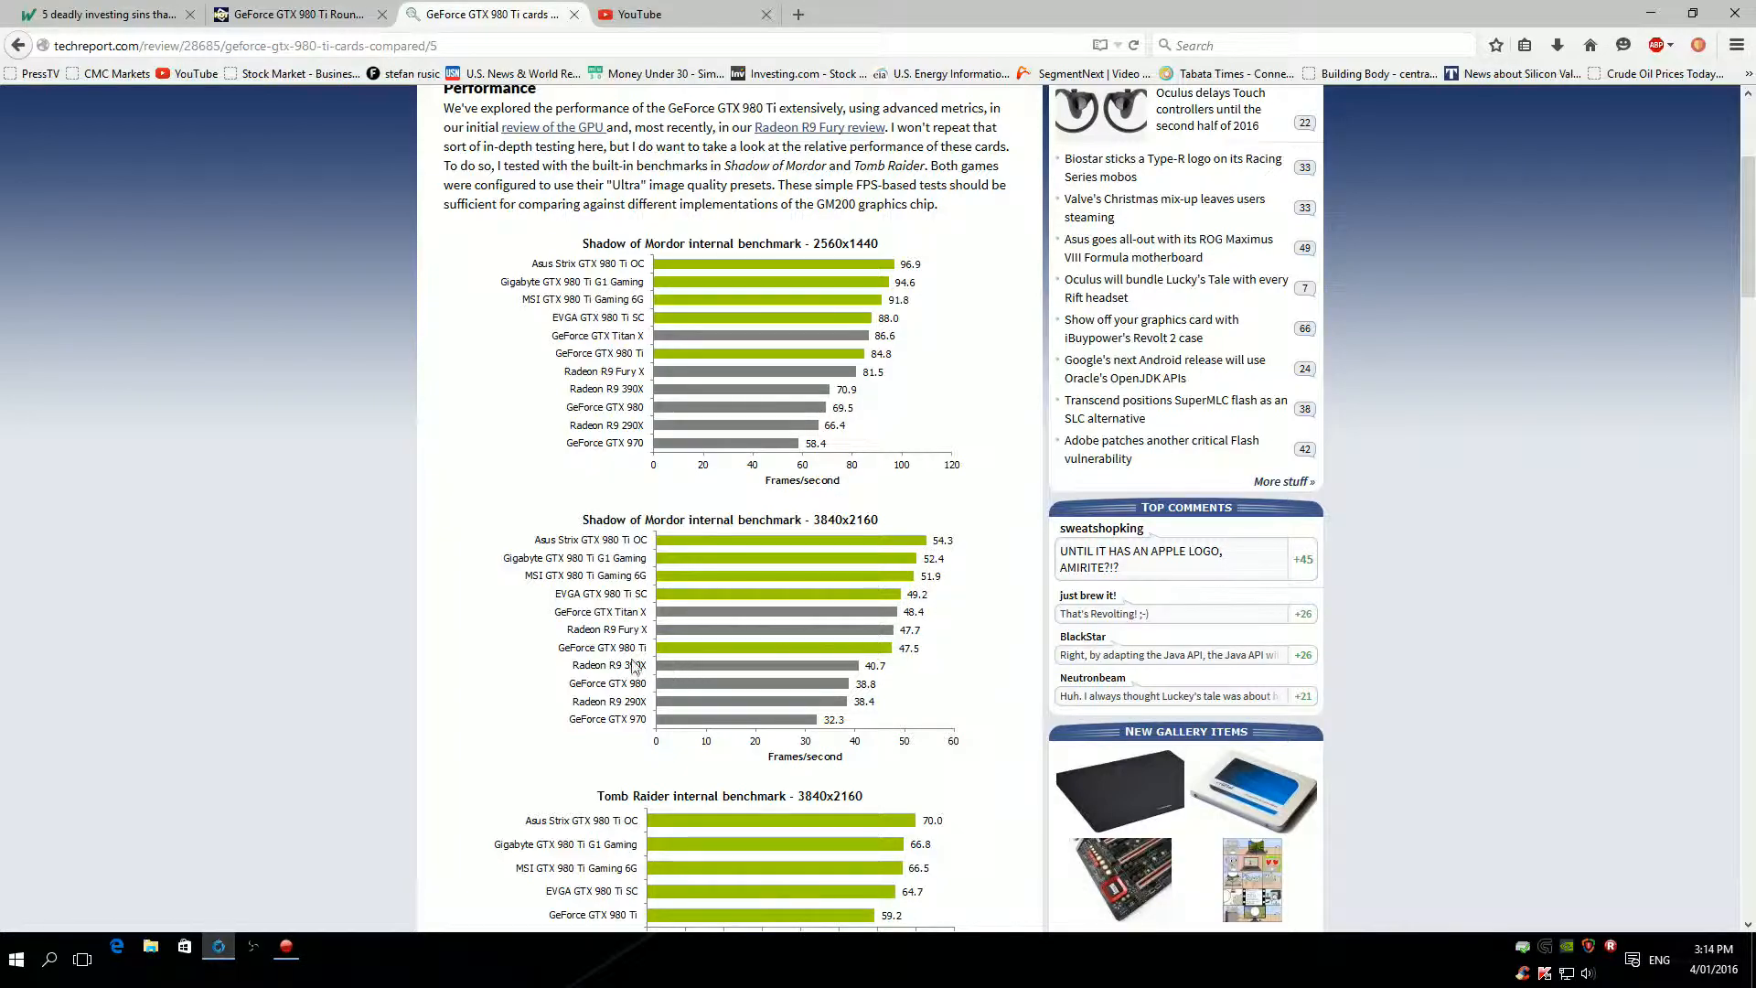
mouse_move(850, 675)
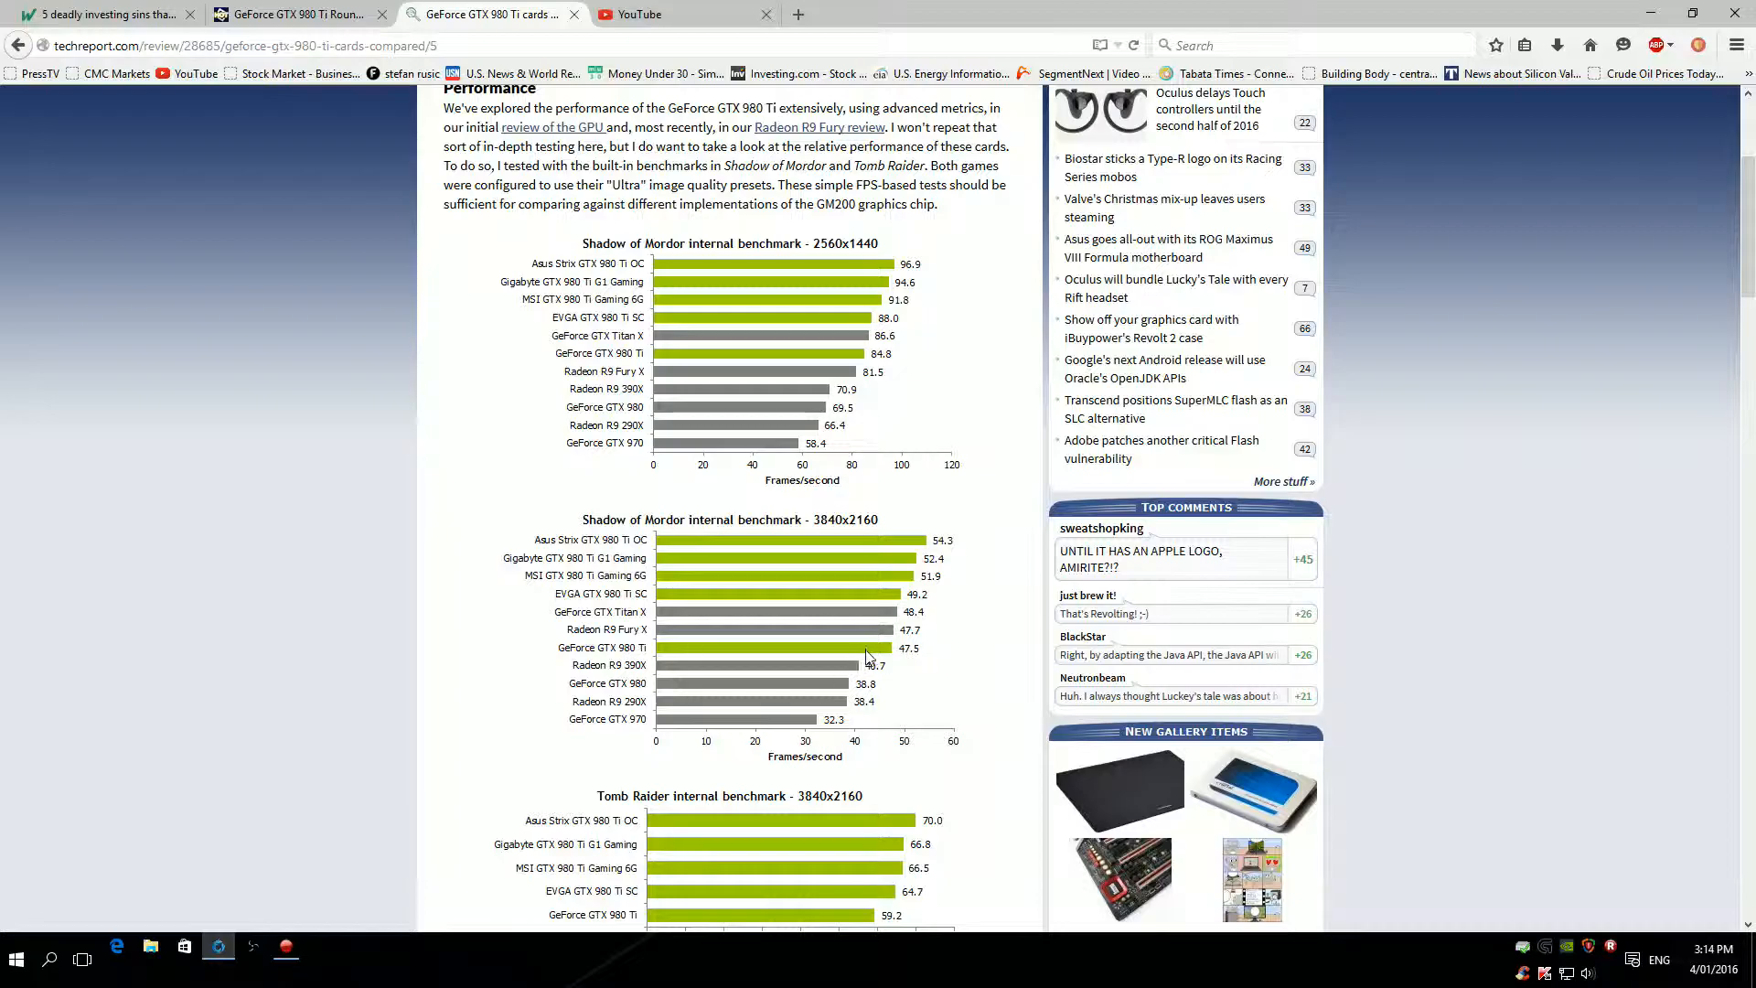
mouse_move(813, 666)
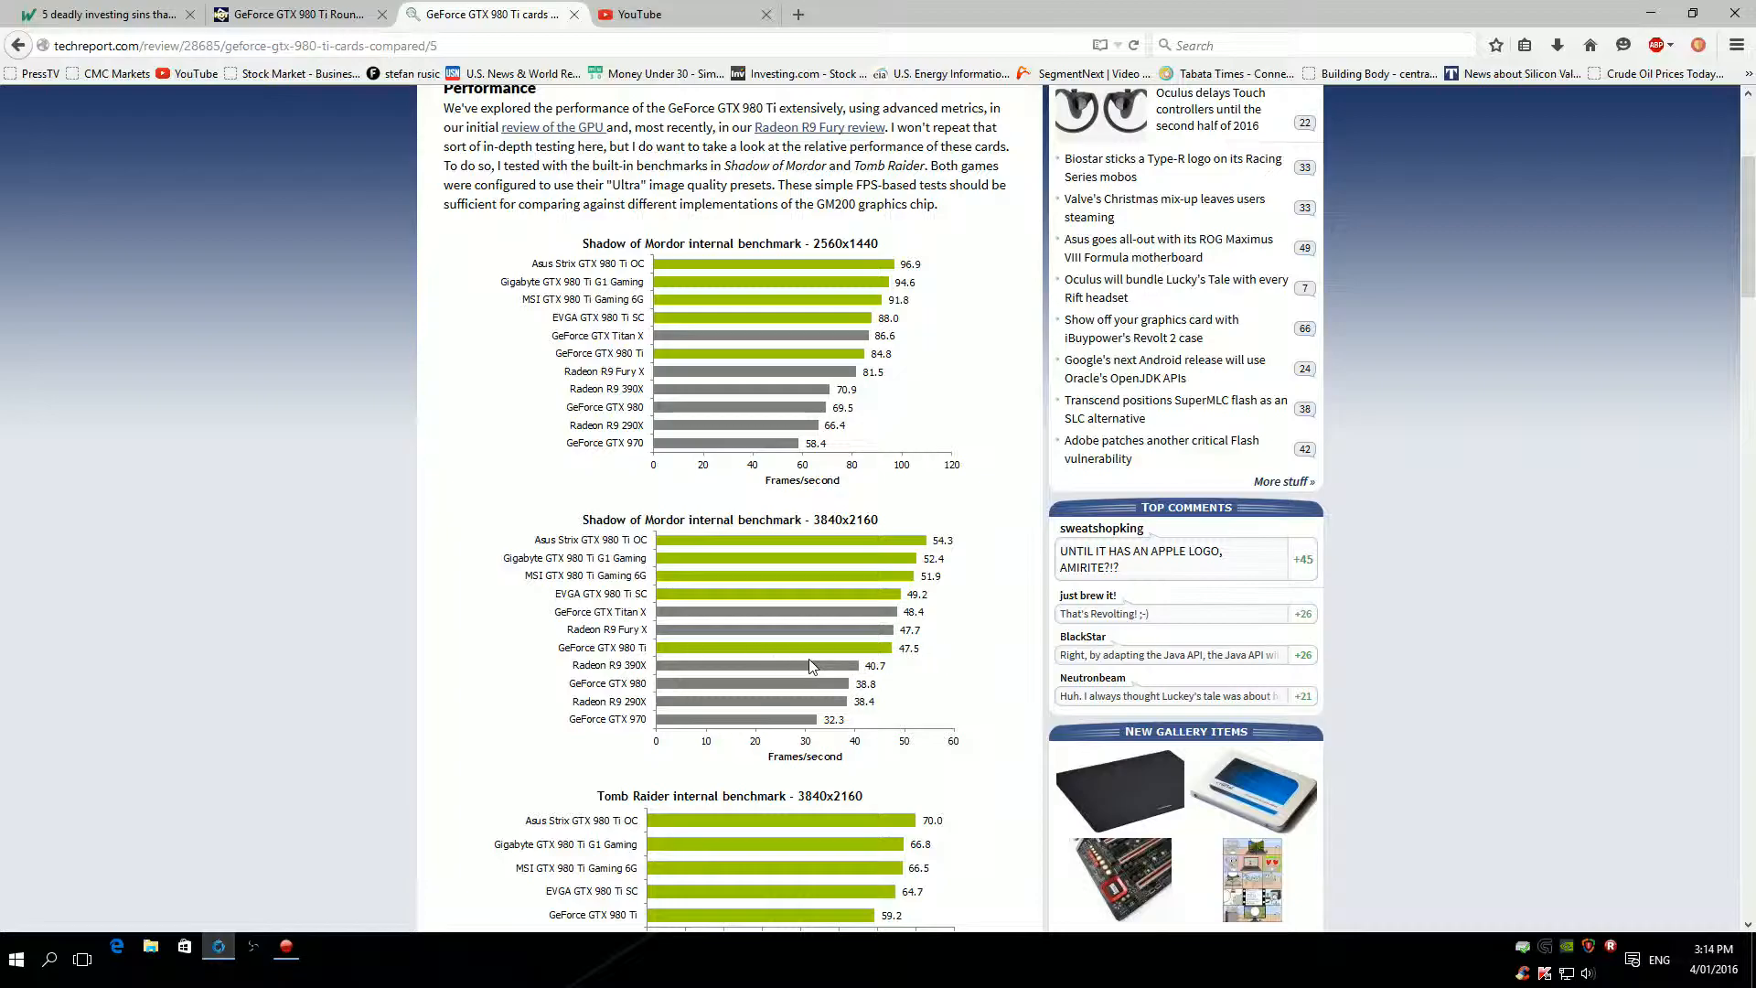
mouse_move(984, 582)
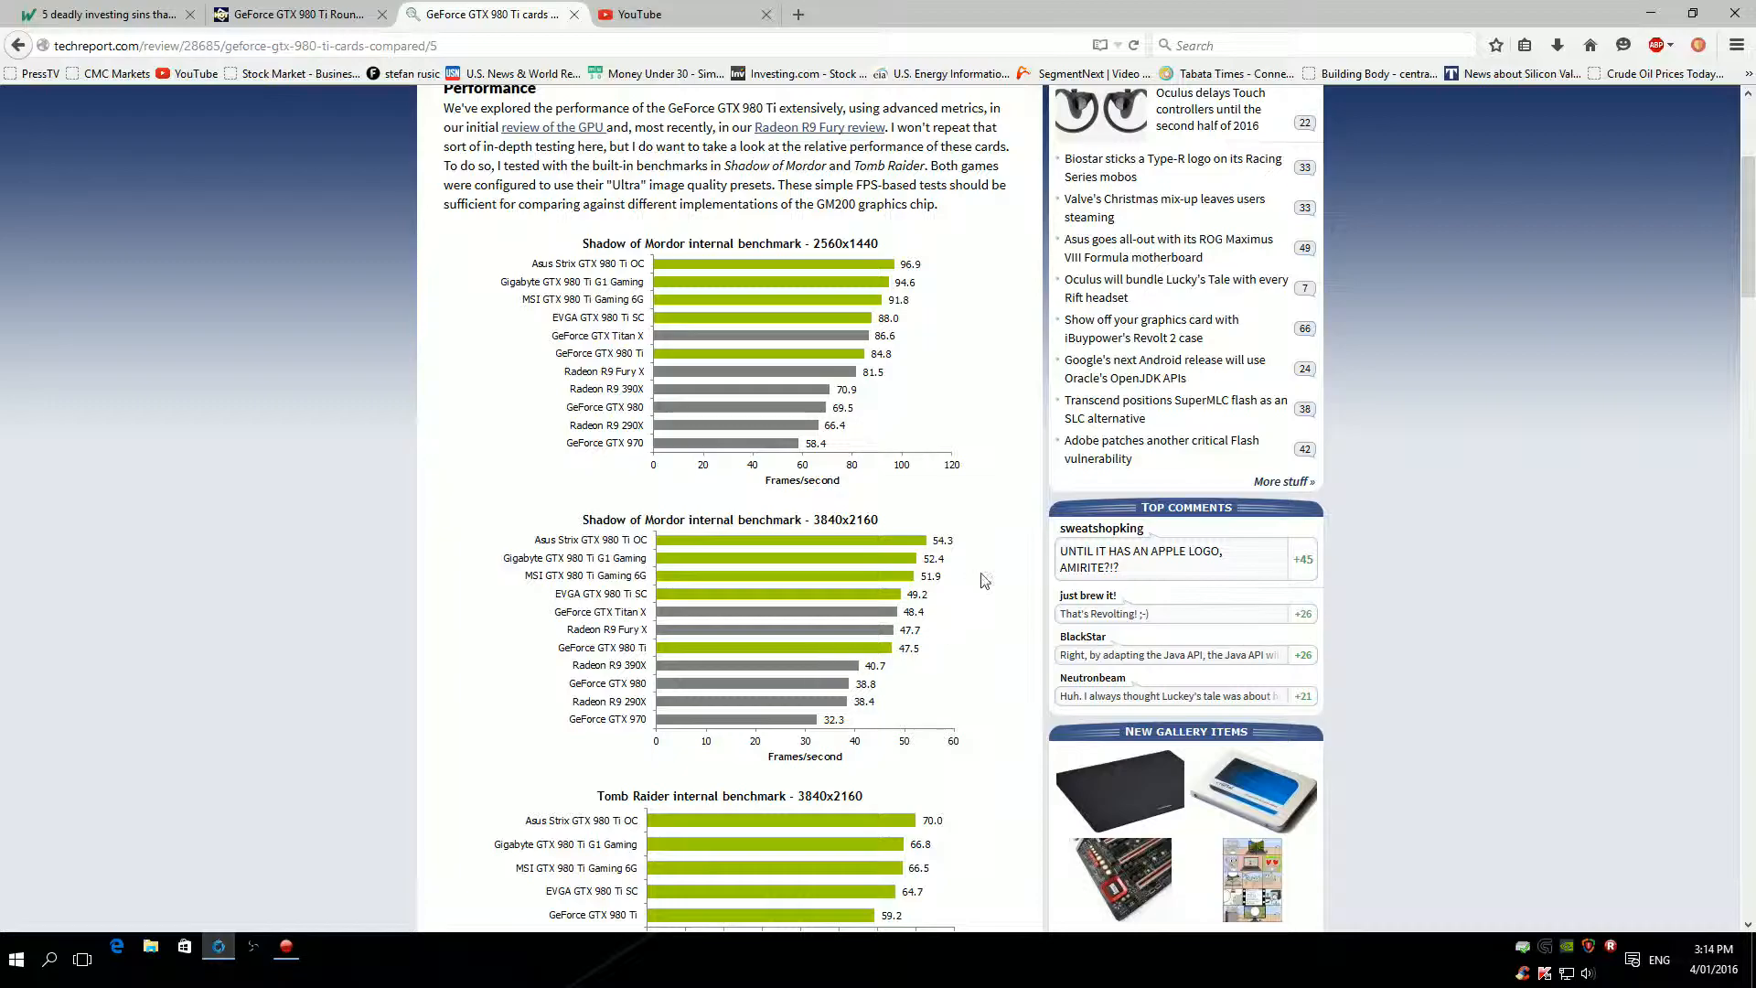
mouse_move(767, 655)
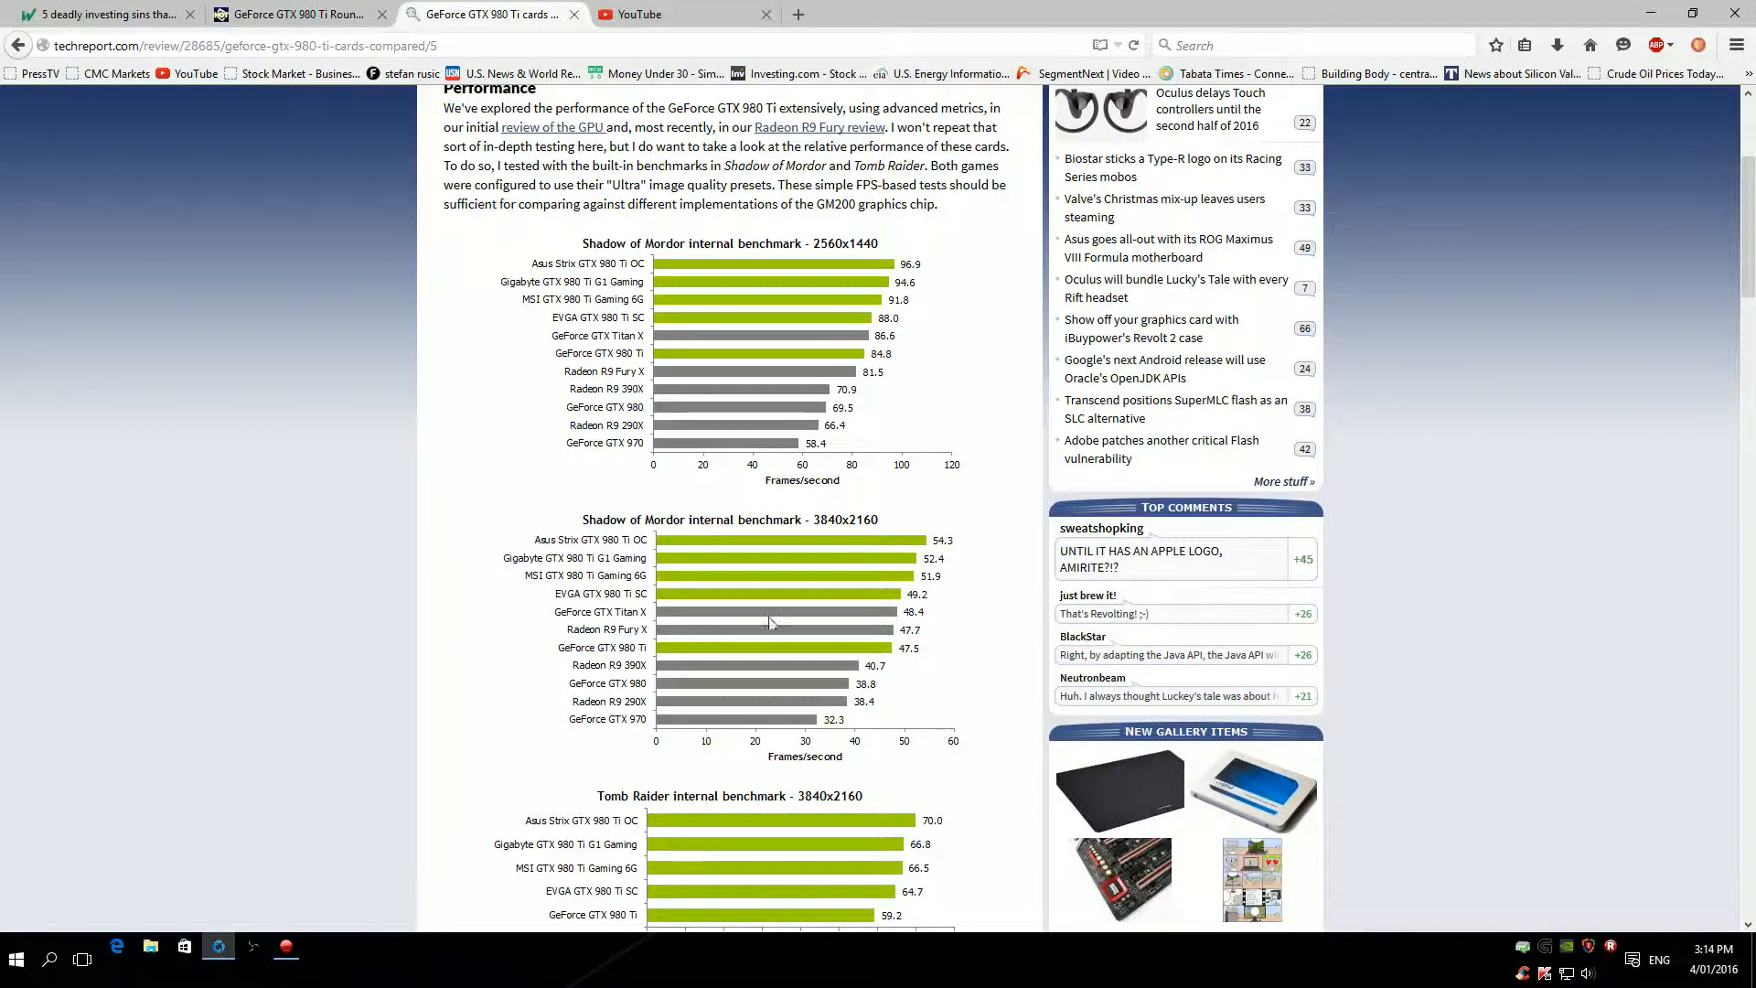
mouse_move(707, 648)
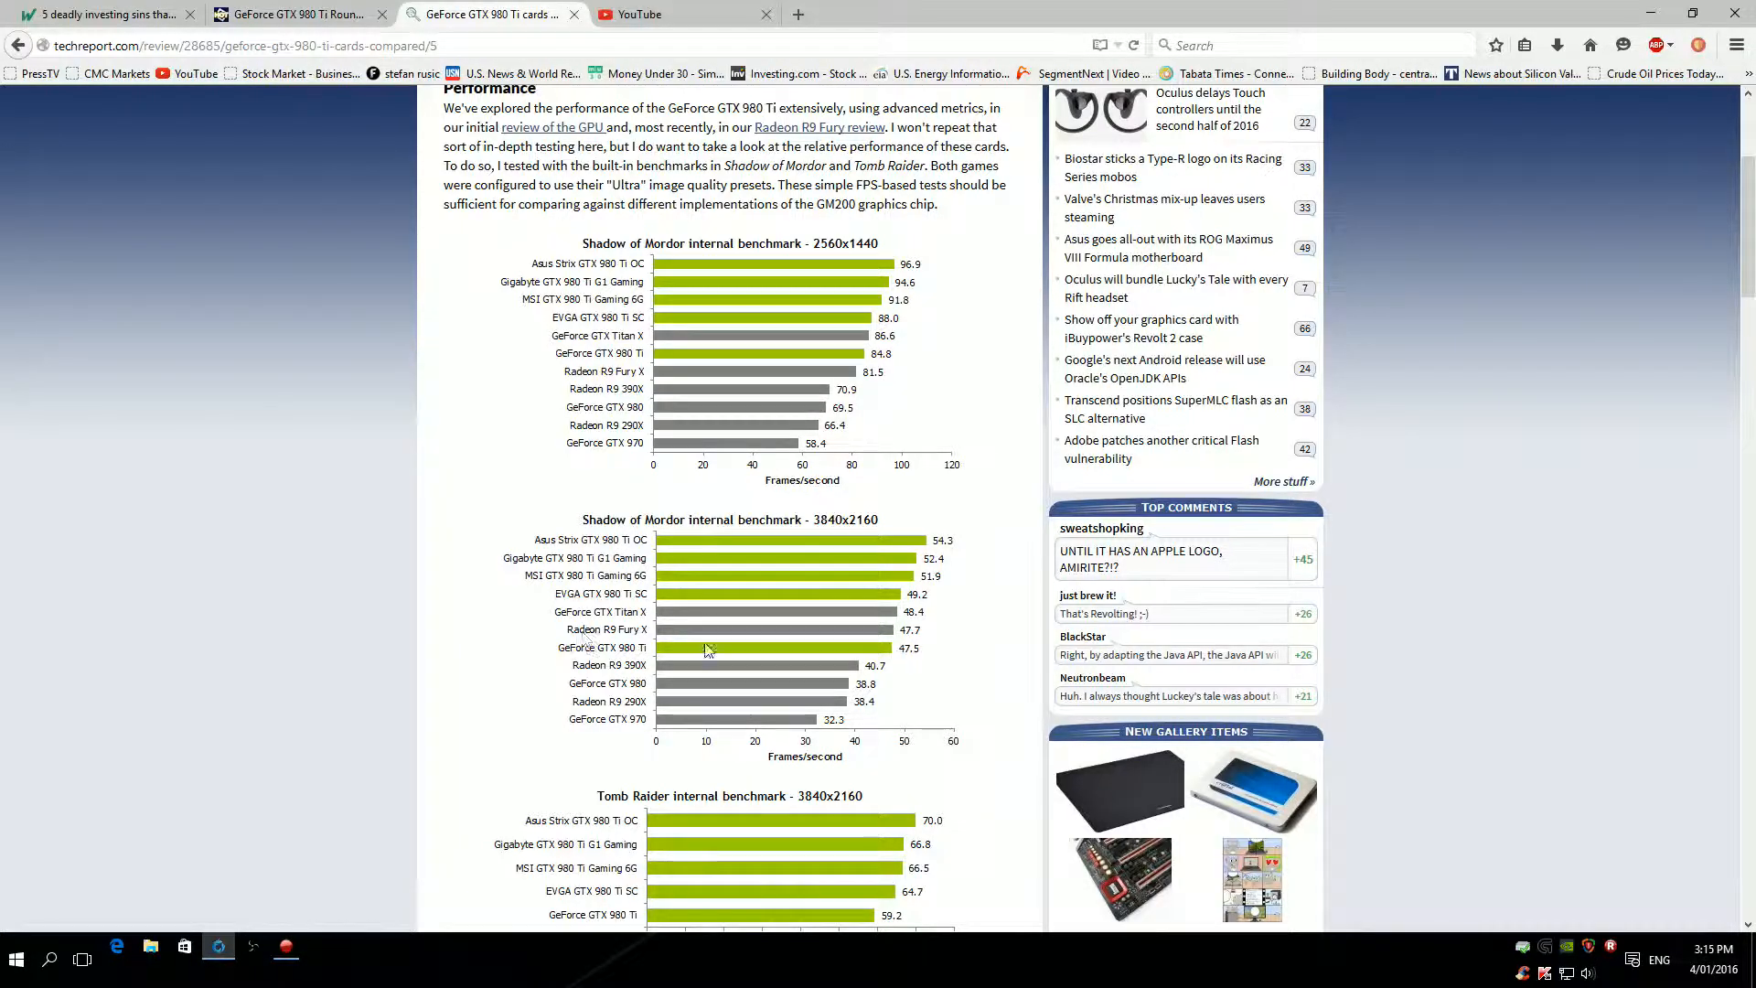
scroll(down, 3)
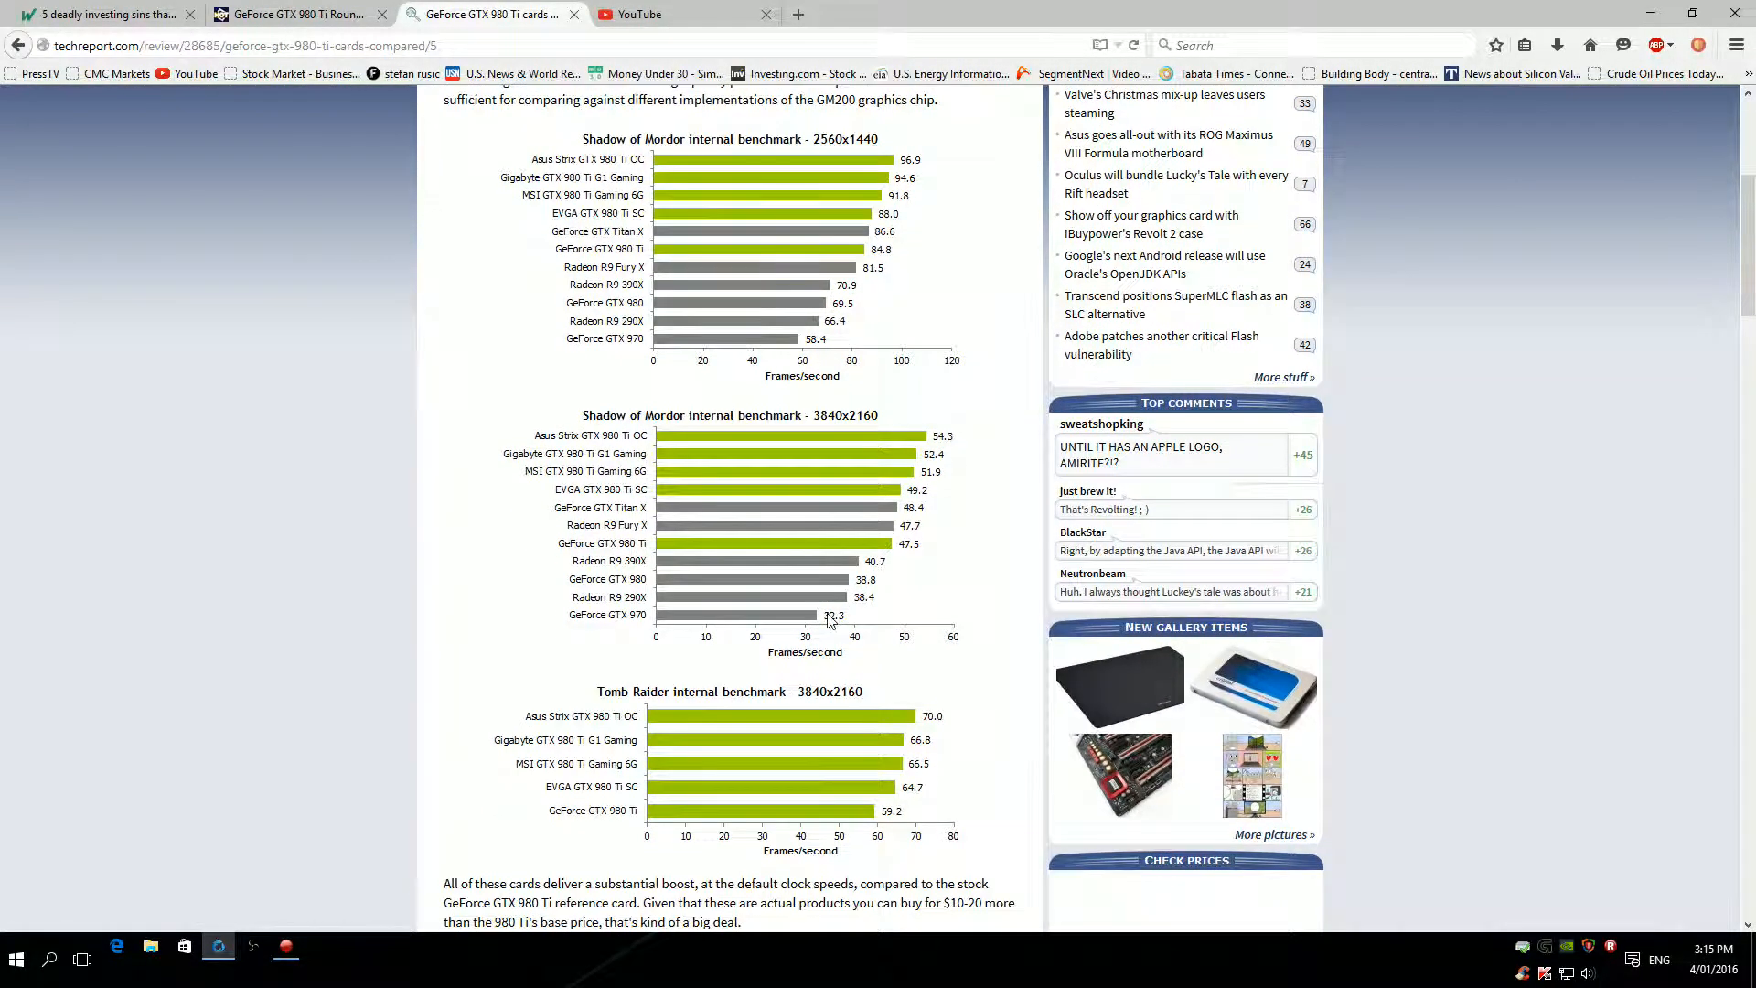
mouse_move(914, 728)
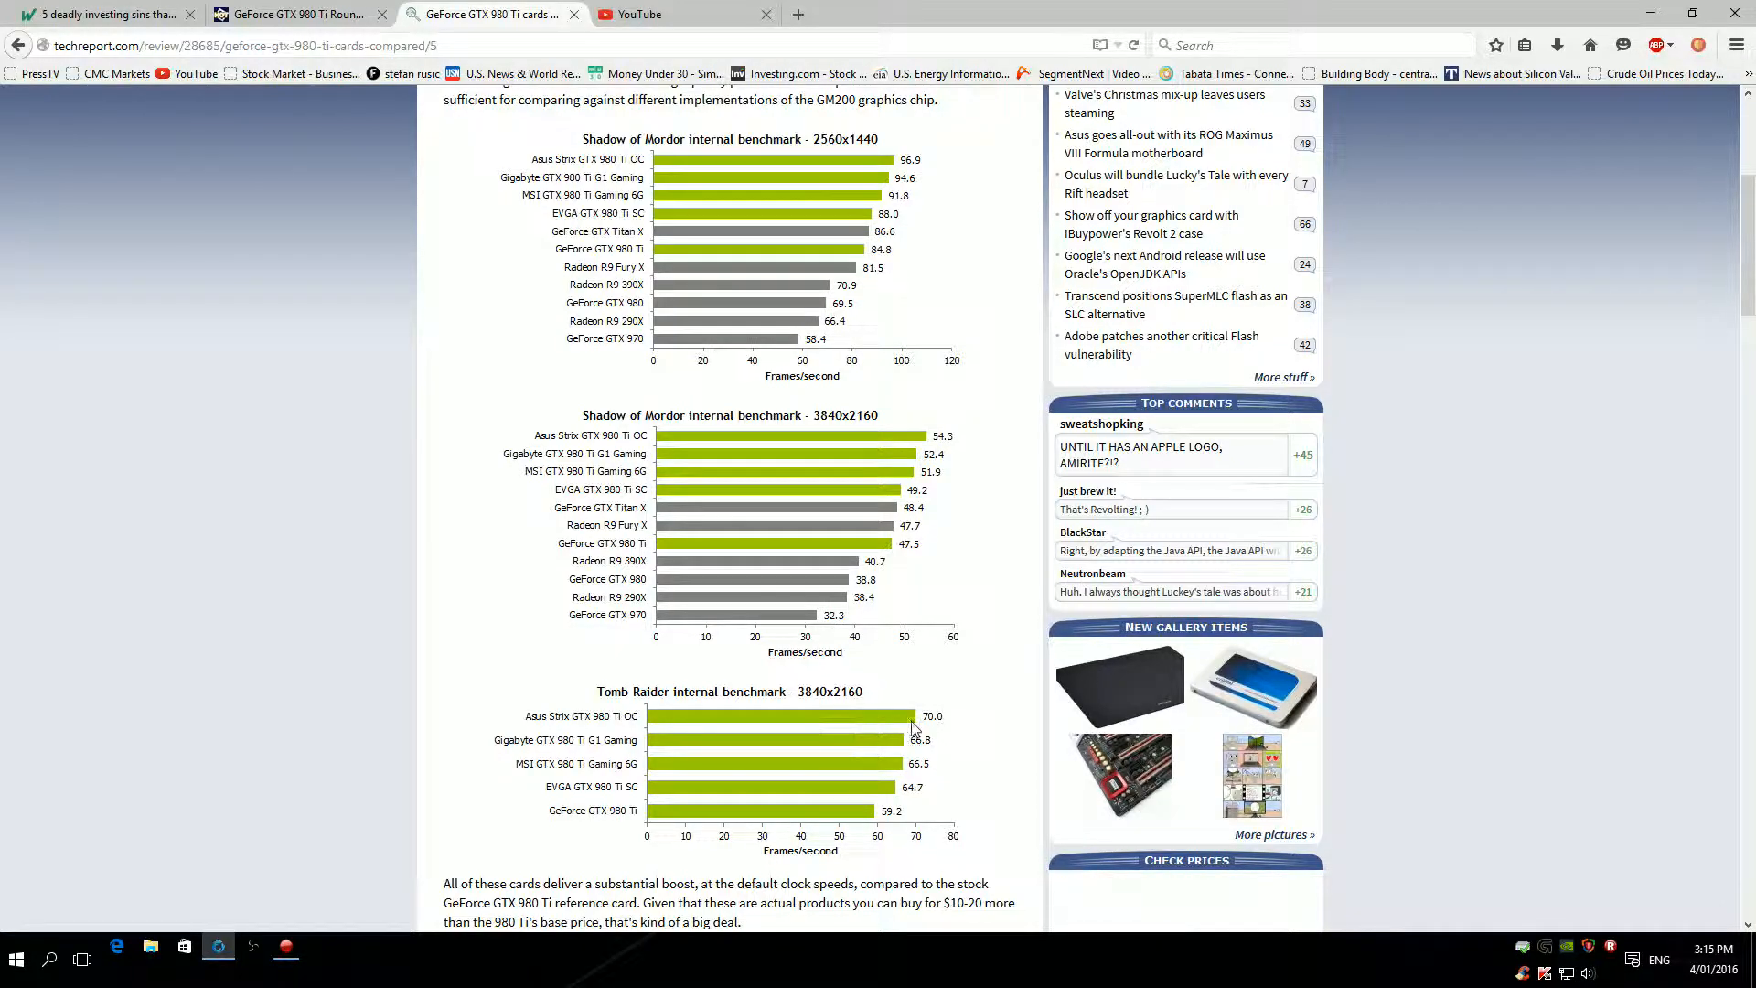
mouse_move(814, 641)
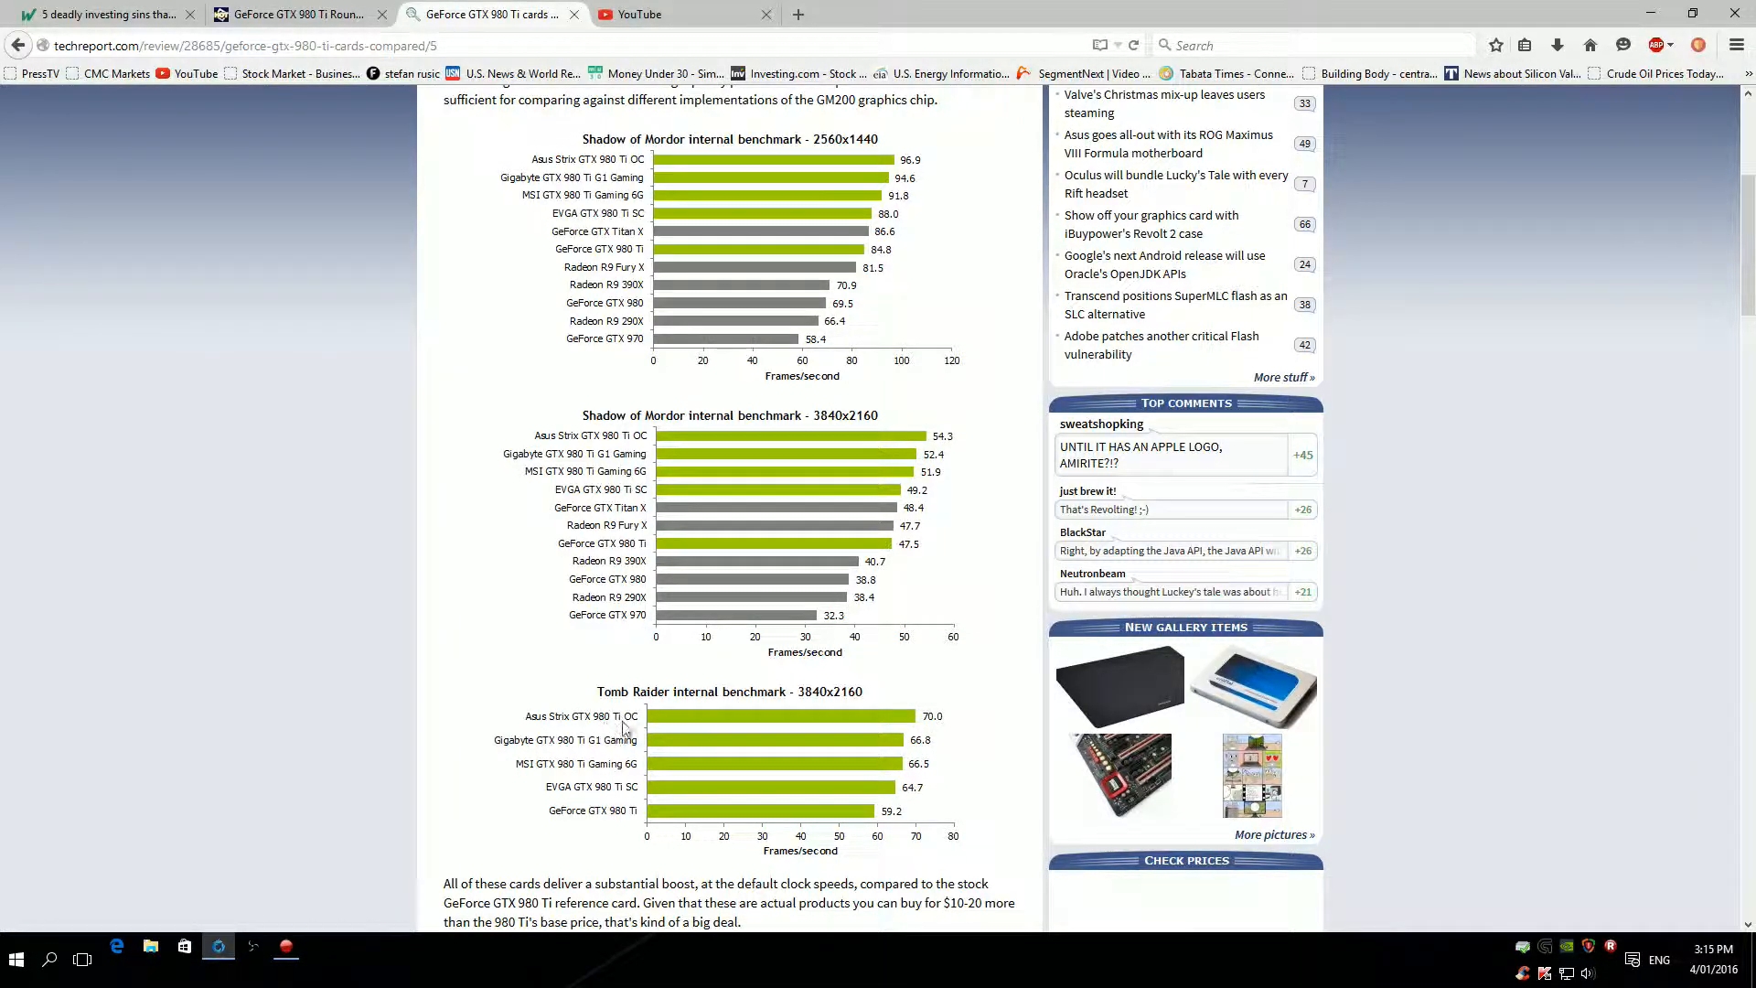
mouse_move(618, 773)
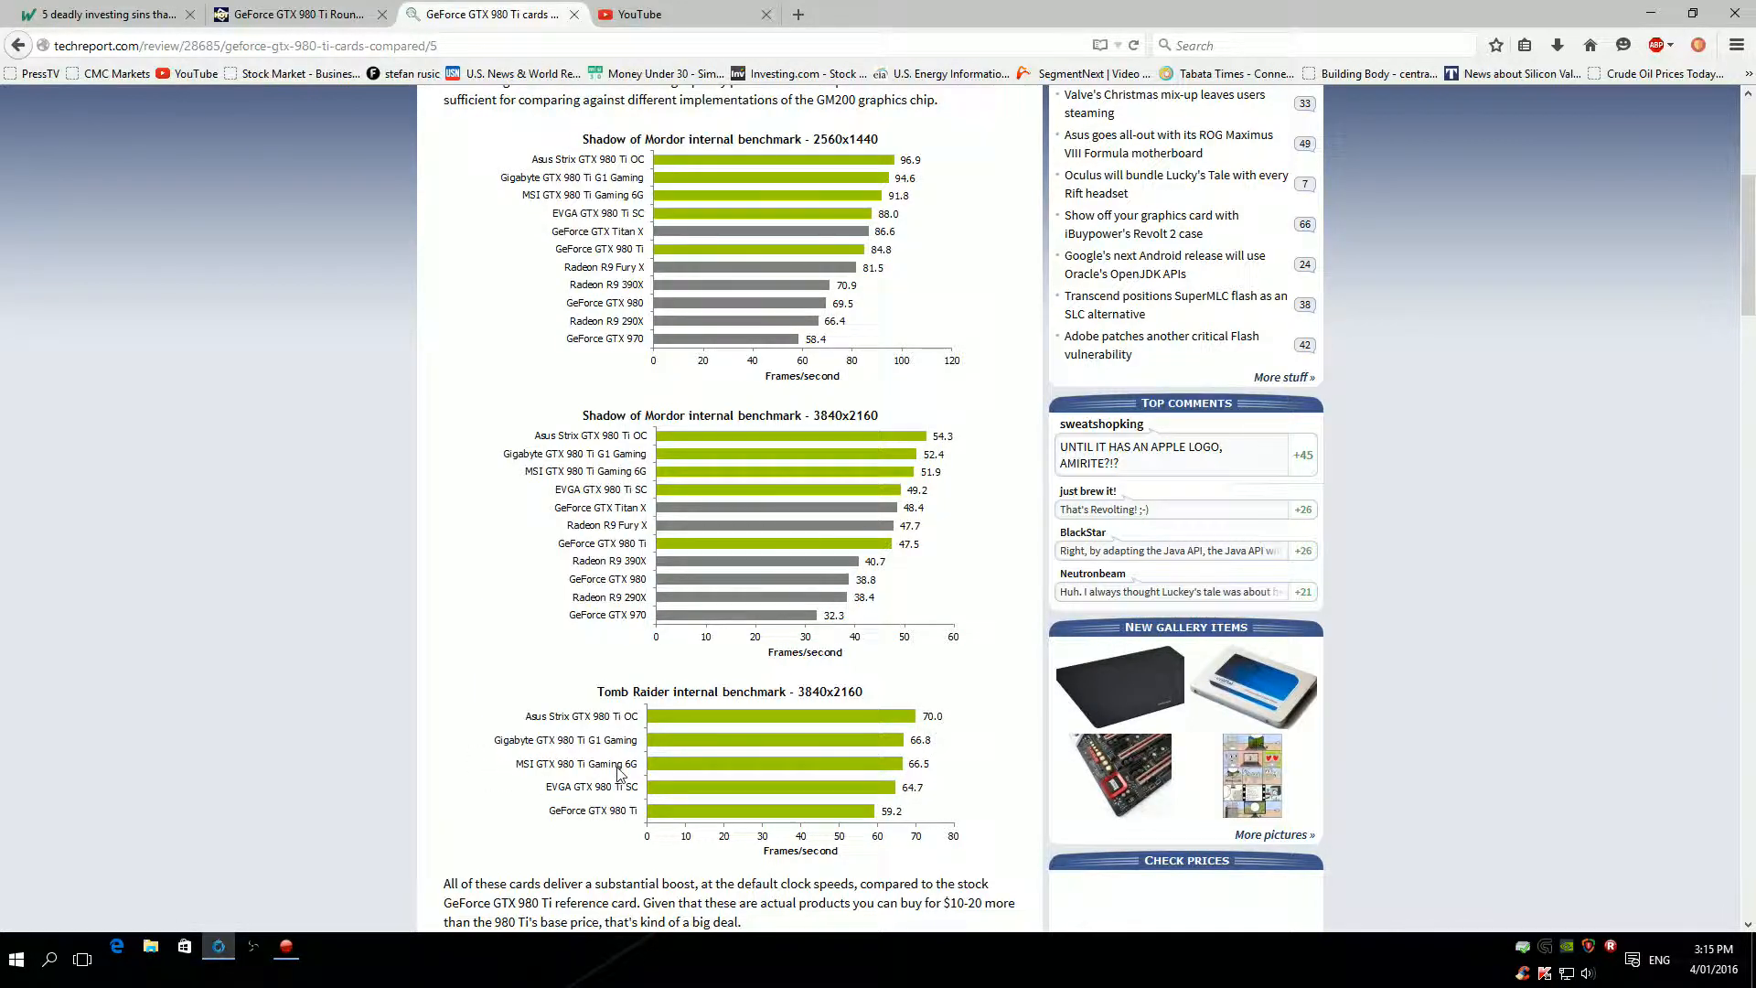
mouse_move(901, 776)
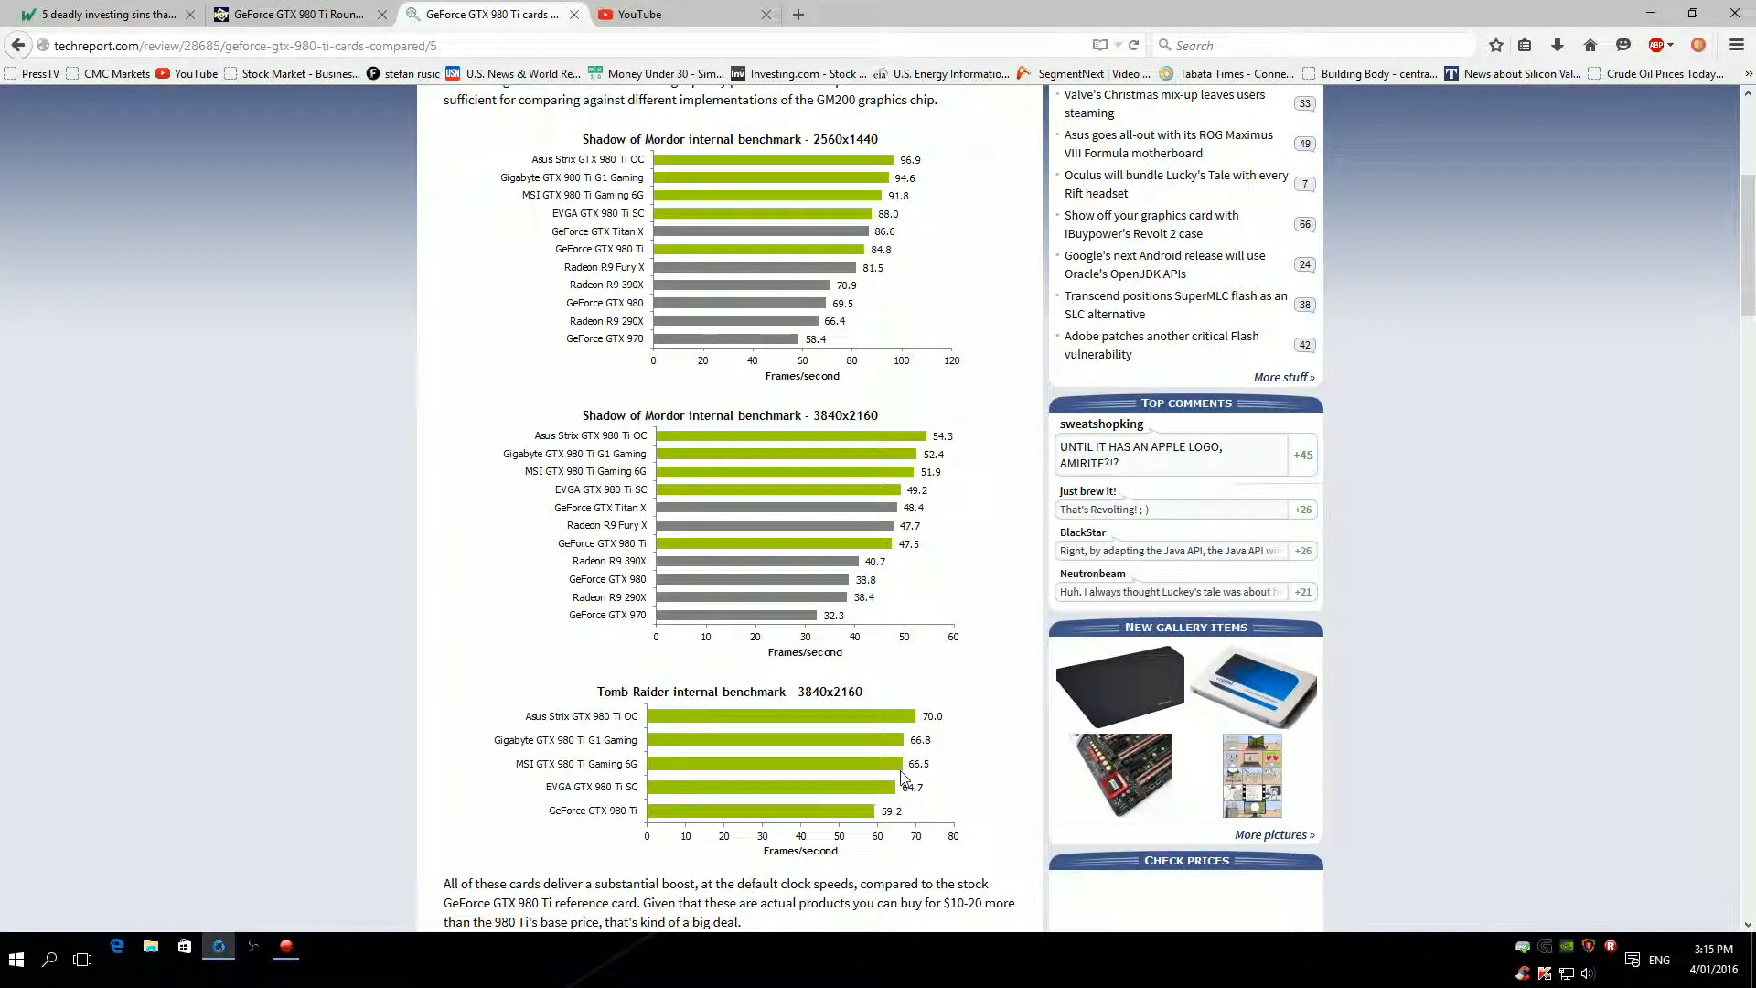
Scroll to the commentary paragraphs below the Tomb Raider chart.
scroll(down, 3)
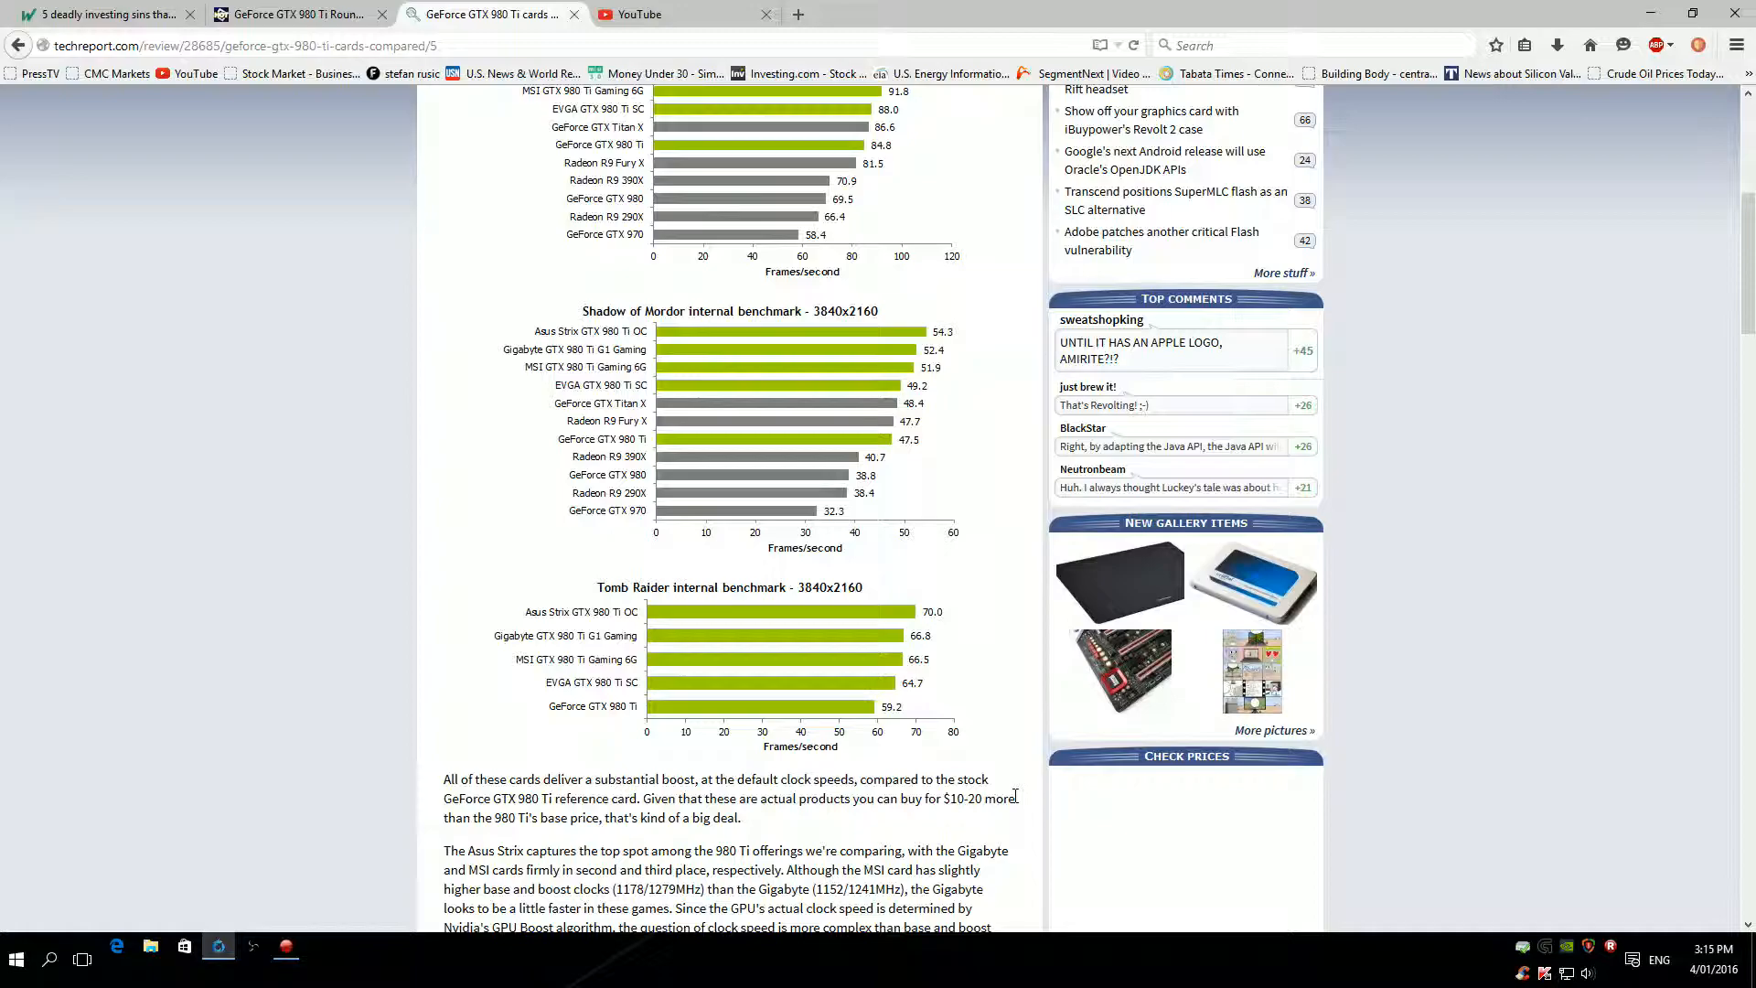
scroll(down, 3)
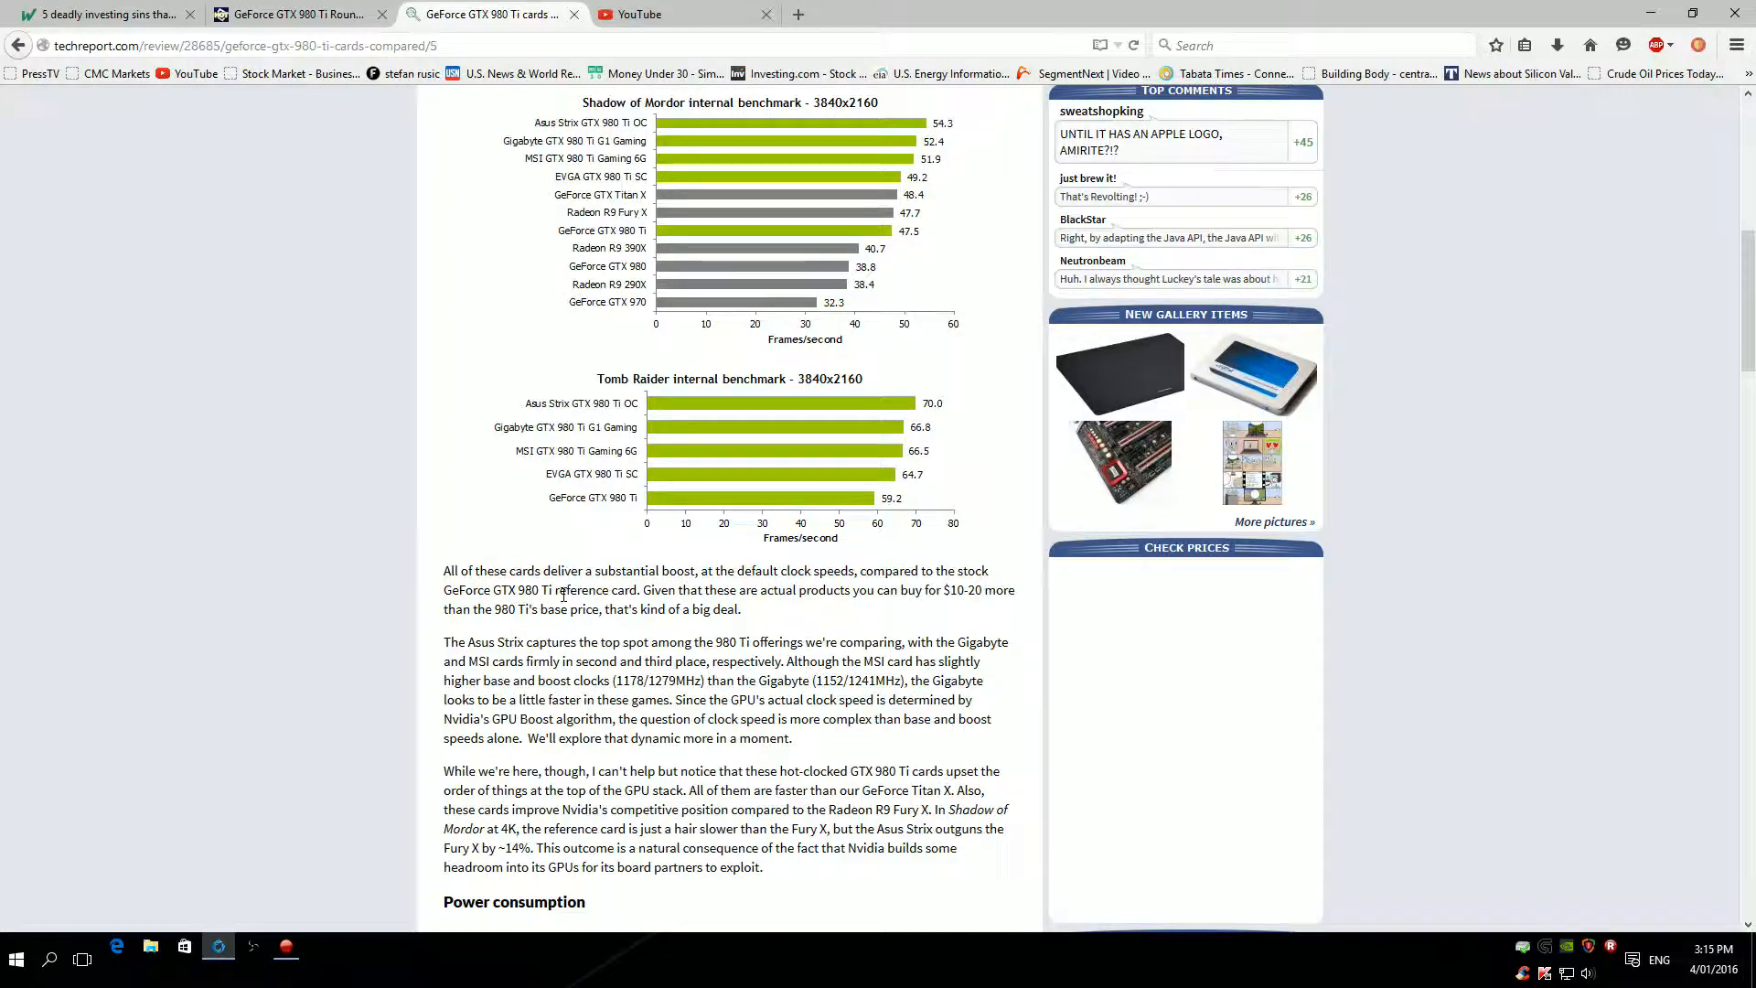
mouse_move(549, 606)
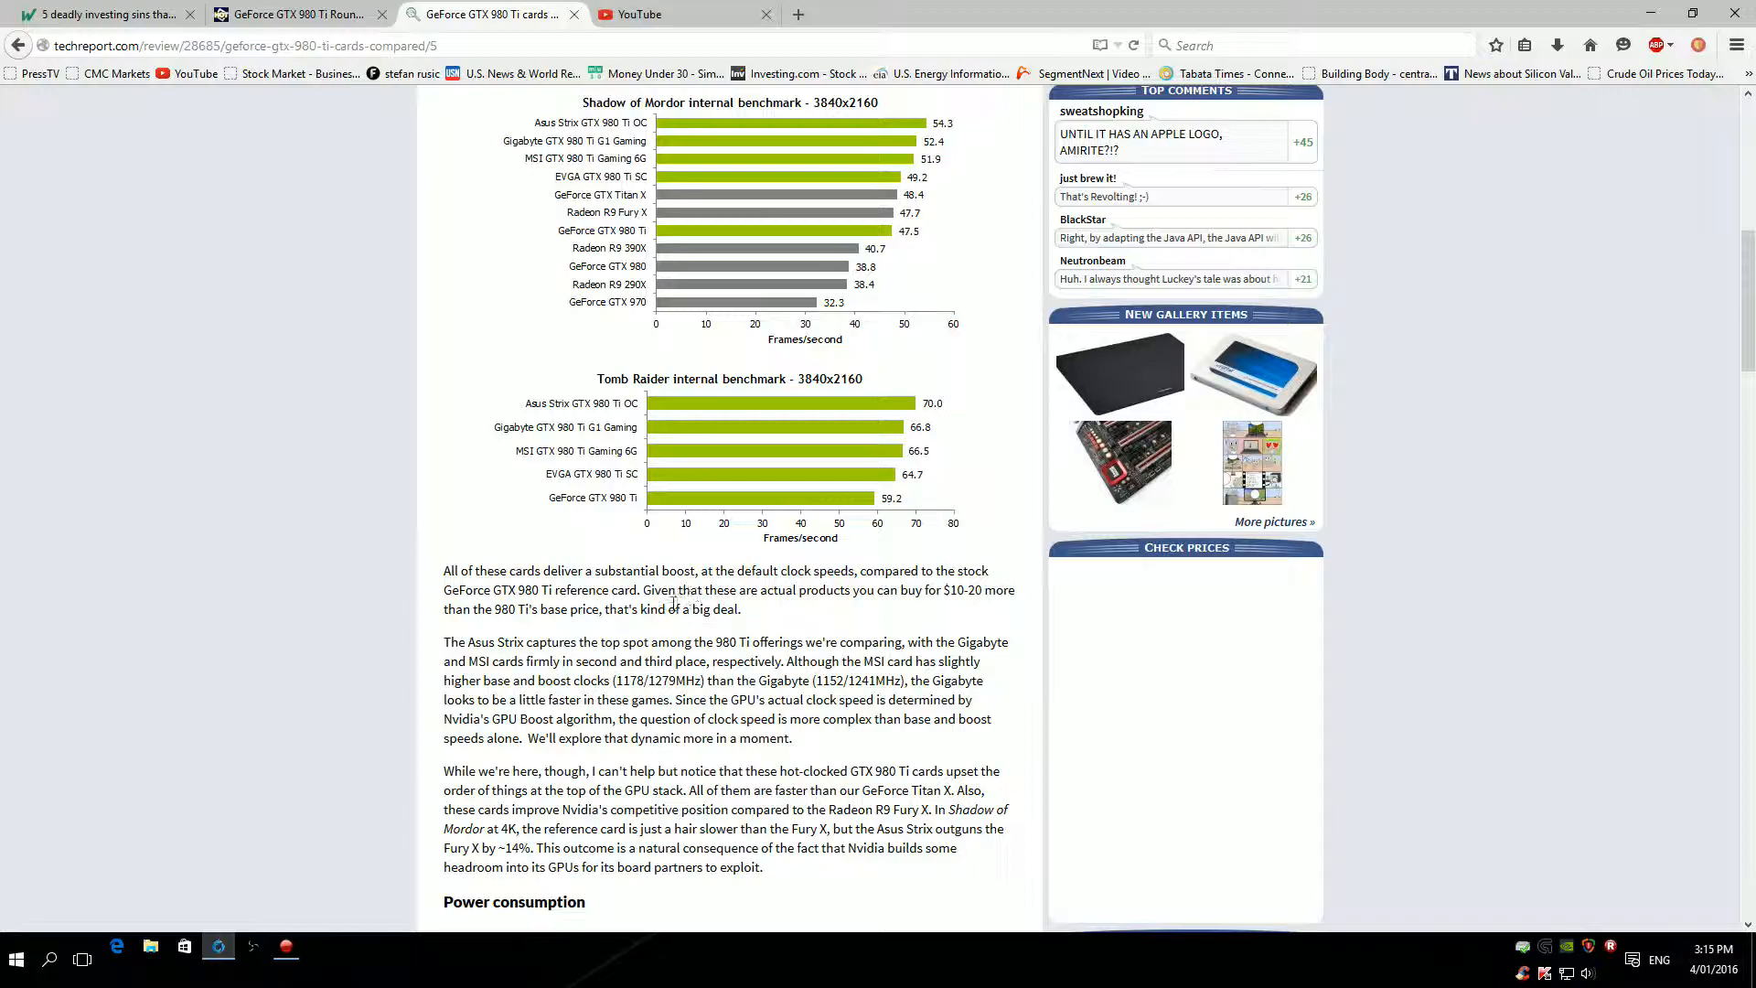
mouse_move(931, 596)
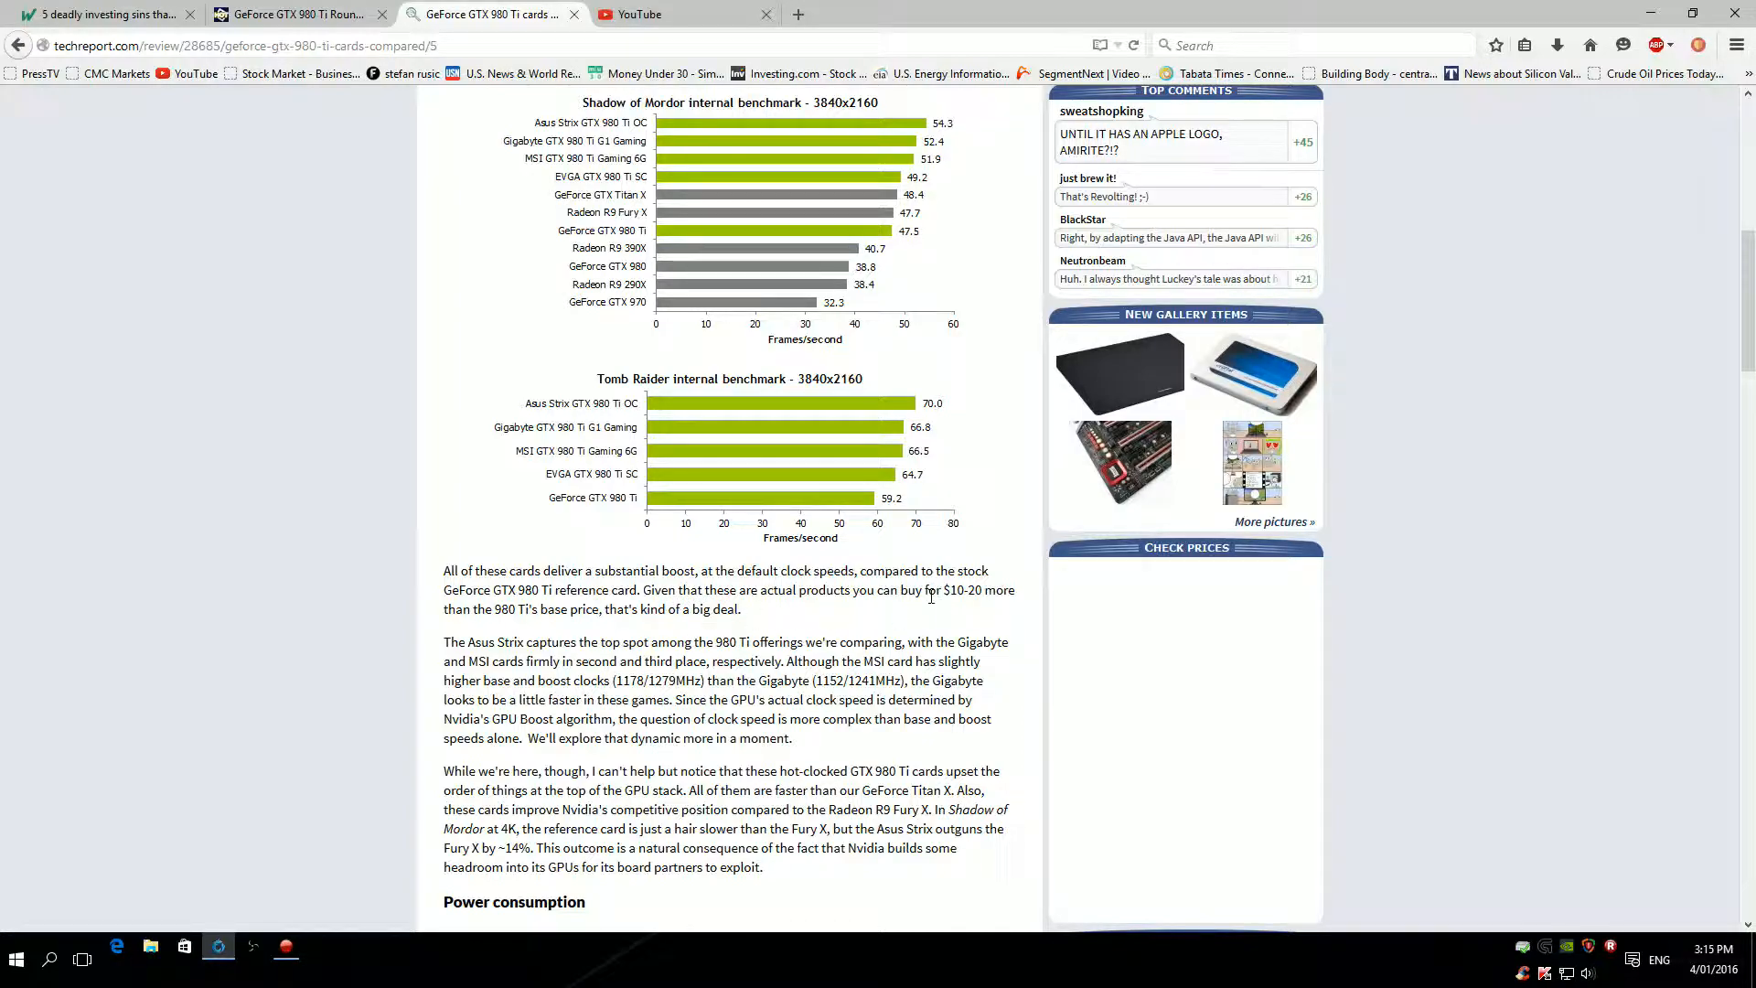
mouse_move(509, 635)
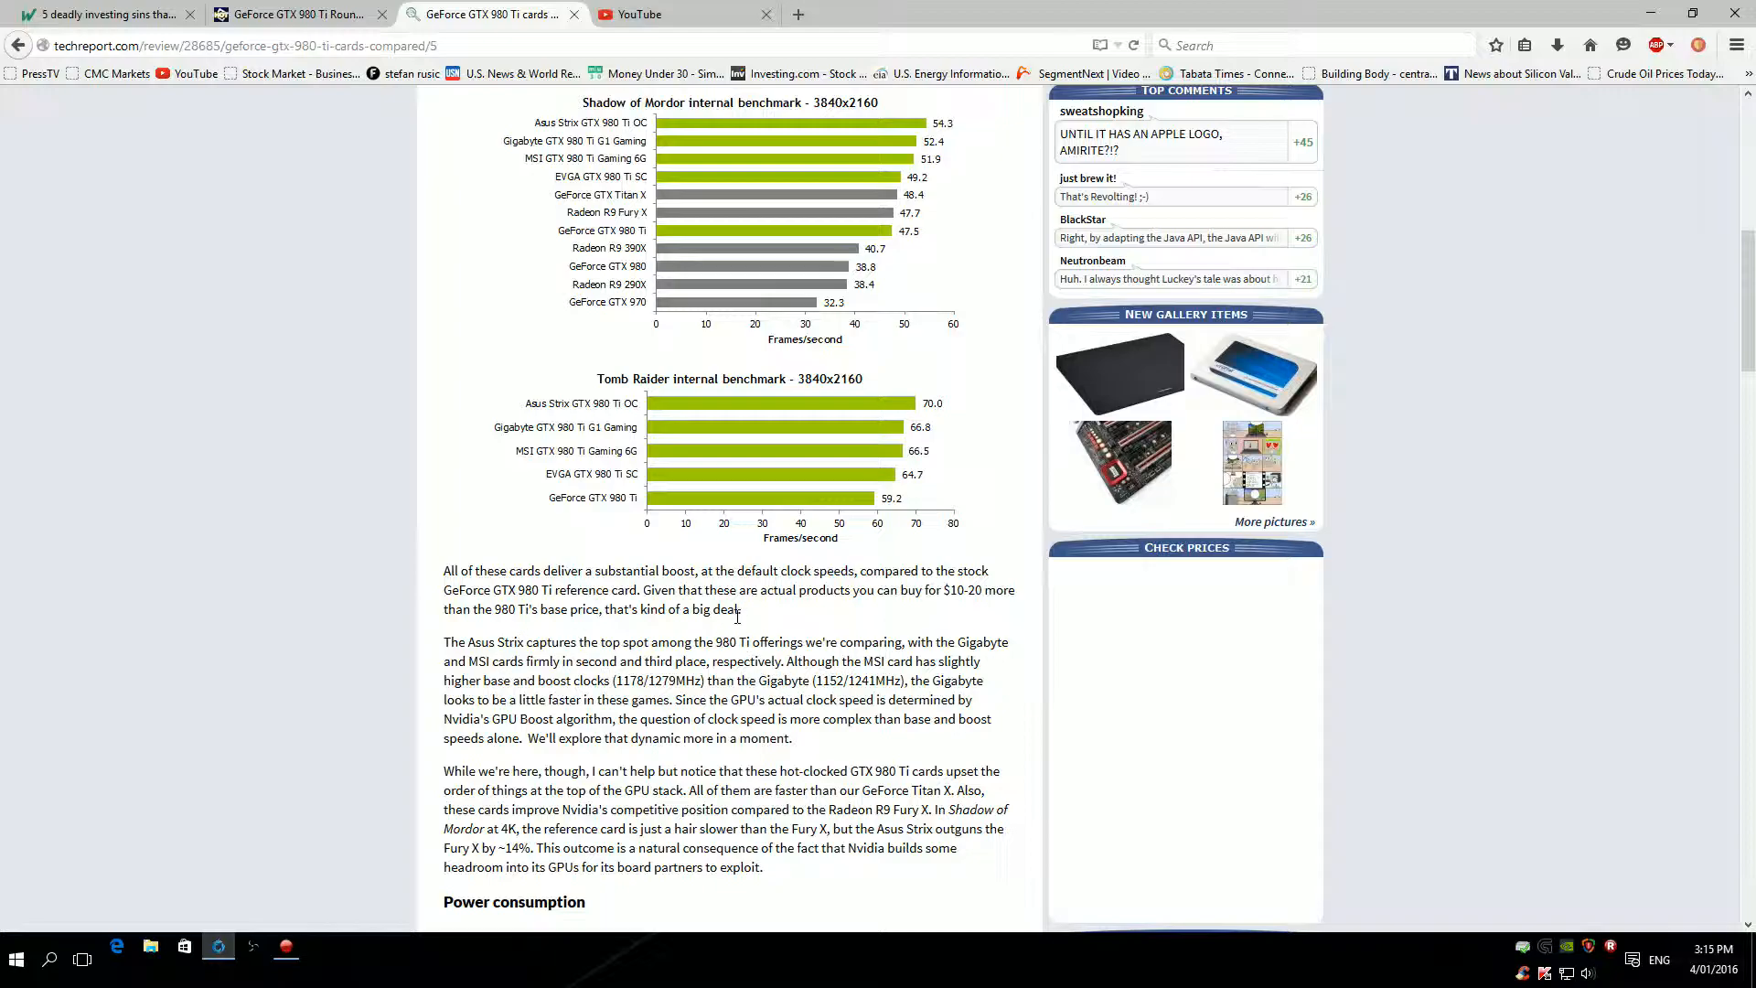
Highlight the sentence saying the Asus Strix captures the top spot, then move on.
drag(953, 591, 737, 607)
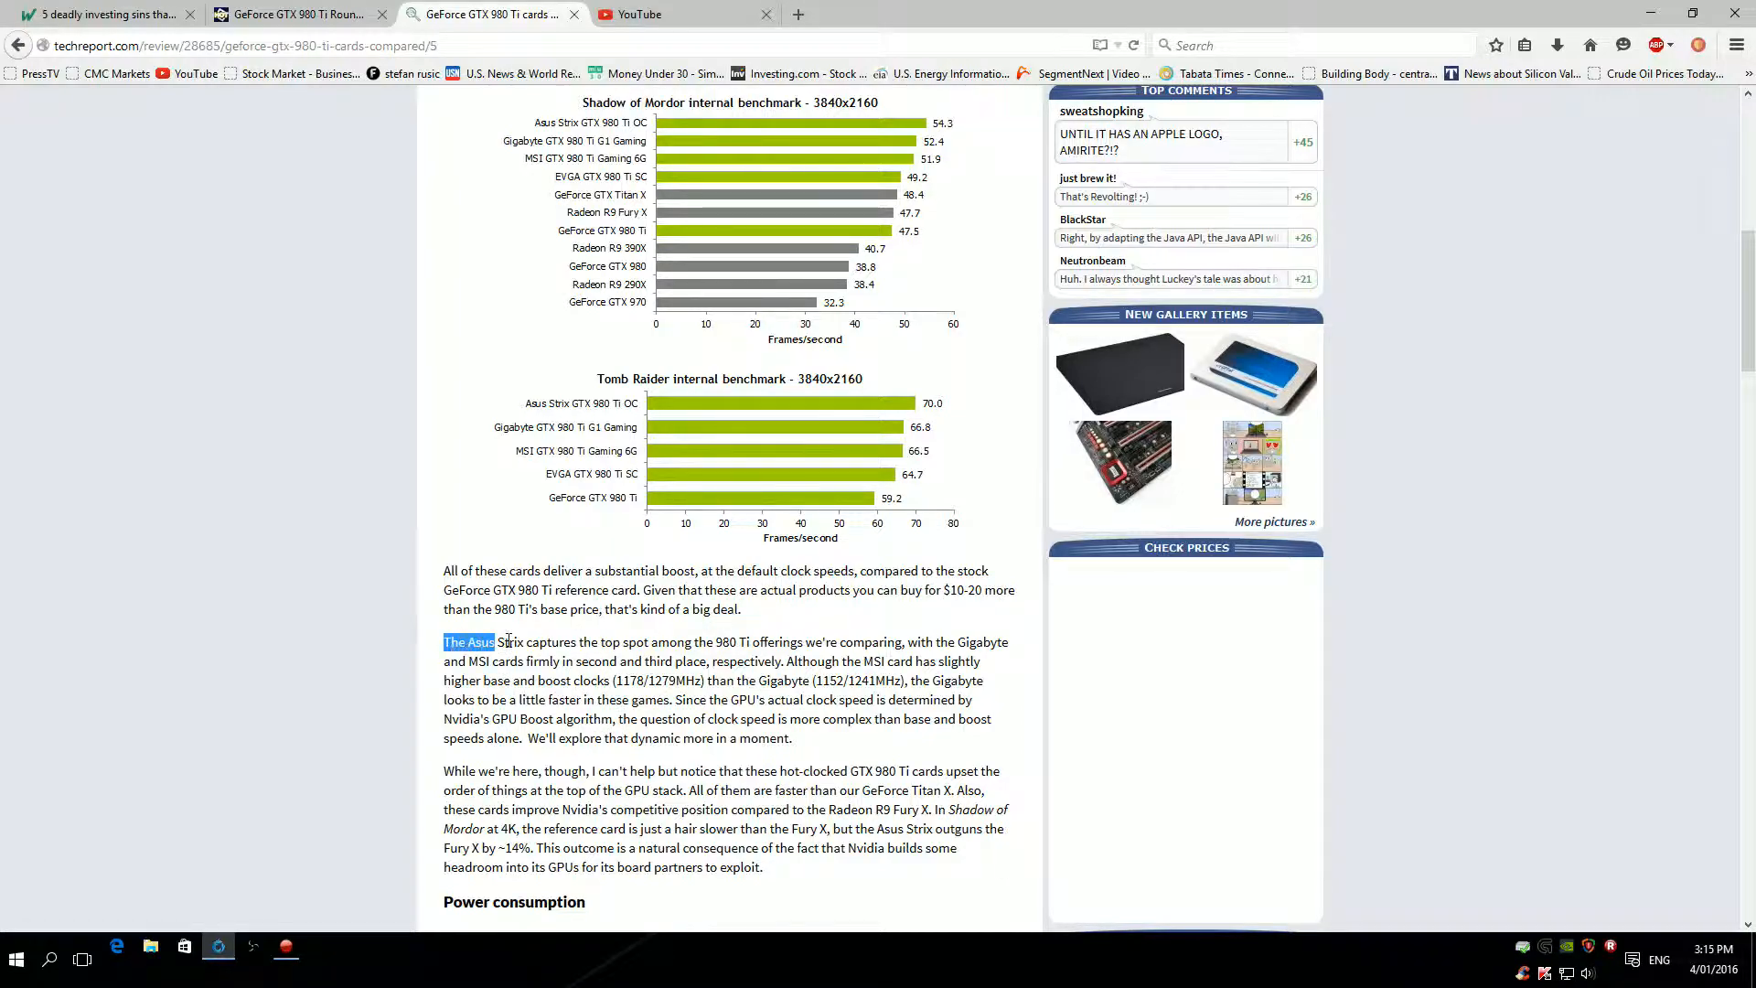
drag(443, 643, 763, 642)
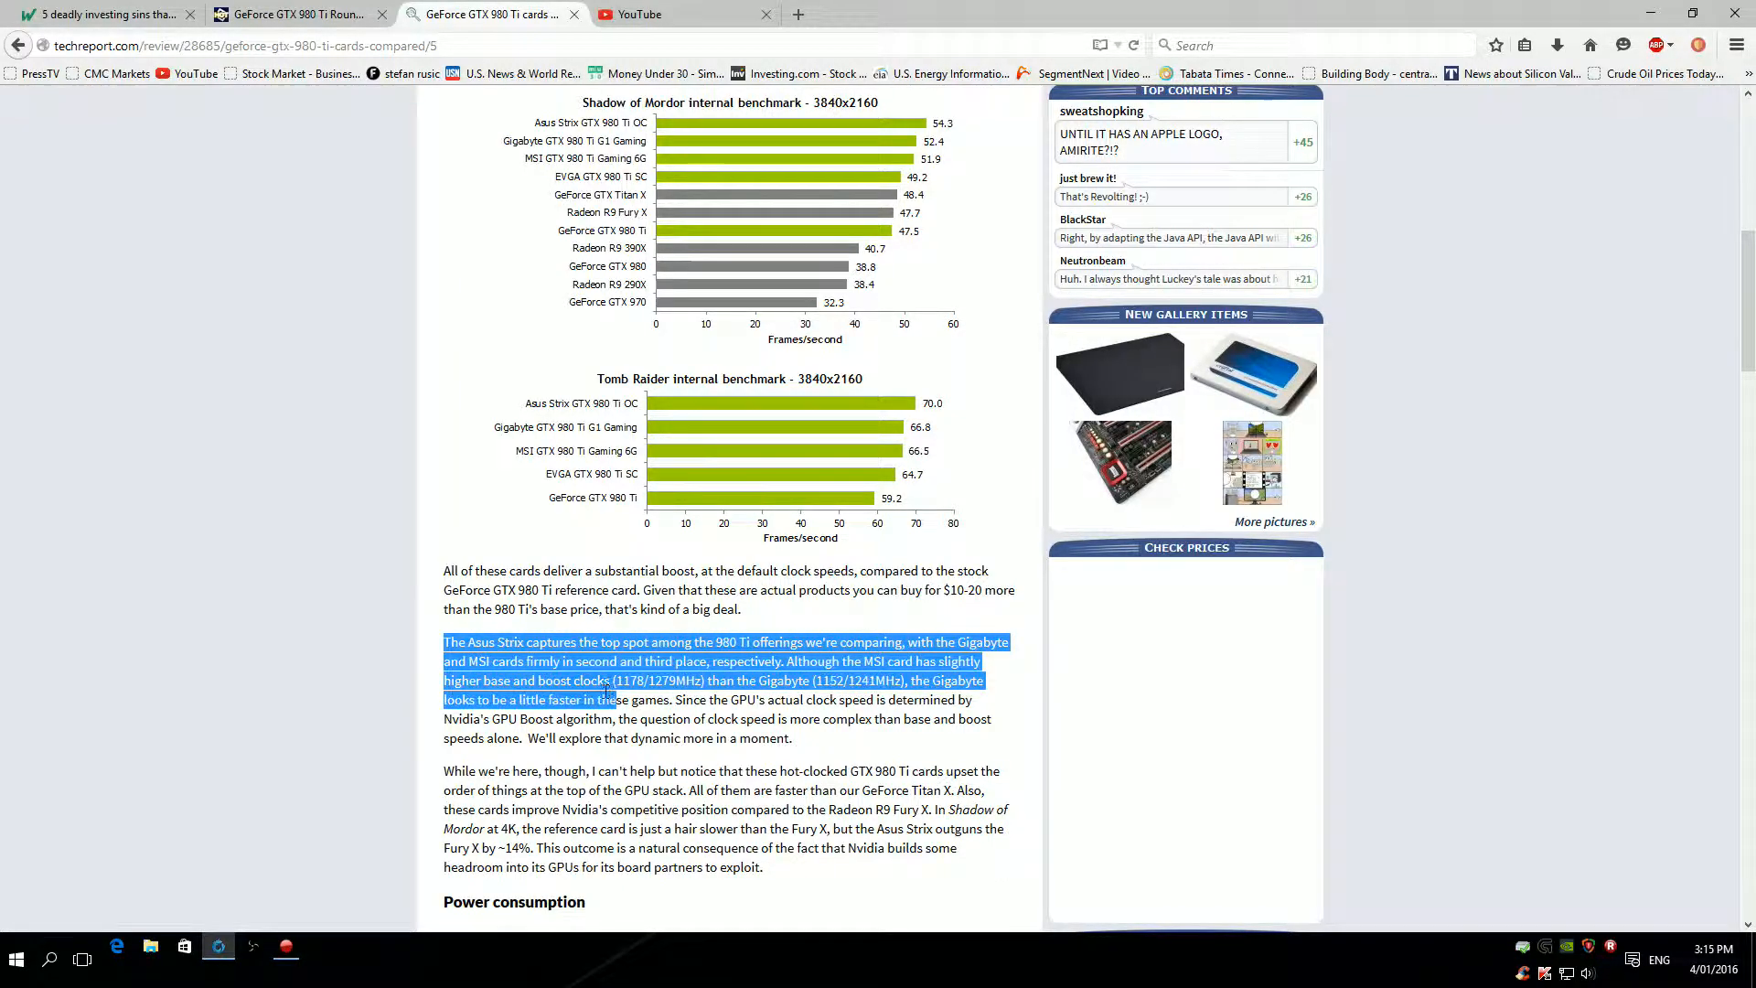
scroll(down, 3)
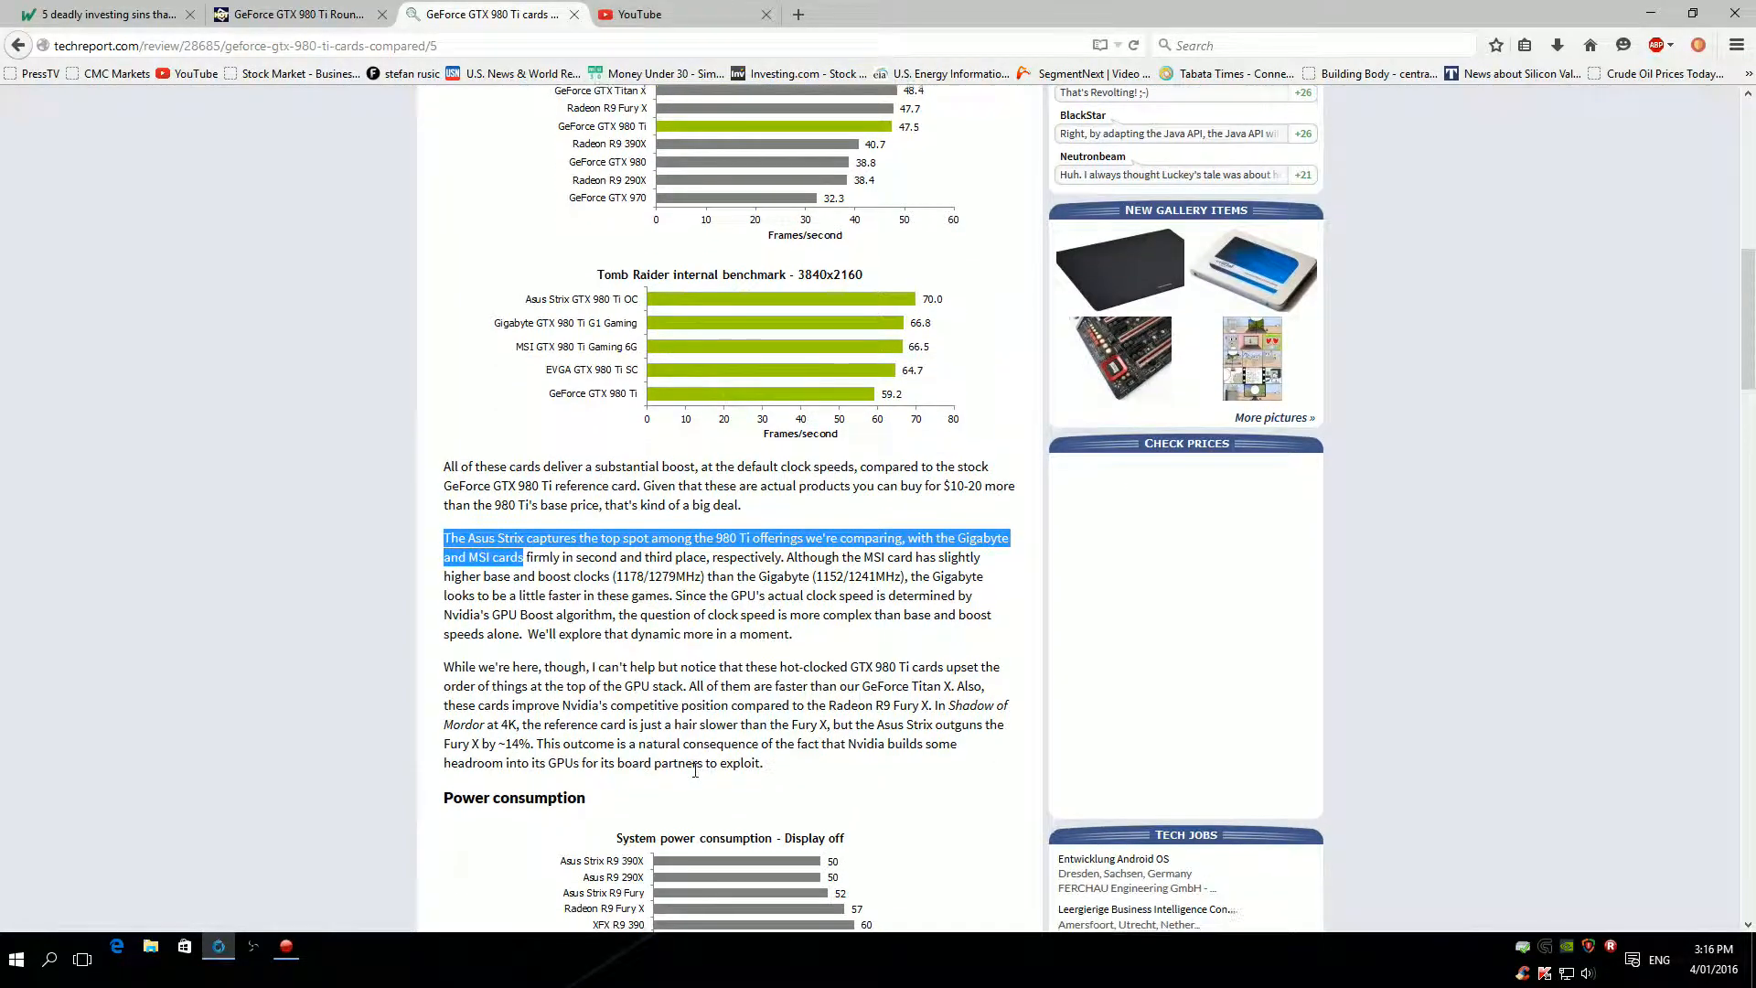
Scroll to the Power consumption heading and the display-off power chart.
scroll(down, 3)
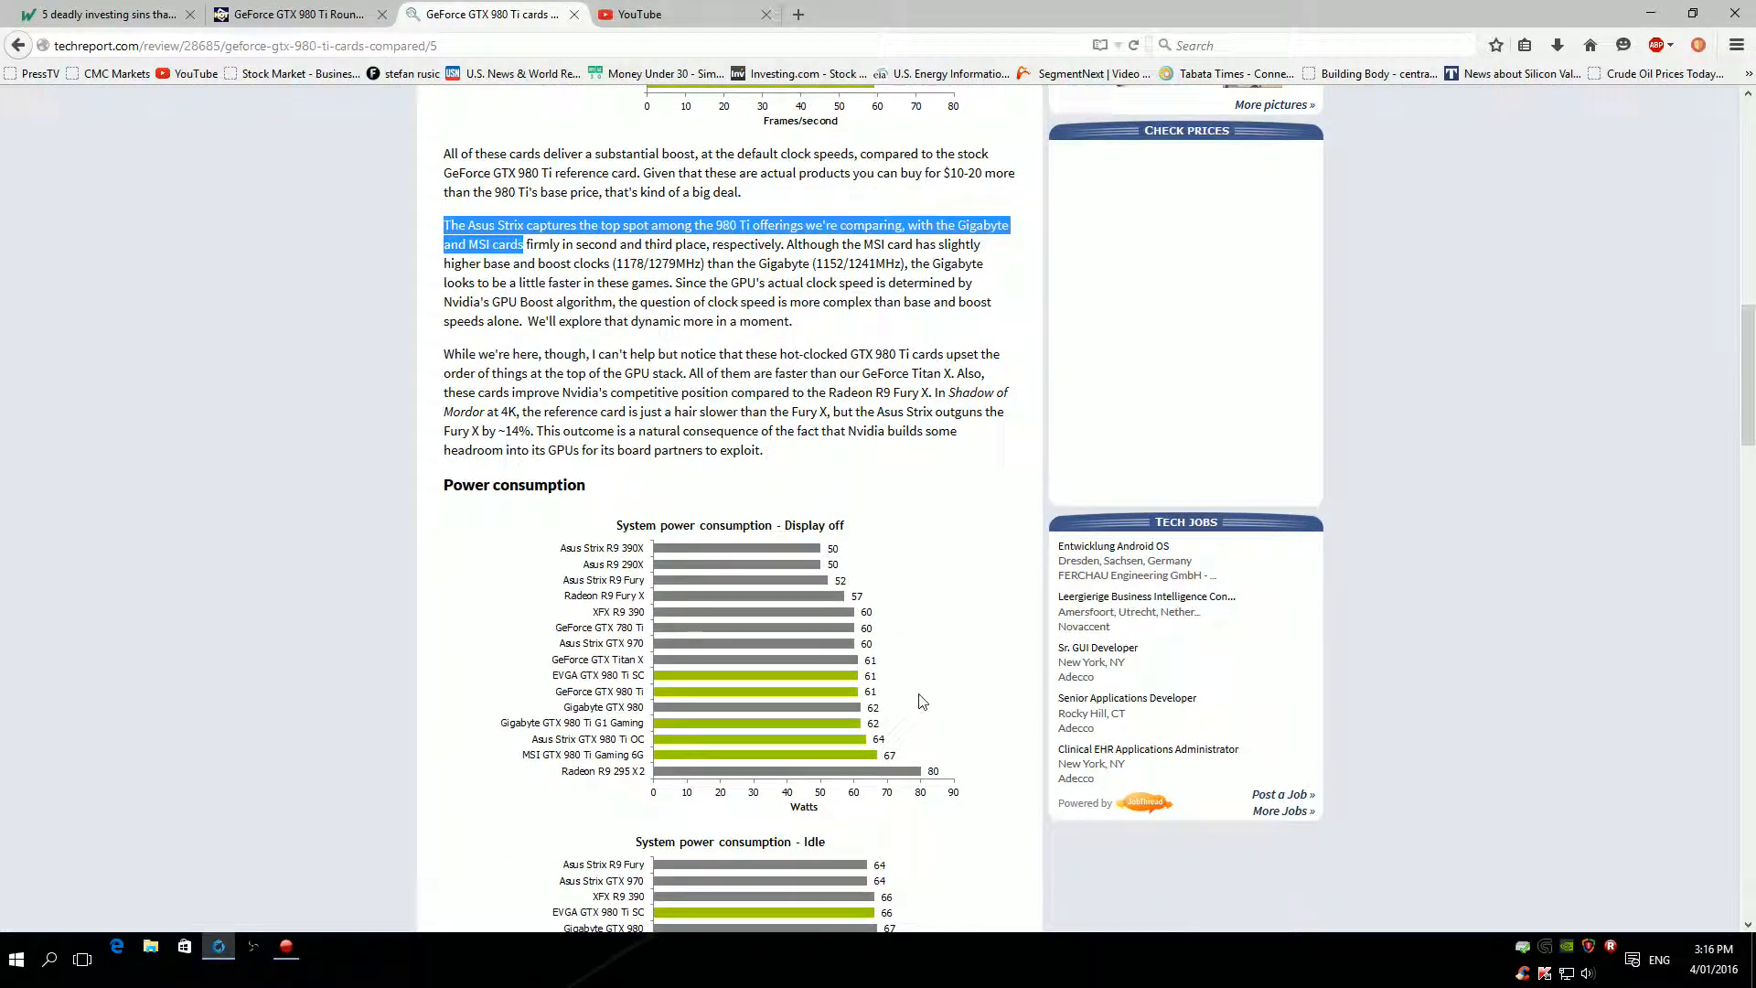
mouse_move(670, 545)
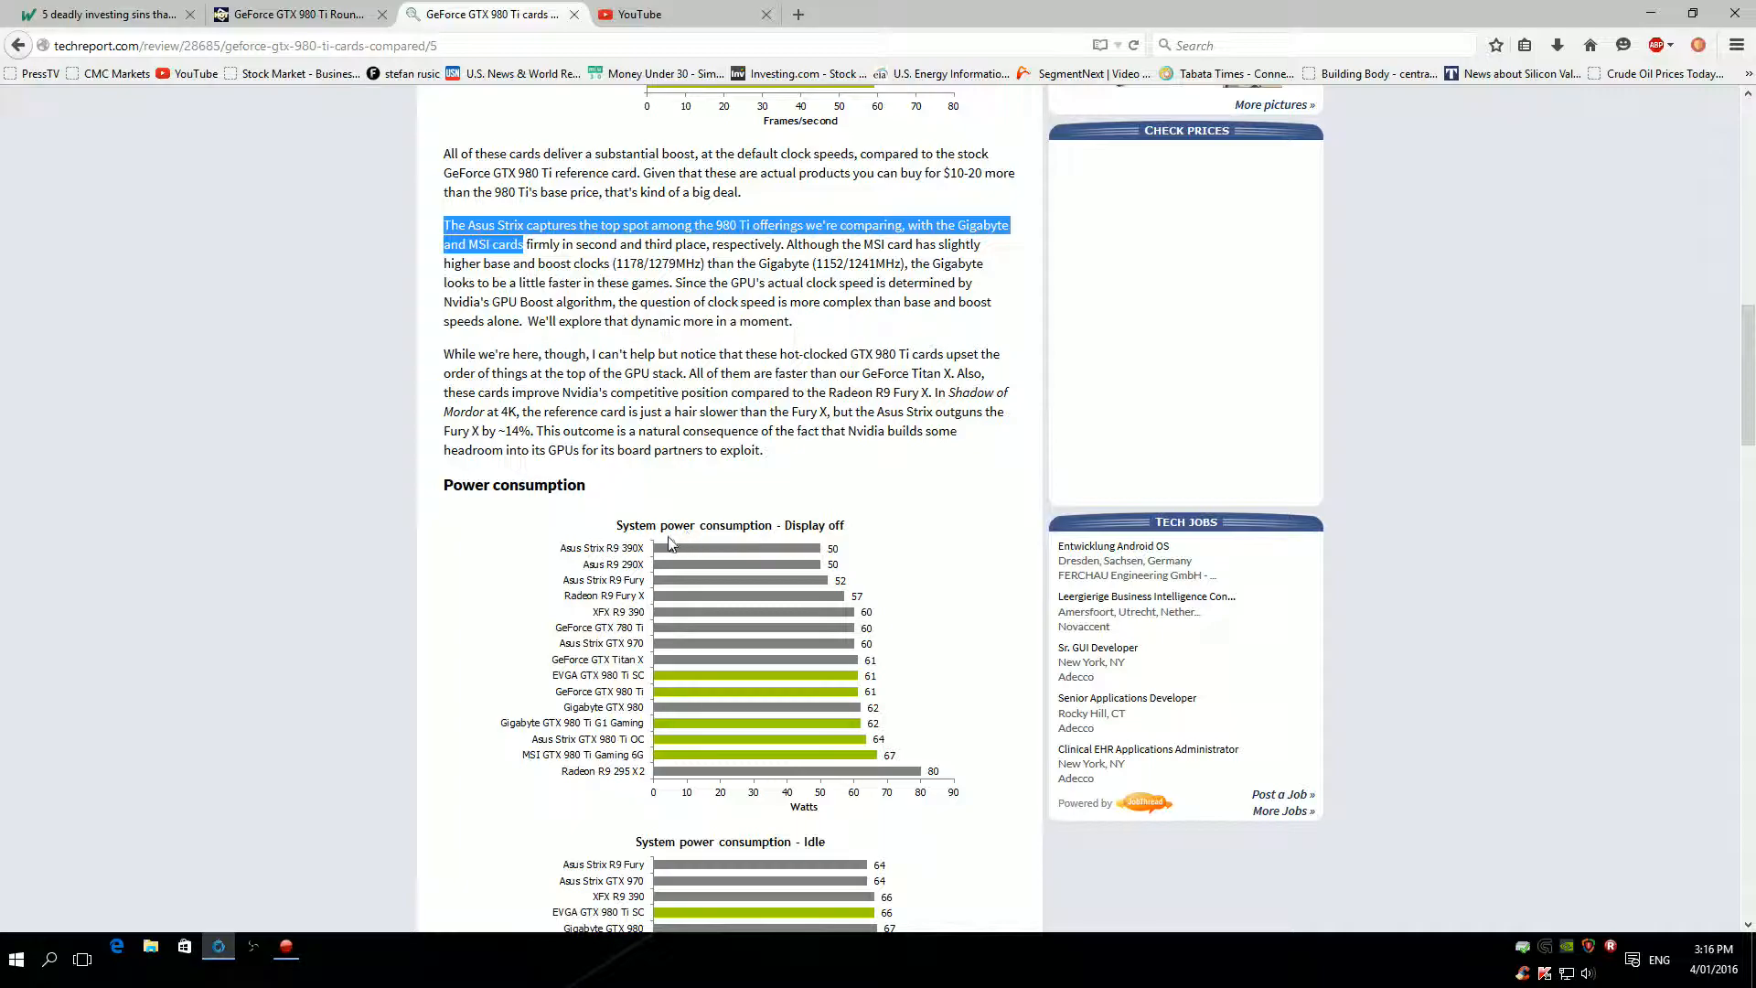
mouse_move(672, 809)
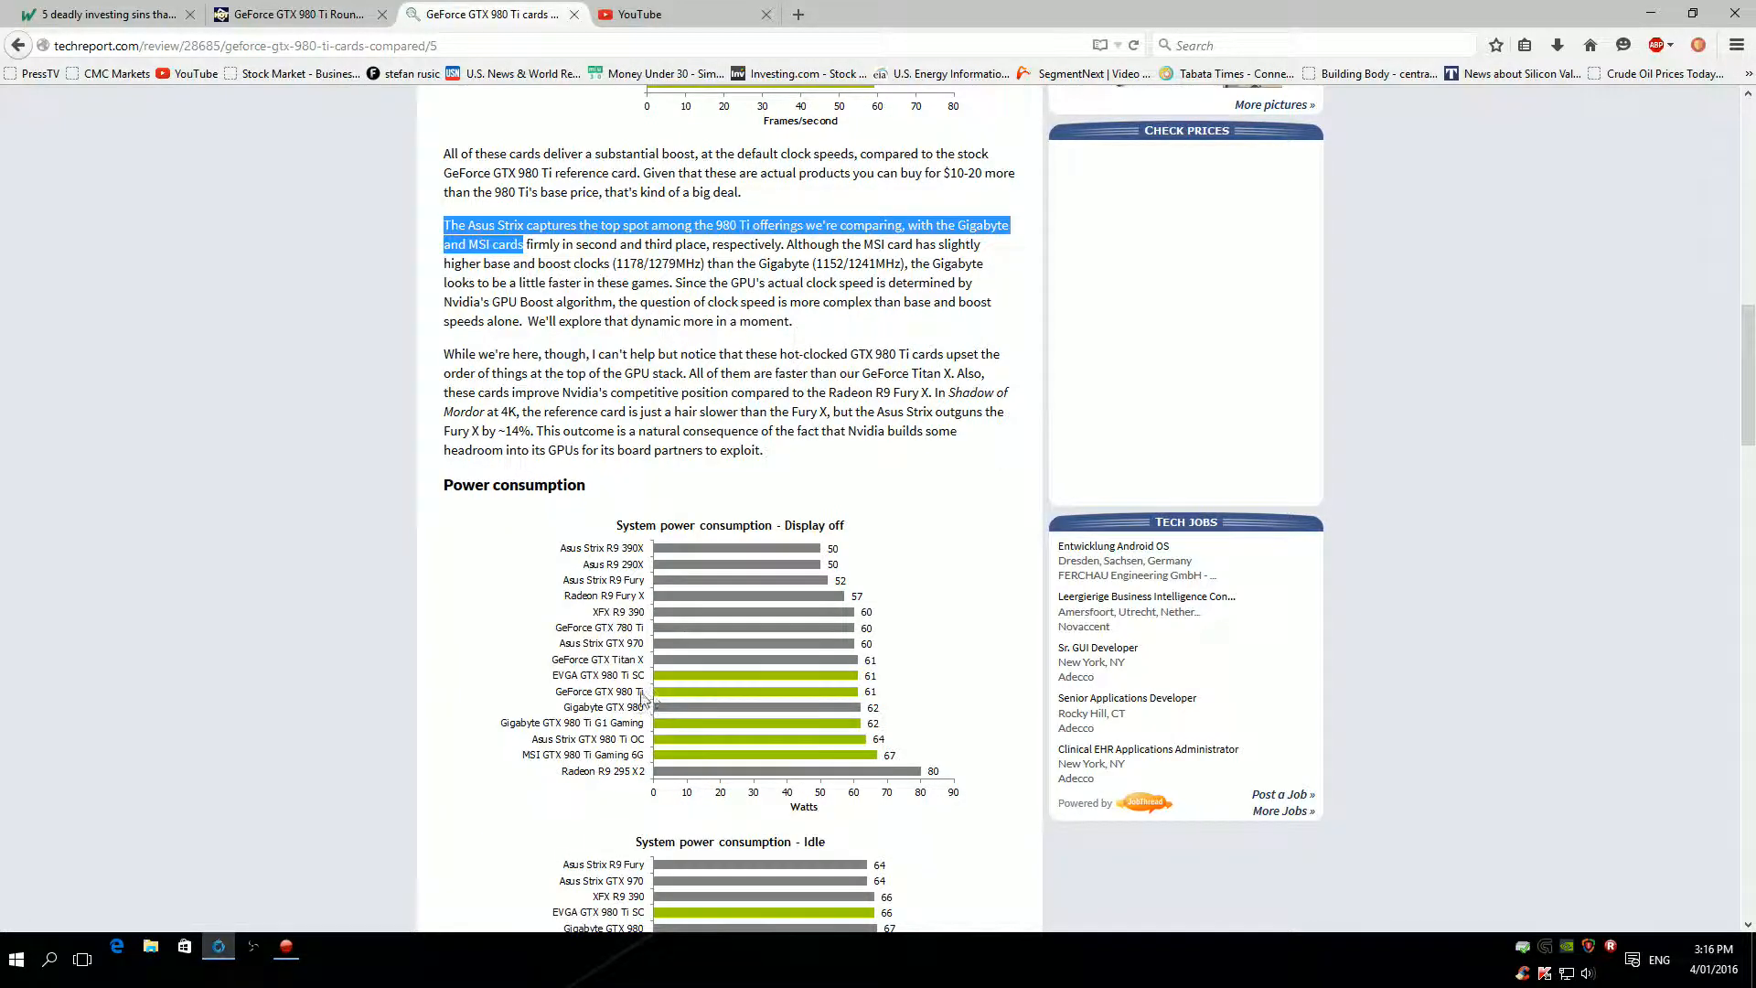
mouse_move(929, 770)
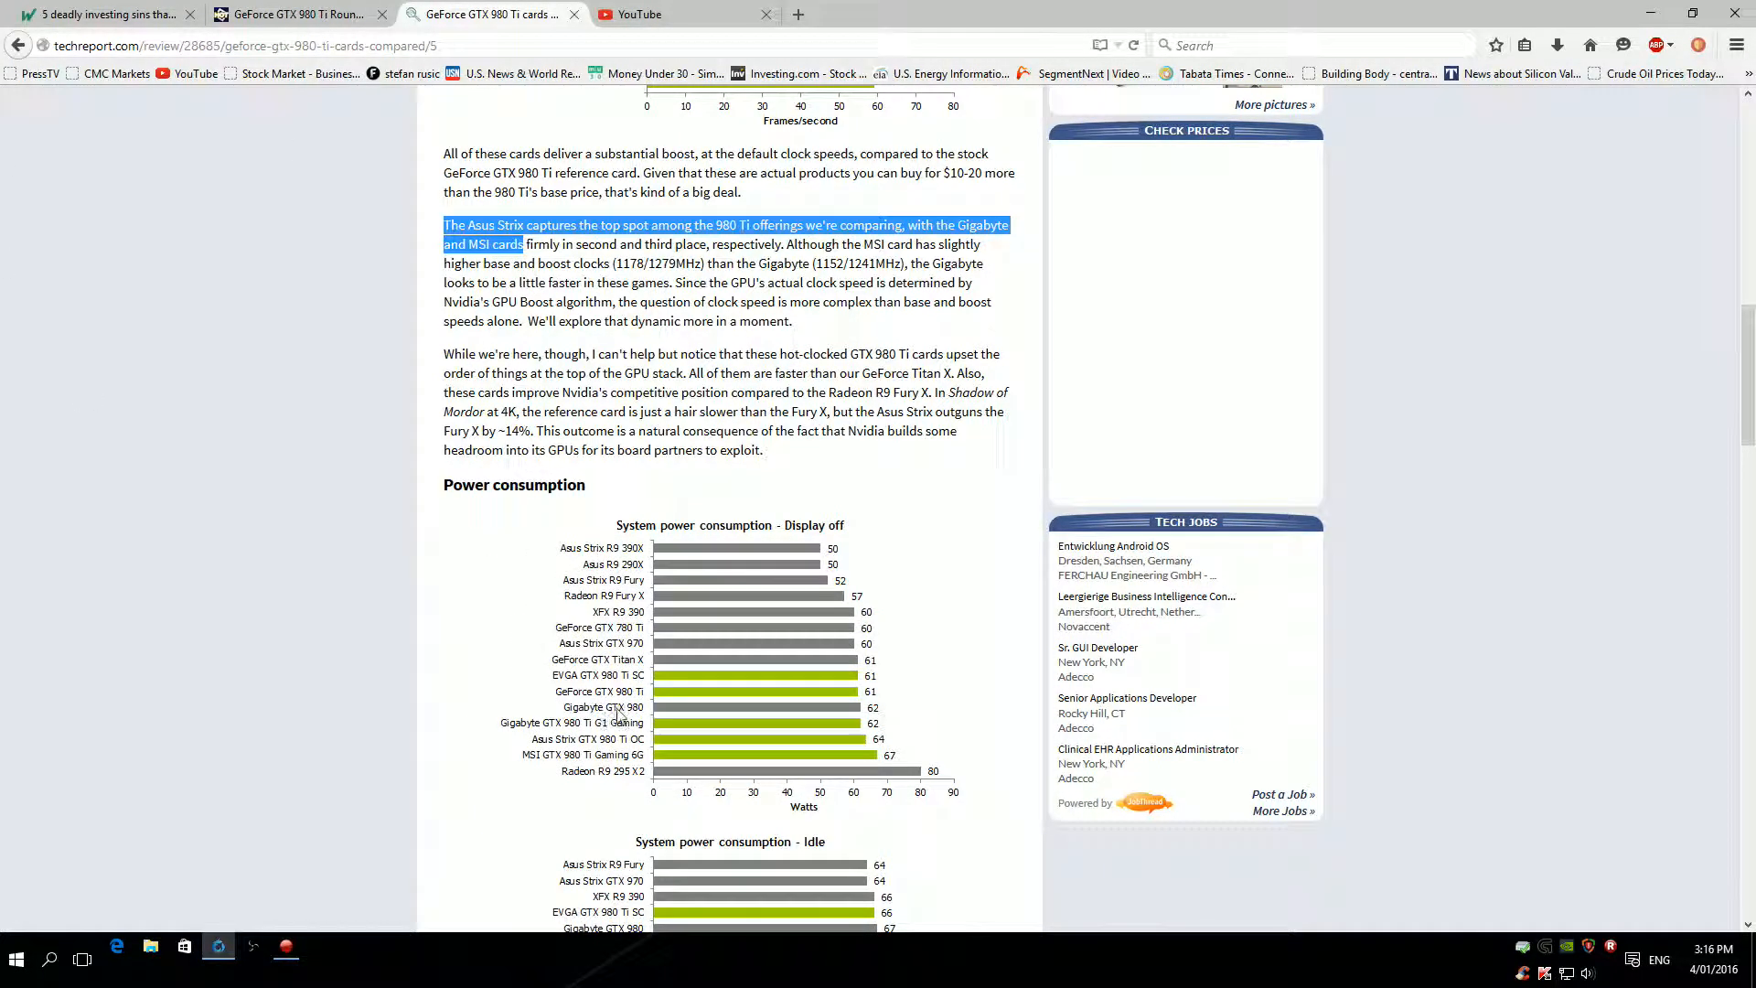
mouse_move(637, 724)
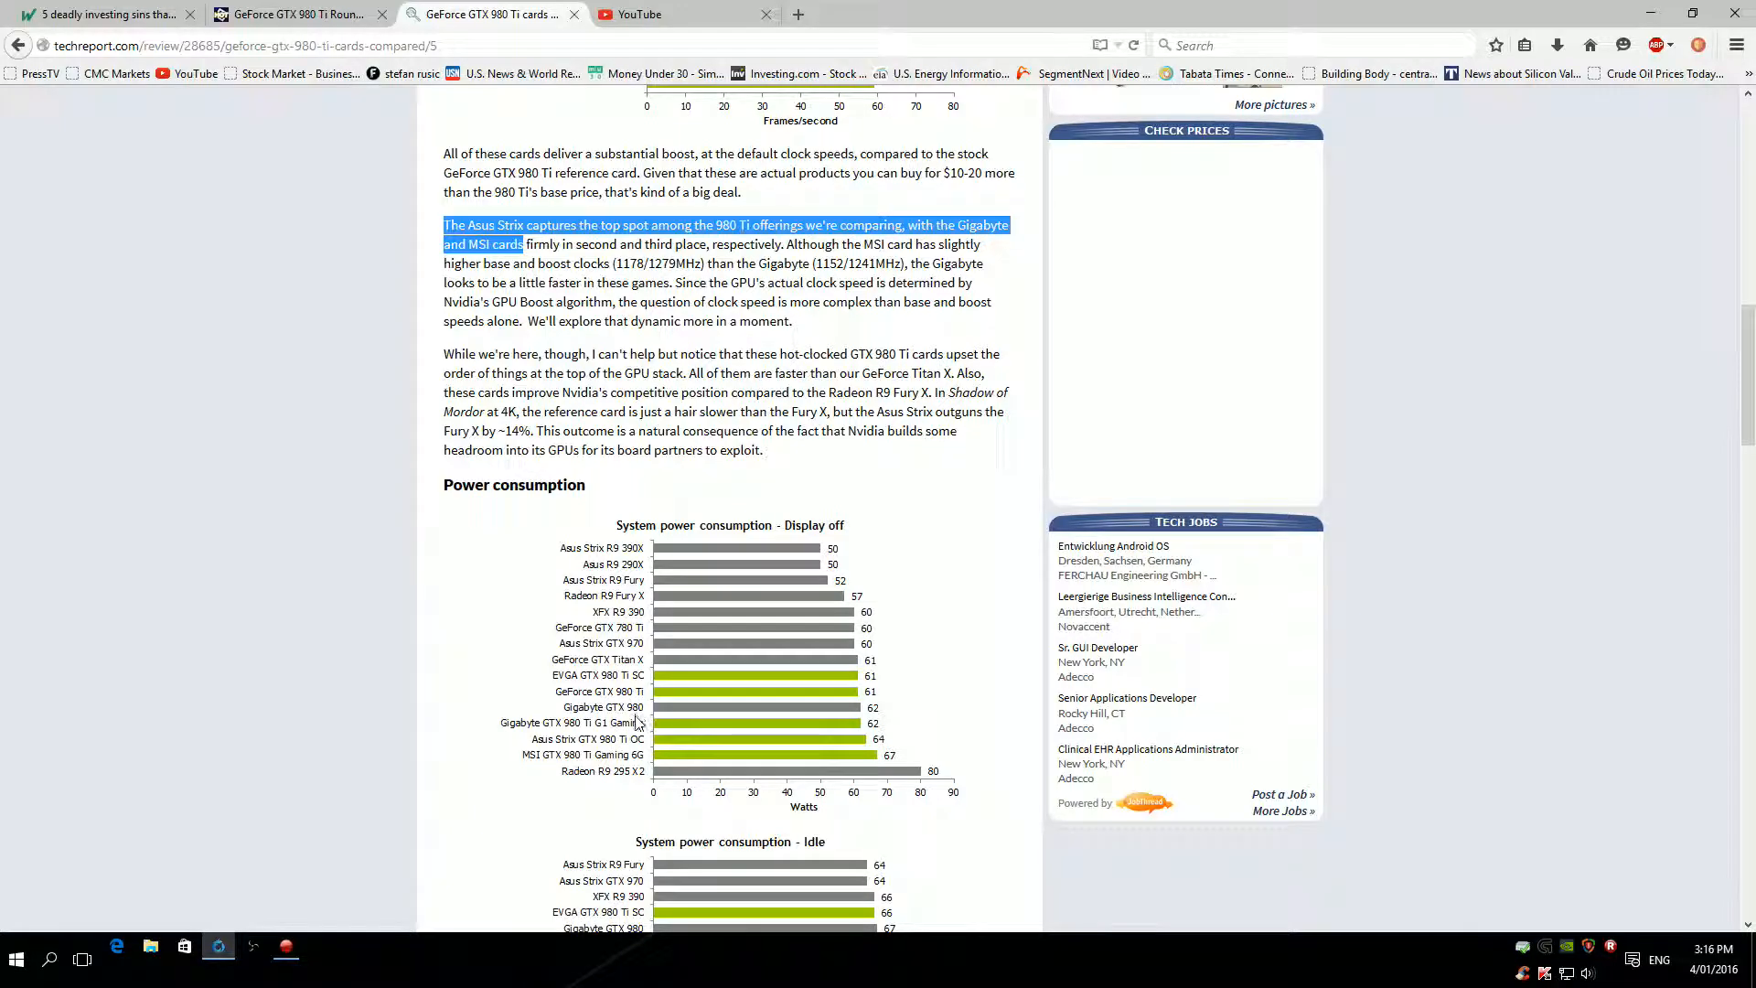
mouse_move(629, 743)
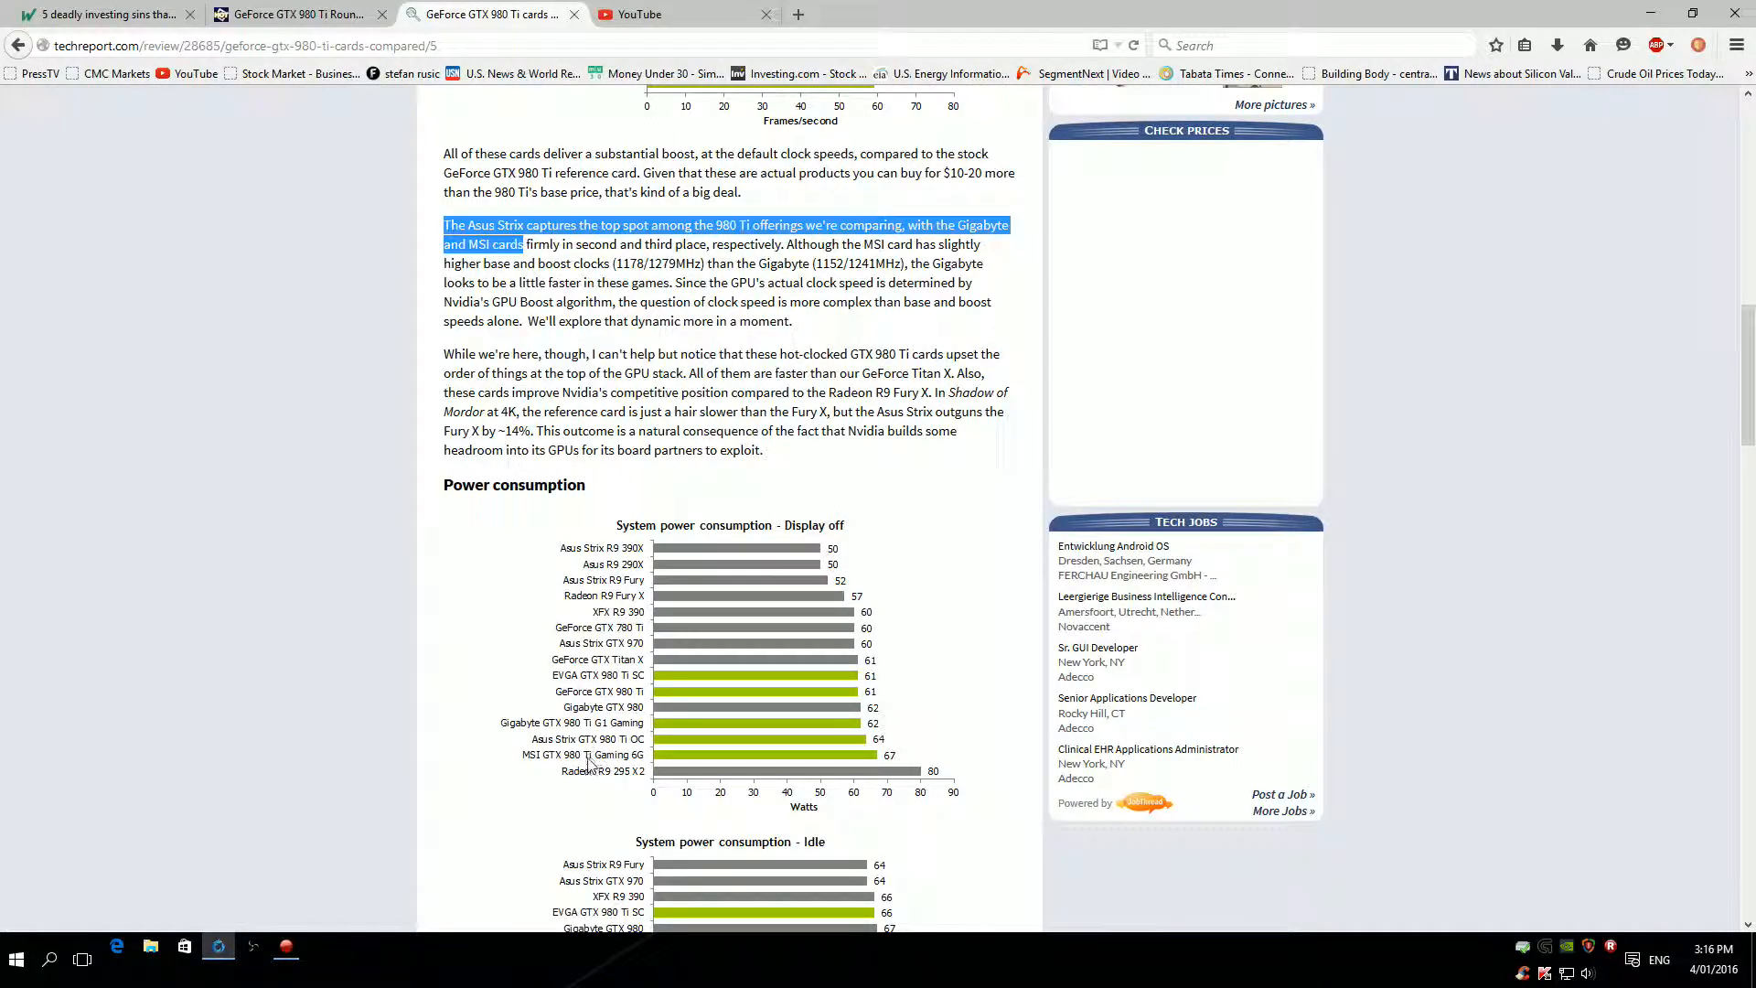
mouse_move(893, 761)
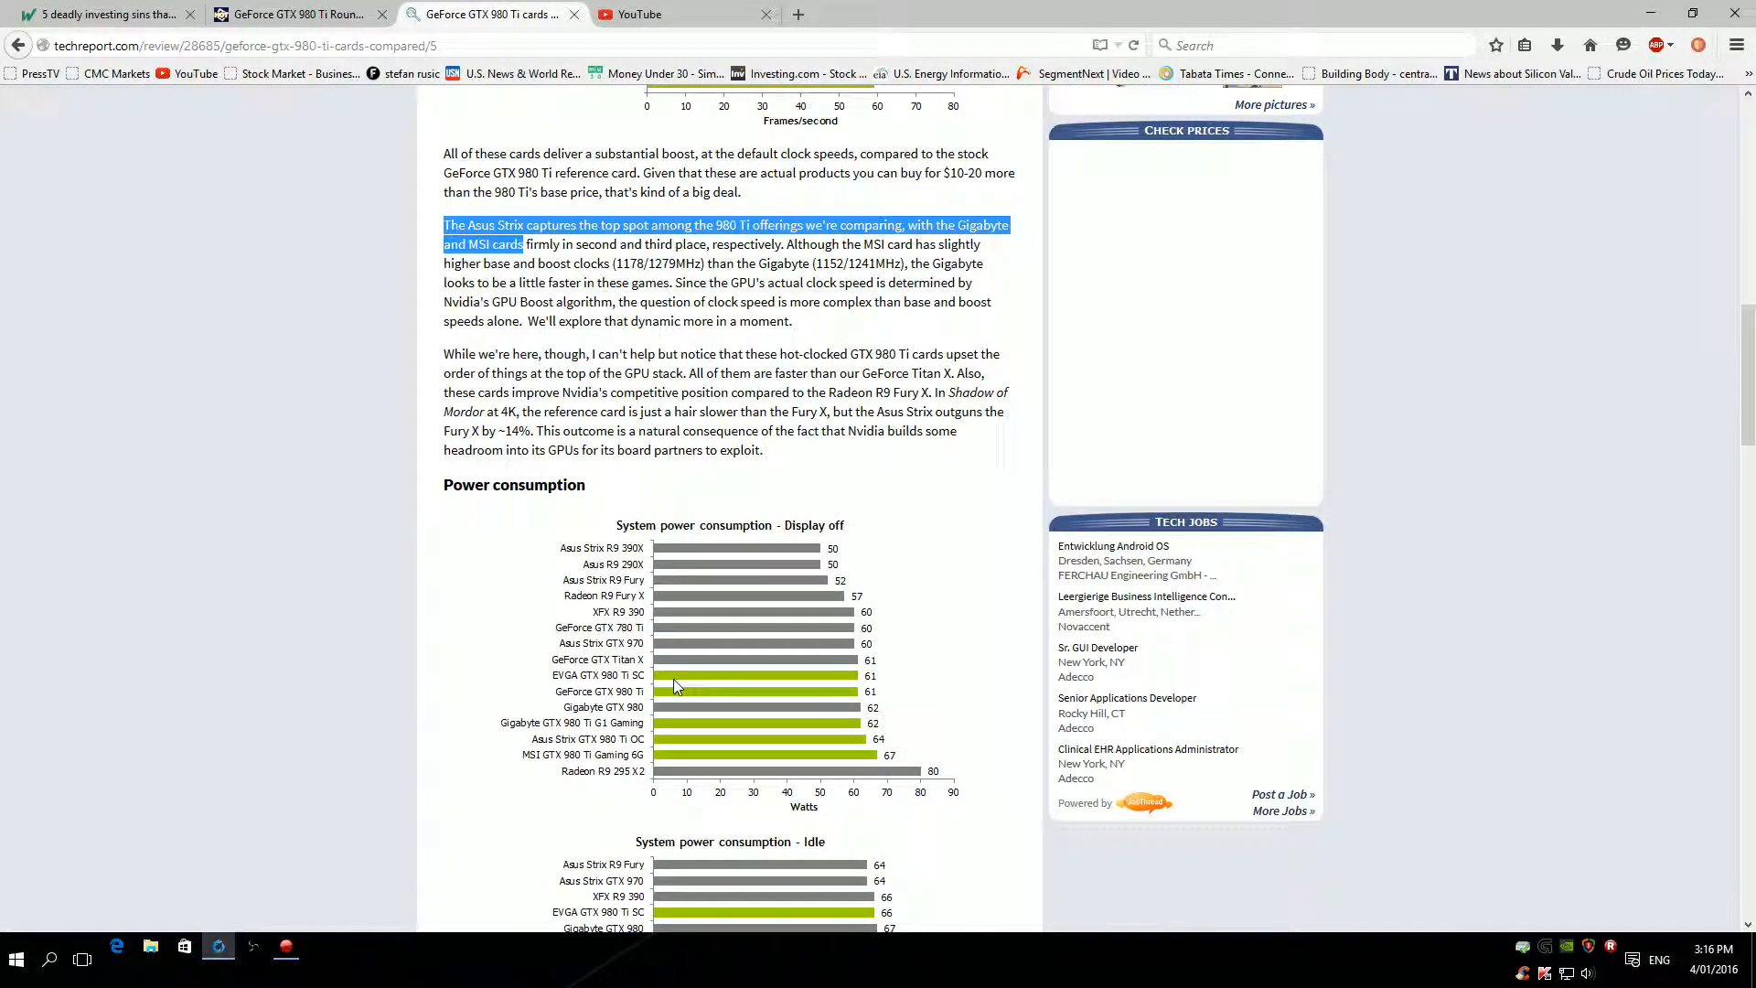
scroll(down, 3)
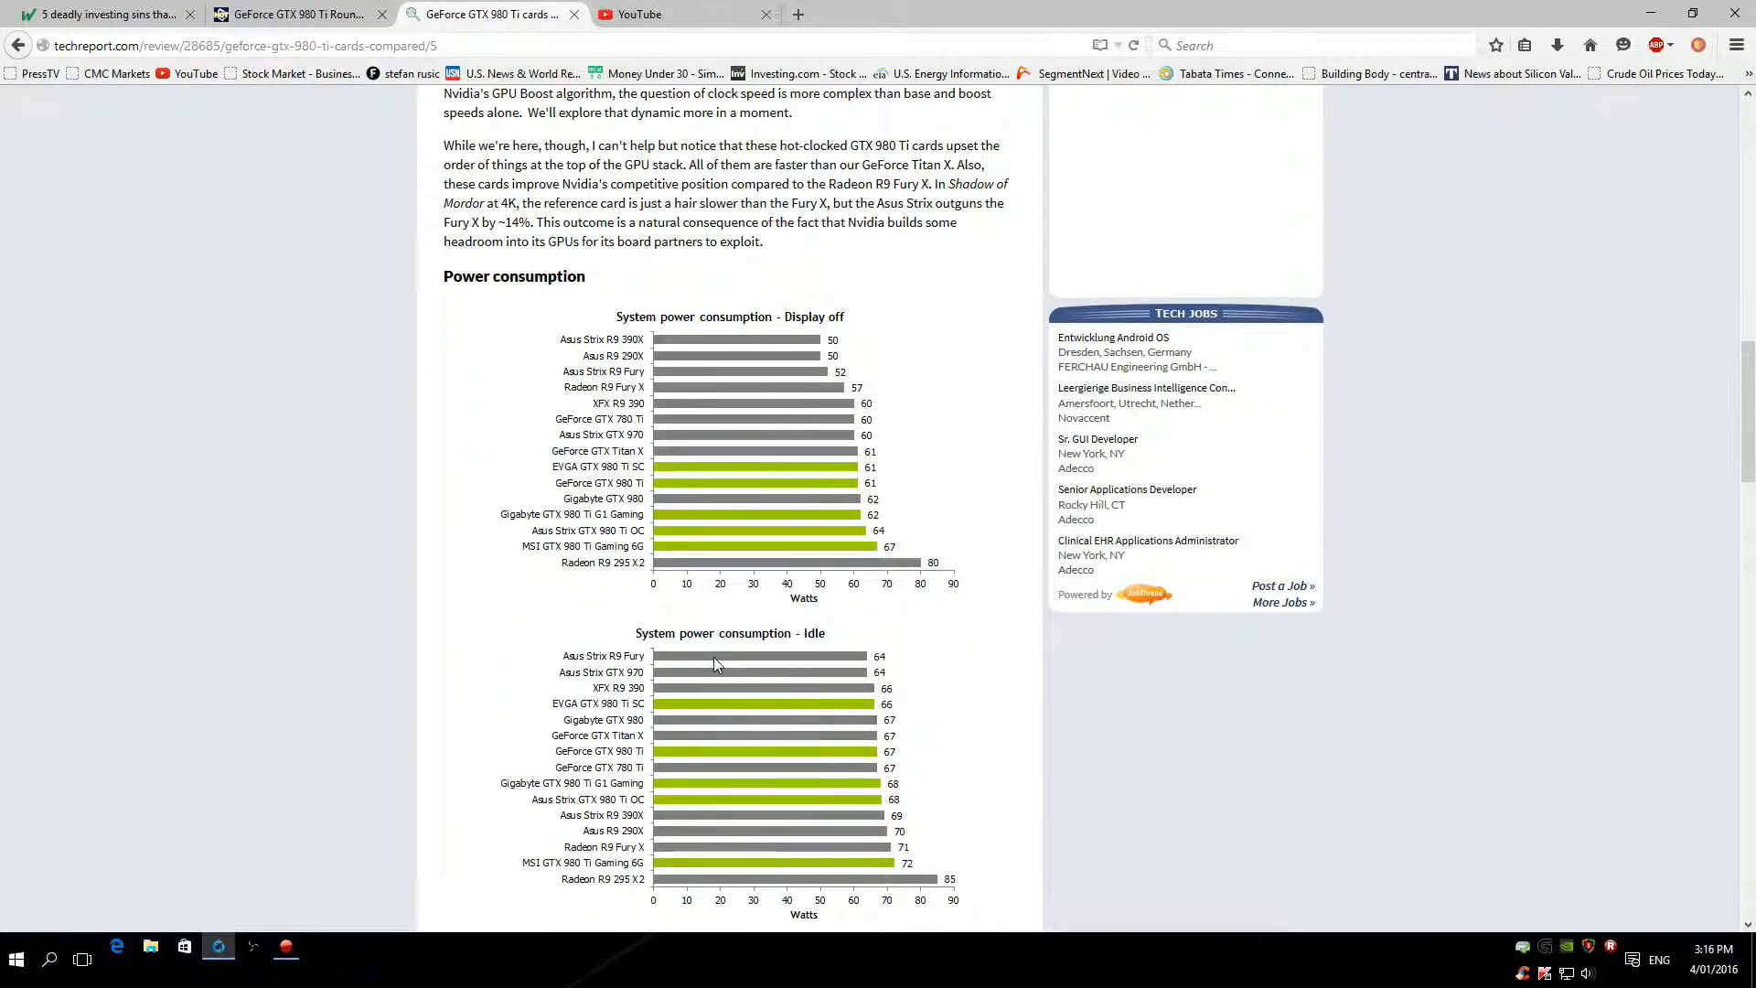
mouse_move(1079, 978)
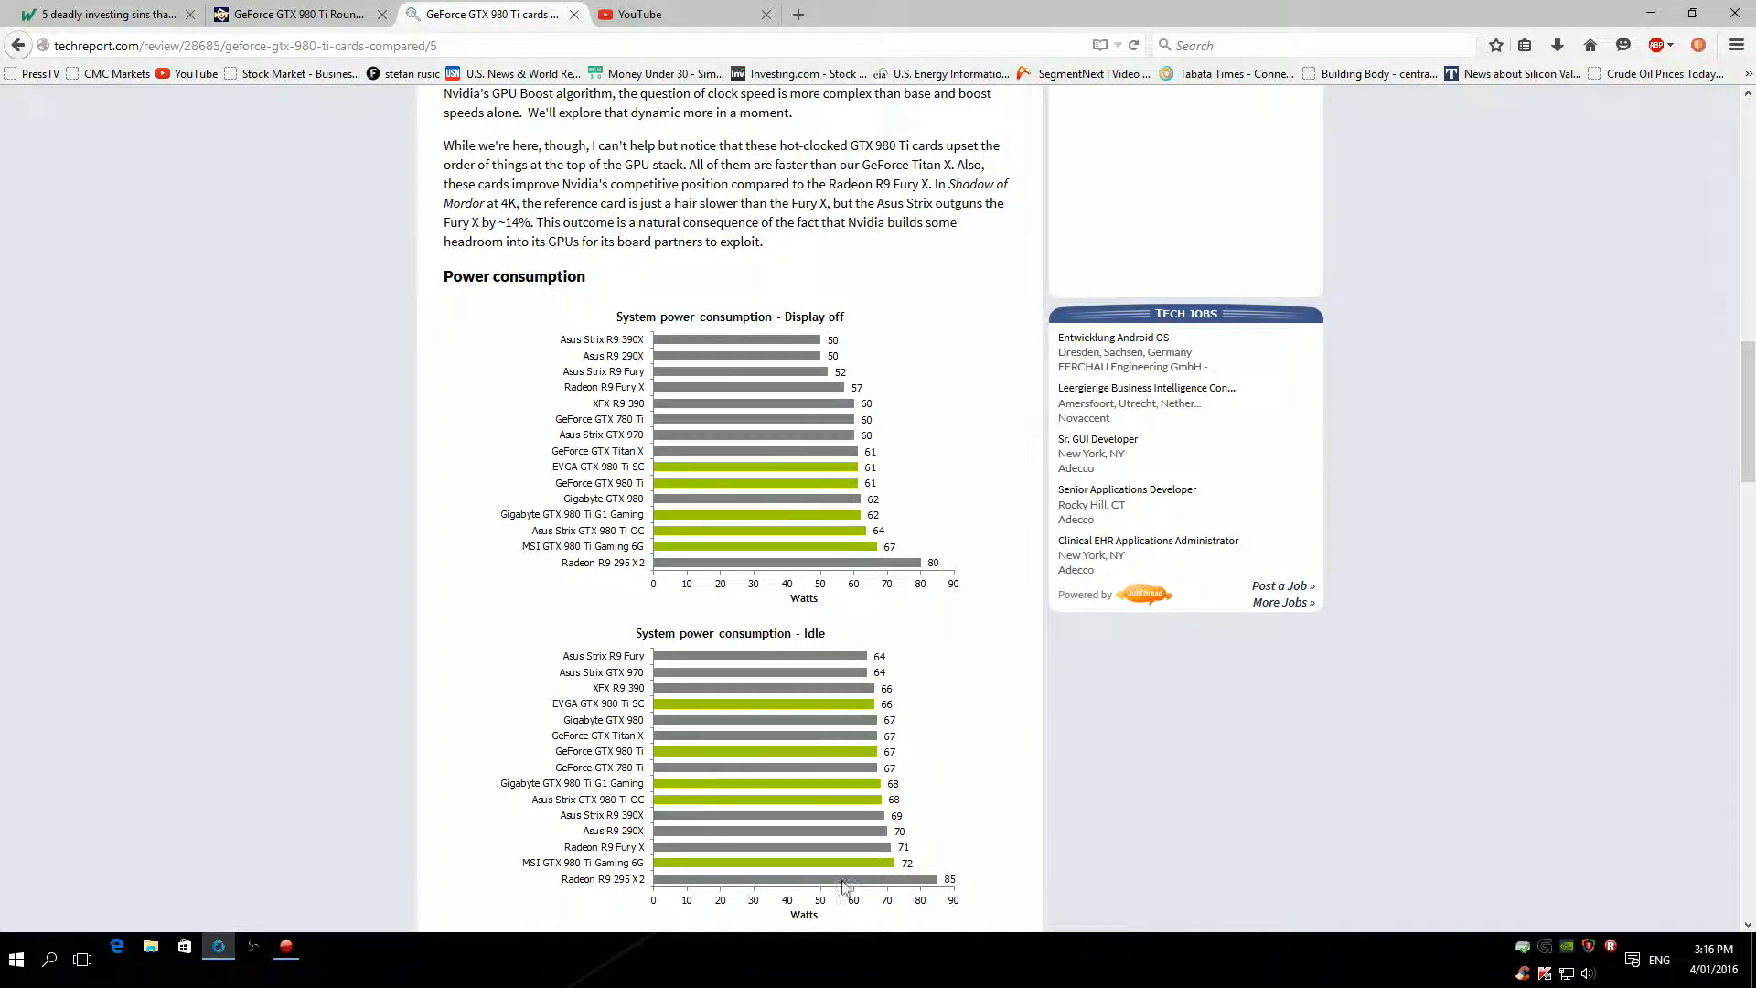
mouse_move(611, 878)
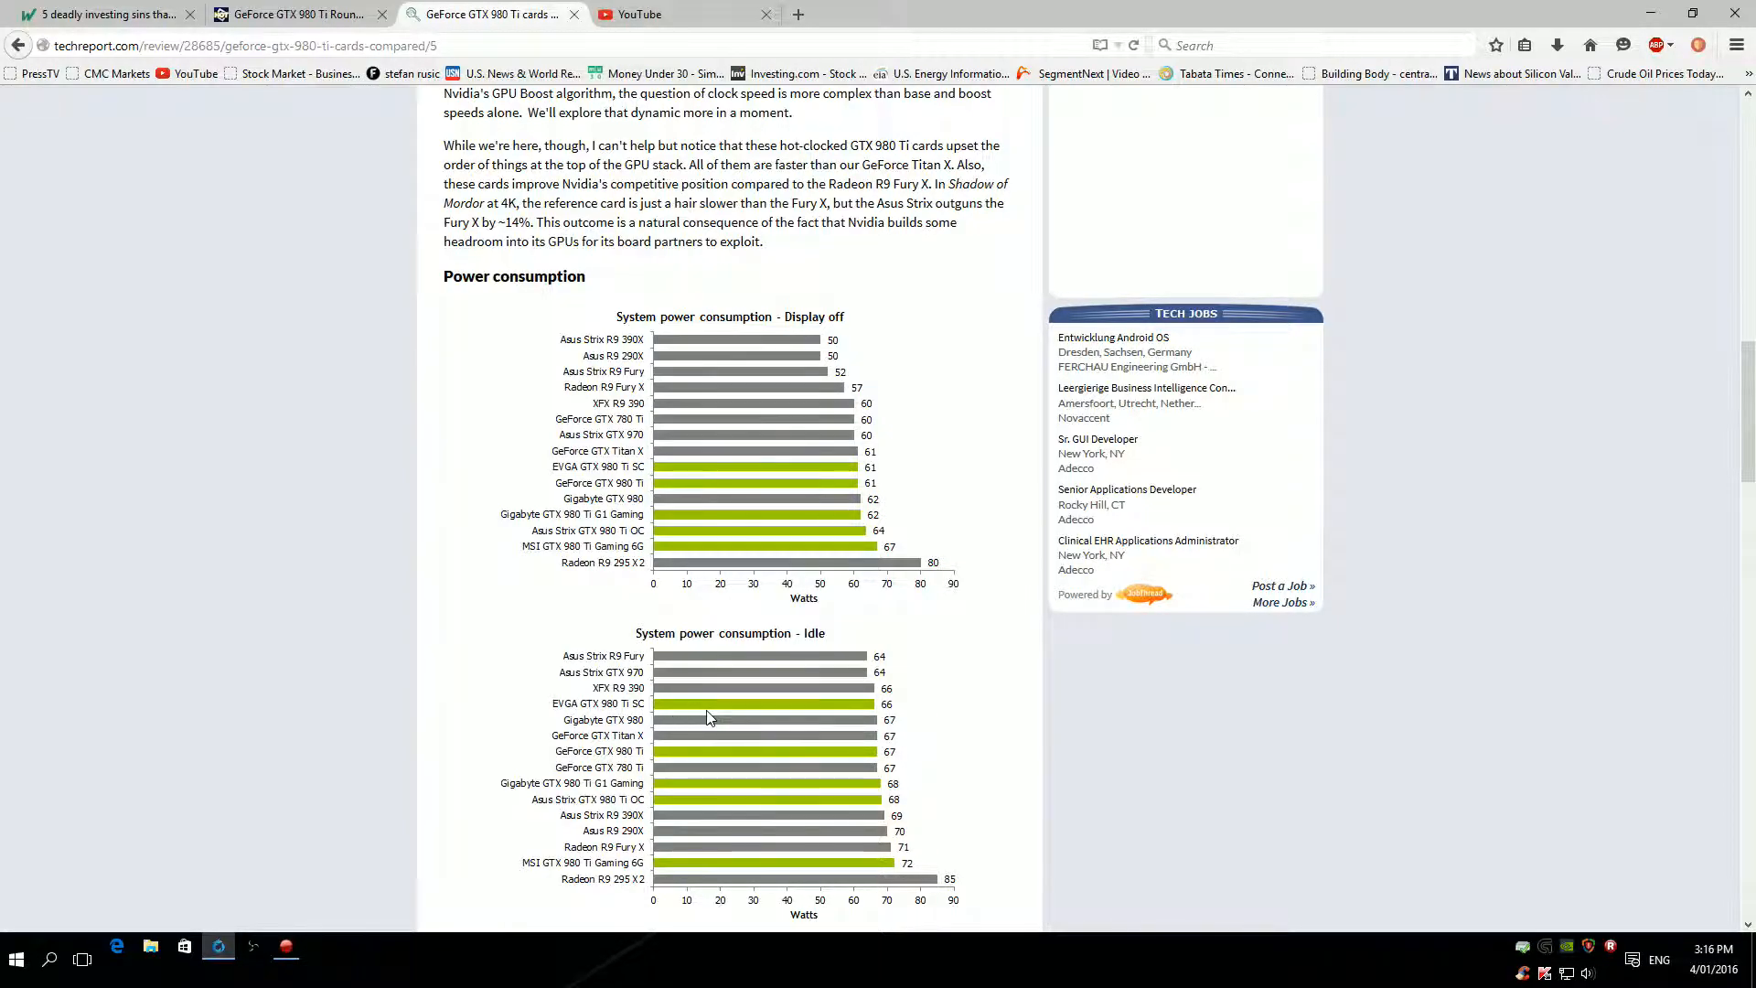
mouse_move(721, 856)
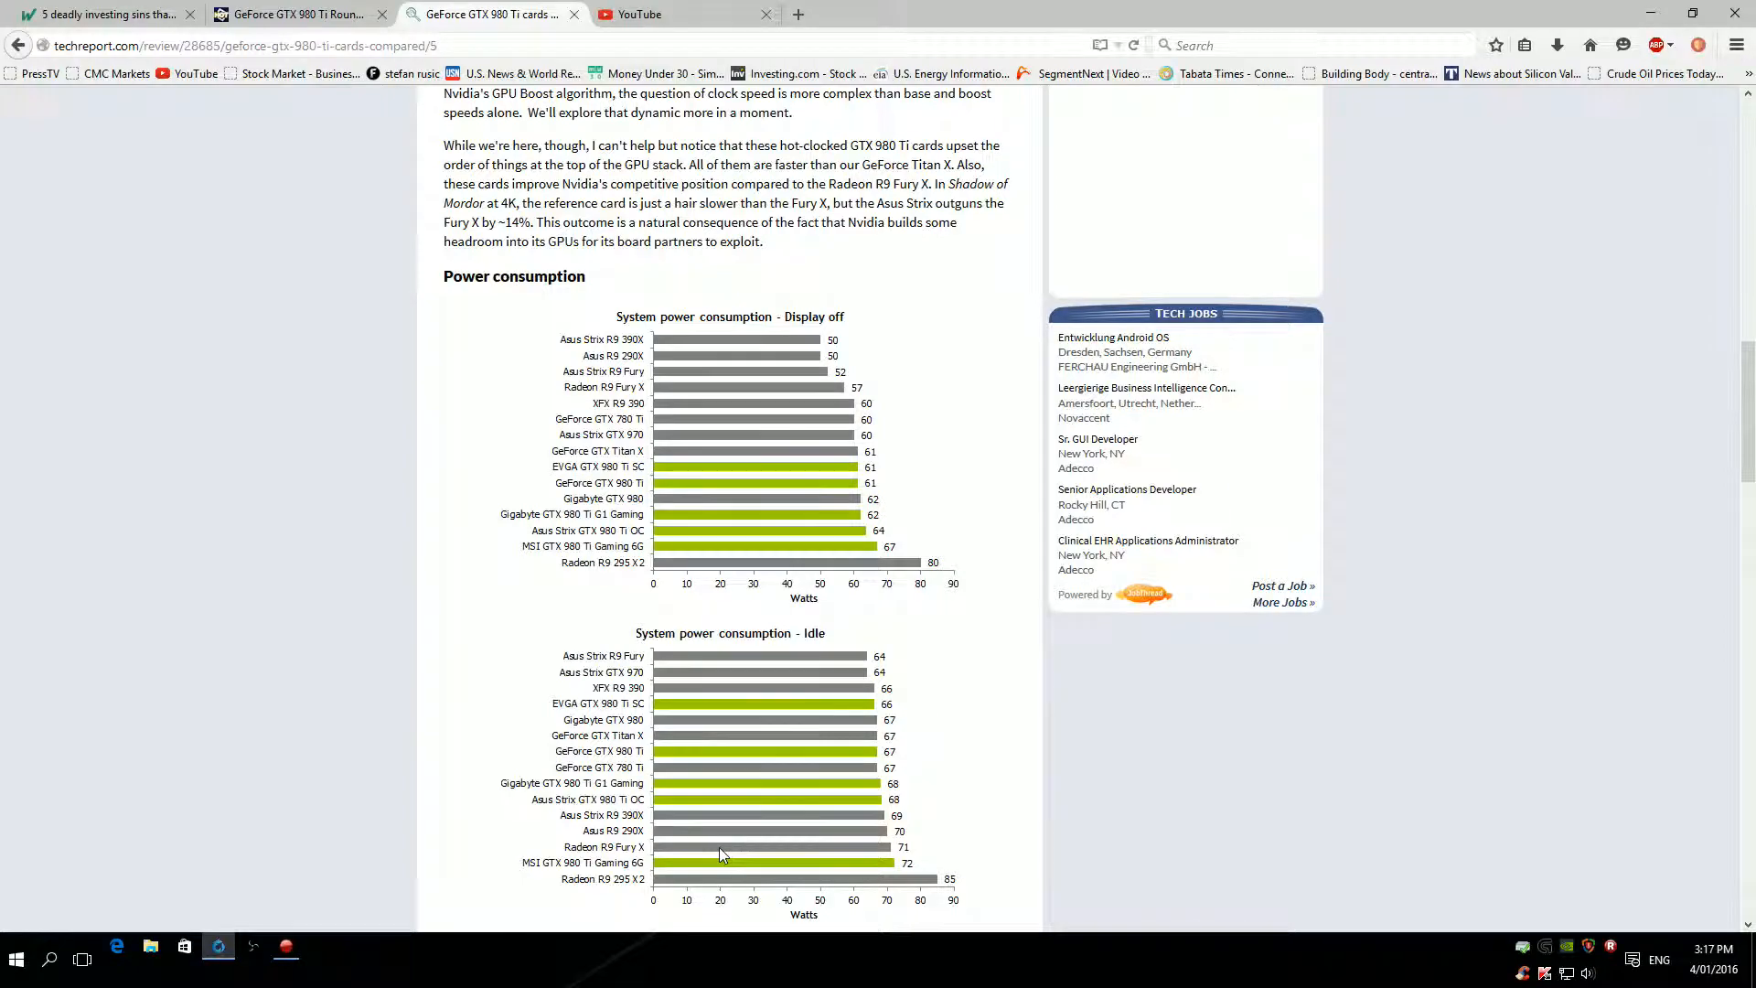
Scroll to show the 'System power consumption - Idle' chart in full.
scroll(down, 3)
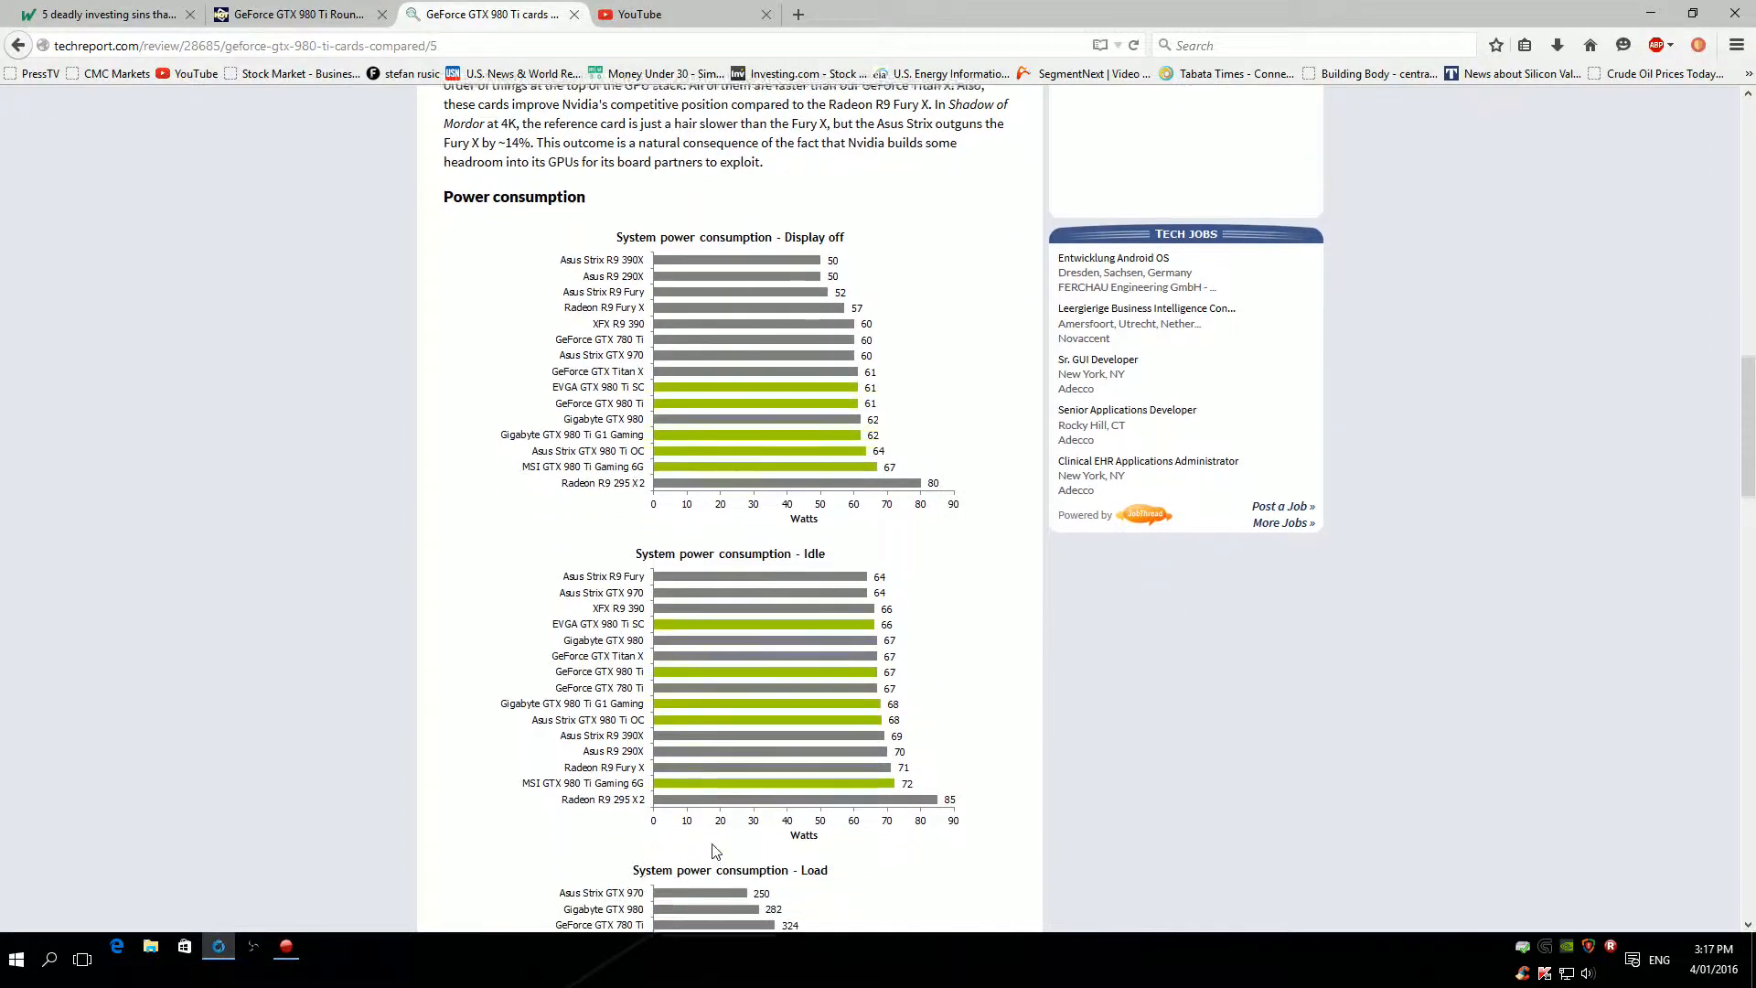
scroll(down, 3)
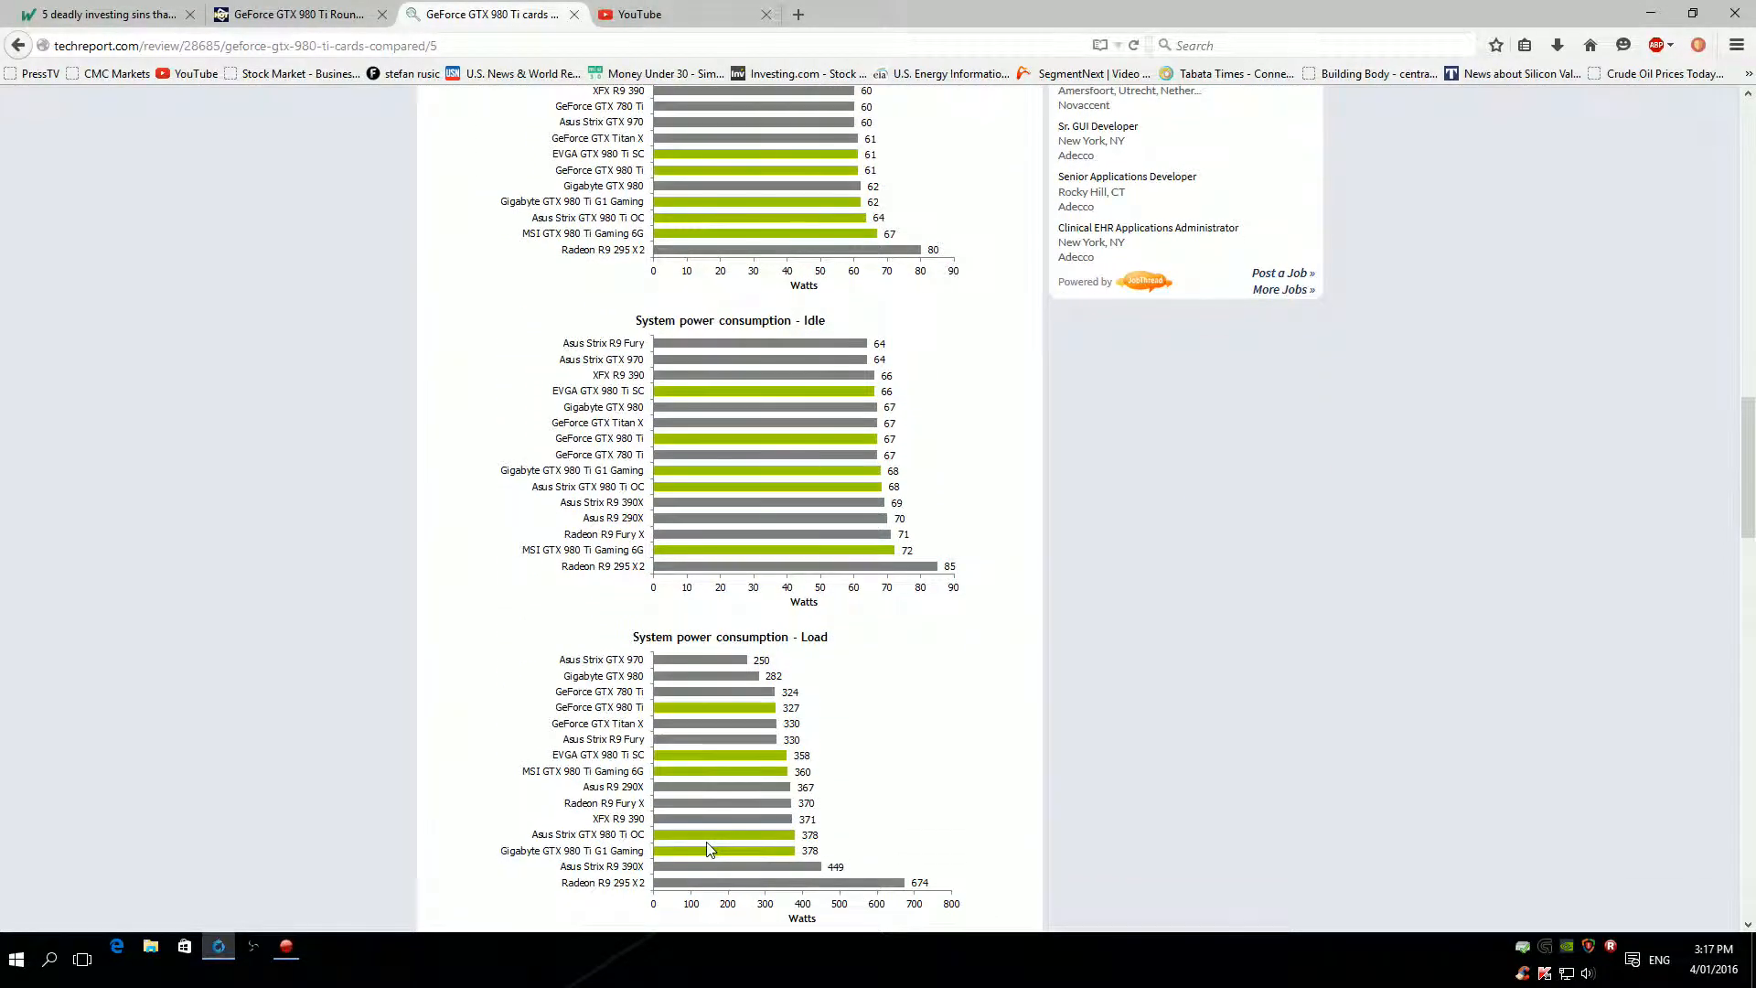
mouse_move(830, 739)
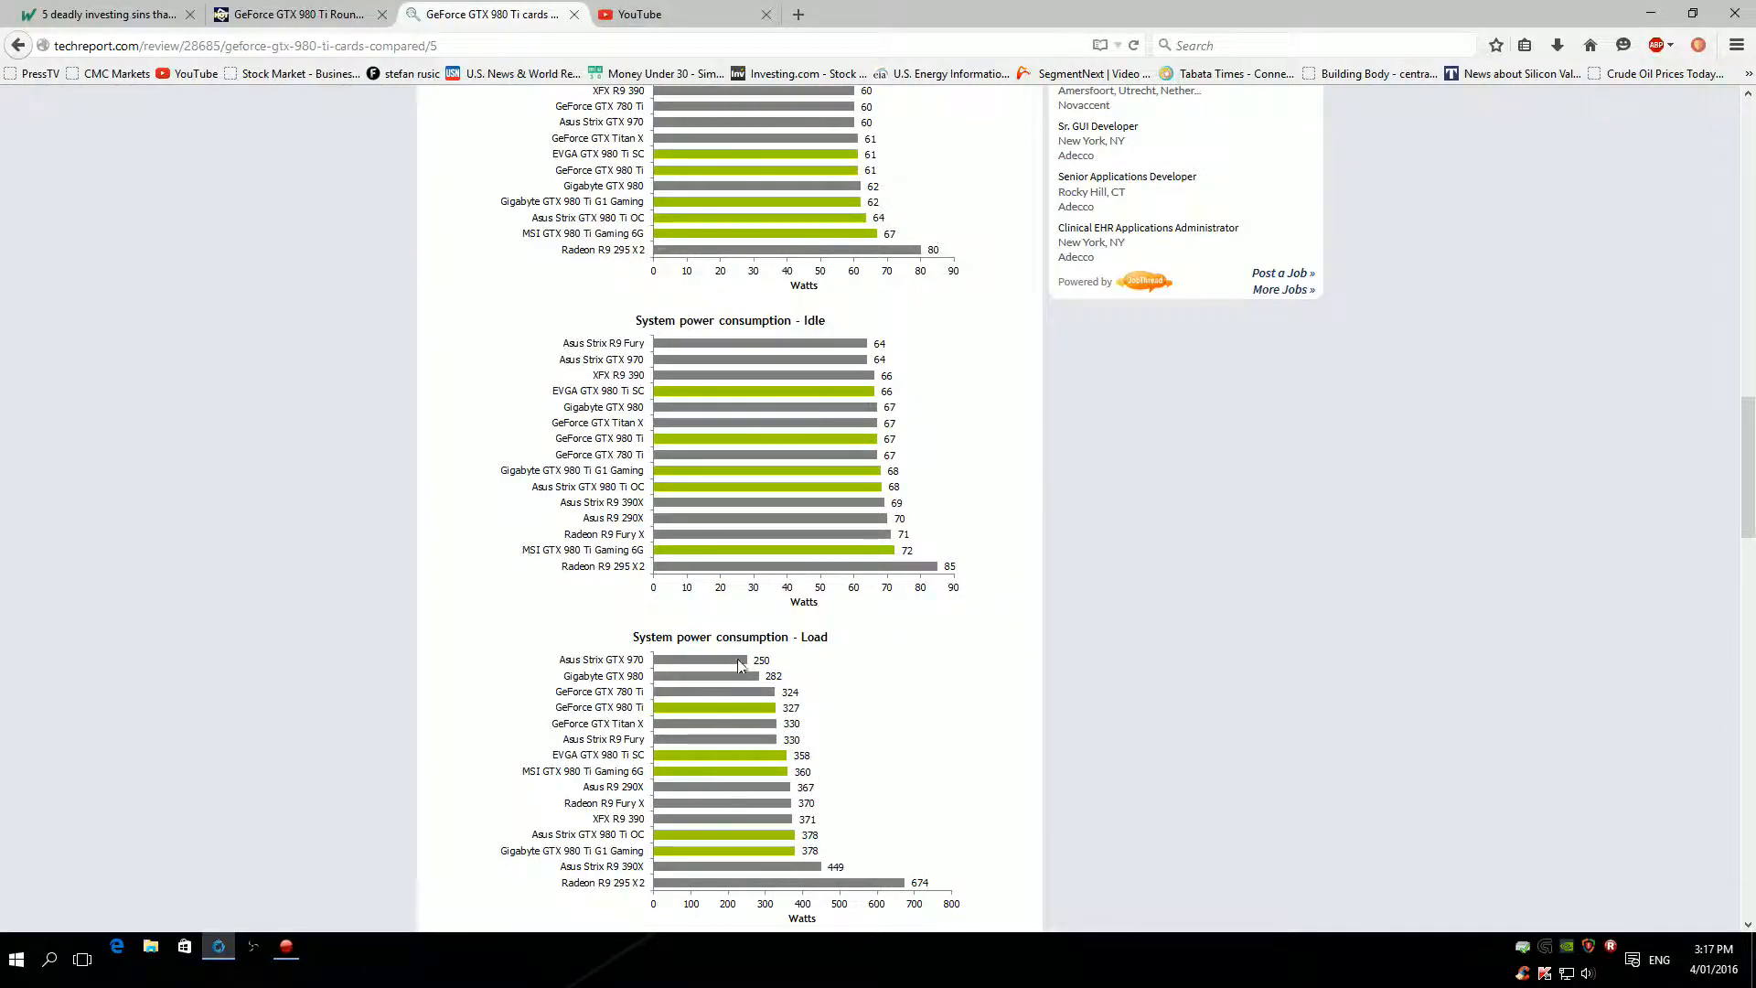
mouse_move(730, 718)
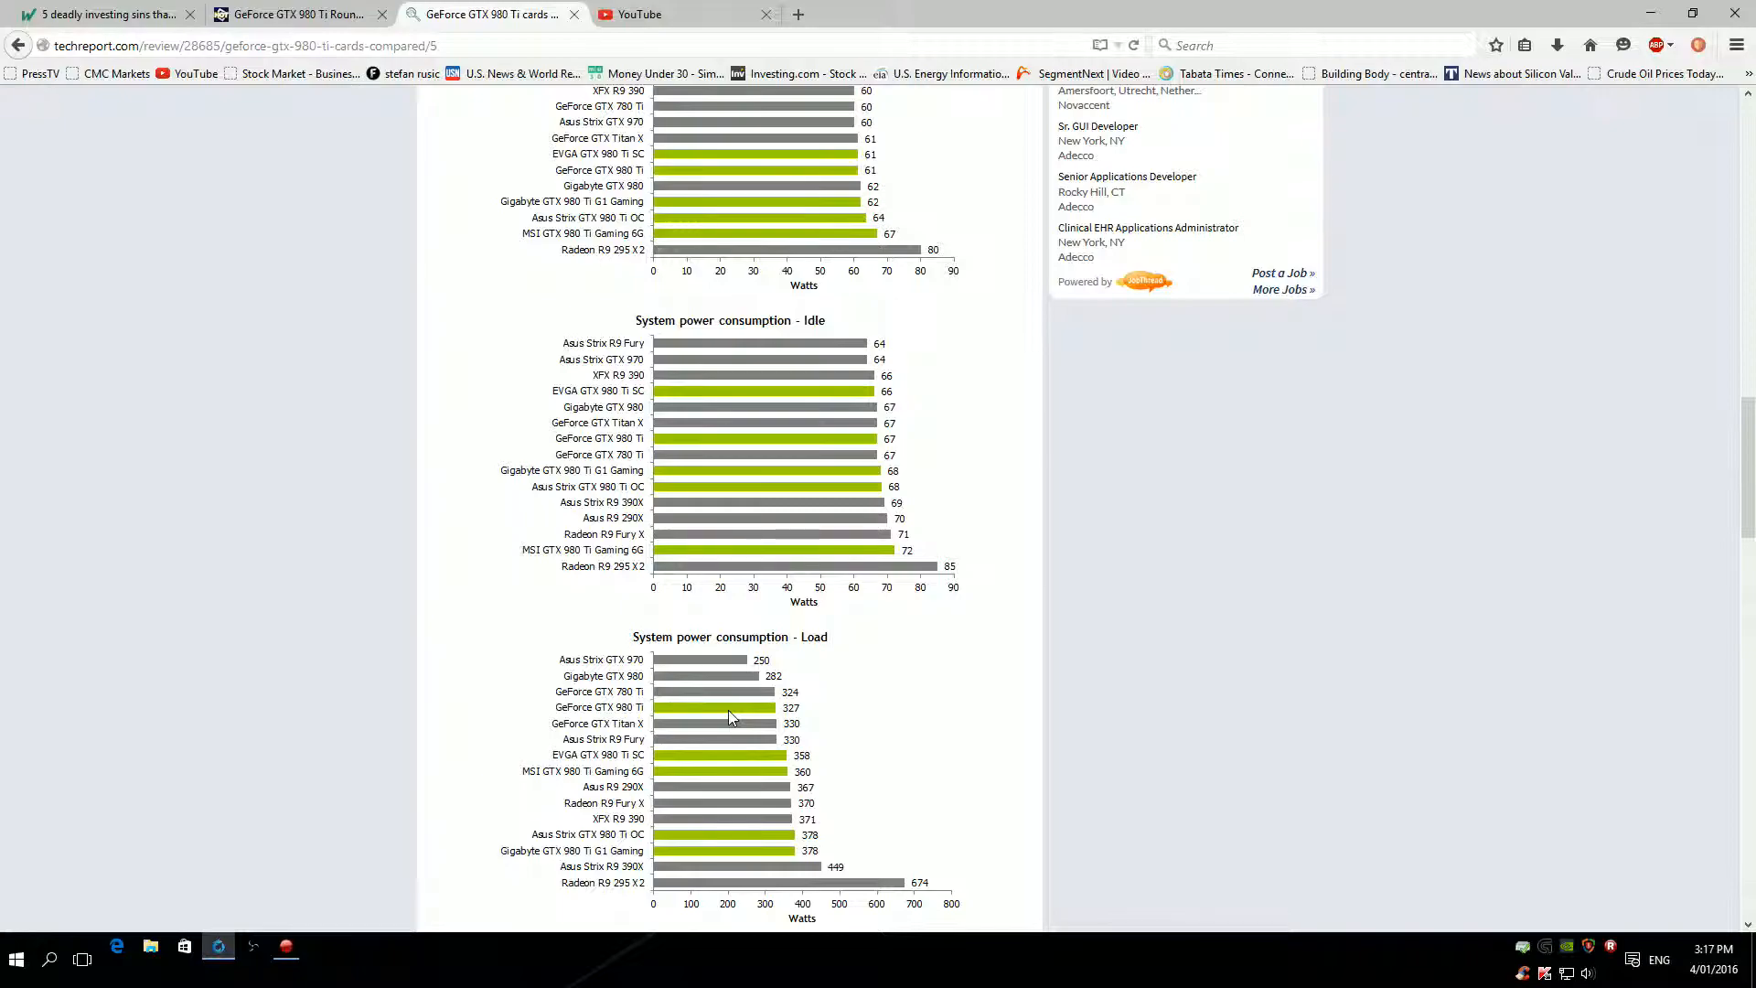
mouse_move(756, 739)
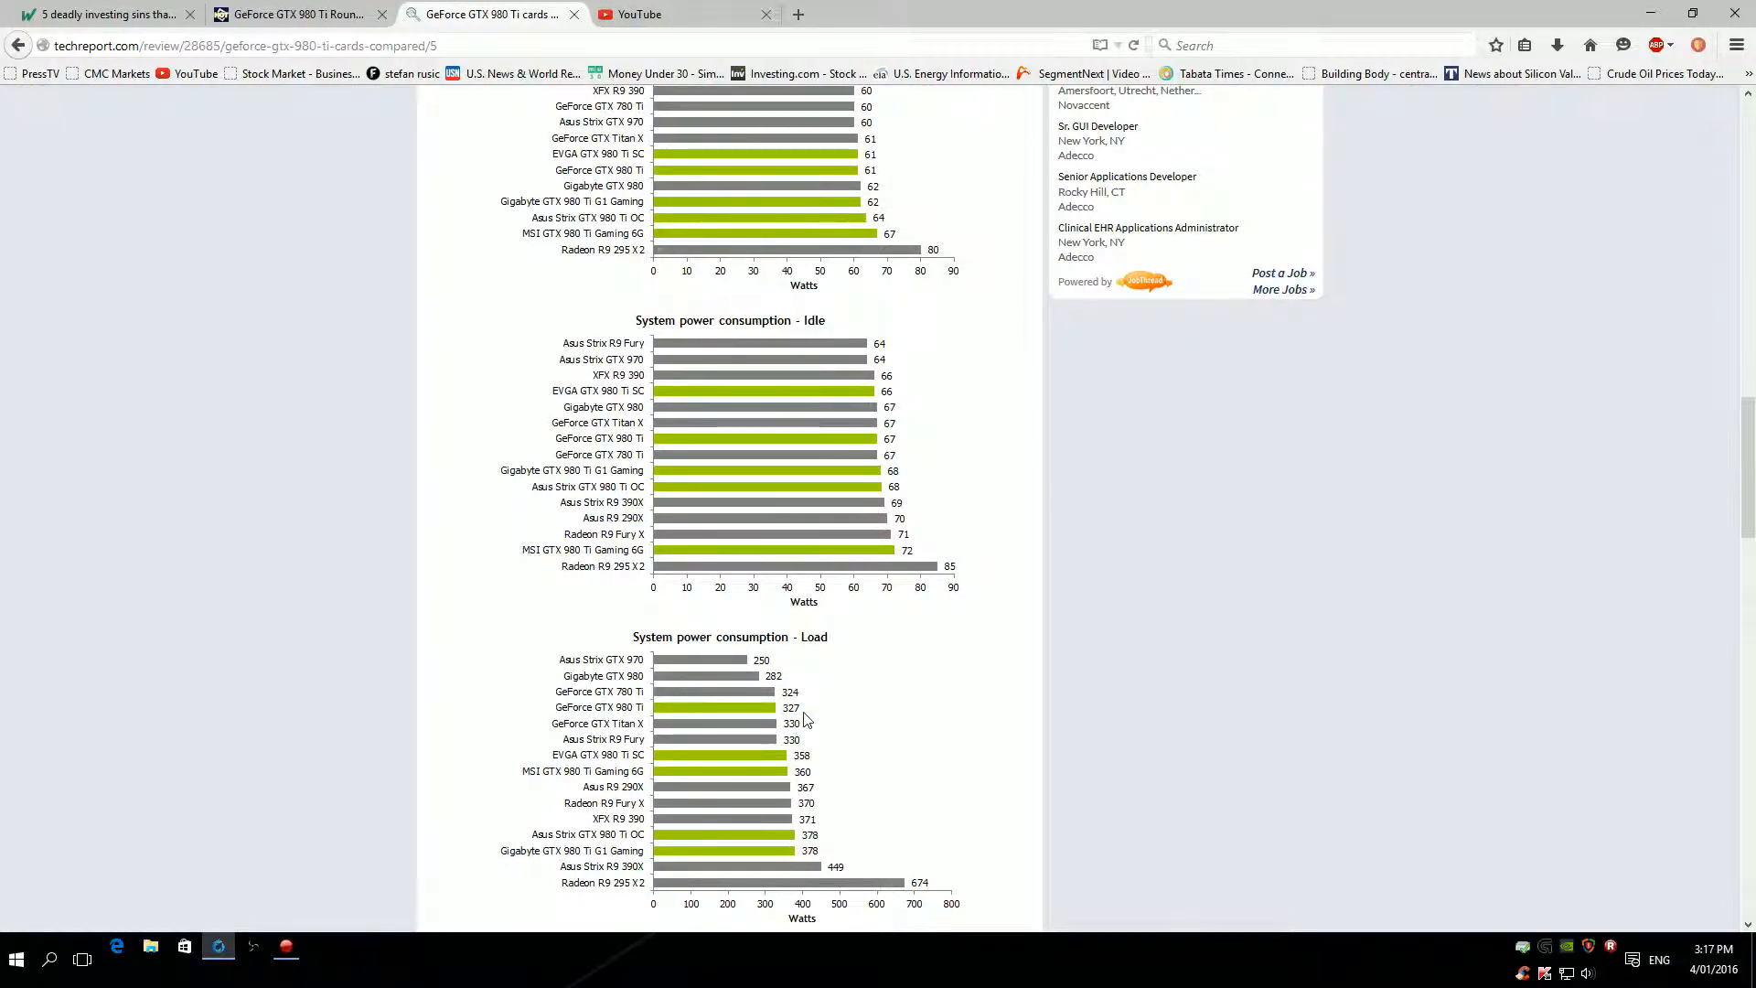
mouse_move(864, 787)
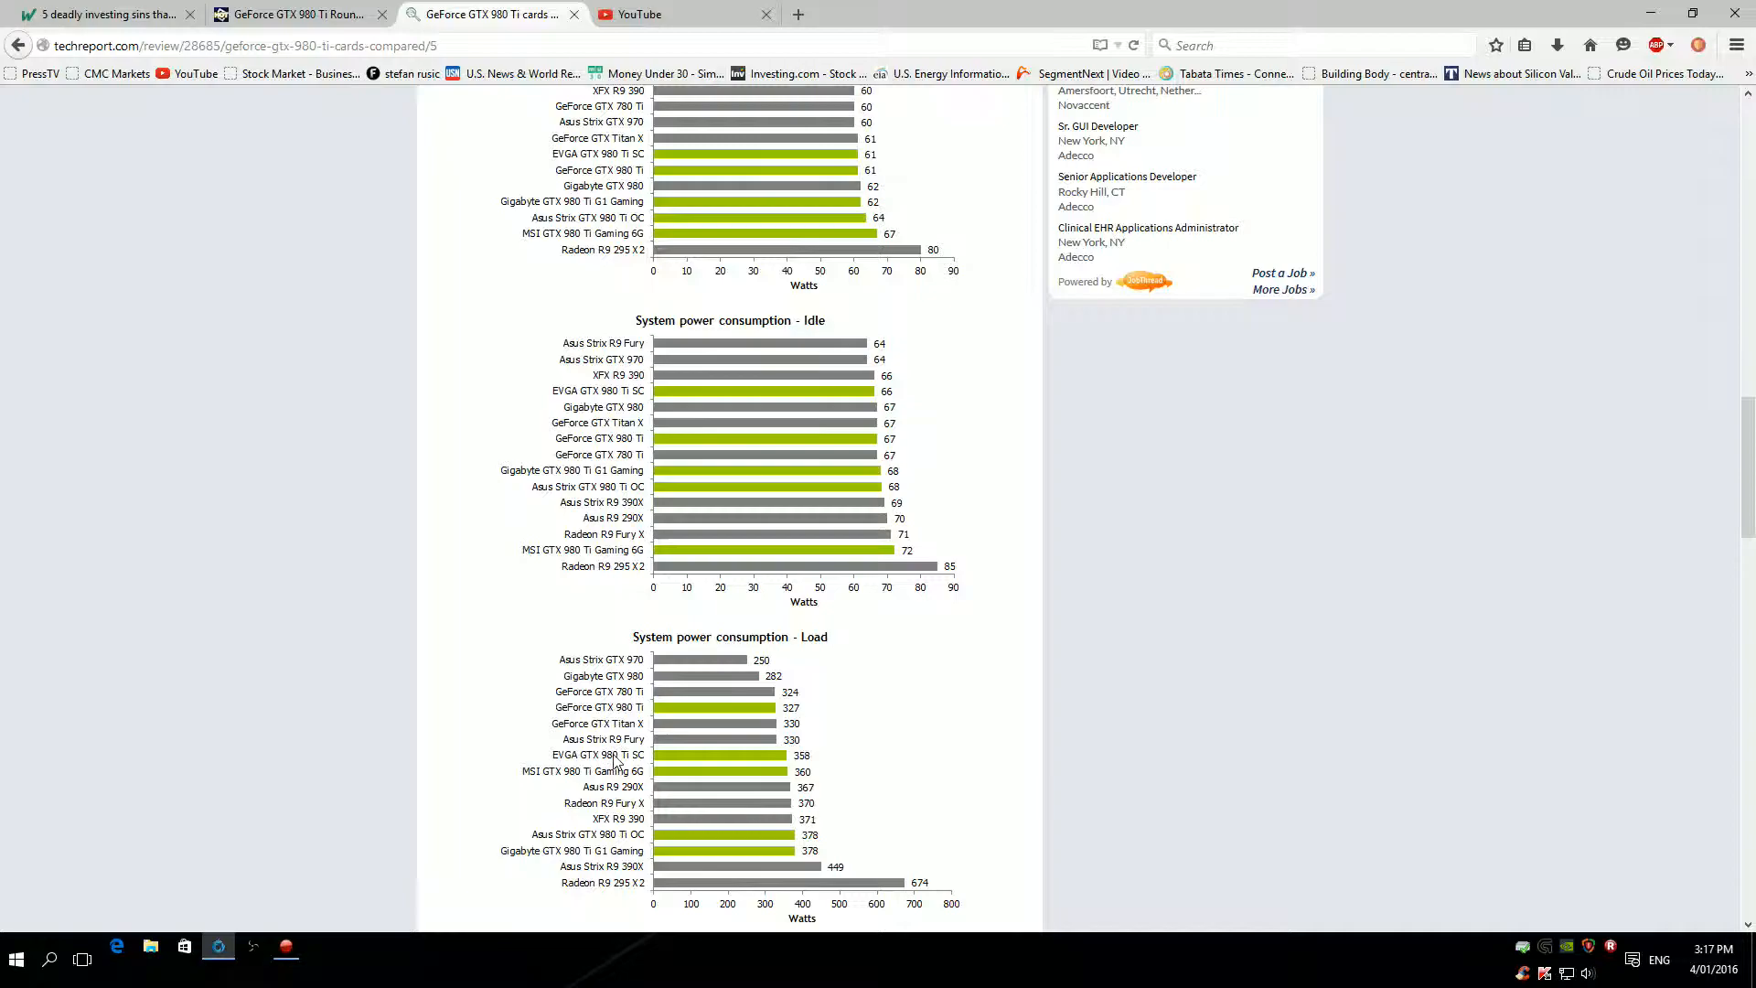
mouse_move(871, 787)
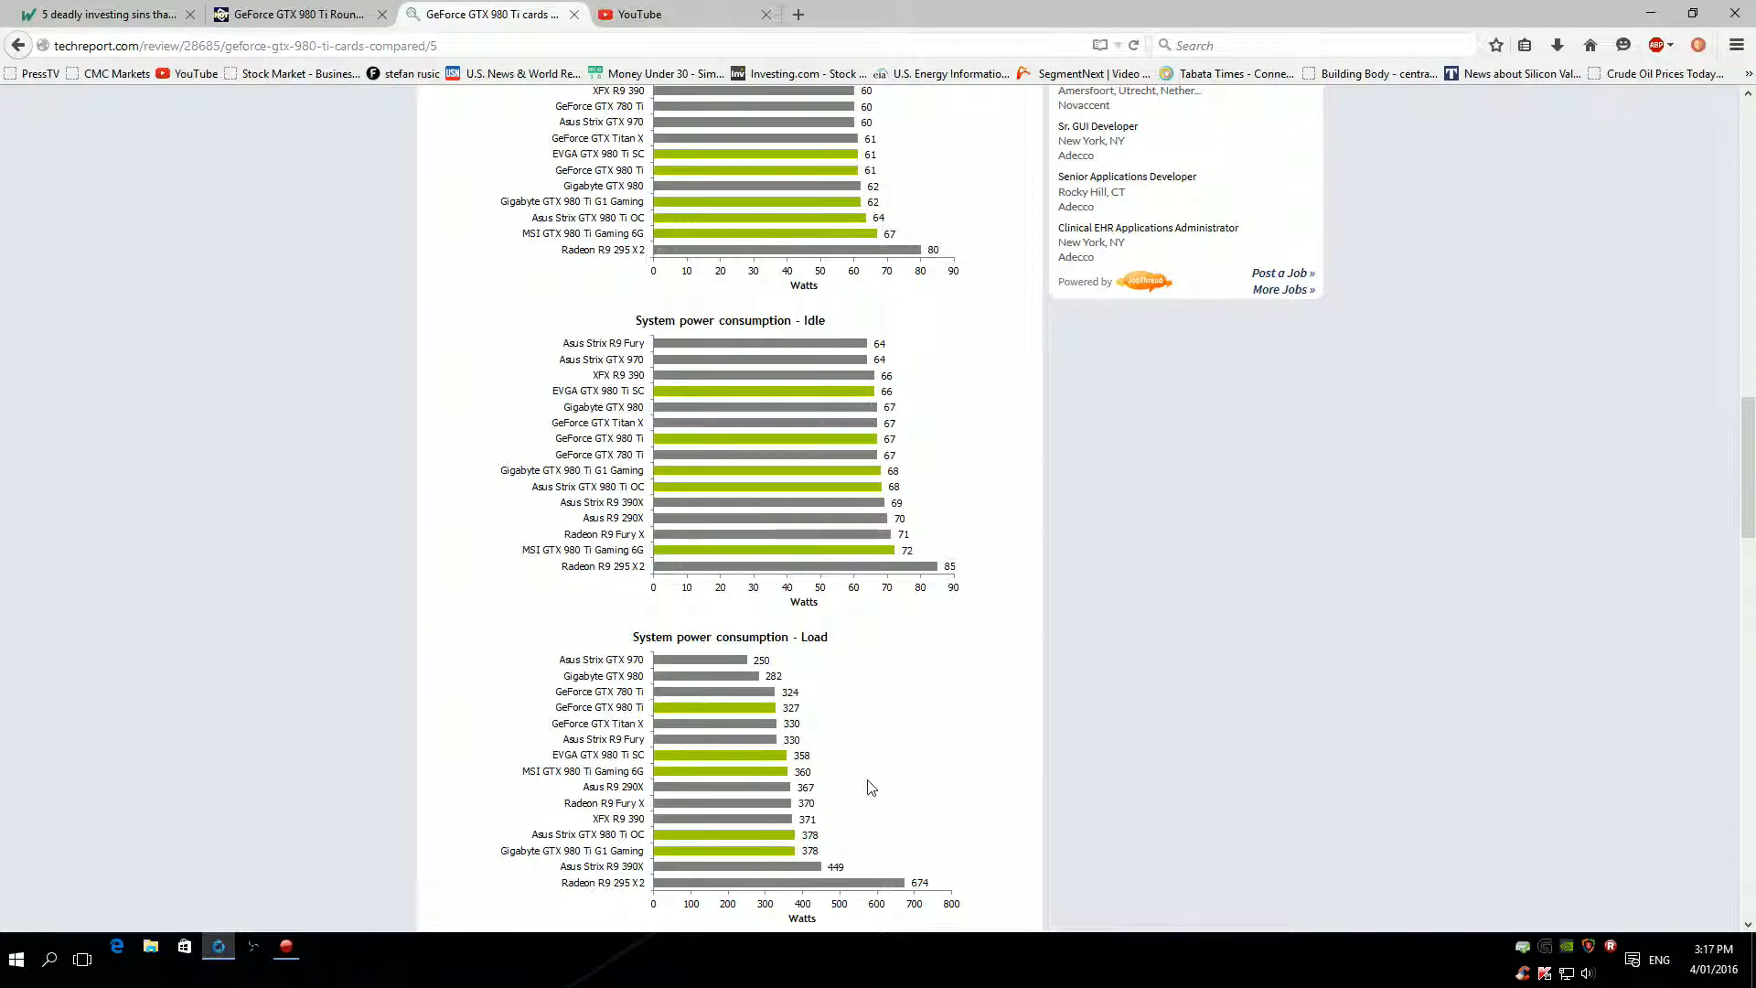
mouse_move(645, 710)
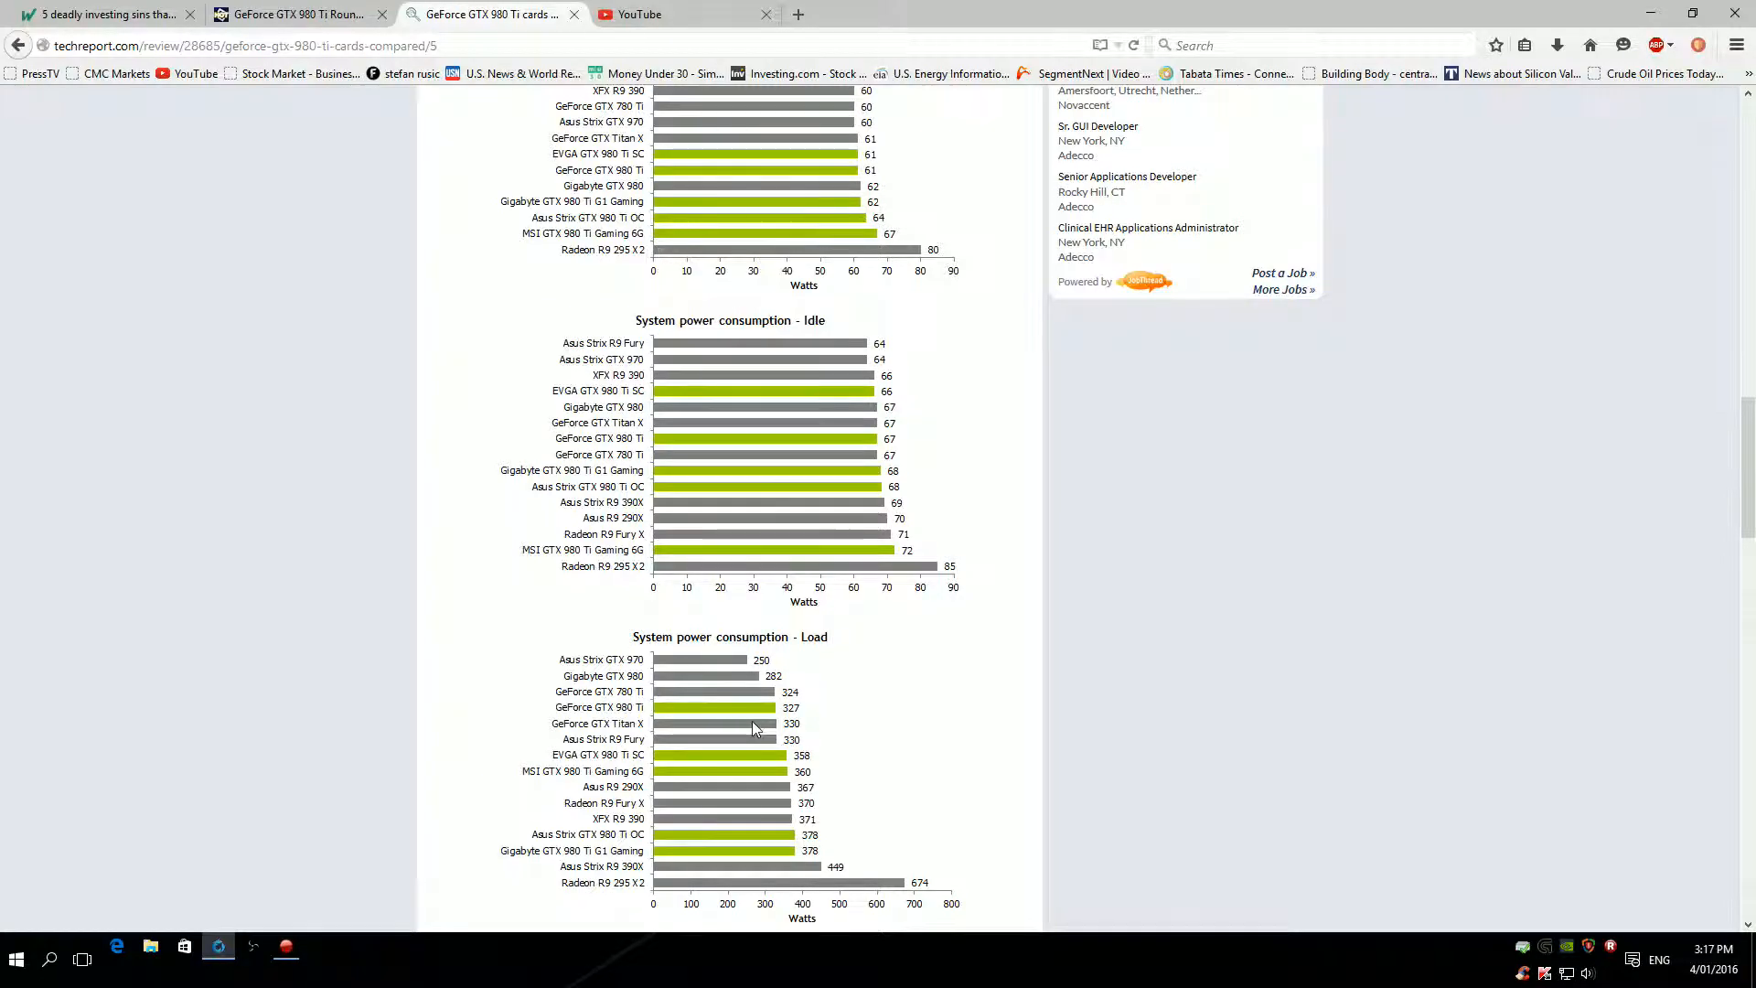
mouse_move(805, 730)
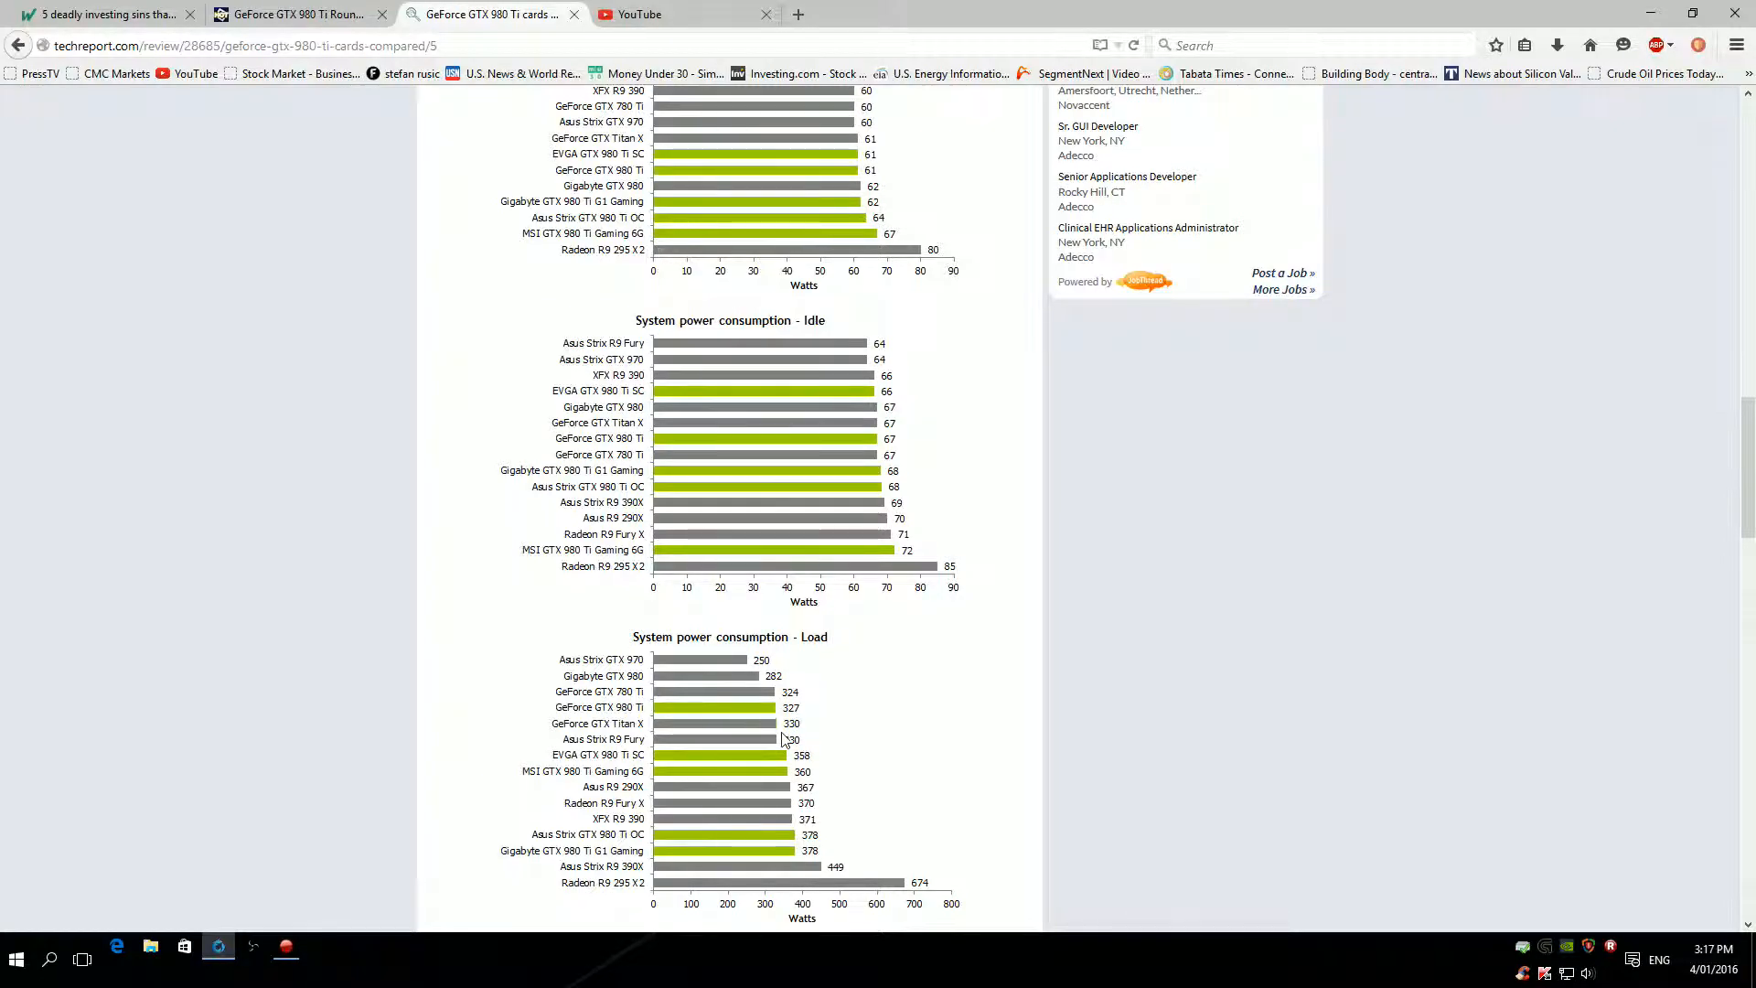
Scroll past the load power commentary to the display-off and idle noise level charts.
scroll(down, 3)
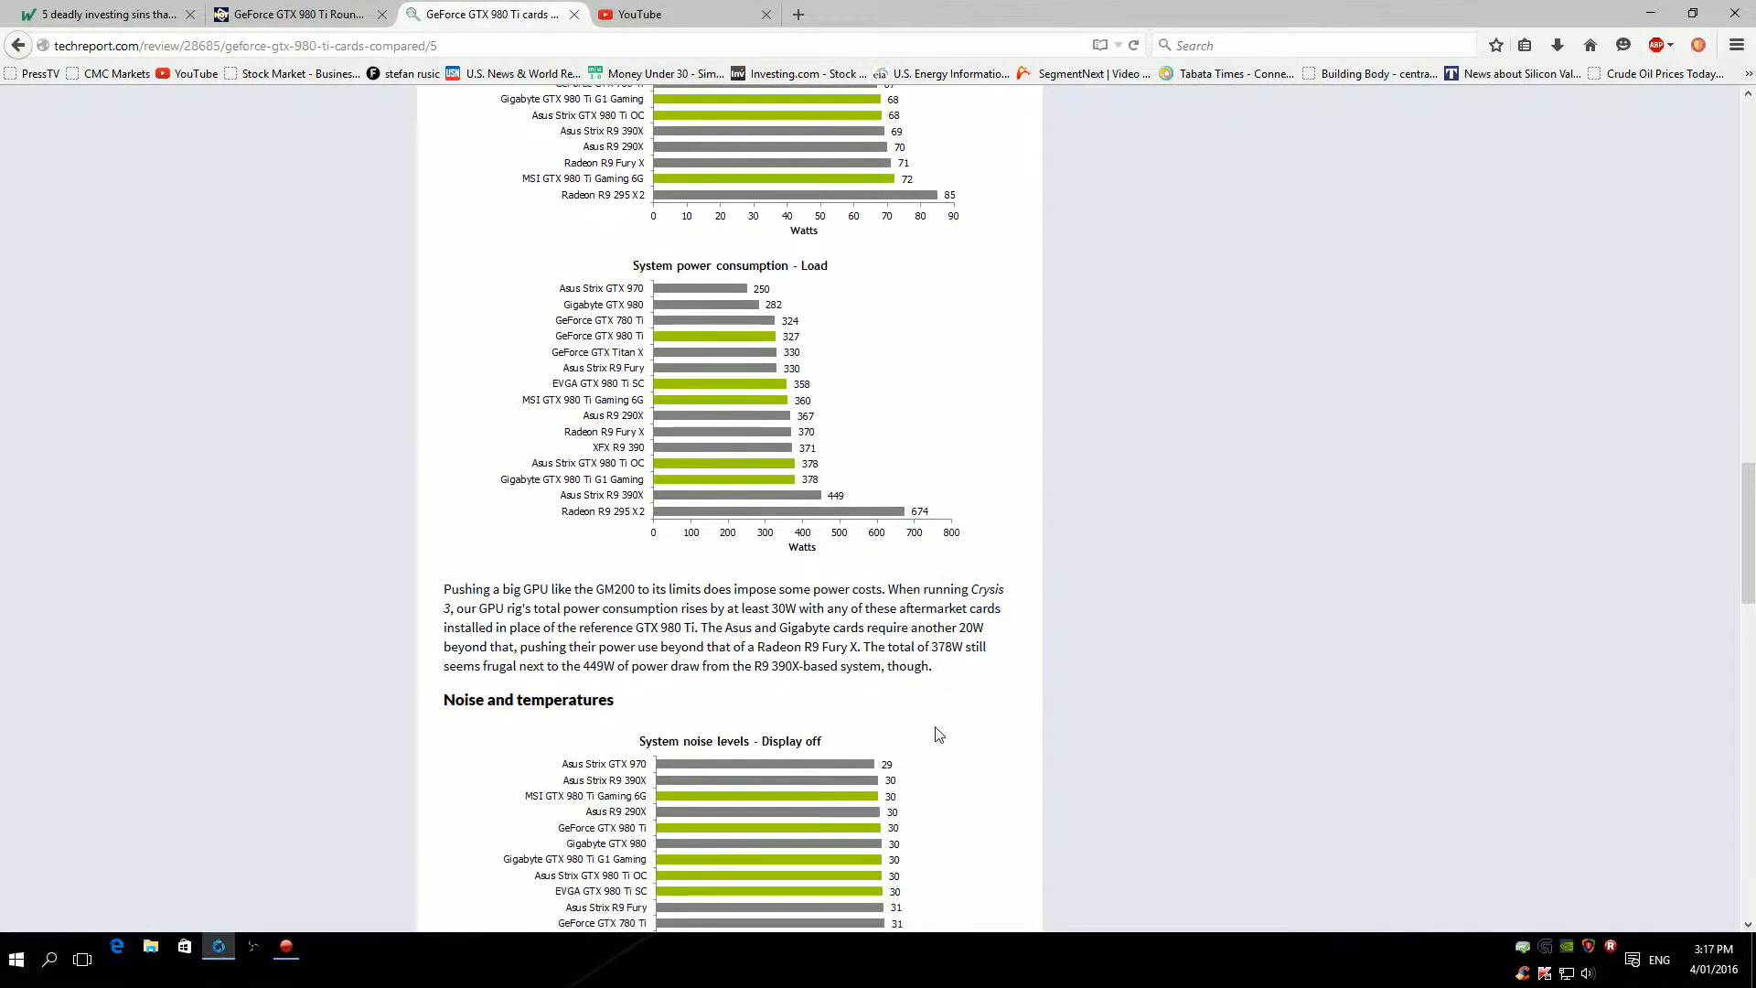
scroll(down, 3)
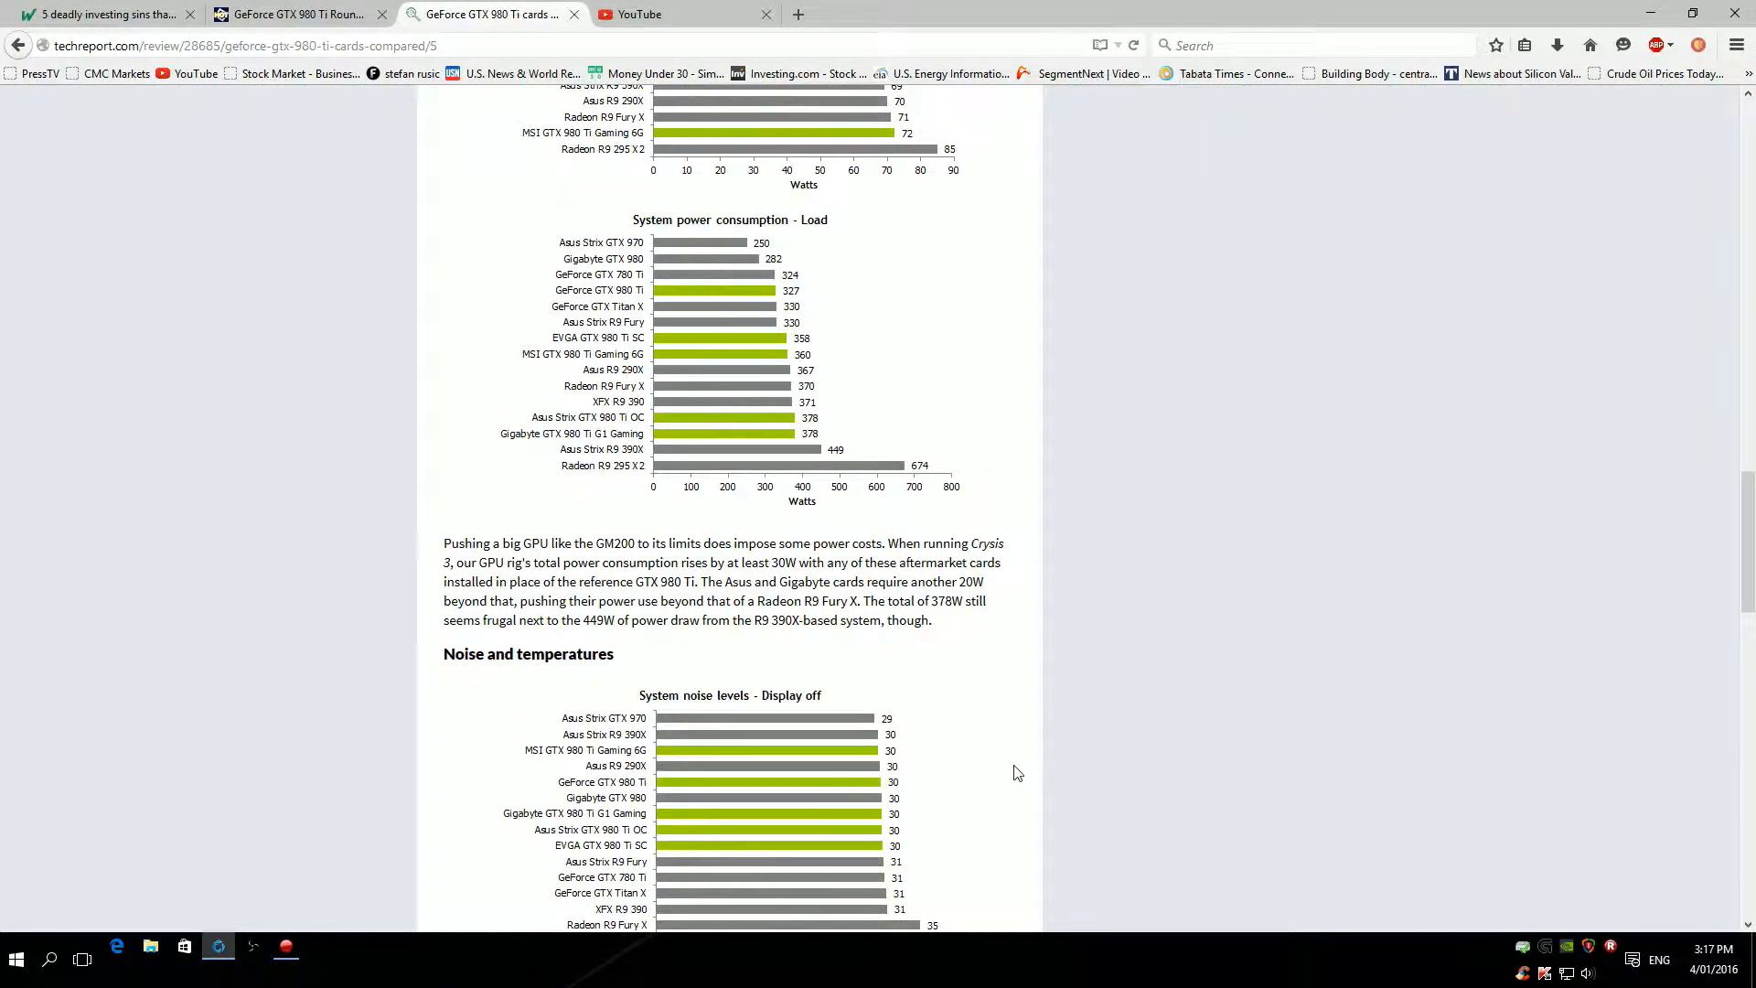
scroll(down, 3)
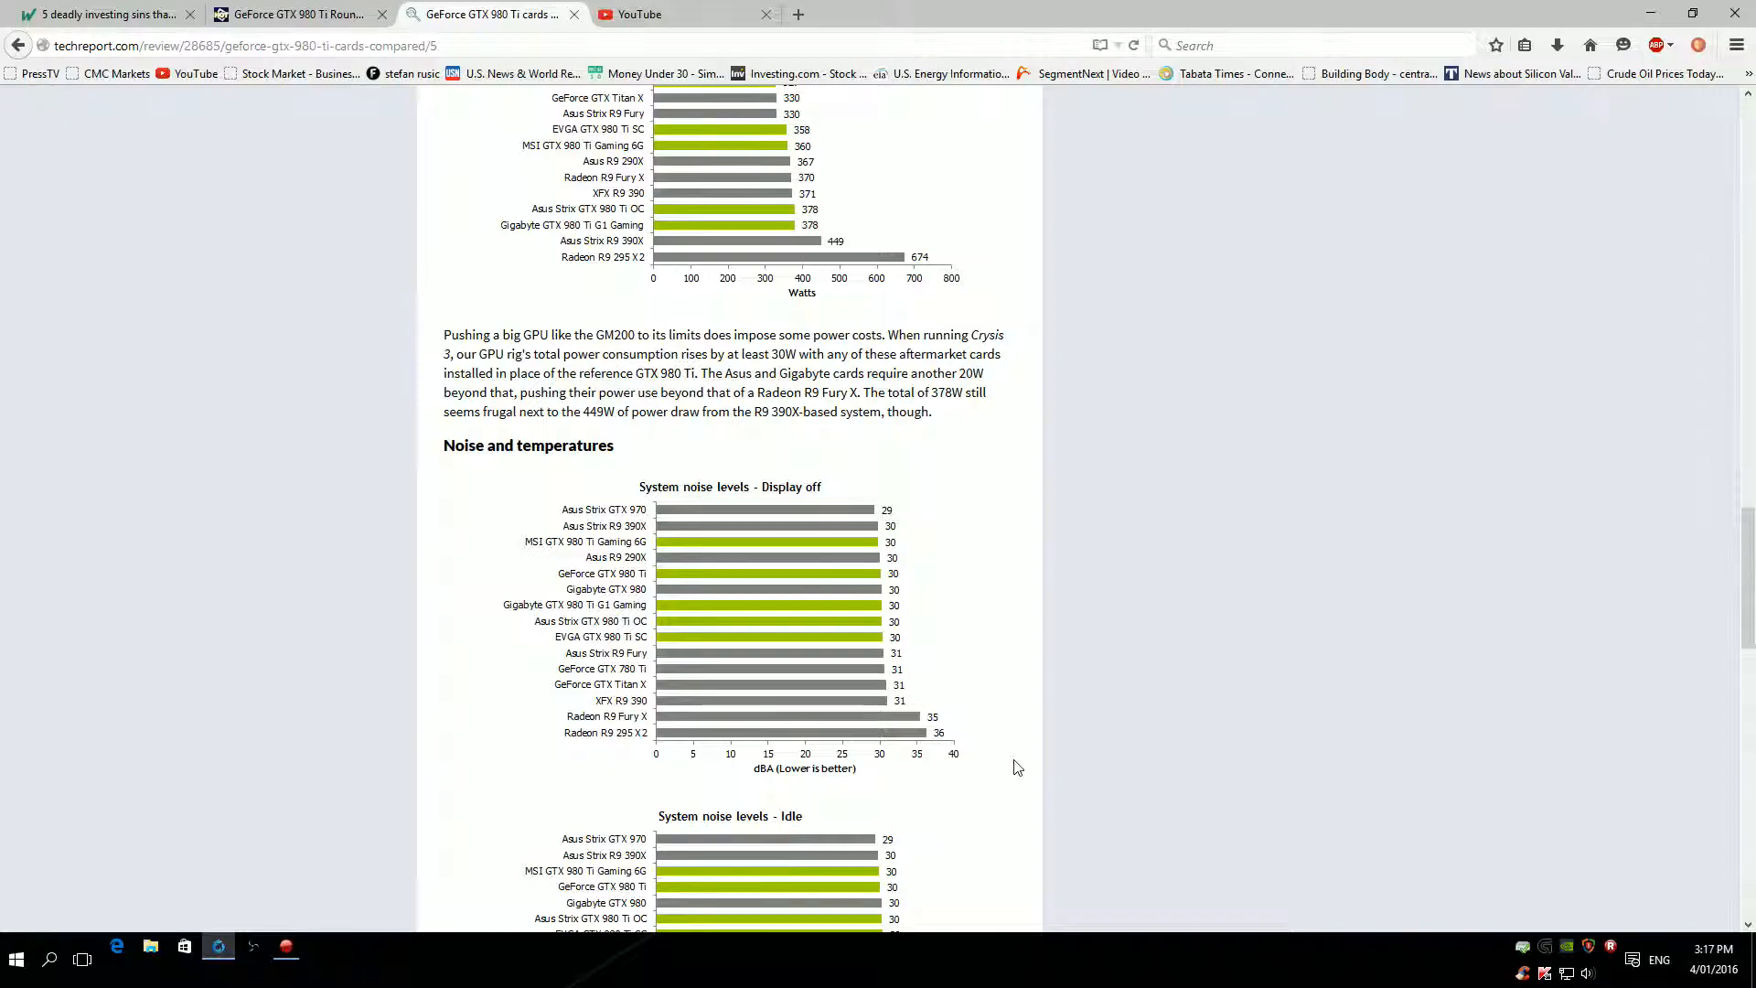
mouse_move(944, 752)
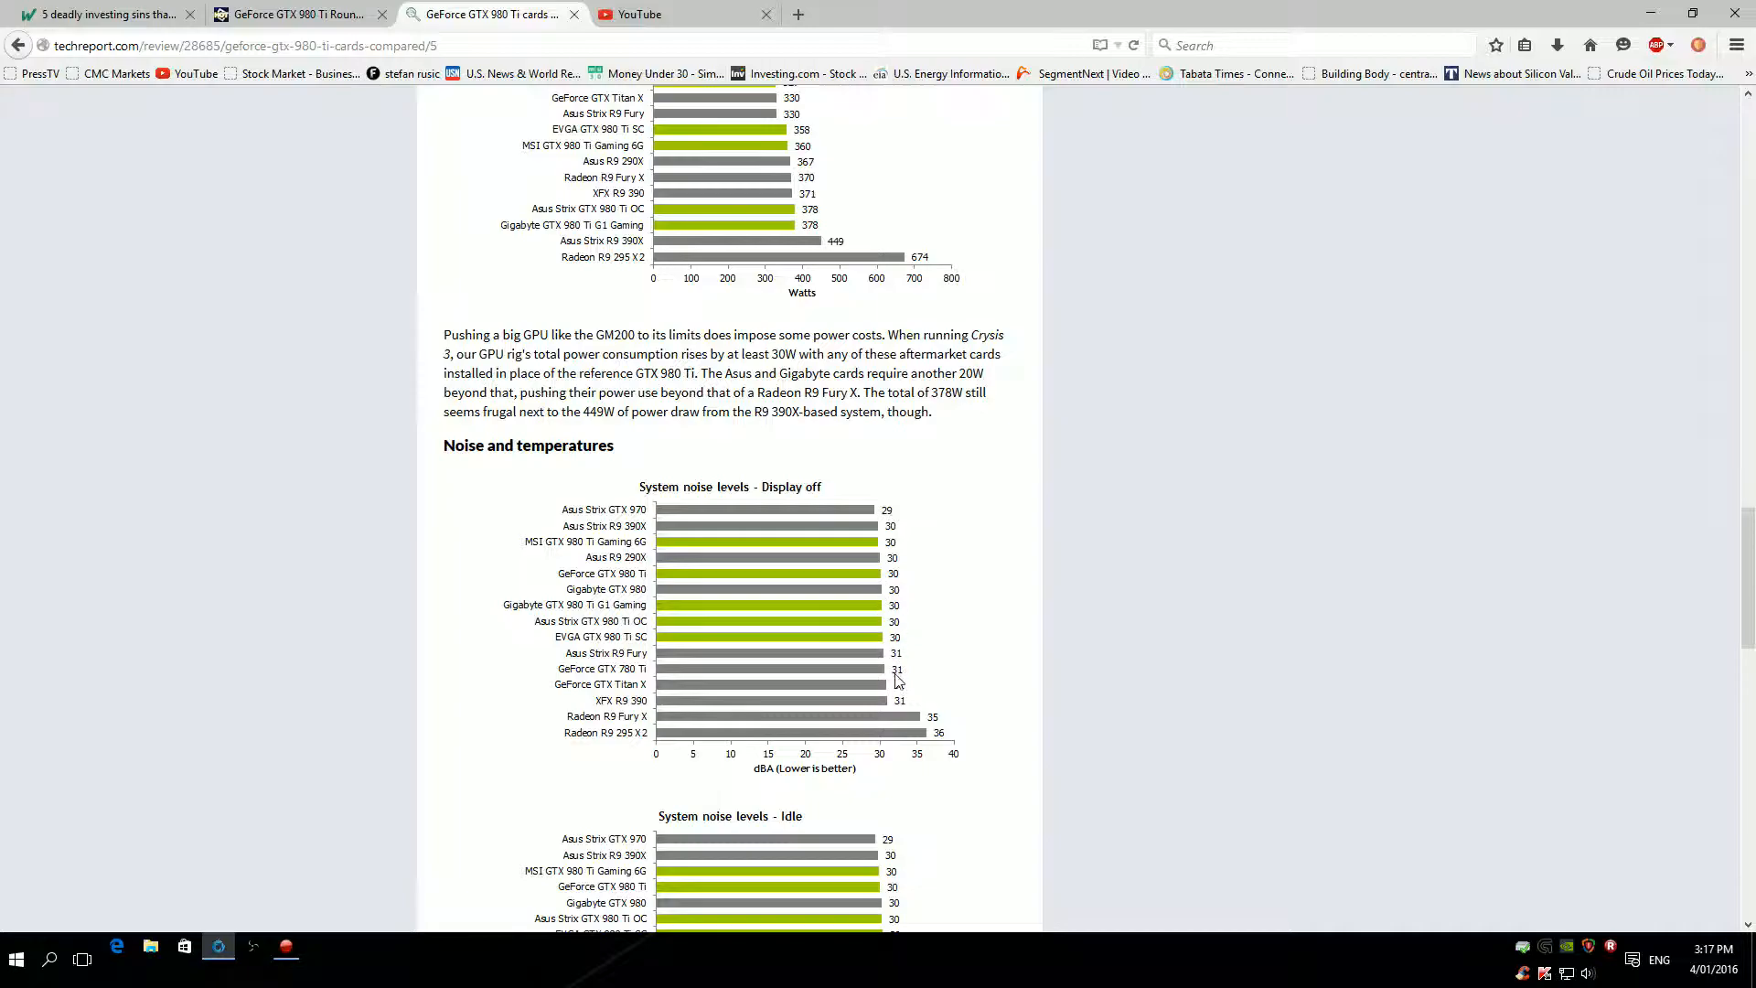
scroll(down, 3)
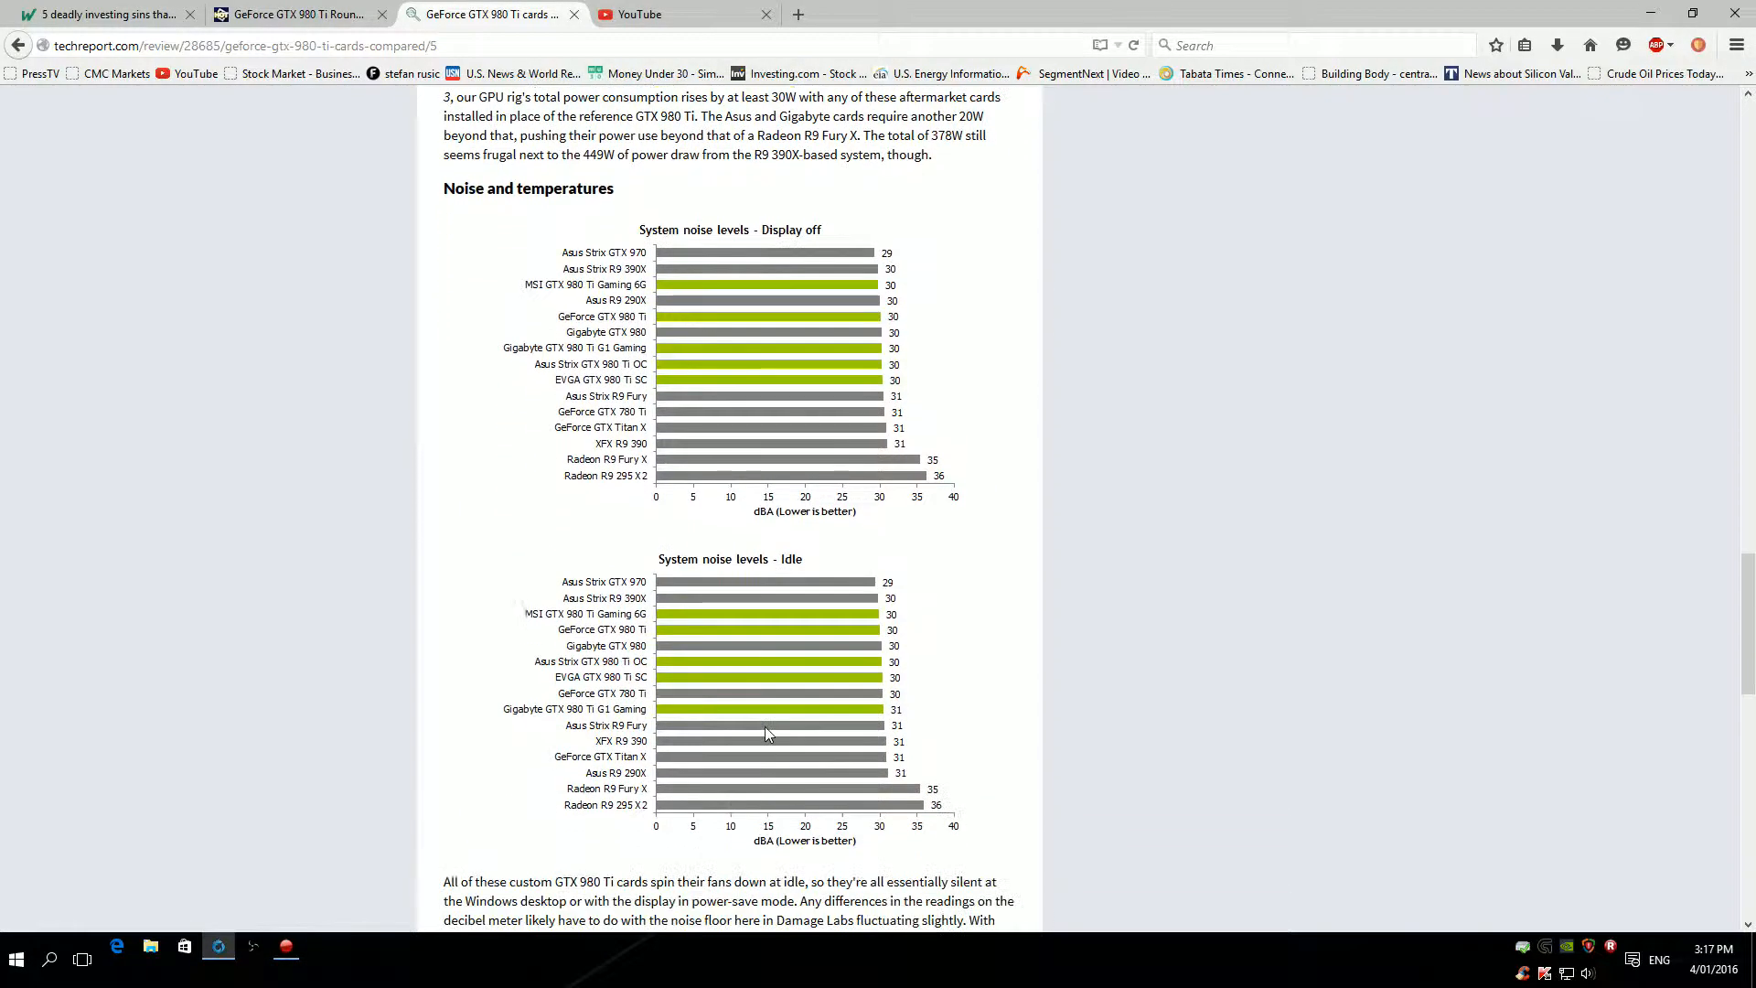
Scroll down past the idle-noise commentary until the System noise levels - Load chart is fully visible.
scroll(down, 3)
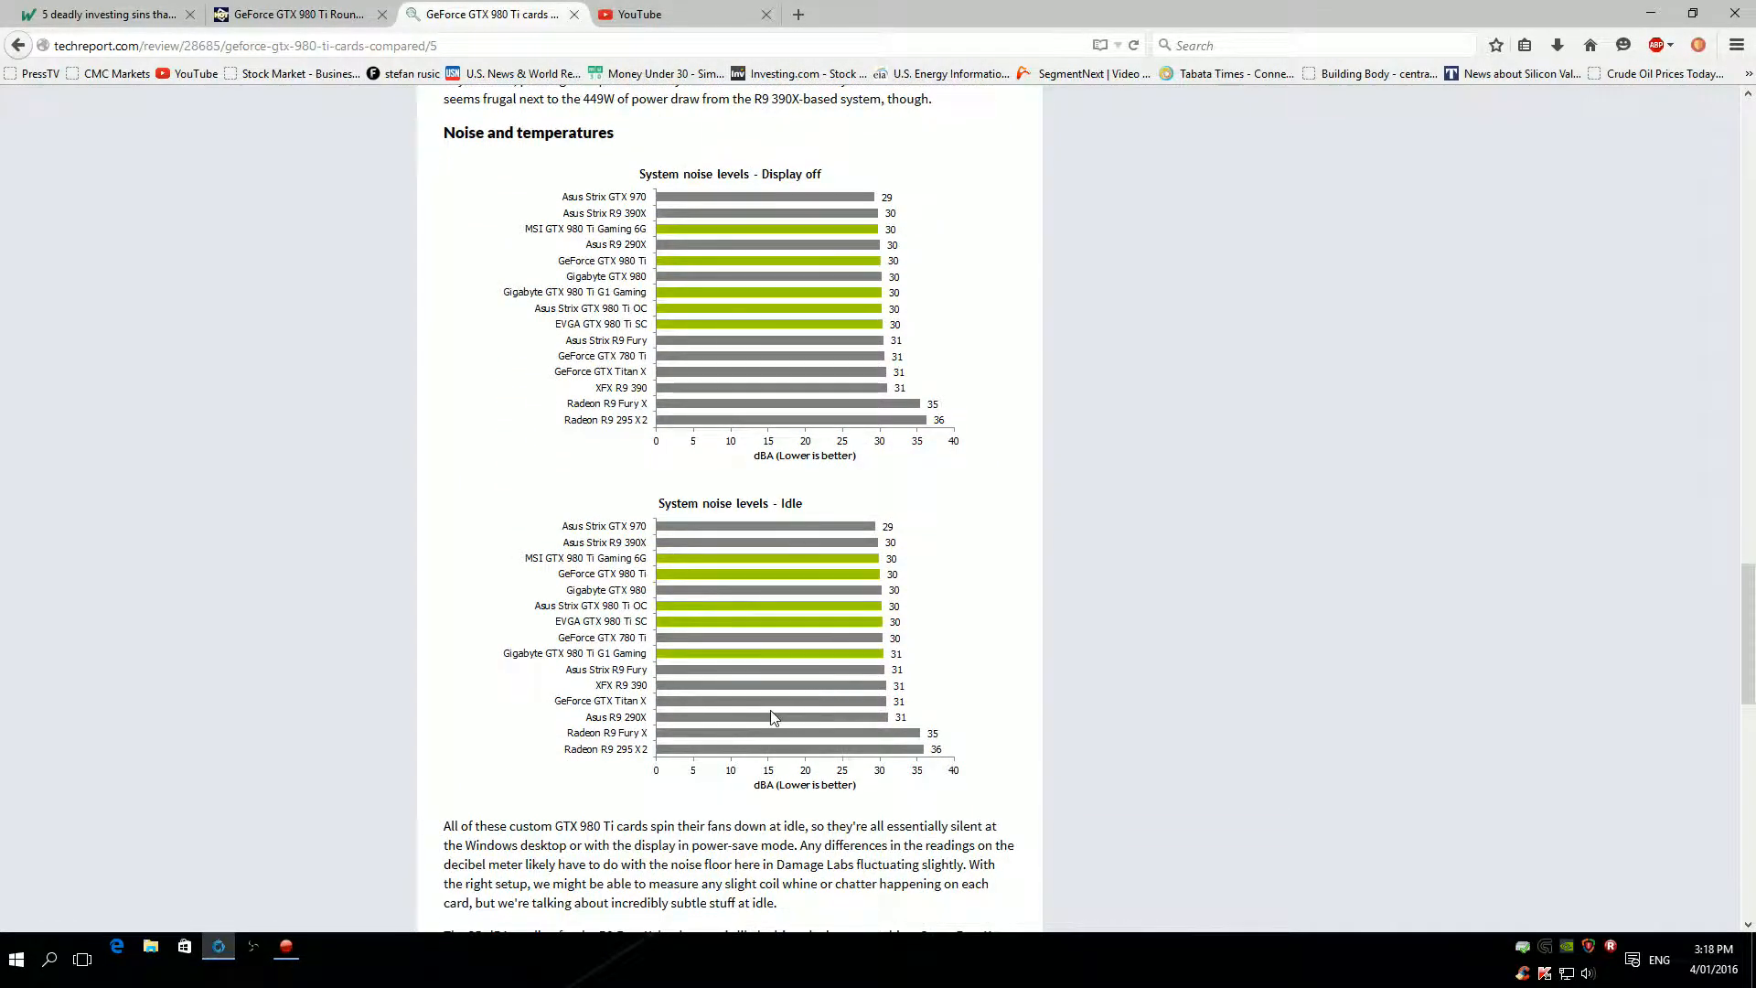
mouse_move(814, 663)
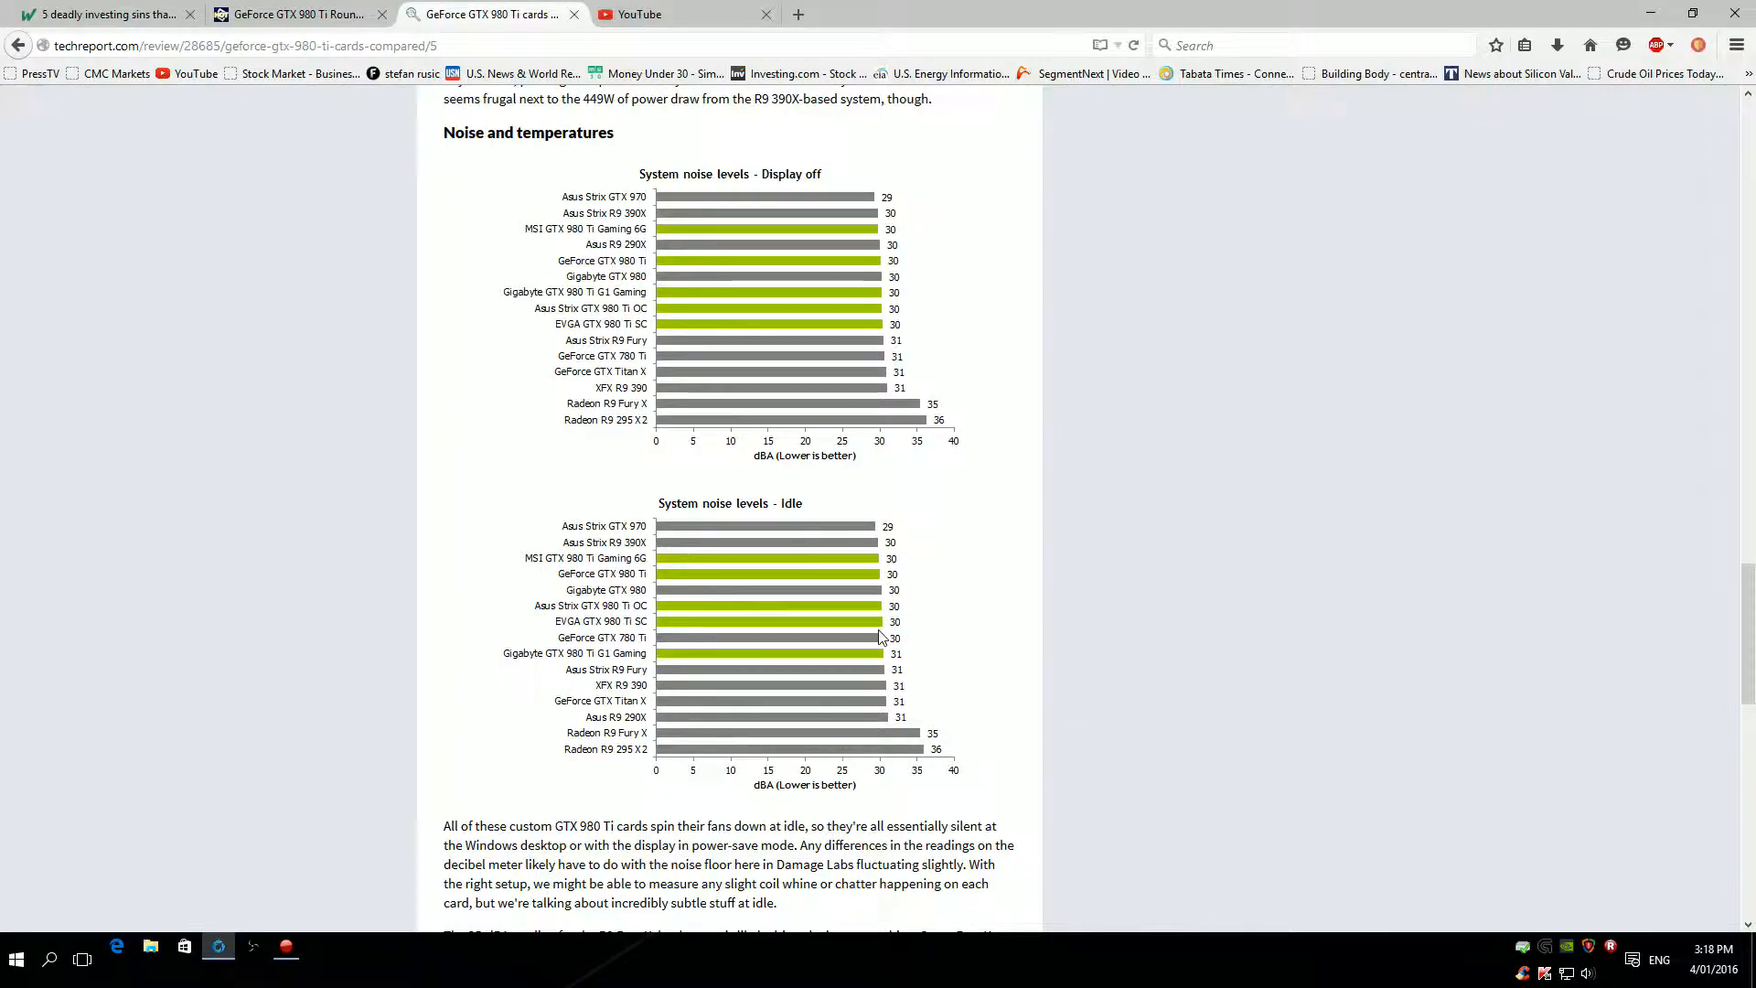
scroll(down, 3)
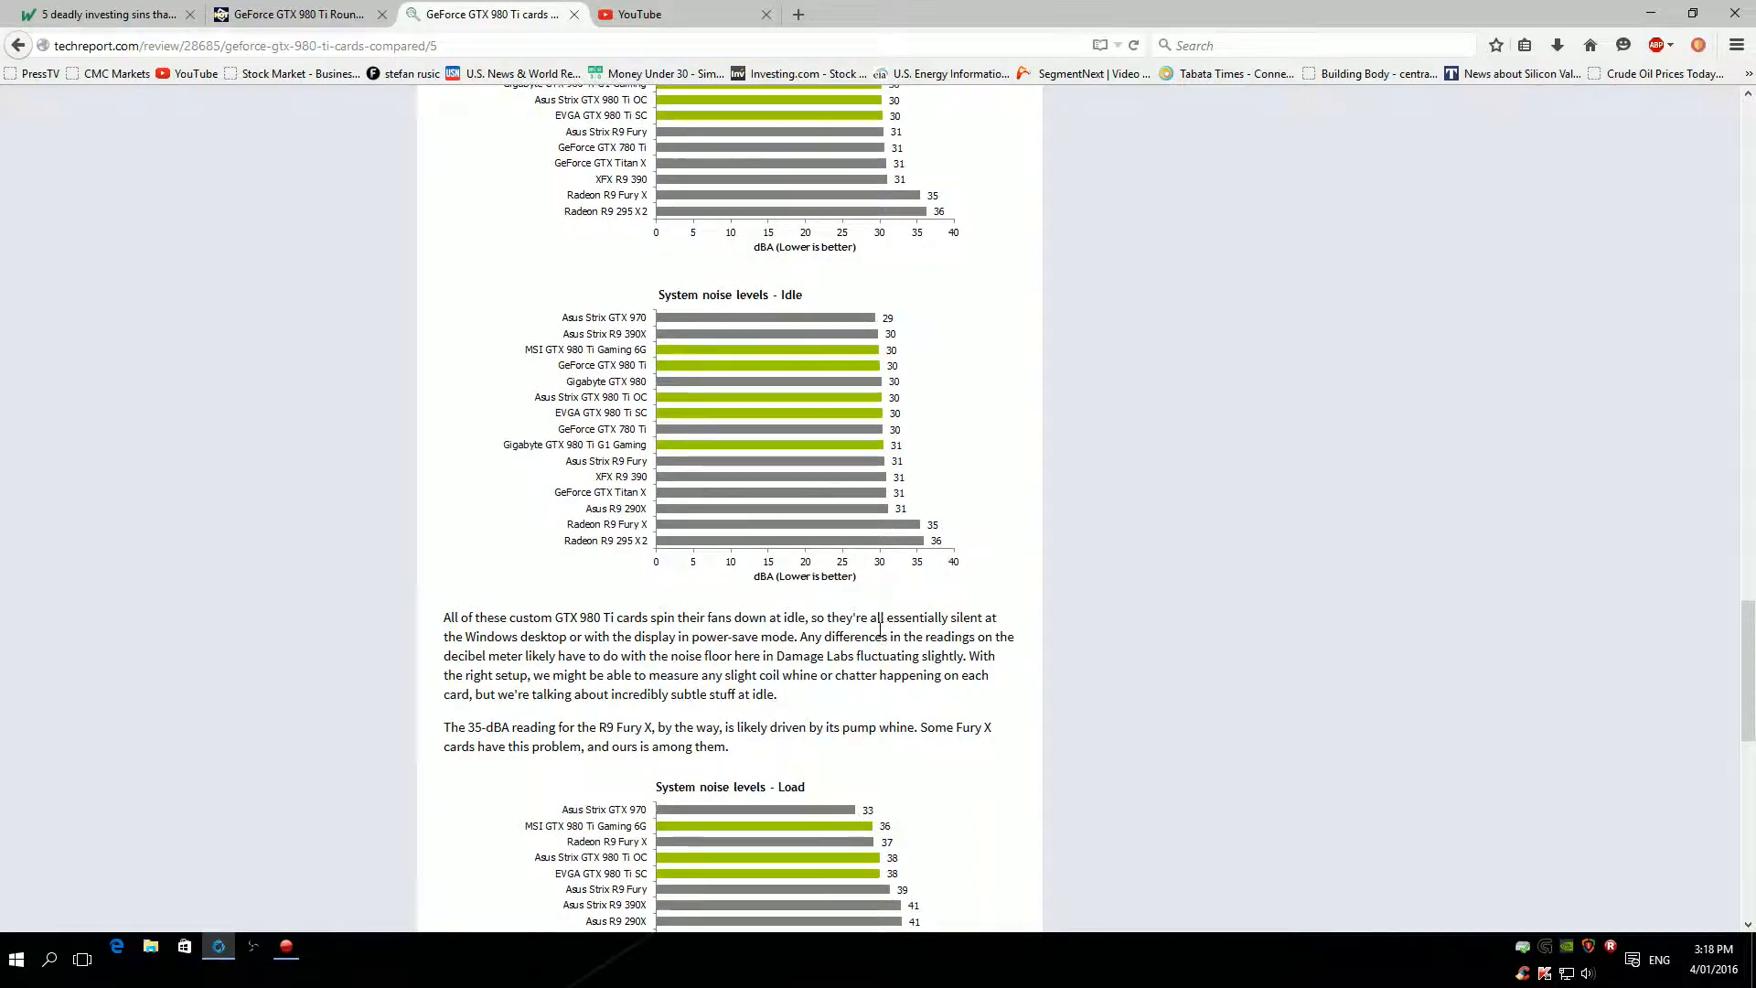
scroll(down, 3)
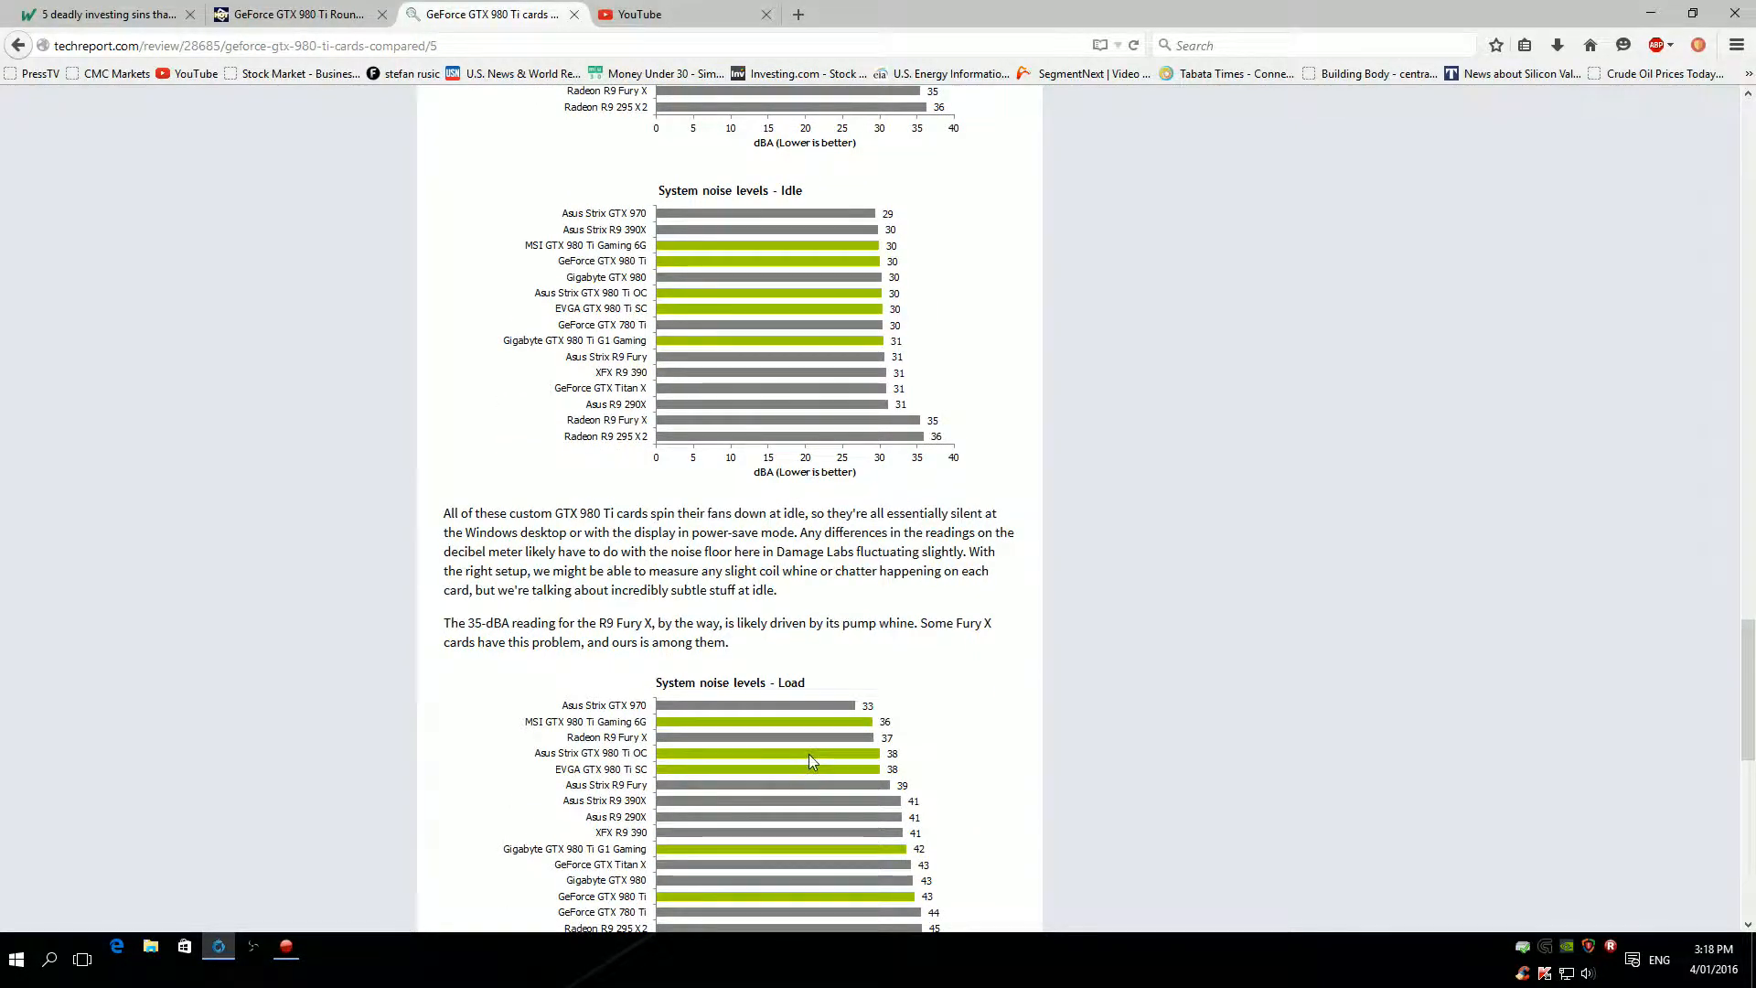
scroll(down, 3)
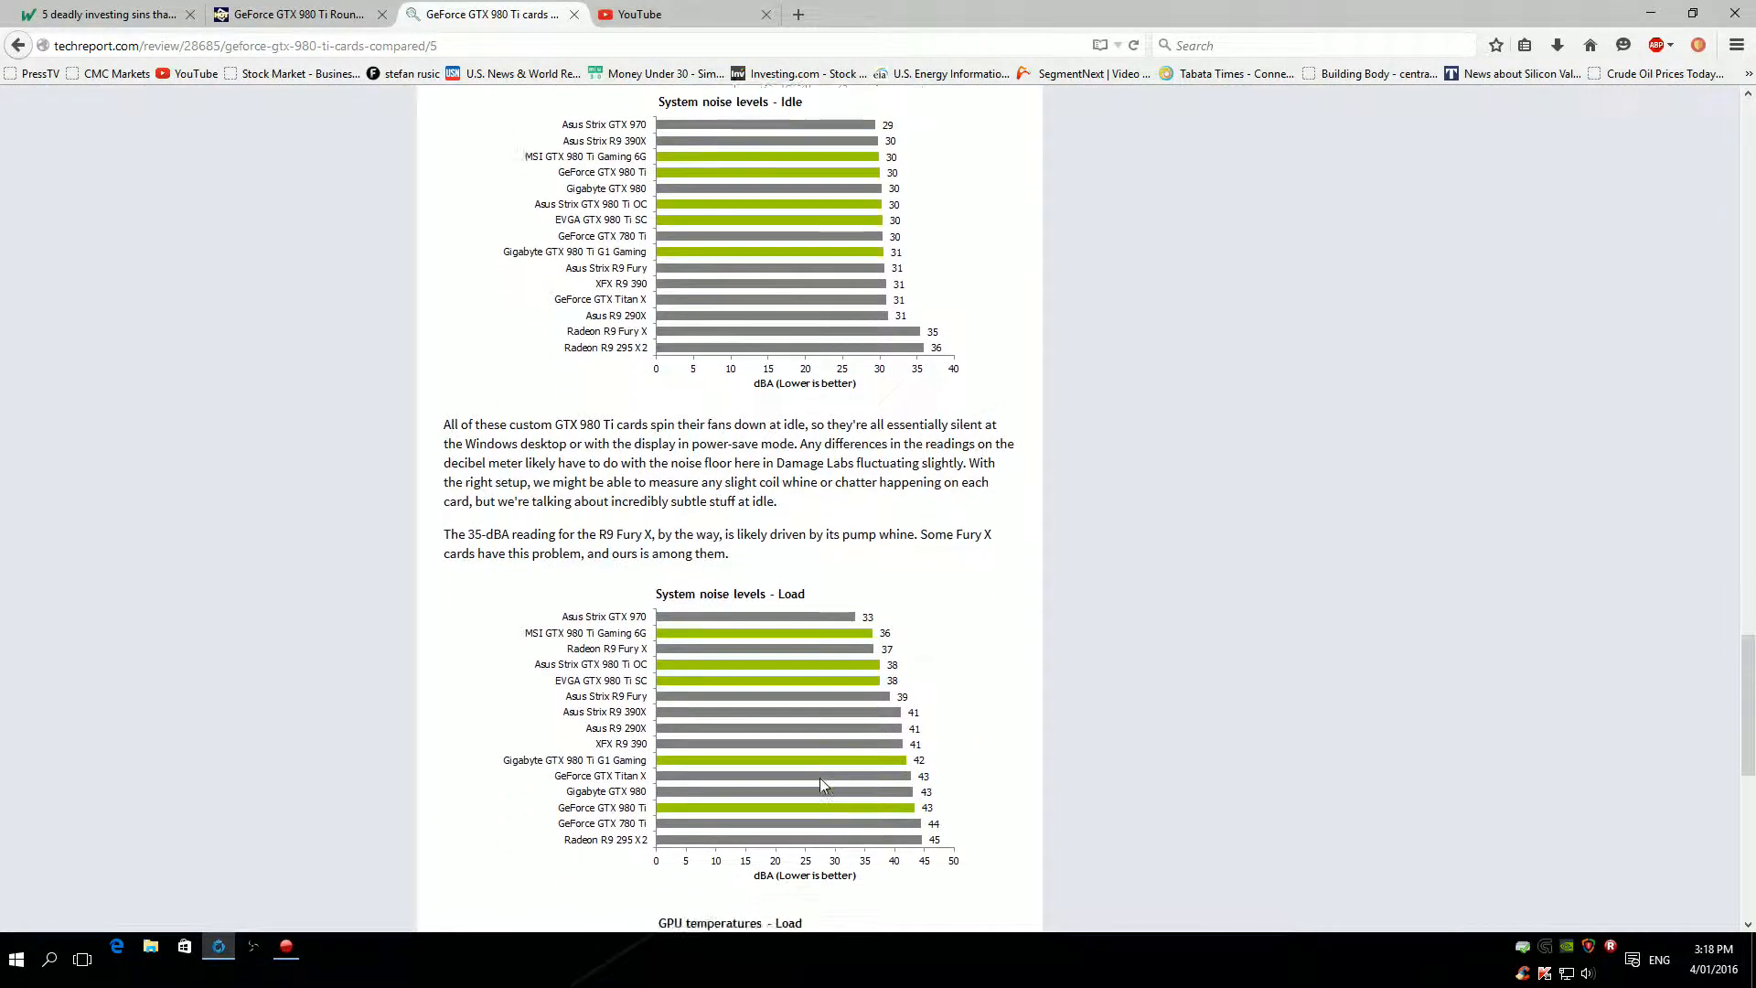
scroll(down, 3)
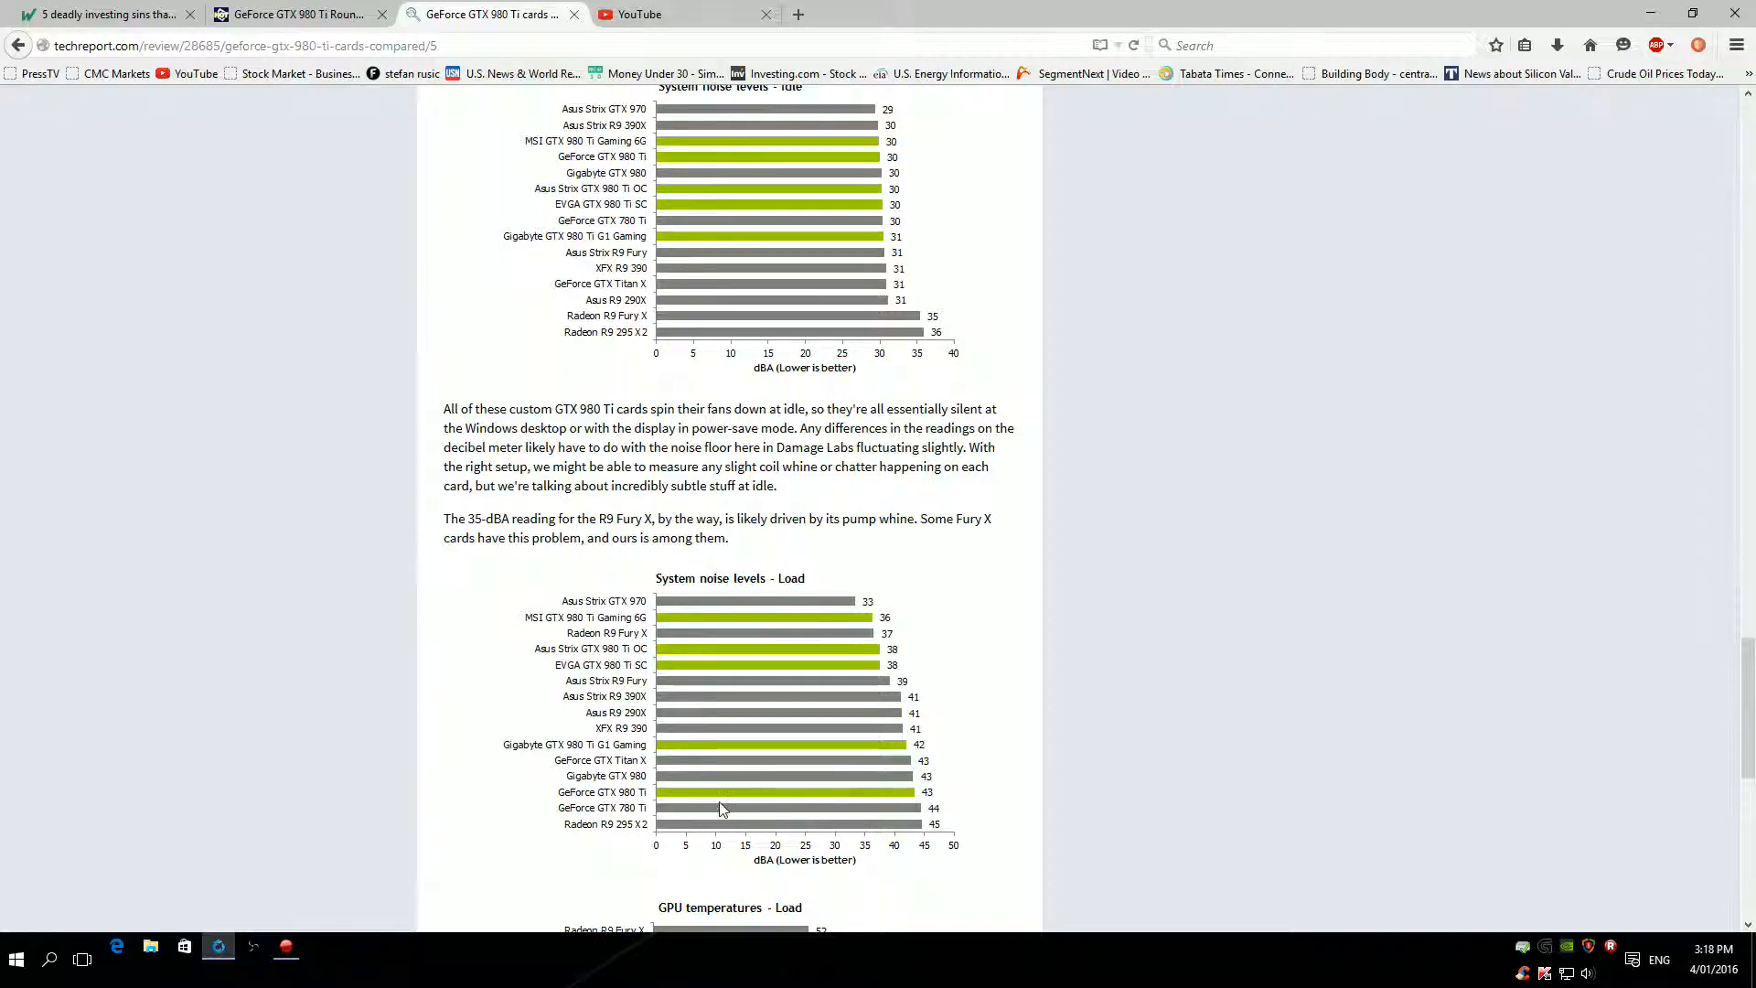
mouse_move(861, 803)
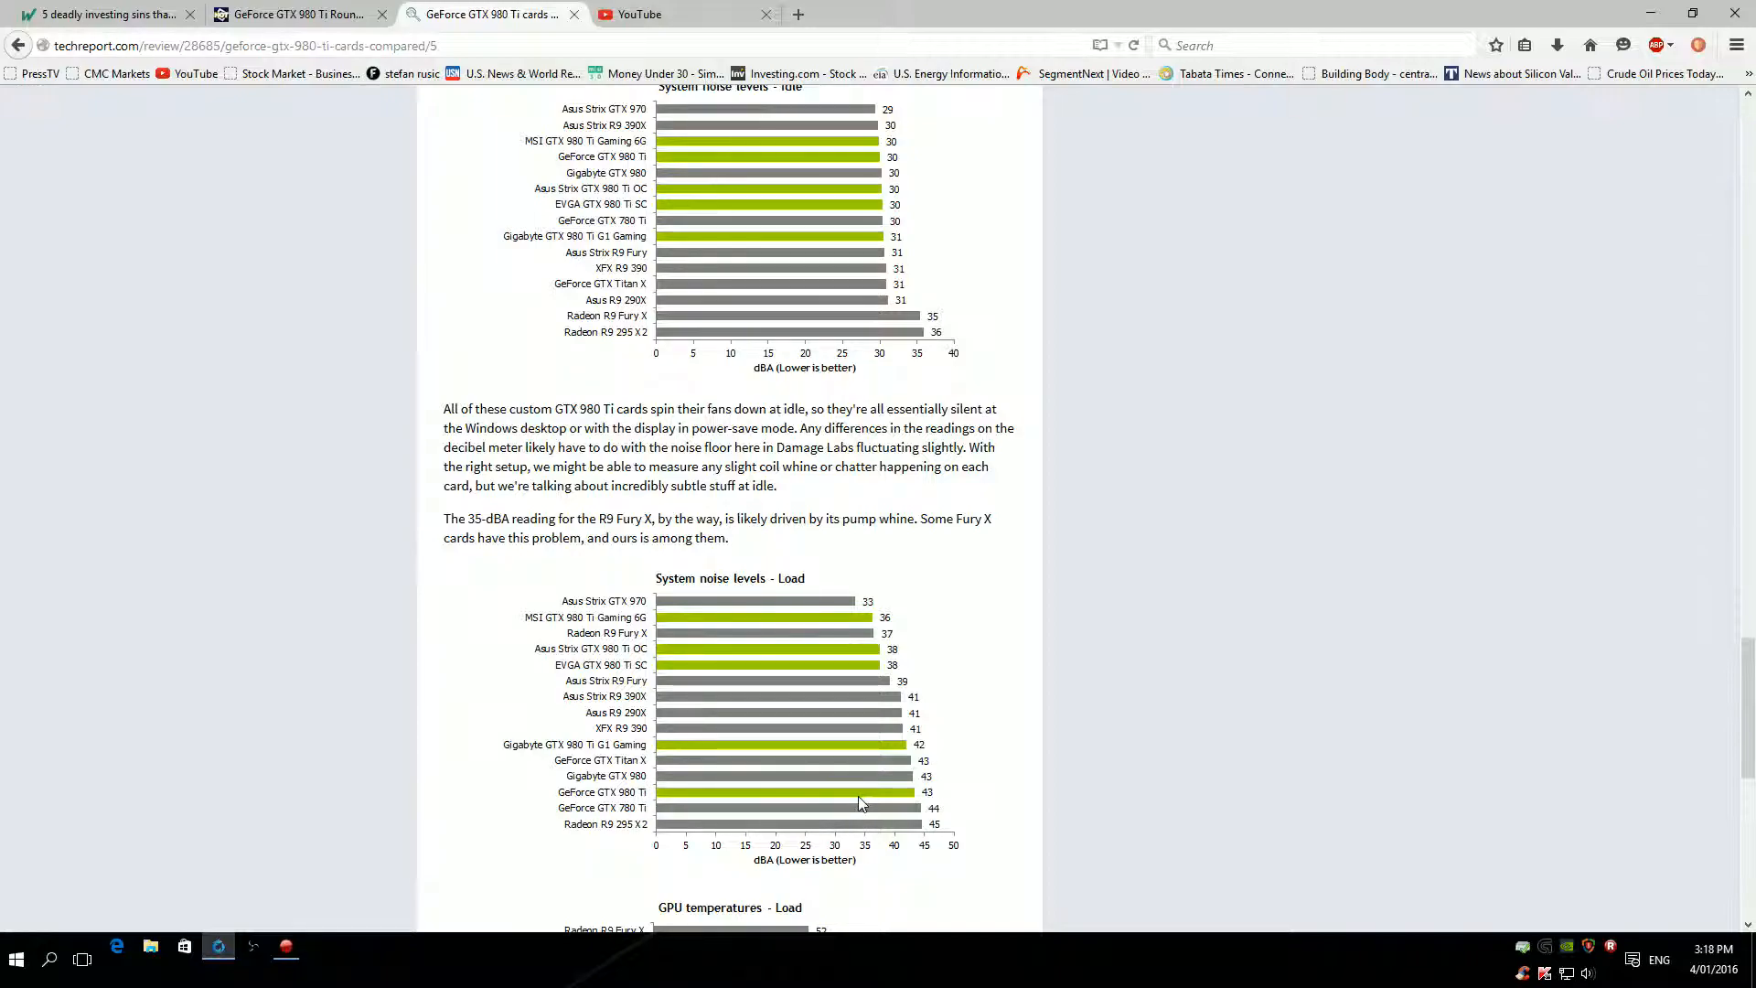
mouse_move(870, 754)
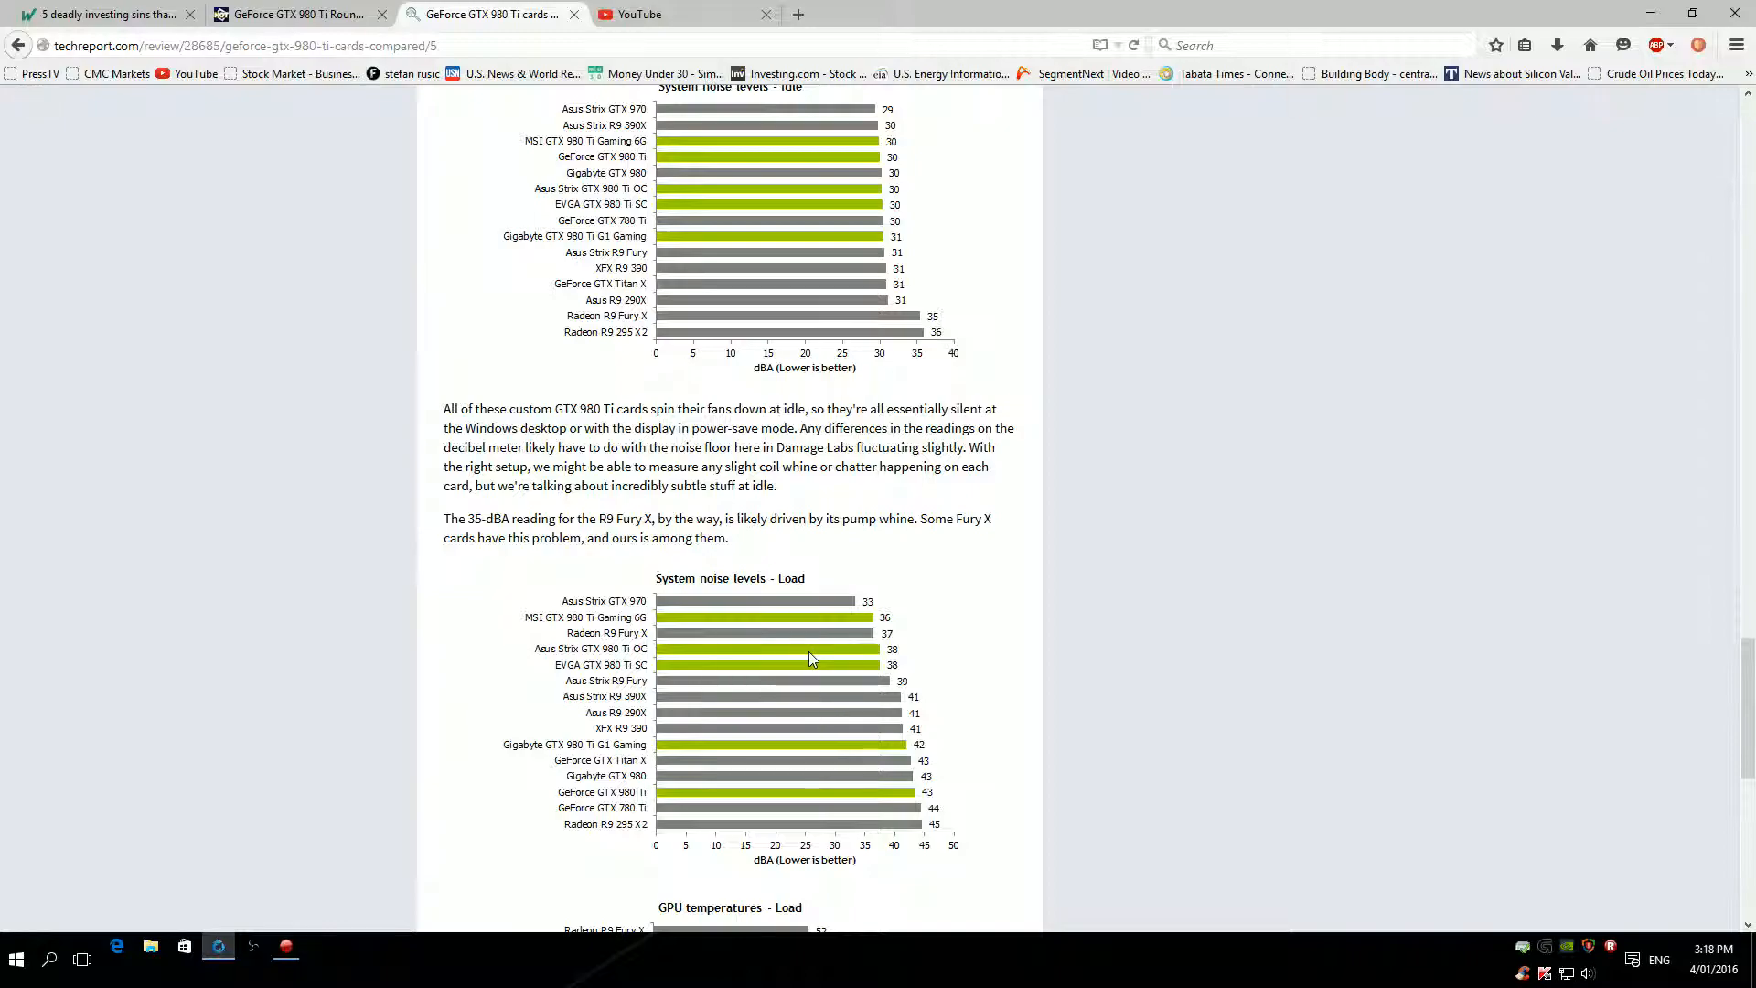
mouse_move(864, 633)
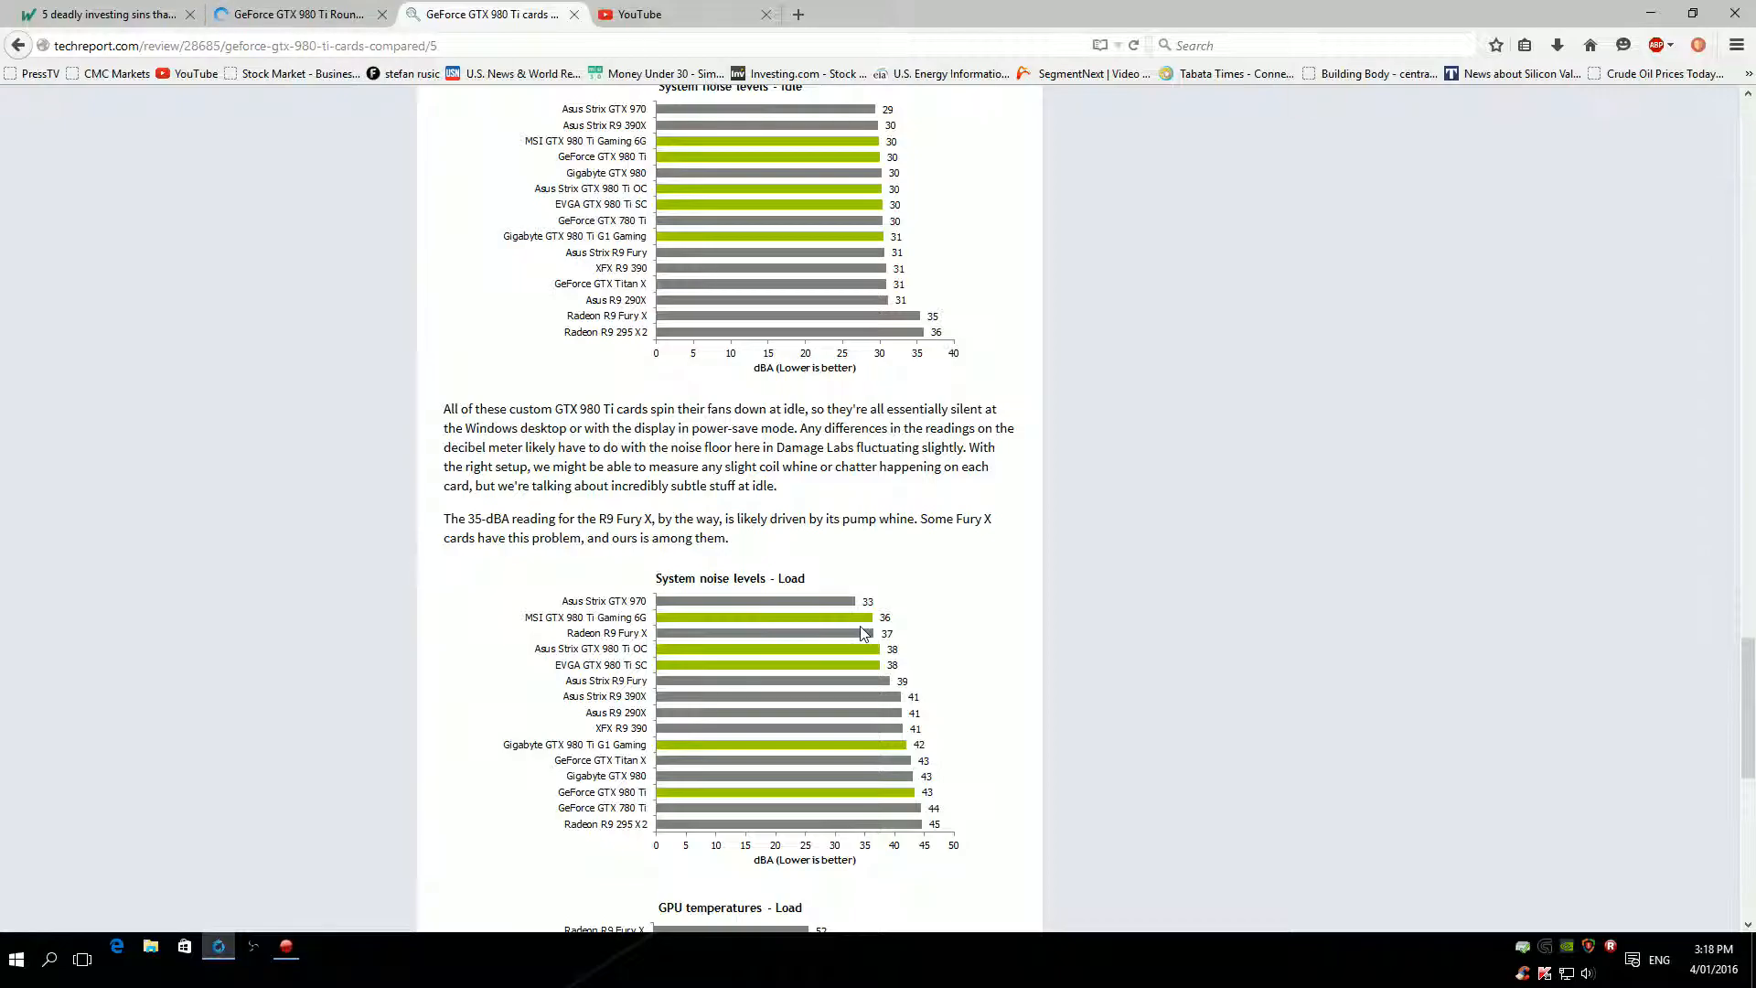
scroll(down, 3)
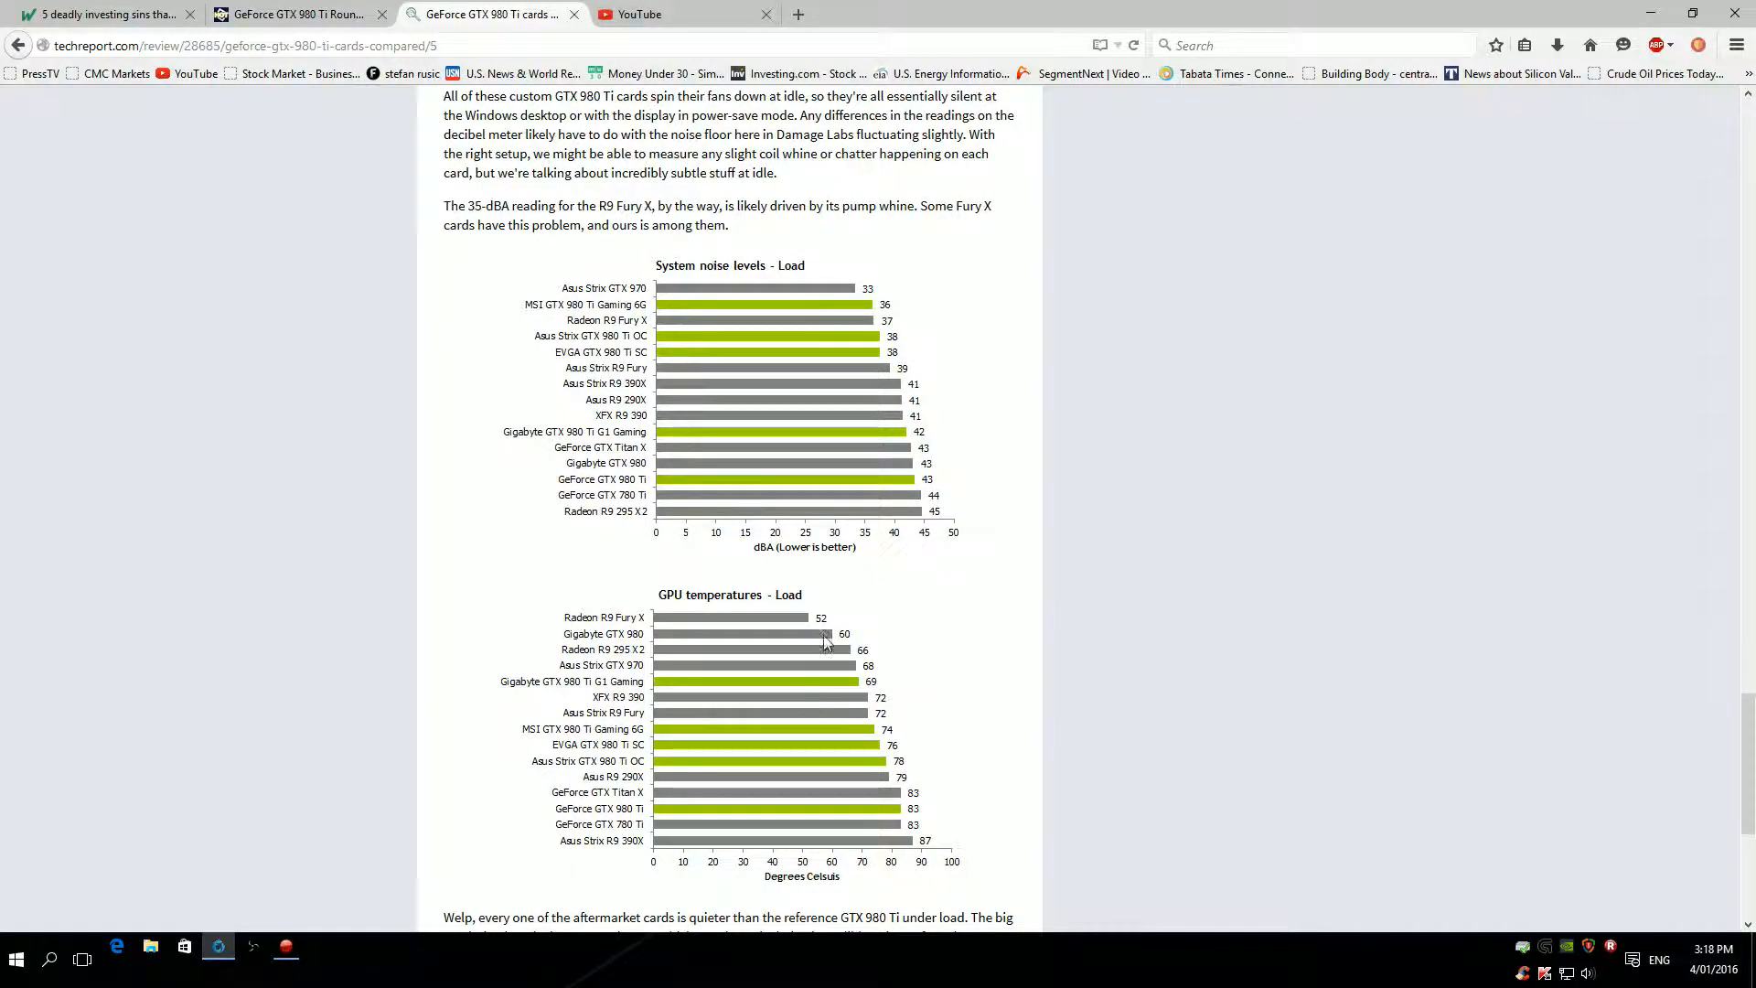
mouse_move(626, 828)
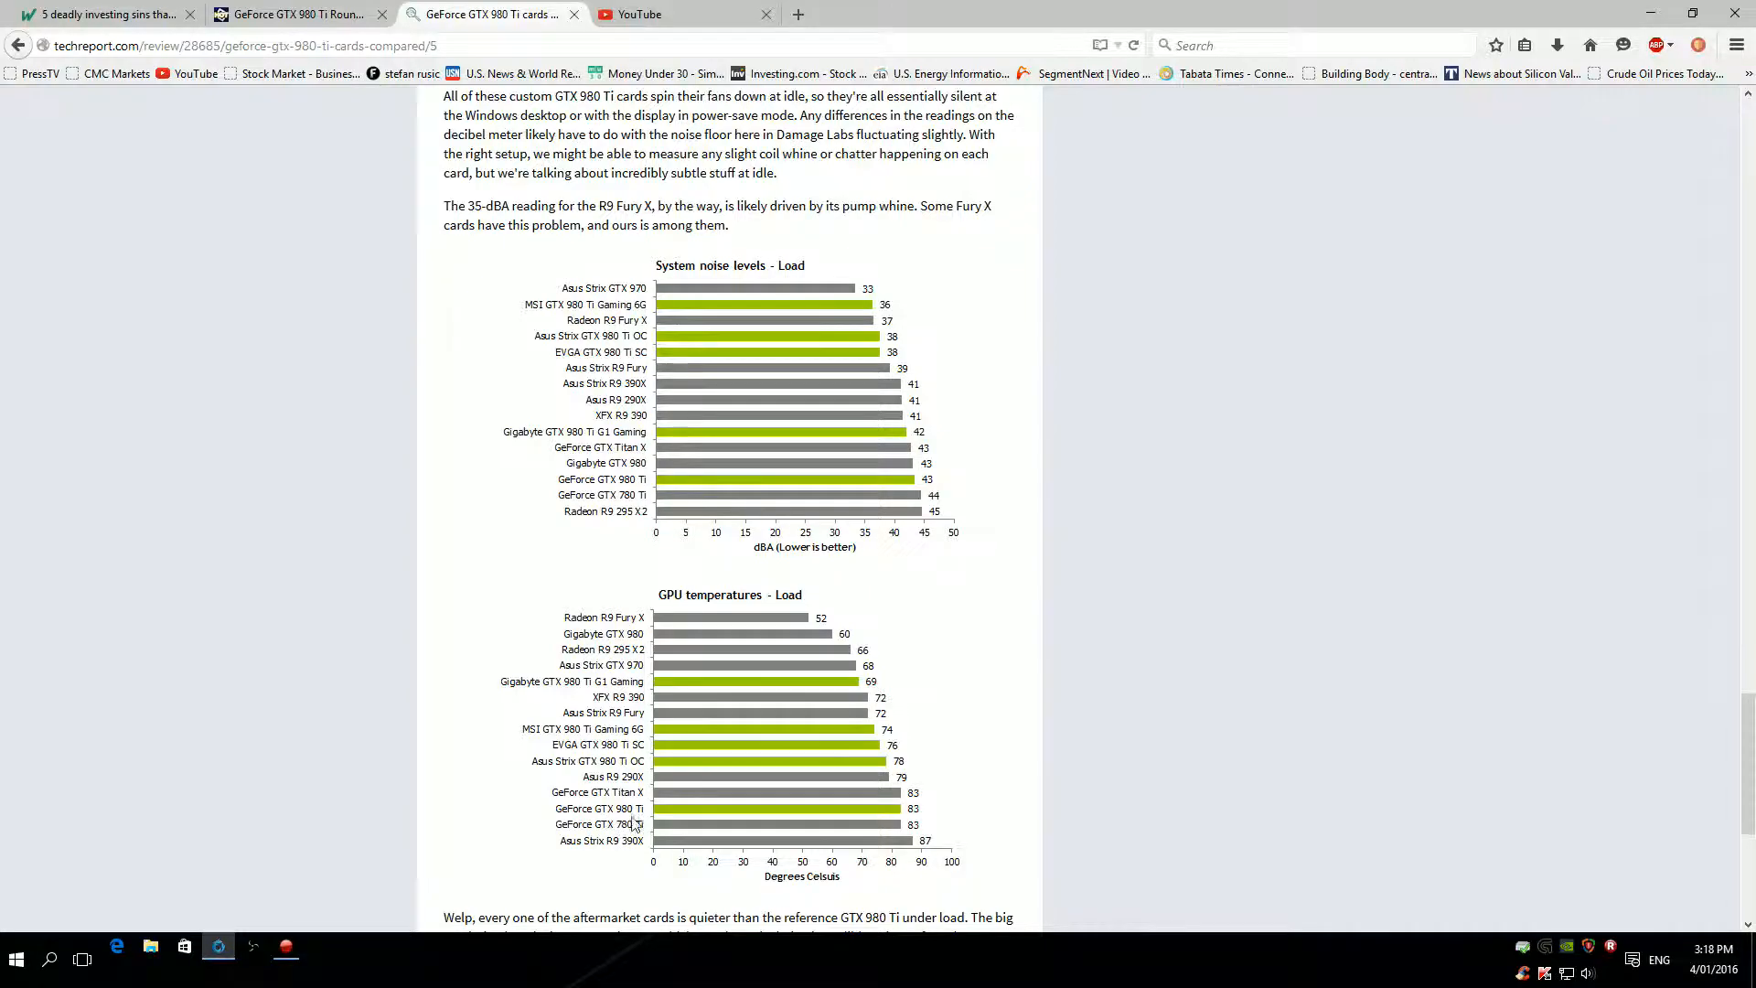
mouse_move(657, 780)
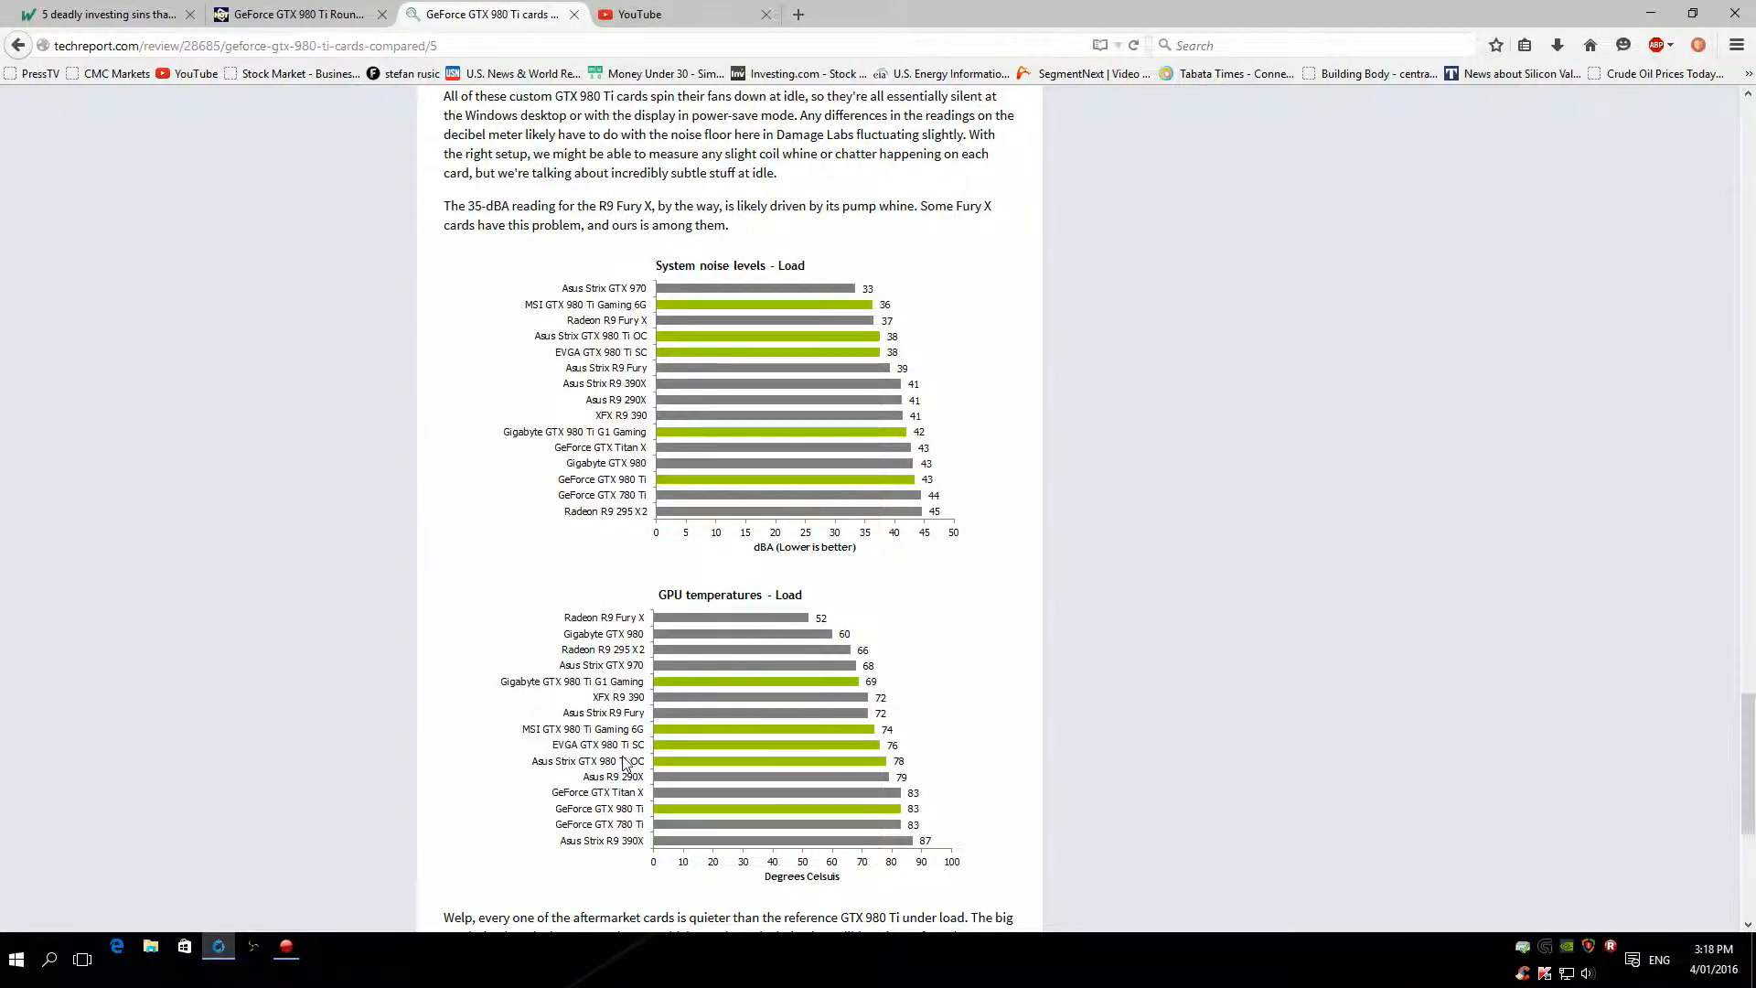
mouse_move(600, 741)
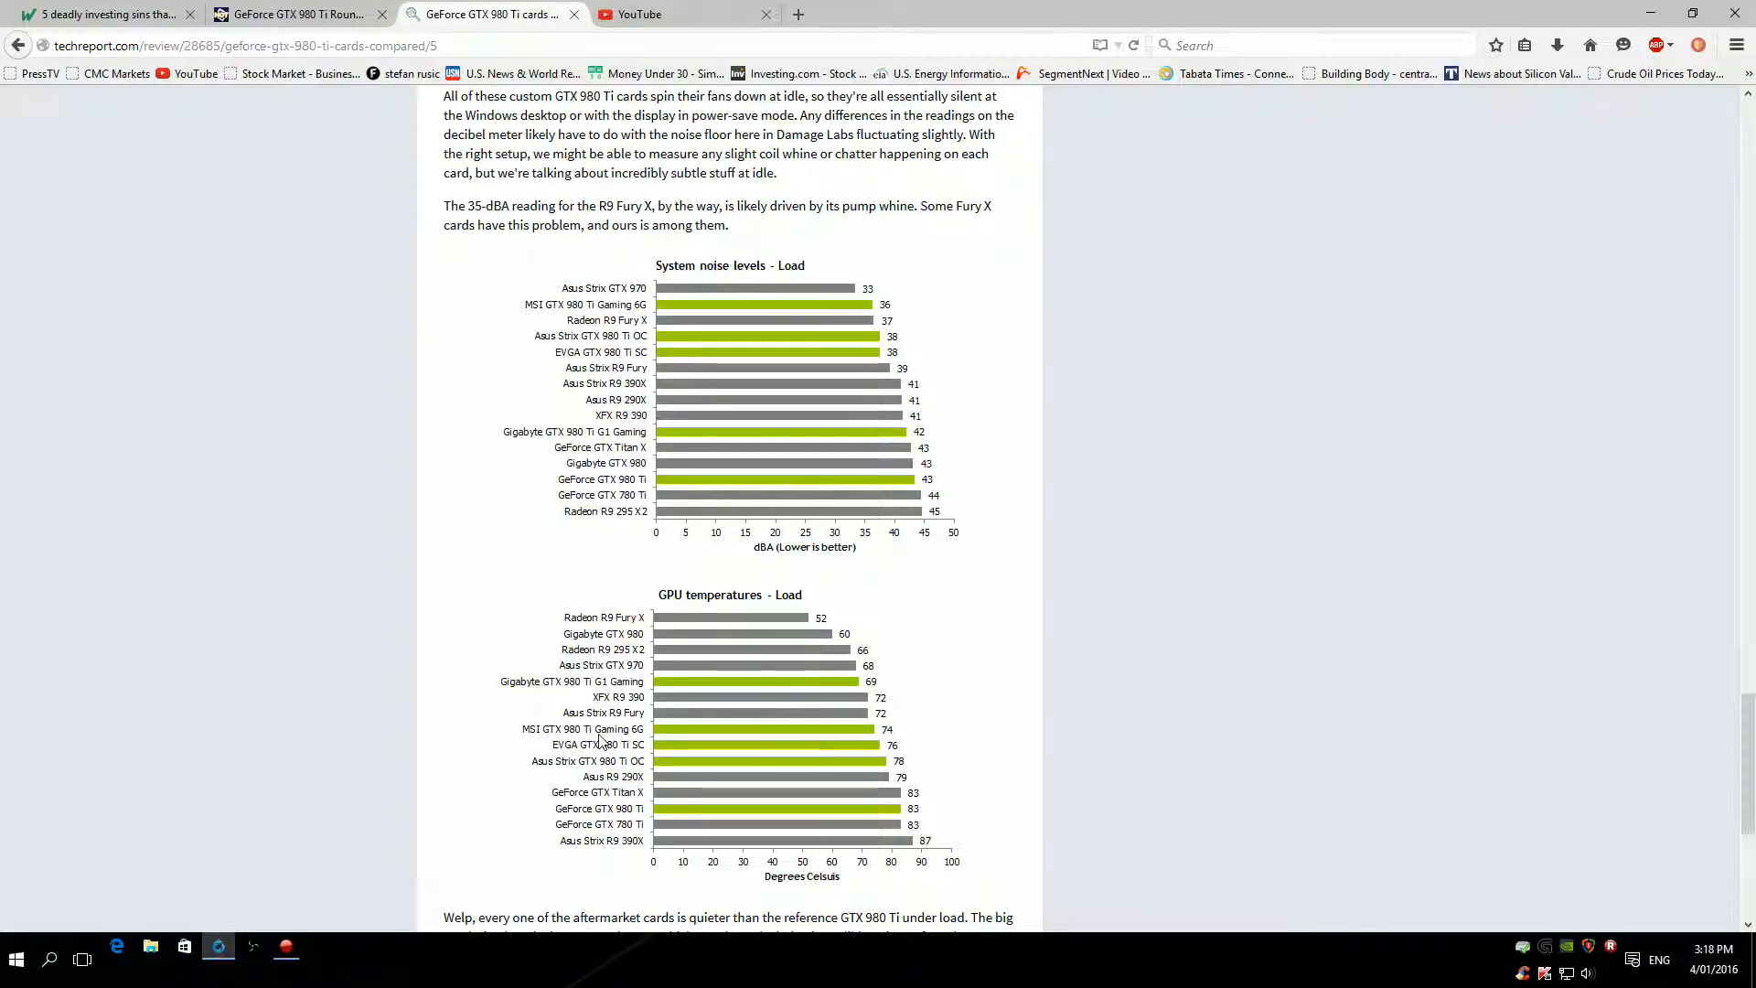
mouse_move(607, 703)
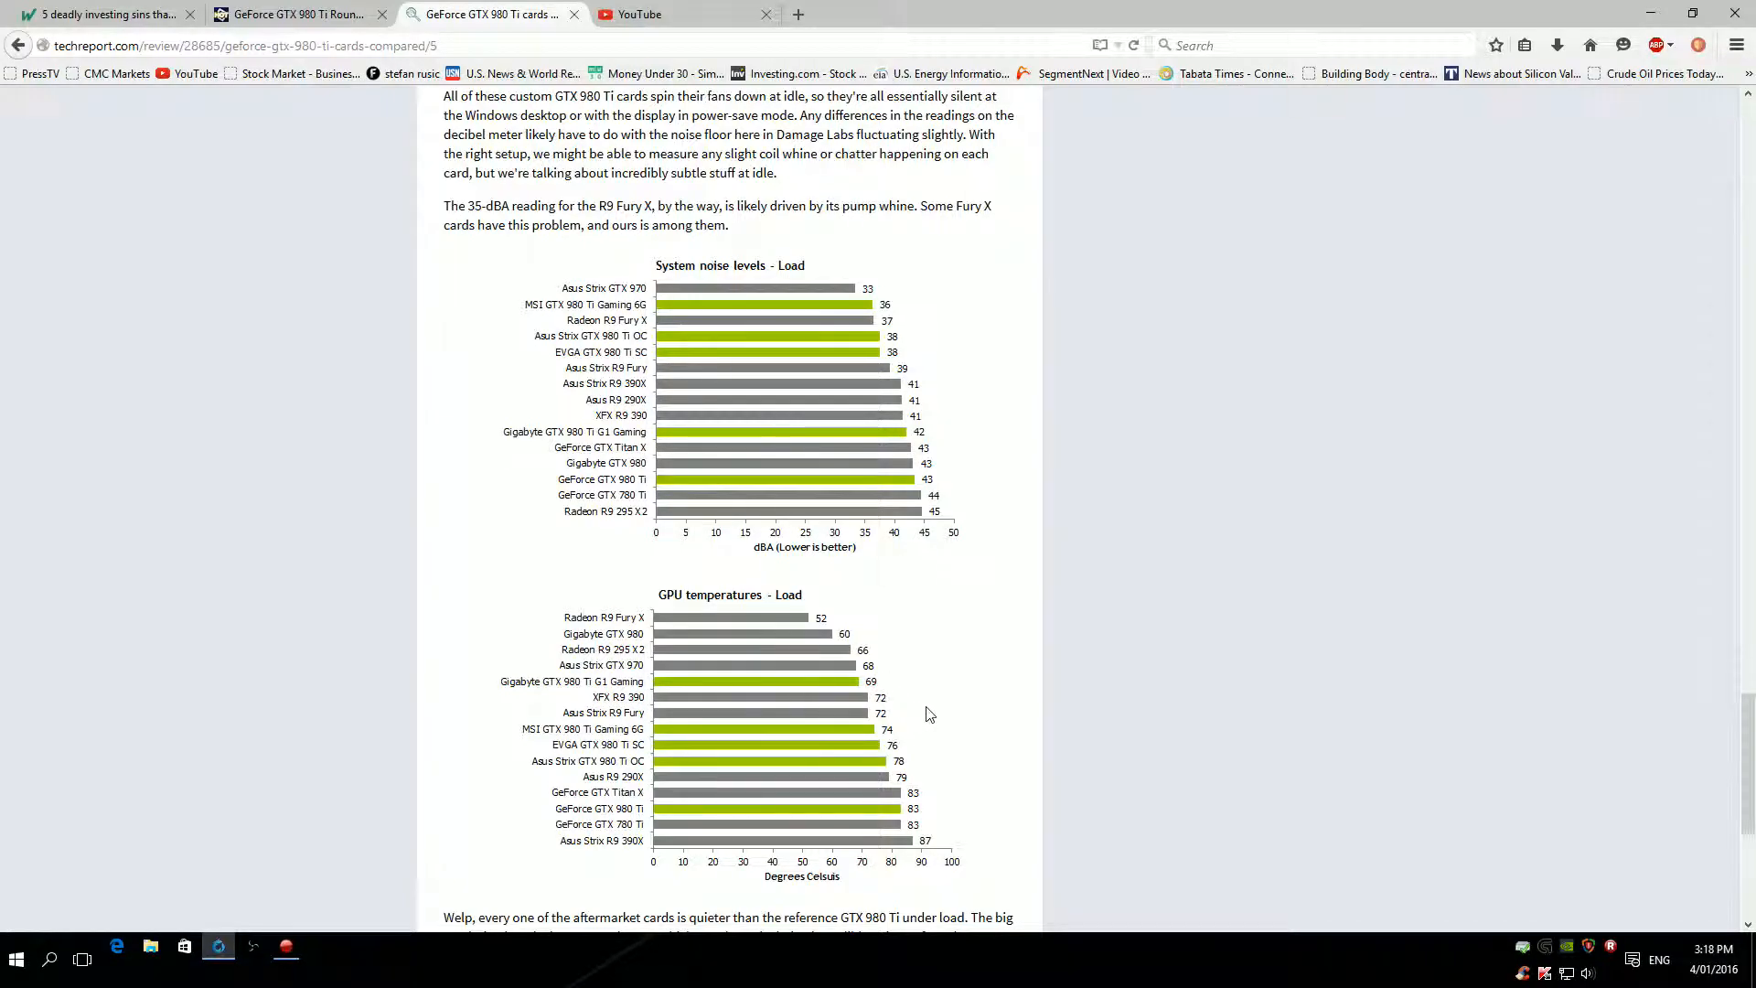
Scroll to the bottom of page 5 and jump to Page 6 - Overclocking from the page dropdown.
scroll(down, 3)
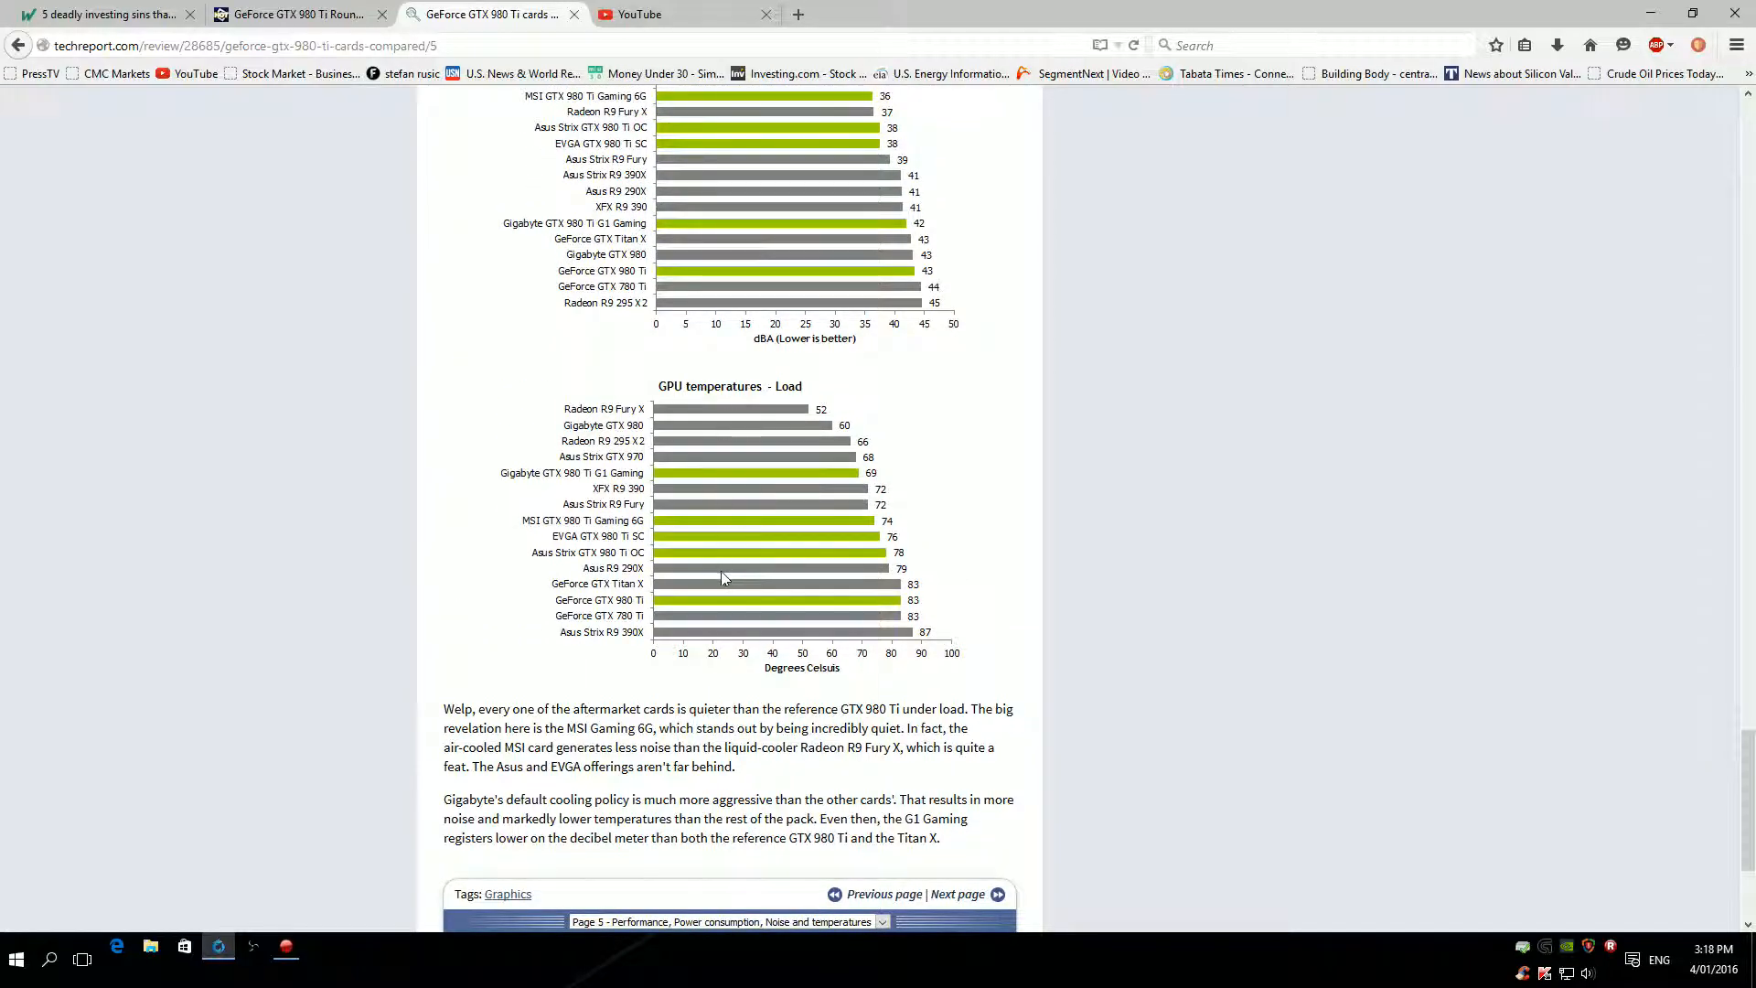
mouse_move(753, 618)
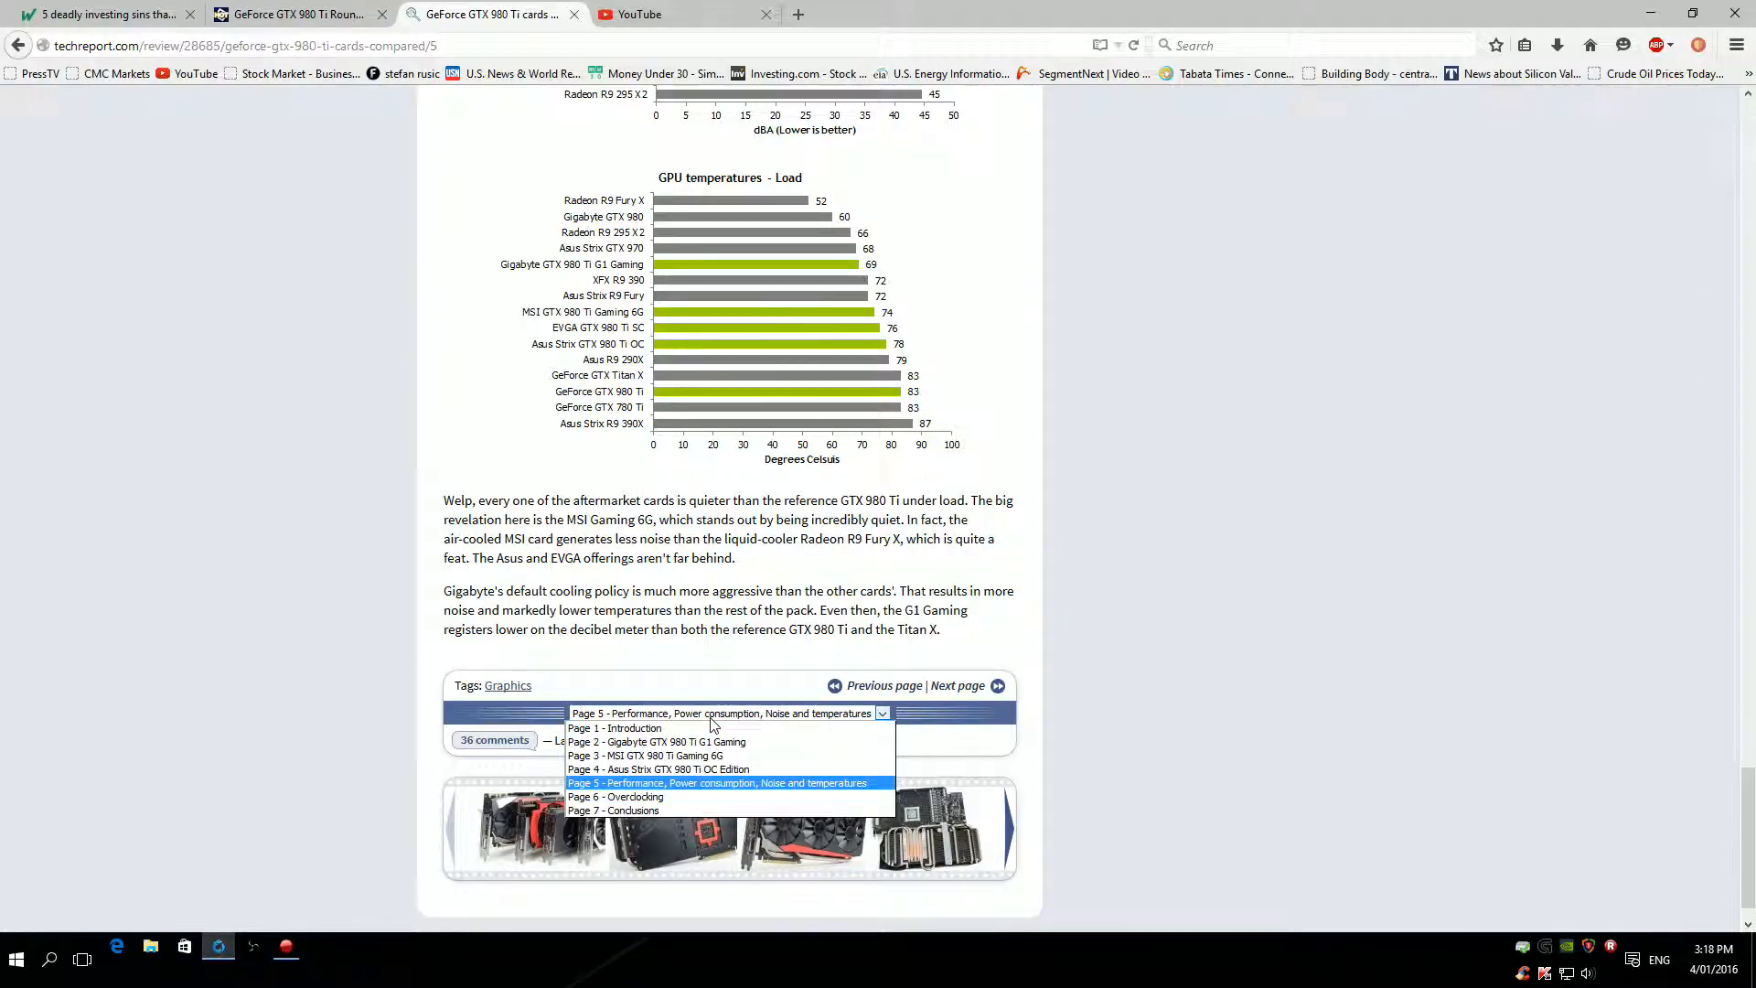
click(615, 798)
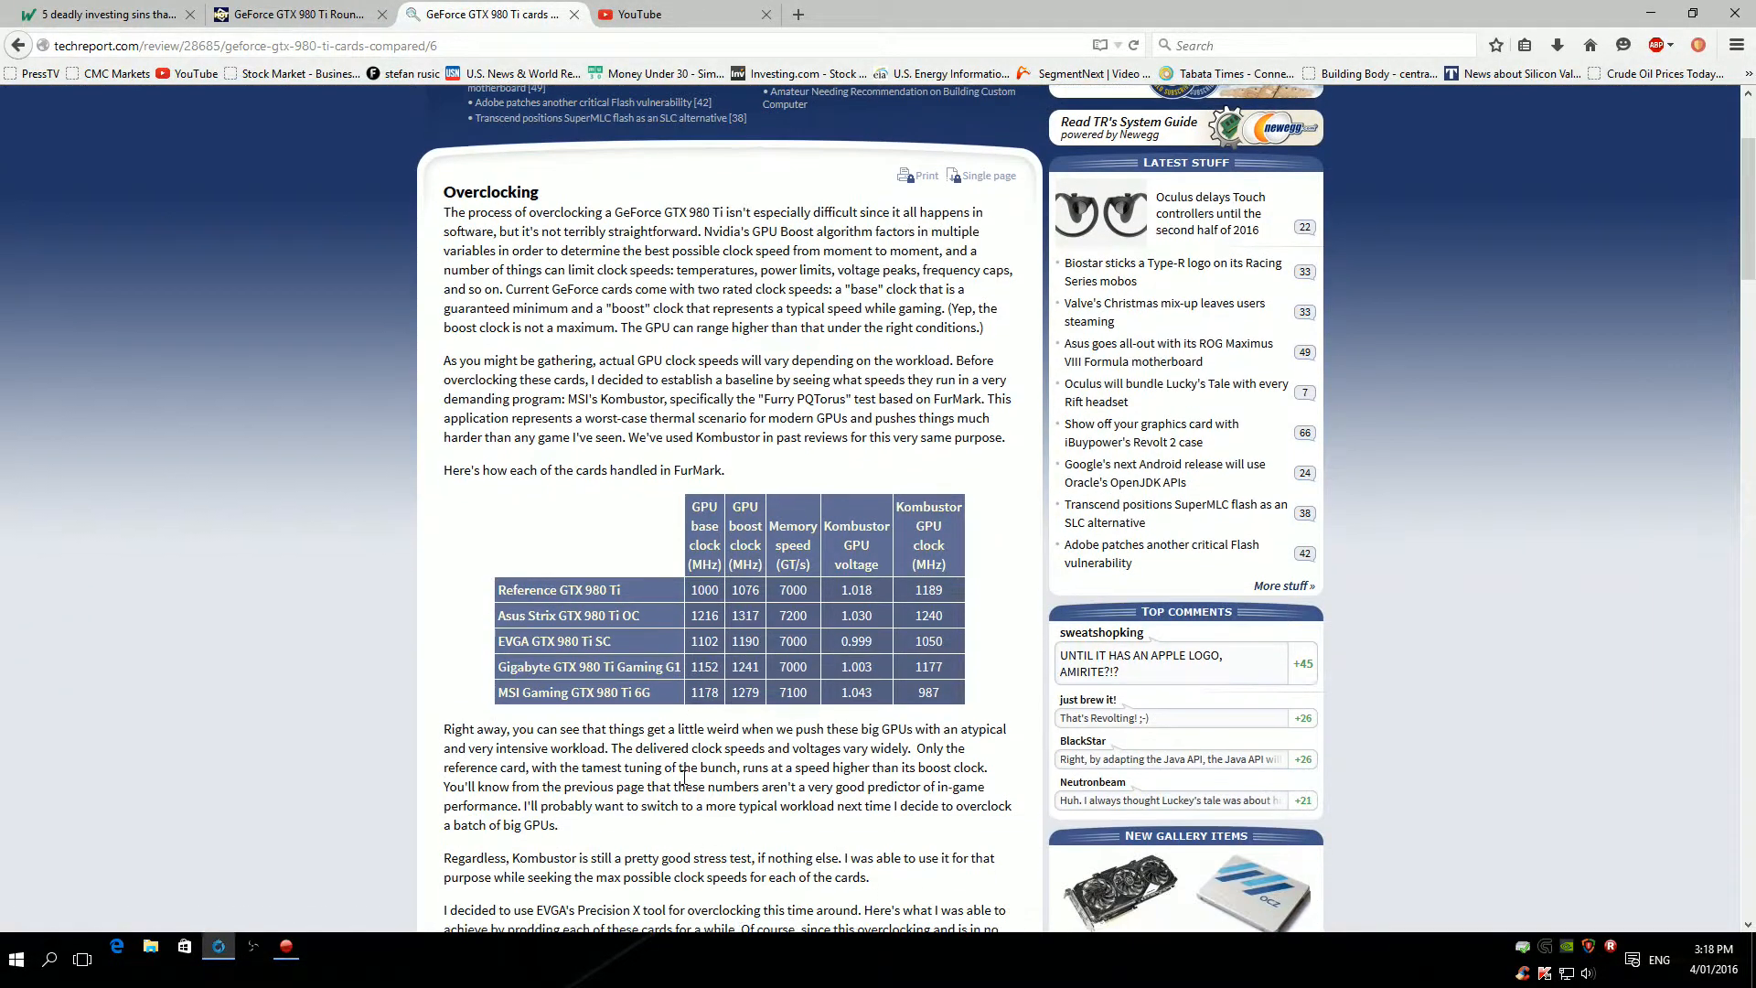
Scroll down past the overclocking tables and notes to the Shadow of Mordor 2560x1440 chart.
scroll(down, 3)
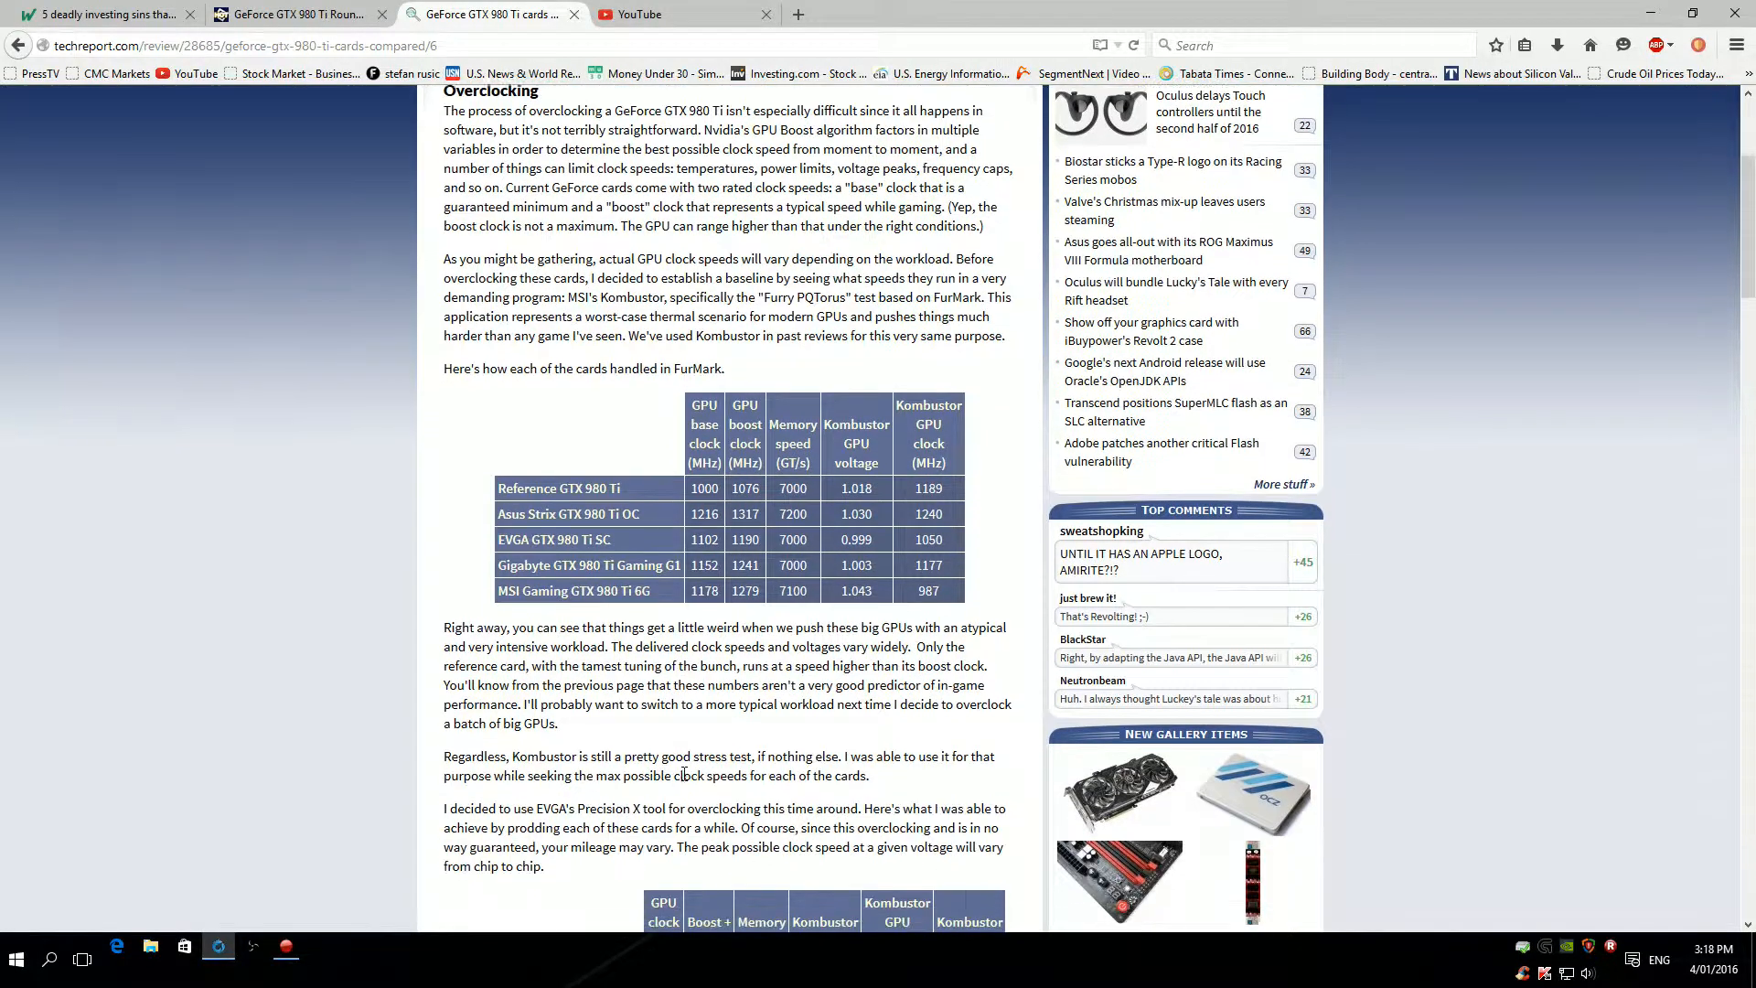
scroll(down, 3)
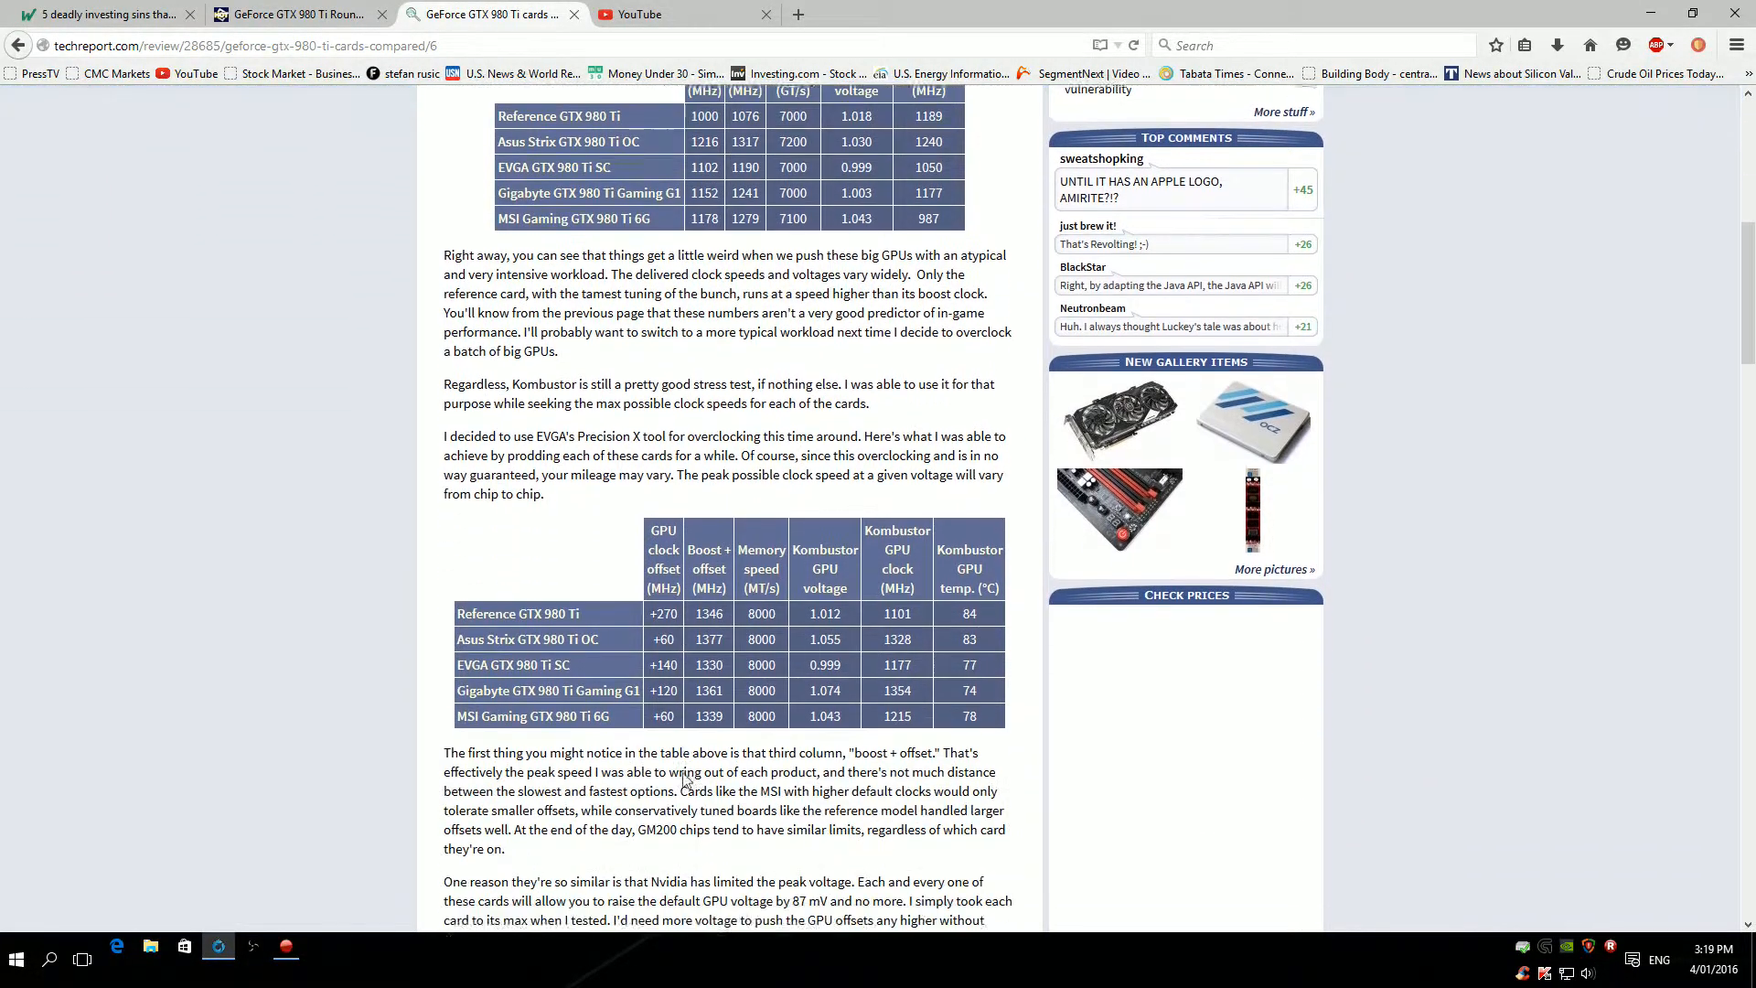
scroll(down, 3)
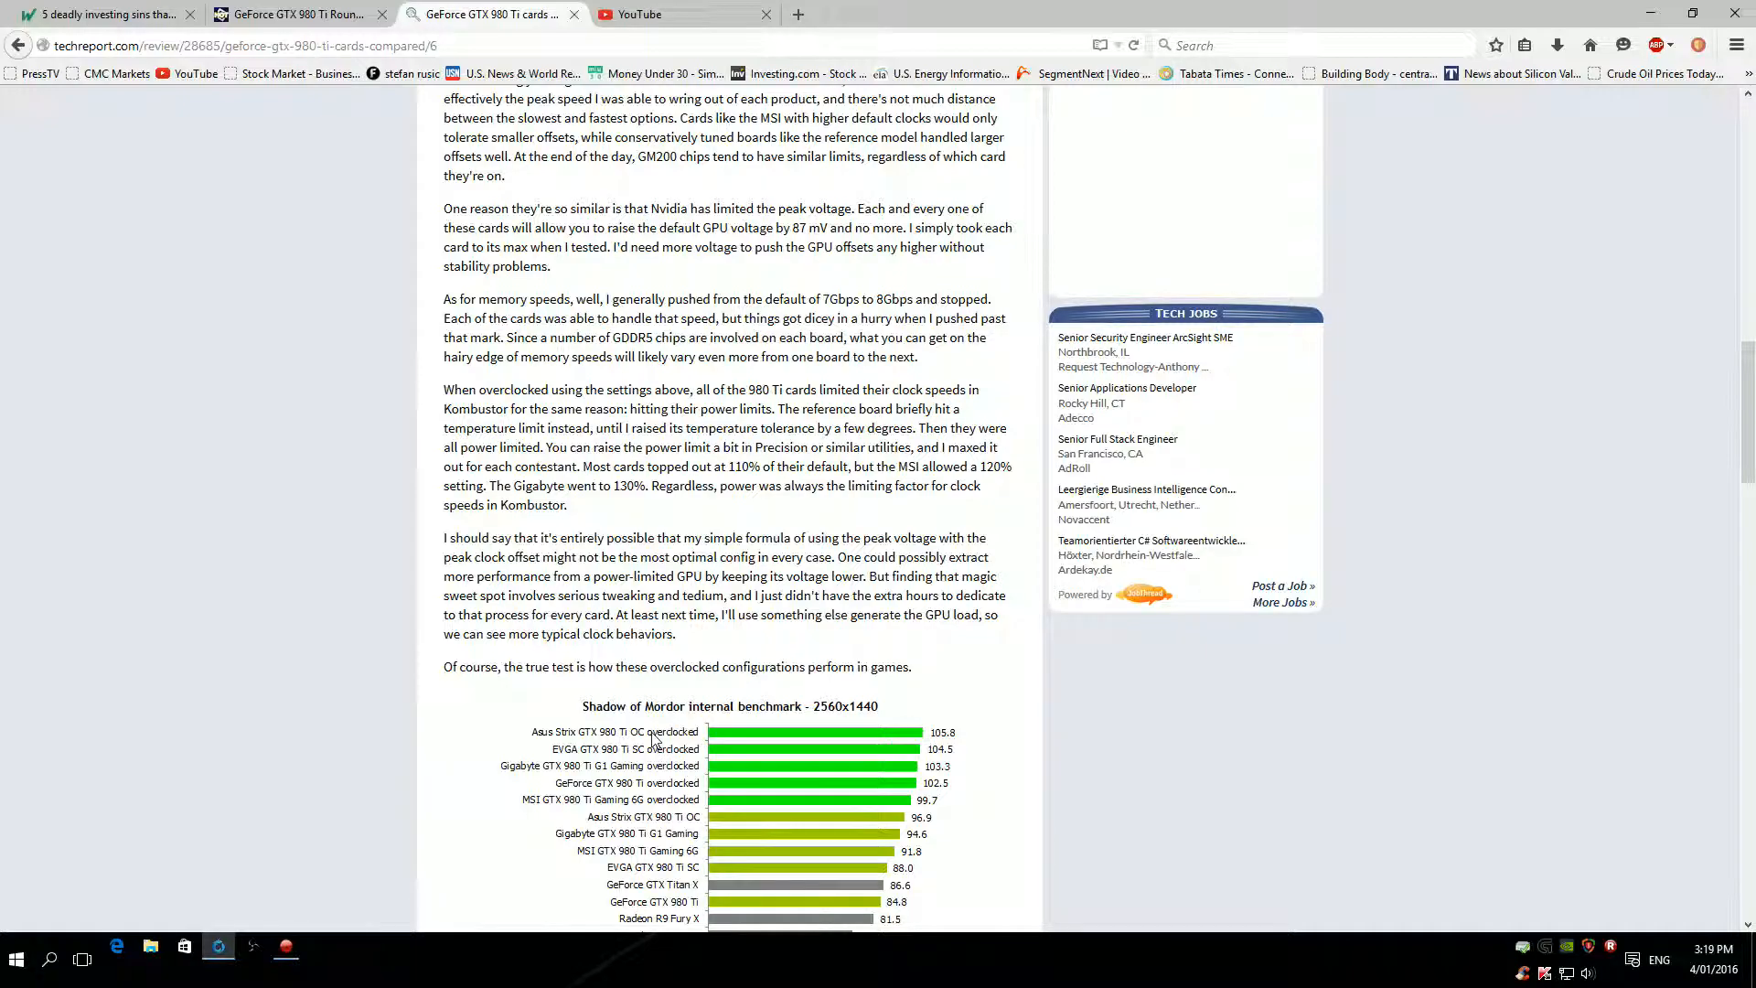
scroll(down, 3)
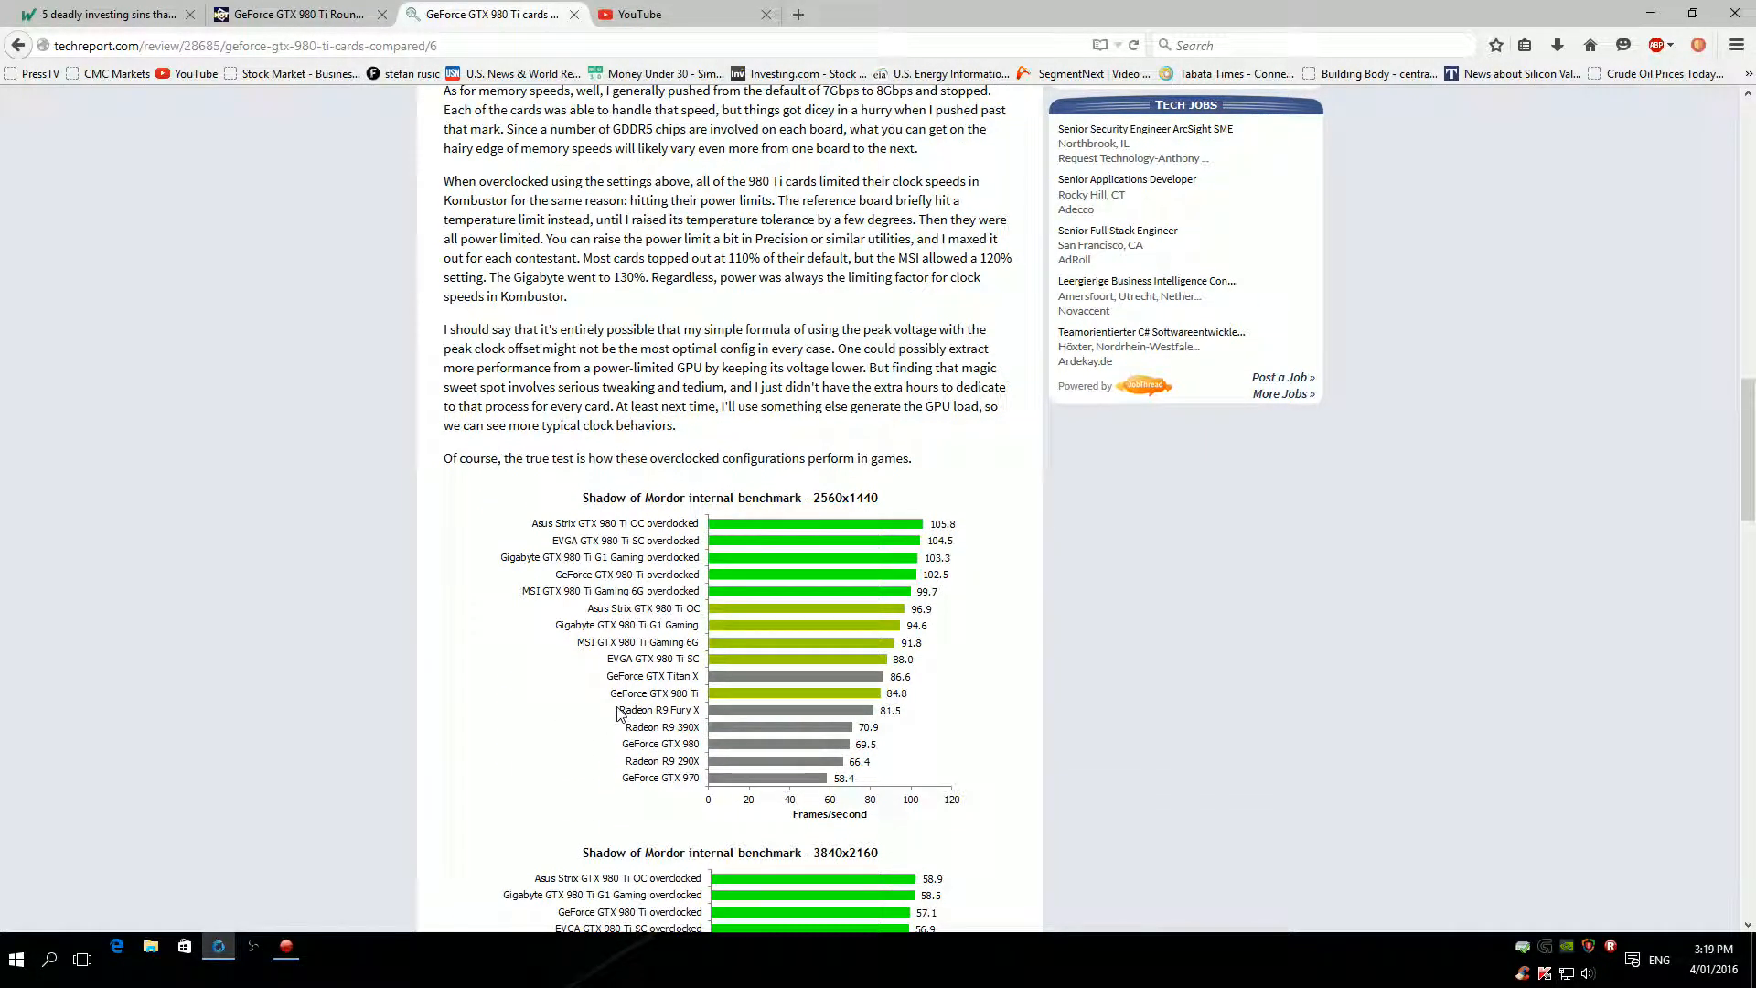
mouse_move(831, 606)
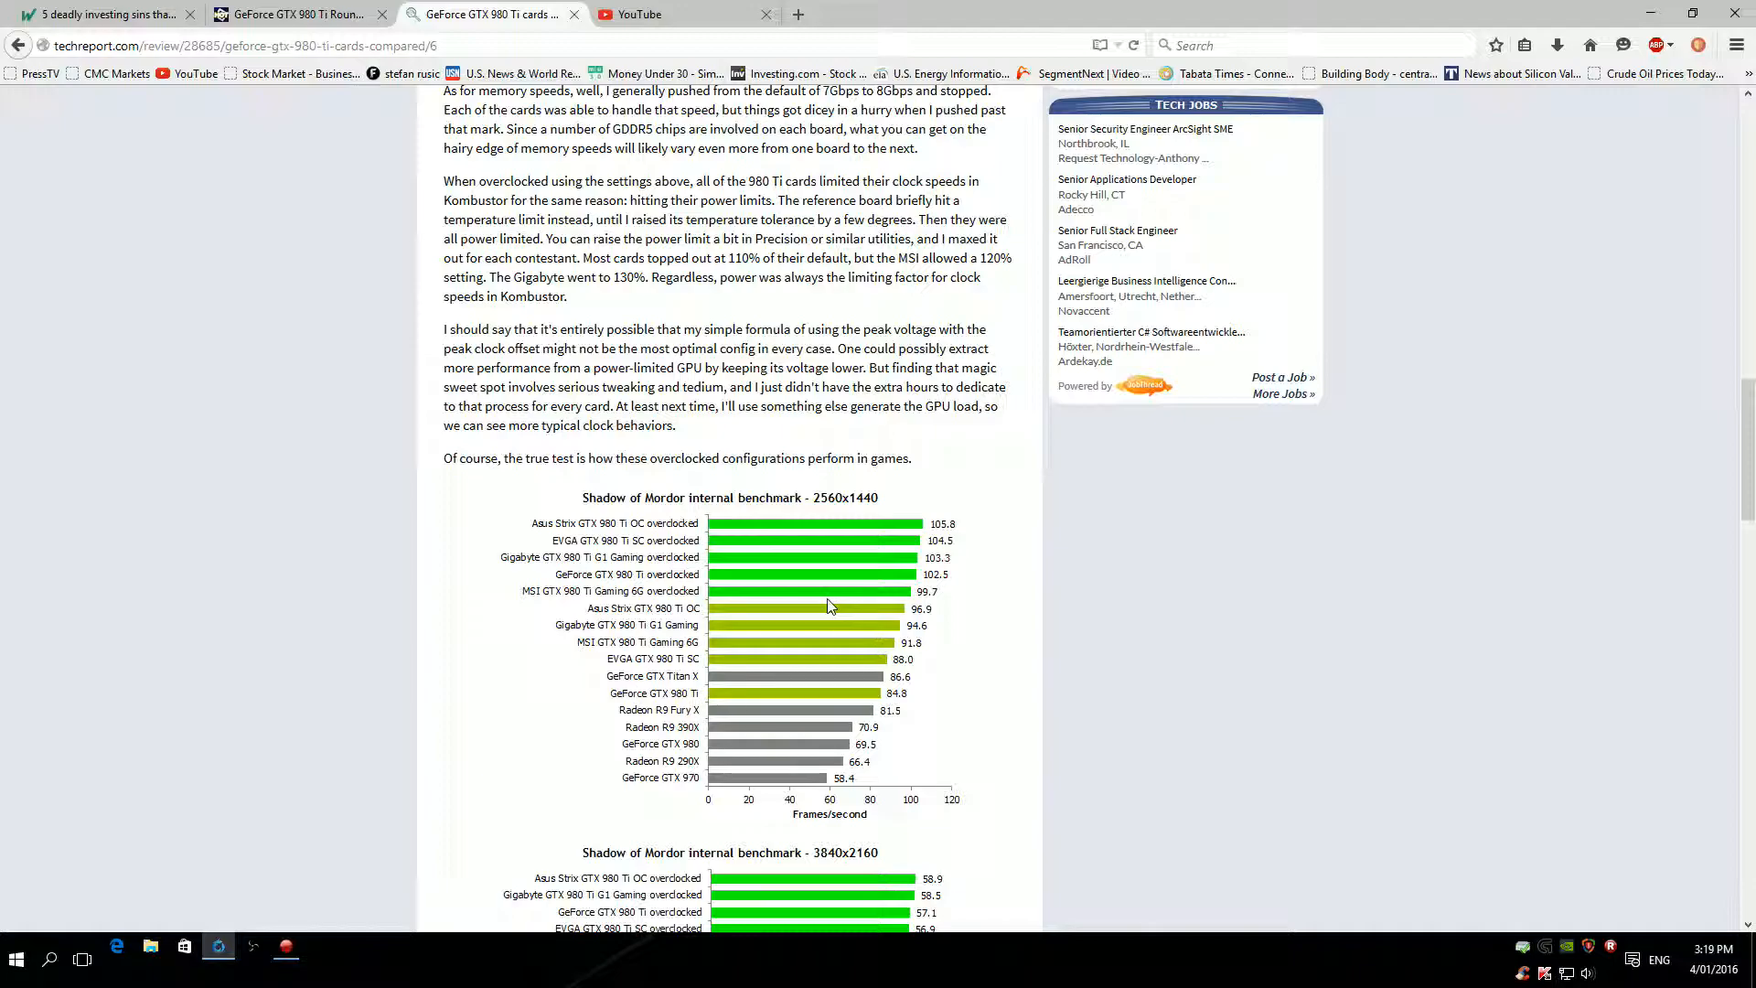
mouse_move(670, 526)
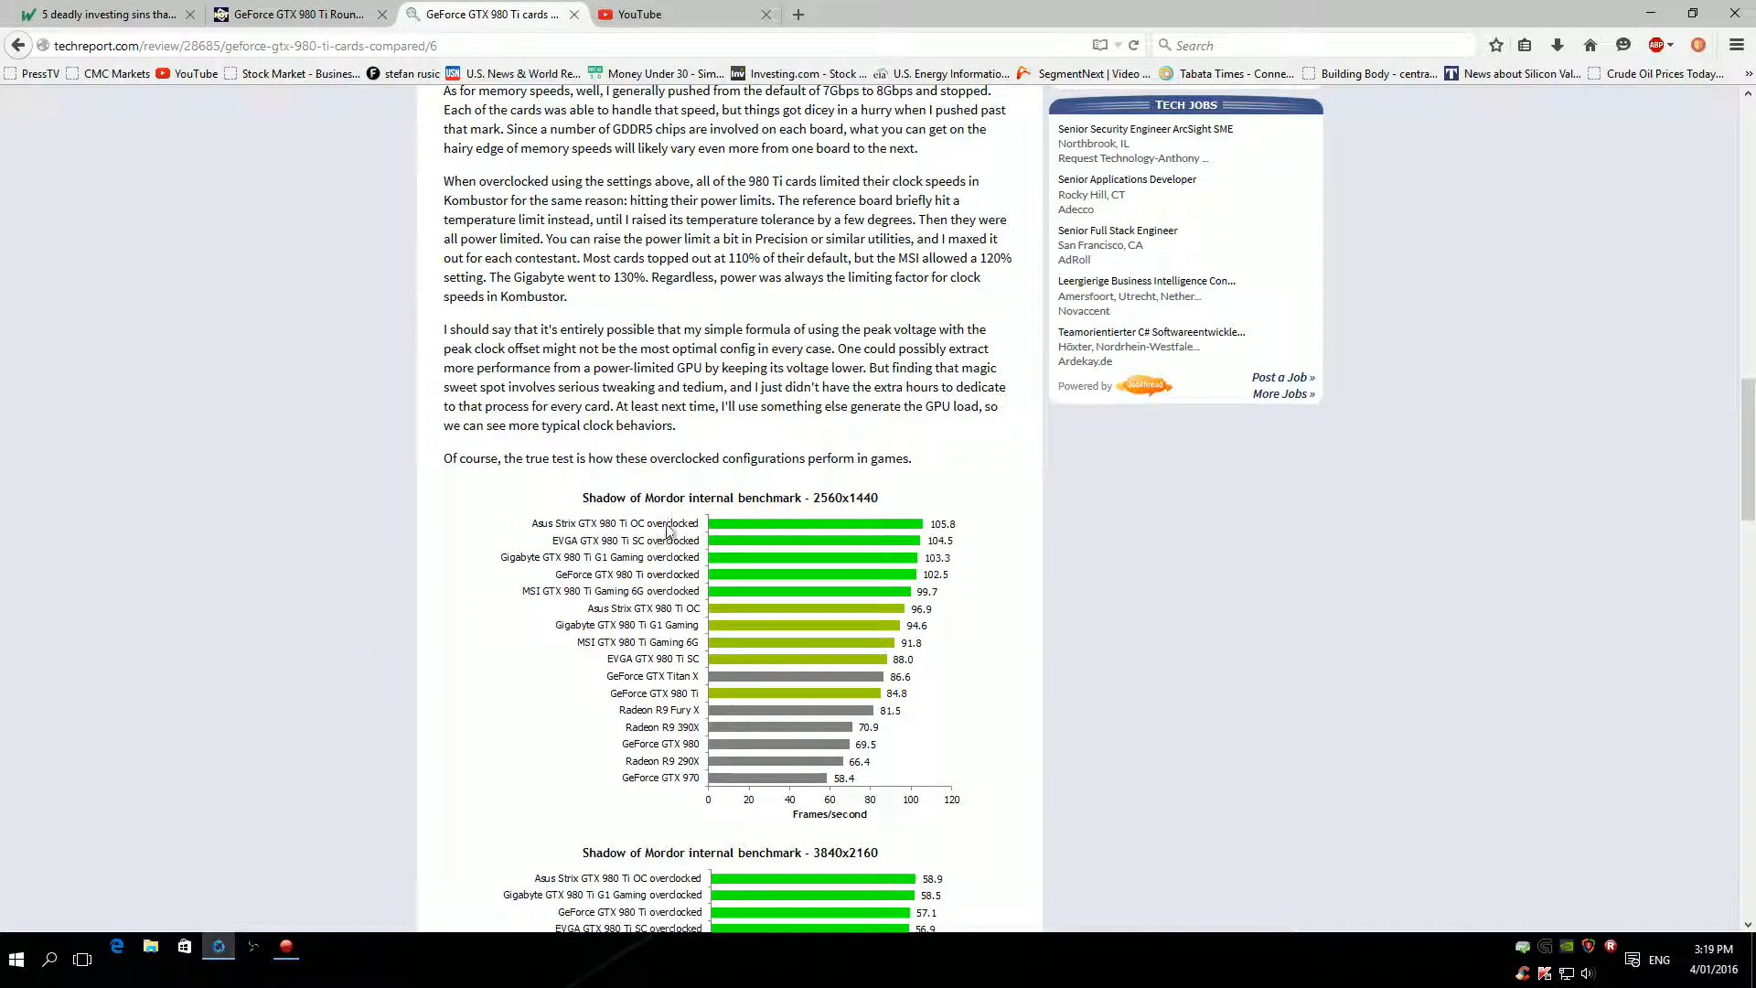
mouse_move(970, 541)
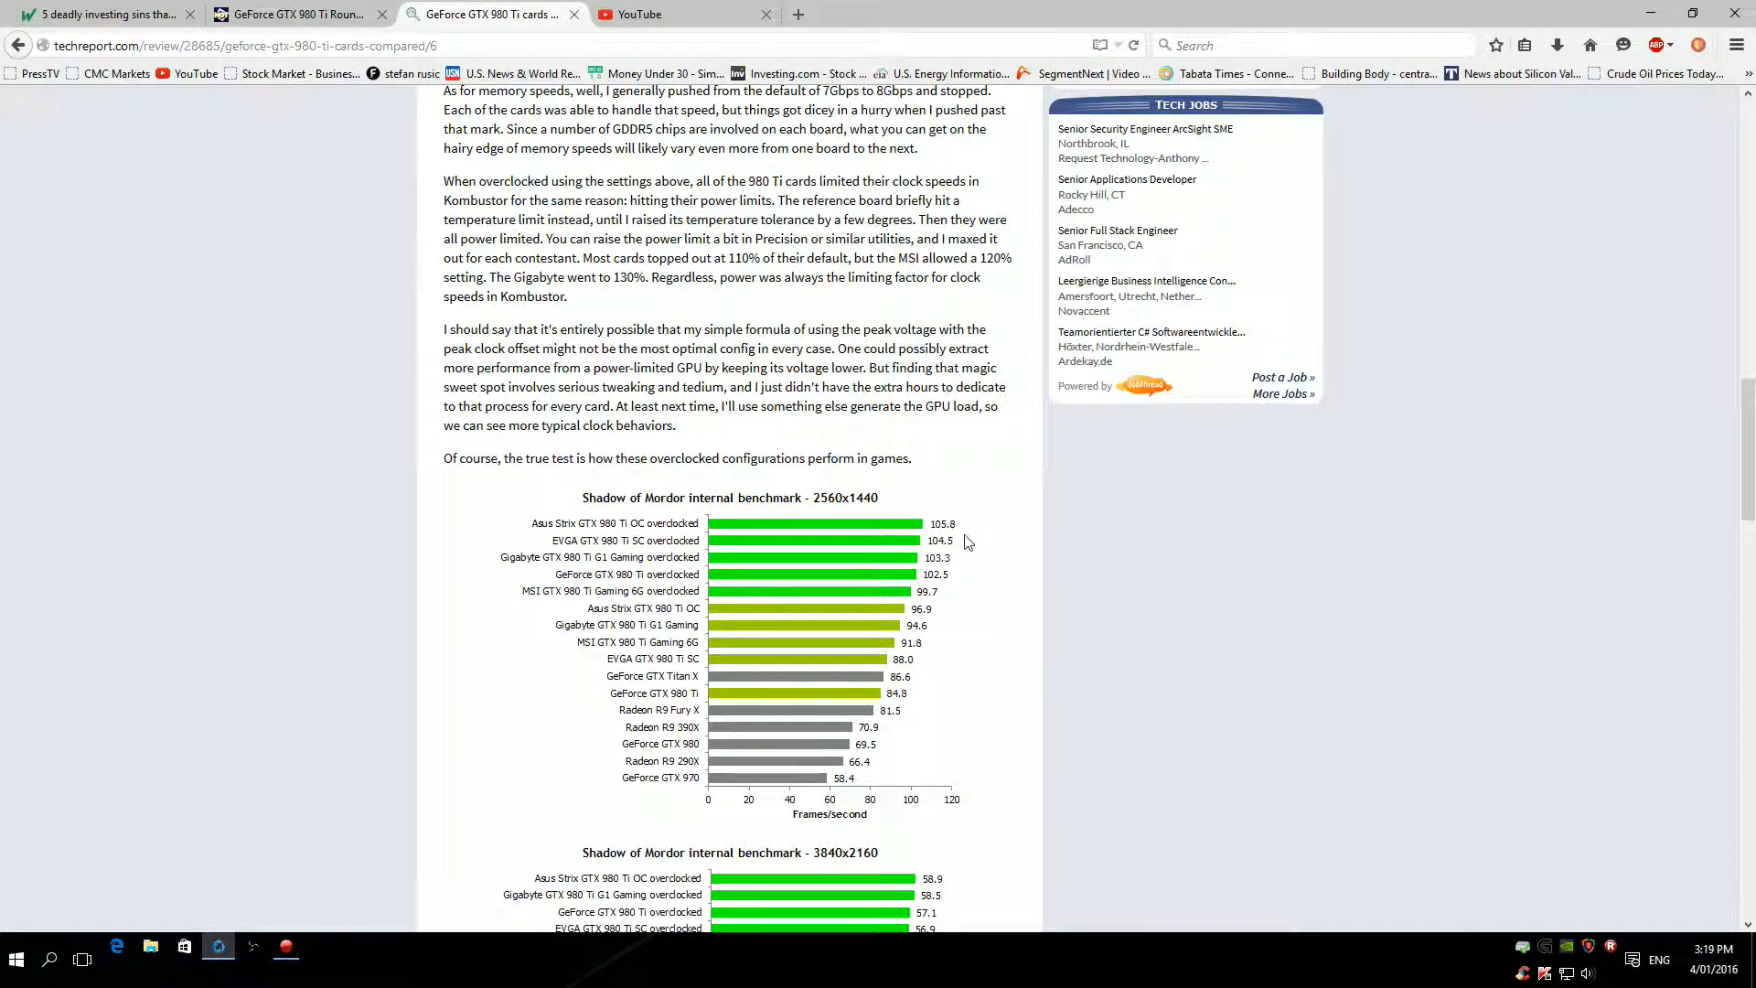
mouse_move(955, 539)
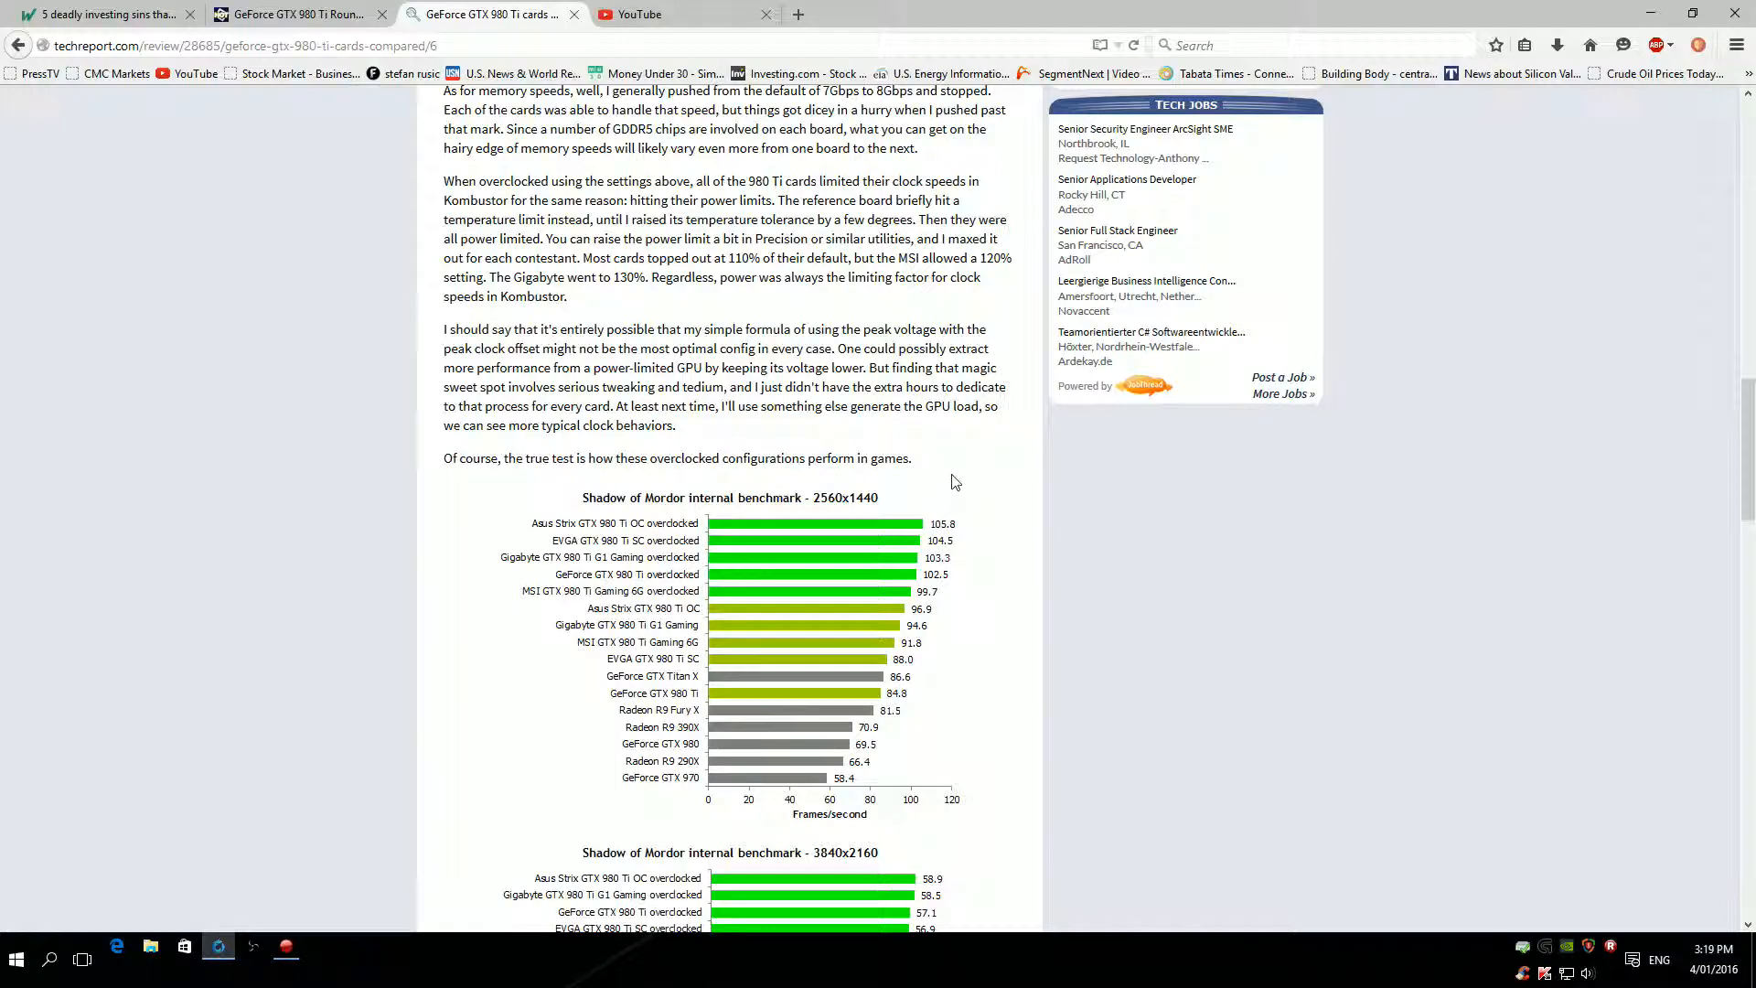
scroll(down, 3)
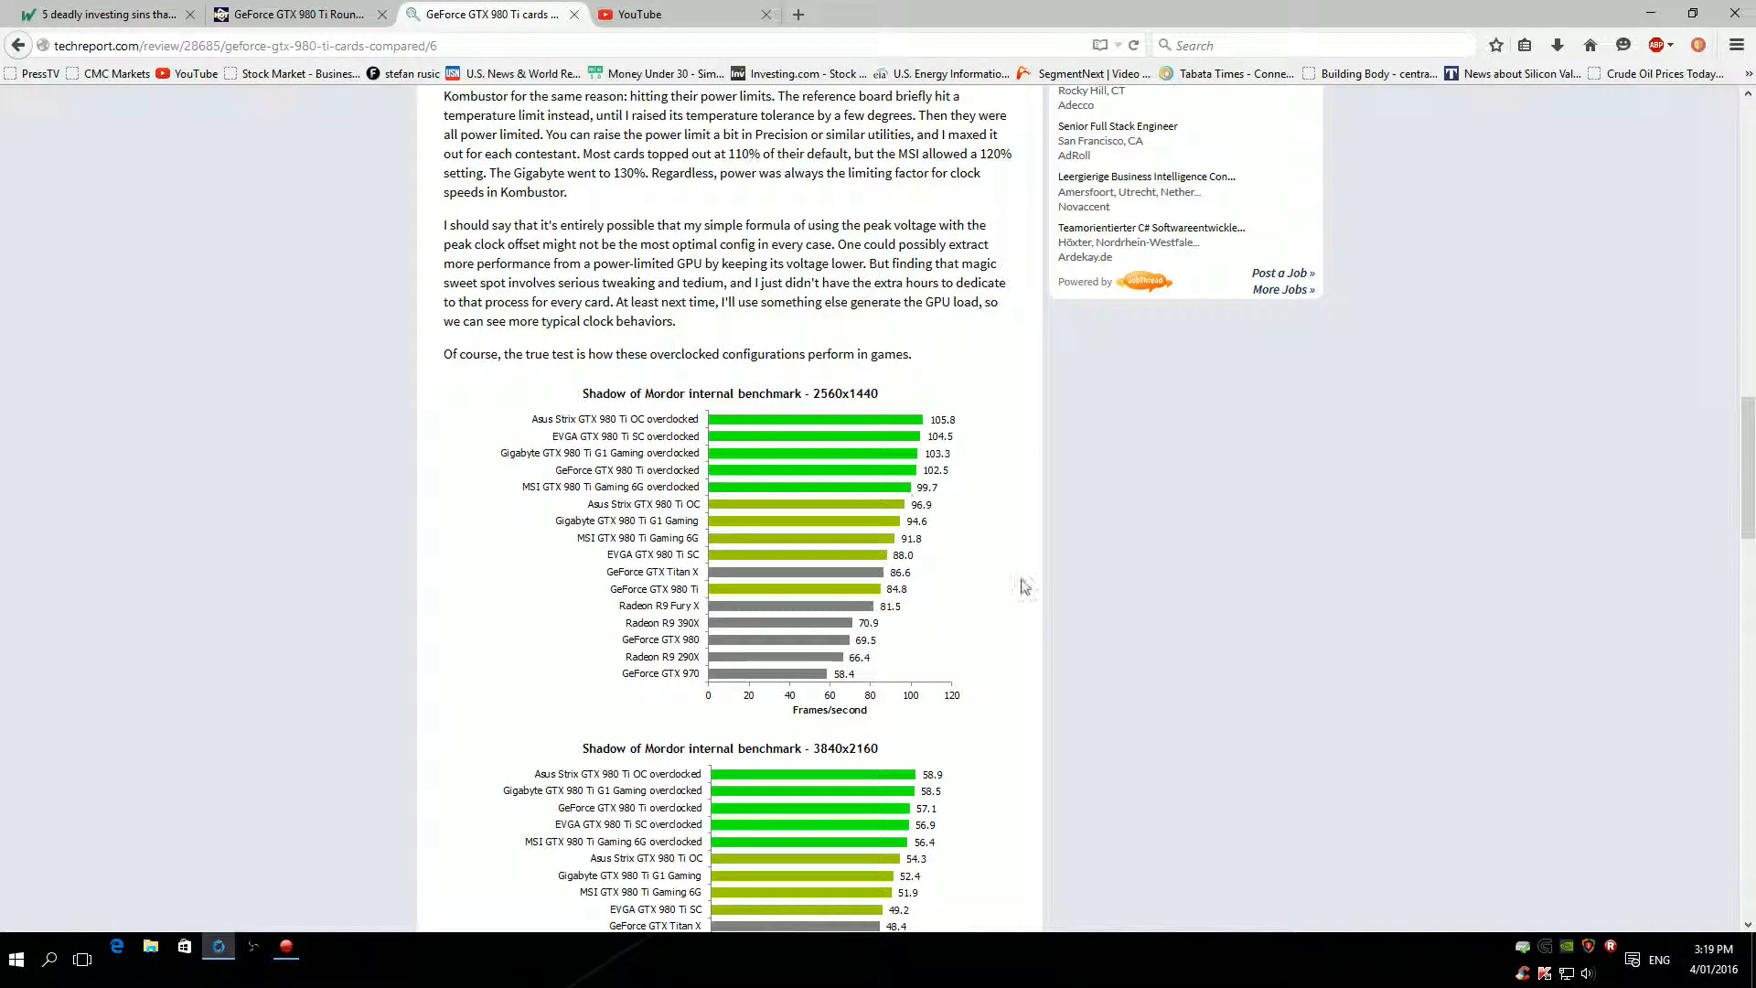
mouse_move(1041, 598)
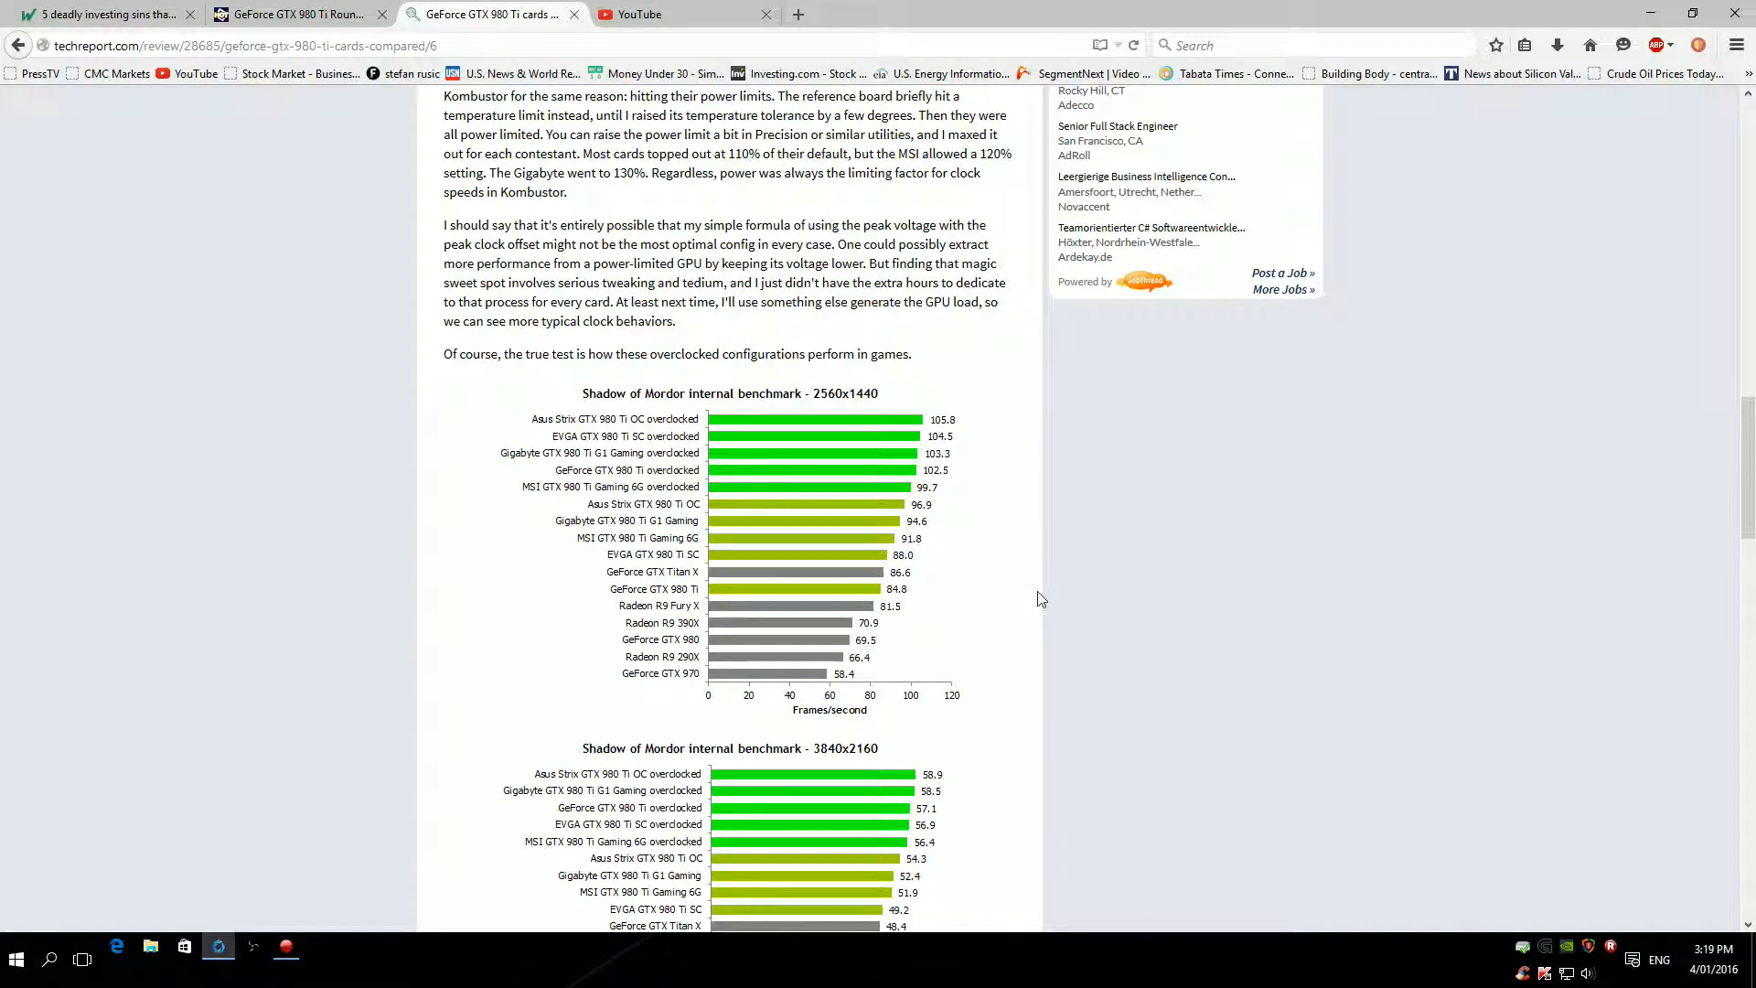
mouse_move(1004, 724)
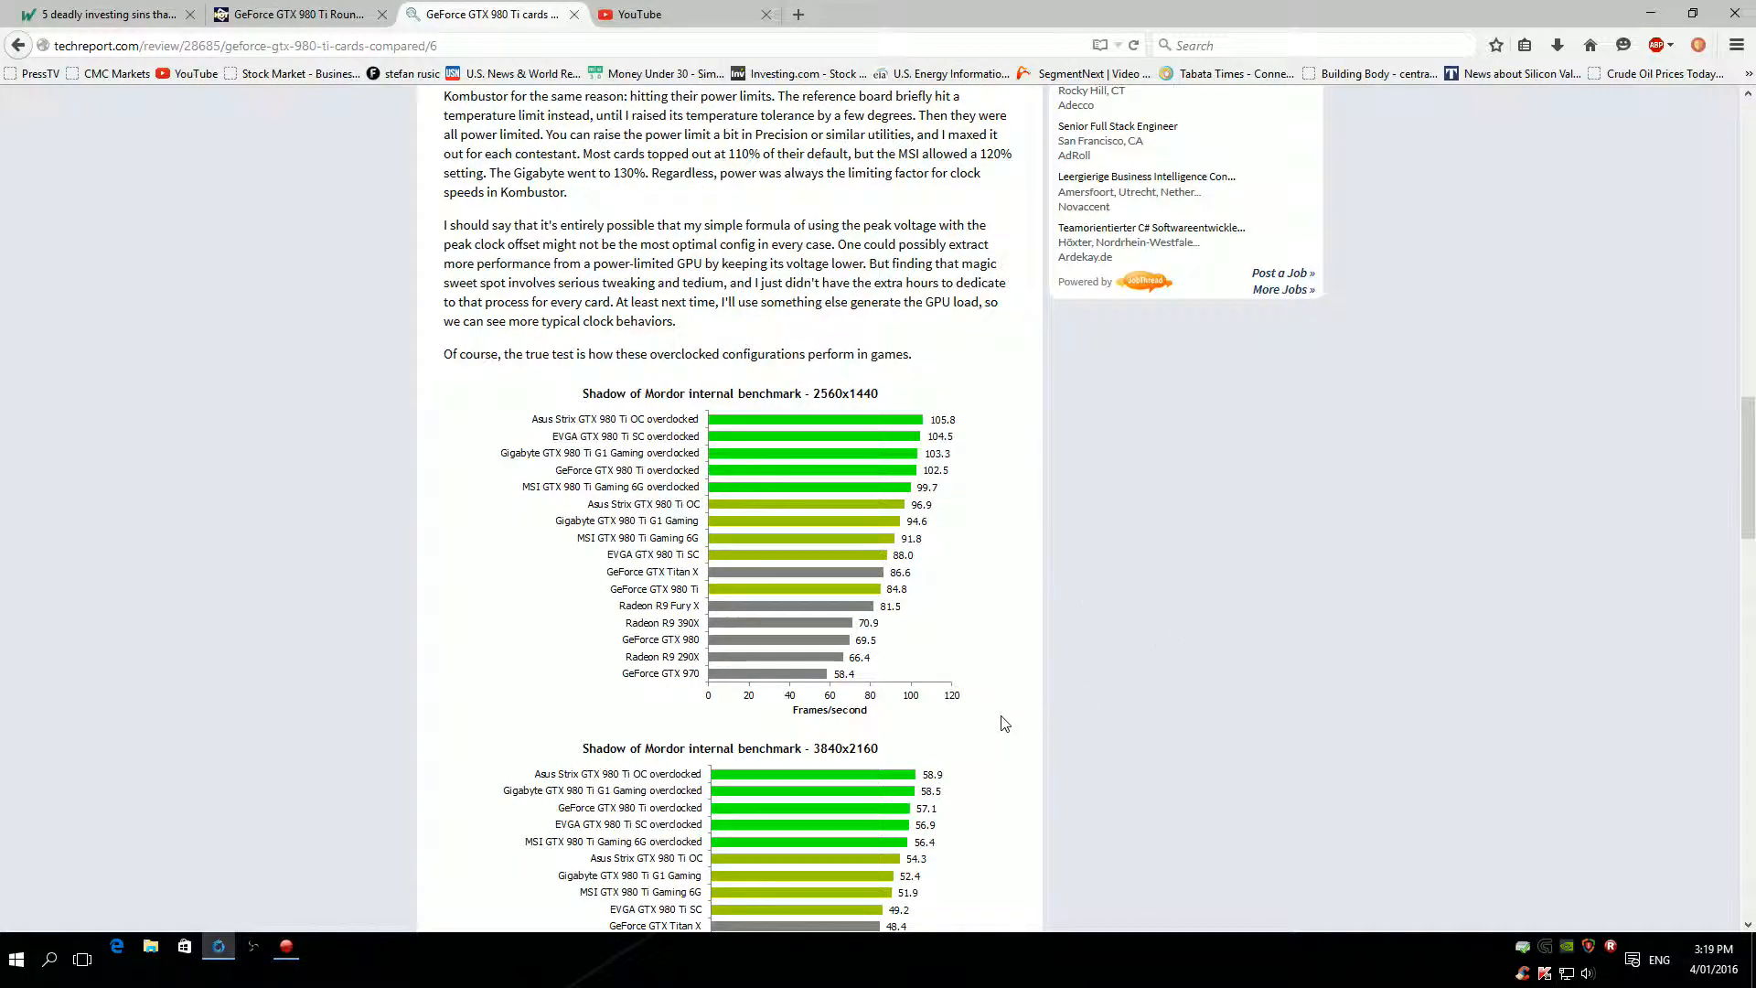
Scroll down to show the Shadow of Mordor 3840x2160 chart in full.
scroll(down, 3)
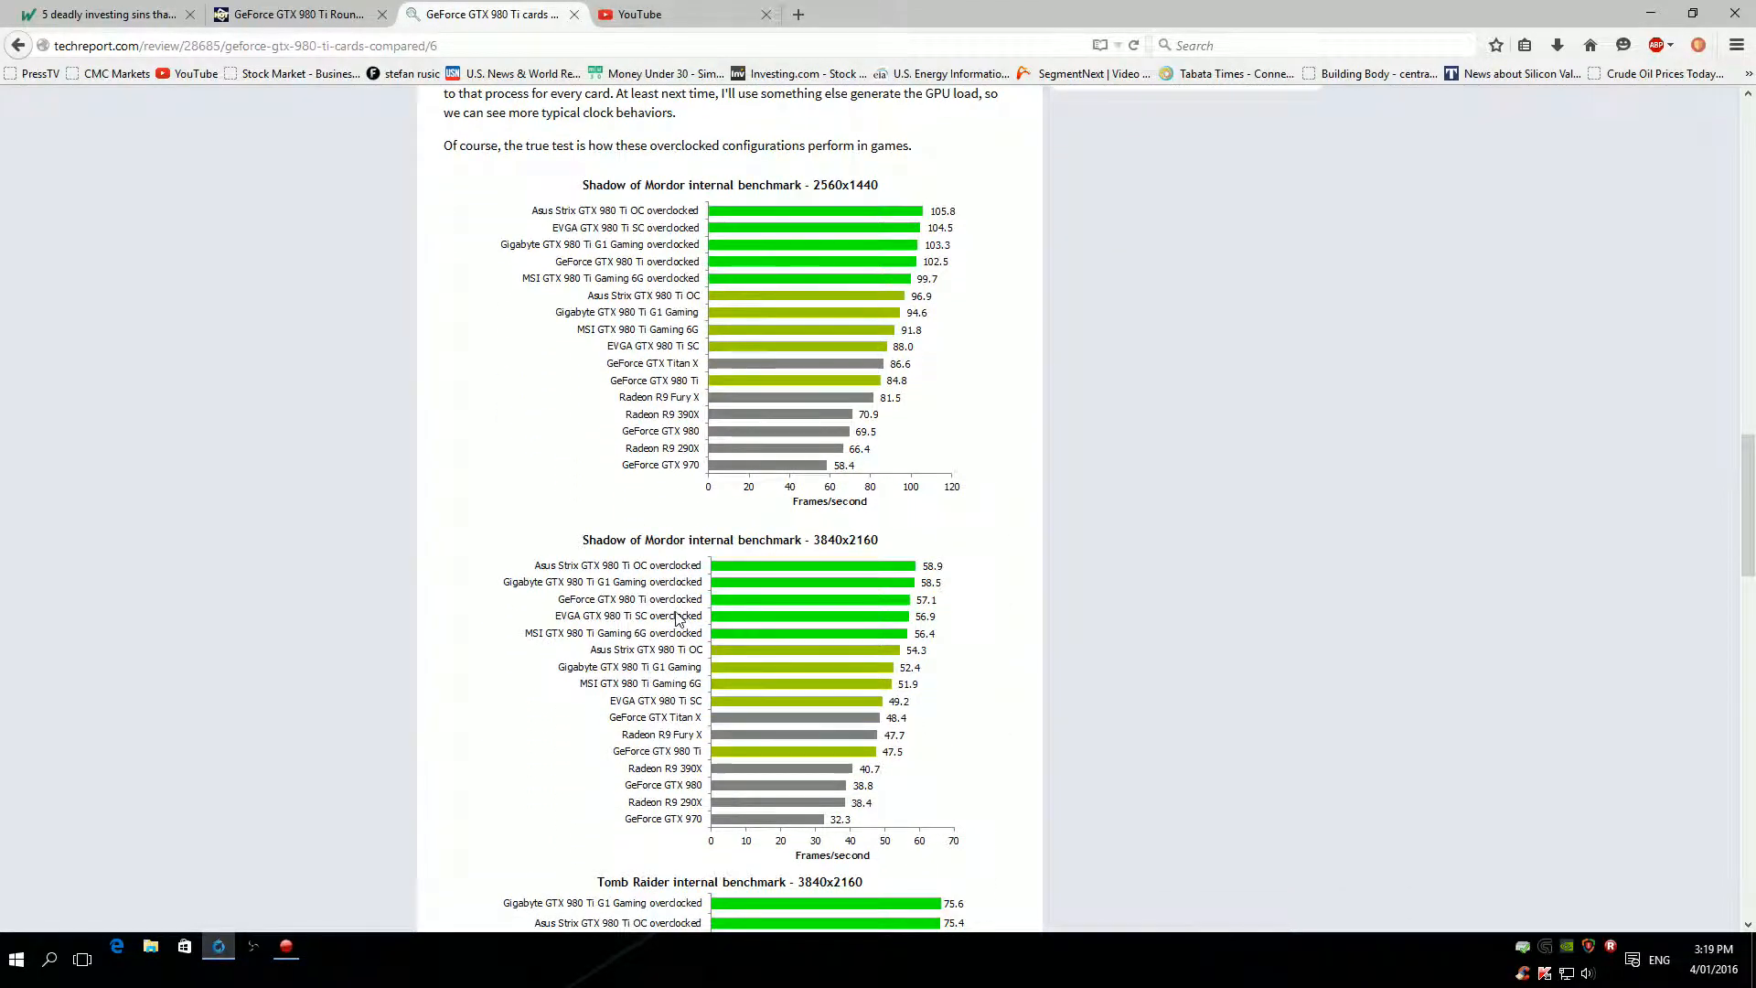
mouse_move(955, 596)
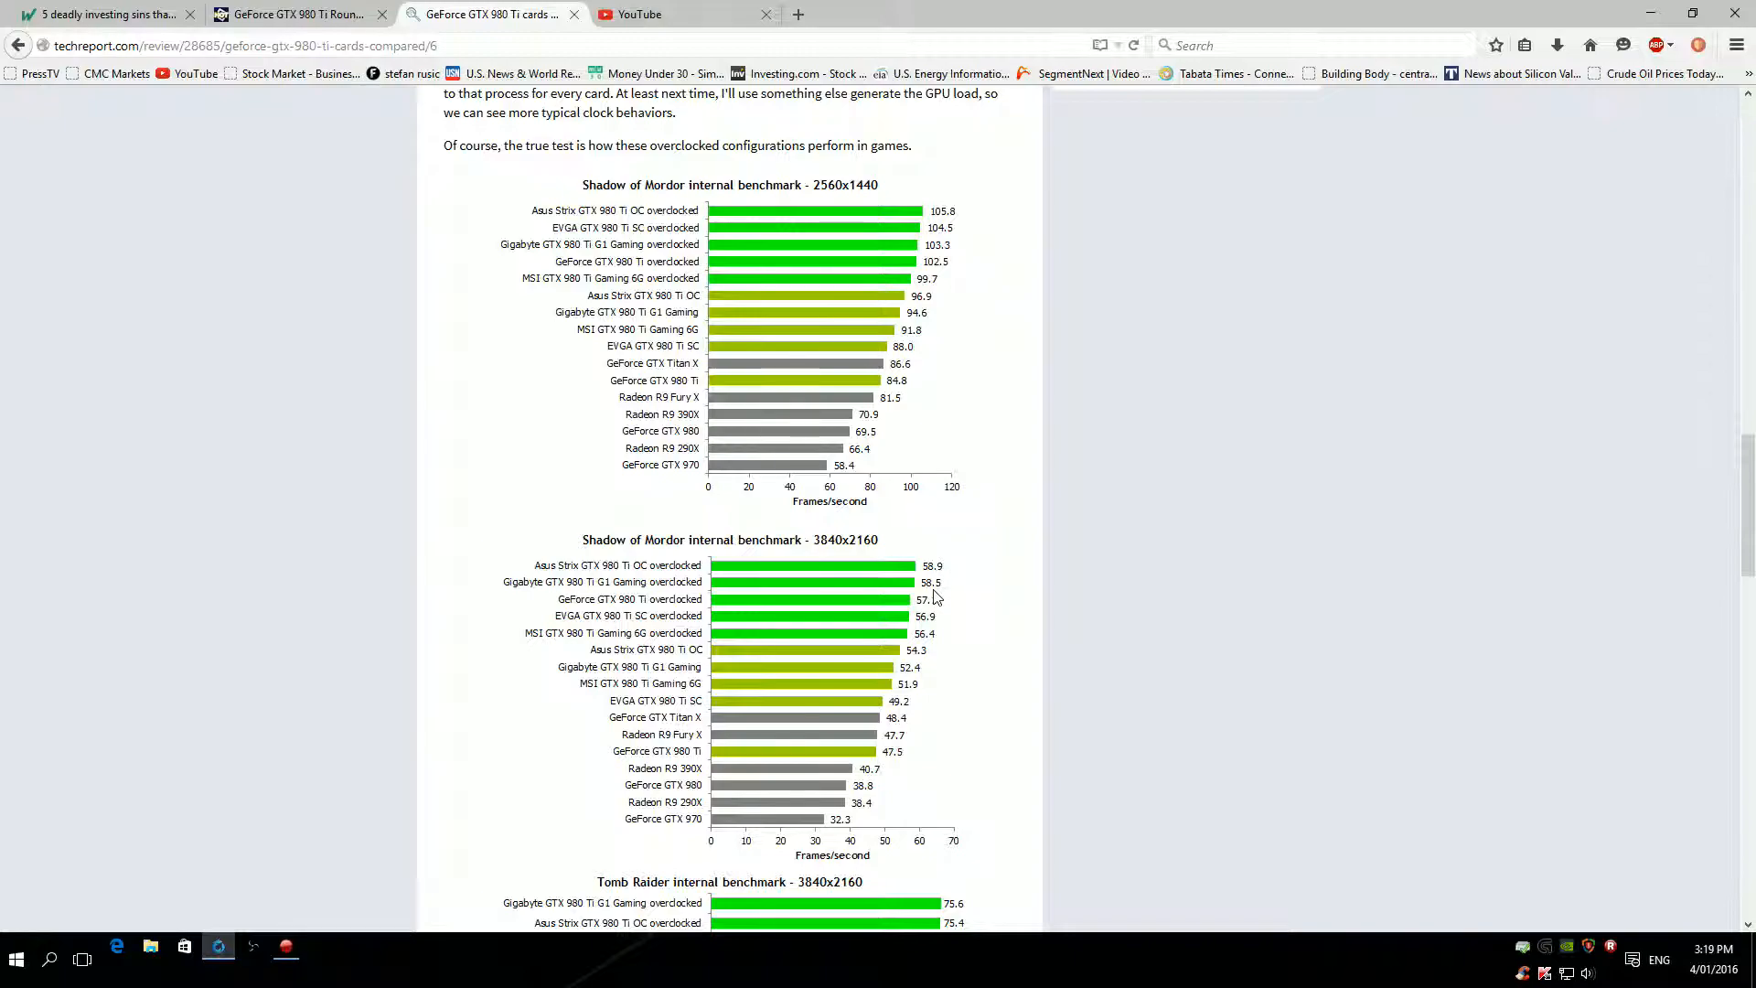
mouse_move(907, 653)
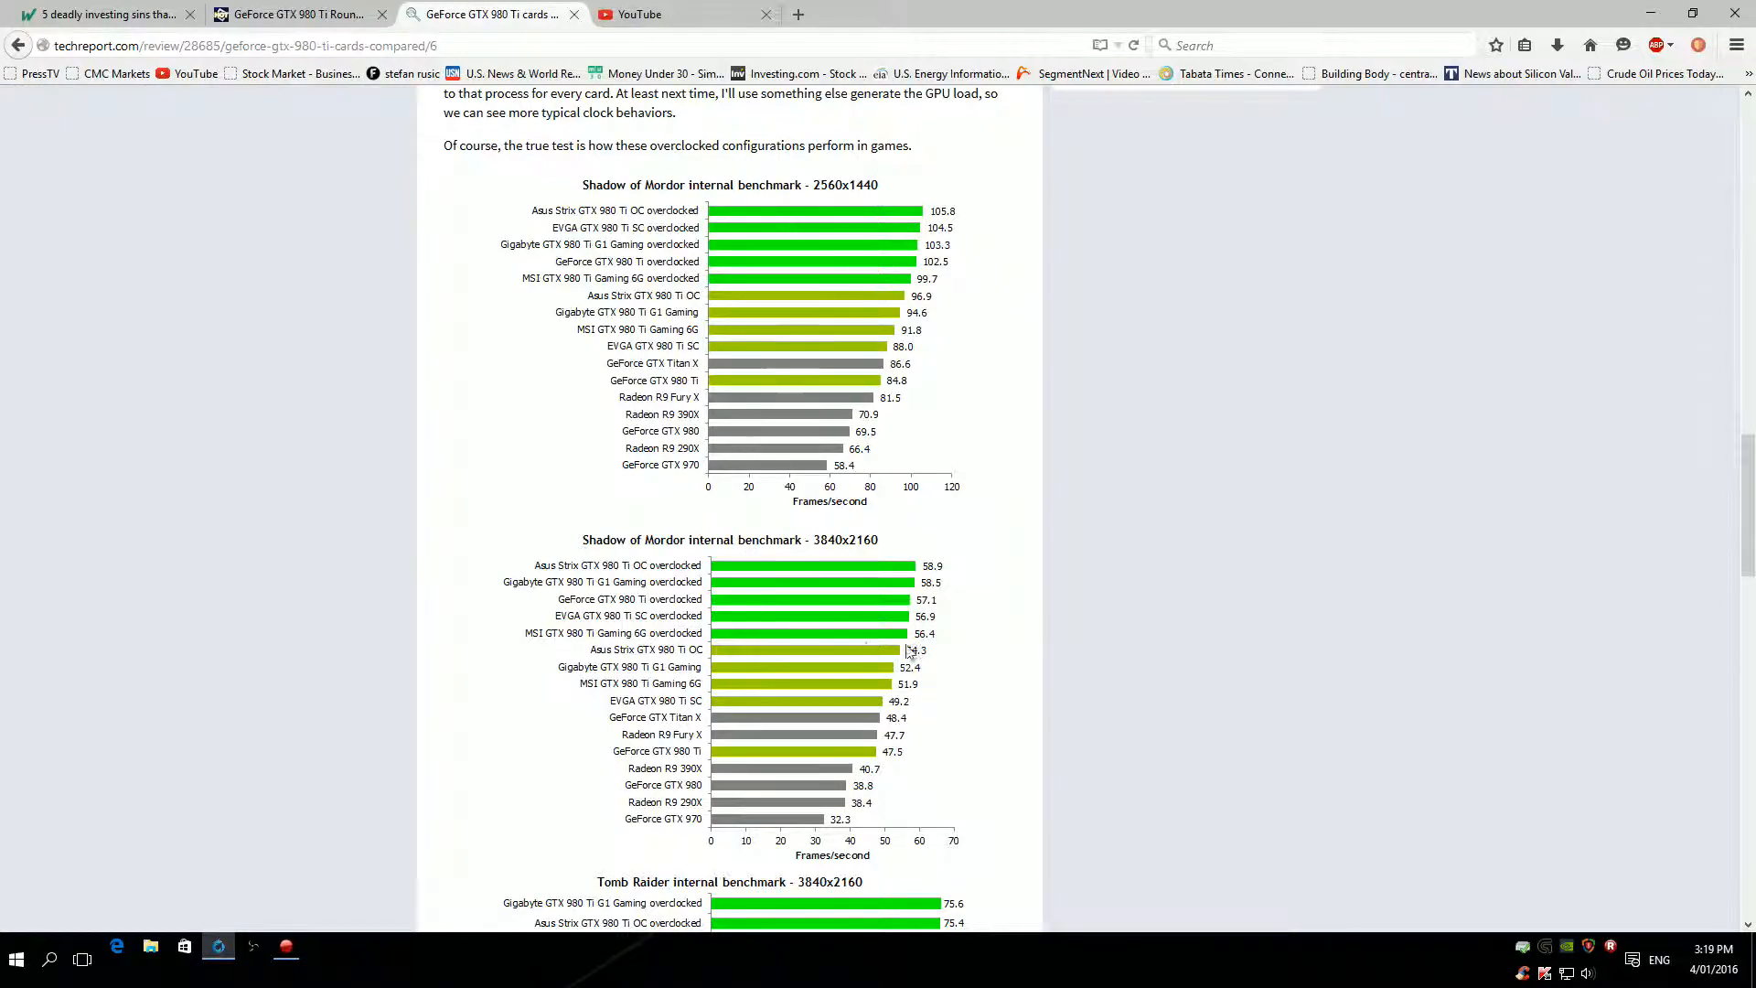
mouse_move(640, 633)
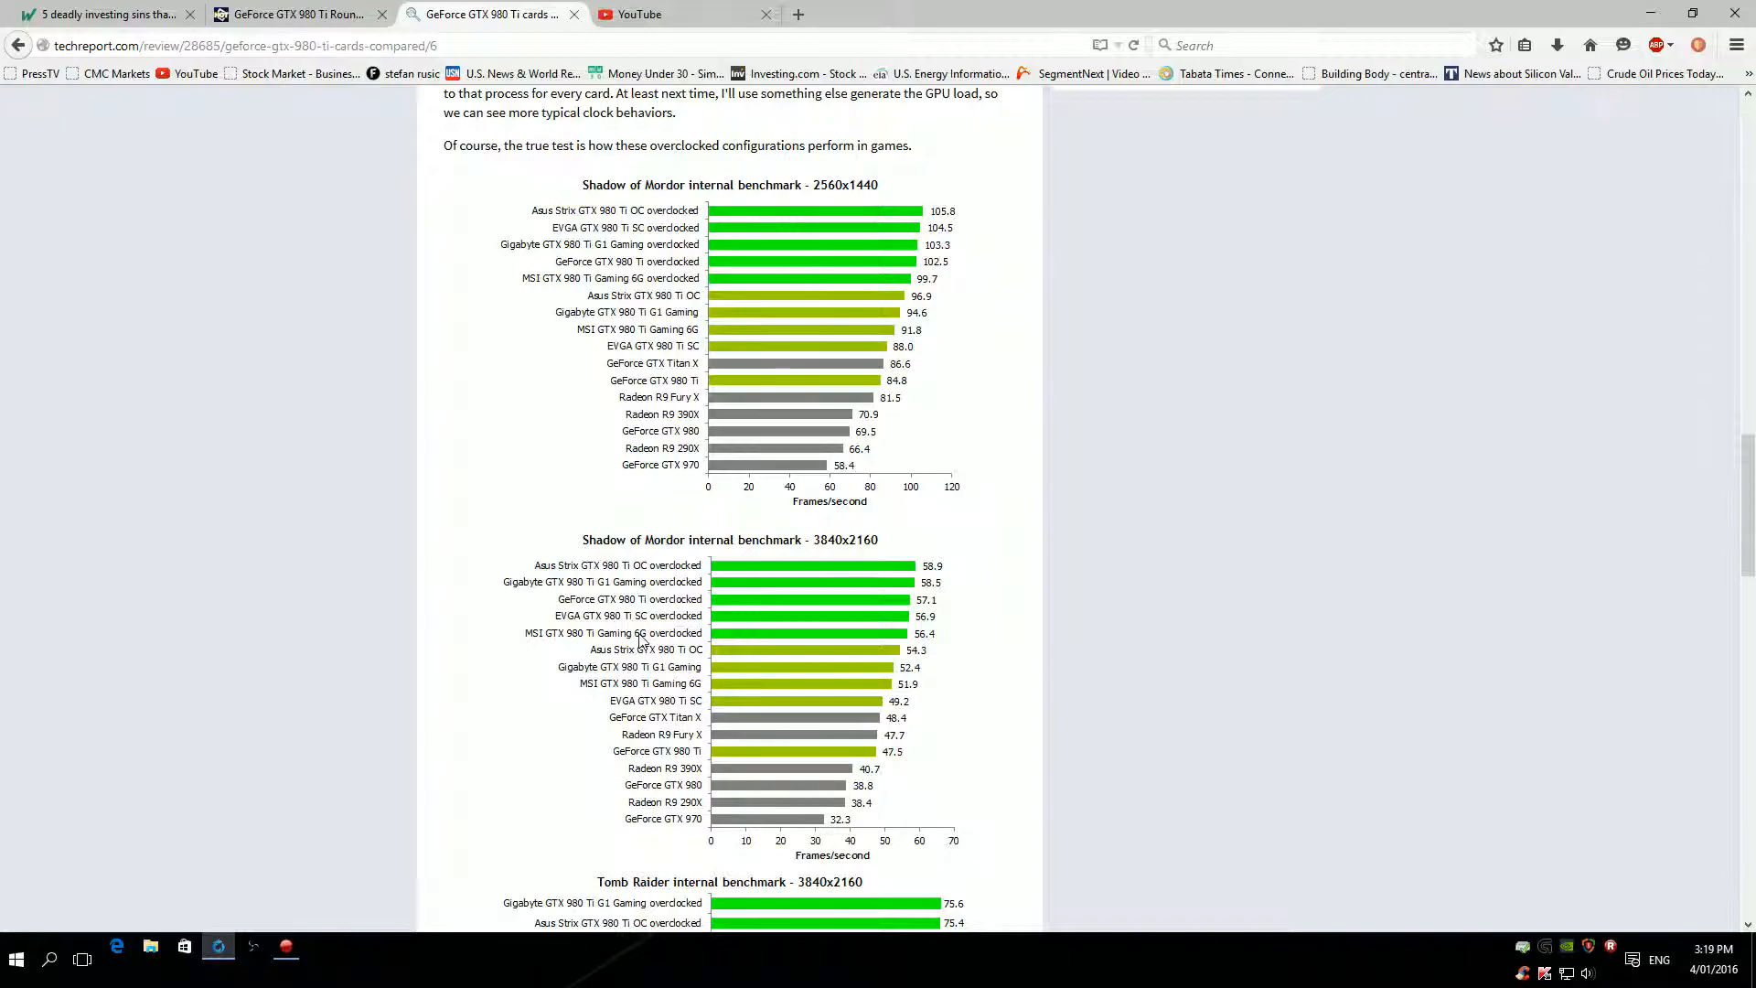
mouse_move(695, 755)
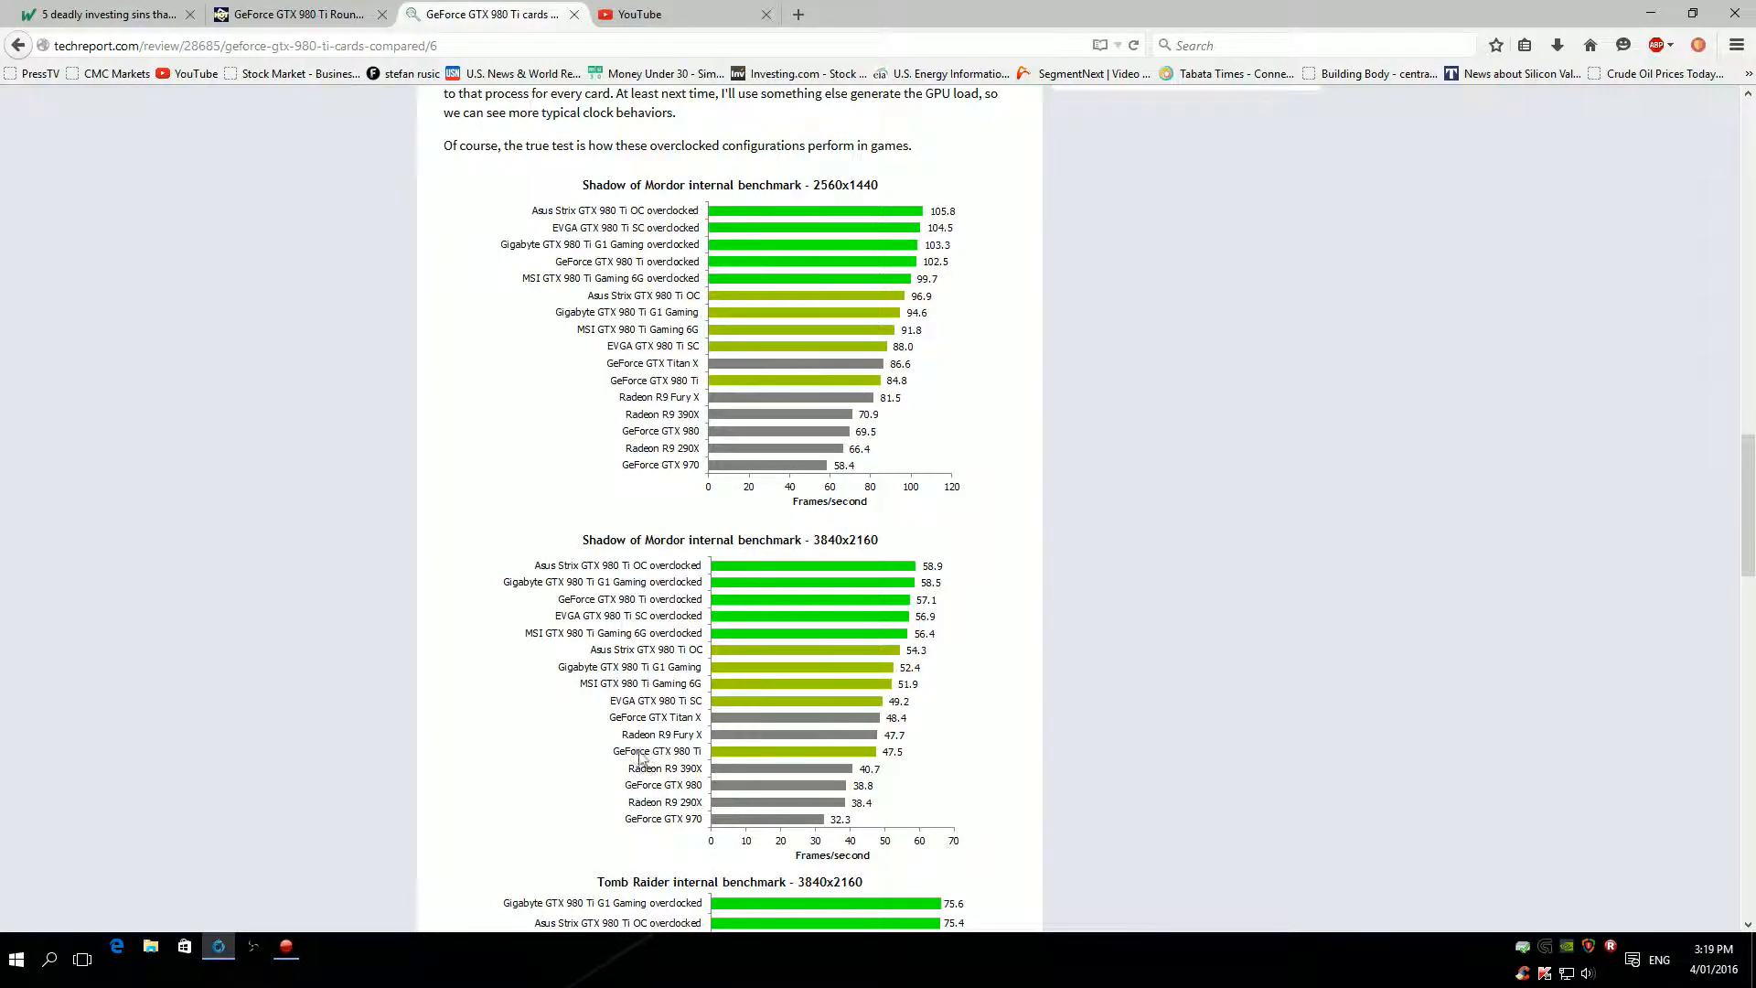
mouse_move(874, 759)
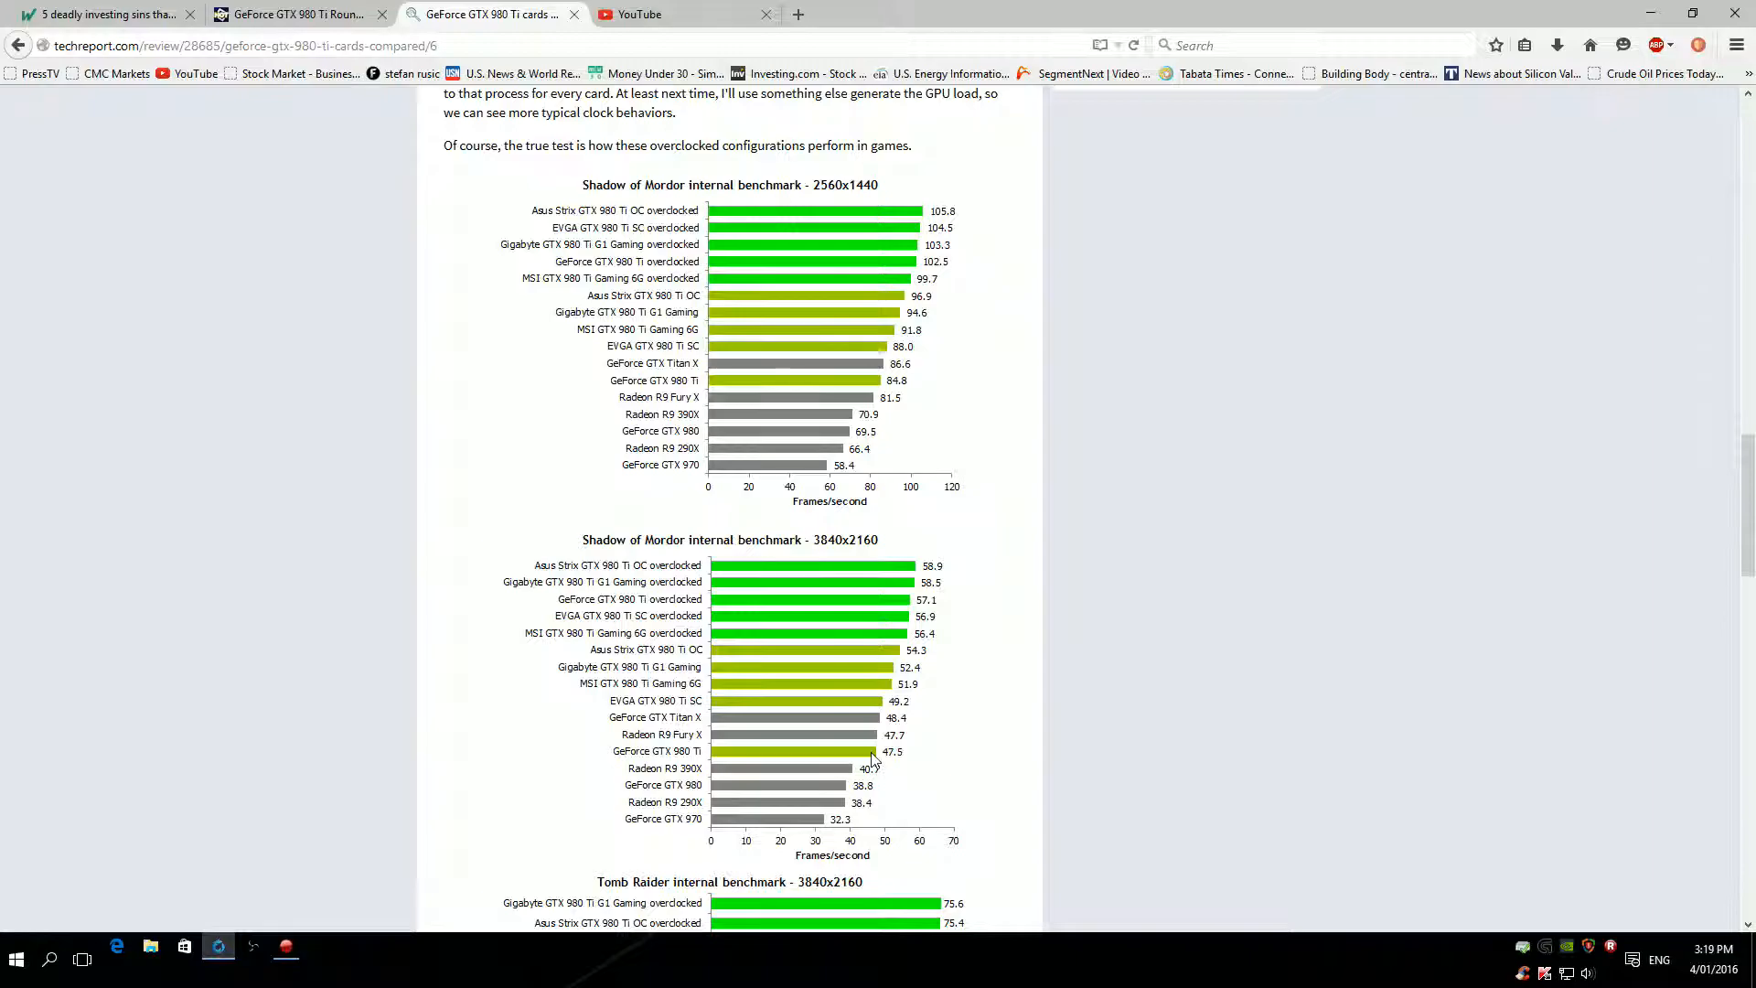
Scroll past the Tomb Raider and power consumption charts to the overclocked load noise levels chart.
scroll(down, 3)
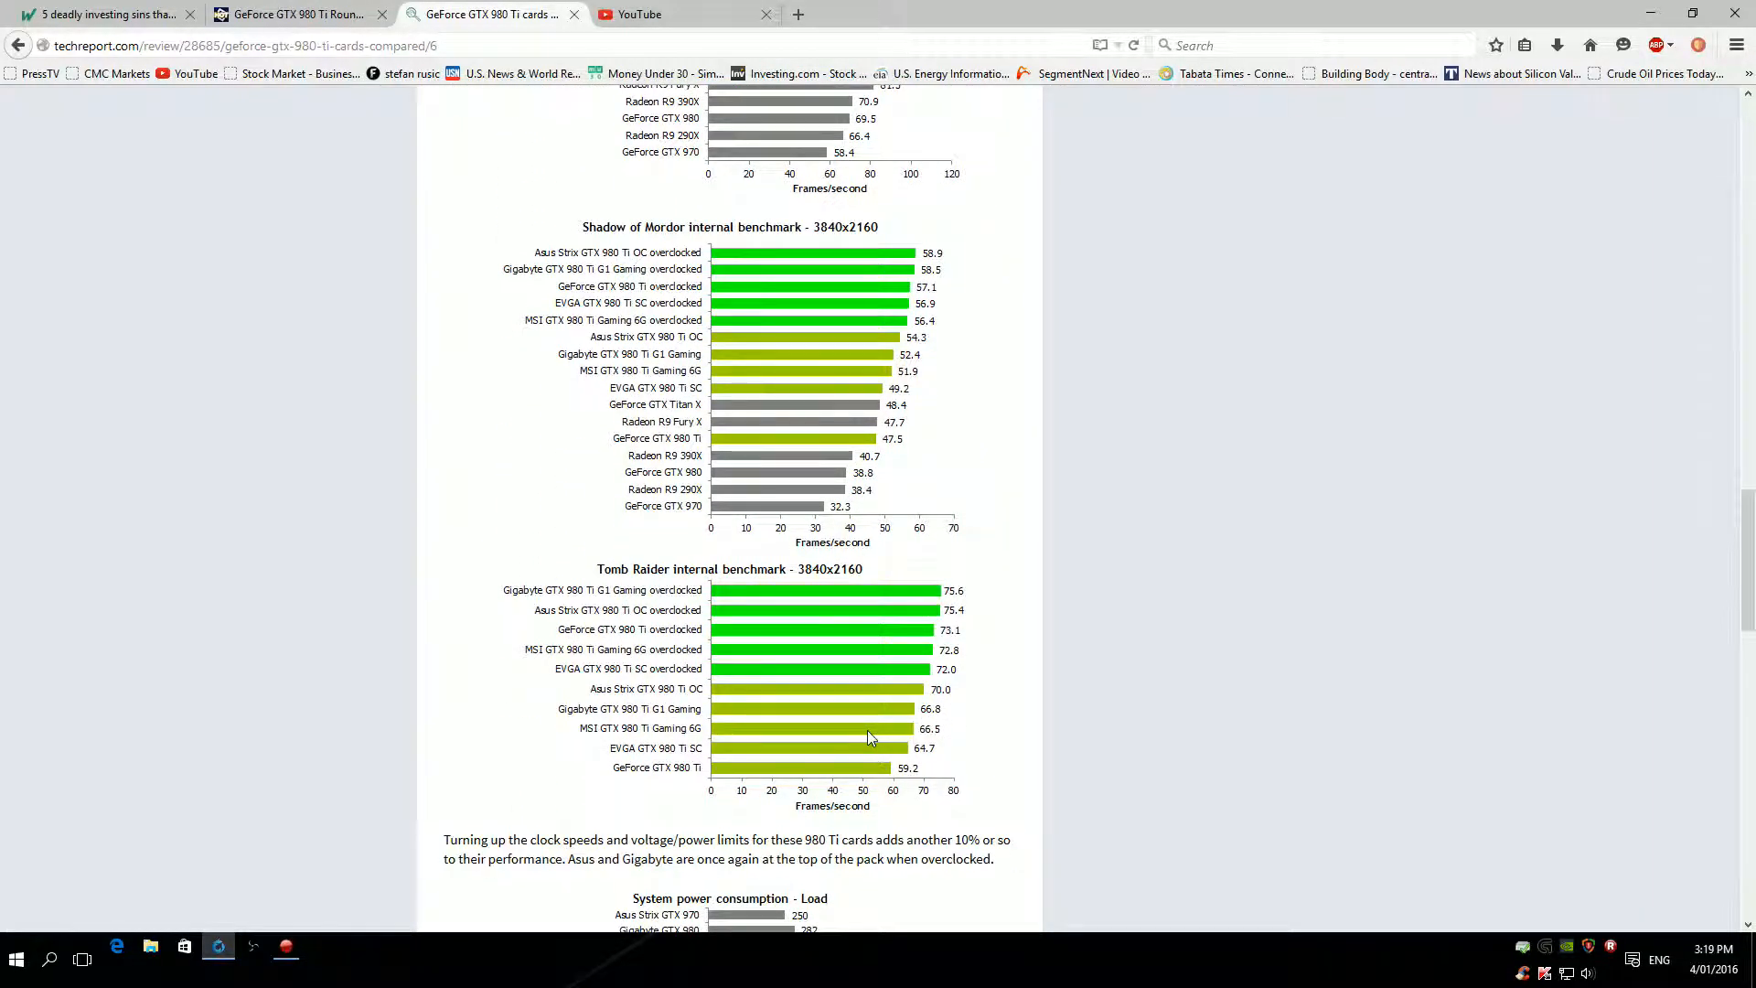
mouse_move(966, 648)
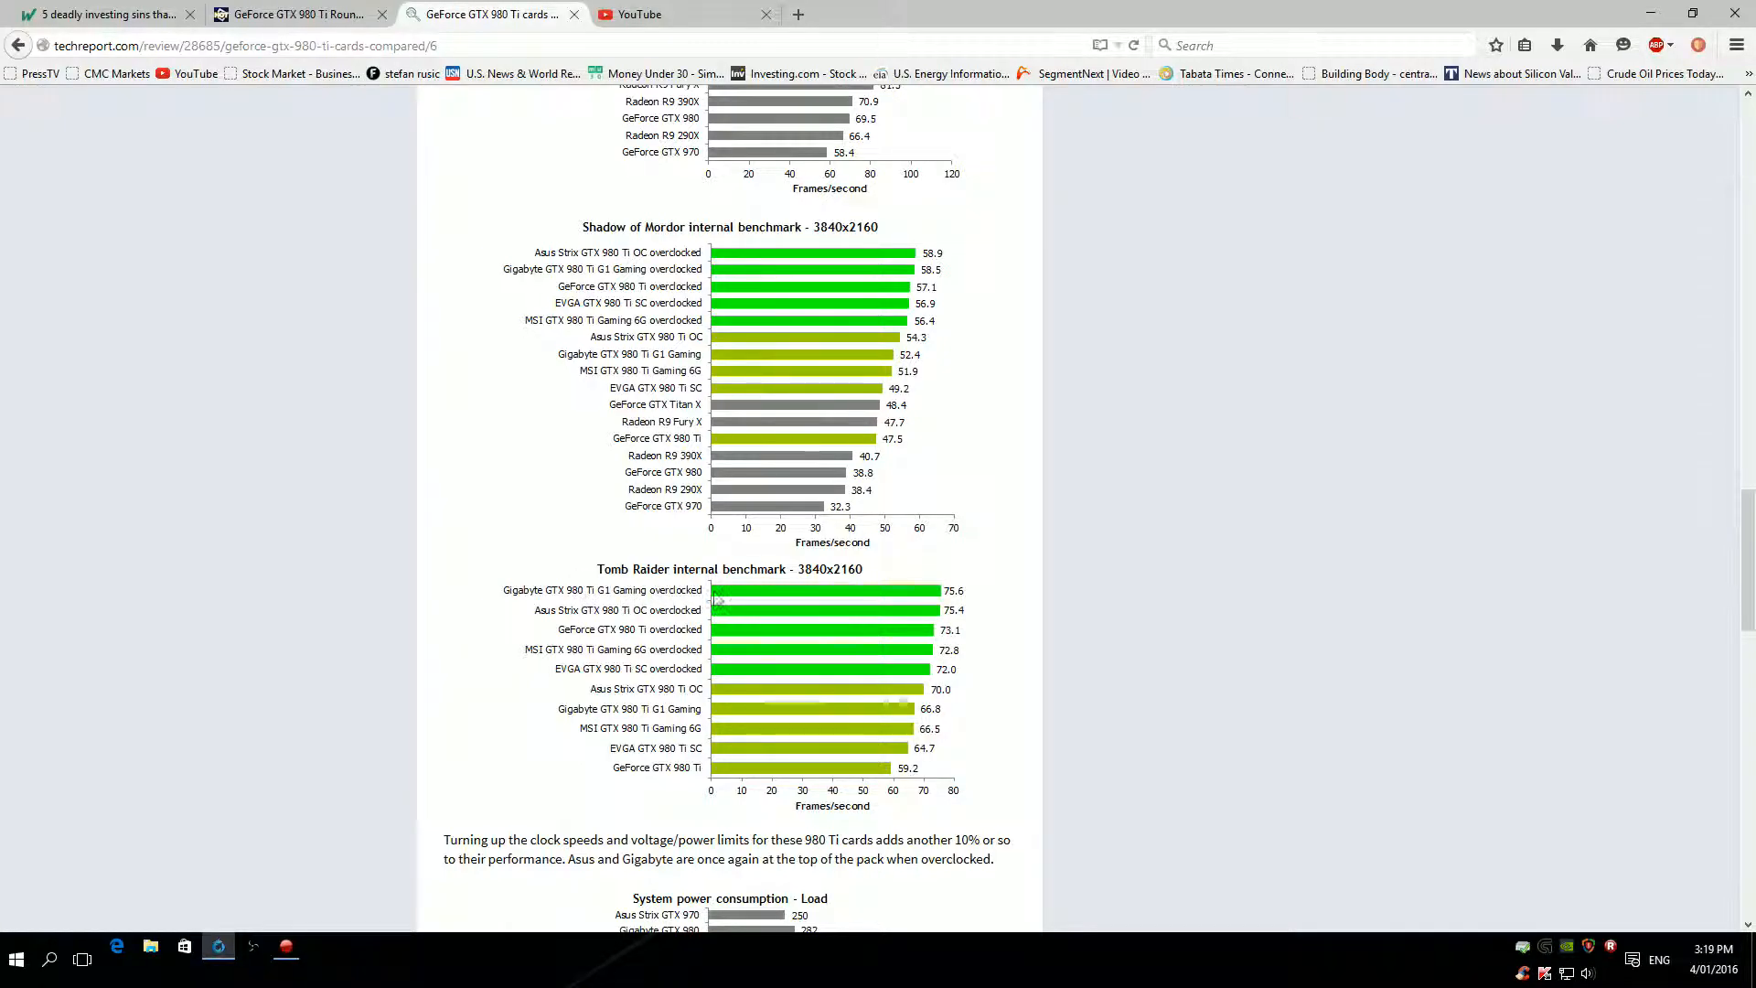
mouse_move(838, 584)
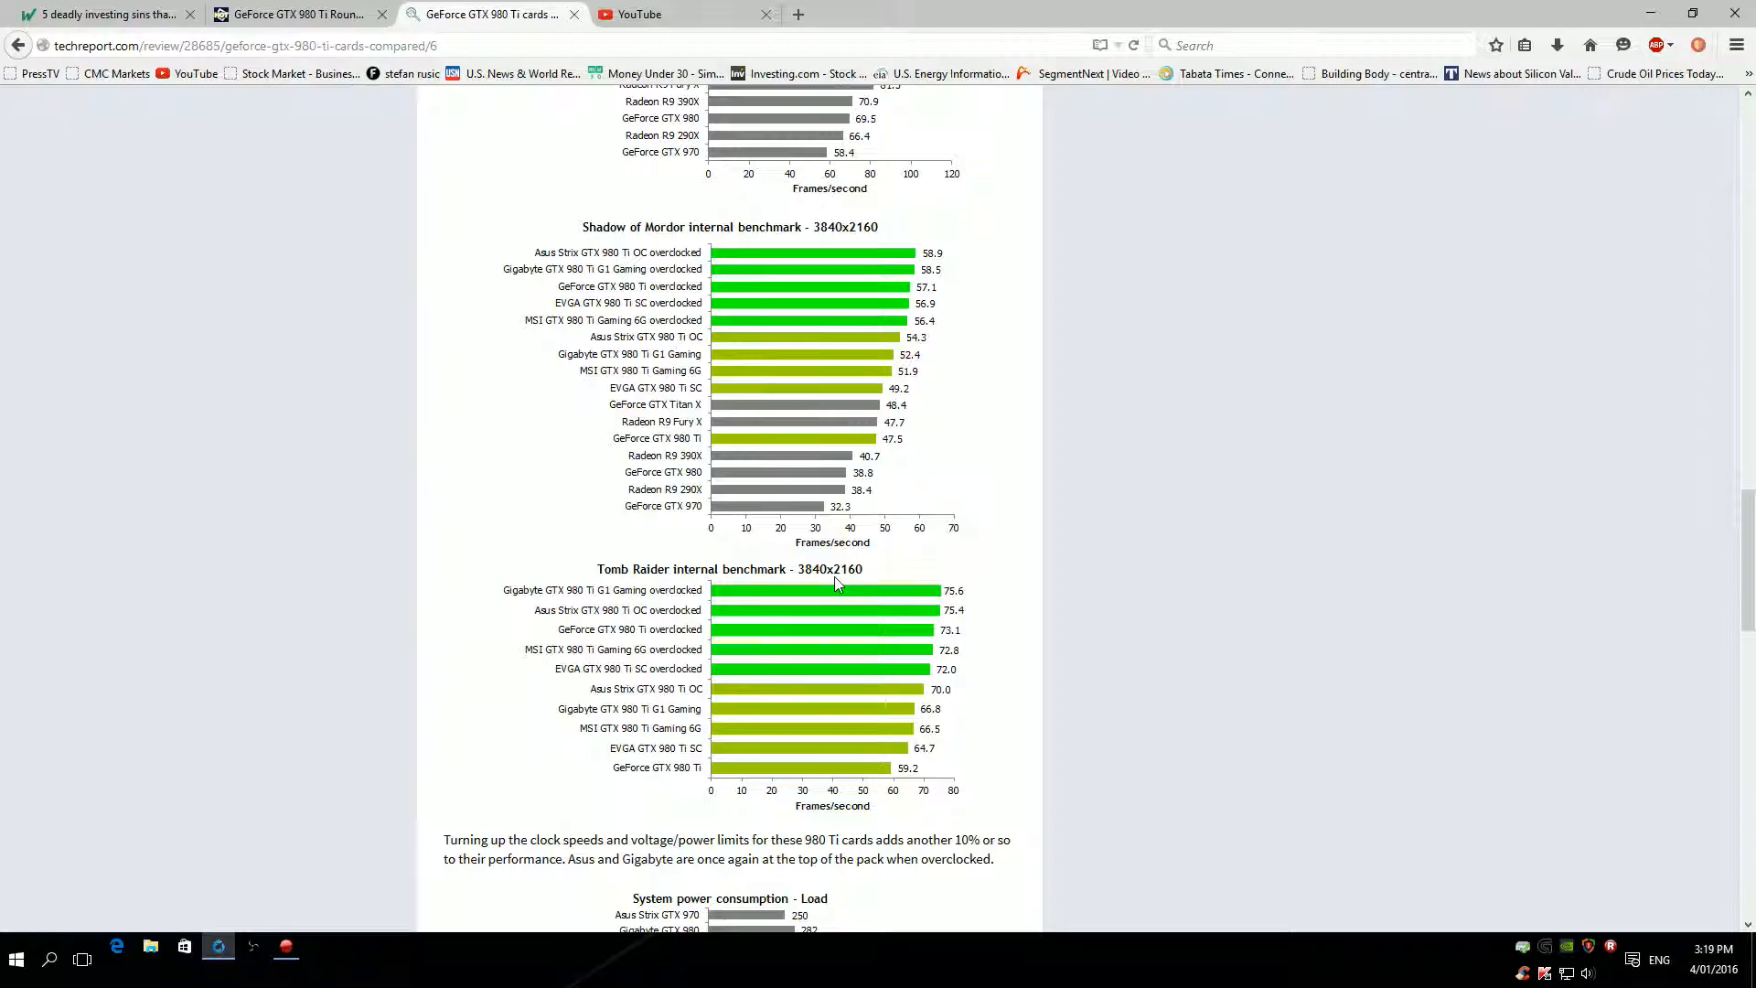
mouse_move(848, 587)
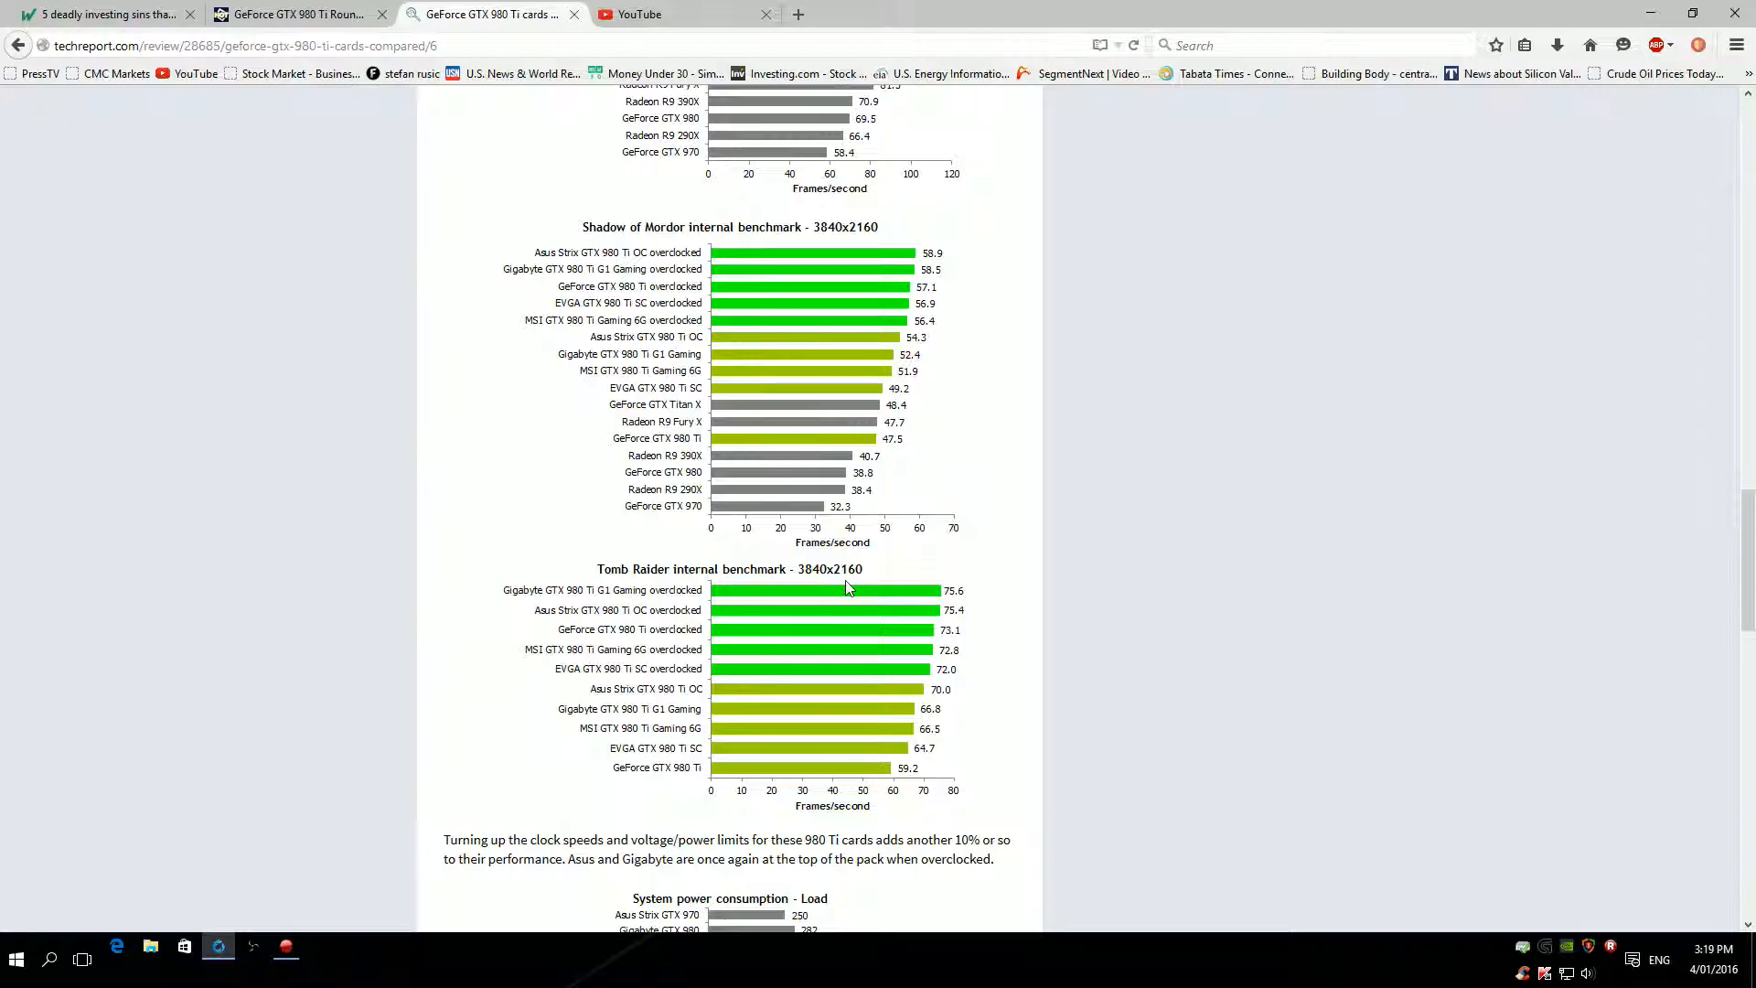
scroll(down, 3)
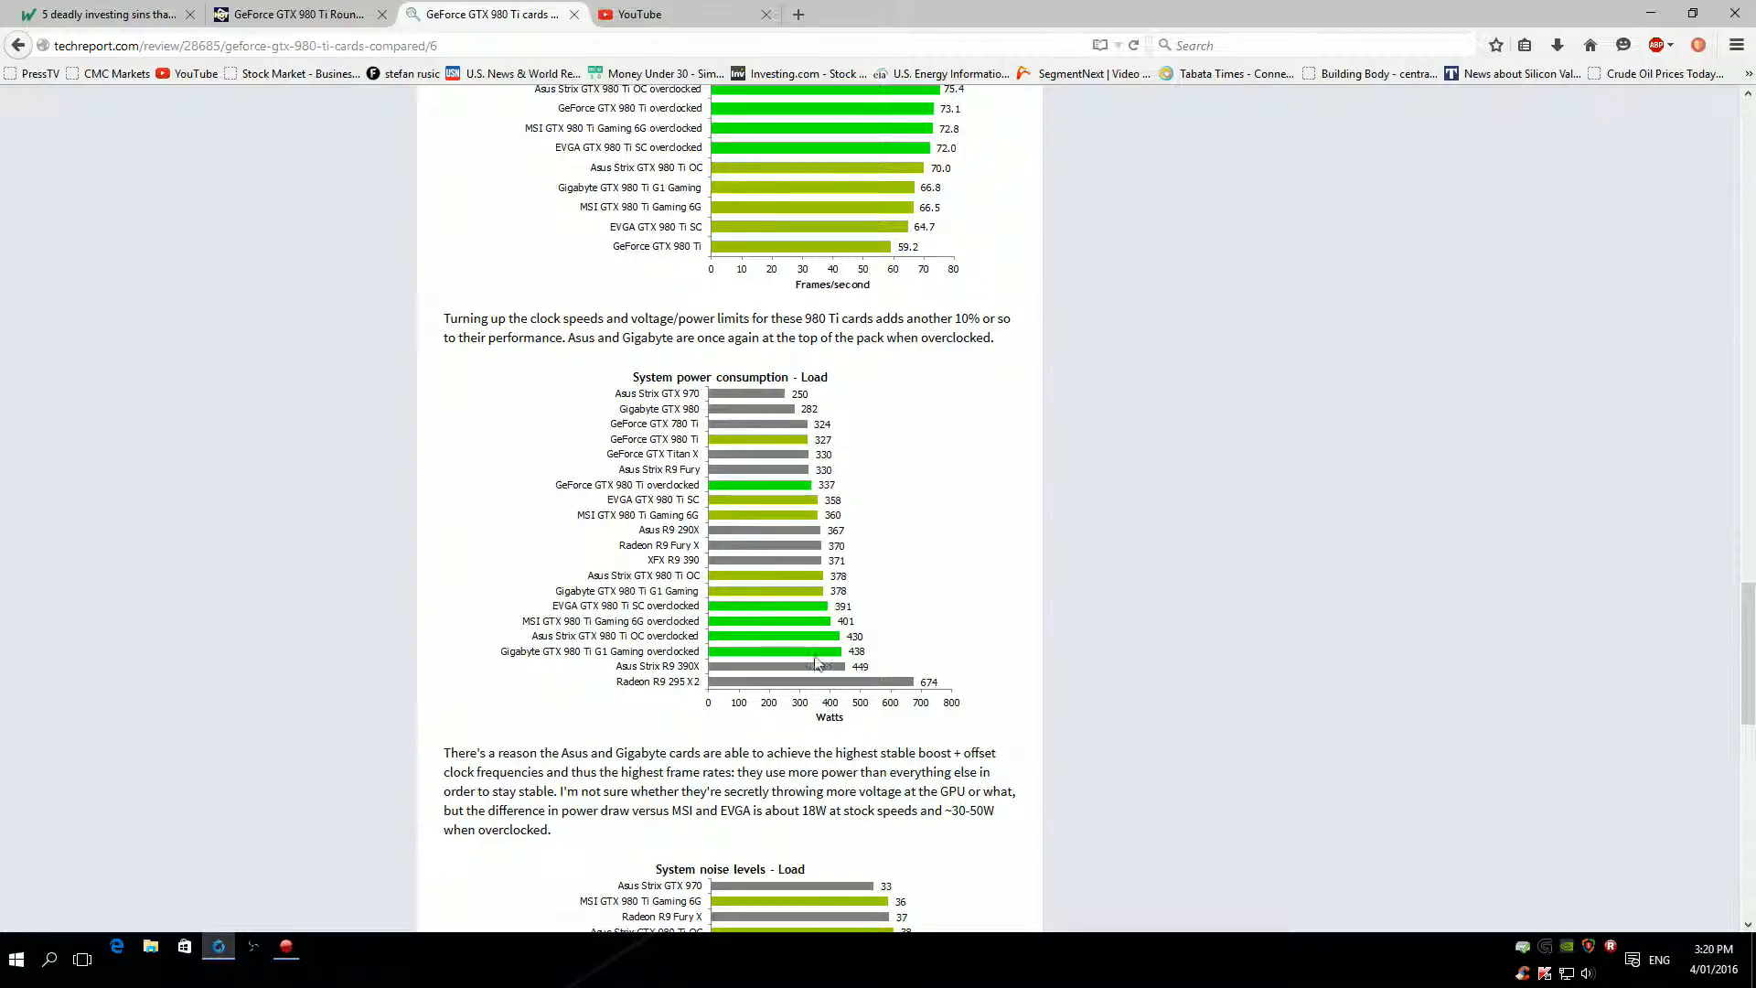
mouse_move(743, 684)
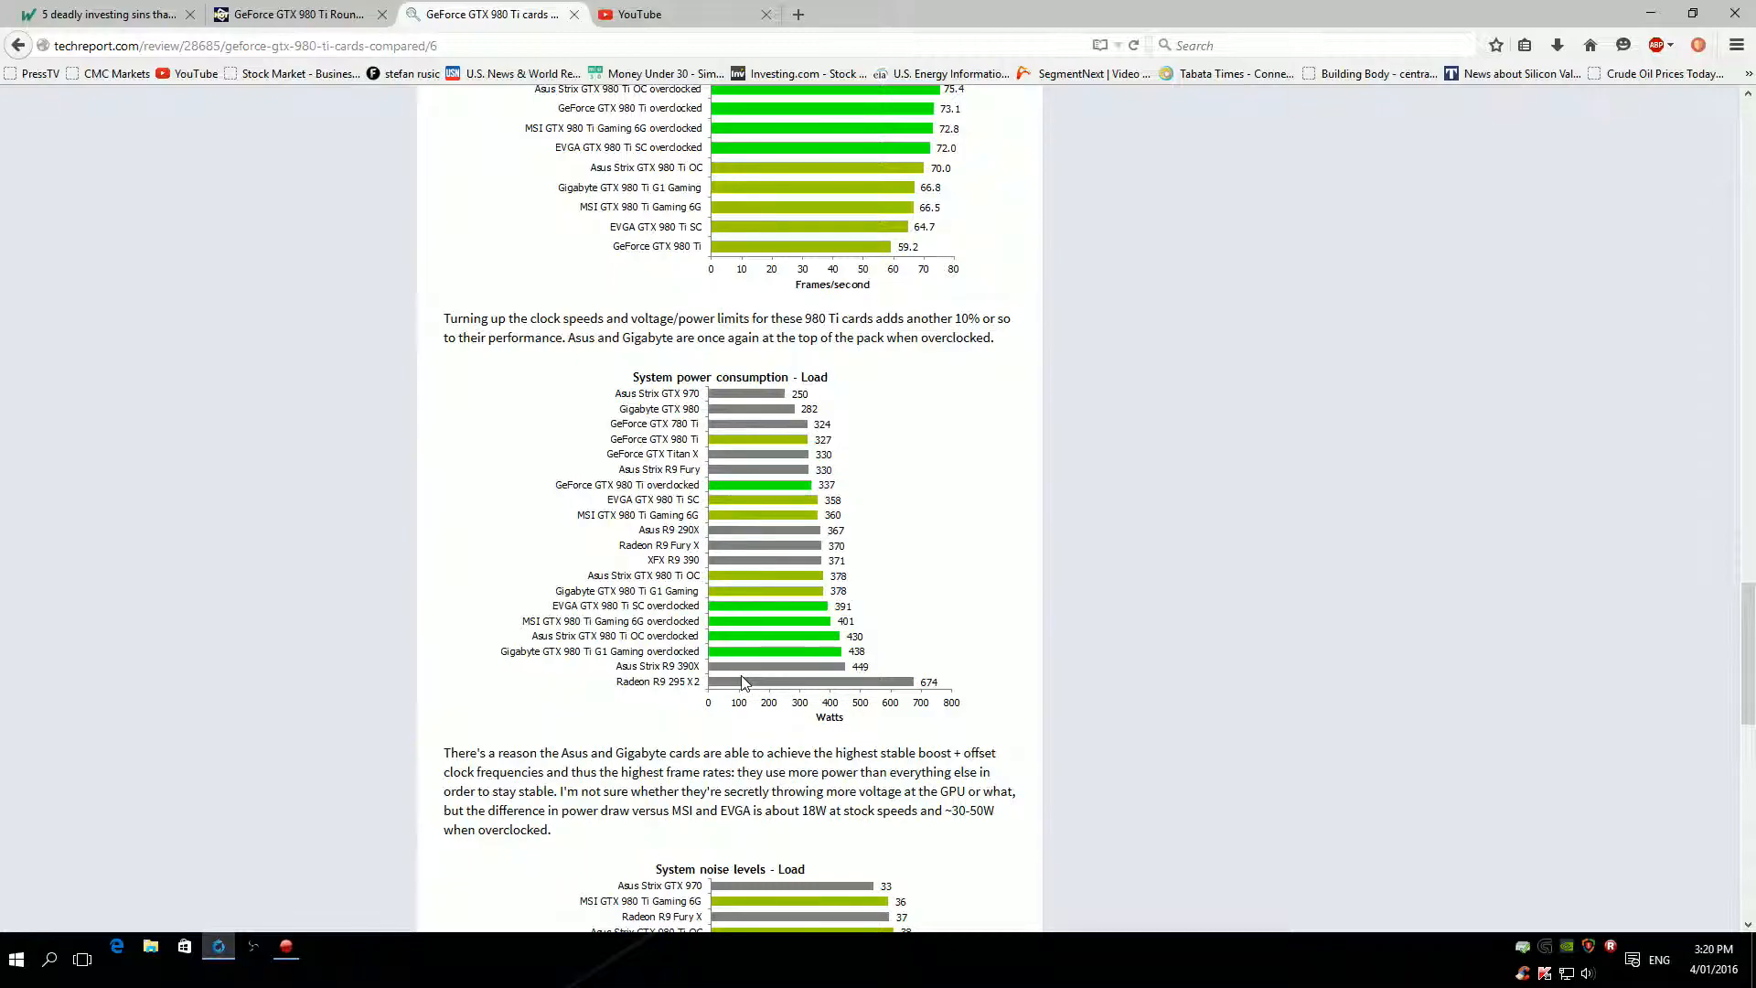
mouse_move(794, 658)
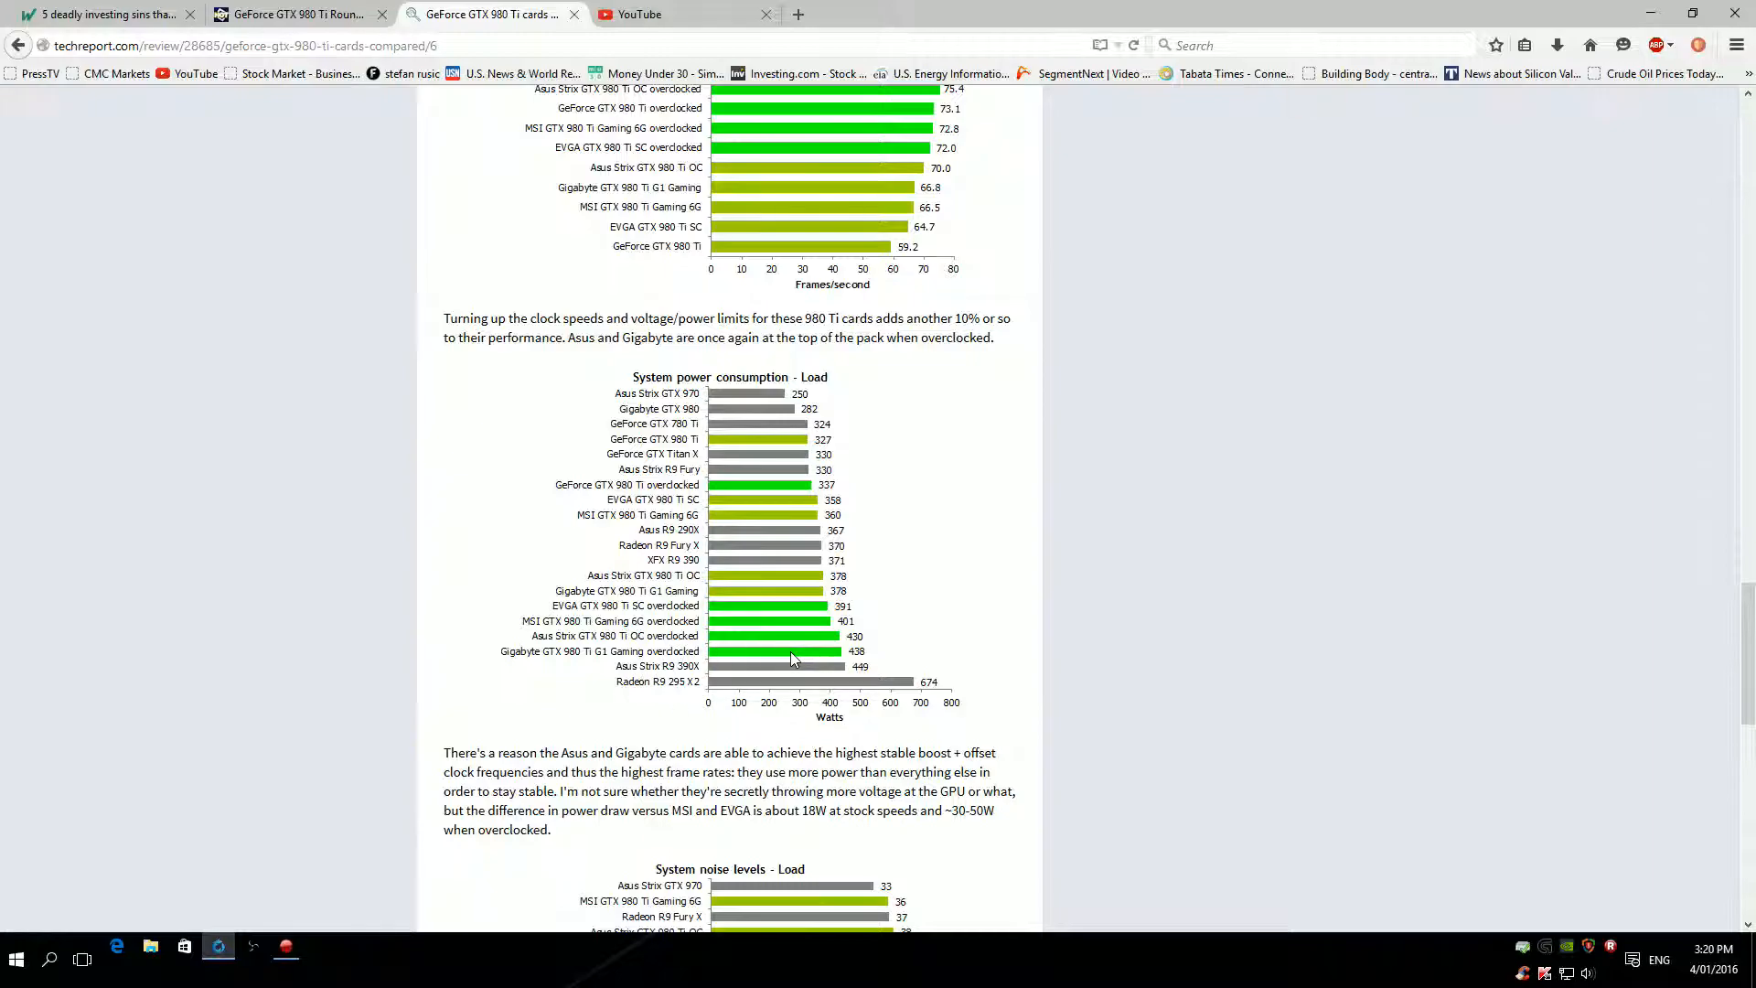
mouse_move(673, 663)
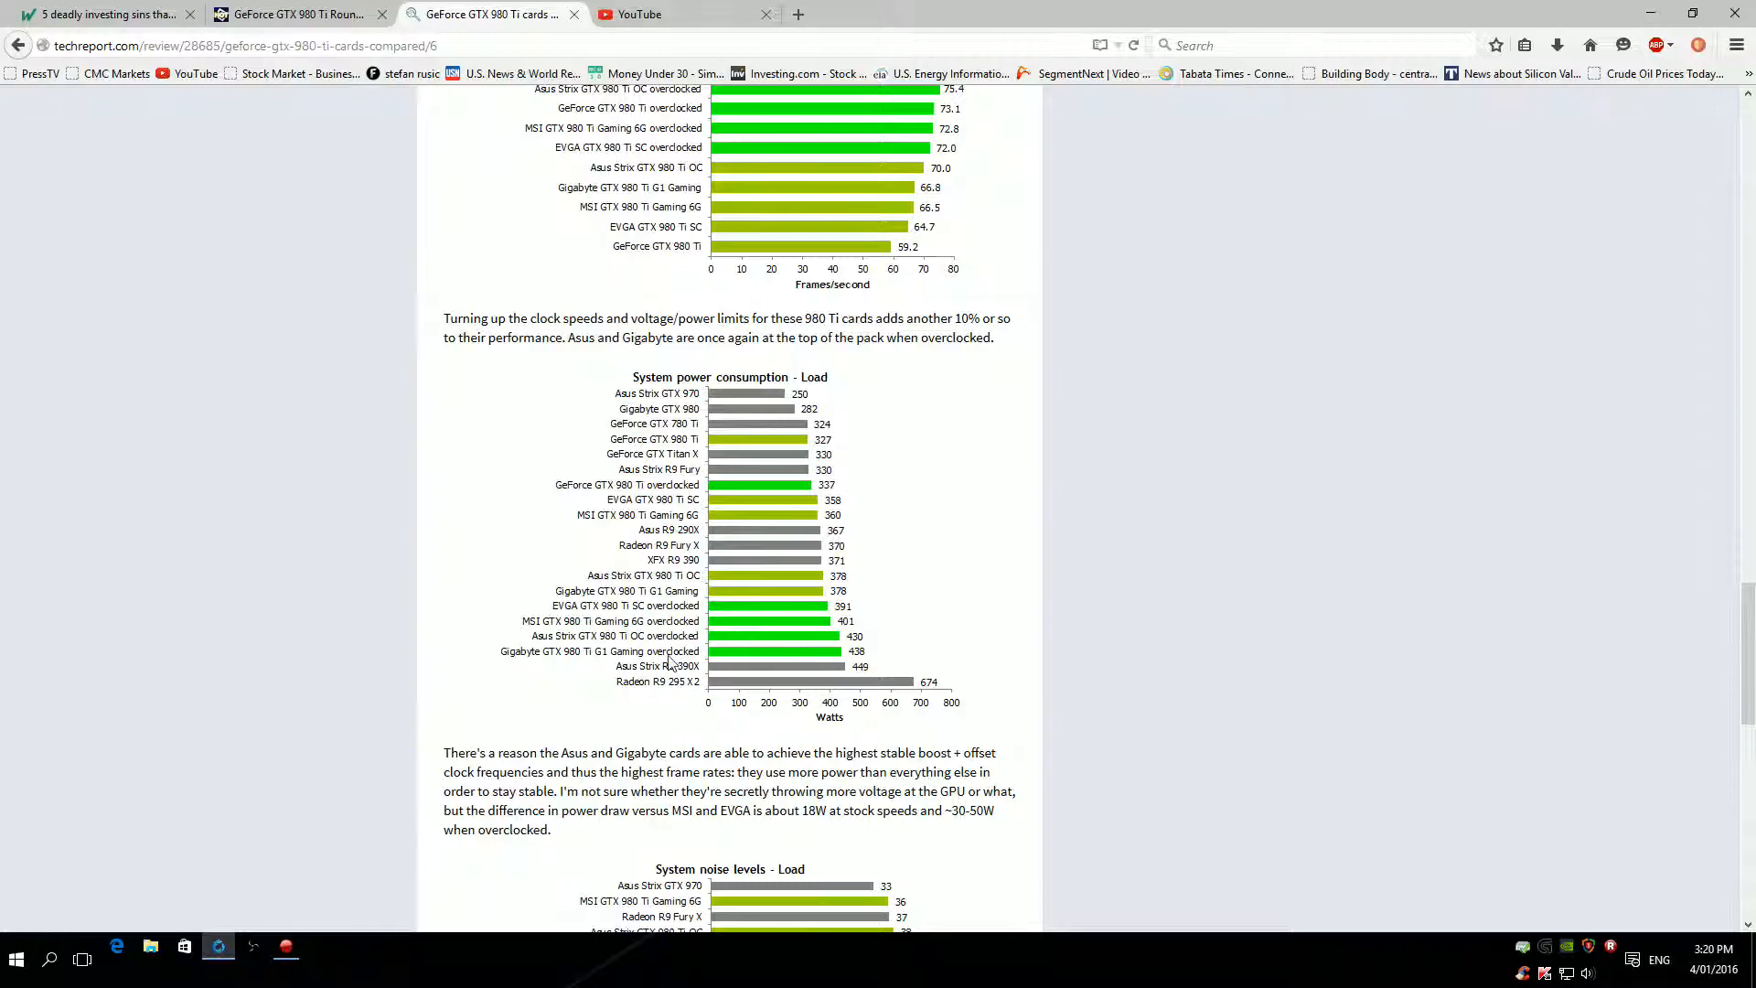
mouse_move(841, 669)
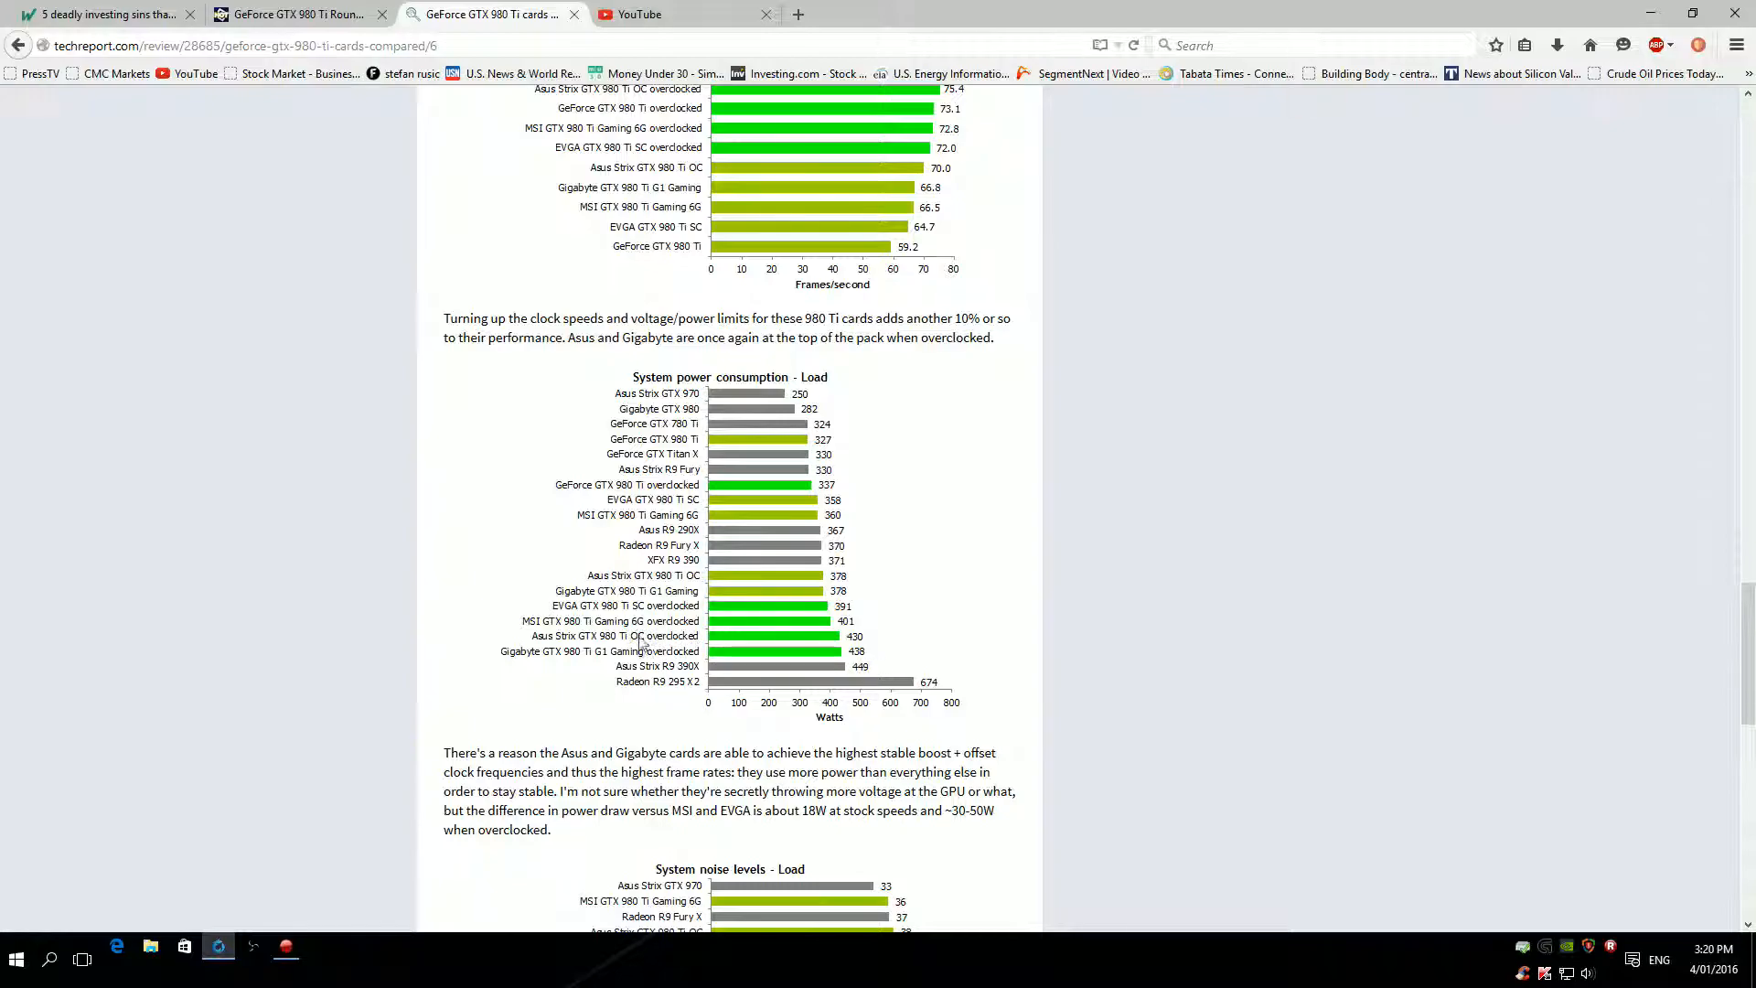
scroll(down, 3)
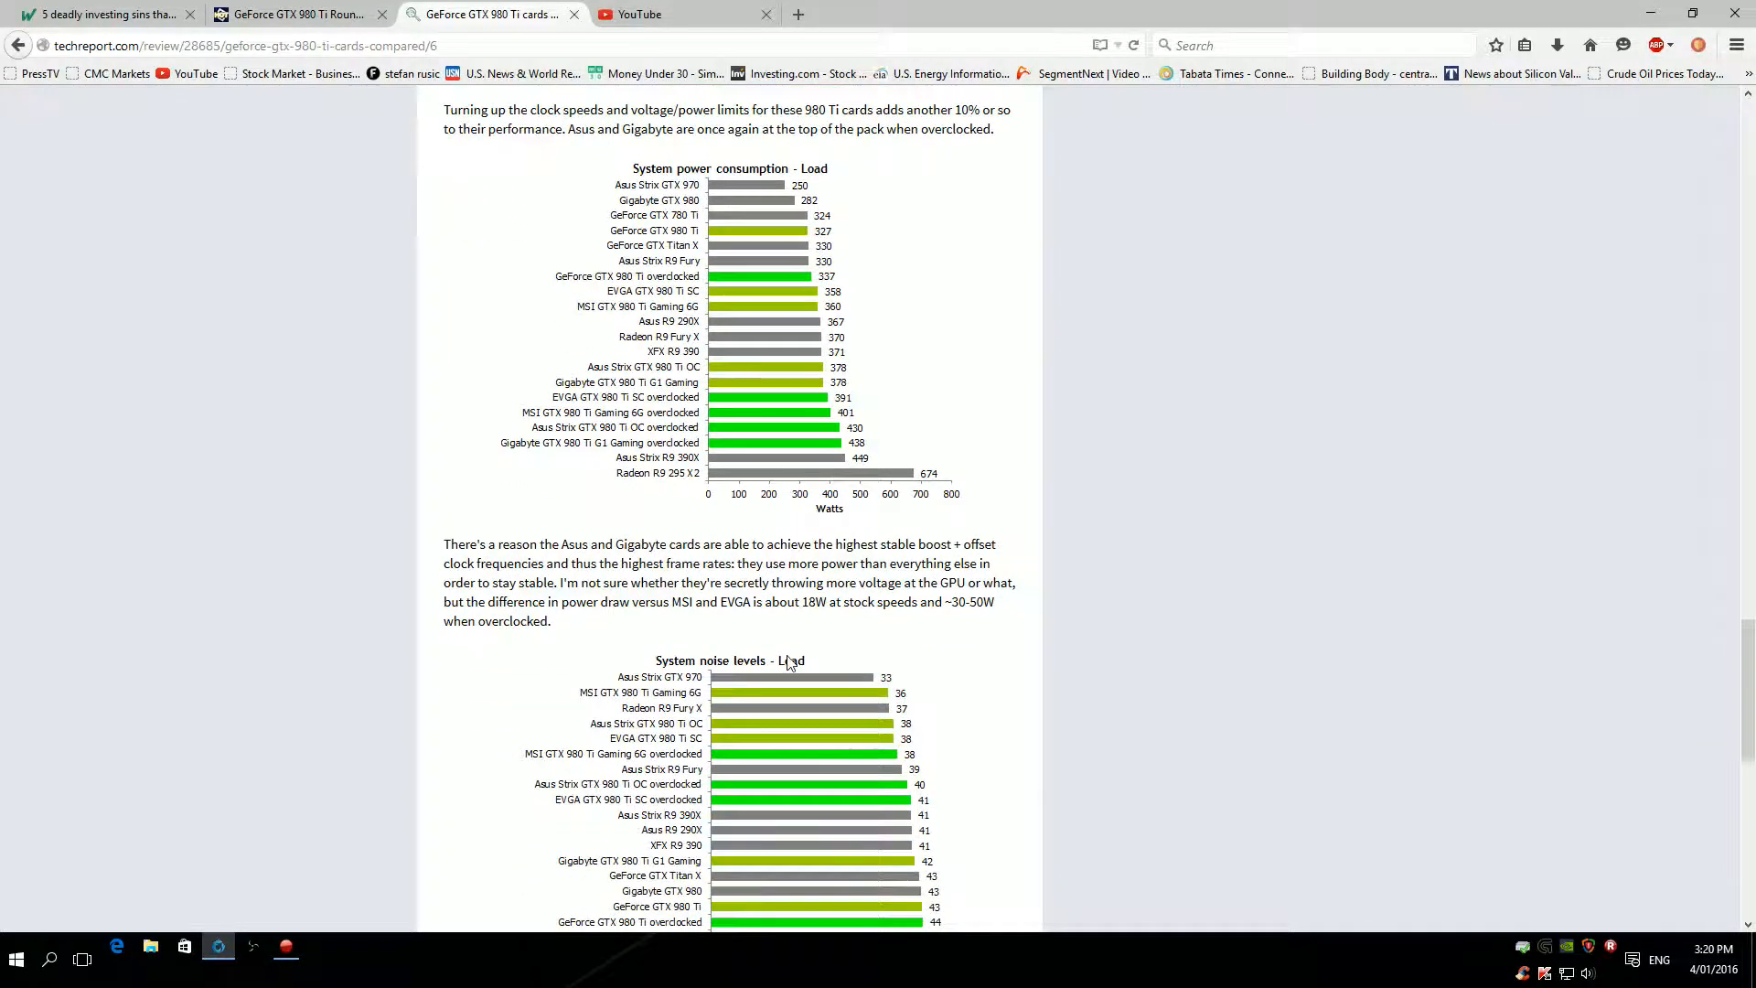
scroll(down, 3)
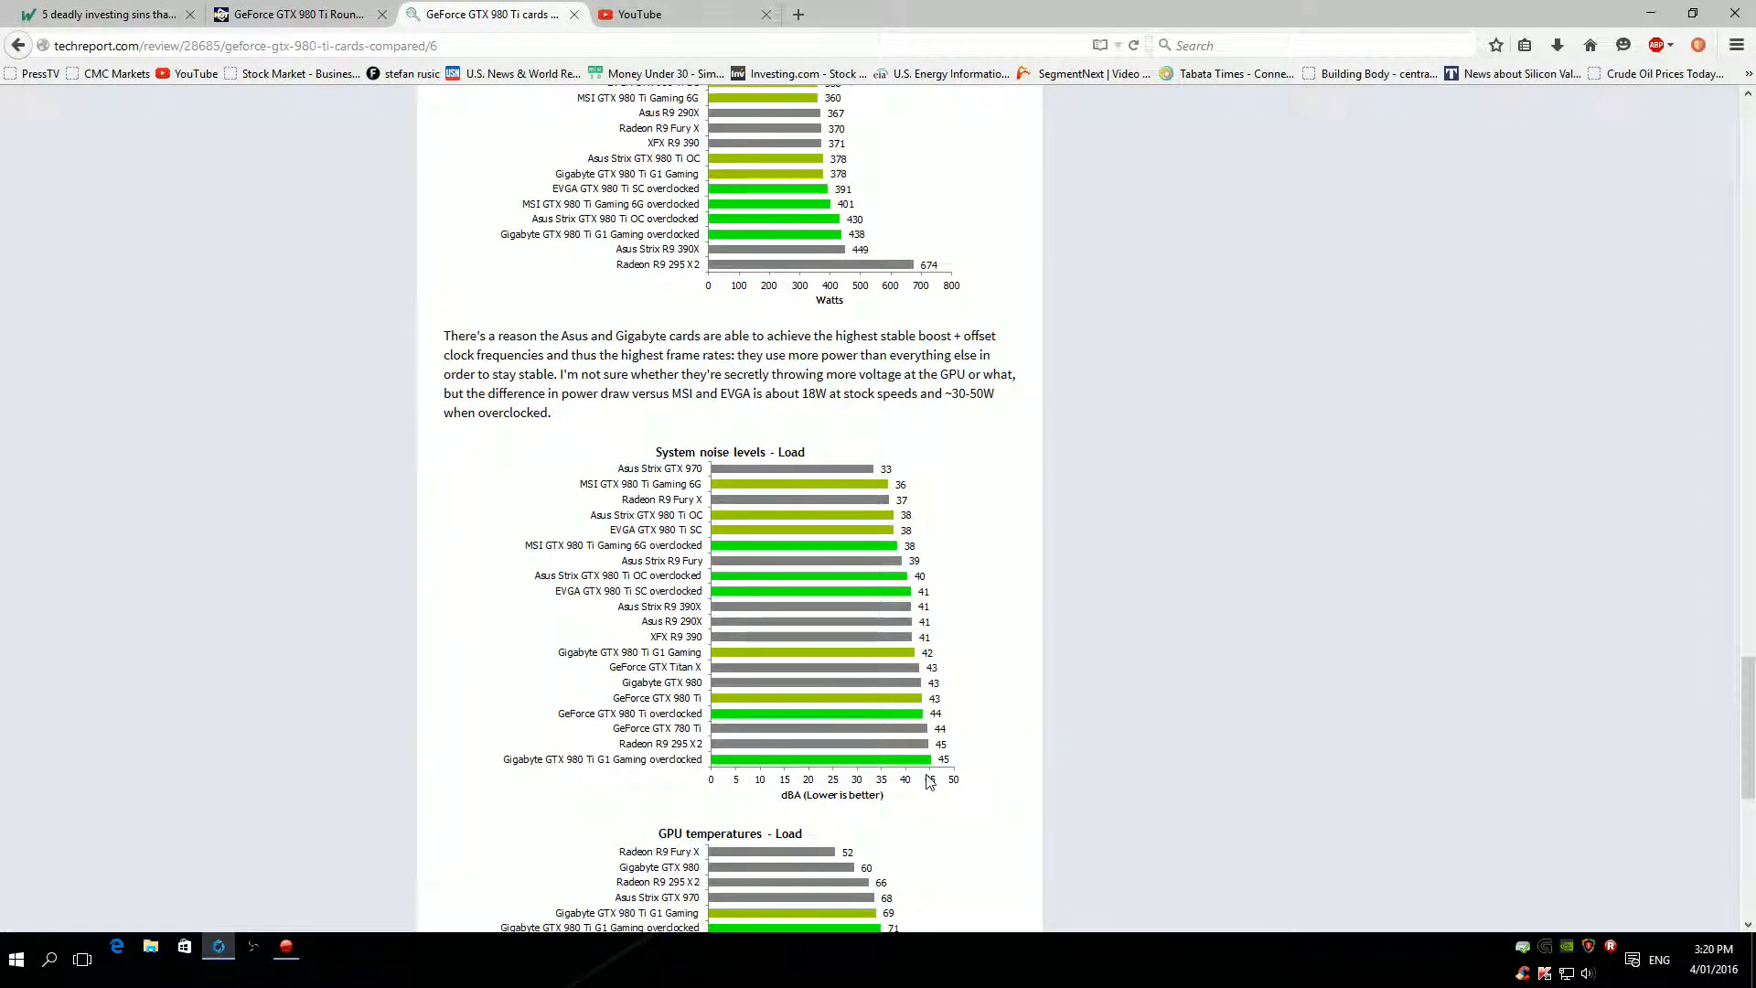
mouse_move(944, 766)
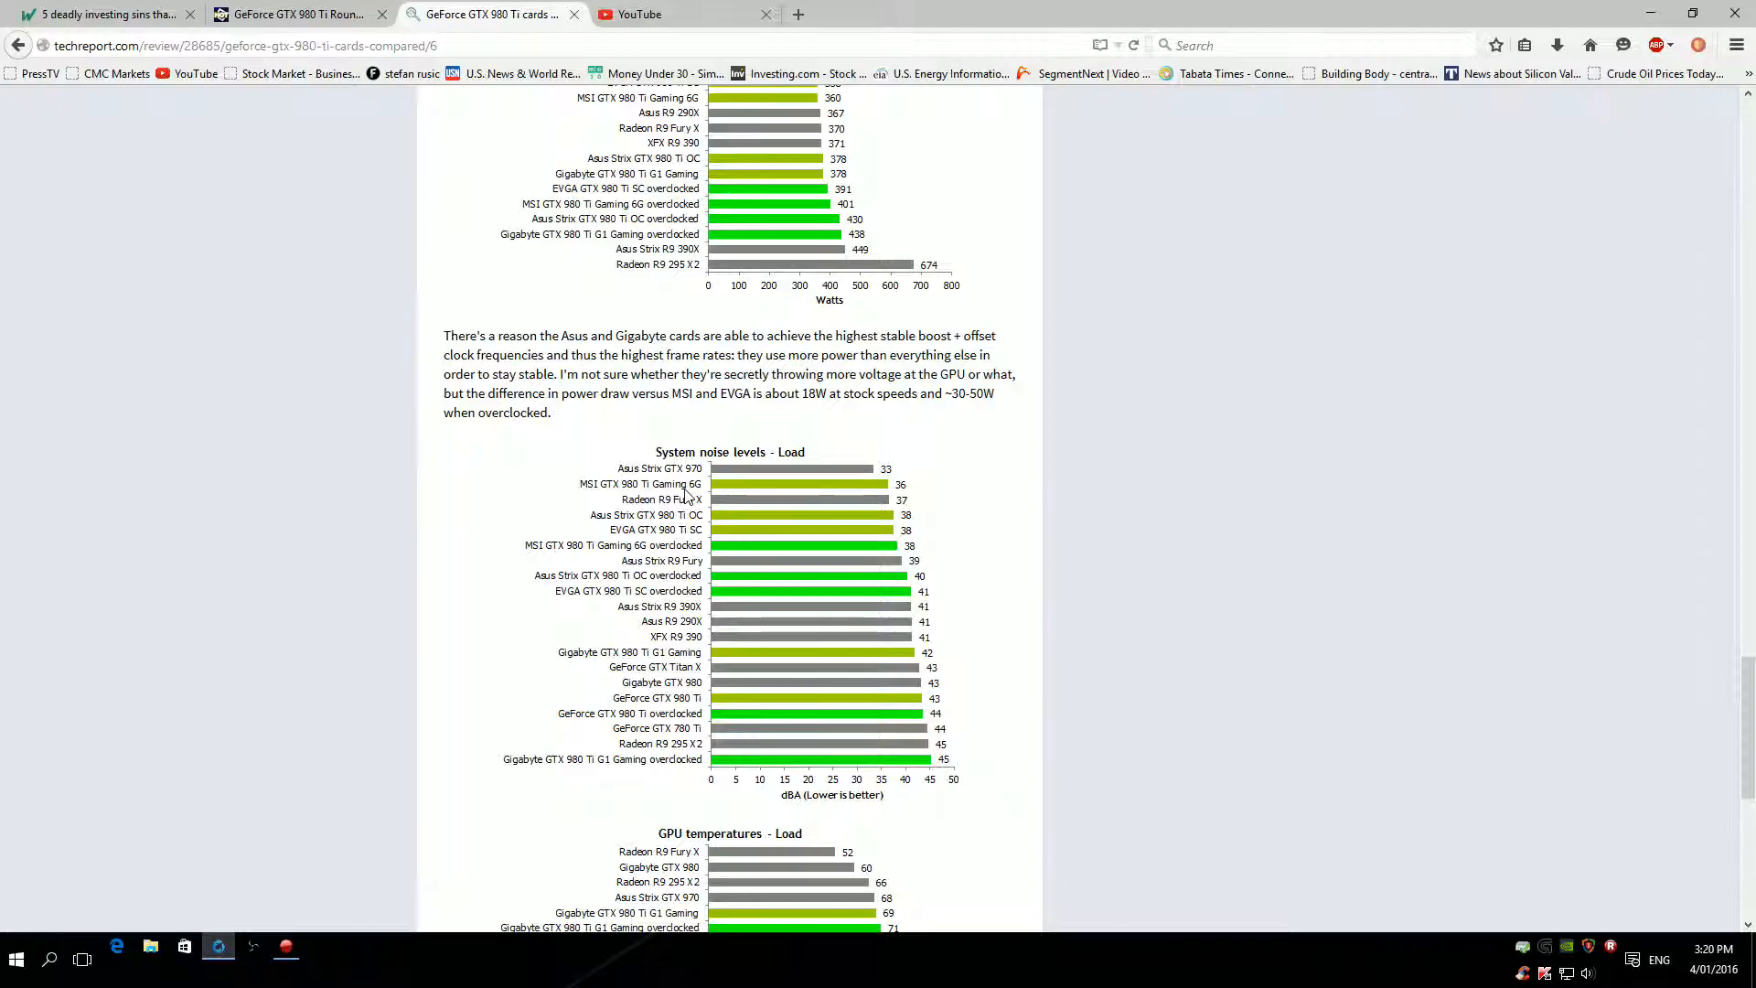
mouse_move(806, 596)
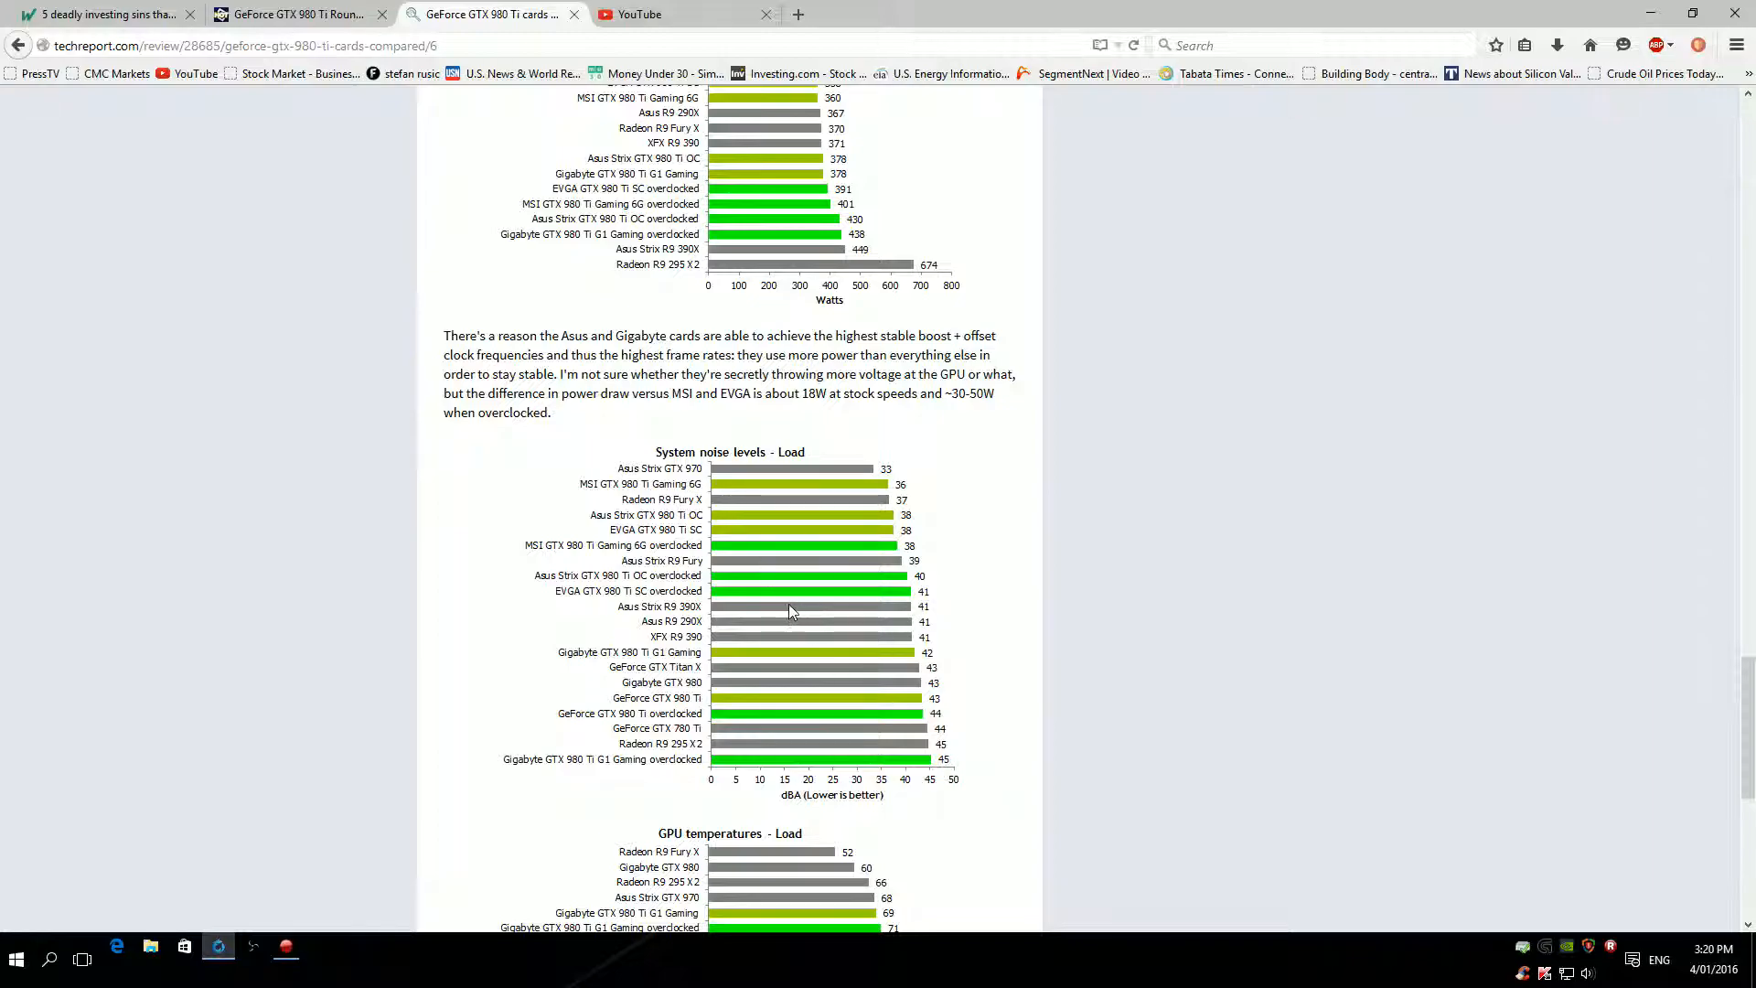
scroll(down, 3)
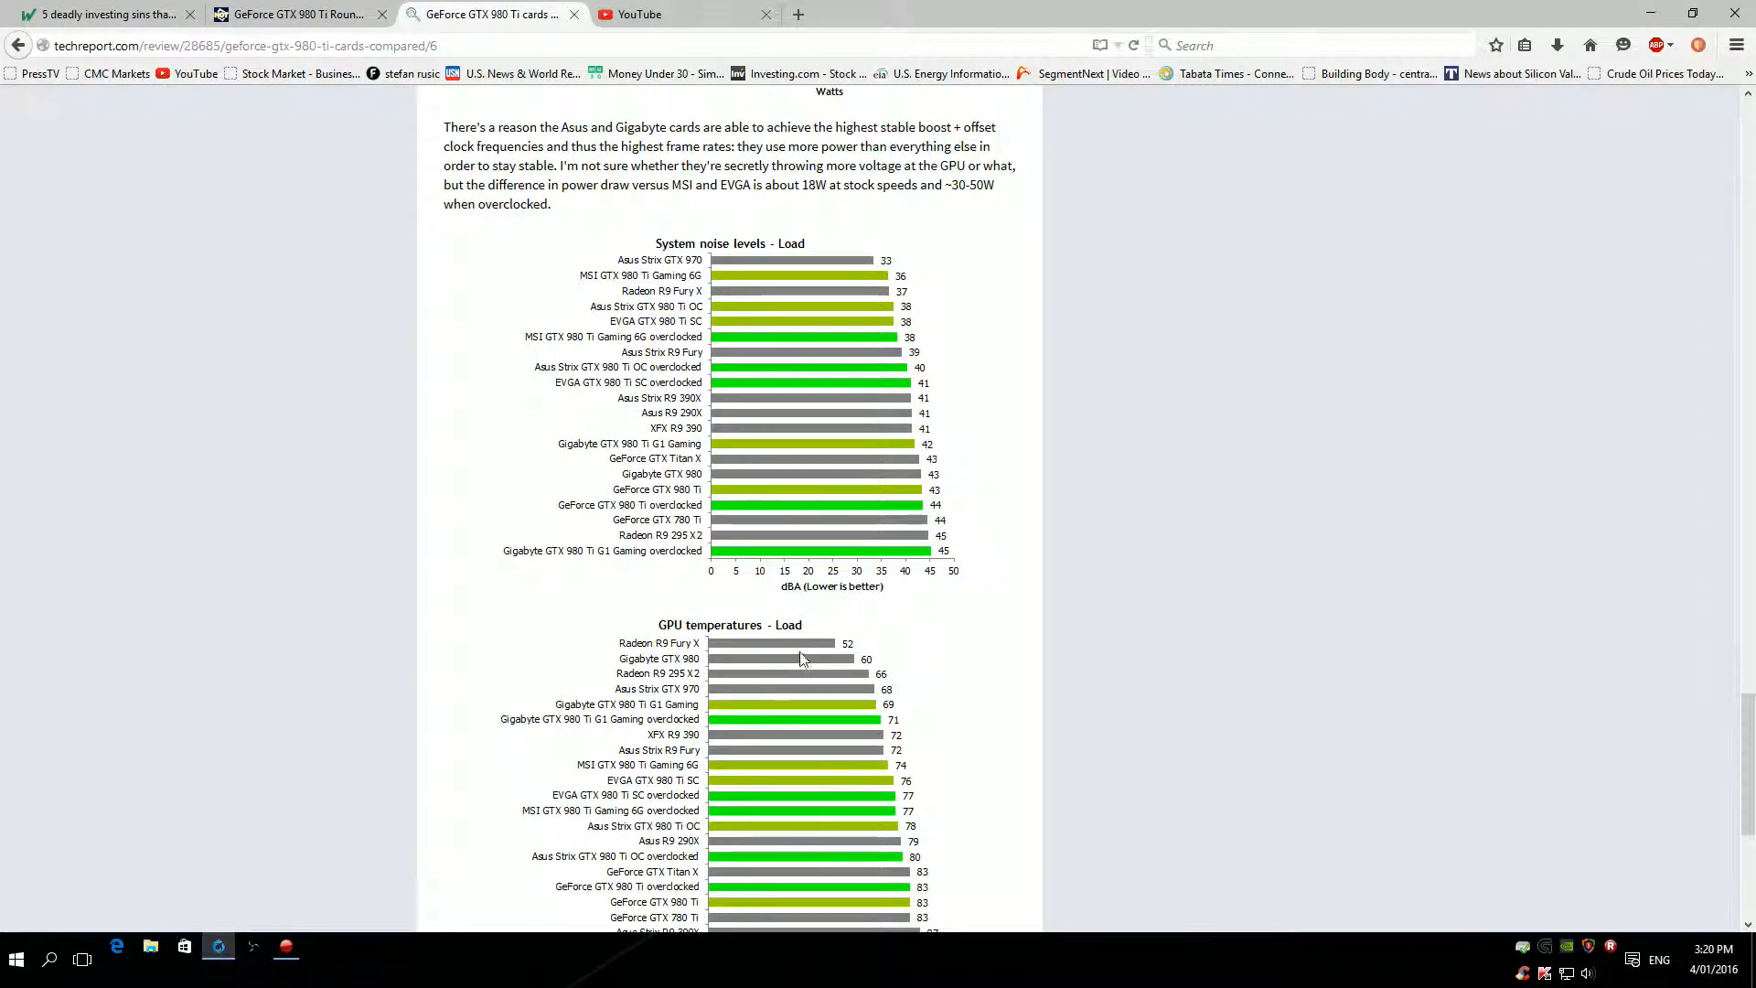
scroll(down, 3)
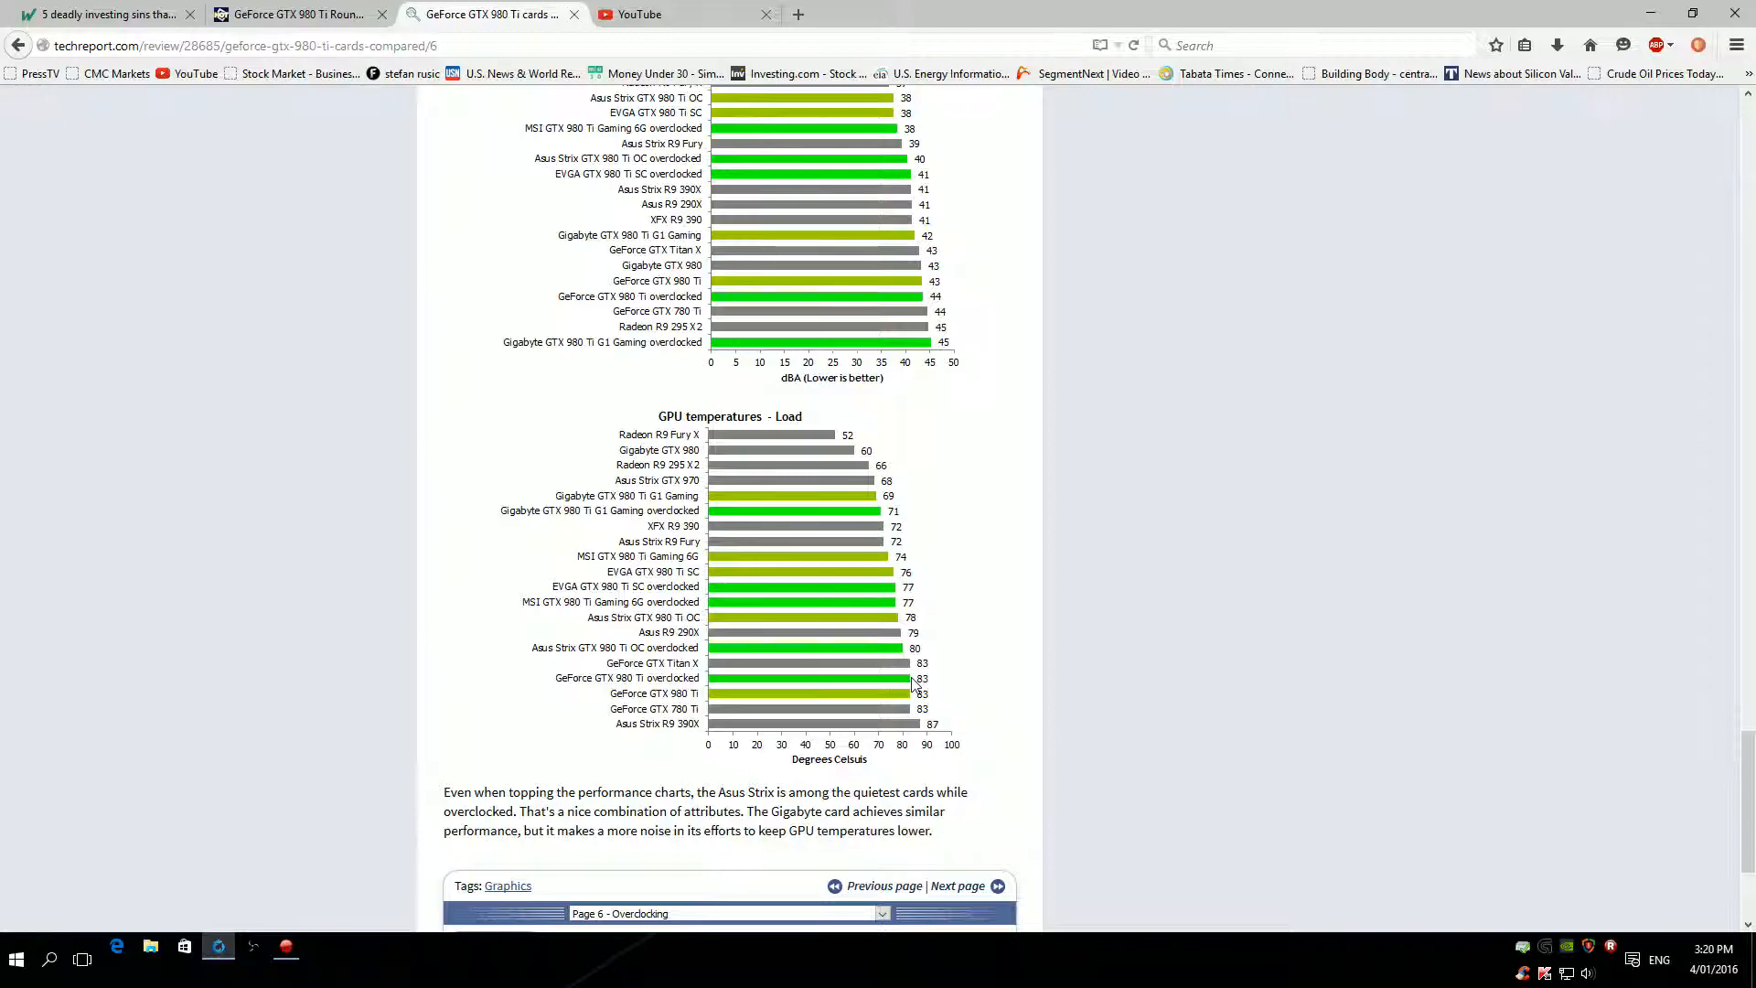
mouse_move(872, 600)
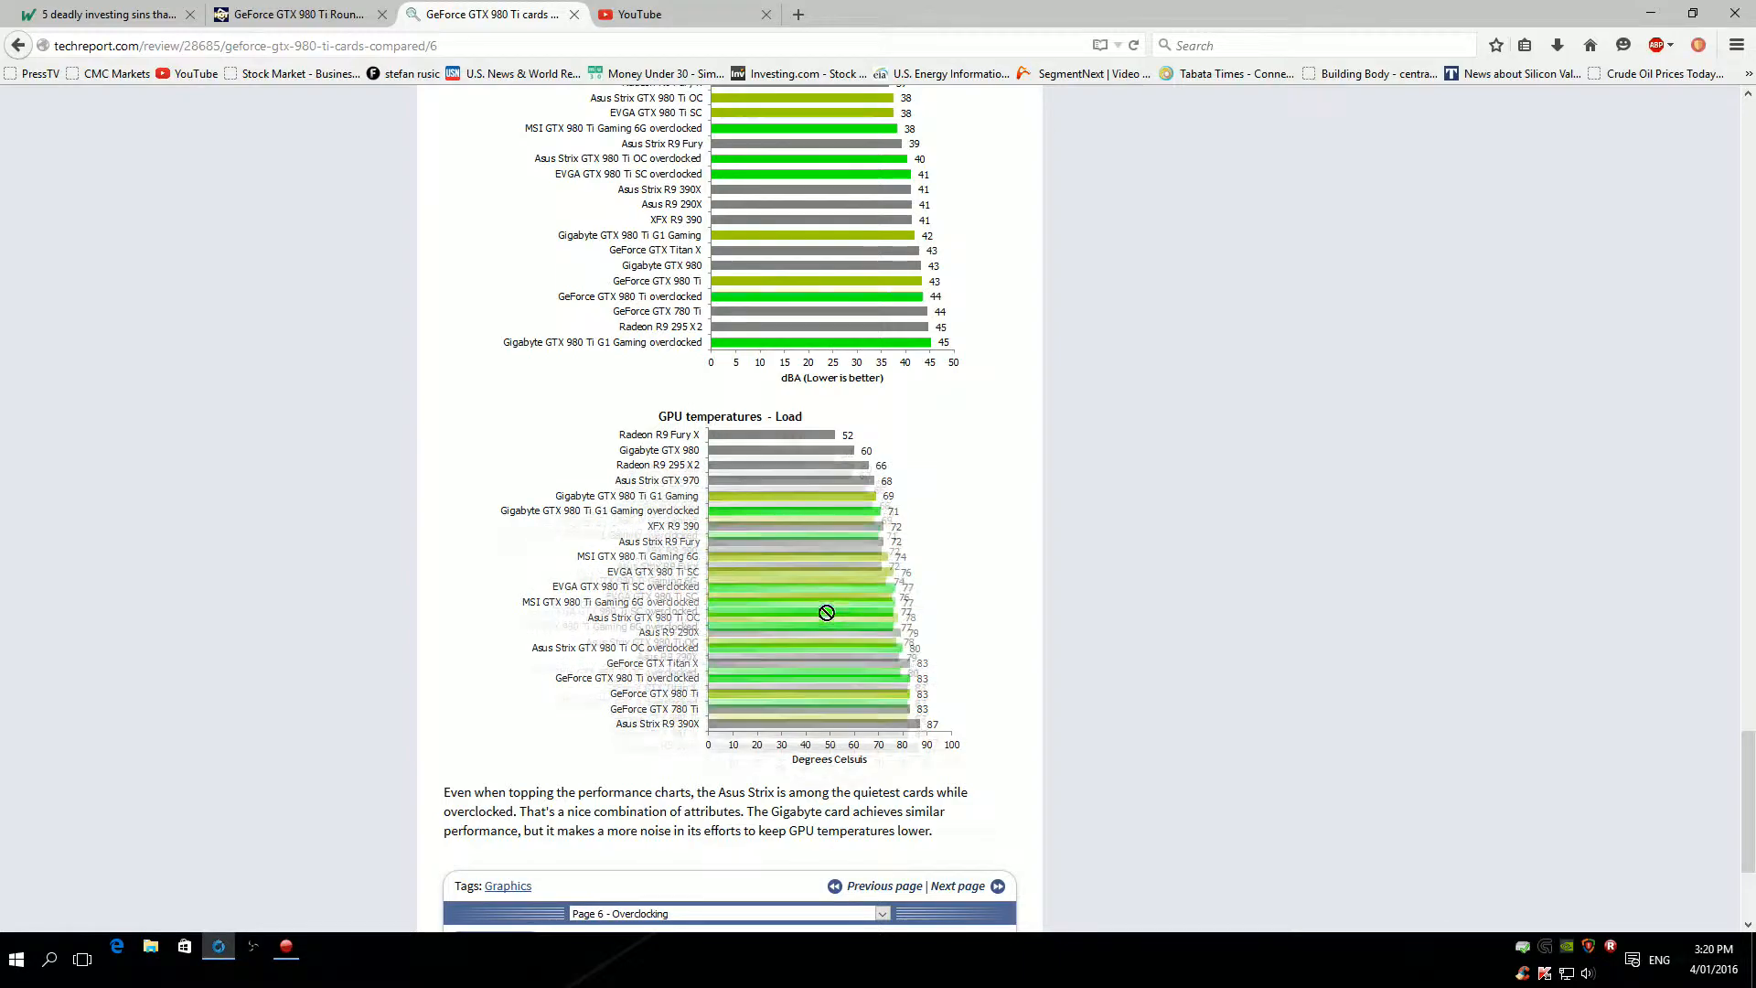
mouse_move(849, 582)
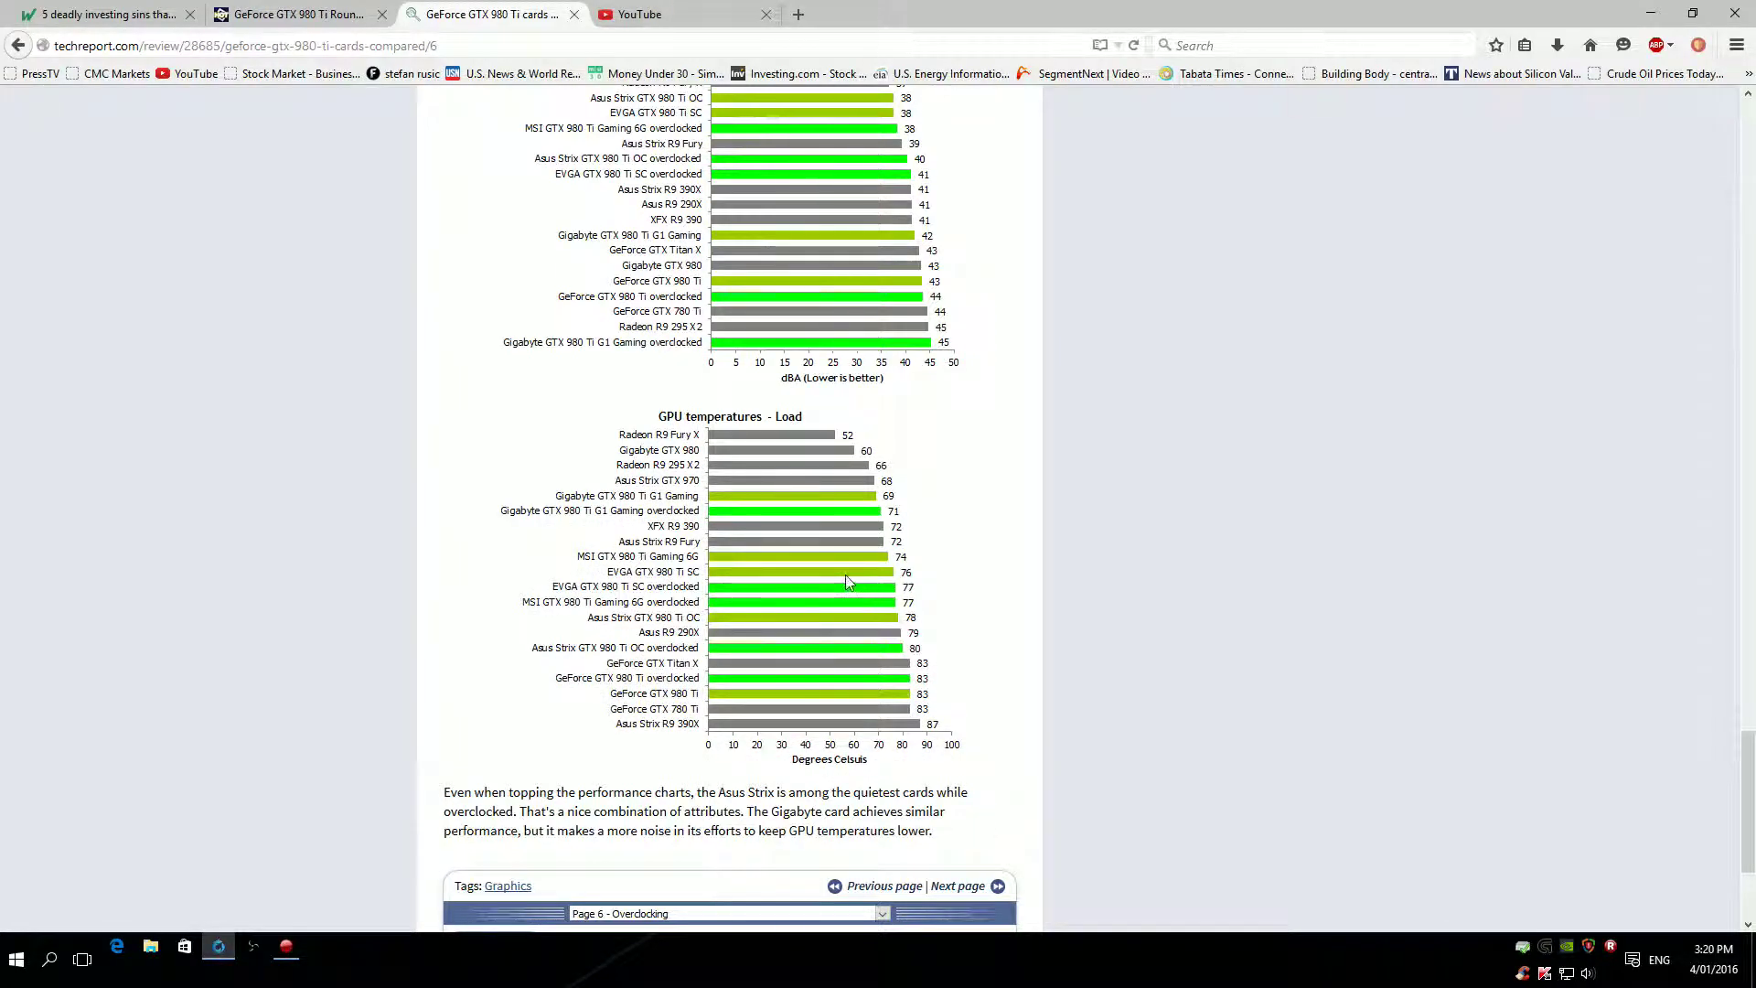
mouse_move(838, 596)
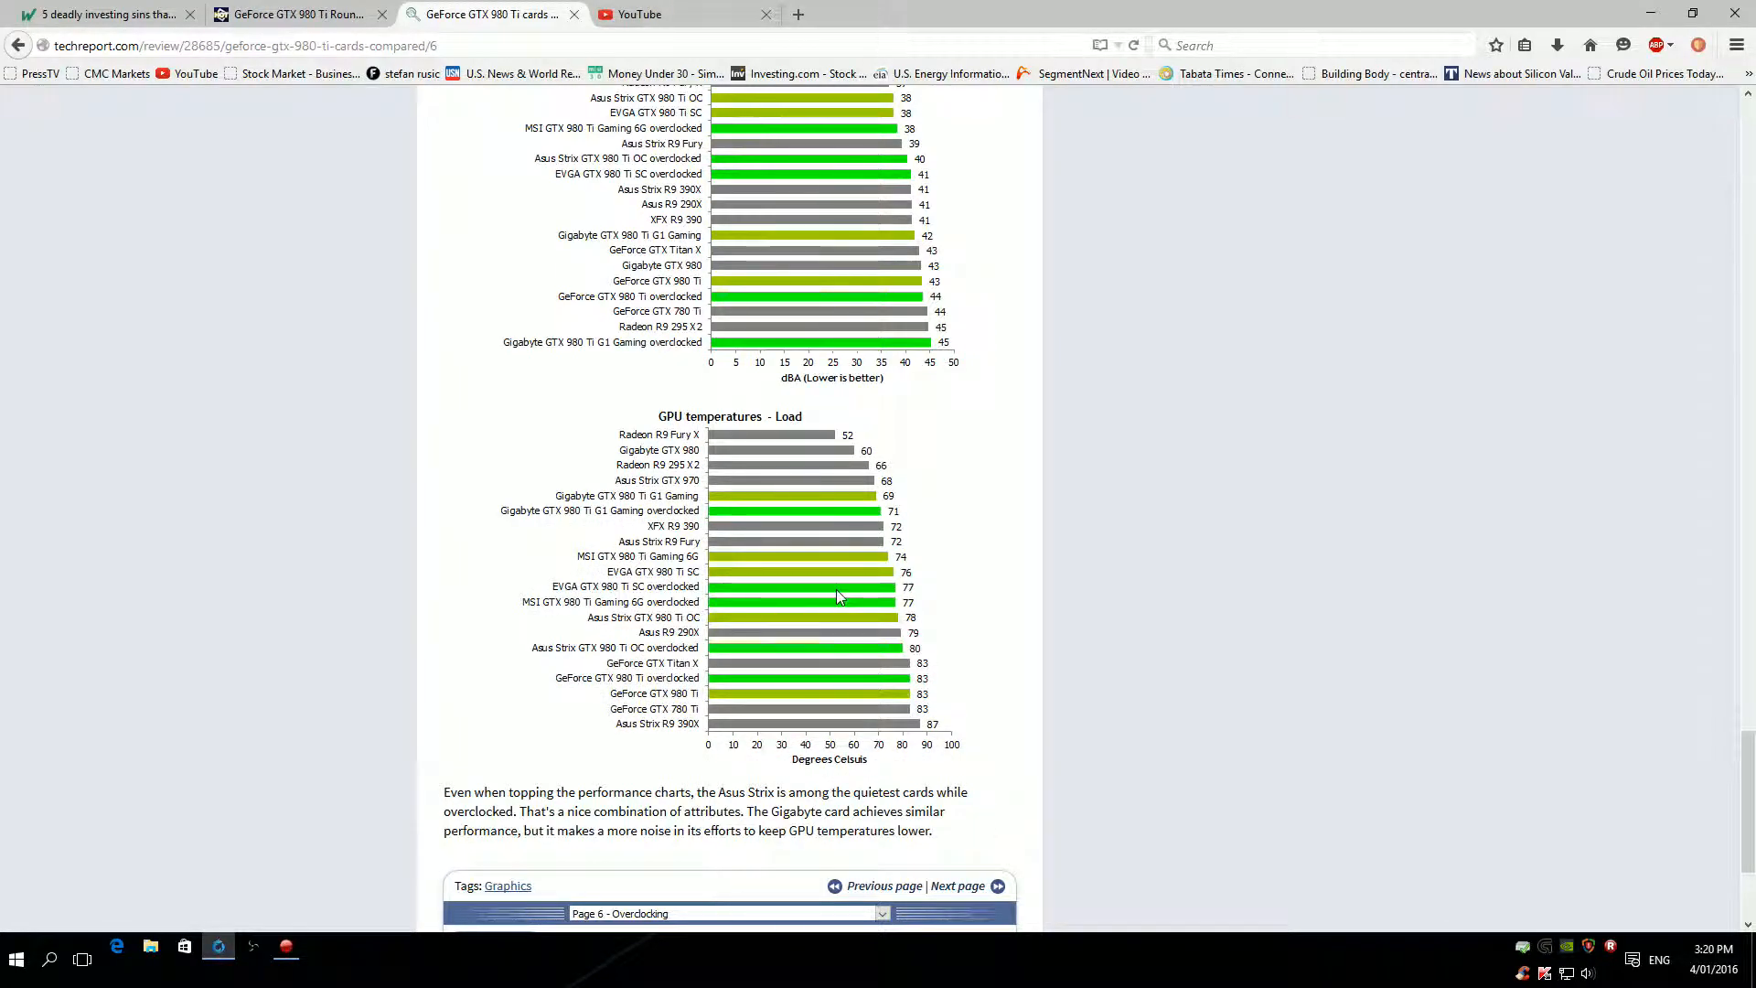
mouse_move(845, 576)
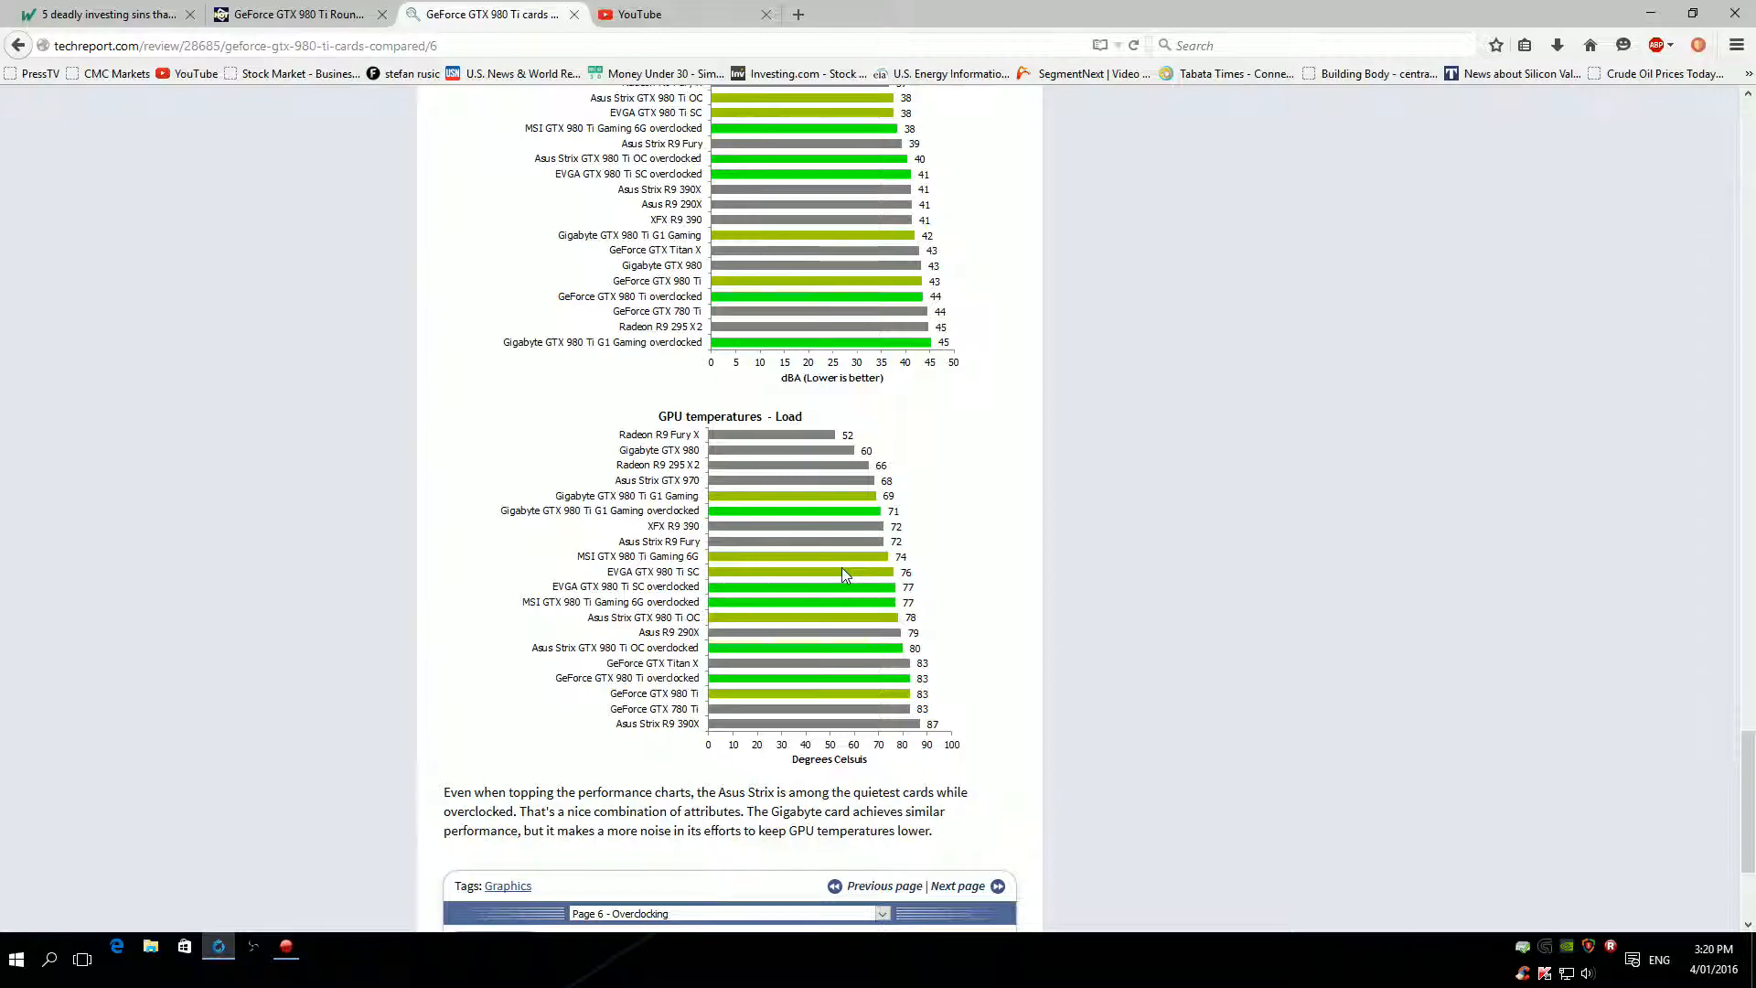
scroll(down, 3)
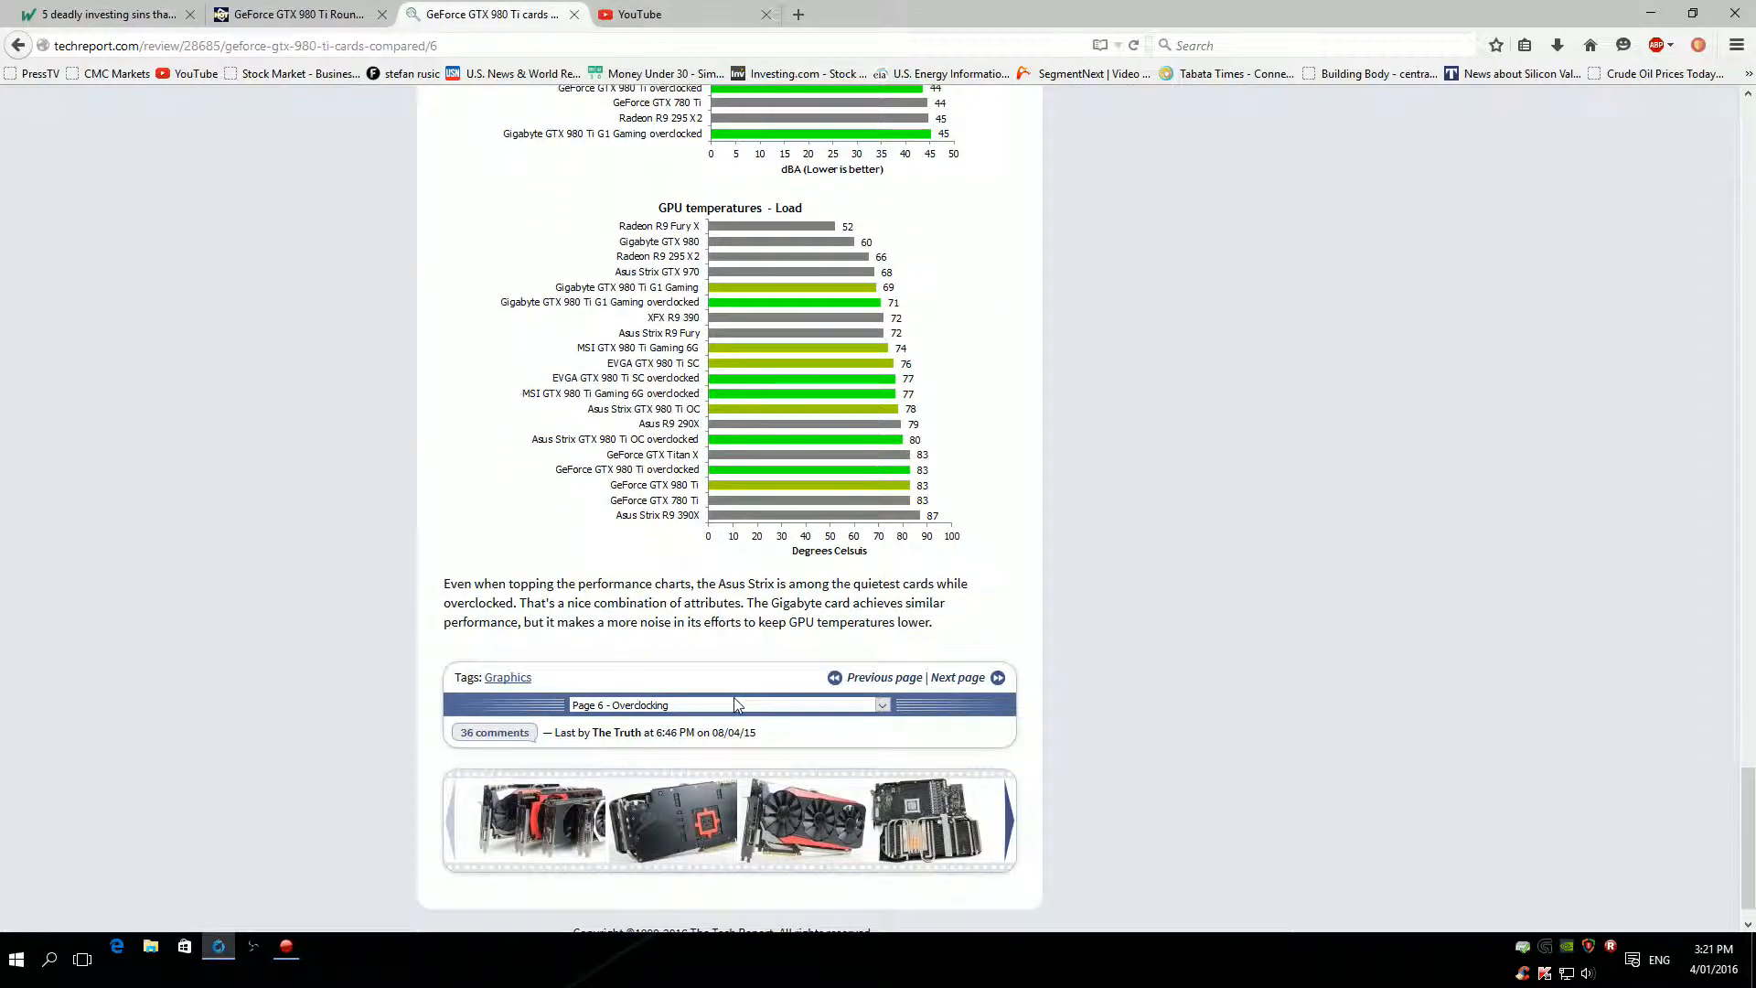
Jump to Page 7 - Conclusions and read down to the Asus Strix Editor's Choice verdict.
click(958, 676)
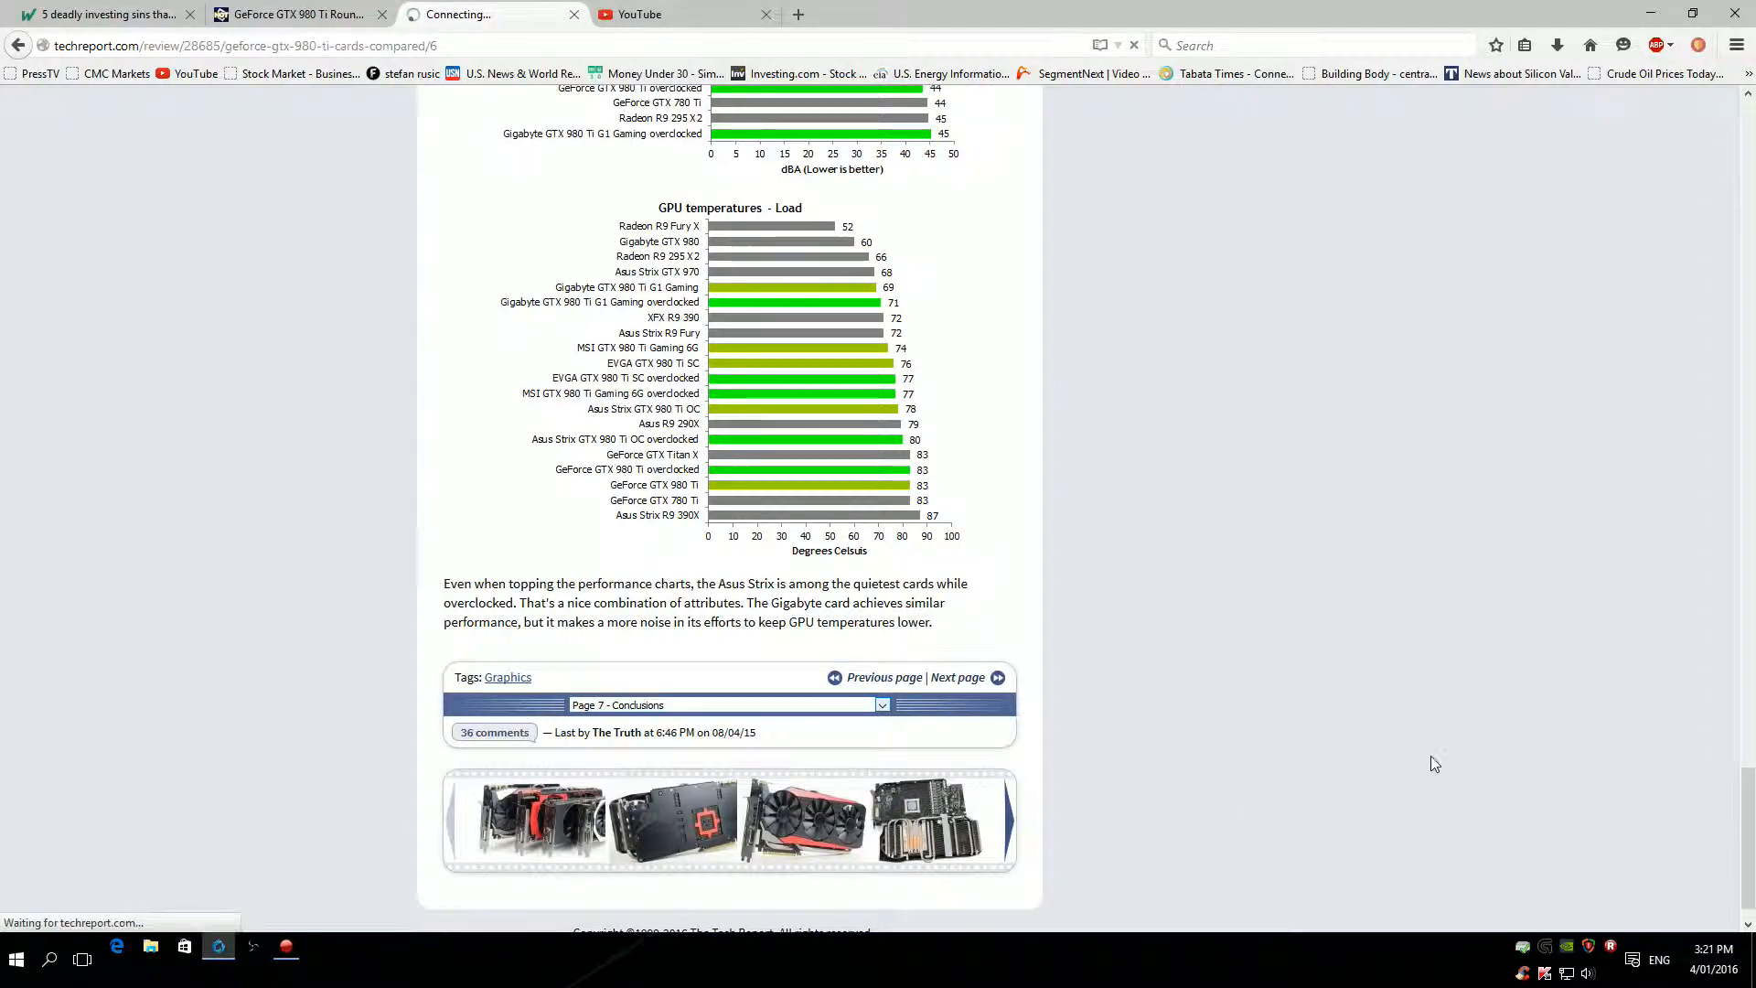
click(958, 677)
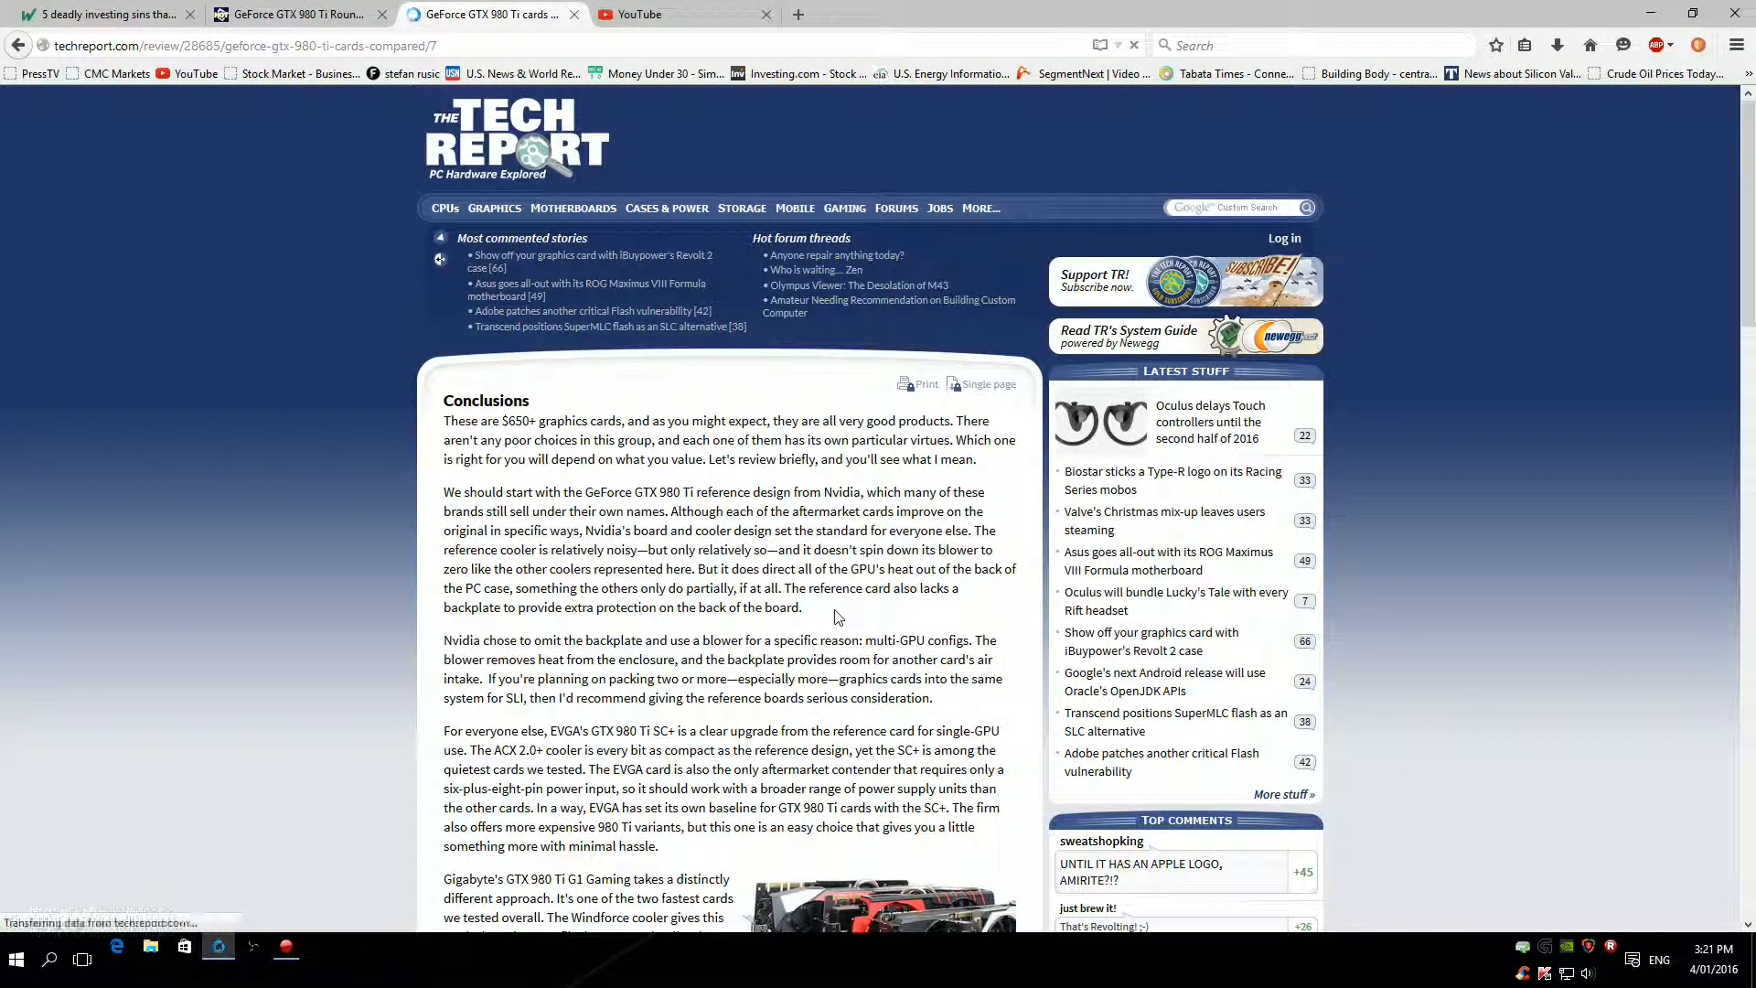
scroll(down, 3)
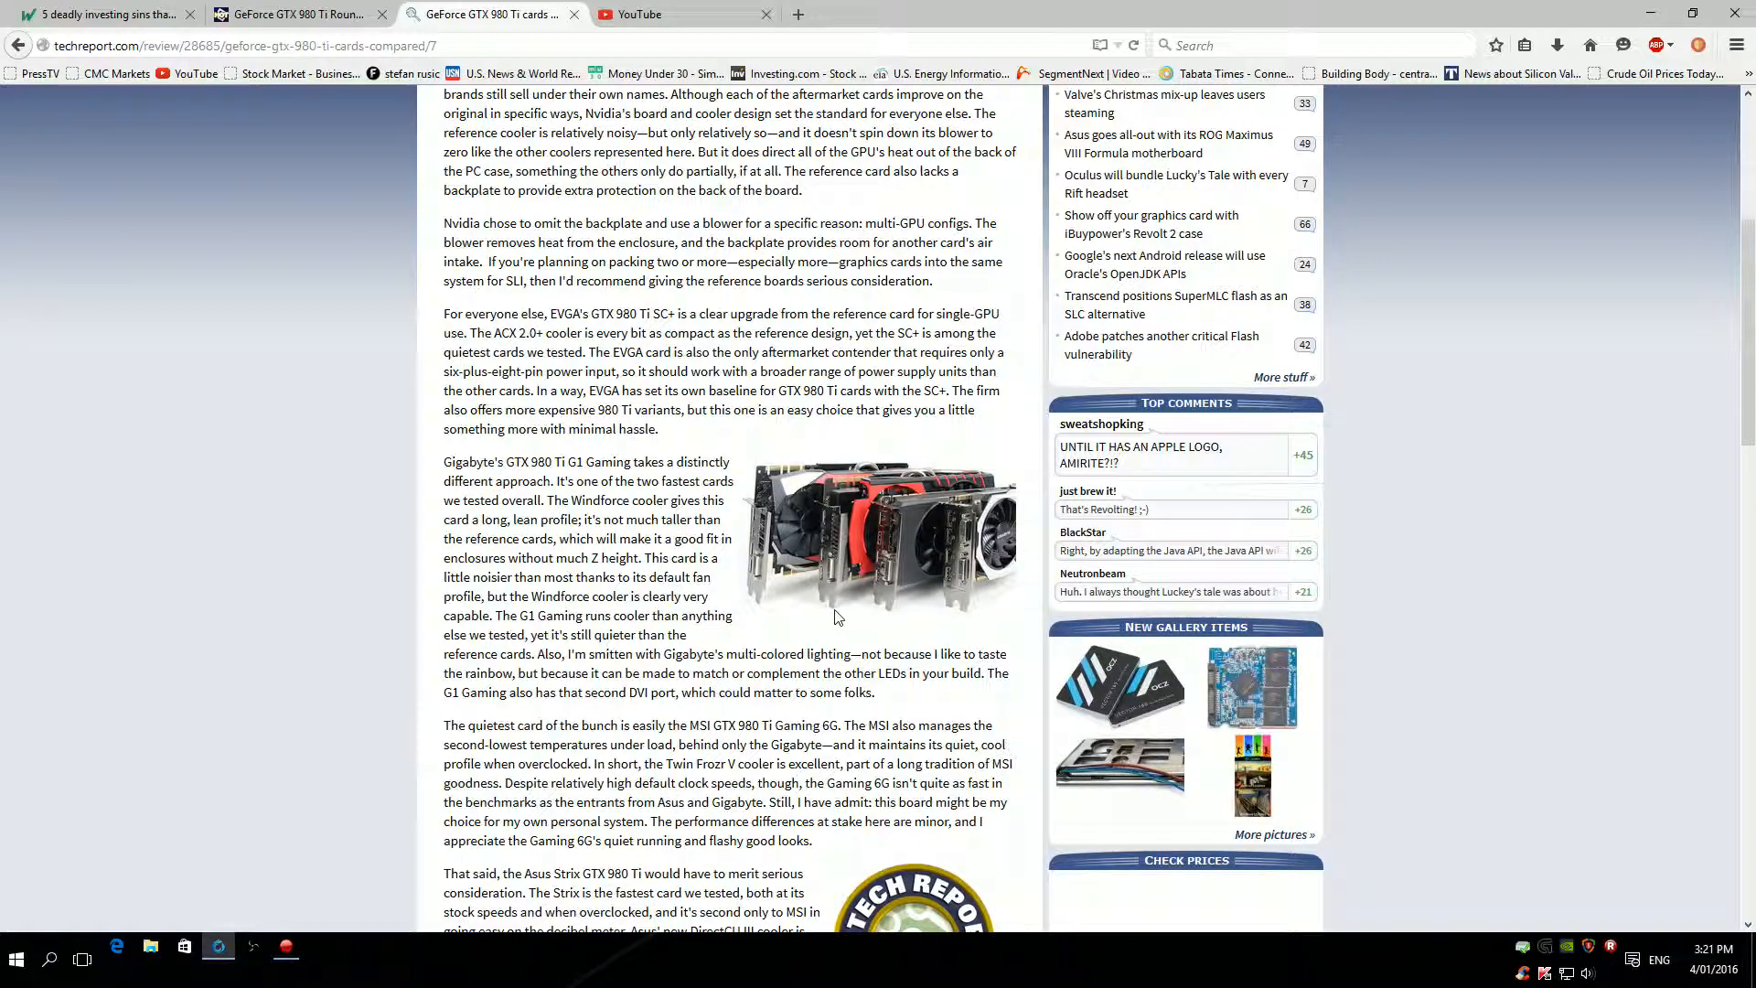
mouse_move(658, 556)
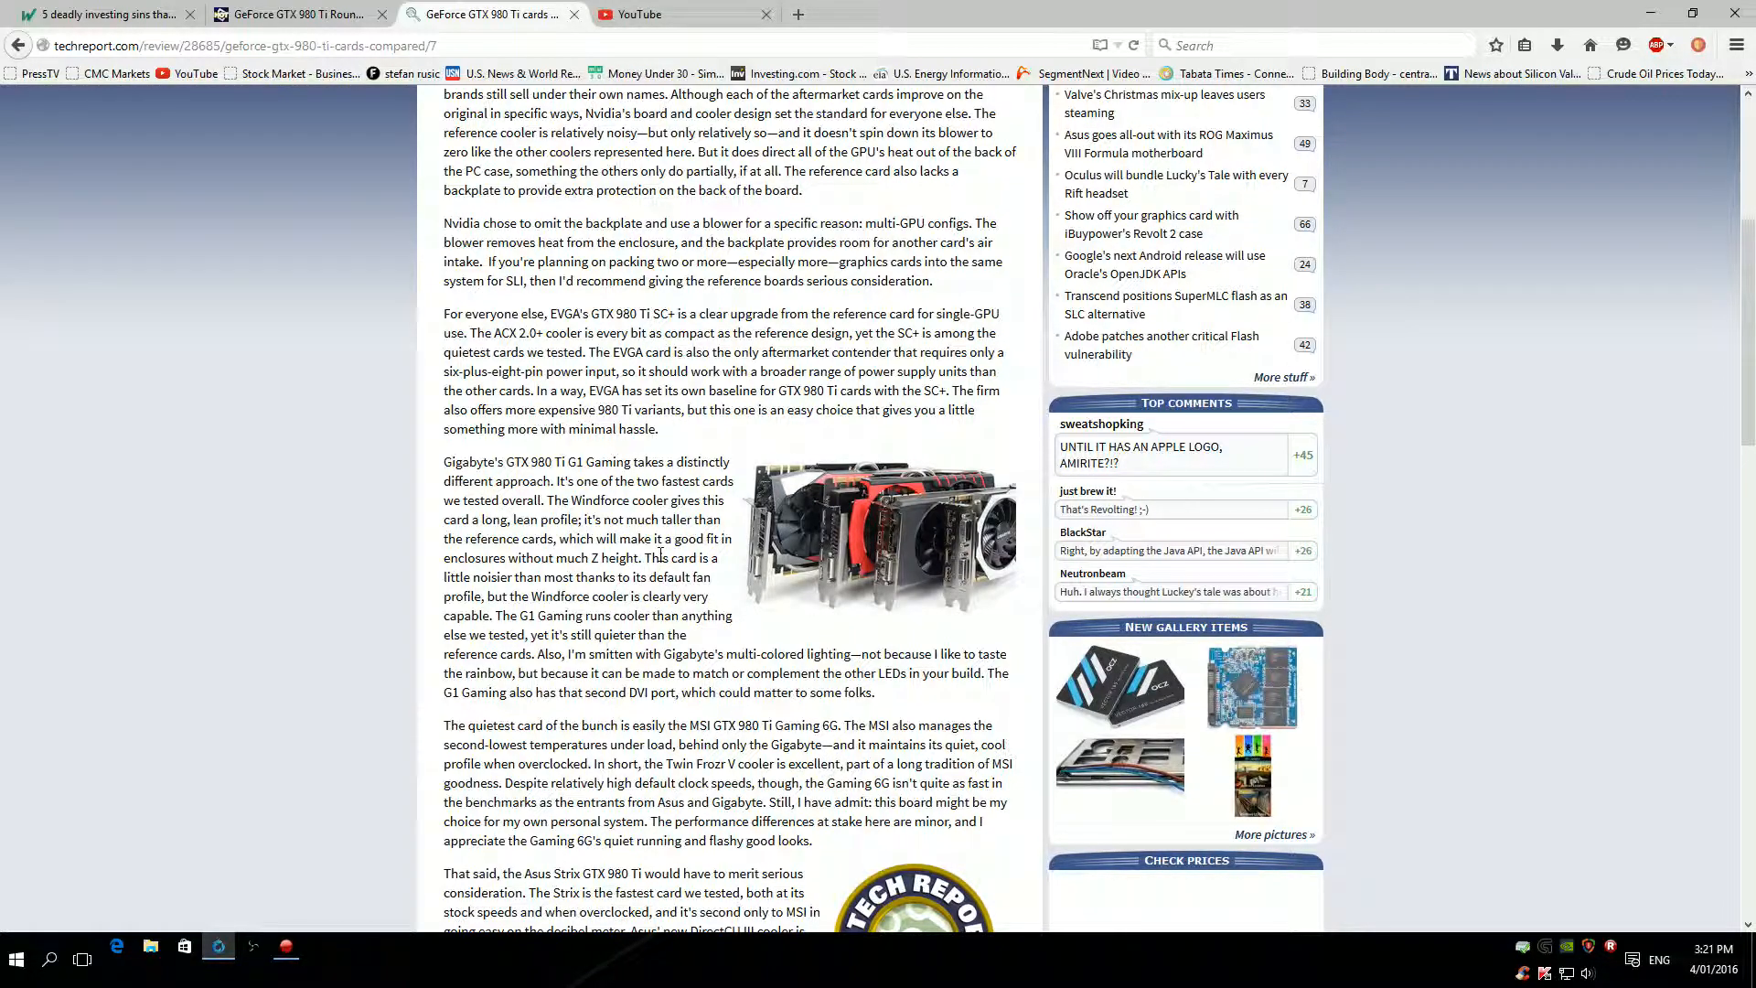
scroll(down, 3)
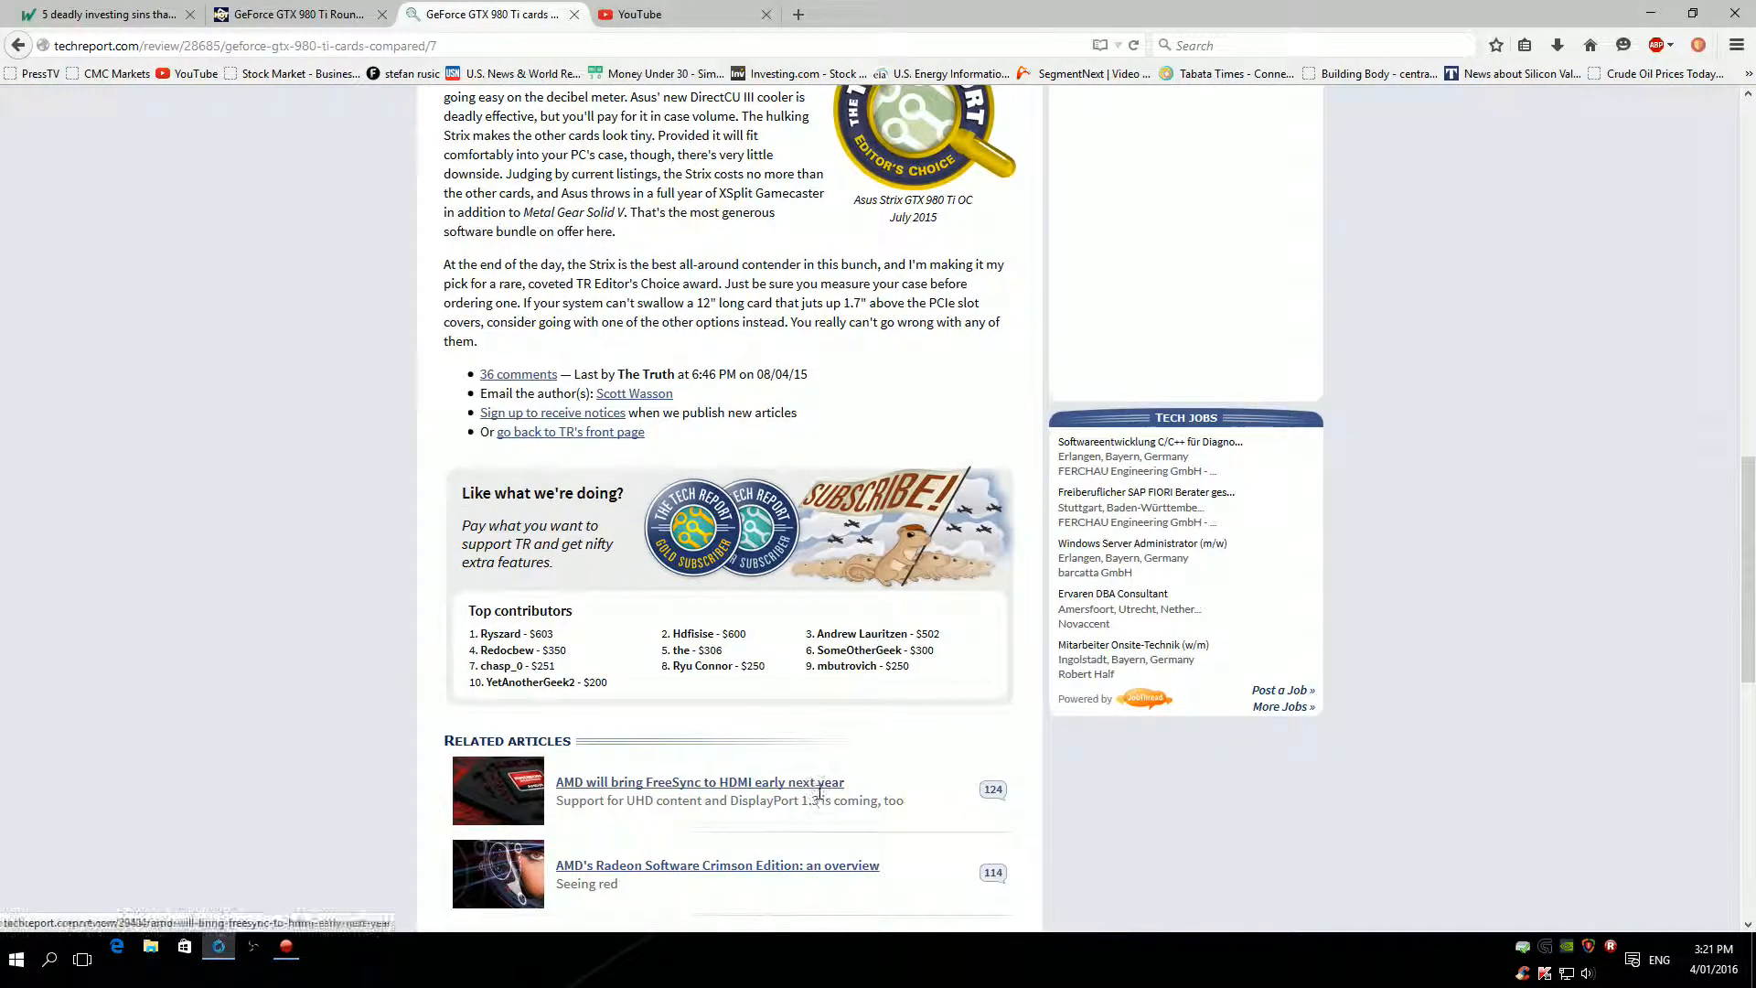
scroll(up, 3)
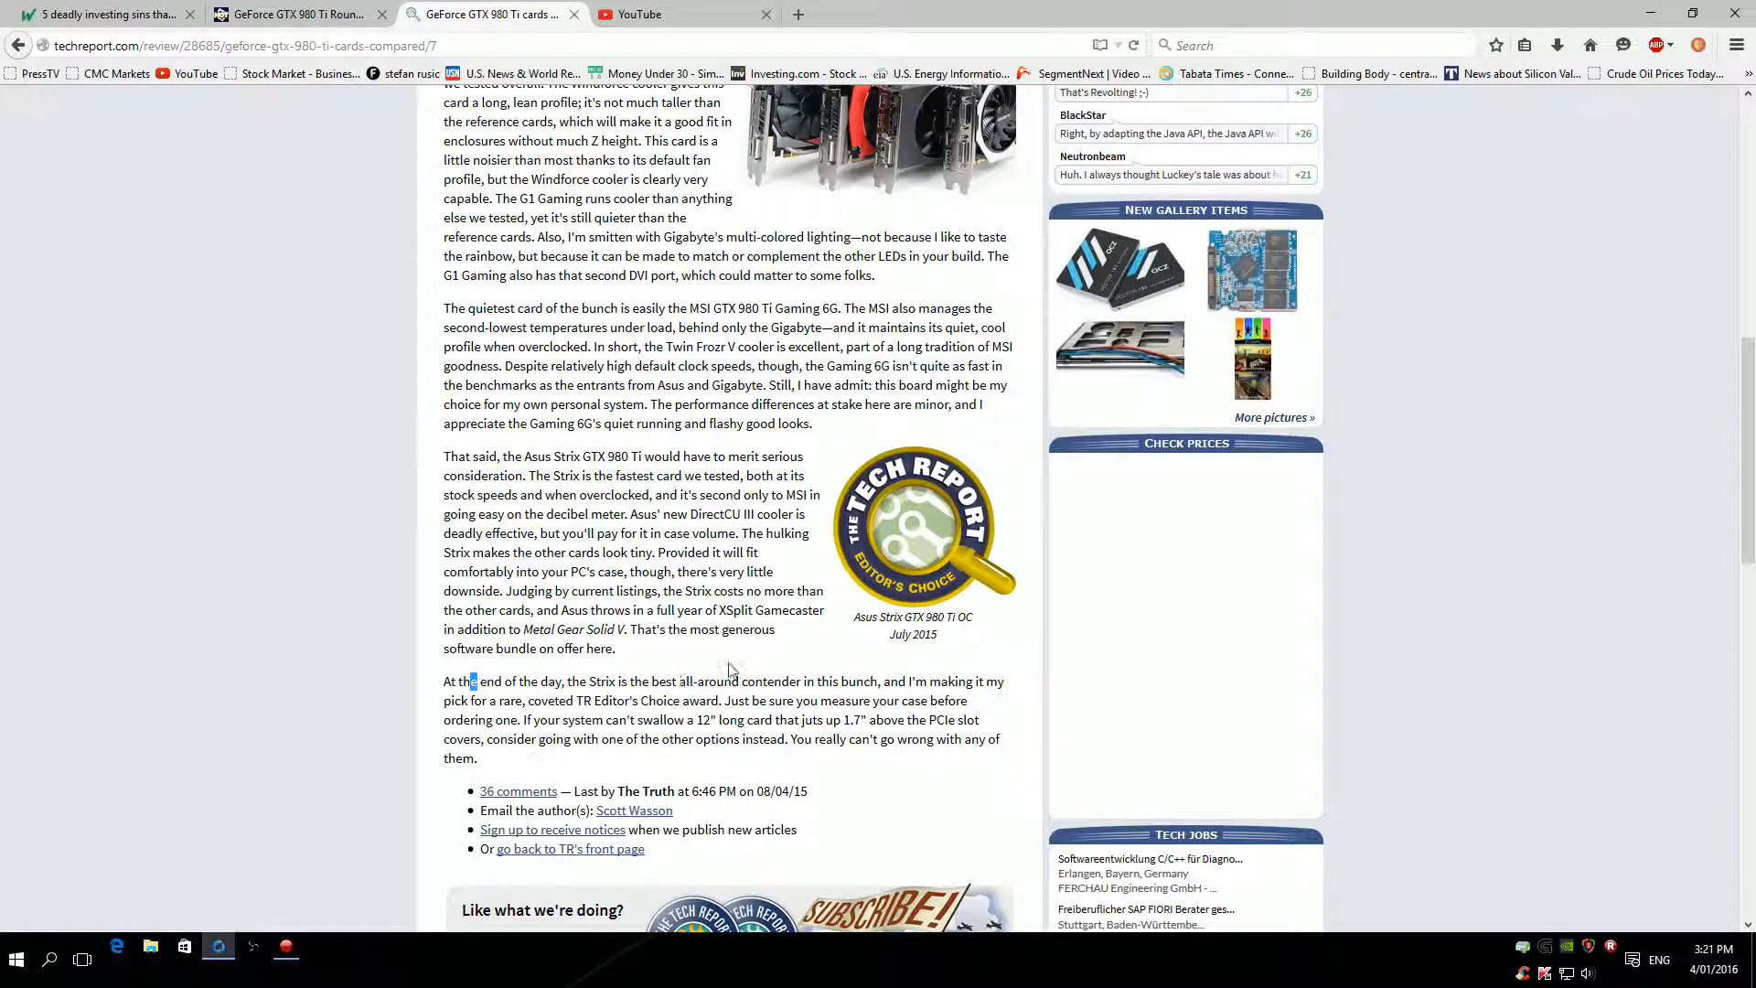
mouse_move(779, 686)
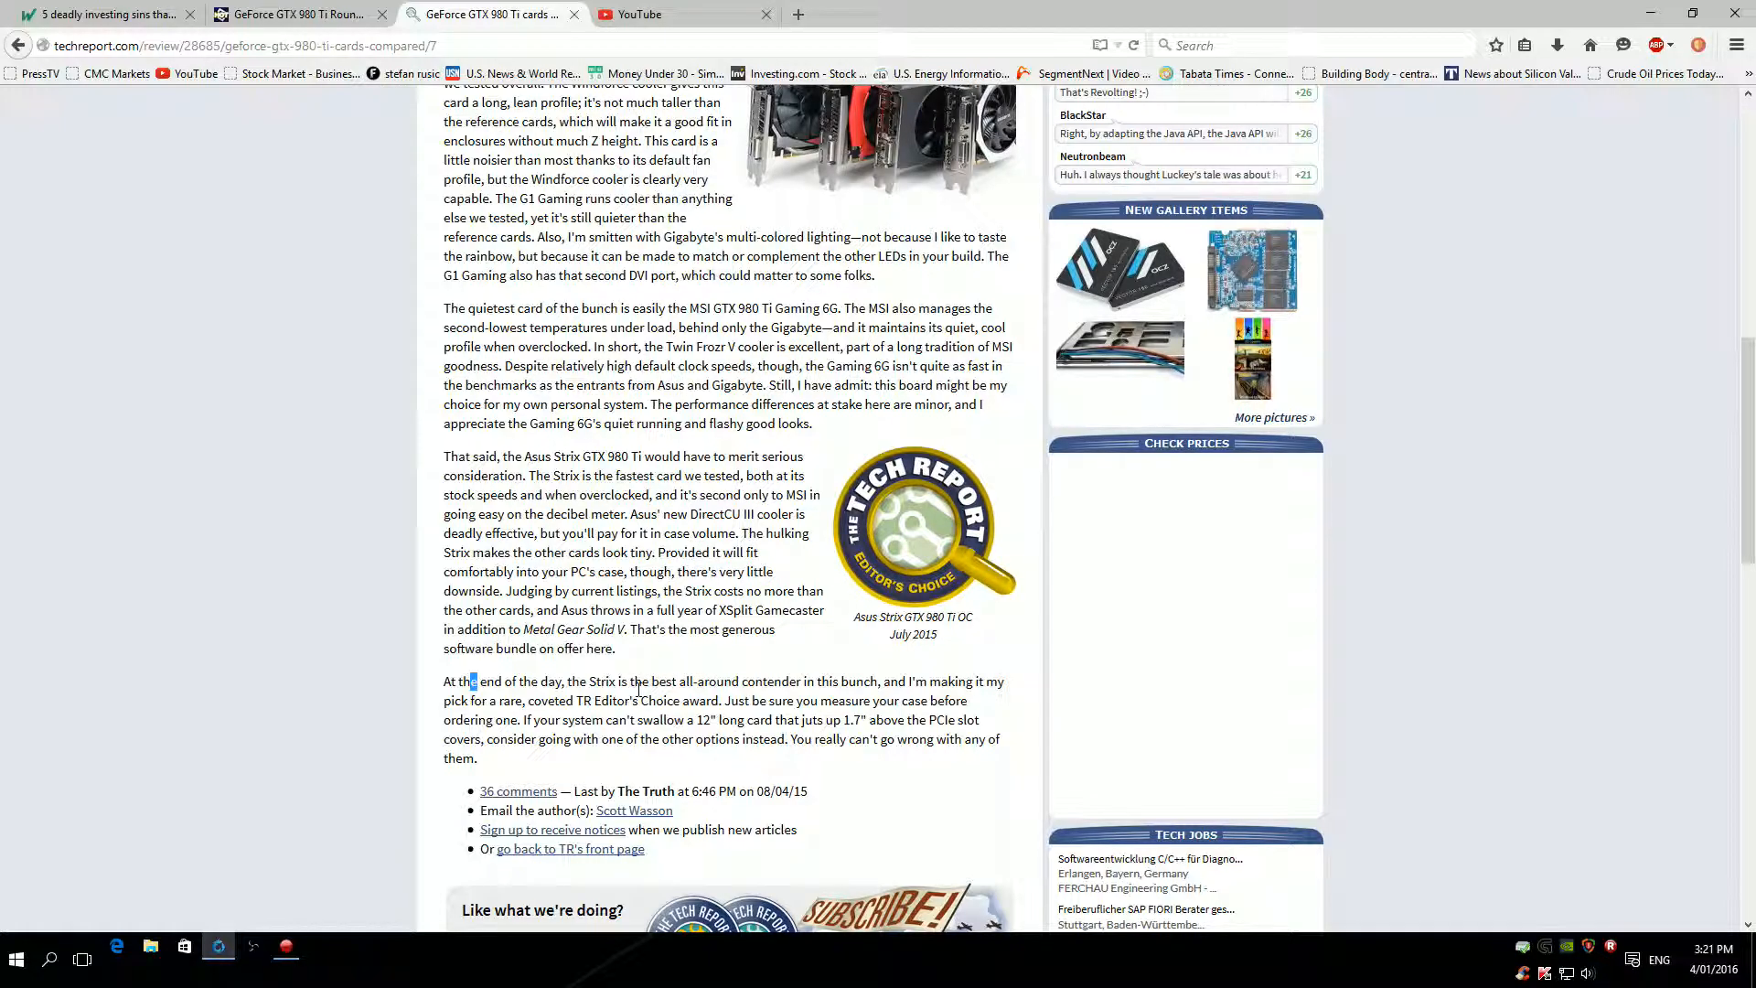
mouse_move(946, 641)
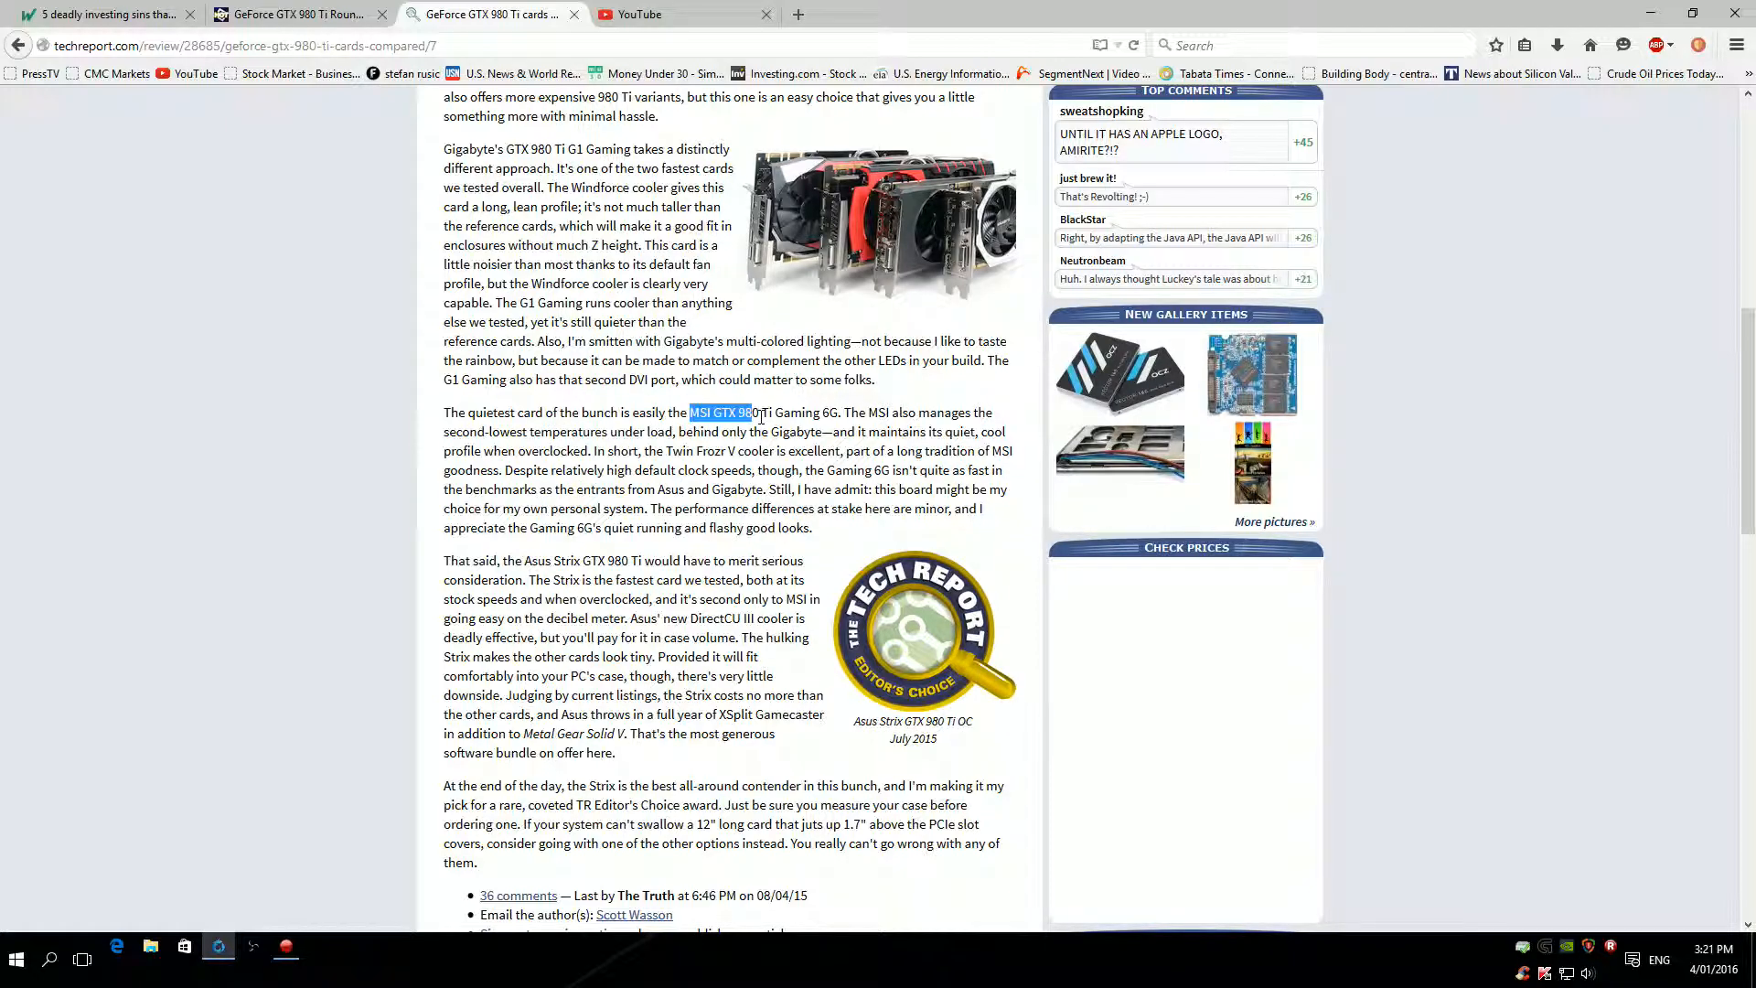
drag(690, 411, 842, 412)
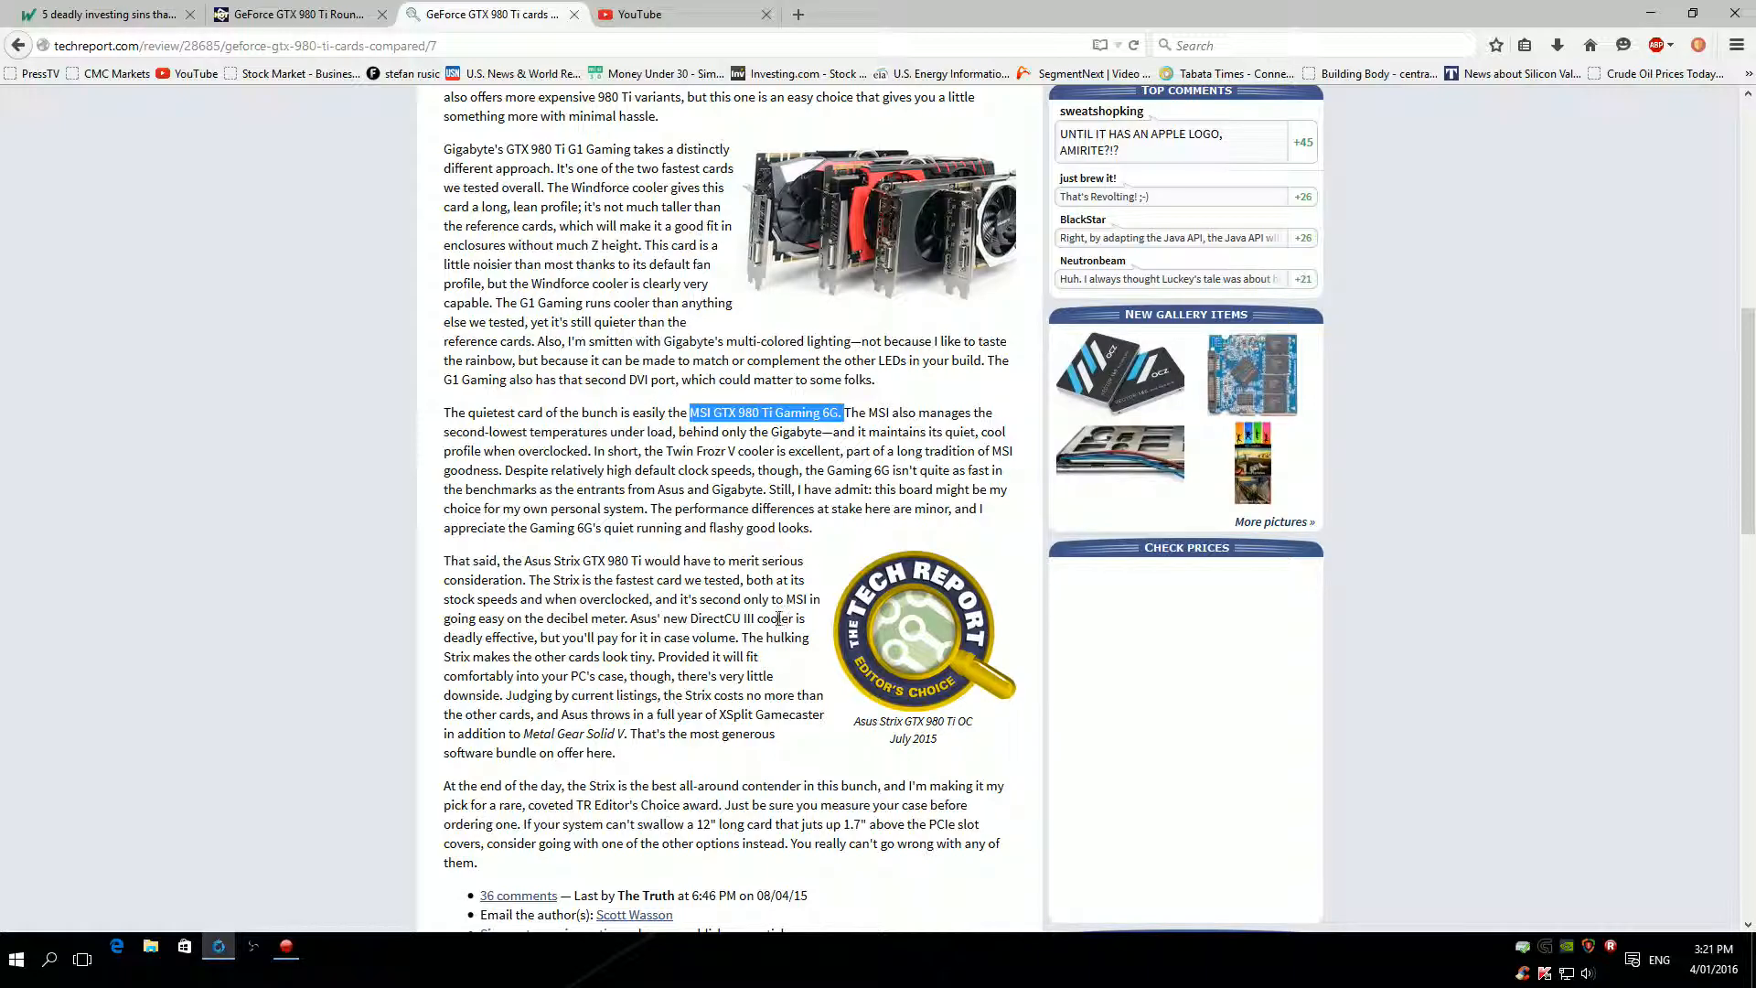
scroll(up, 3)
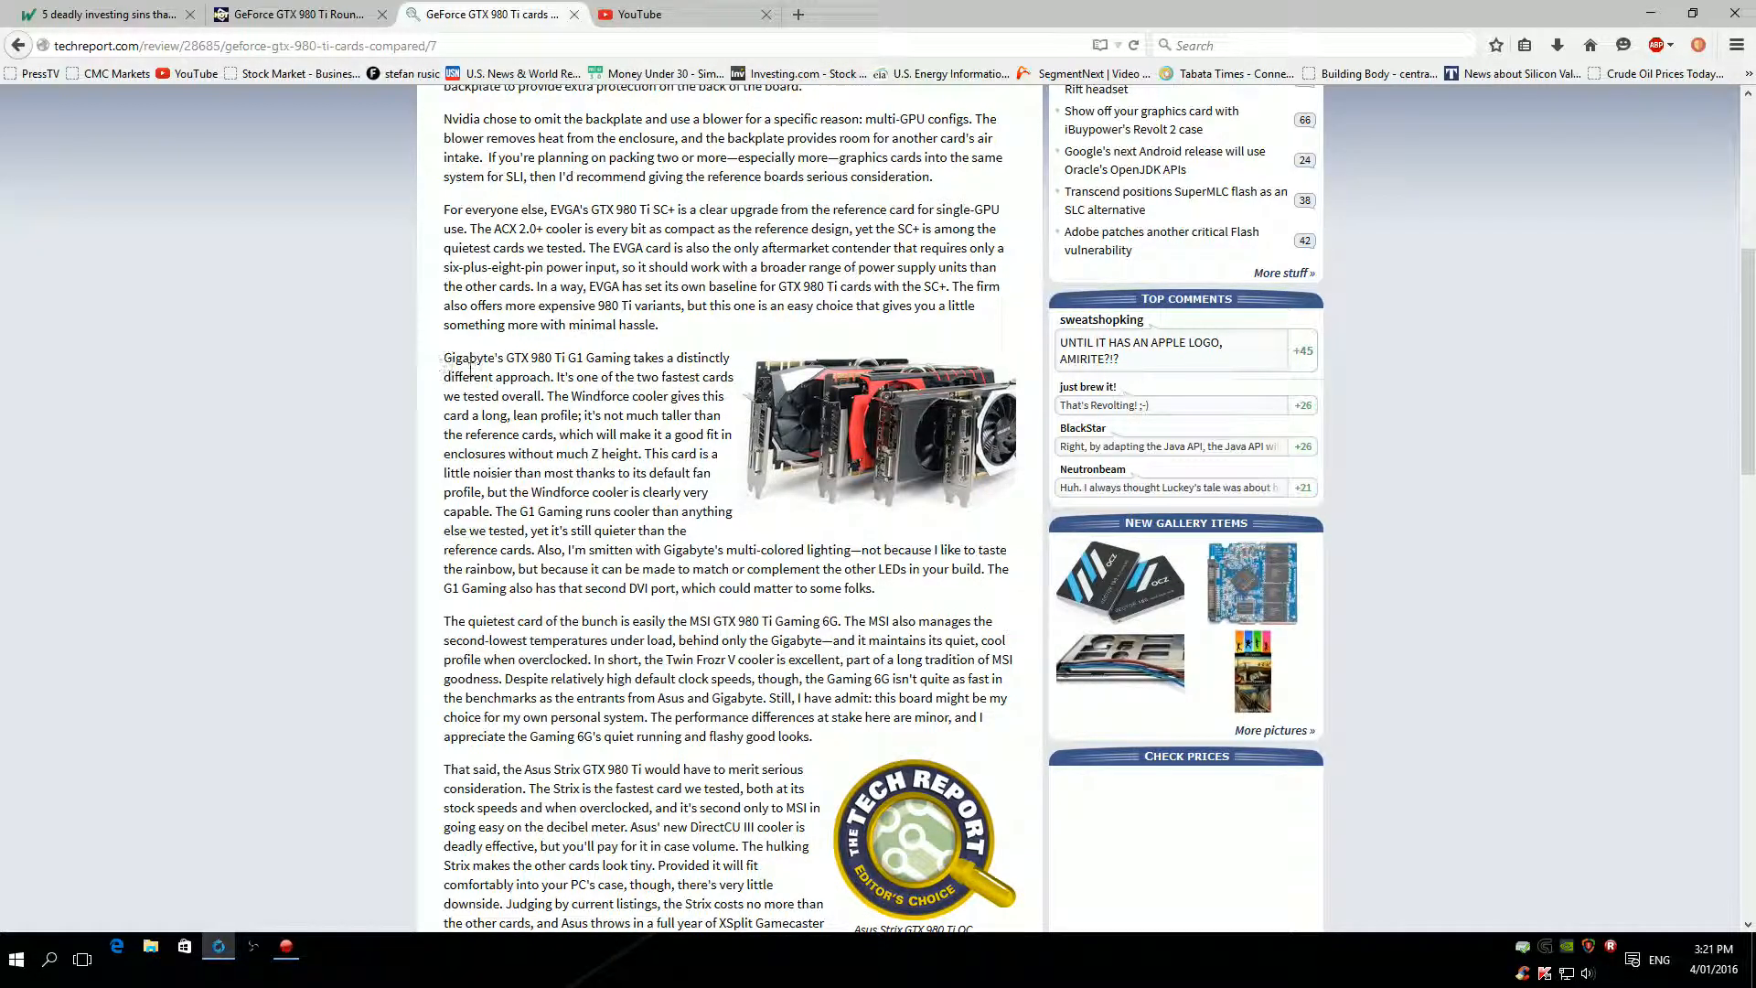
mouse_move(517, 433)
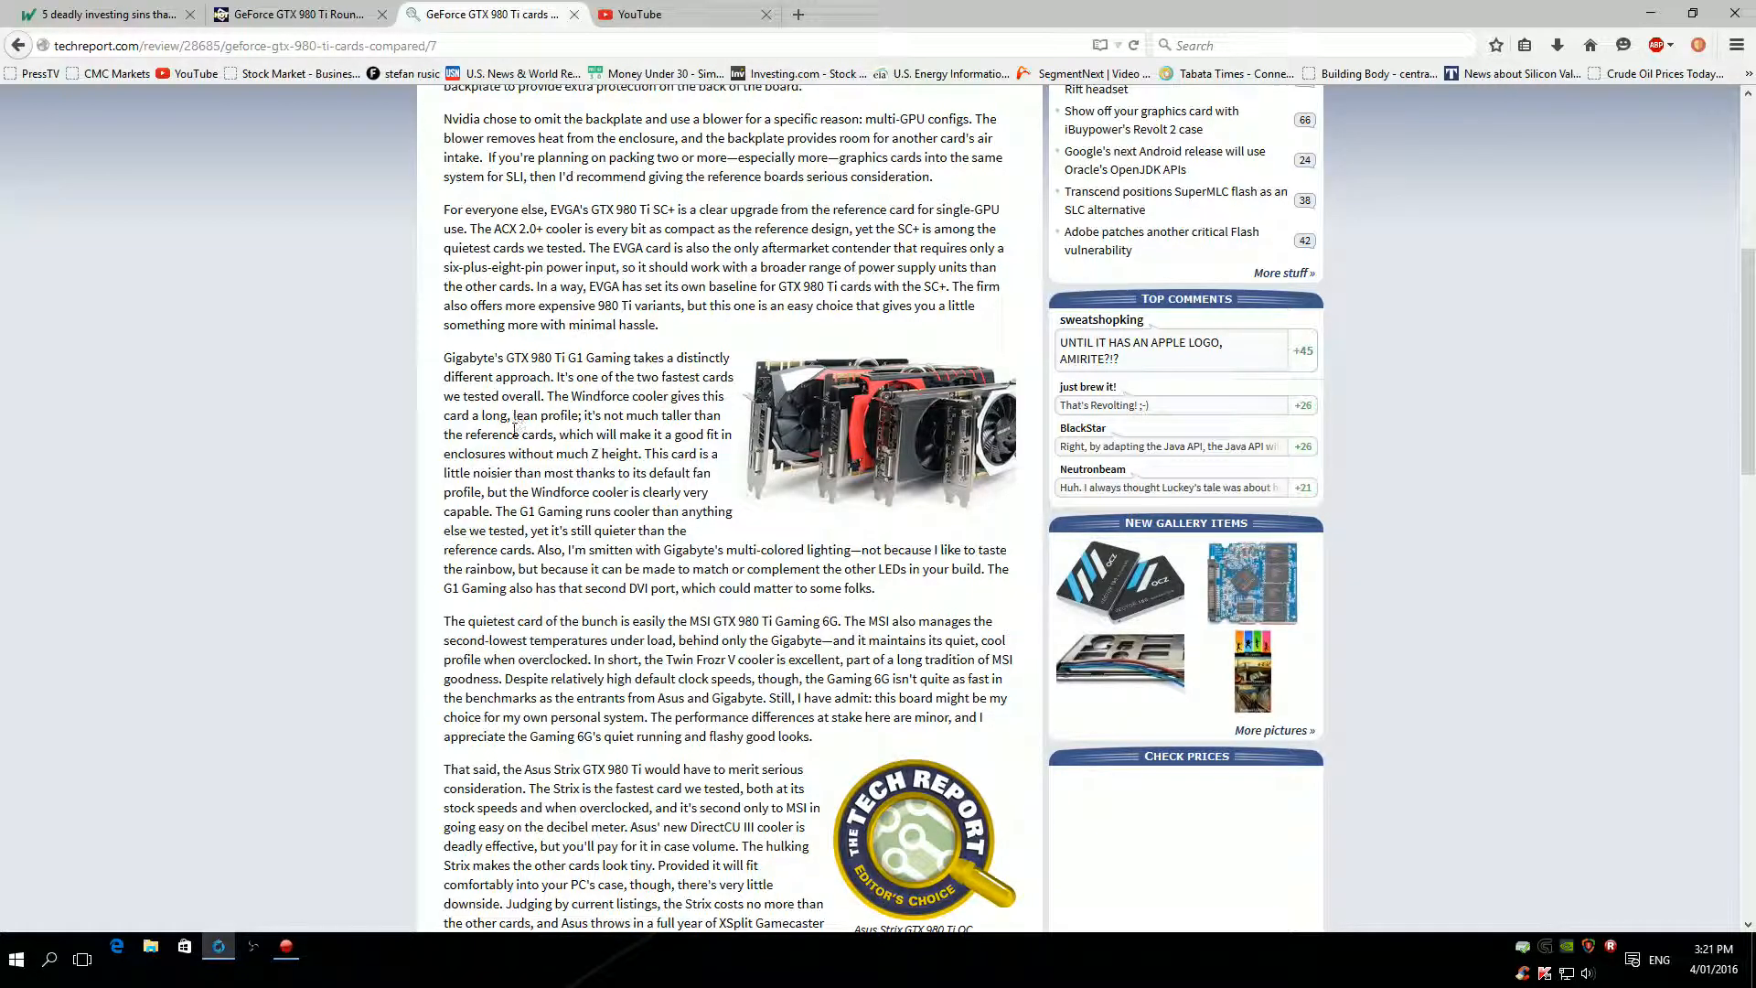
mouse_move(896, 448)
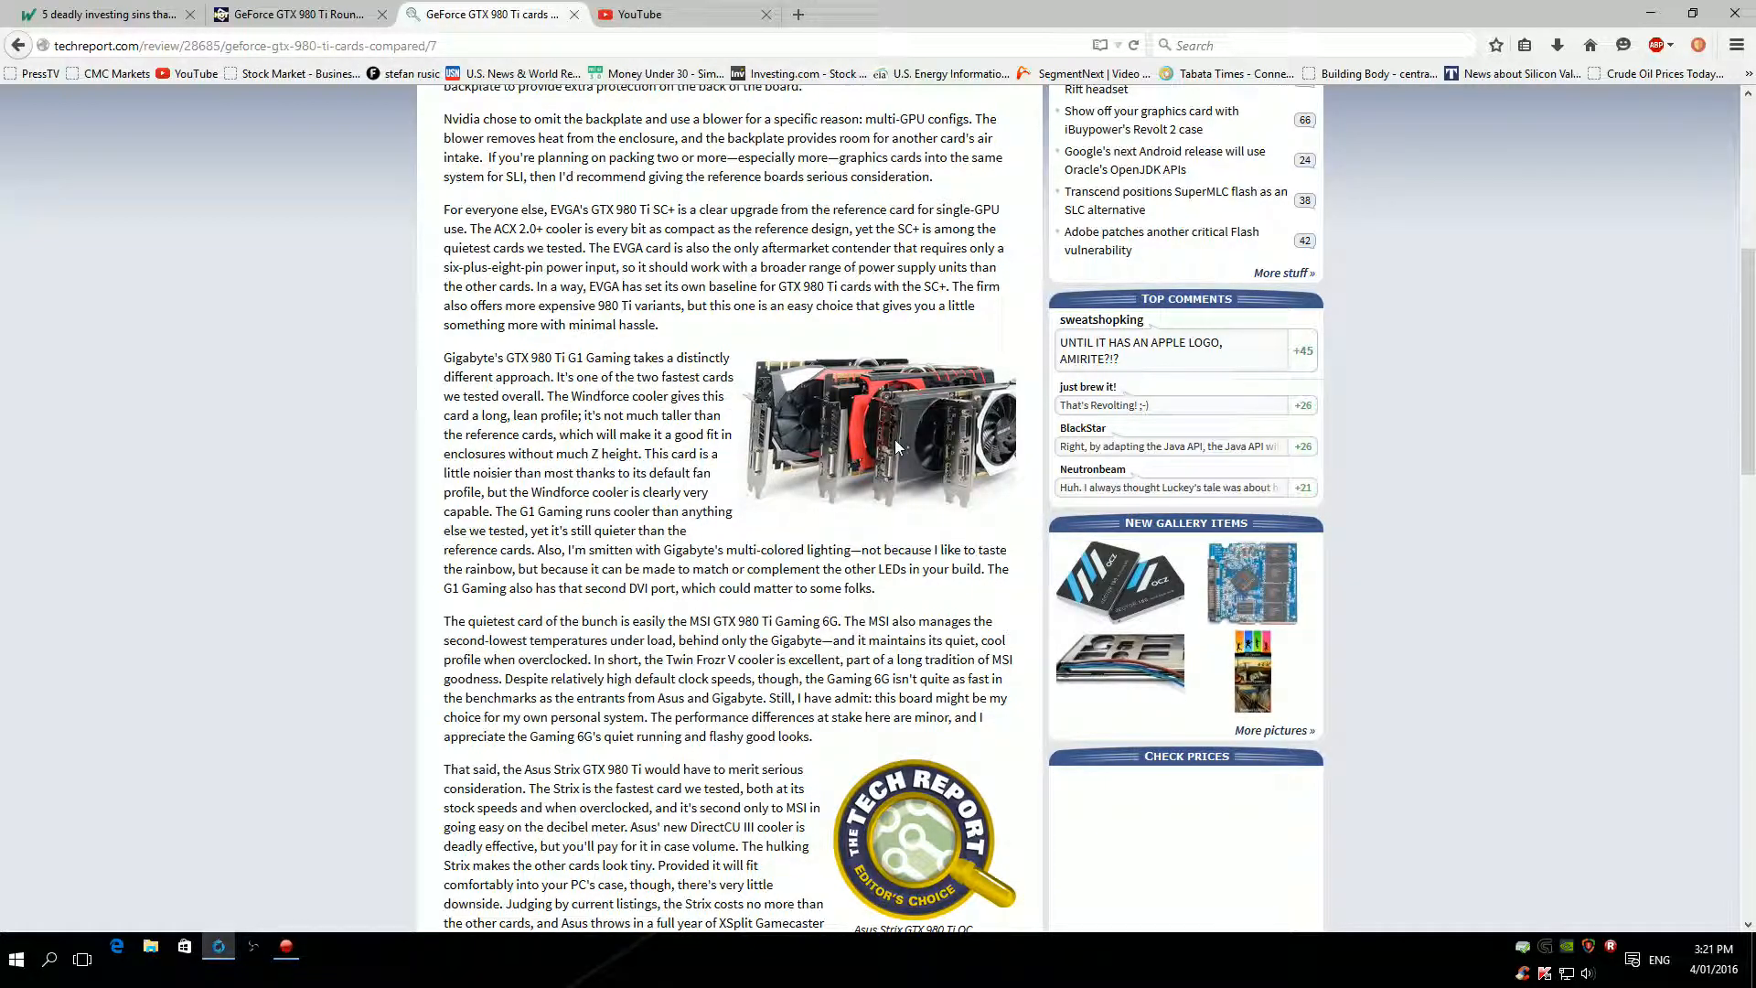
mouse_move(808, 420)
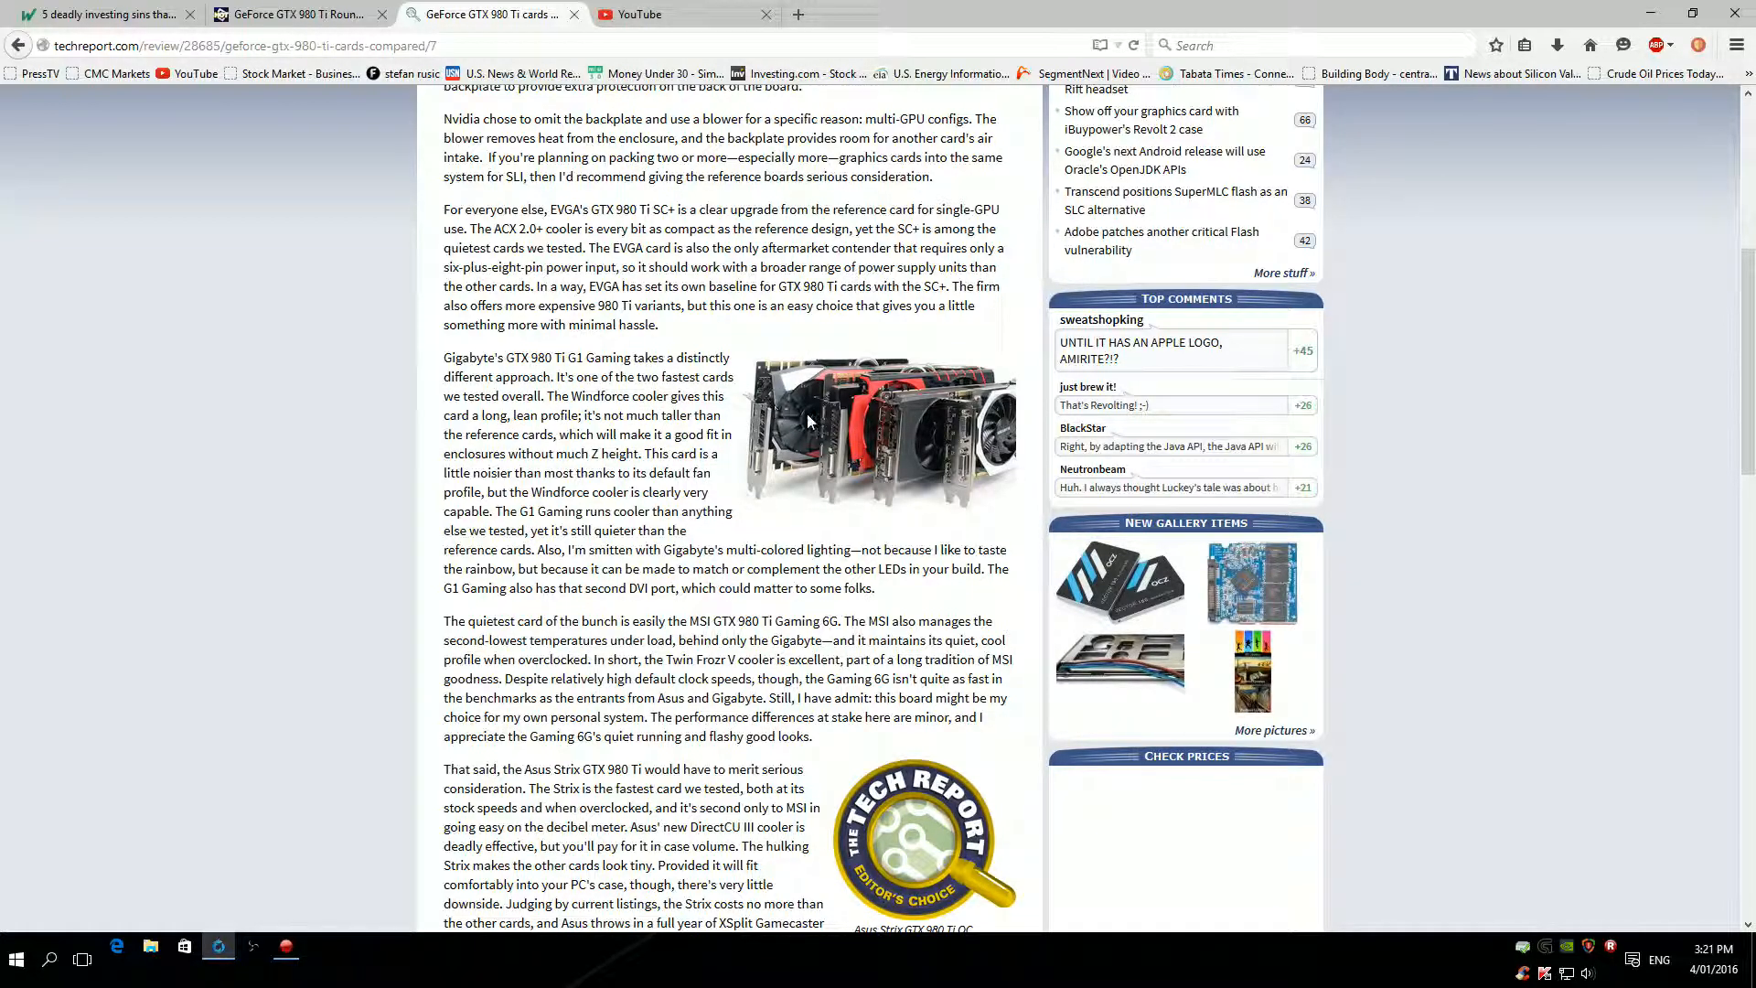
mouse_move(958, 717)
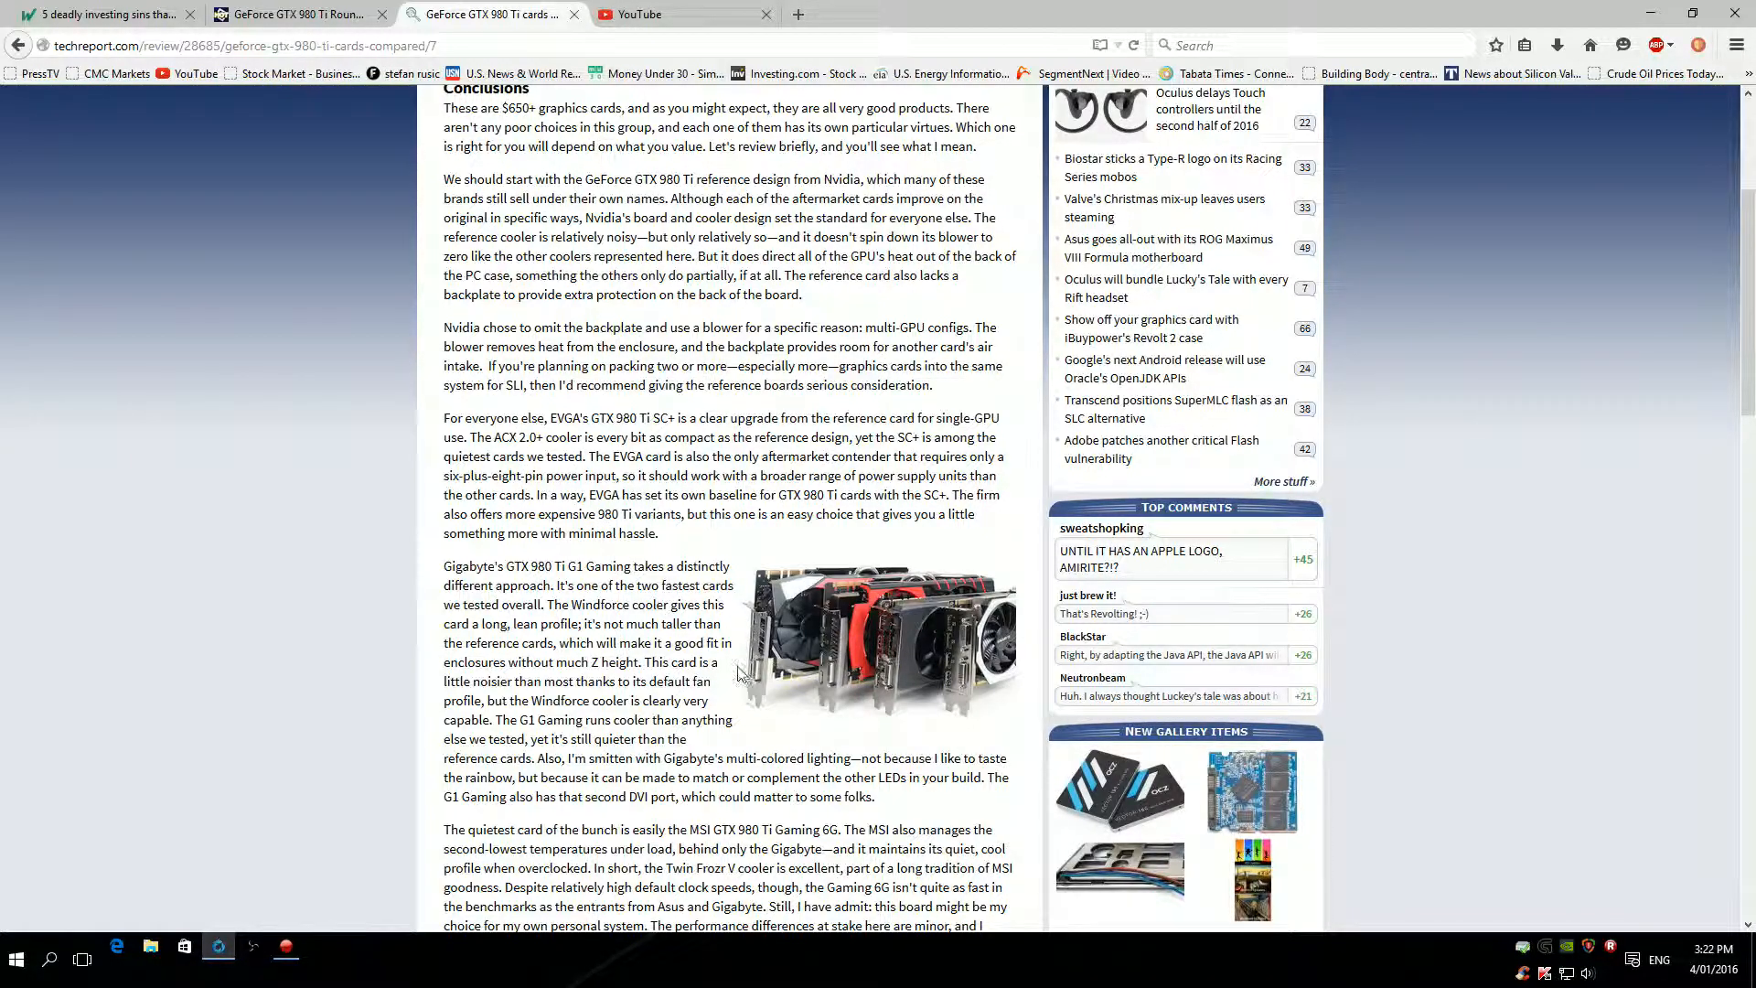
mouse_move(734, 642)
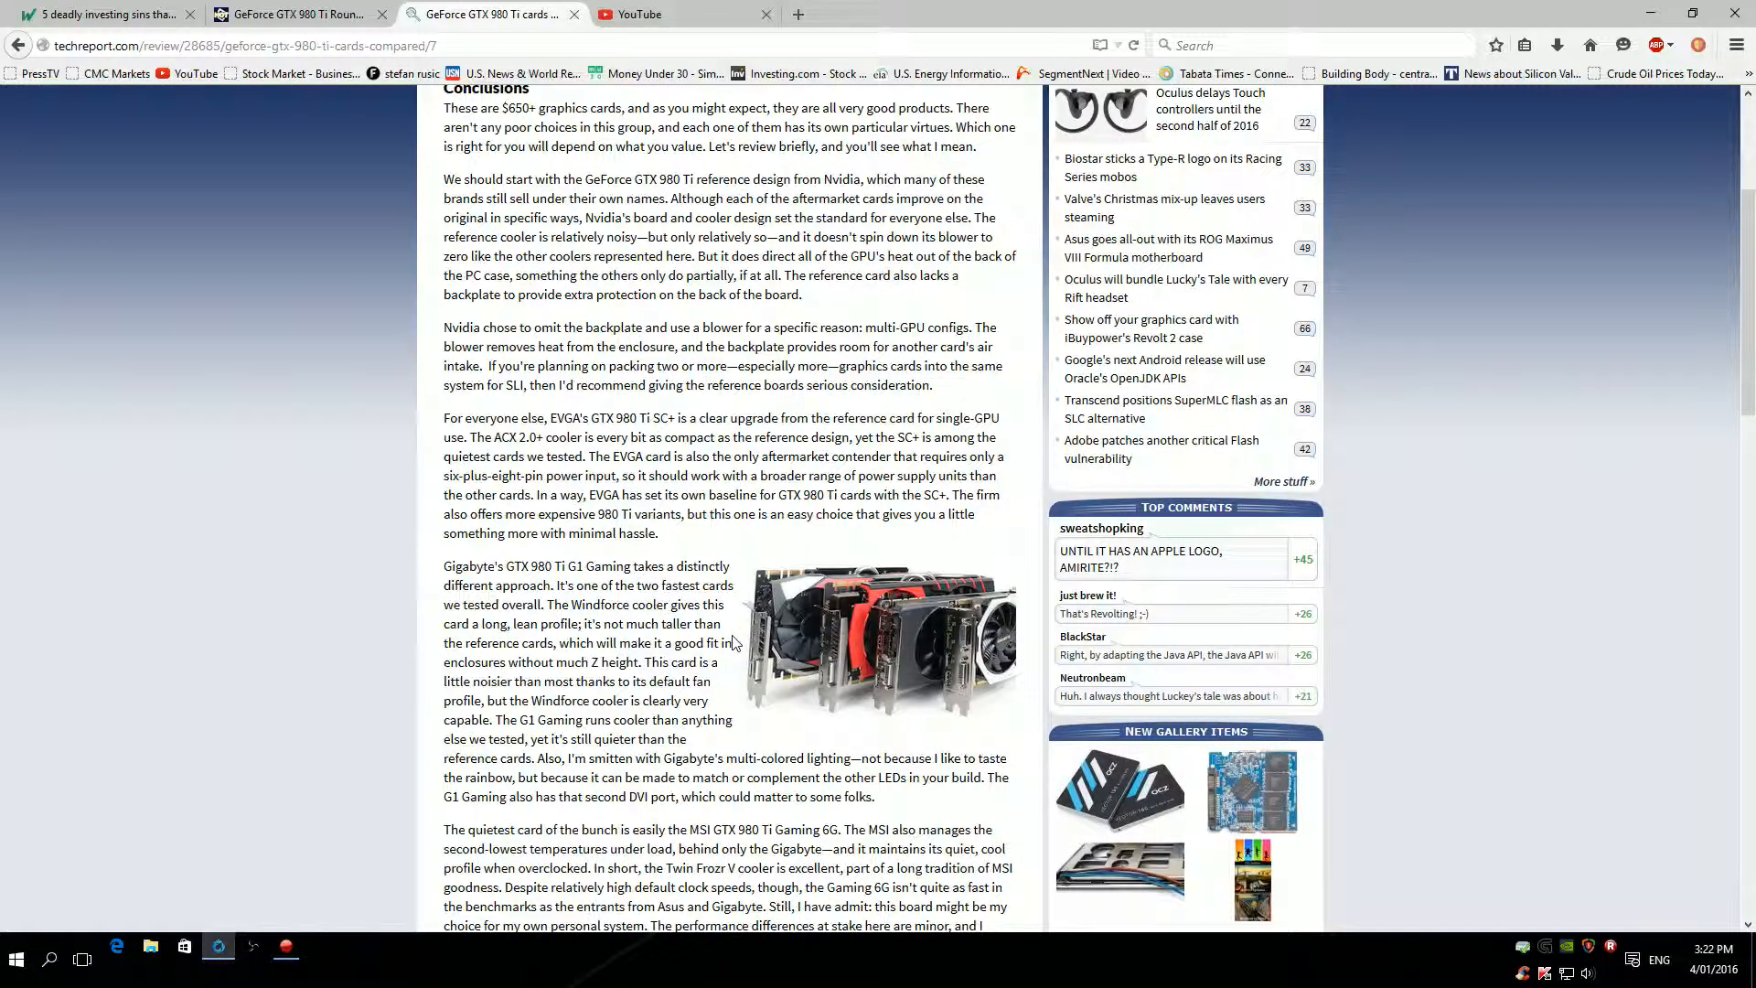
mouse_move(706, 483)
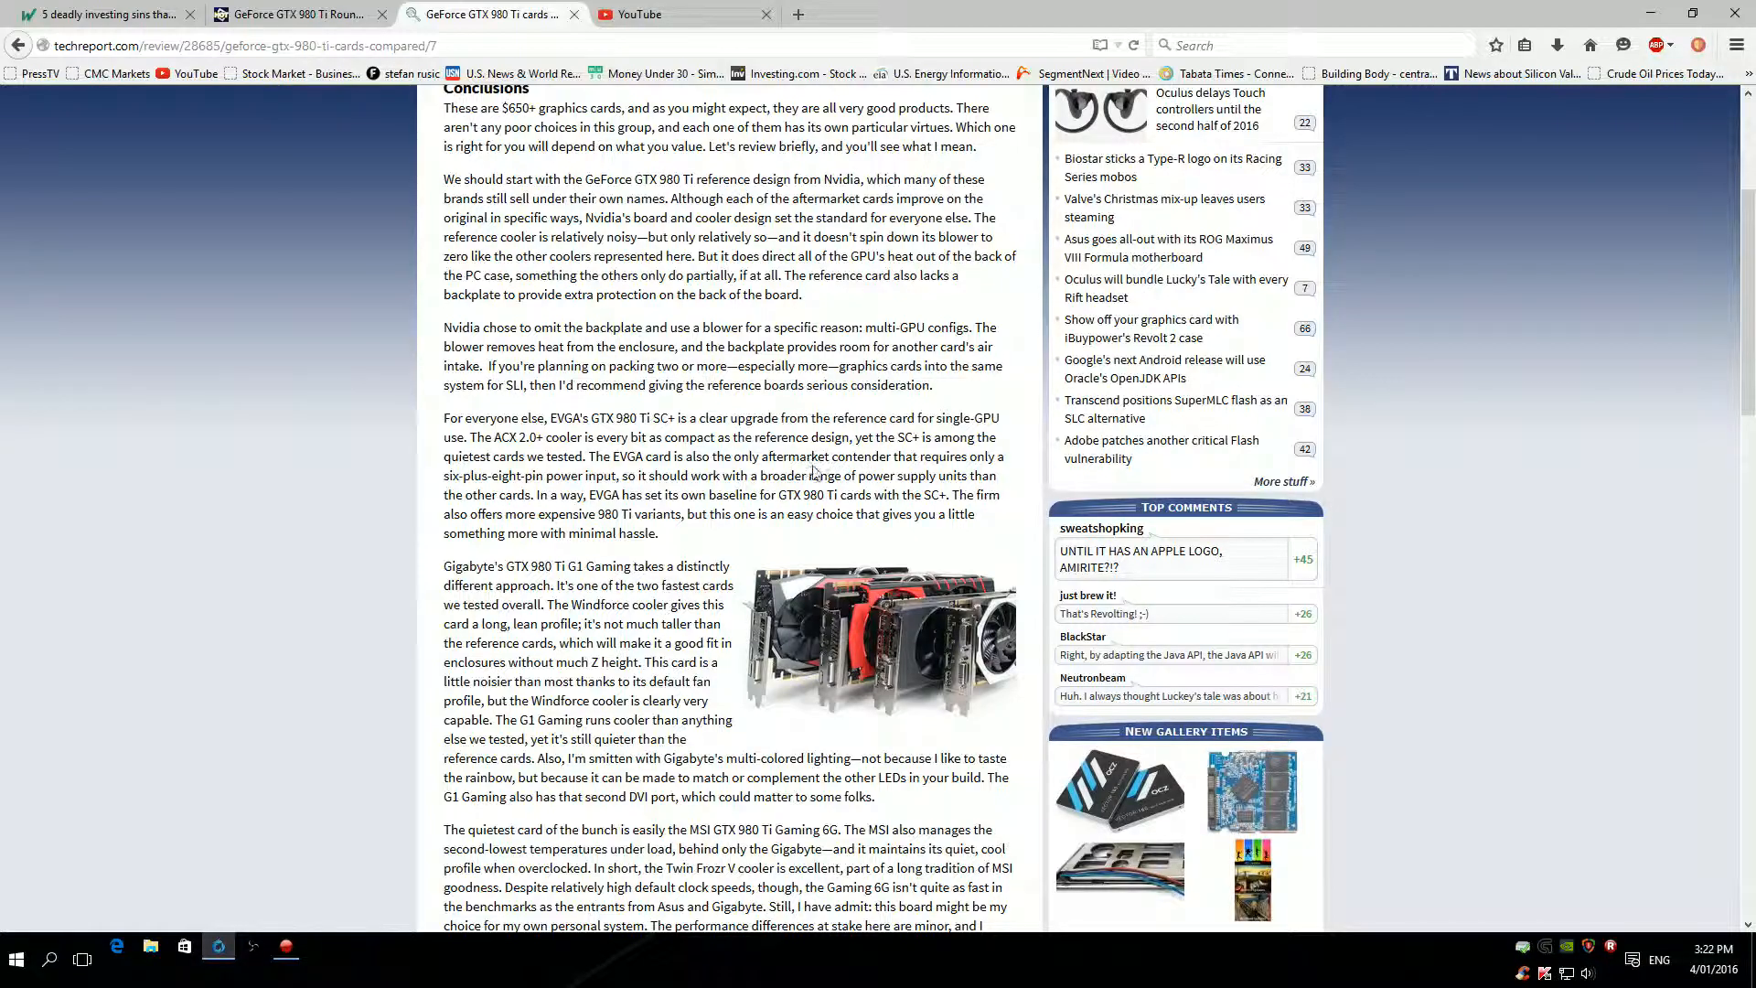
mouse_move(523, 490)
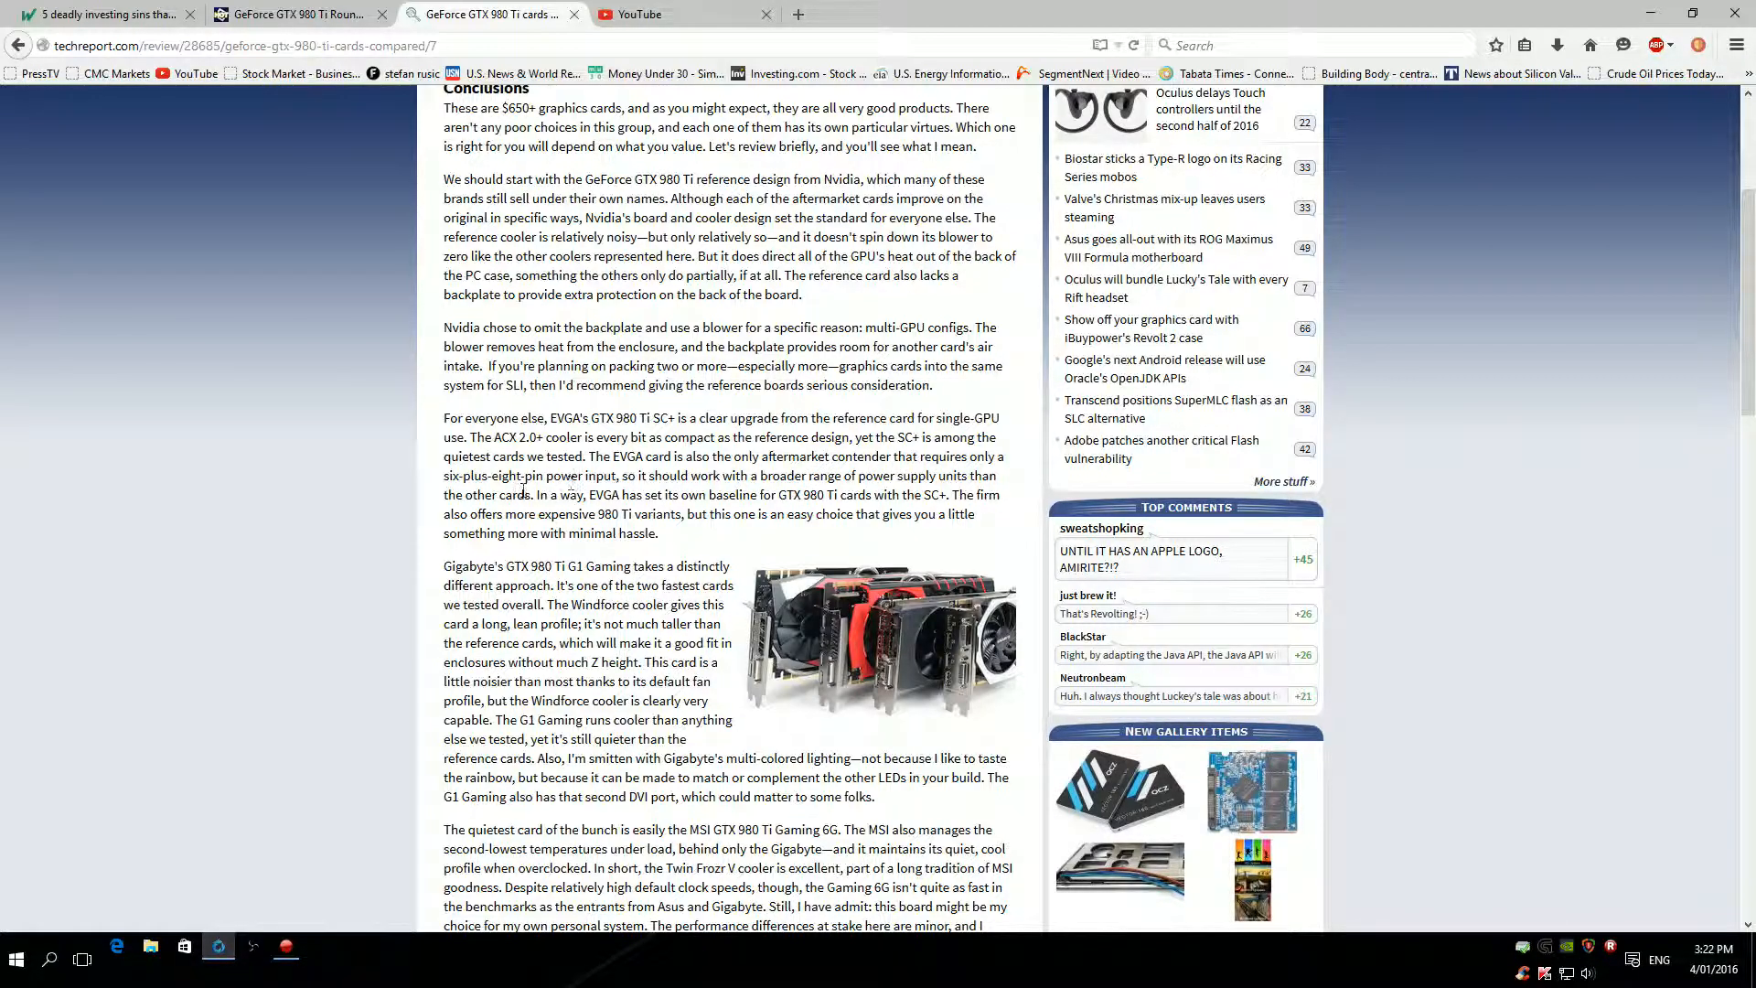
mouse_move(577, 479)
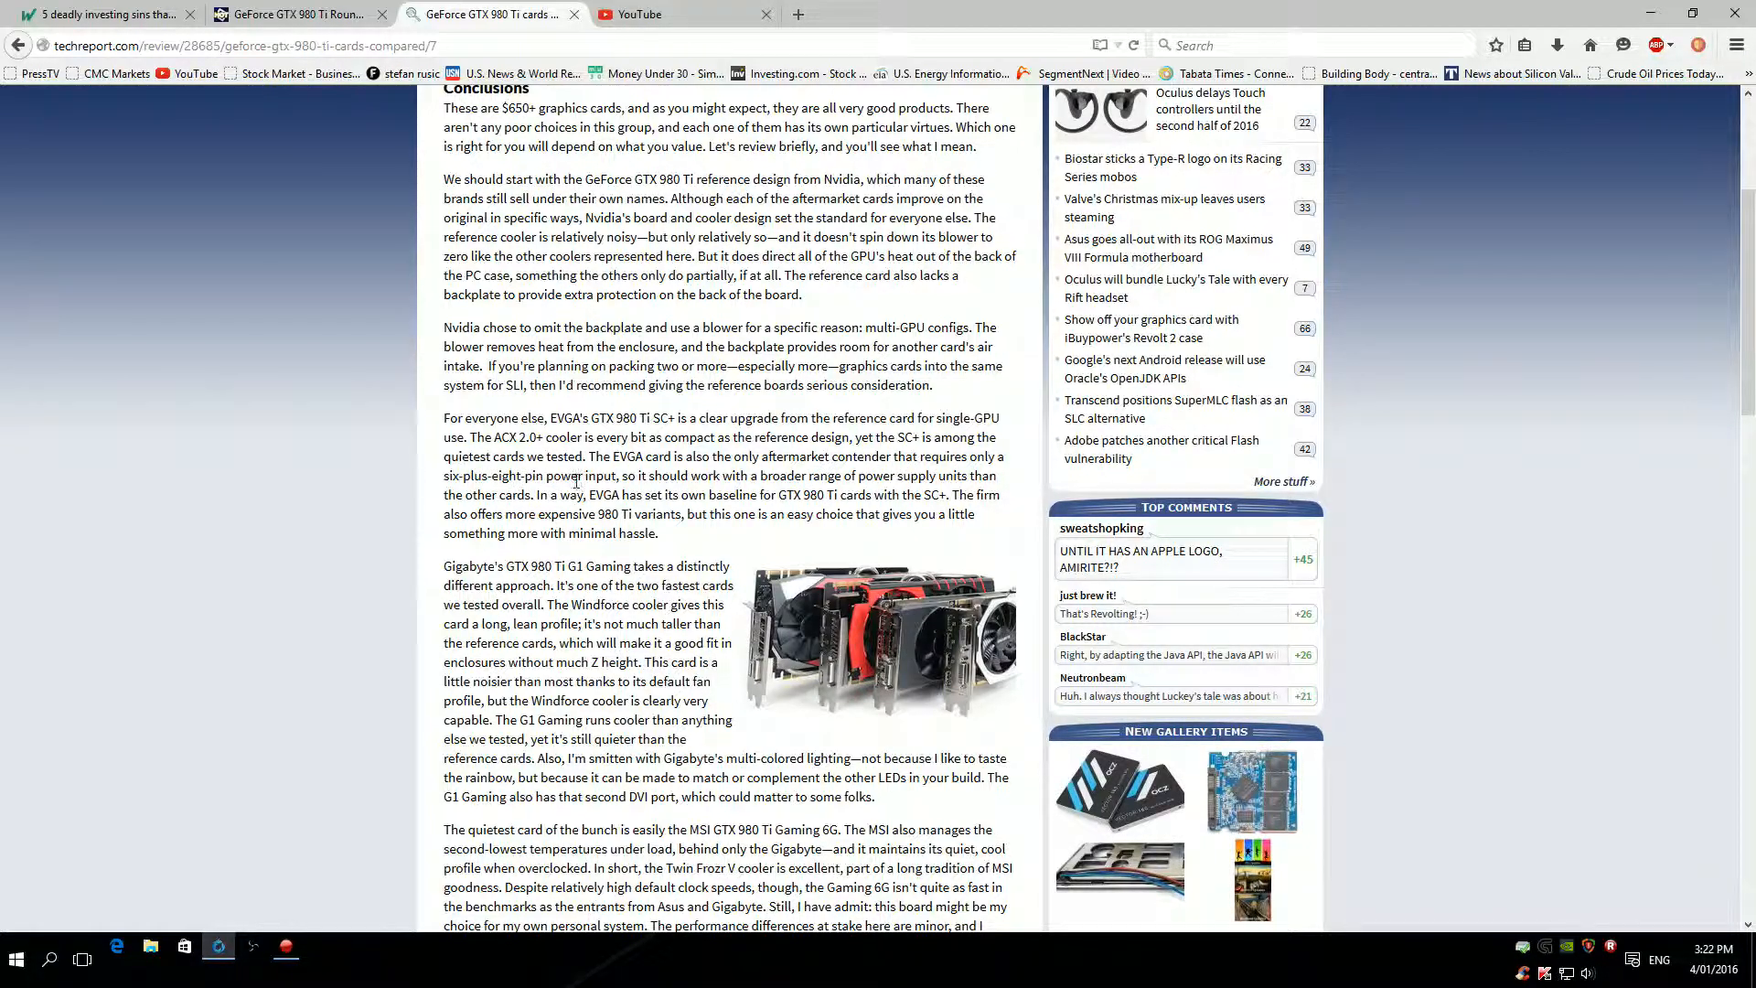
drag(620, 475, 647, 475)
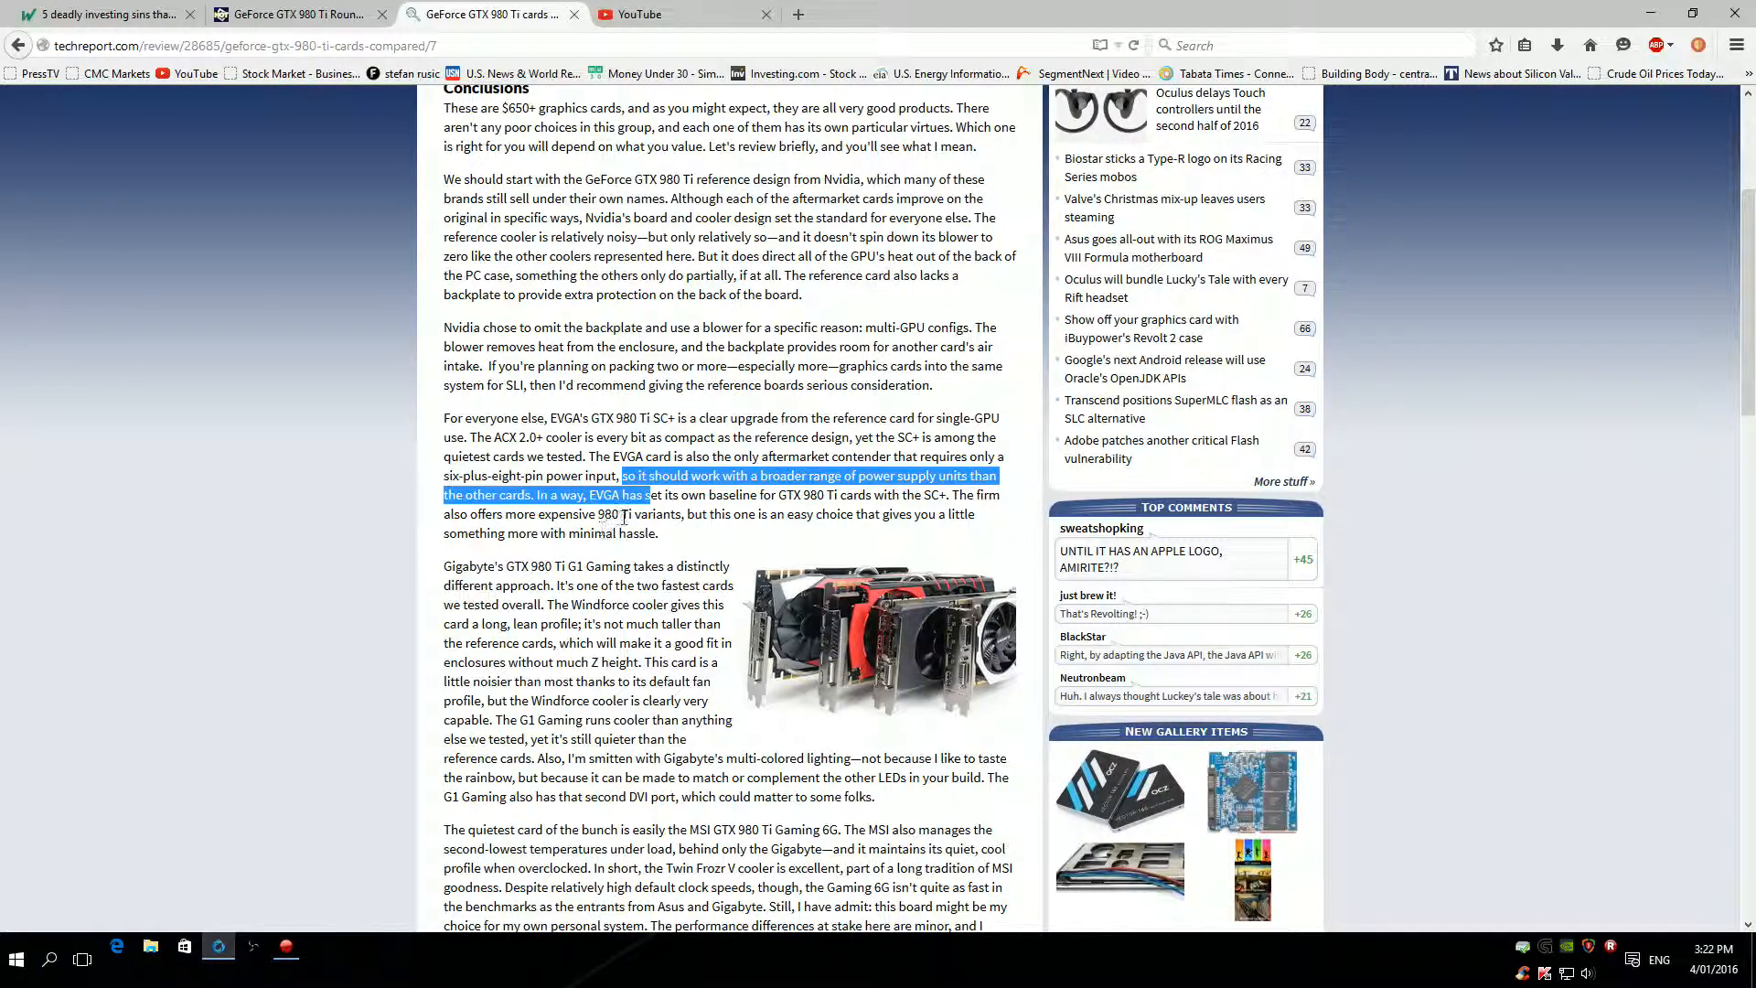
click(615, 515)
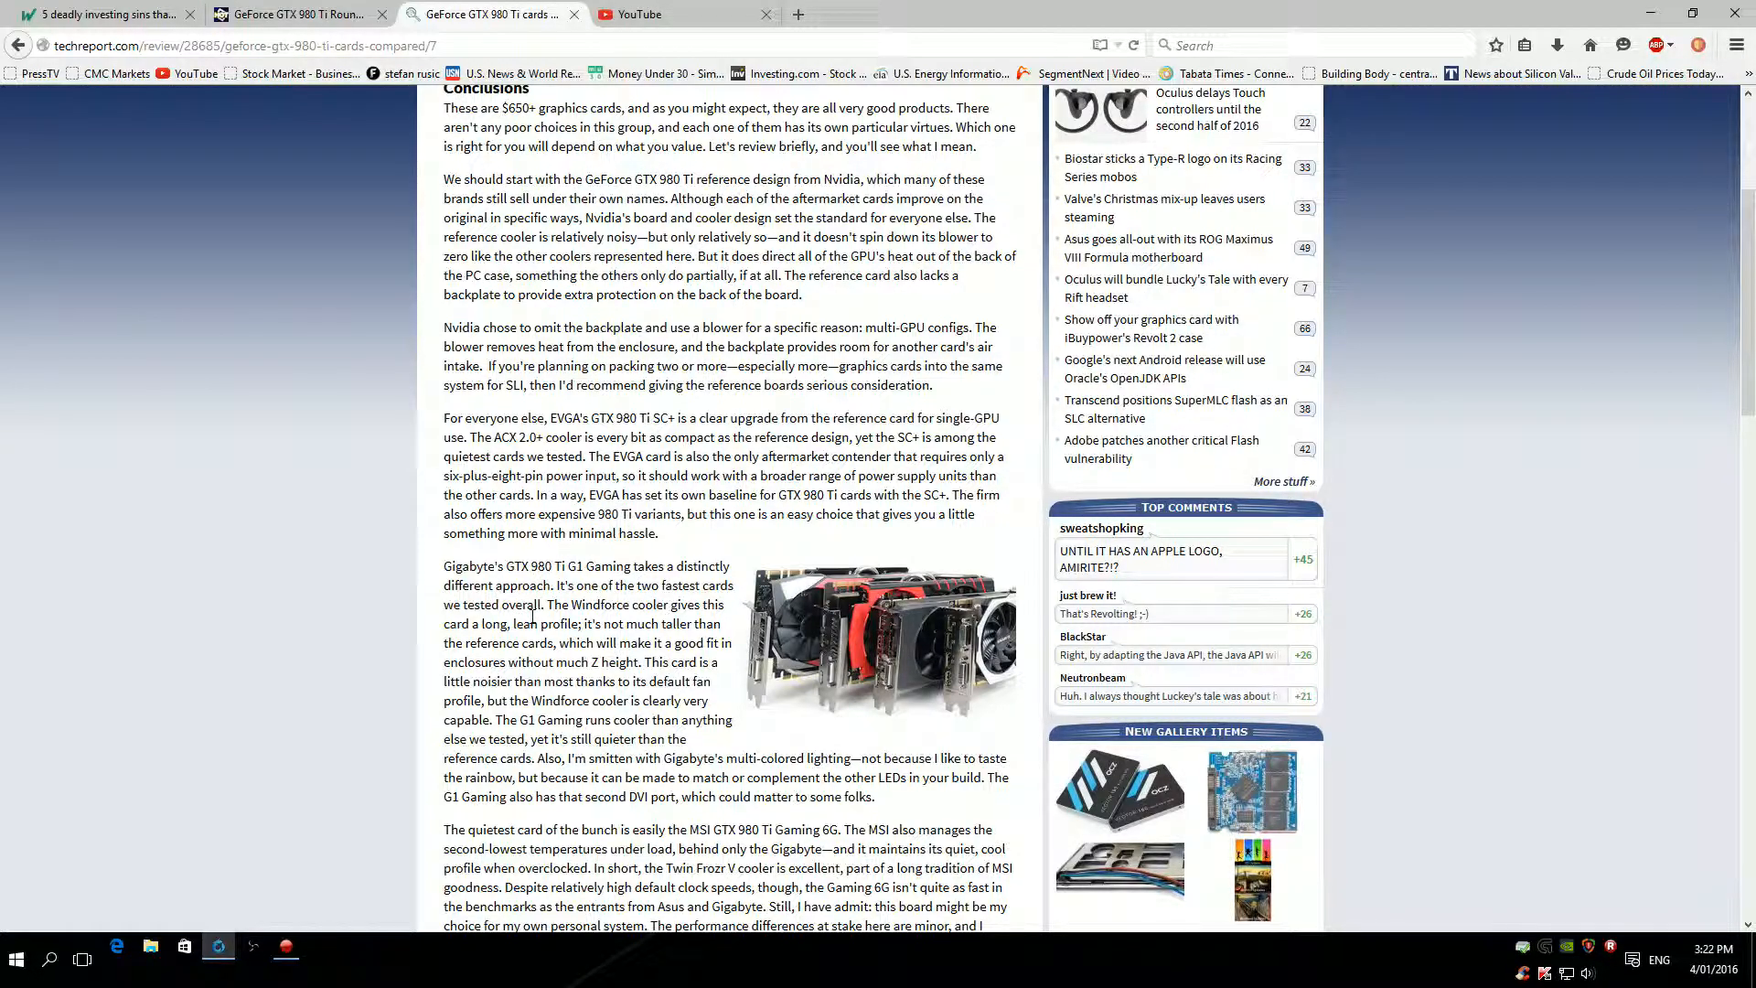
scroll(down, 3)
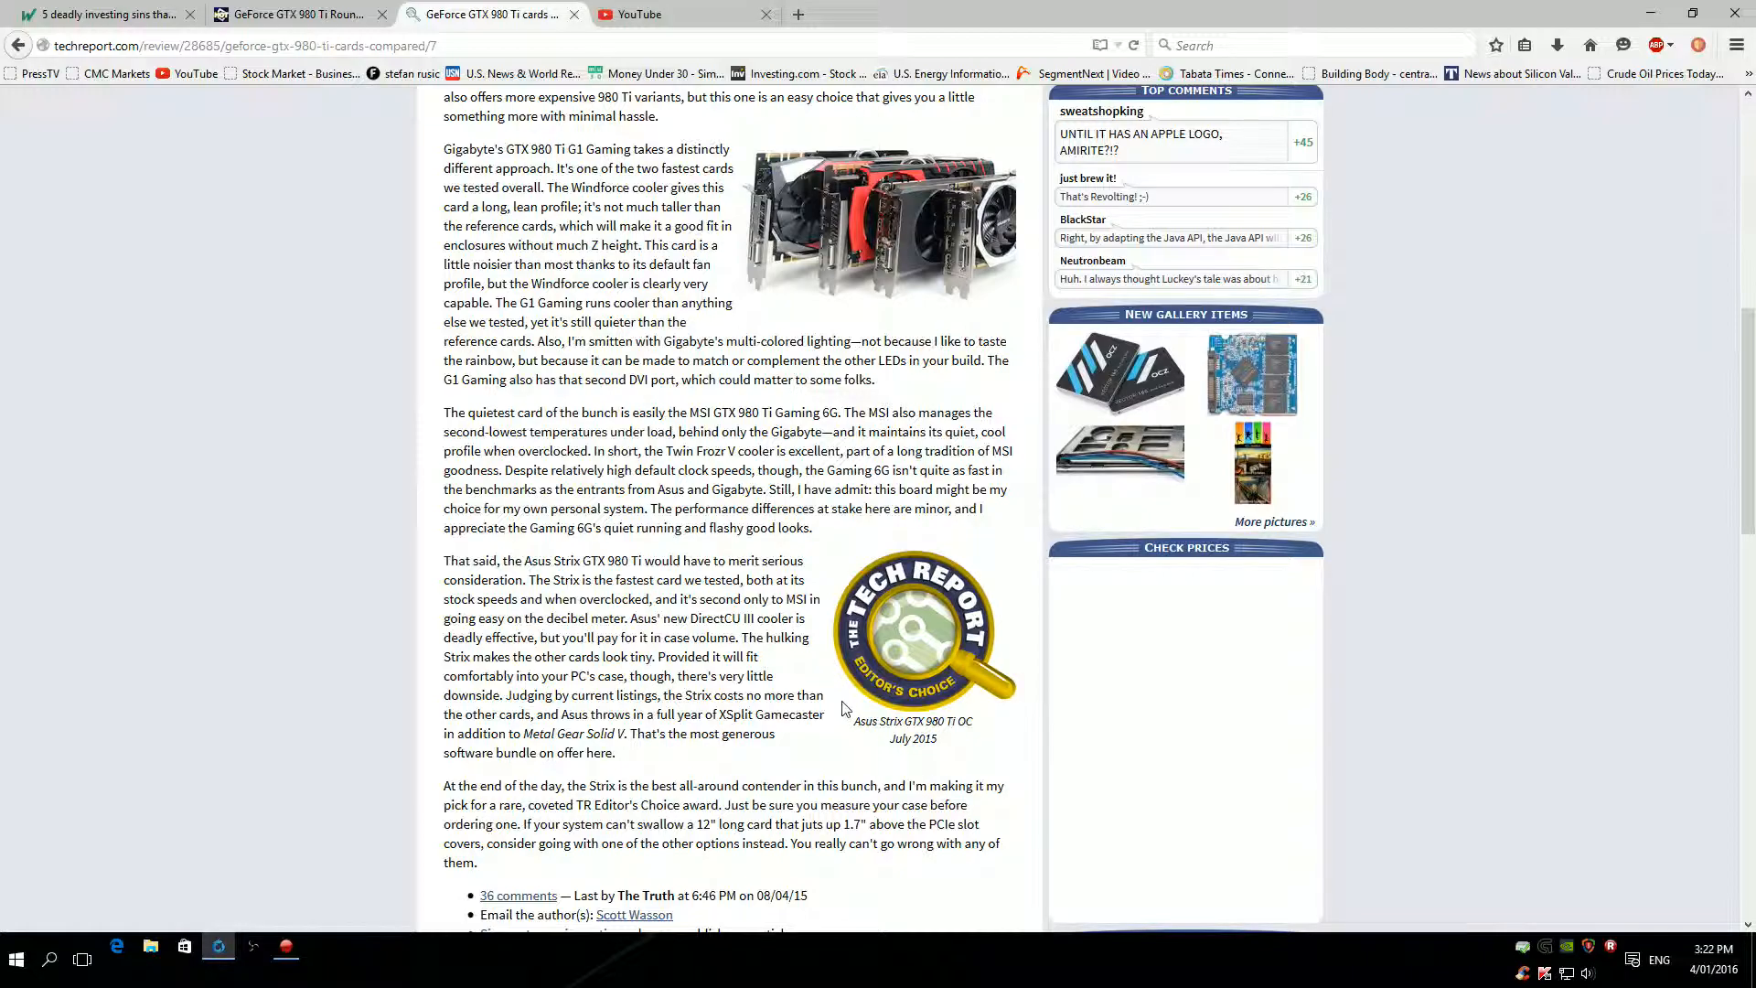
mouse_move(856, 721)
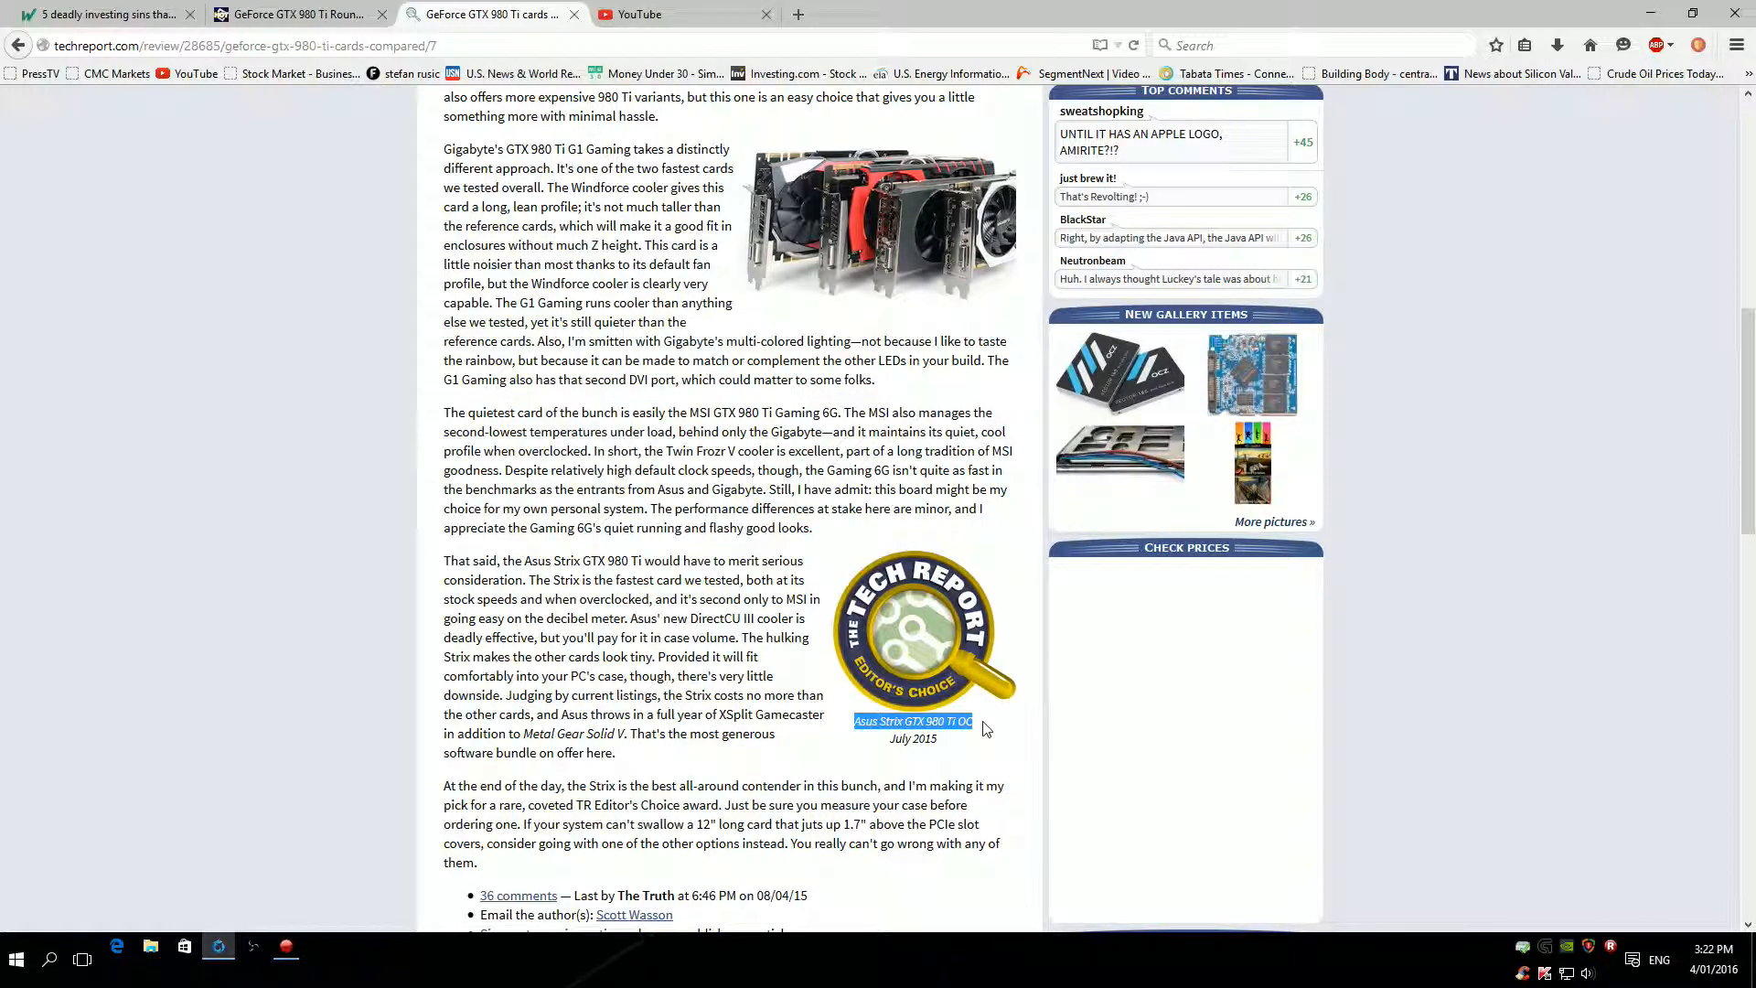
scroll(down, 3)
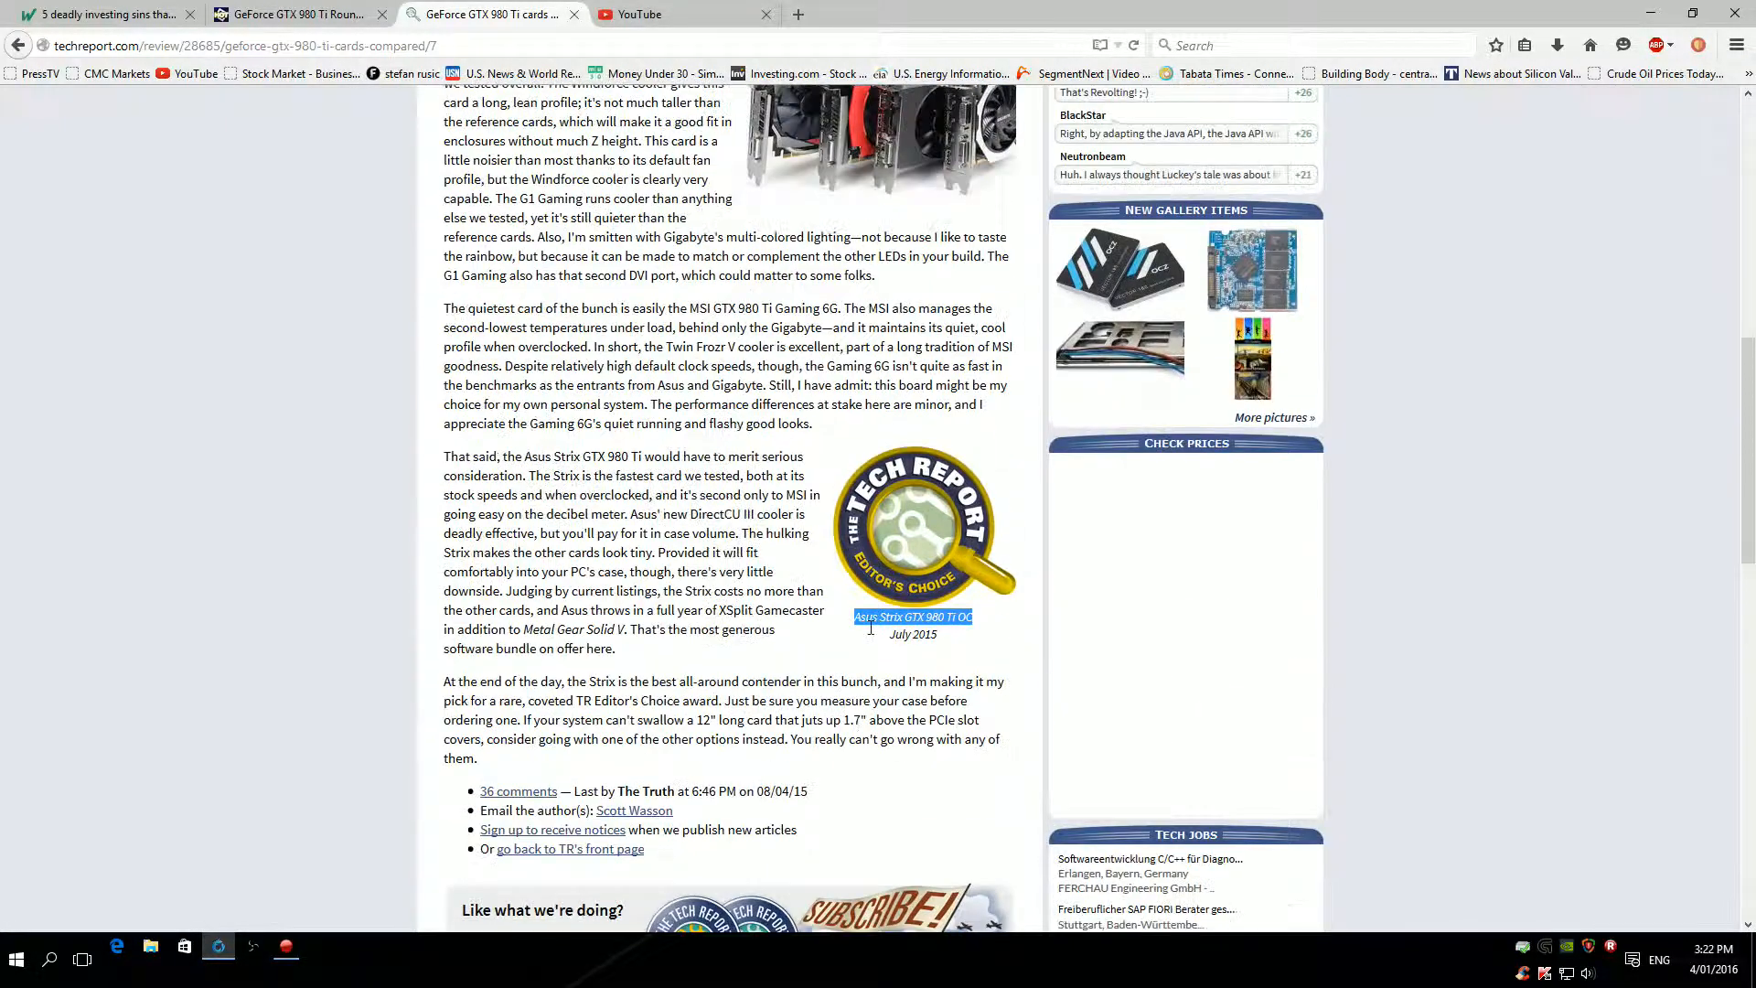
scroll(down, 3)
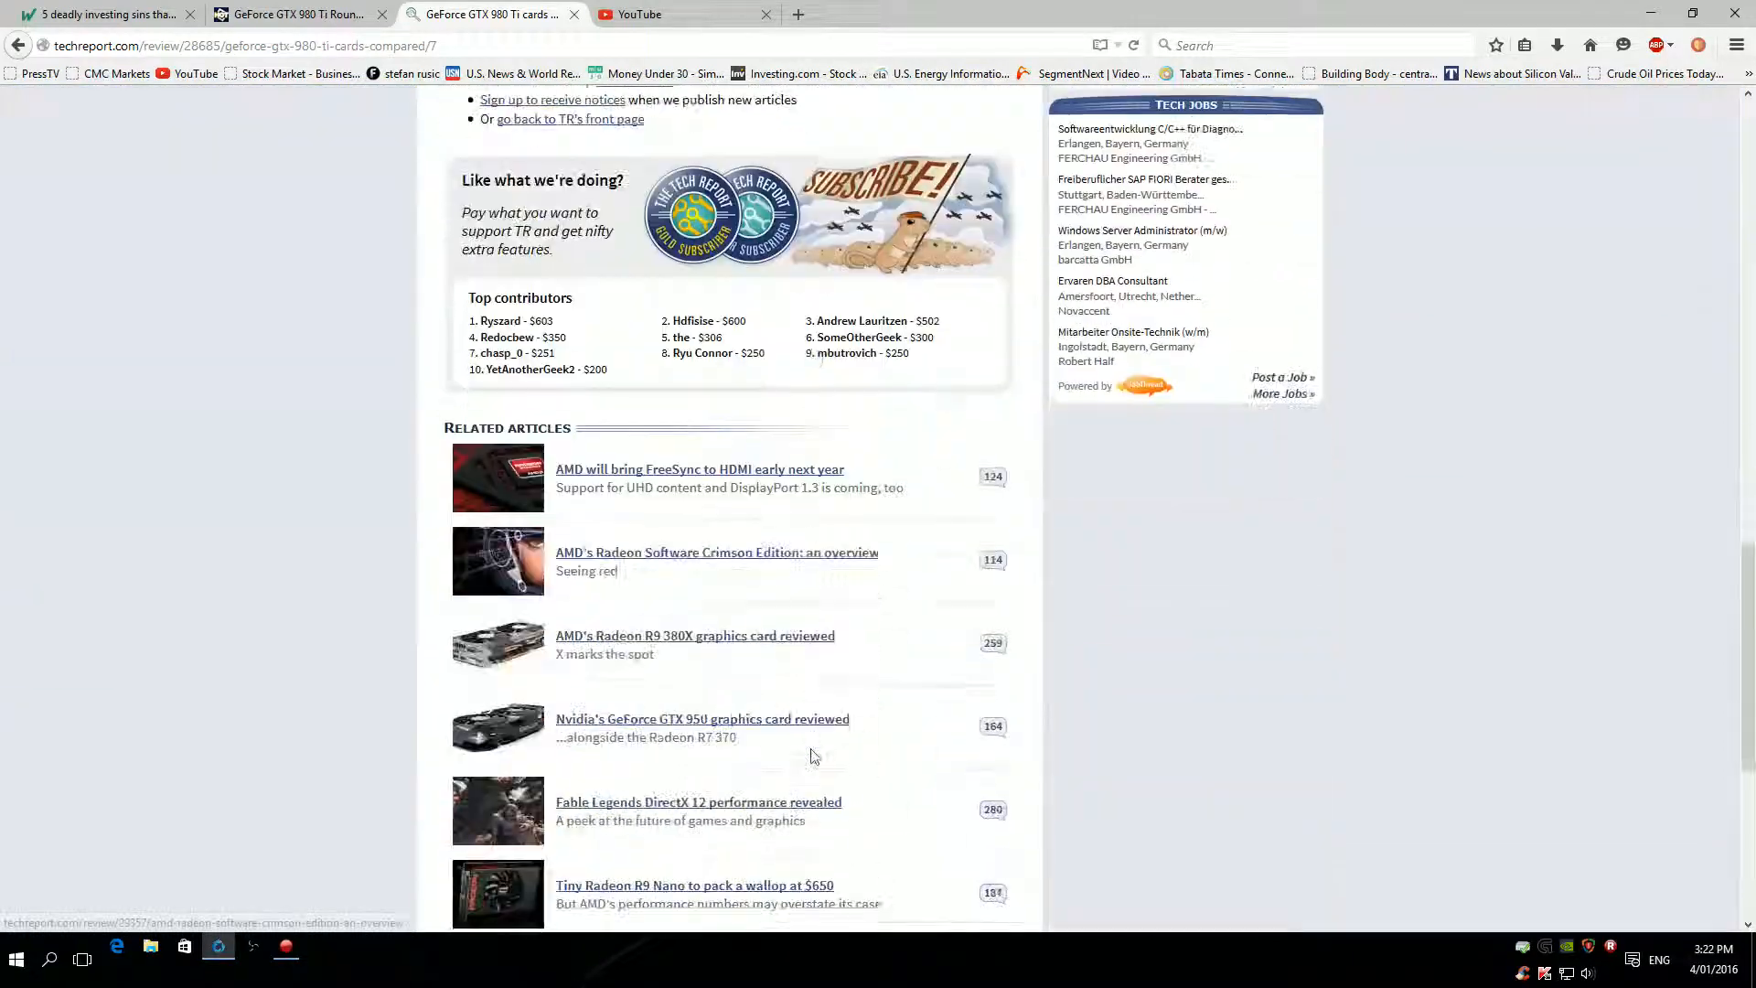
scroll(down, 3)
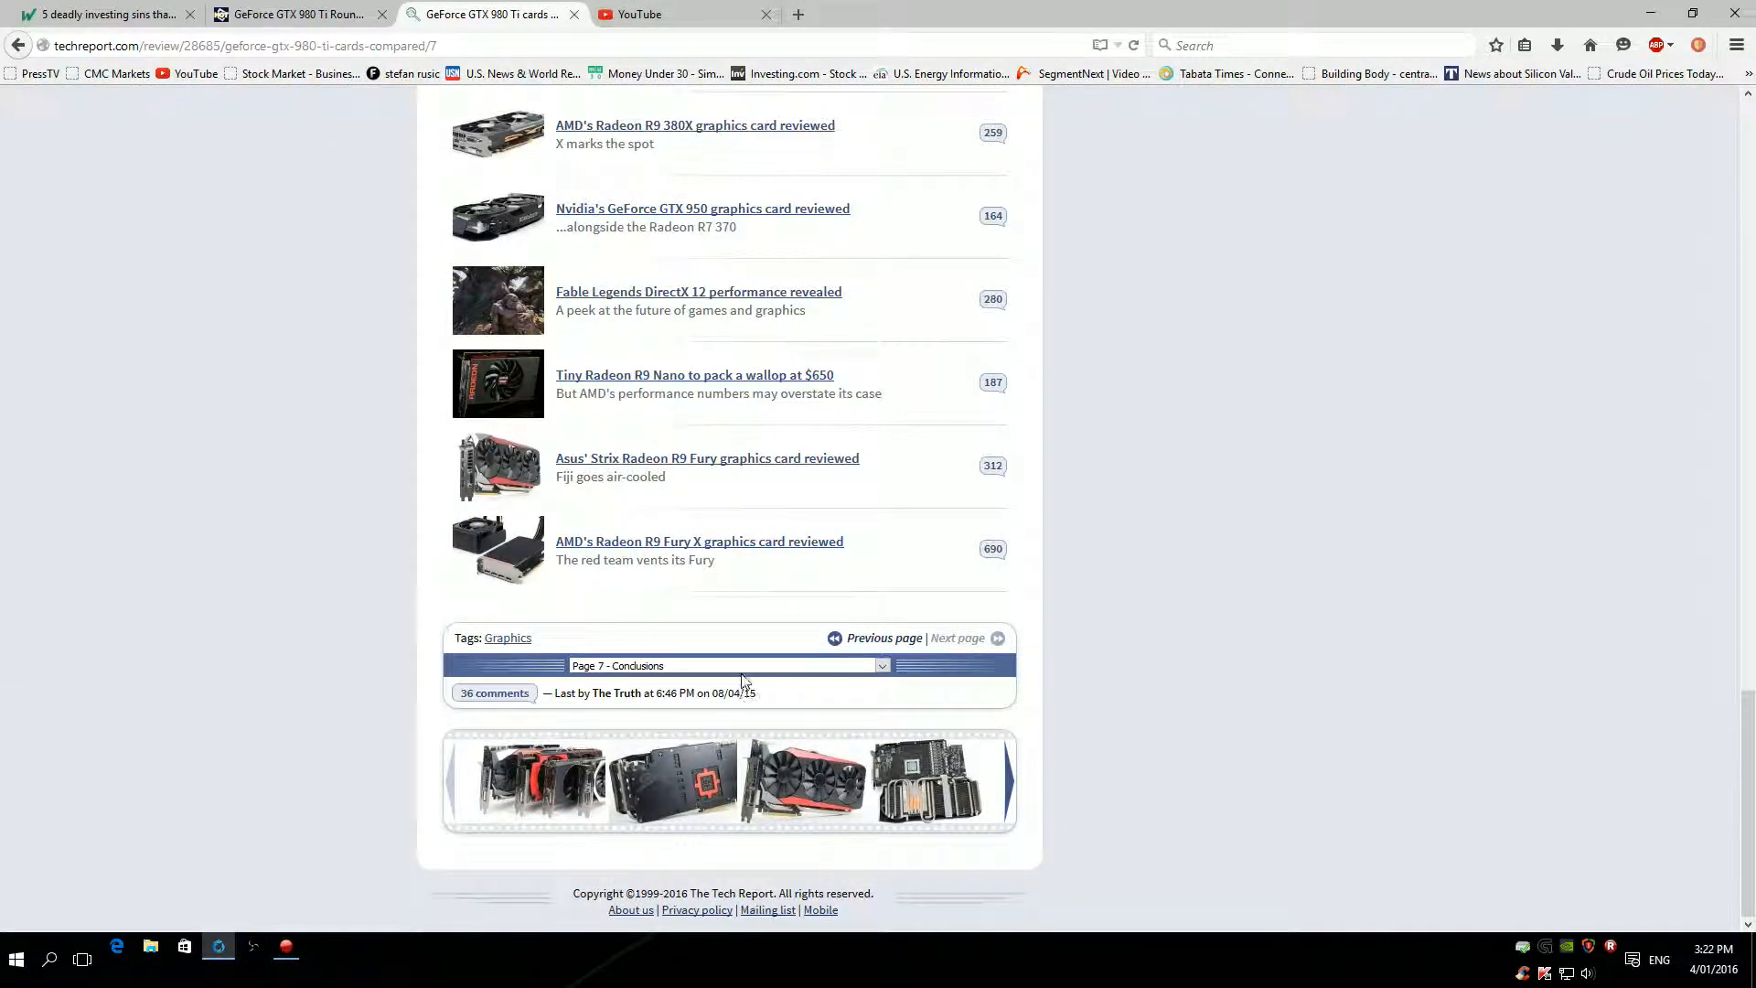